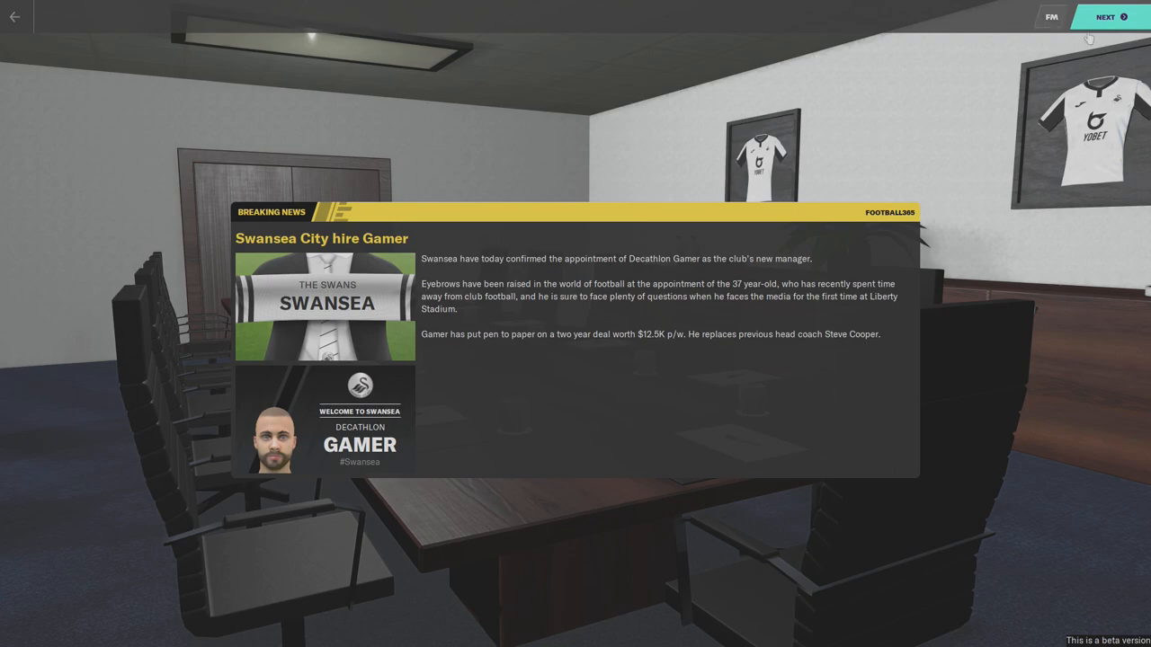
- Dismiss the Swansea hiring news and continue to the president's welcome overview
{"action": "left_click", "coordinate": [1112, 17]}
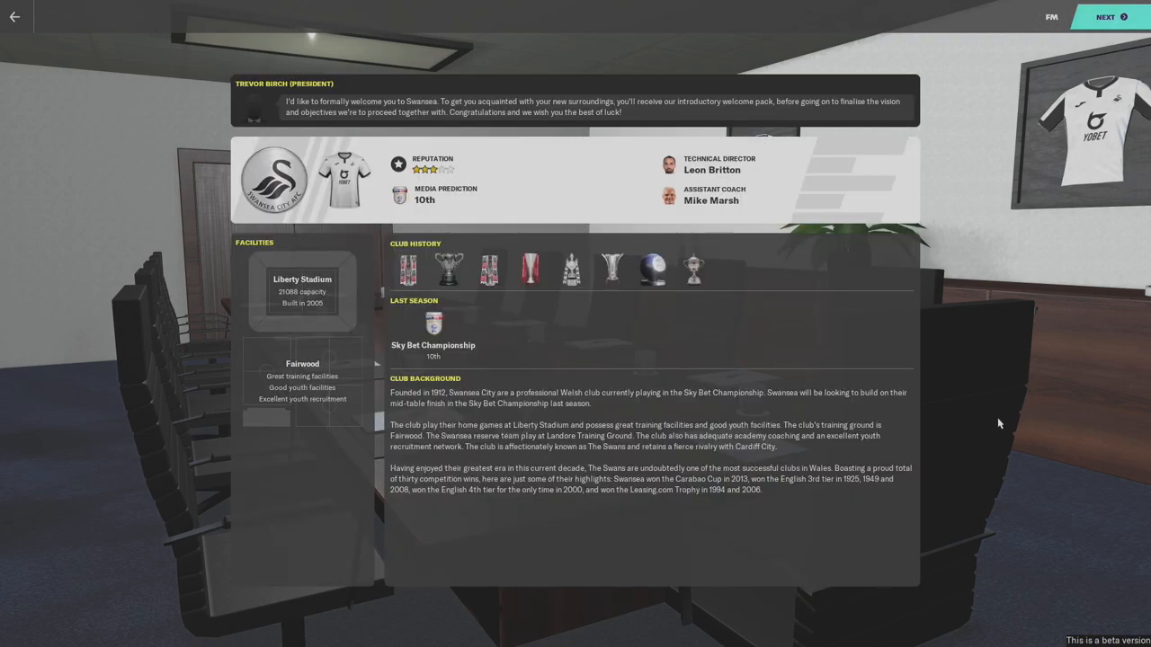
{"action": "mouse_move", "coordinate": [878, 304]}
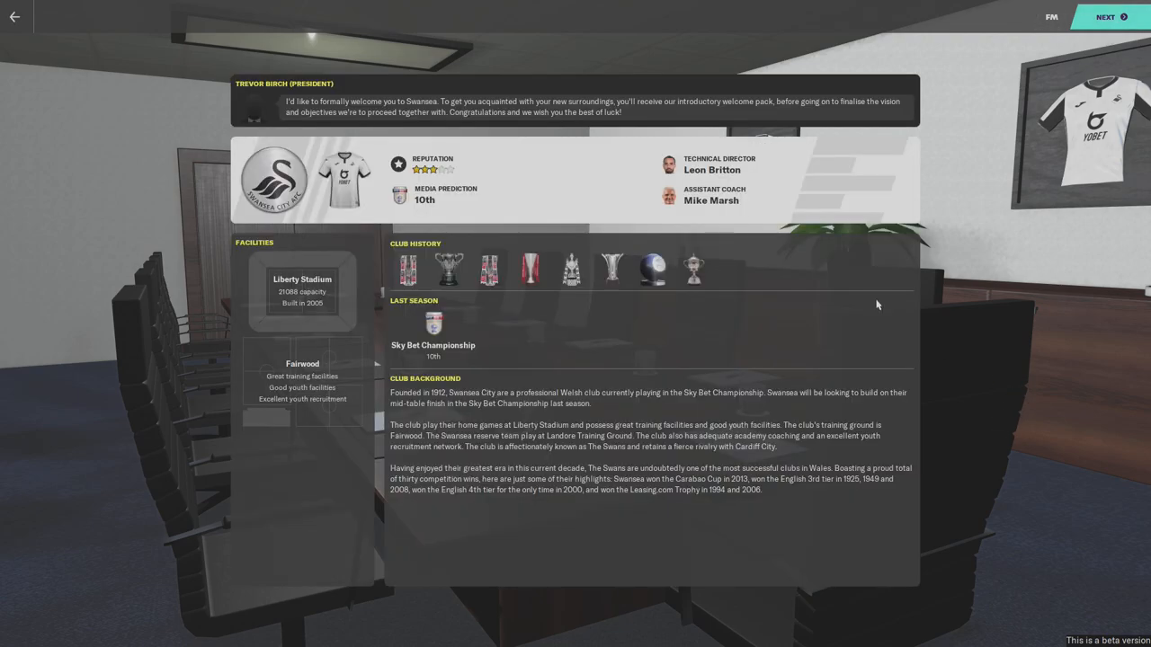
{"action": "mouse_move", "coordinate": [852, 349]}
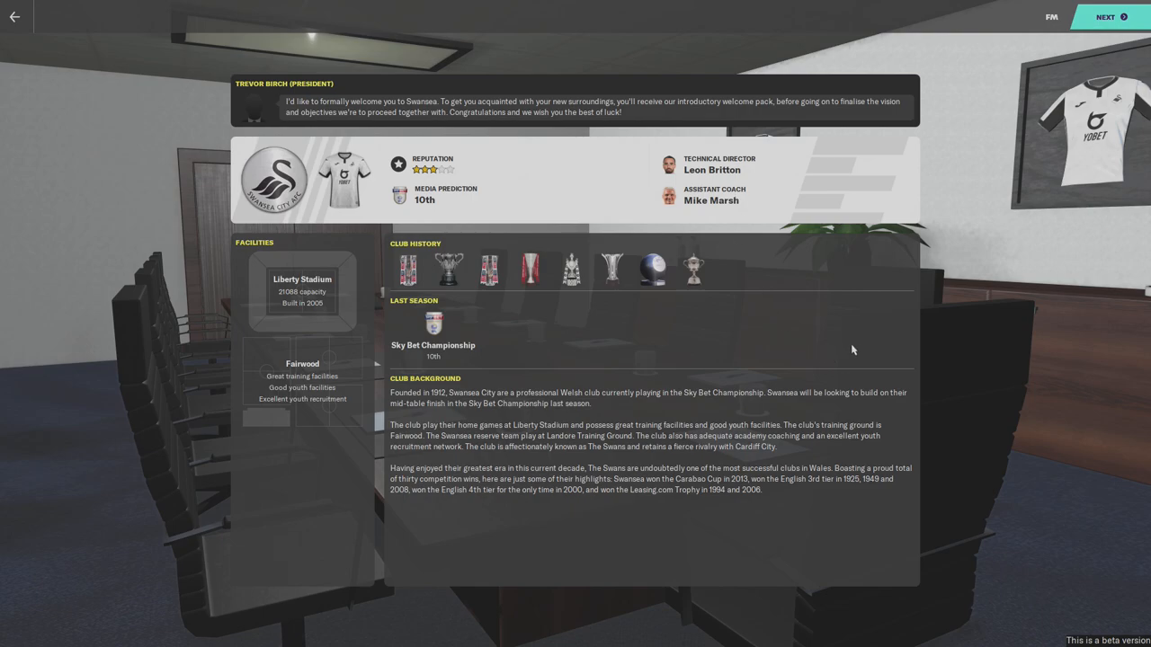
{"action": "mouse_move", "coordinate": [821, 291]}
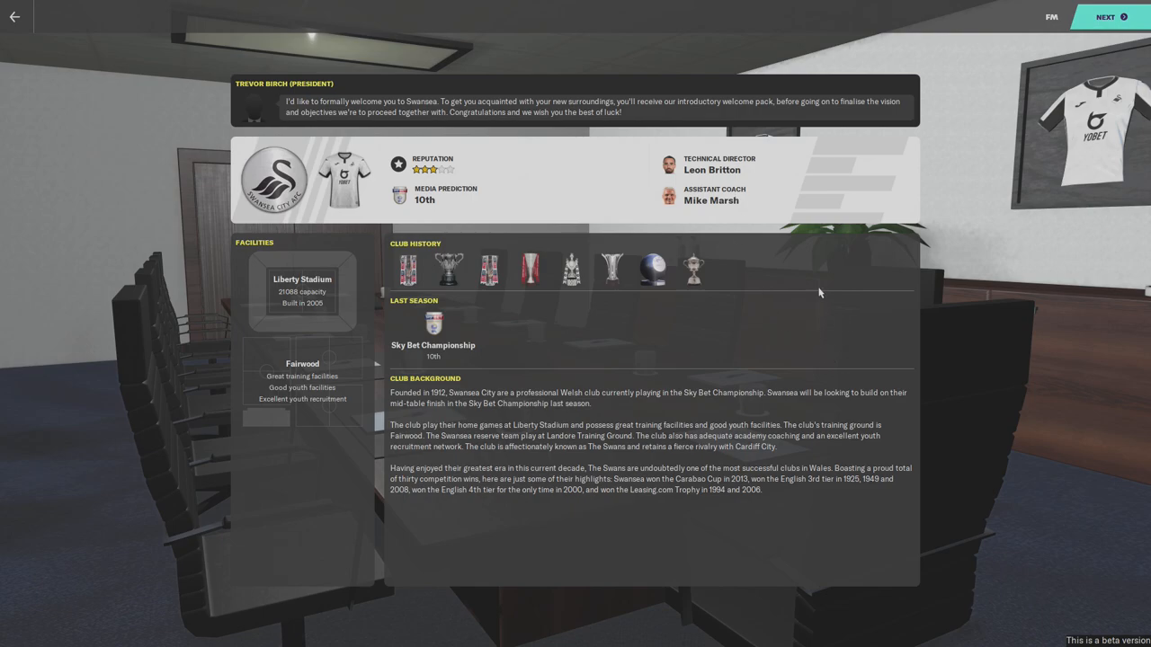
{"action": "mouse_move", "coordinate": [446, 269]}
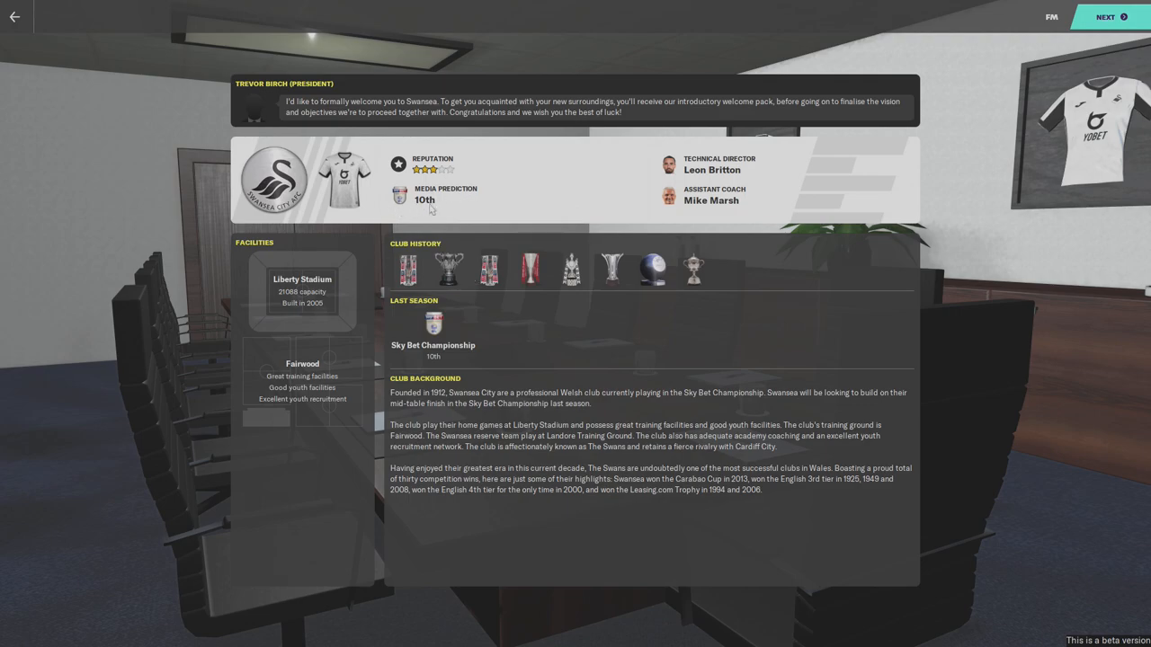
{"action": "mouse_move", "coordinate": [351, 297]}
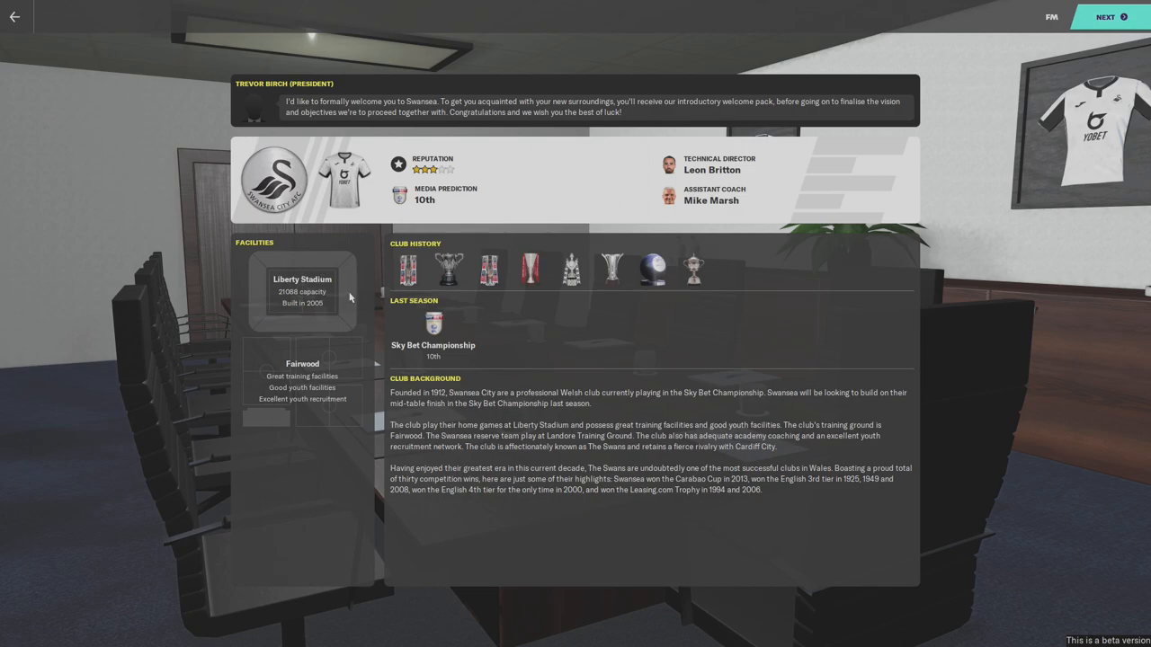
{"action": "mouse_move", "coordinate": [313, 306]}
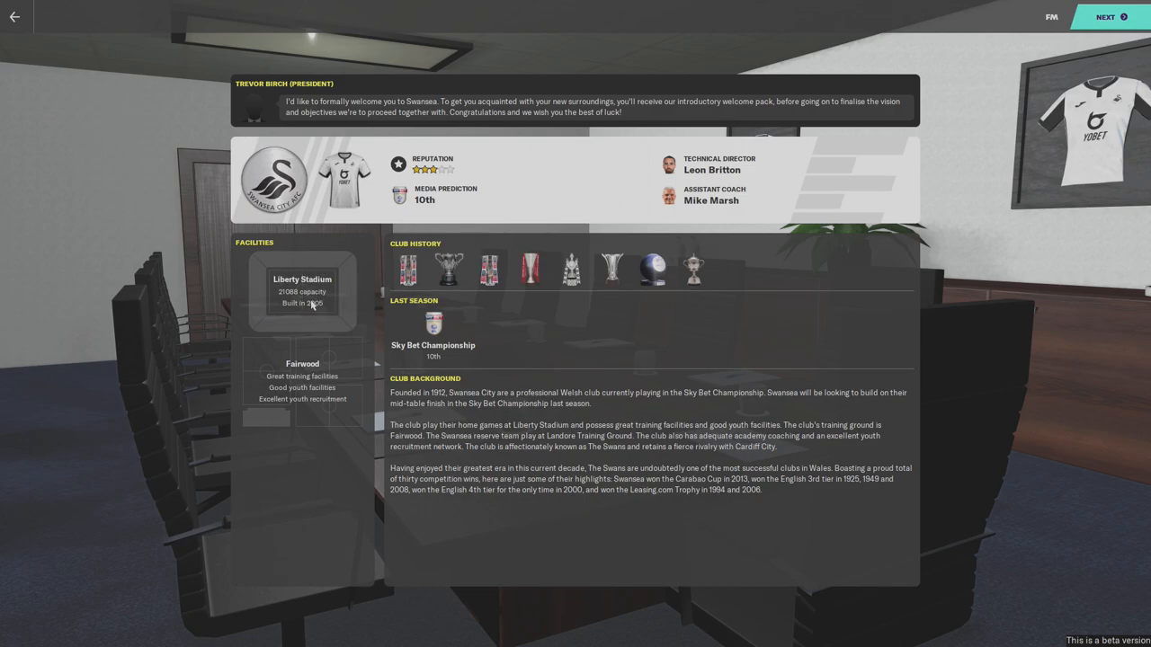
{"action": "mouse_move", "coordinate": [521, 340]}
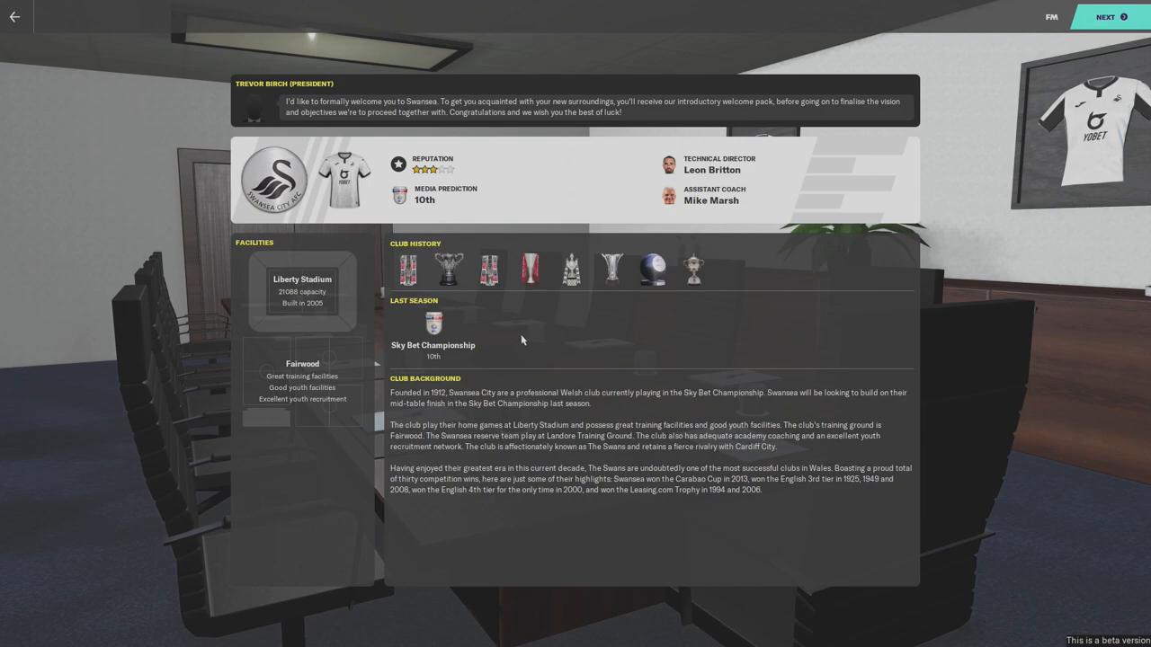
{"action": "mouse_move", "coordinate": [486, 347]}
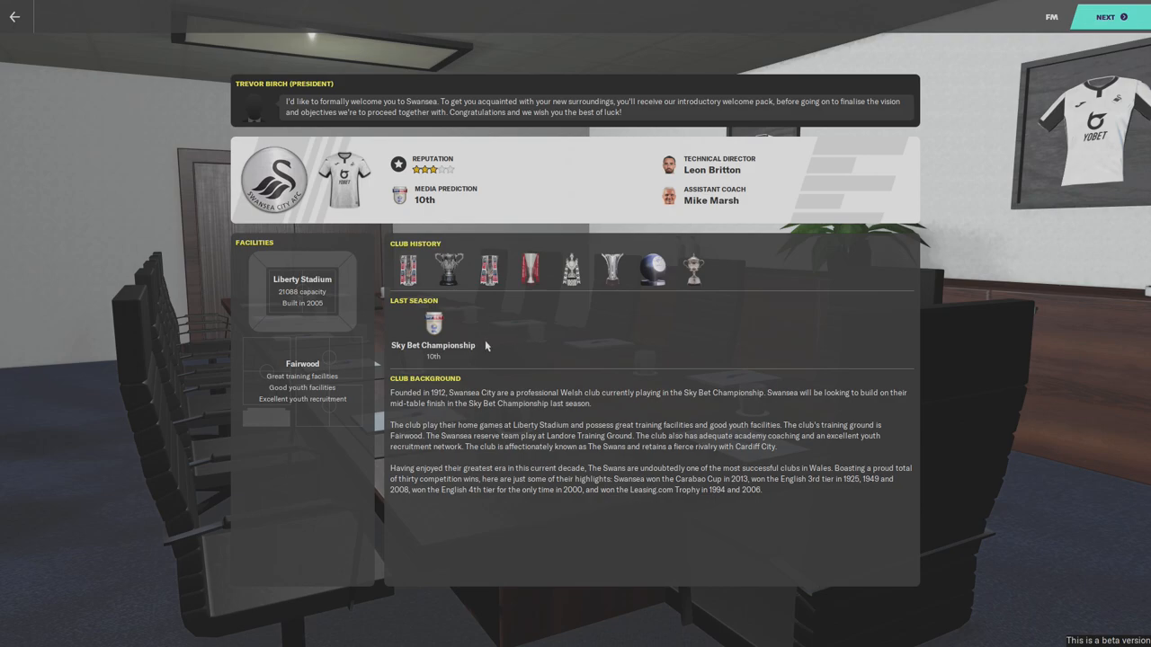
{"action": "mouse_move", "coordinate": [450, 331]}
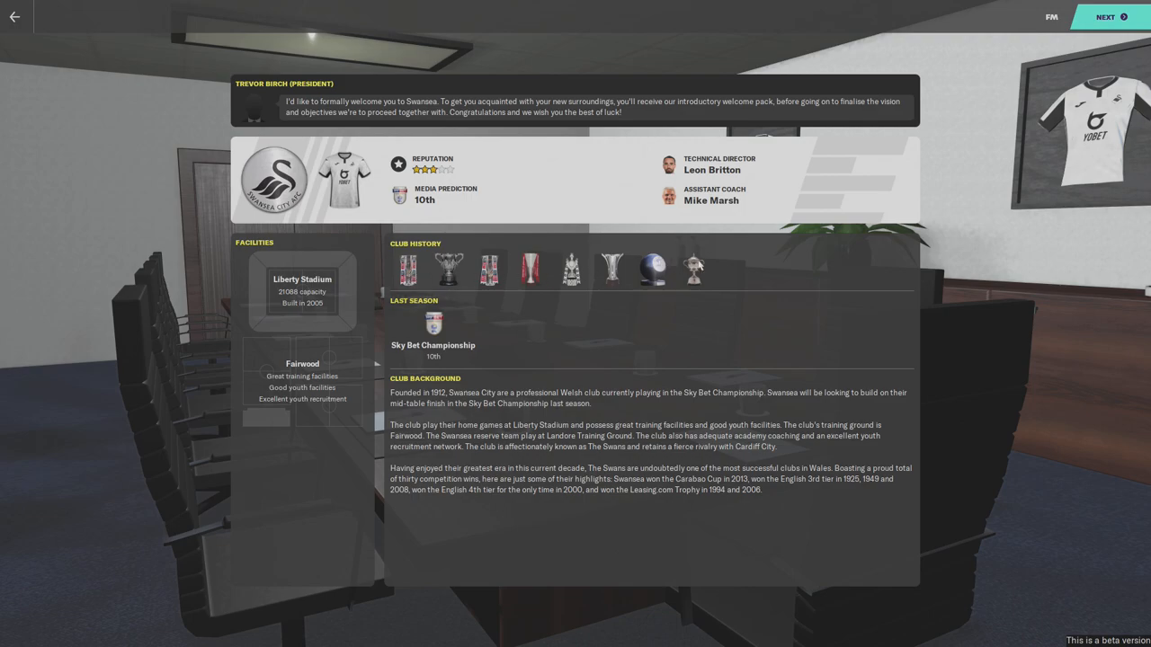
{"action": "mouse_move", "coordinate": [526, 489]}
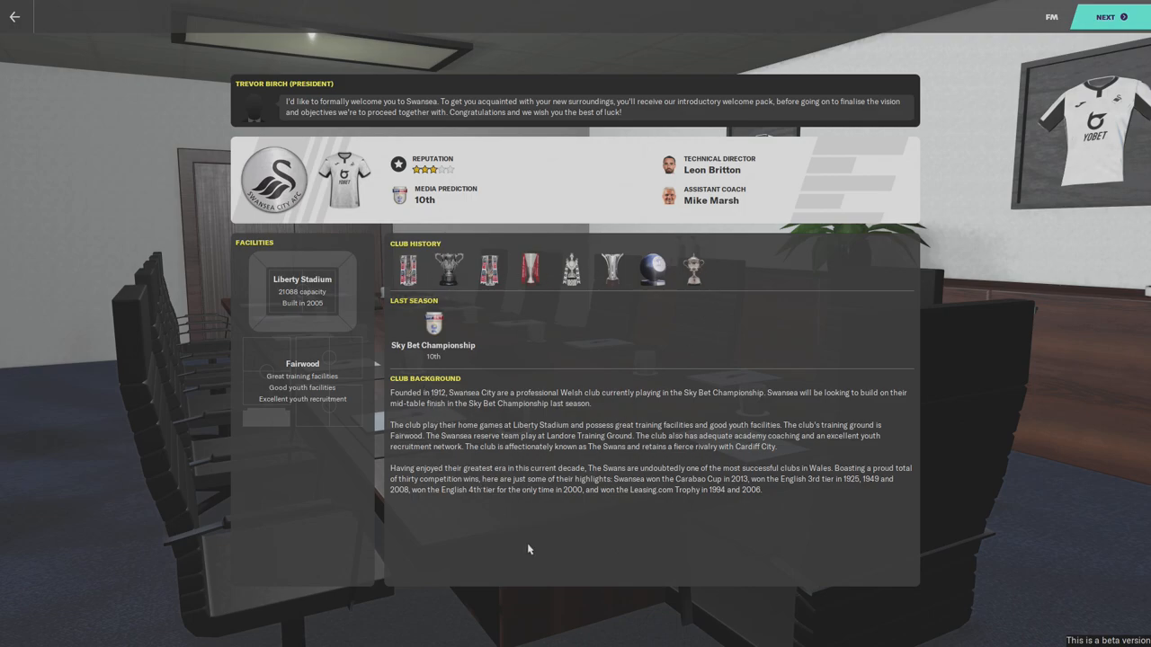
{"action": "mouse_move", "coordinate": [518, 547]}
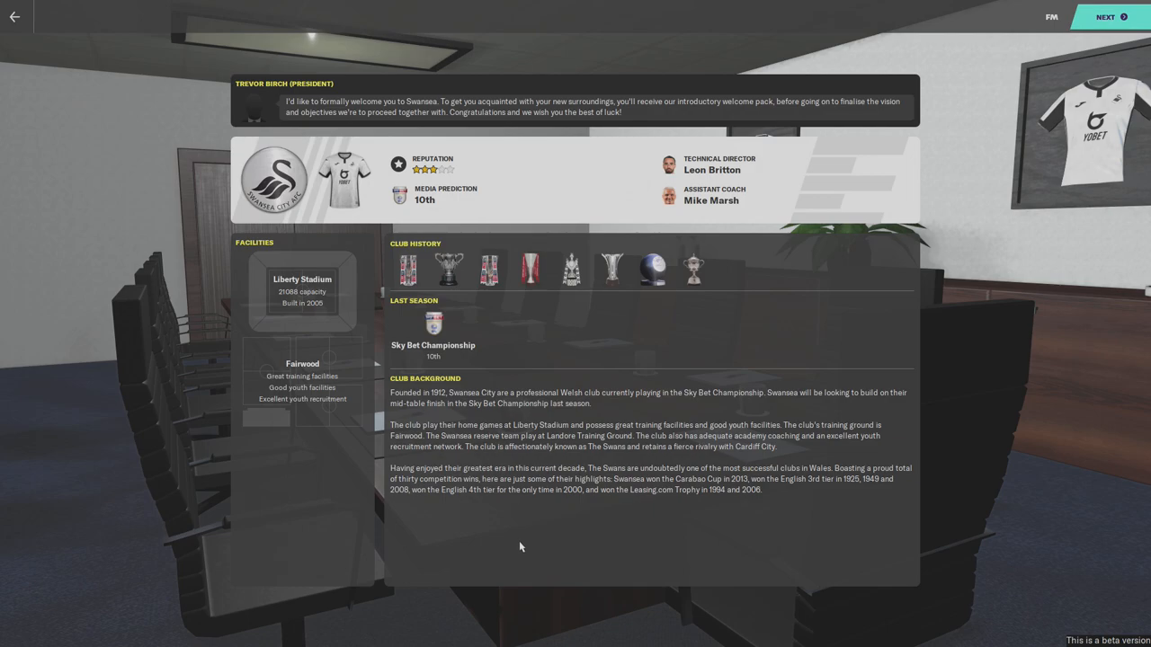
{"action": "mouse_move", "coordinate": [526, 546]}
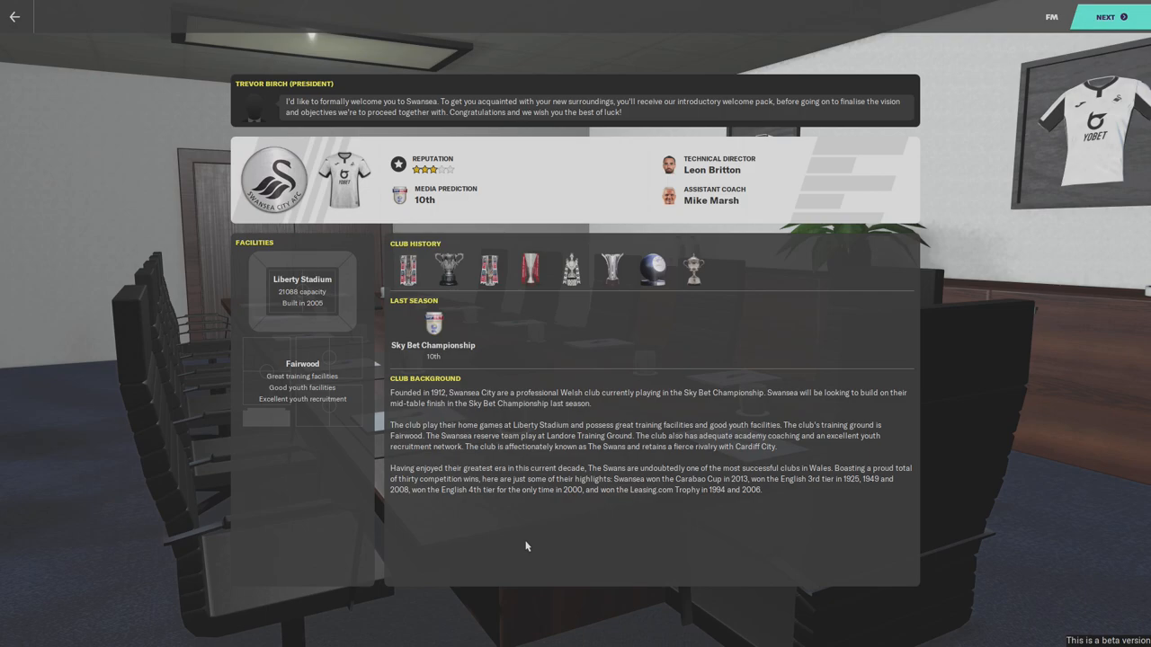
{"action": "mouse_move", "coordinate": [540, 538]}
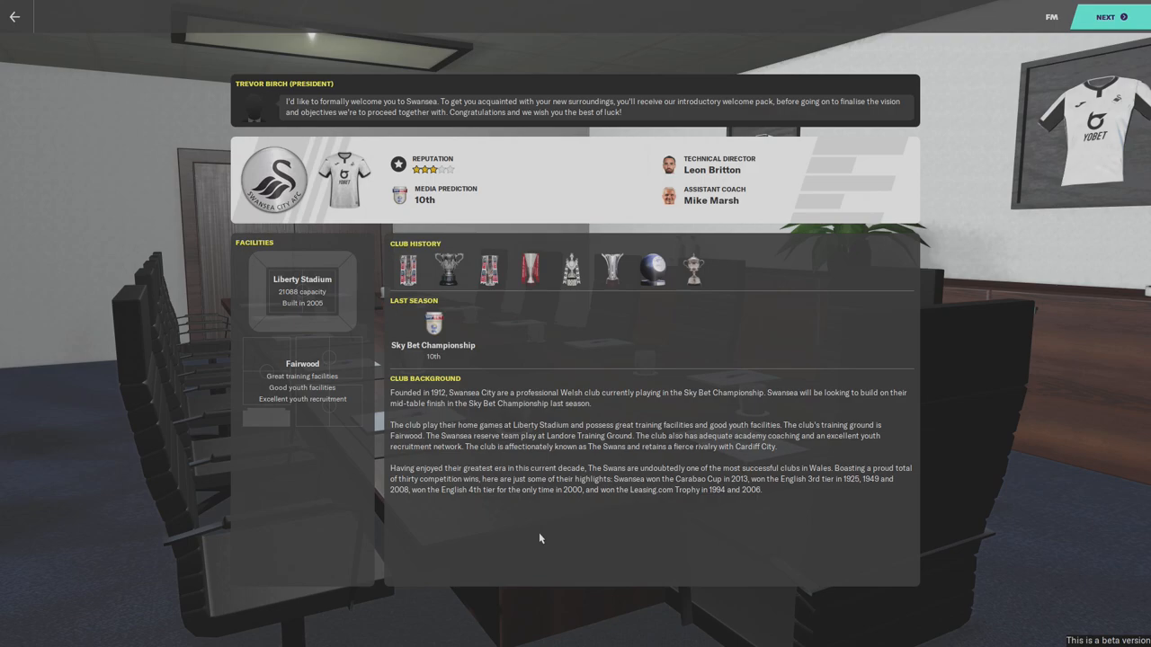
{"action": "mouse_move", "coordinate": [612, 525]}
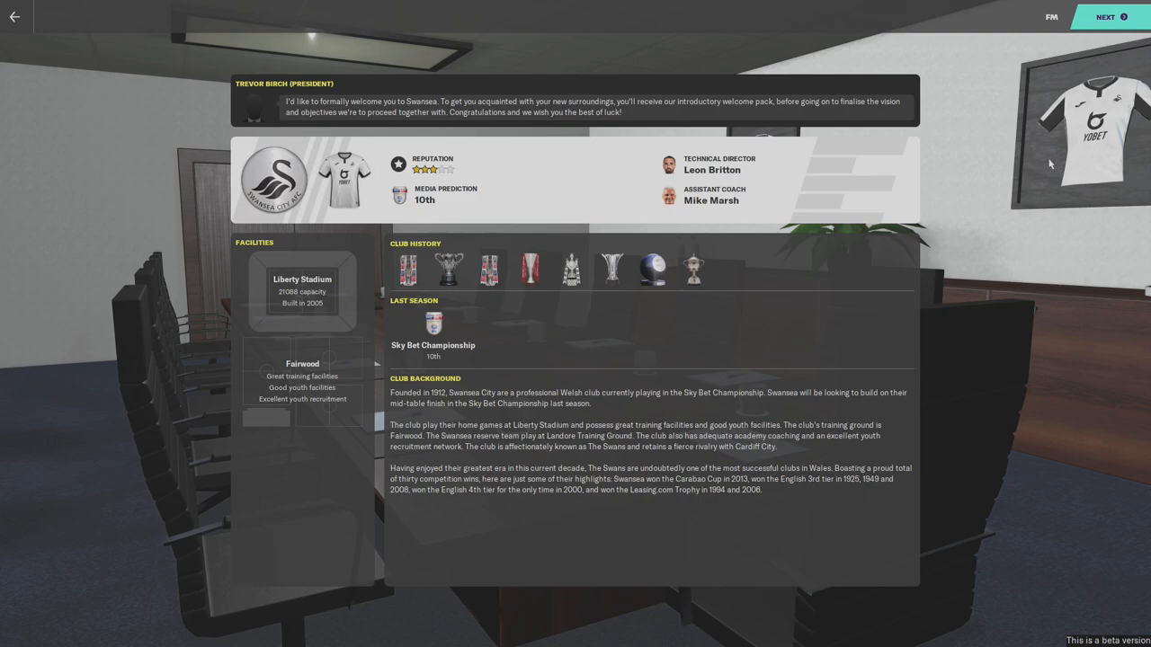
- Continue to the Team Report and look through the best XI and Loan Obligations list
{"action": "left_click", "coordinate": [1106, 16]}
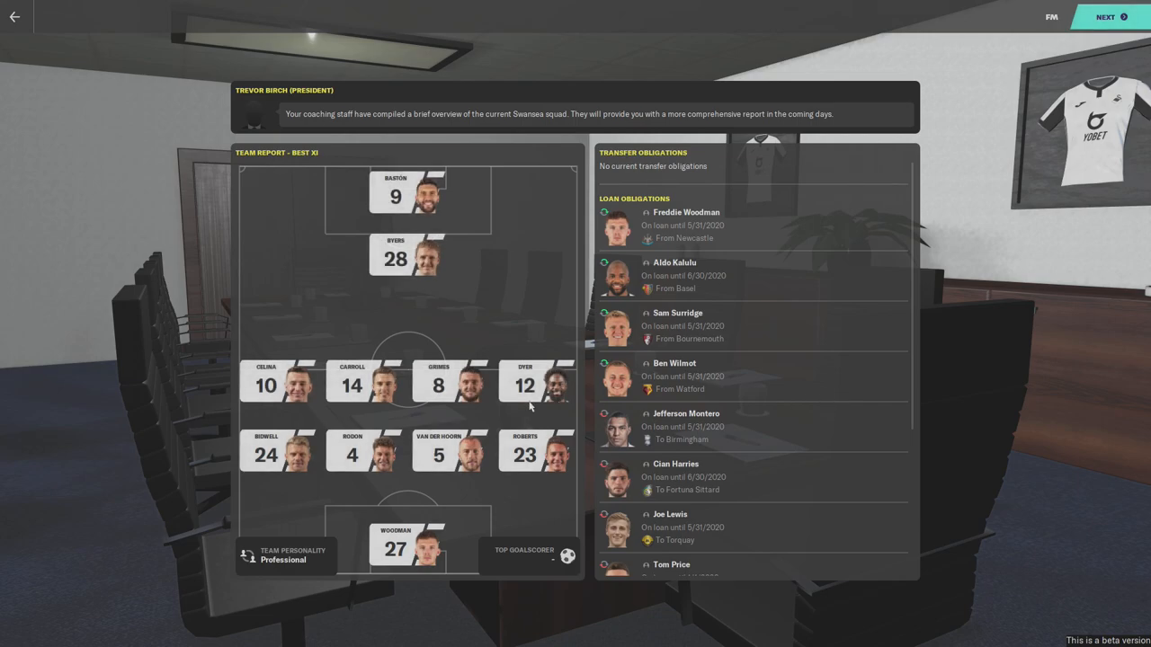
{"action": "mouse_move", "coordinate": [806, 341]}
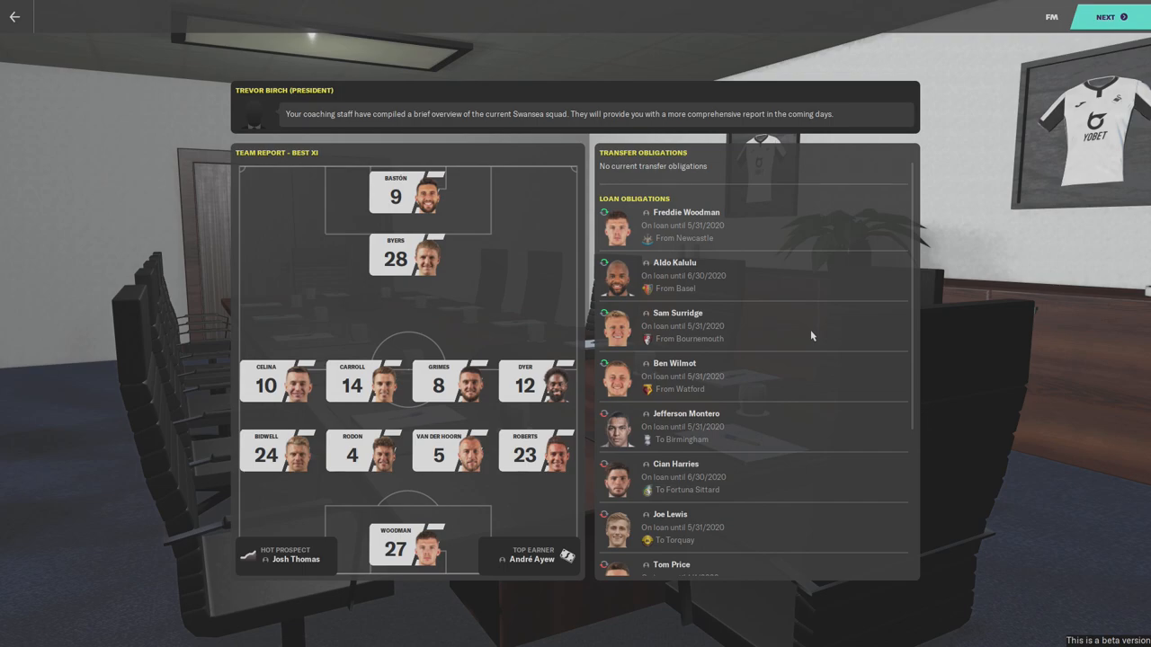
{"action": "scroll", "scroll_direction": "down", "scroll_amount": 3}
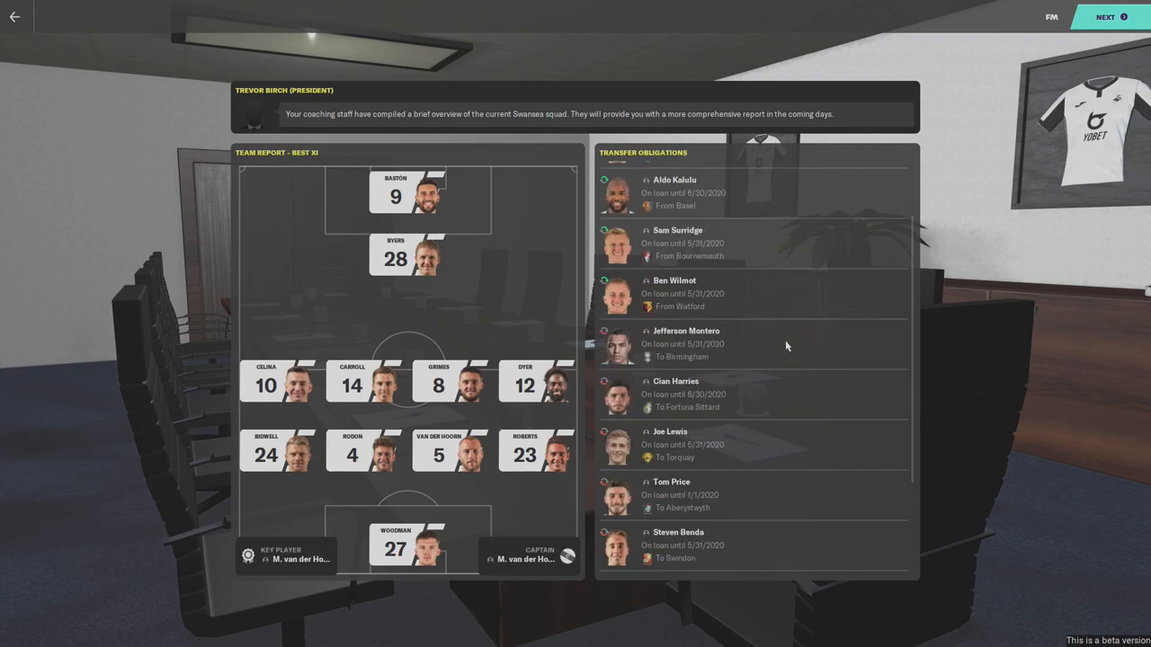
{"action": "mouse_move", "coordinate": [744, 349]}
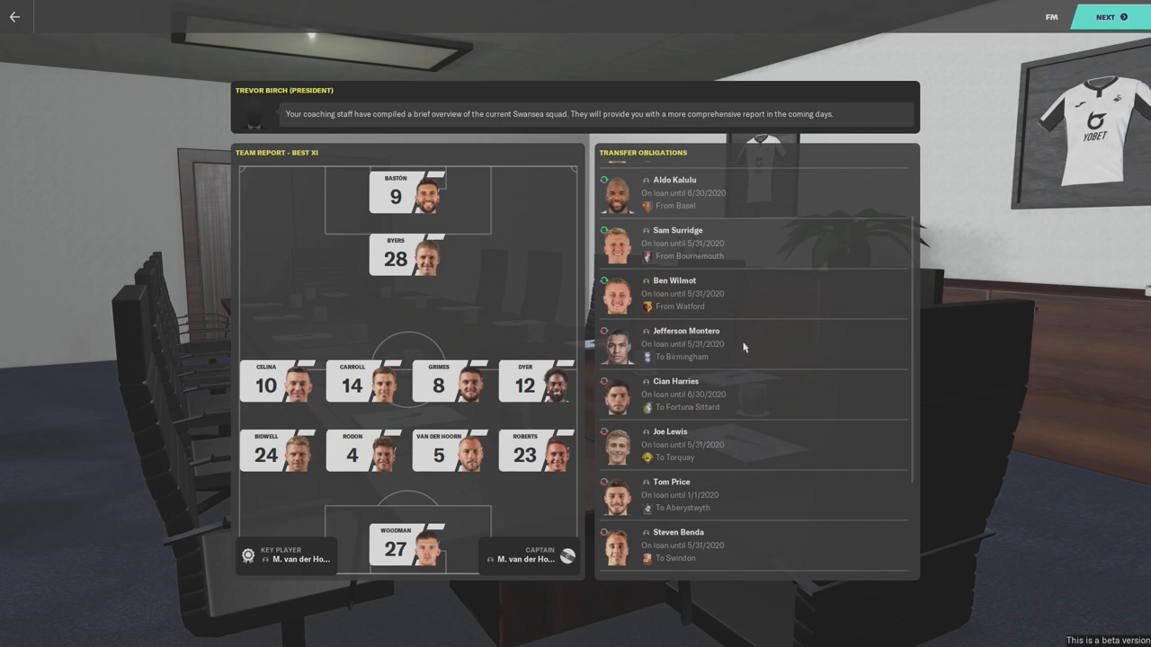
{"action": "scroll", "scroll_direction": "down", "scroll_amount": 3}
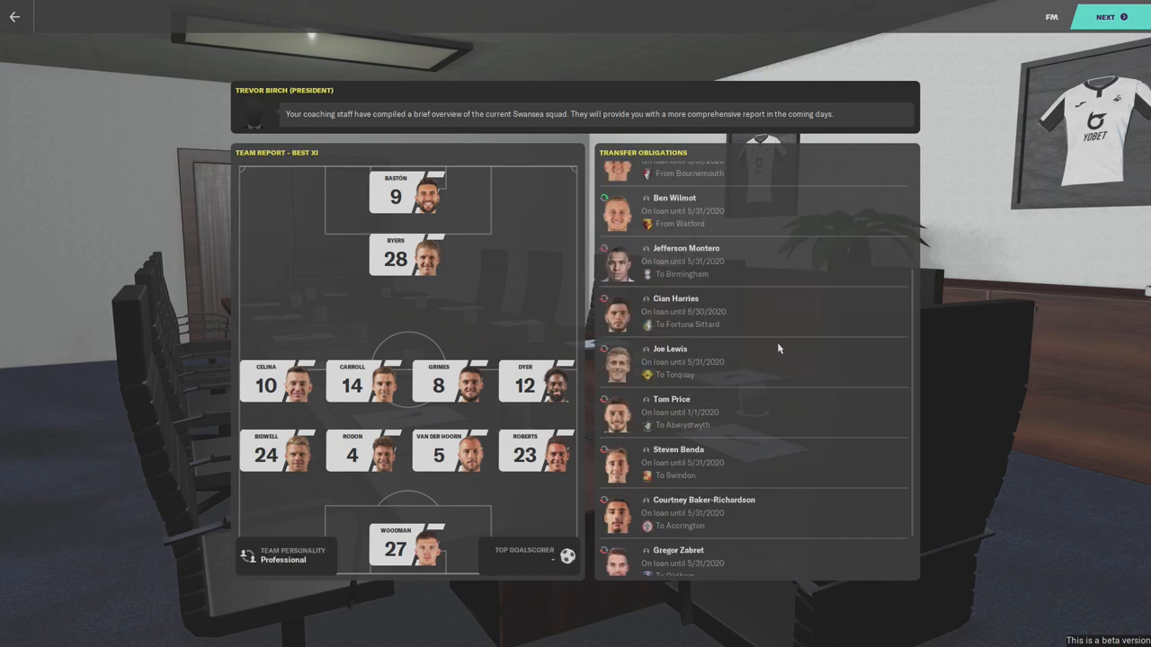
{"action": "scroll", "scroll_direction": "up", "scroll_amount": 3}
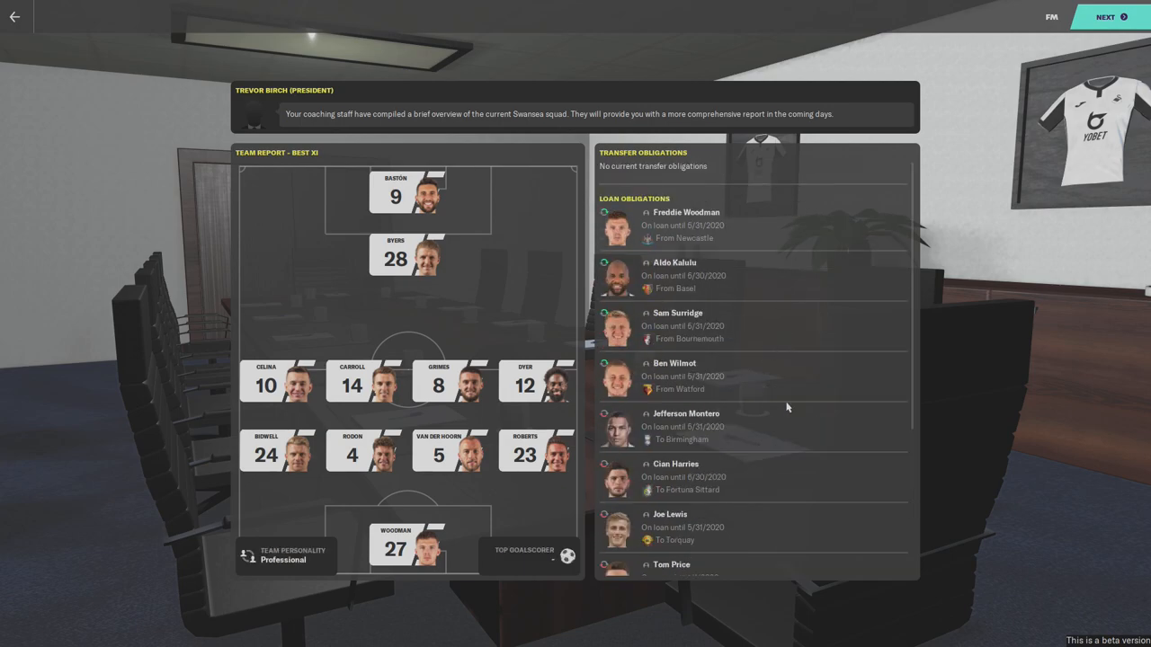
{"action": "scroll", "scroll_direction": "down", "scroll_amount": 3}
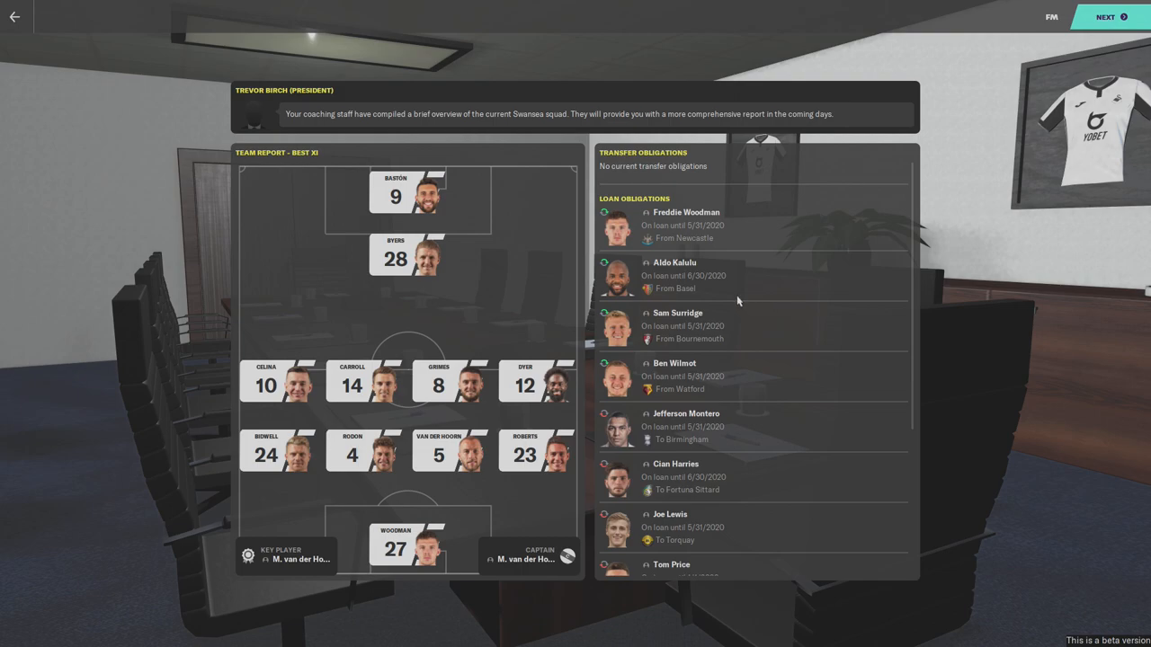
{"action": "mouse_move", "coordinate": [777, 248]}
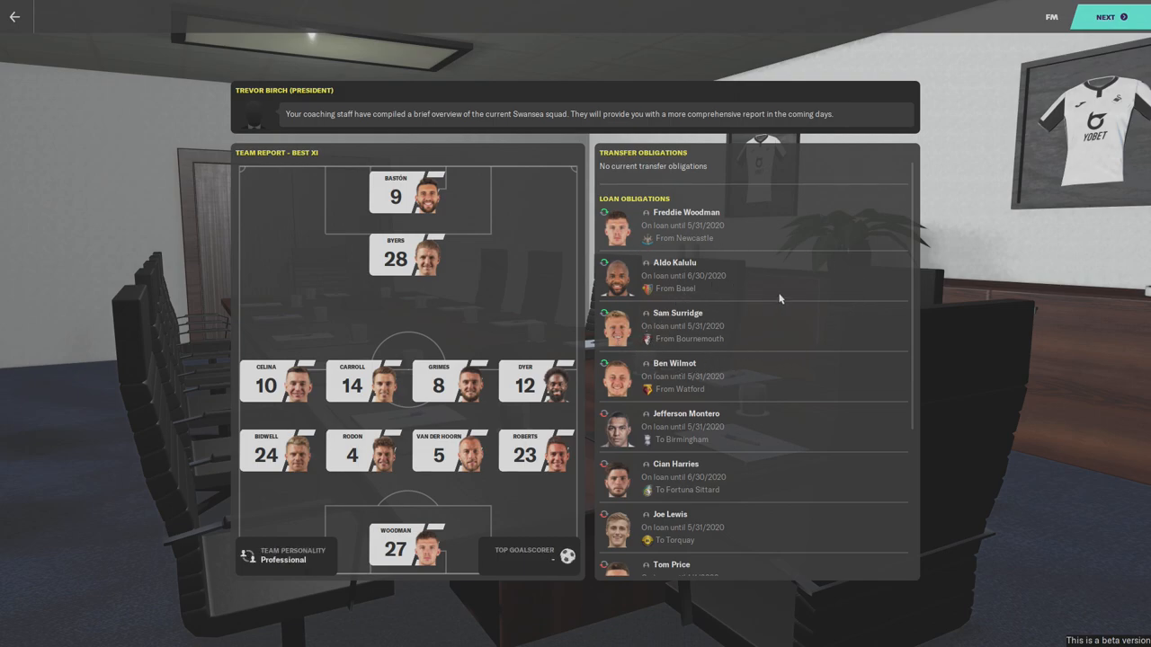
{"action": "mouse_move", "coordinate": [230, 492]}
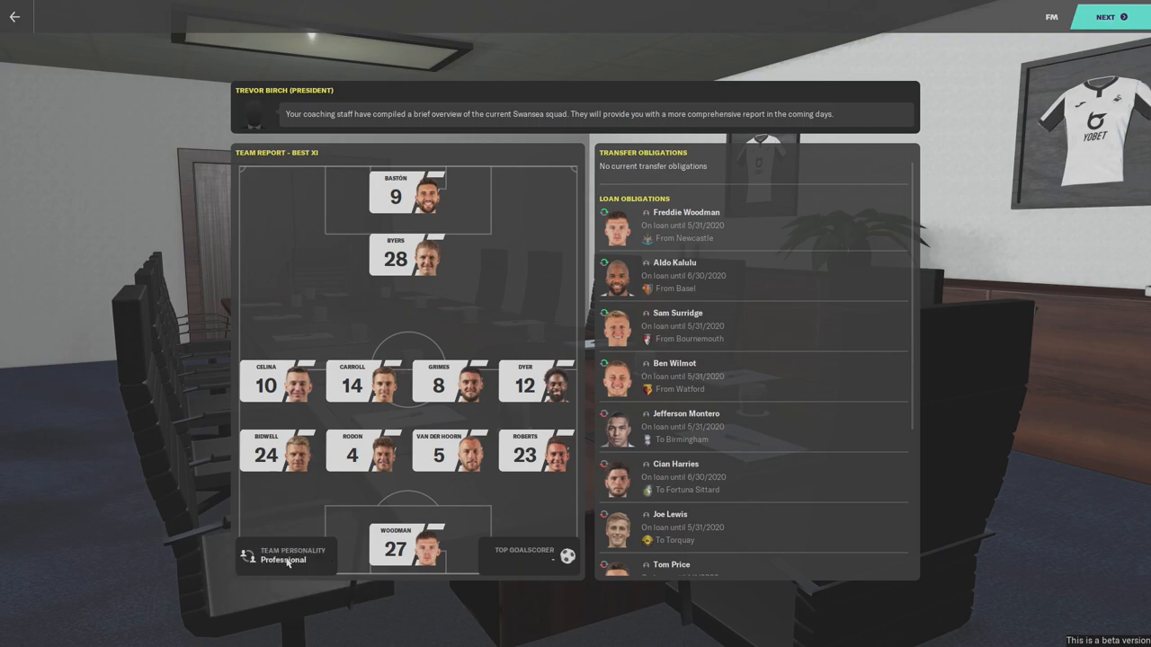
{"action": "mouse_move", "coordinate": [450, 503]}
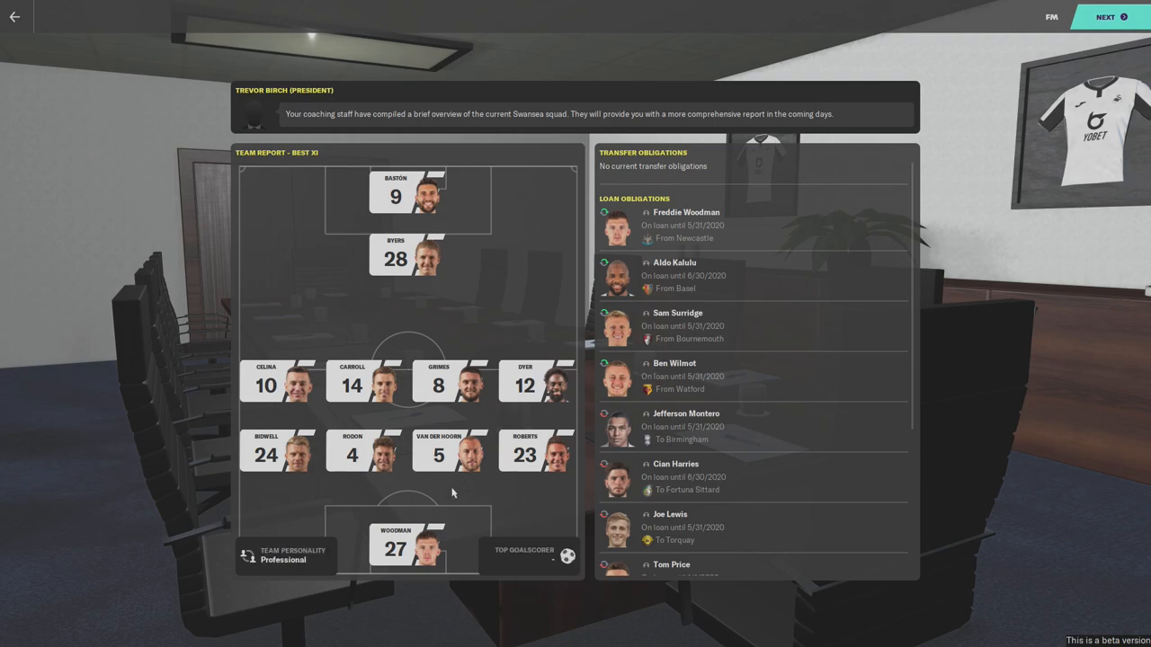
{"action": "mouse_move", "coordinate": [453, 483]}
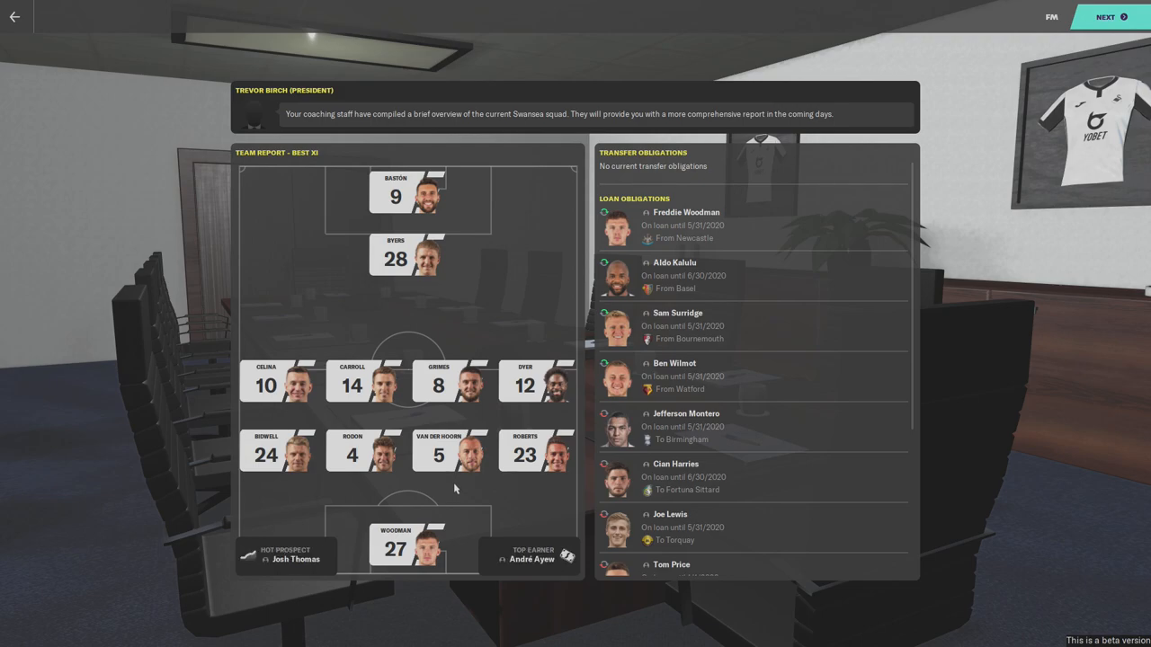
{"action": "mouse_move", "coordinate": [328, 509]}
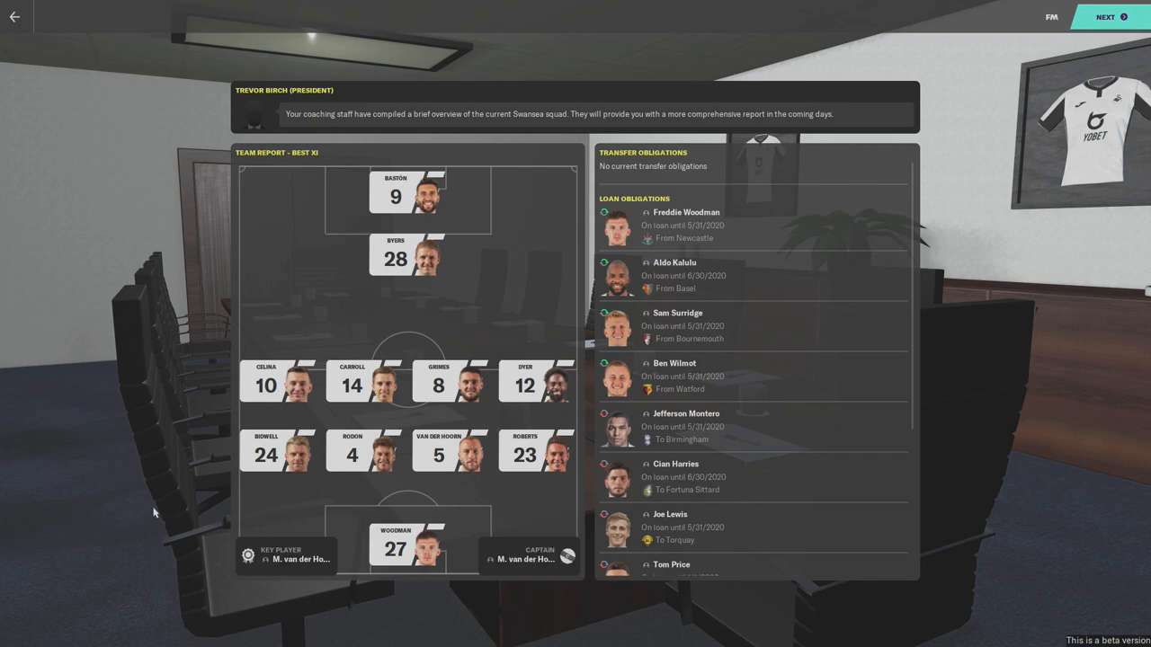
{"action": "mouse_move", "coordinate": [155, 504]}
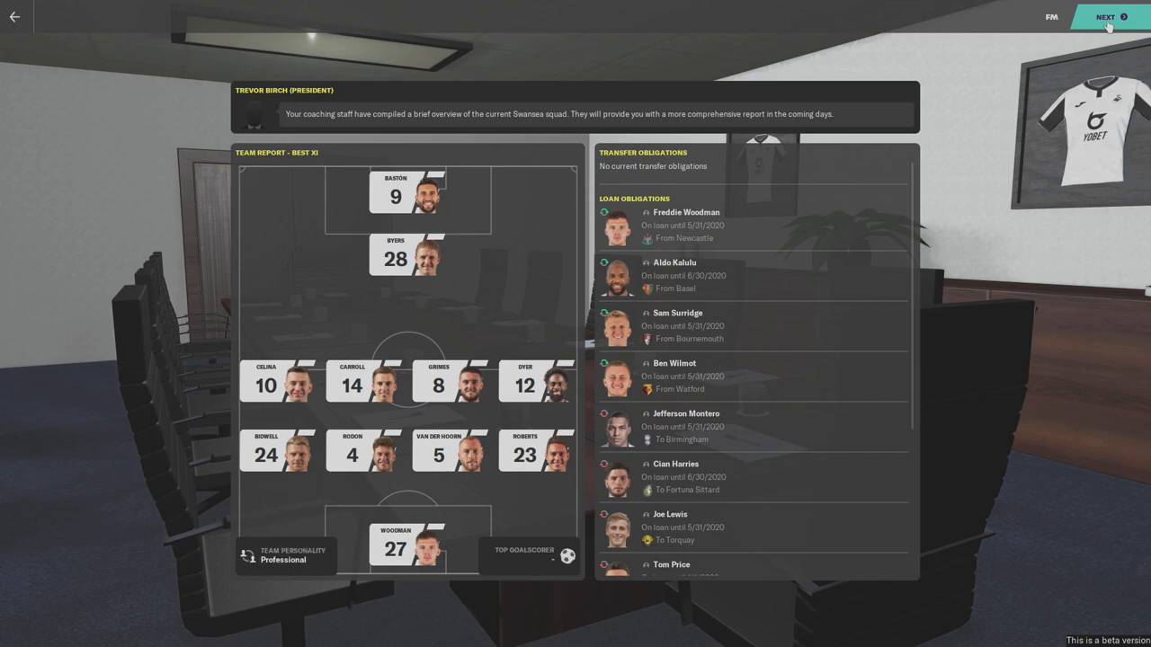
{"action": "left_click", "coordinate": [1105, 16]}
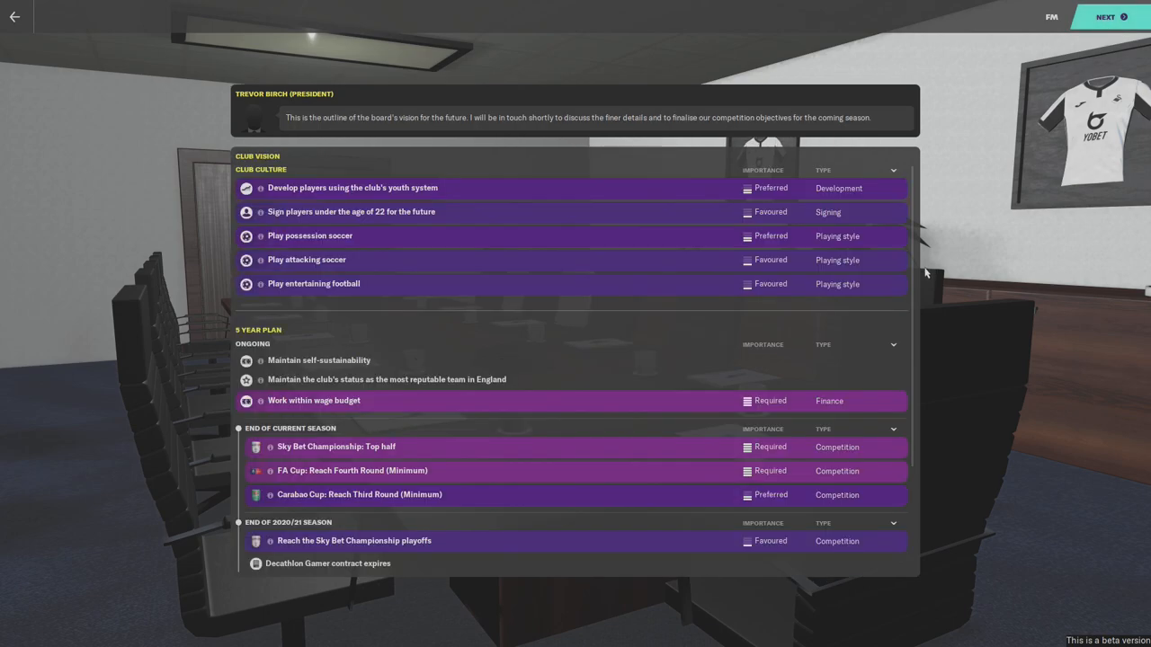
{"action": "mouse_move", "coordinate": [1007, 268]}
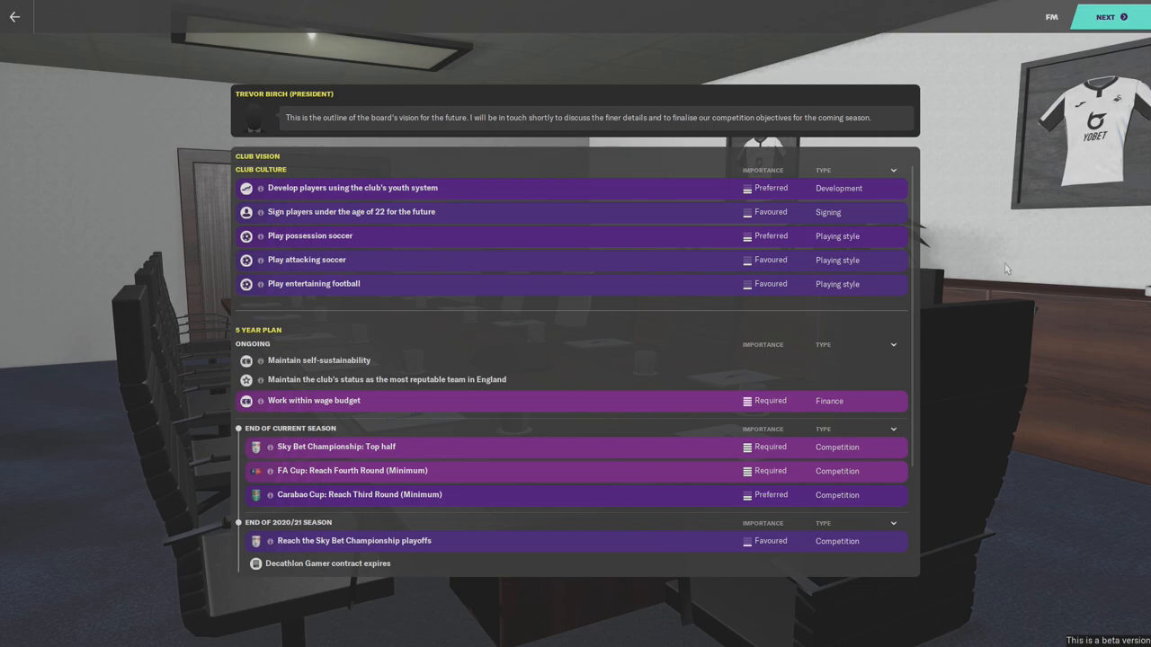
{"action": "mouse_move", "coordinate": [993, 292]}
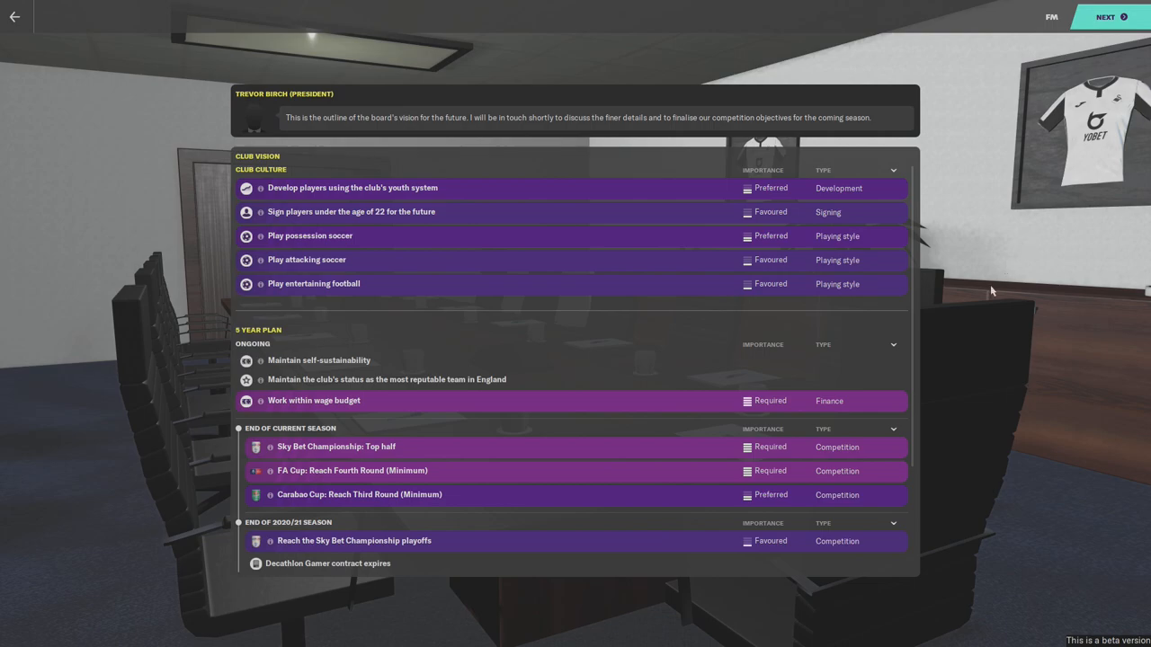
{"action": "mouse_move", "coordinate": [917, 316]}
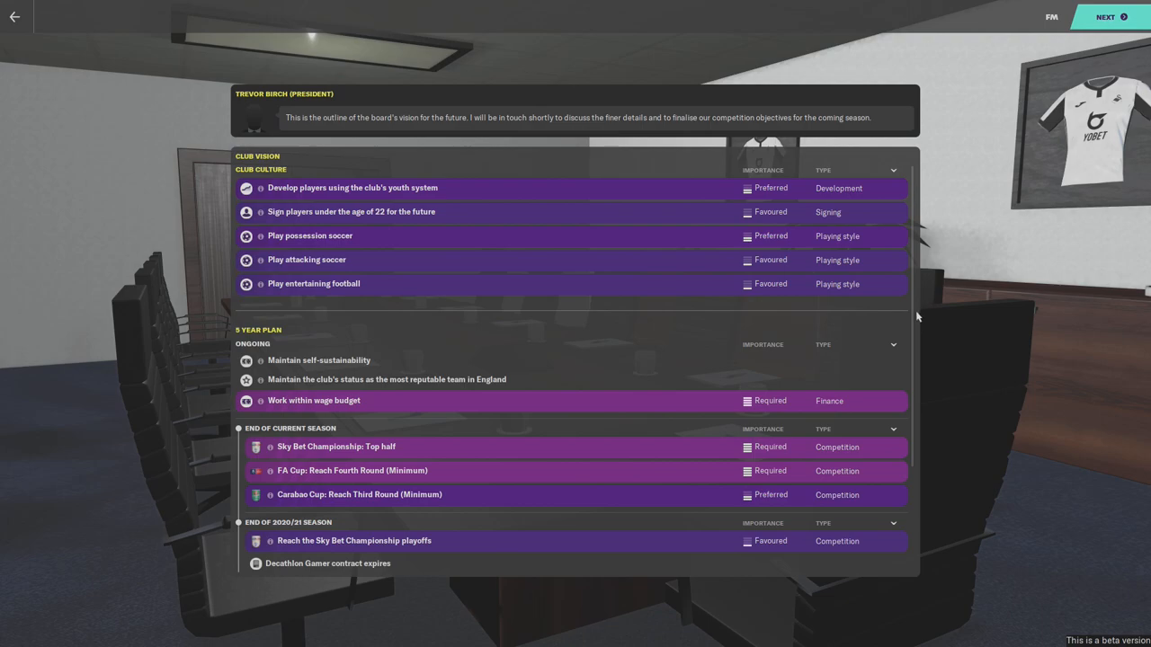
{"action": "mouse_move", "coordinate": [914, 328]}
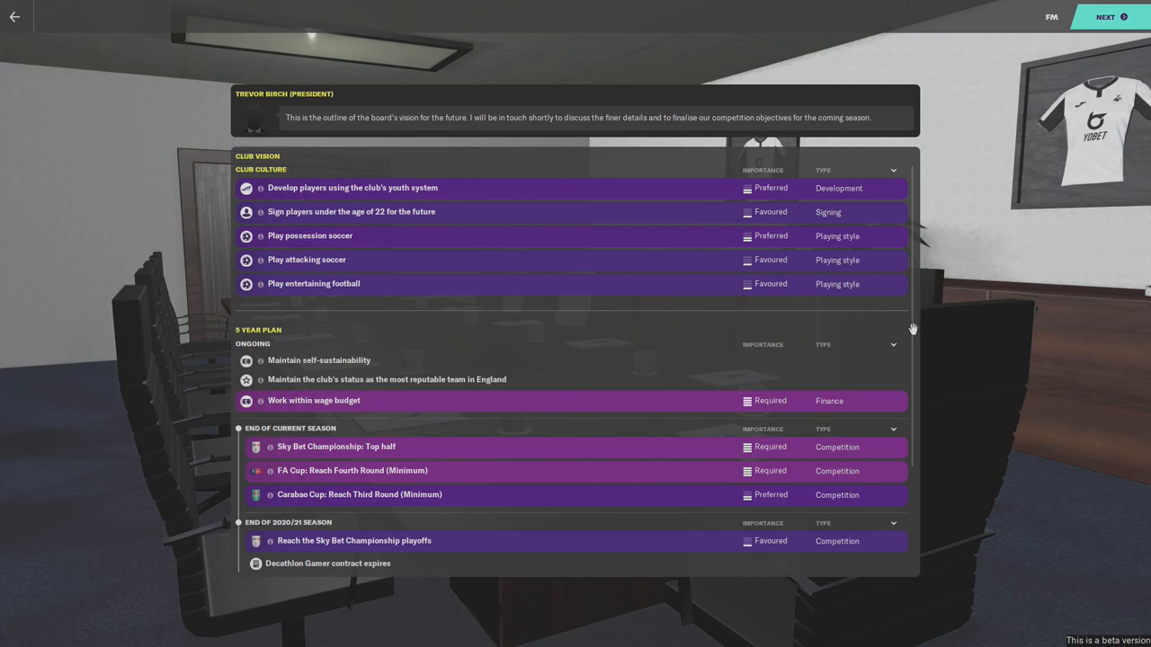
{"action": "mouse_move", "coordinate": [493, 196]}
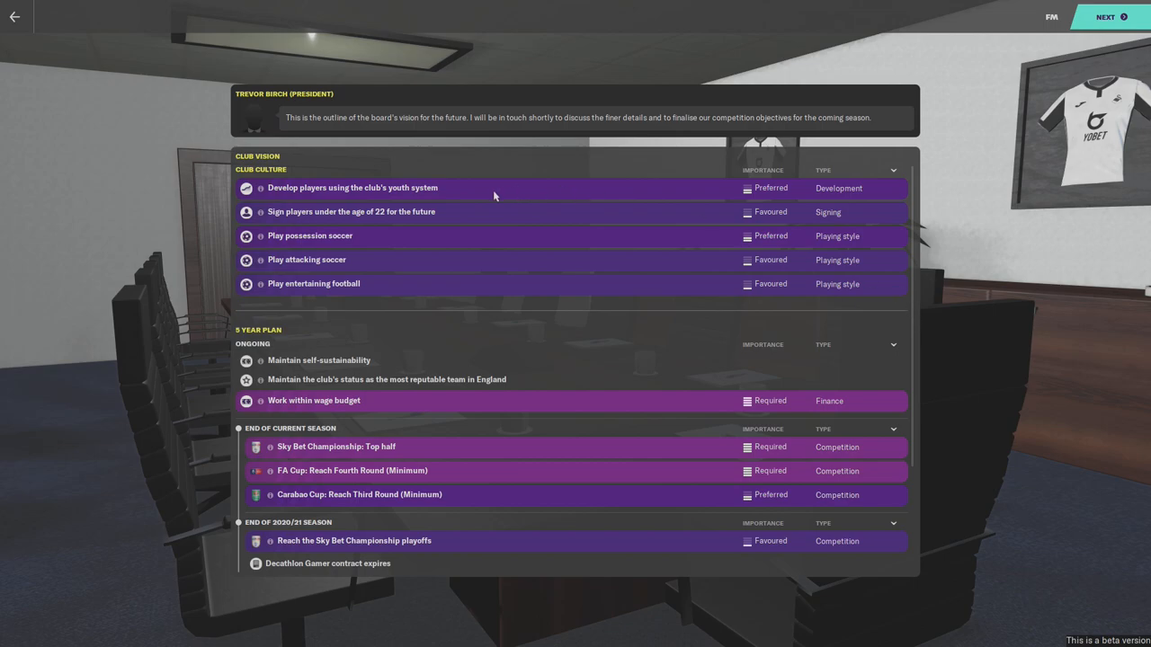
{"action": "mouse_move", "coordinate": [428, 195]}
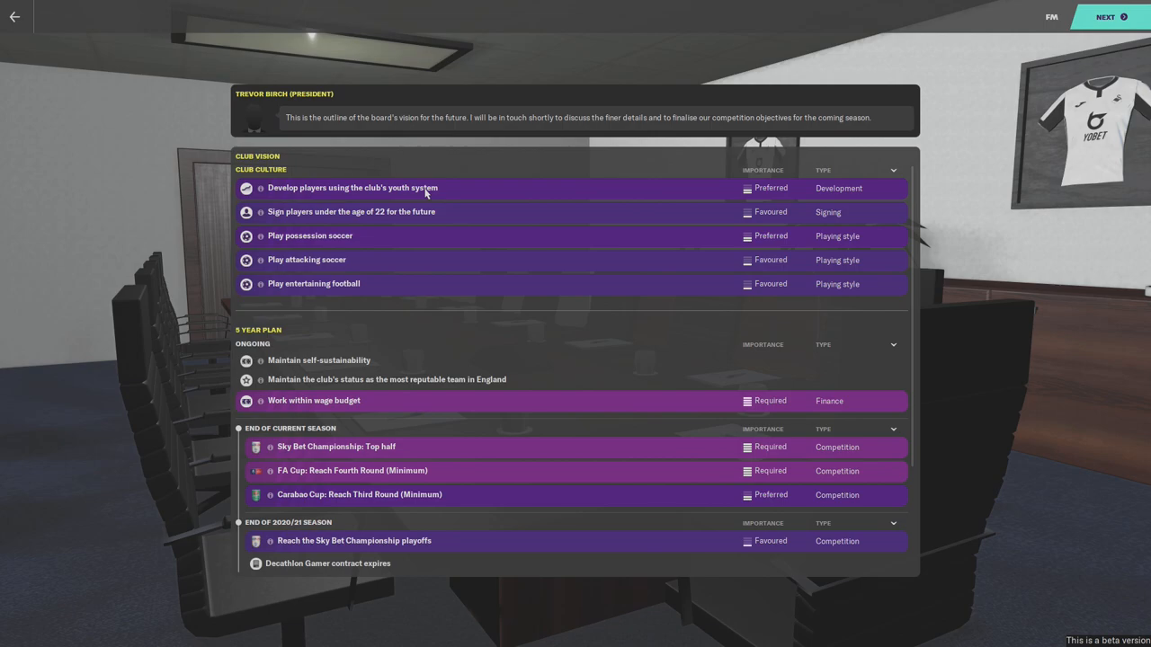
{"action": "mouse_move", "coordinate": [392, 216]}
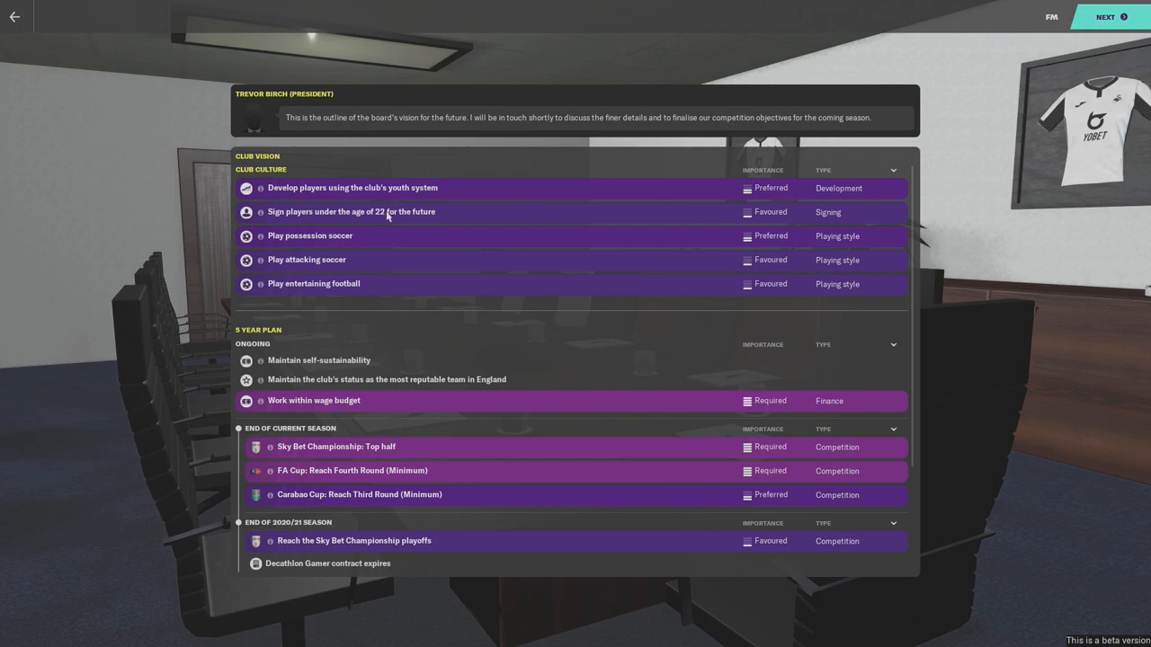
{"action": "mouse_move", "coordinate": [392, 237]}
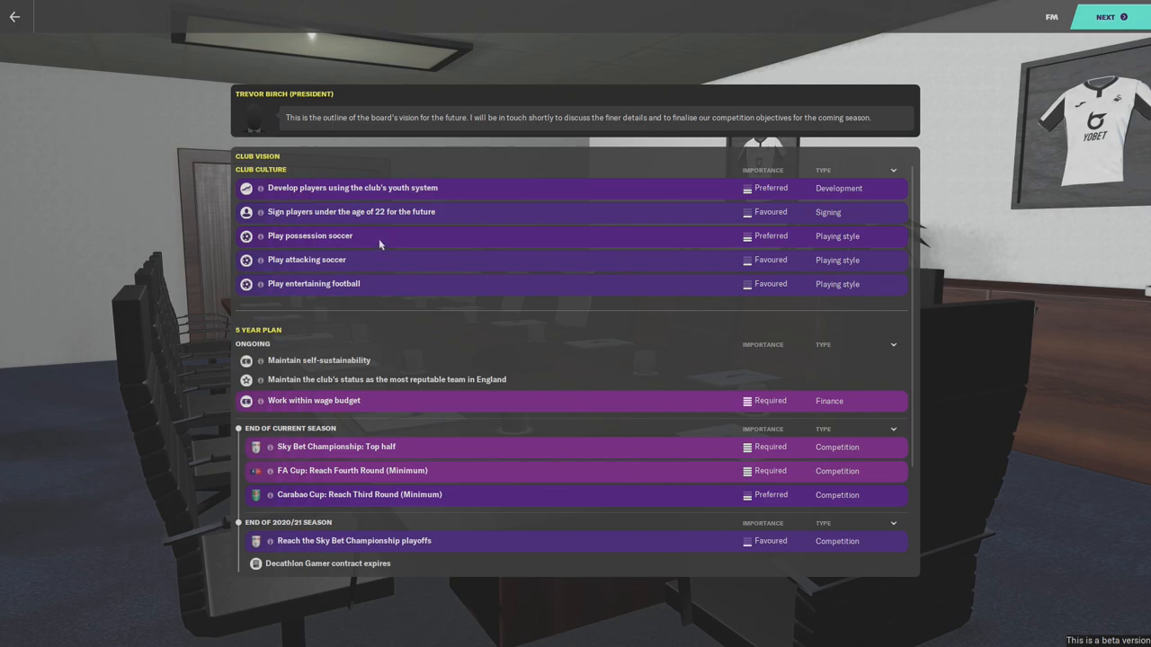
{"action": "mouse_move", "coordinate": [376, 288]}
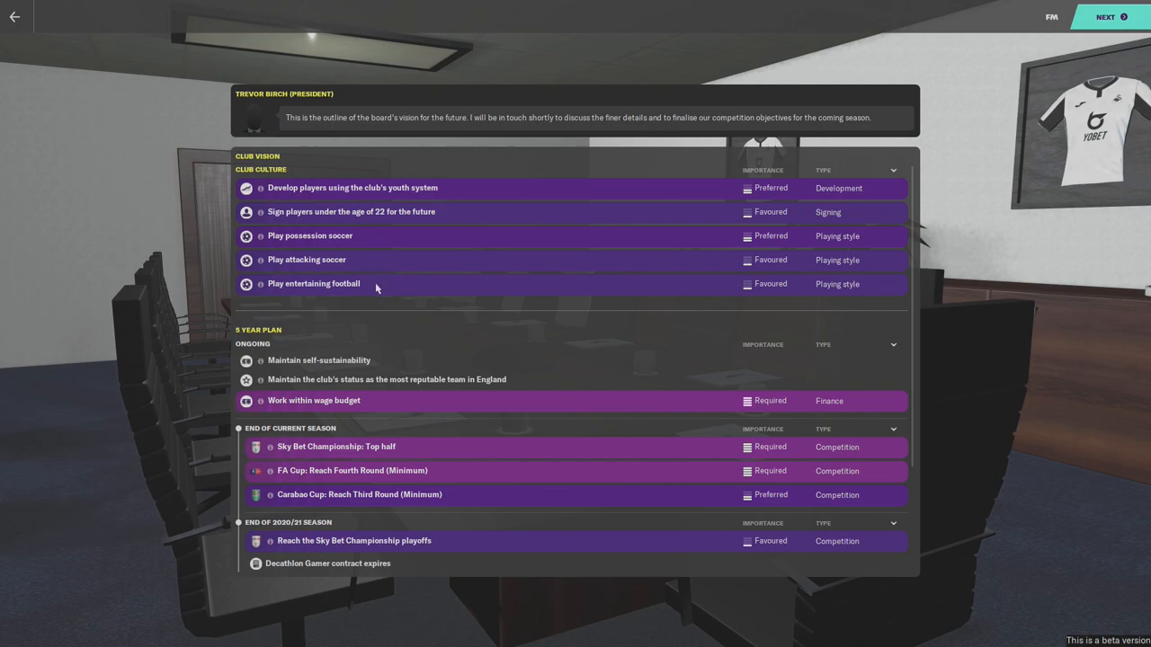
{"action": "mouse_move", "coordinate": [417, 254]}
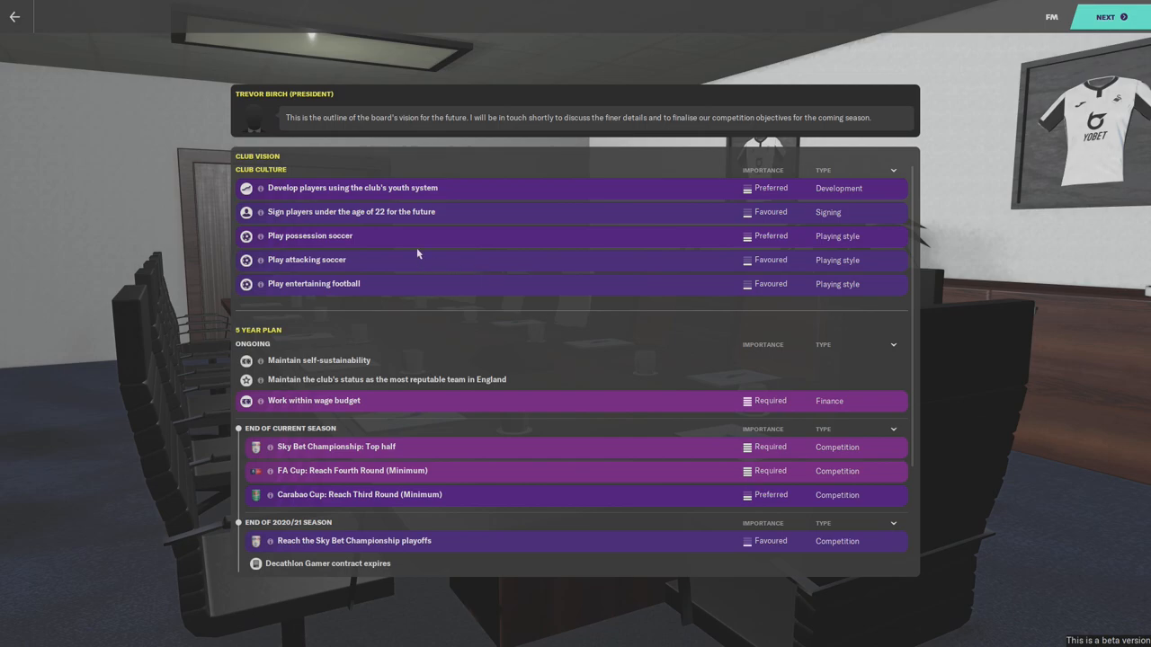
{"action": "mouse_move", "coordinate": [587, 295]}
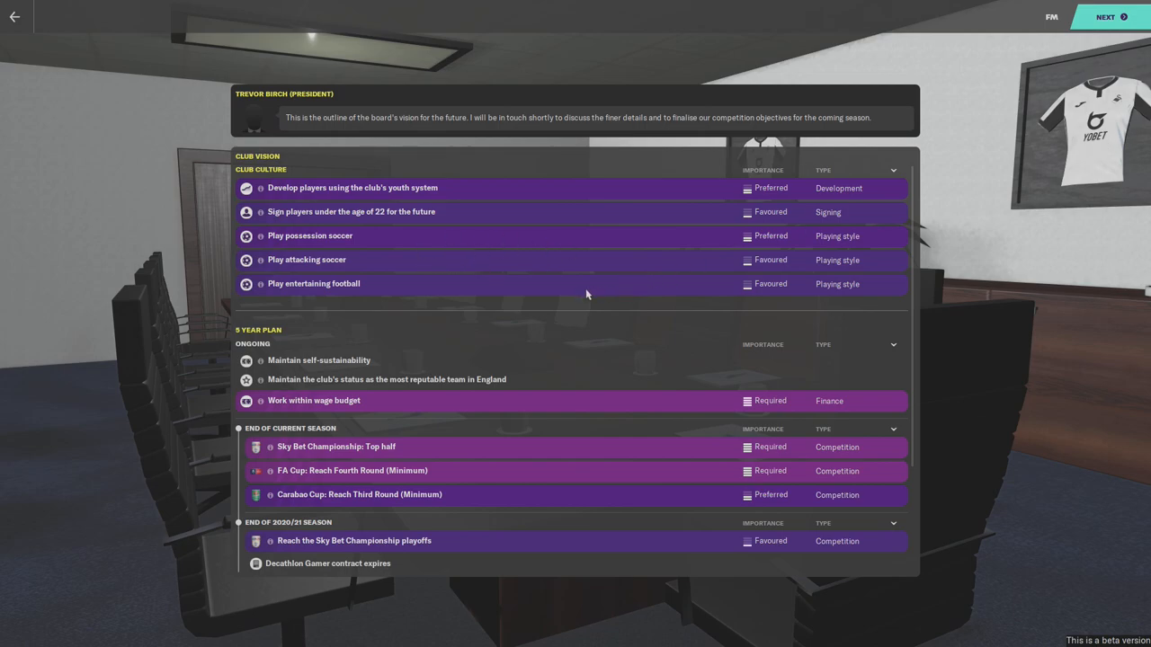
- Review the board's Club Vision objectives and move on to the president's arrangements
{"action": "scroll", "scroll_direction": "down", "scroll_amount": 3}
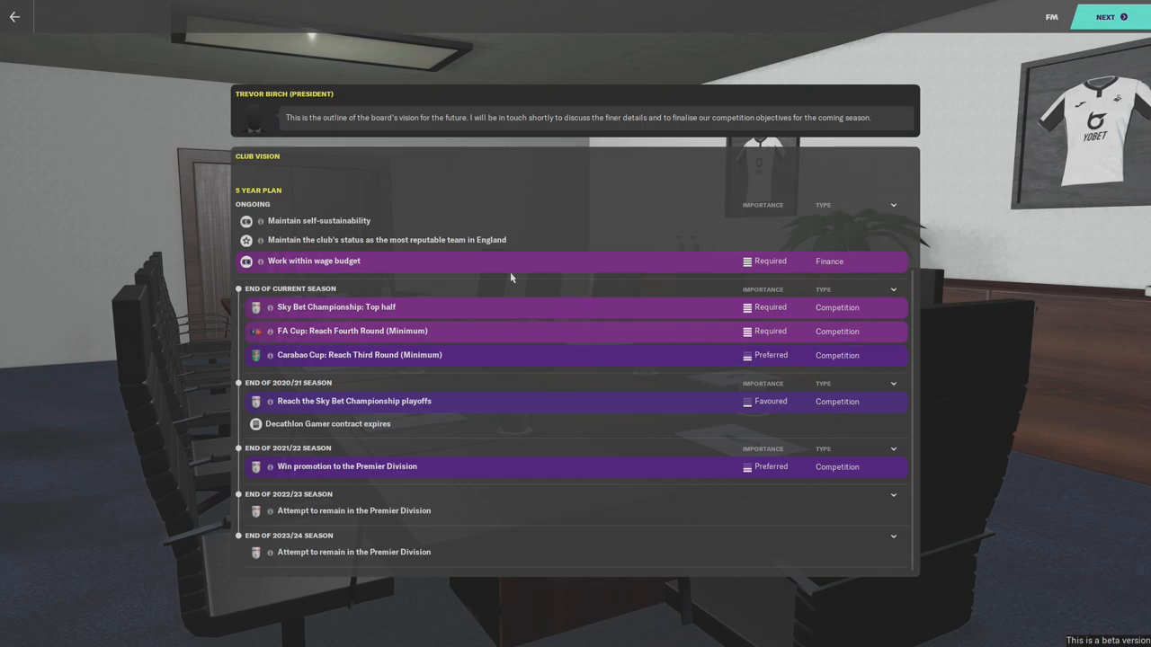
{"action": "mouse_move", "coordinate": [332, 223]}
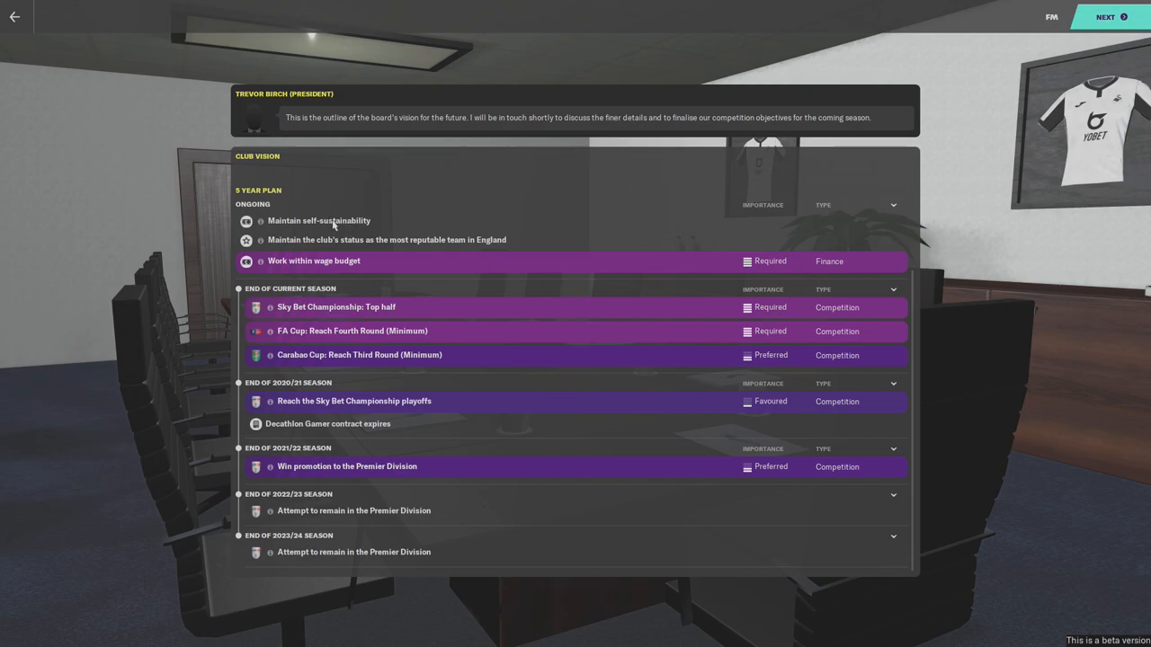
{"action": "mouse_move", "coordinate": [341, 226]}
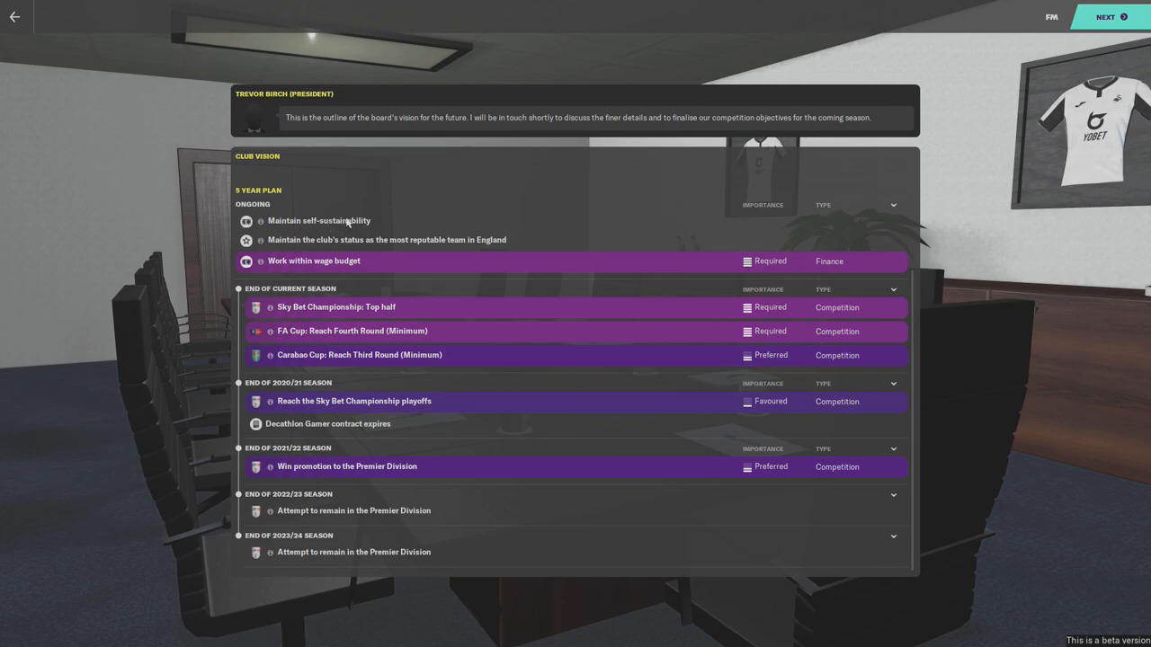
{"action": "mouse_move", "coordinate": [360, 225]}
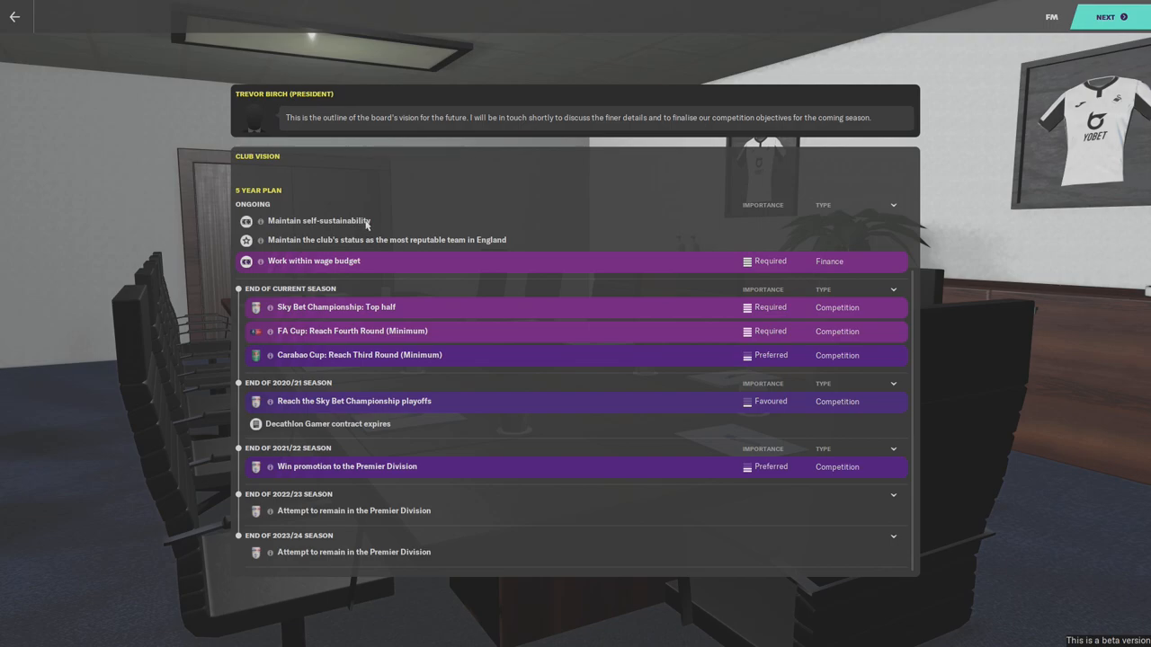
{"action": "mouse_move", "coordinate": [381, 219]}
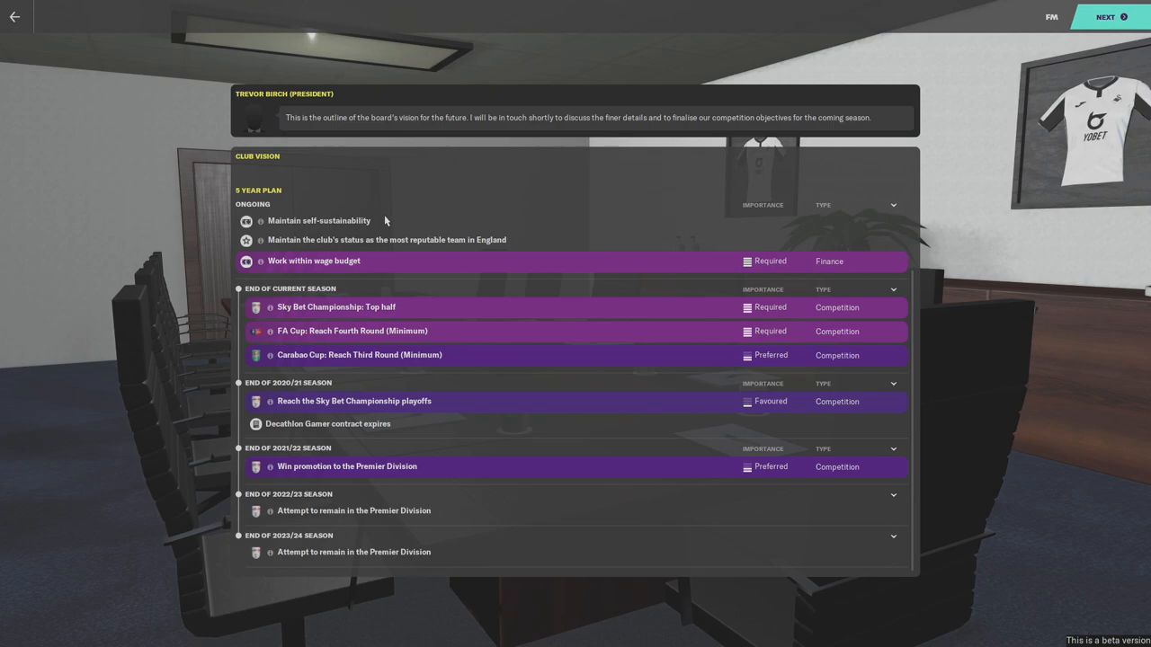
{"action": "mouse_move", "coordinate": [386, 256]}
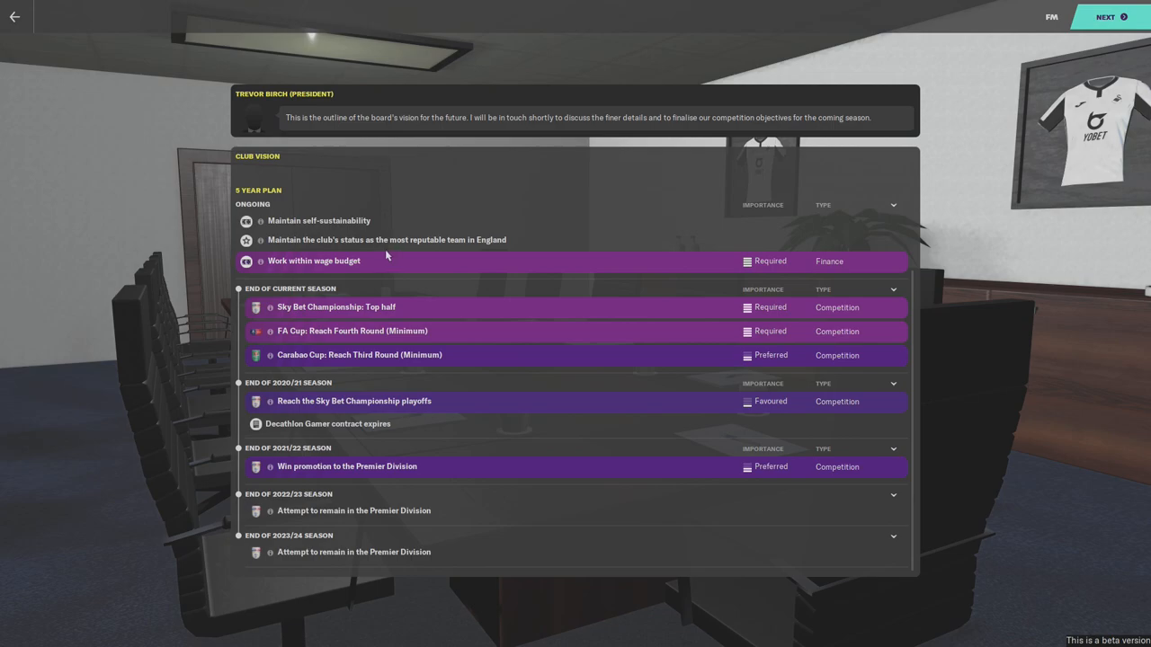
{"action": "mouse_move", "coordinate": [303, 255]}
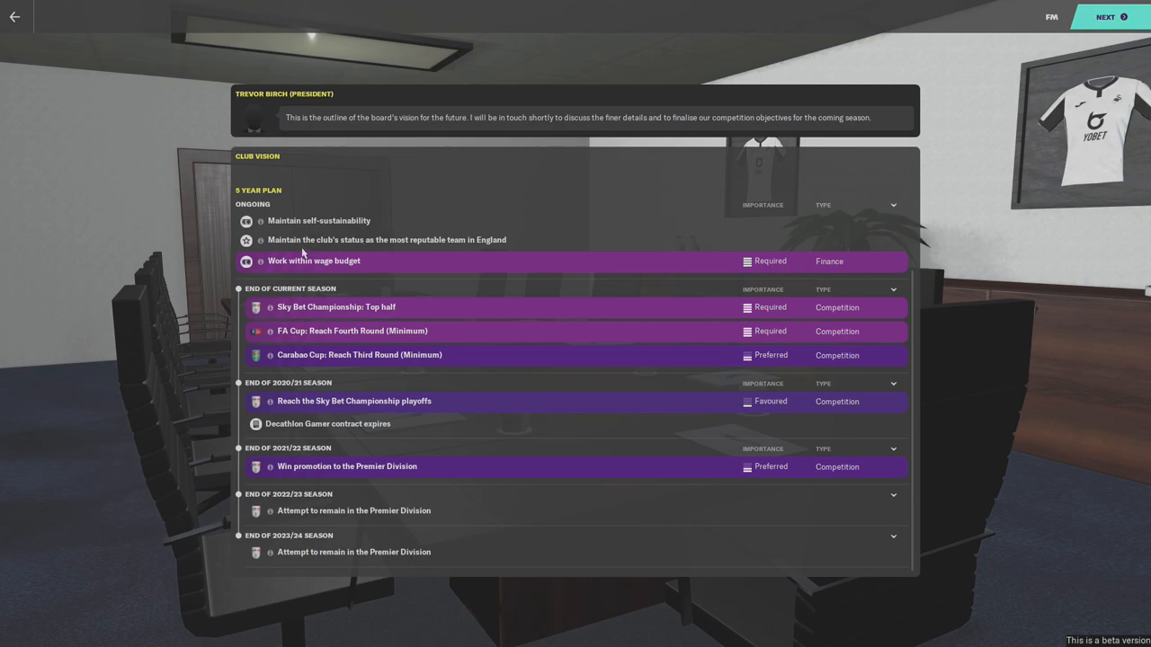
{"action": "mouse_move", "coordinate": [442, 241]}
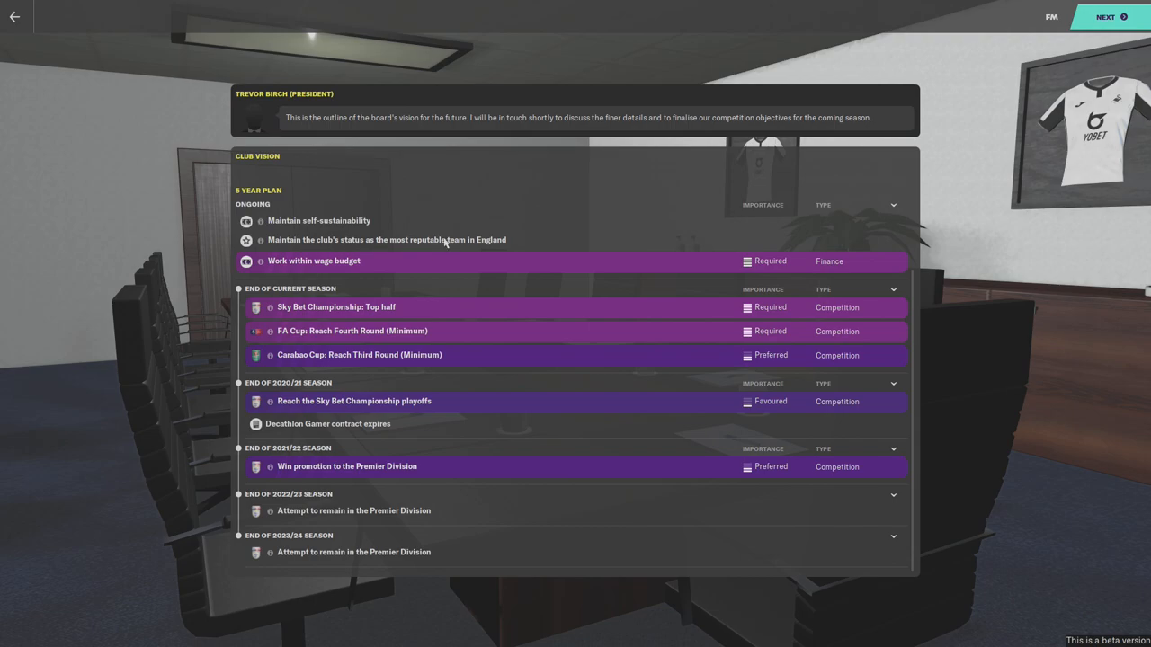
{"action": "mouse_move", "coordinate": [478, 245]}
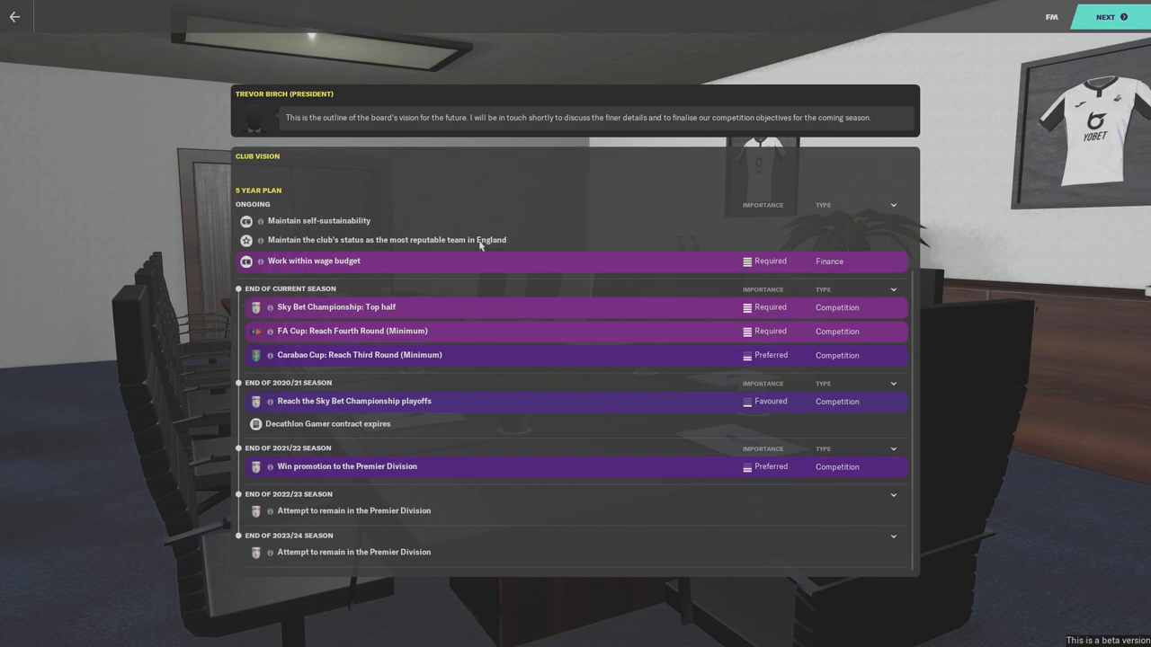
{"action": "mouse_move", "coordinate": [468, 262]}
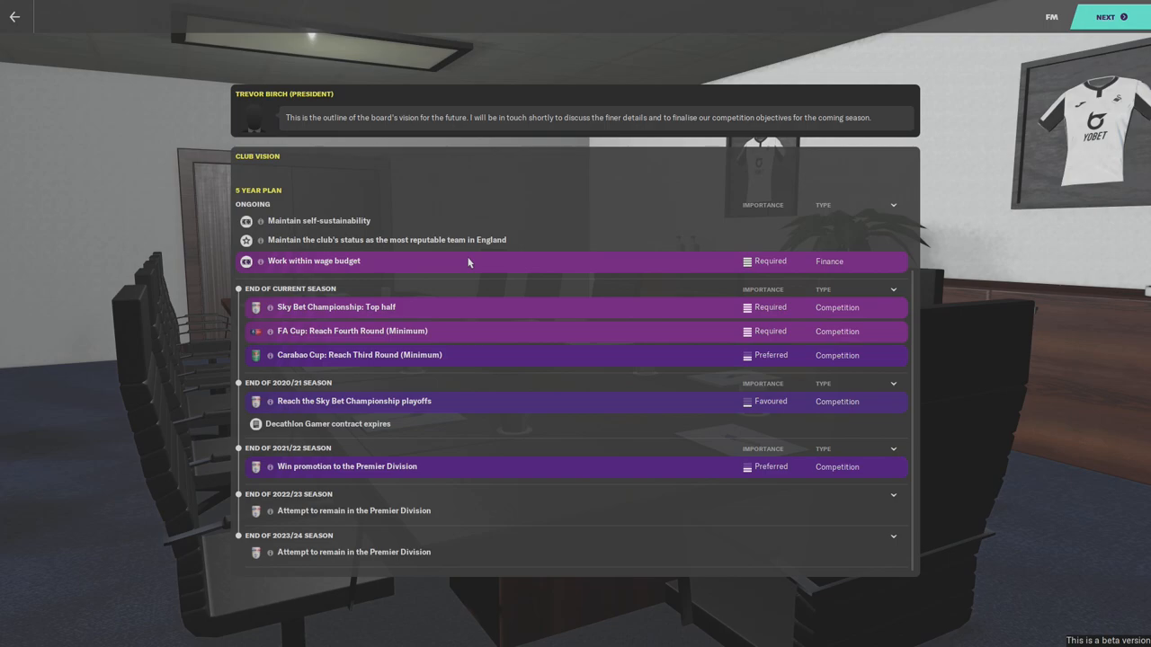
{"action": "mouse_move", "coordinate": [385, 271]}
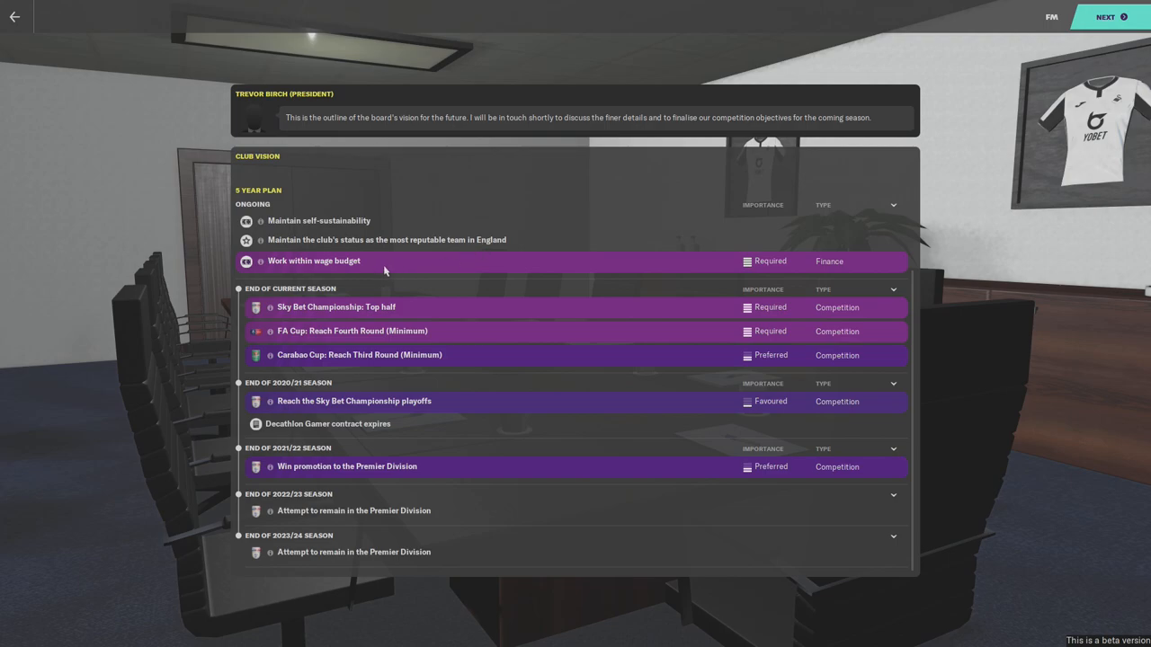
{"action": "mouse_move", "coordinate": [759, 259]}
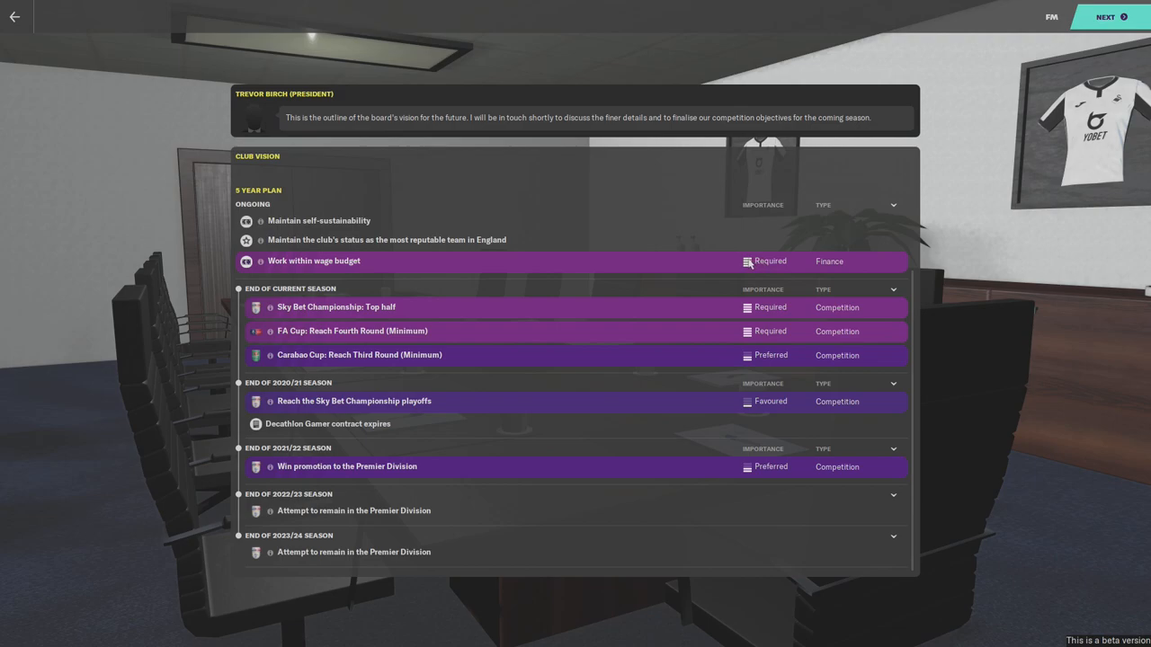
{"action": "mouse_move", "coordinate": [612, 286]}
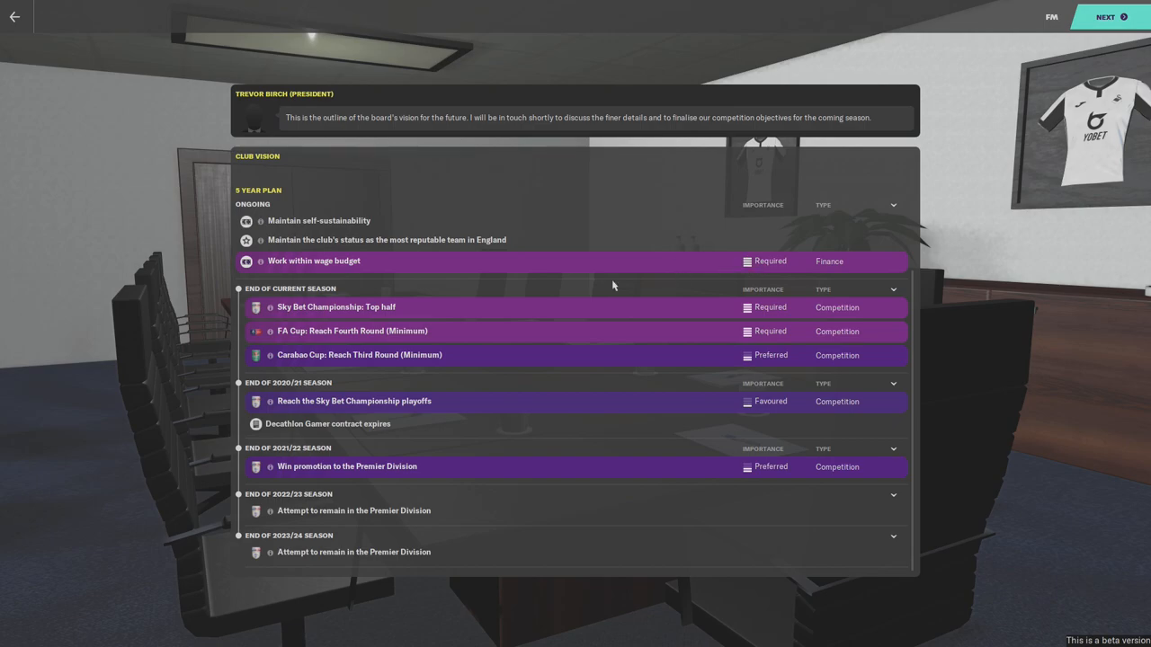
{"action": "mouse_move", "coordinate": [466, 324]}
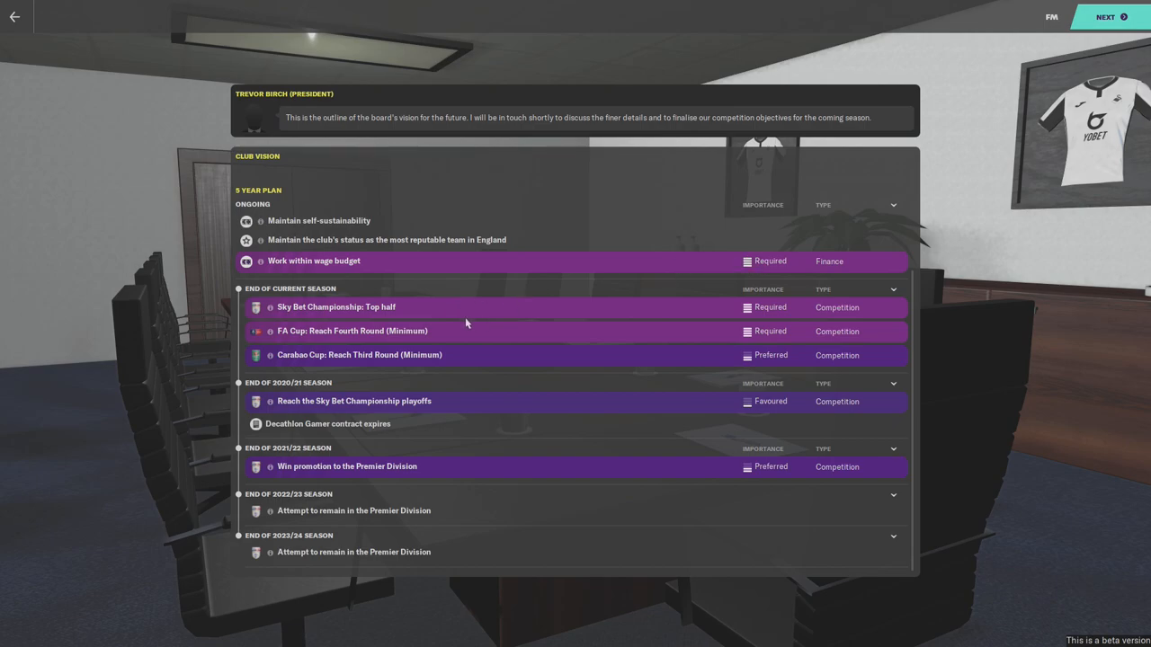
{"action": "mouse_move", "coordinate": [620, 315]}
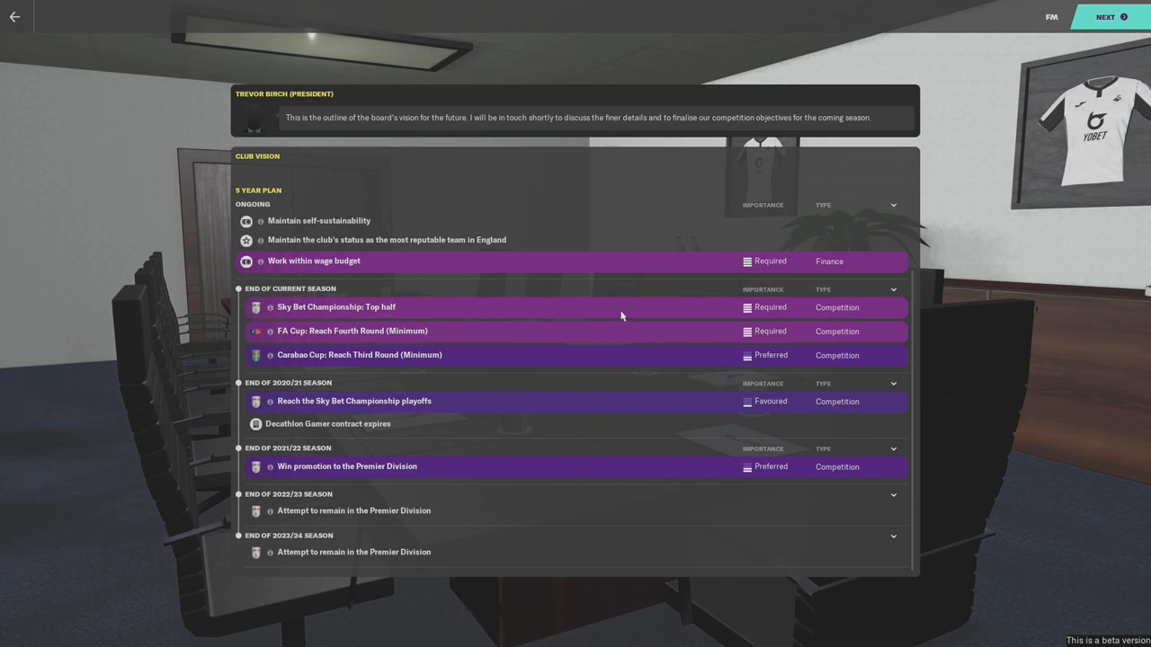
{"action": "mouse_move", "coordinate": [346, 345]}
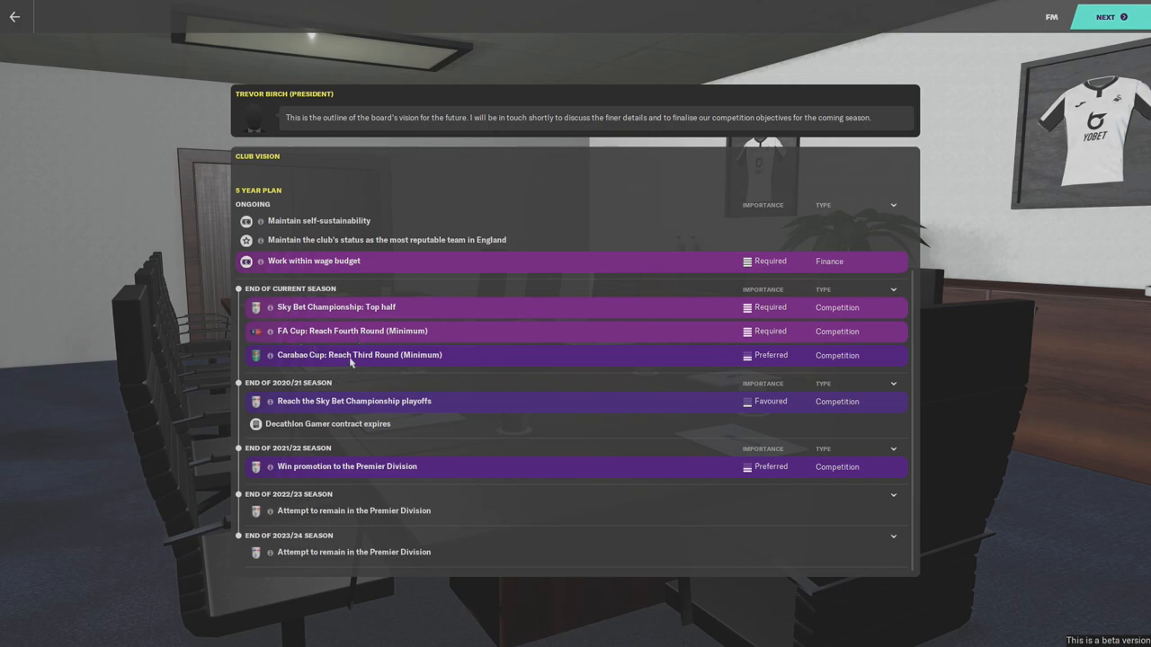
{"action": "mouse_move", "coordinate": [505, 421]}
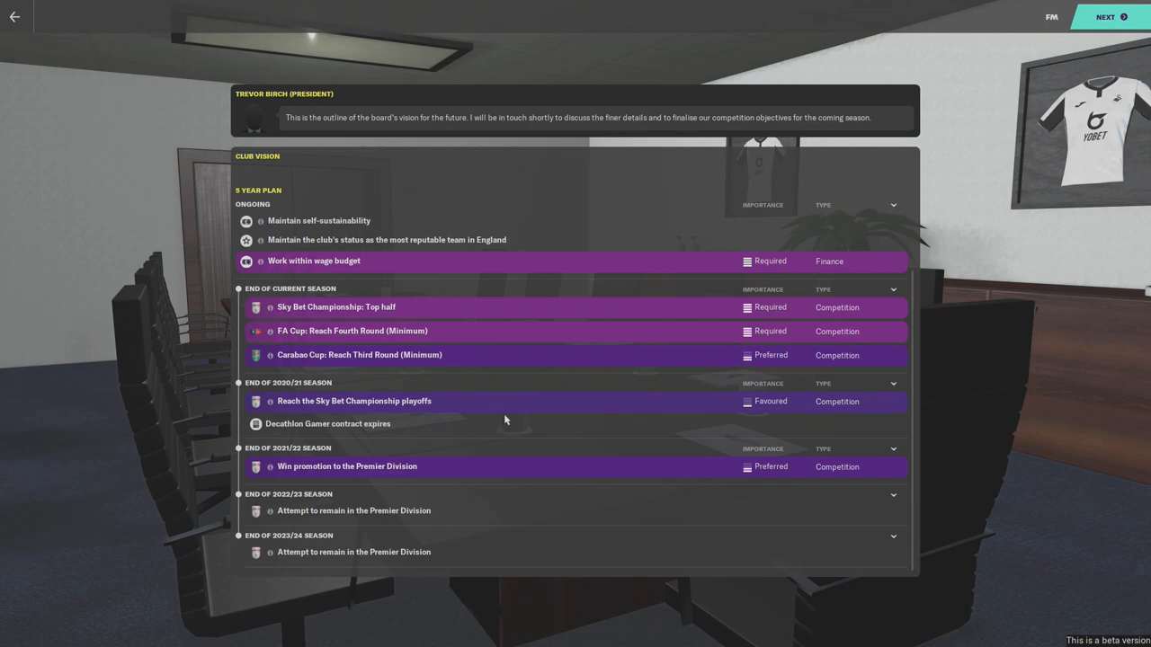
{"action": "mouse_move", "coordinate": [495, 418]}
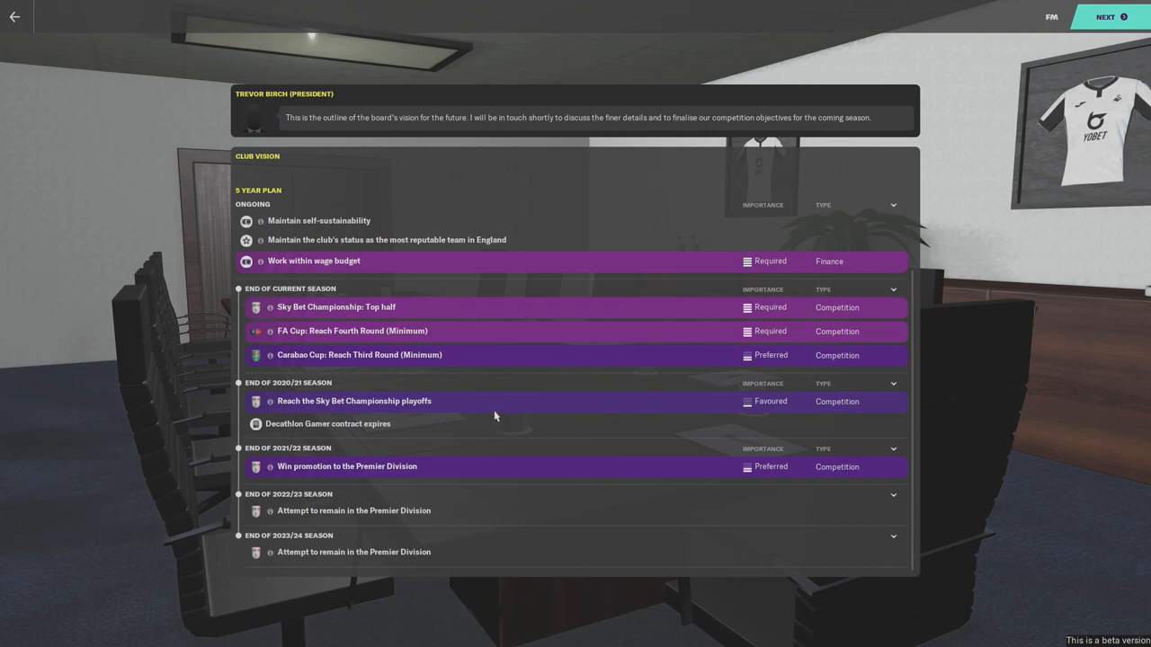
{"action": "mouse_move", "coordinate": [313, 403]}
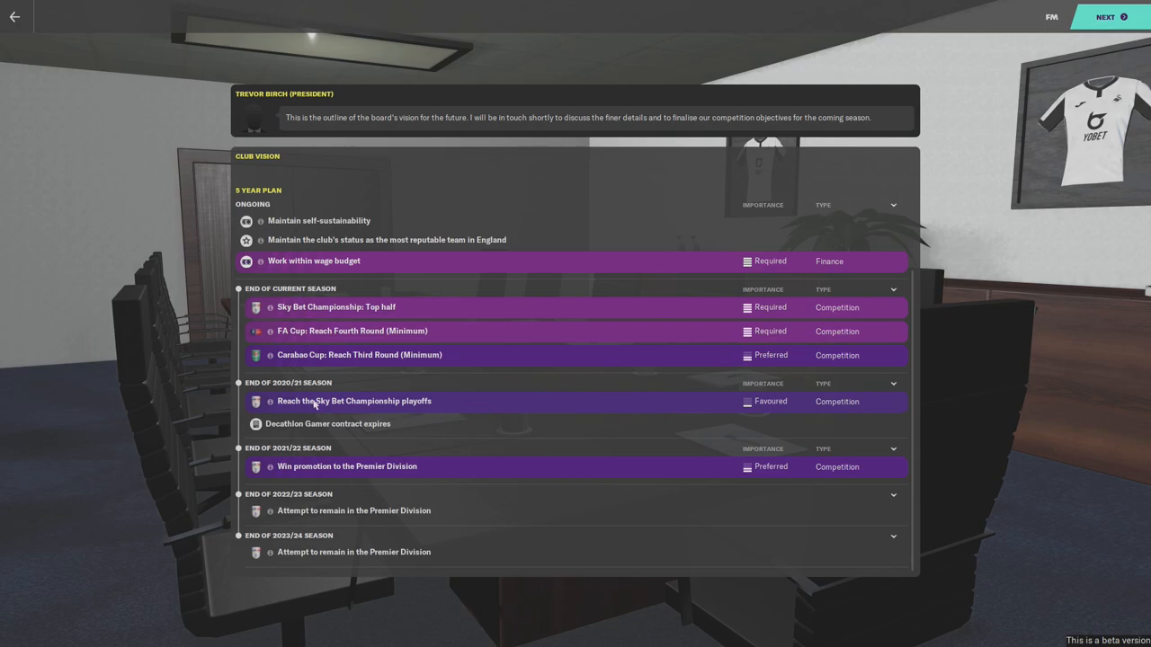
{"action": "mouse_move", "coordinate": [407, 408]}
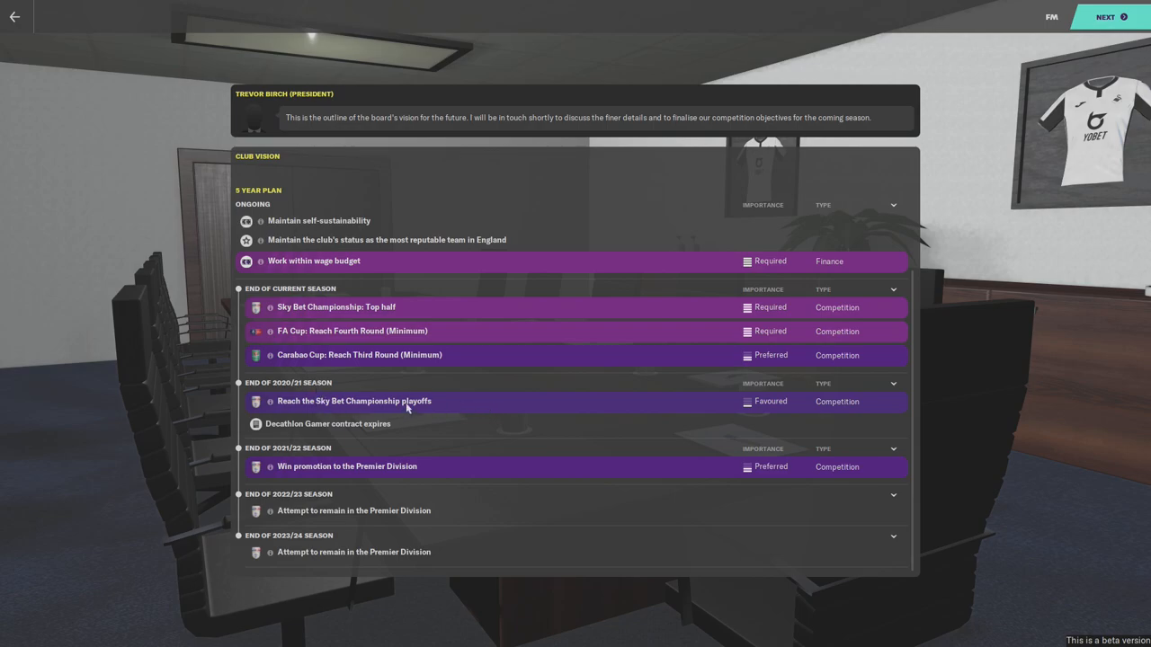
{"action": "mouse_move", "coordinate": [406, 428]}
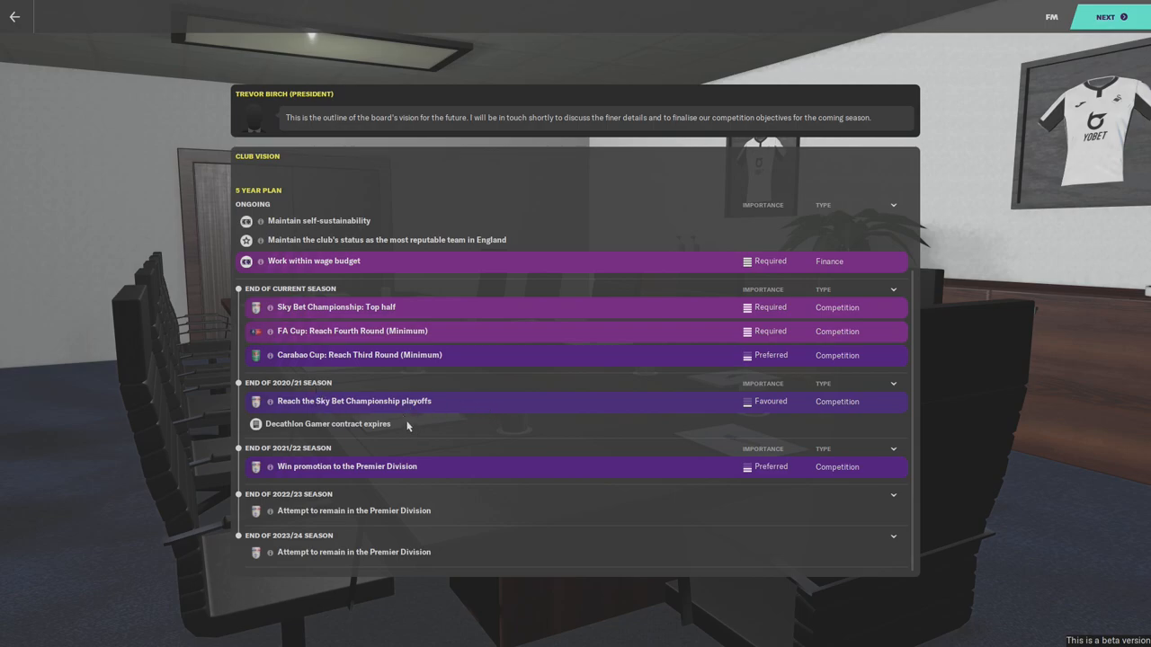
{"action": "mouse_move", "coordinate": [514, 442]}
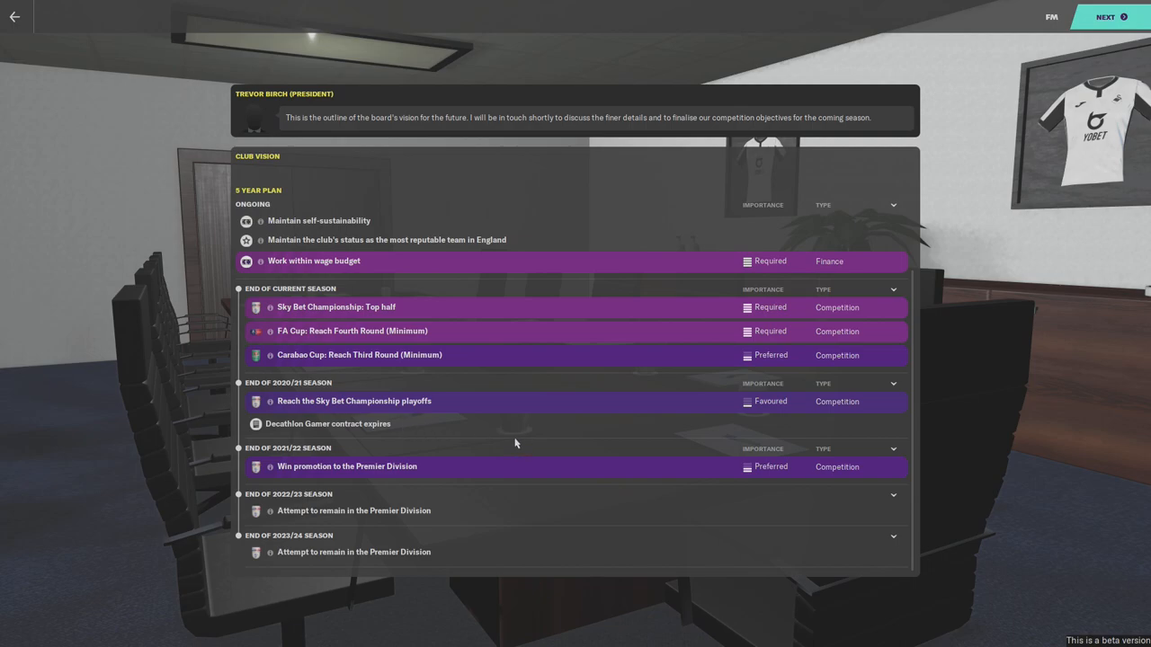
{"action": "mouse_move", "coordinate": [466, 471]}
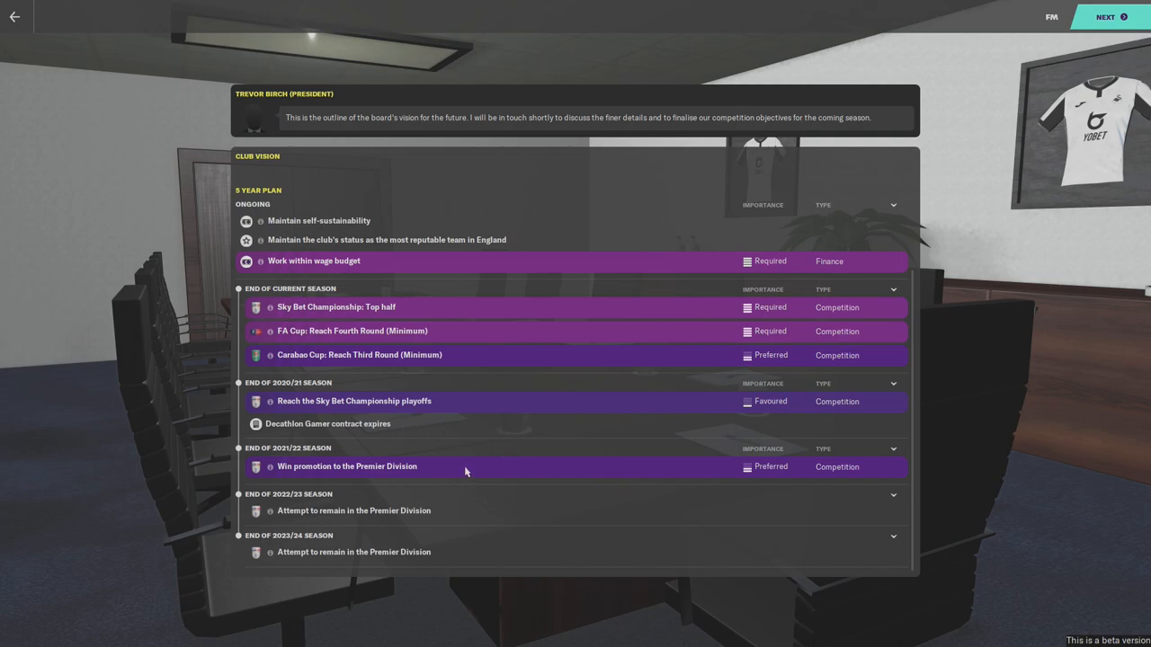
{"action": "mouse_move", "coordinate": [421, 471]}
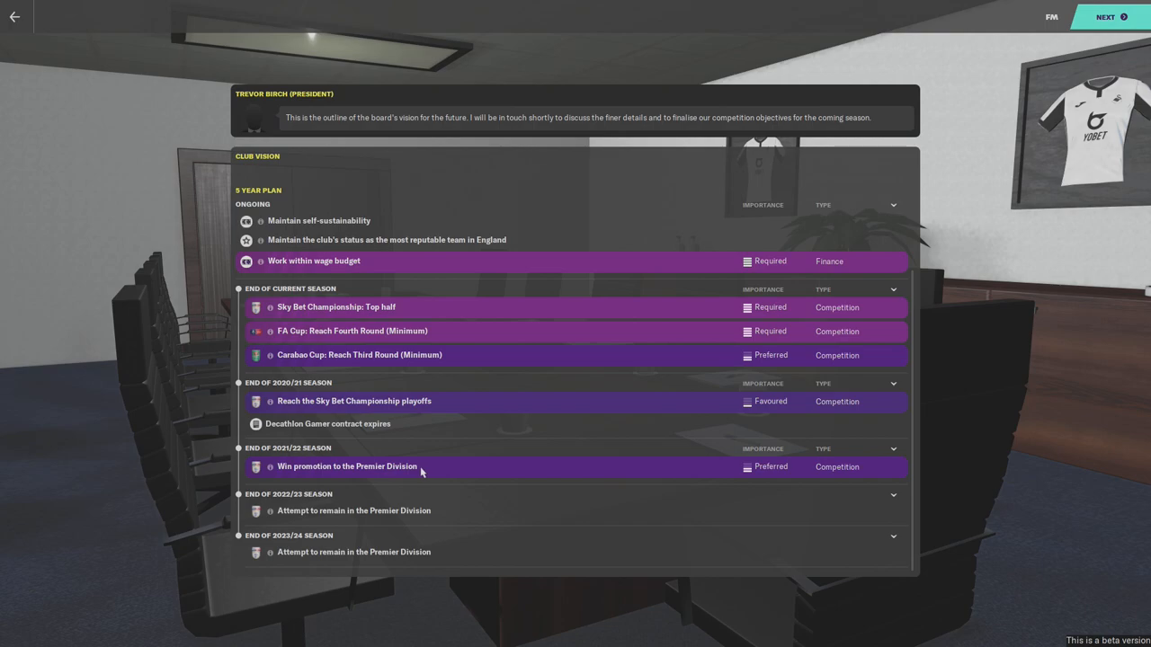
{"action": "mouse_move", "coordinate": [494, 512]}
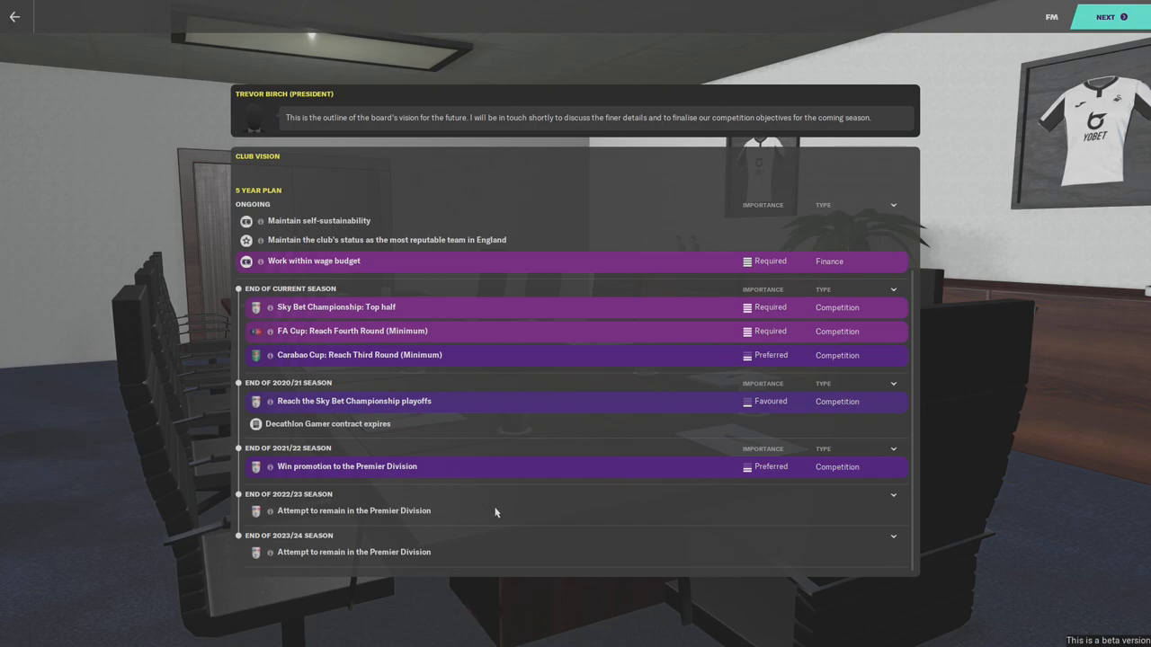
{"action": "mouse_move", "coordinate": [453, 482]}
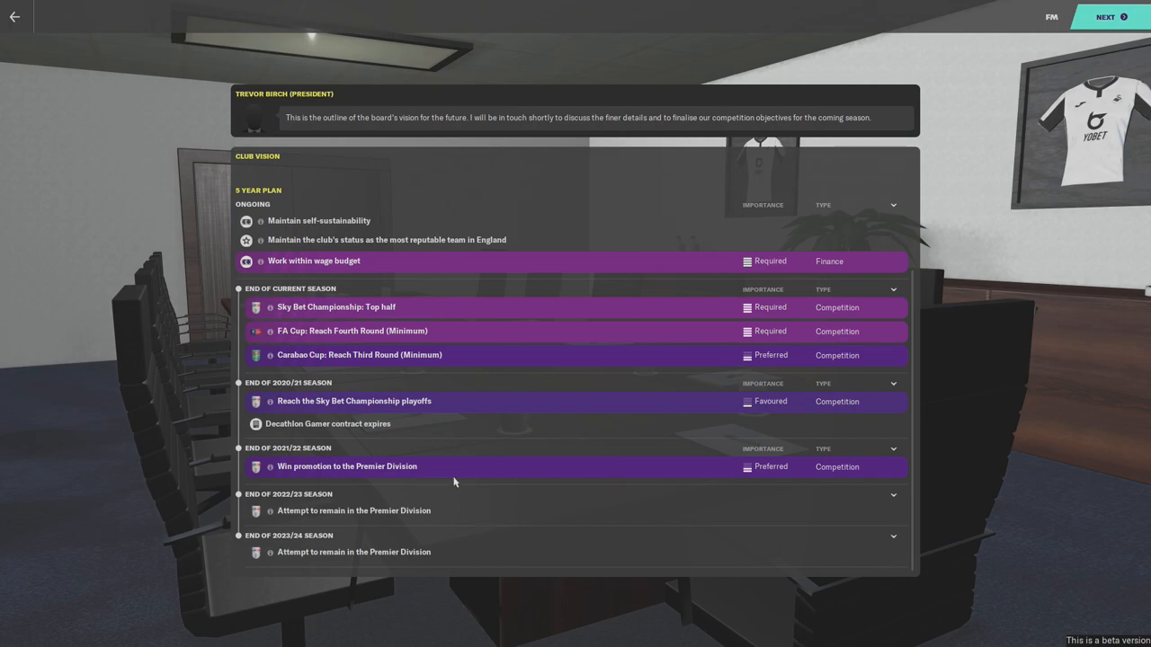
{"action": "mouse_move", "coordinate": [480, 485]}
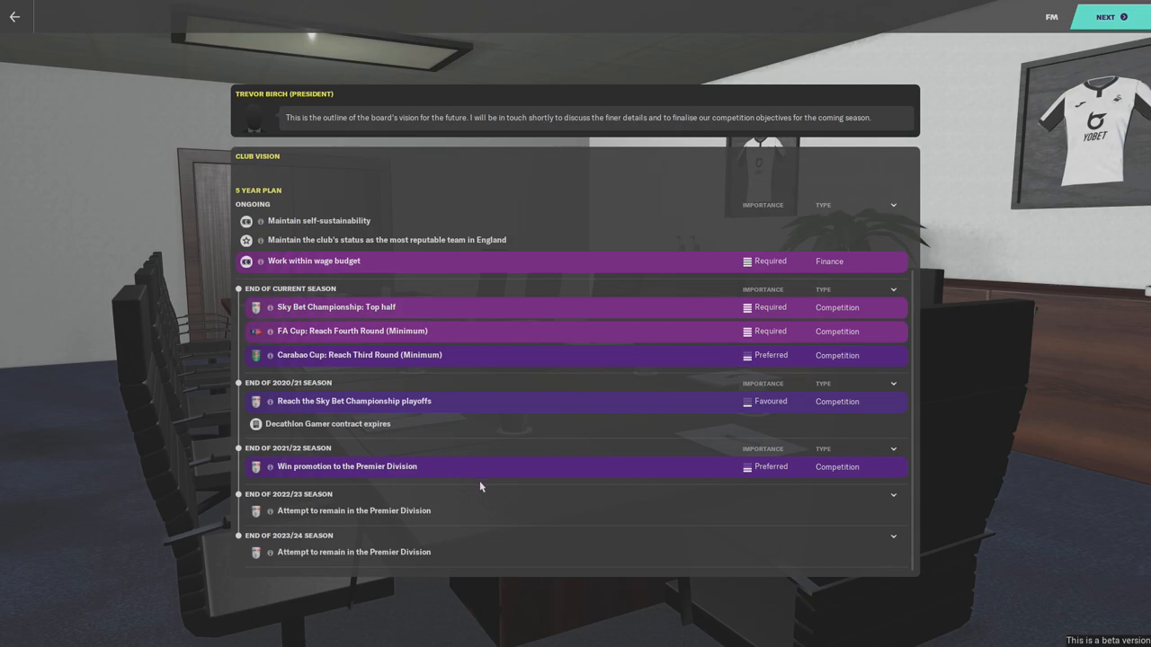
{"action": "mouse_move", "coordinate": [486, 324]}
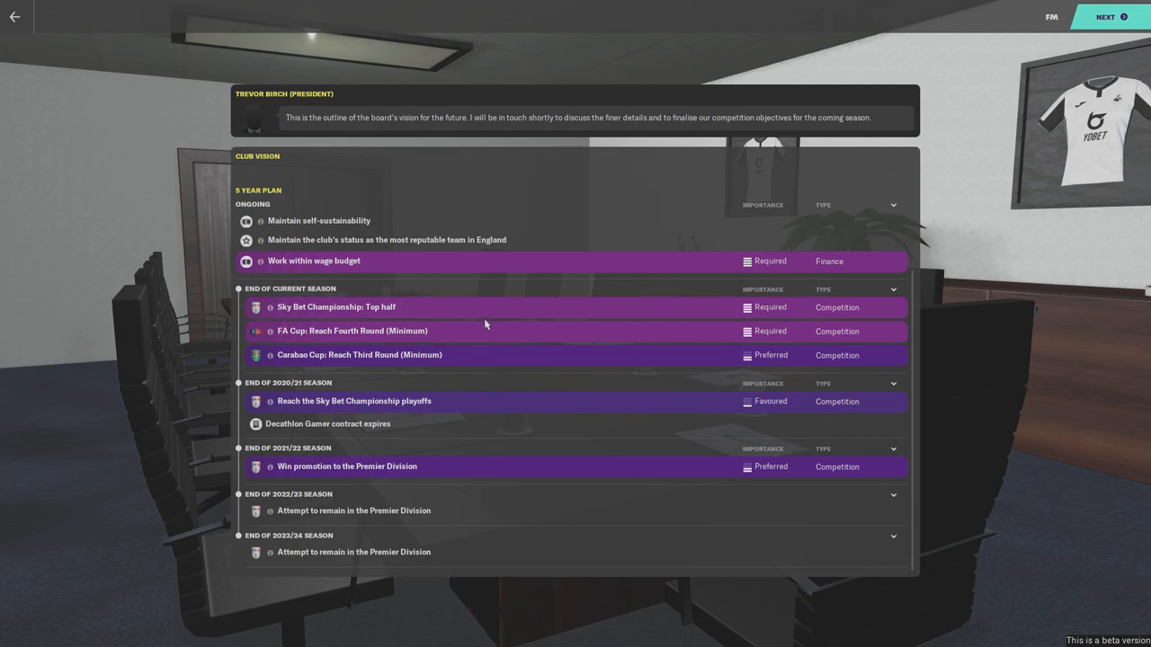
{"action": "mouse_move", "coordinate": [519, 552]}
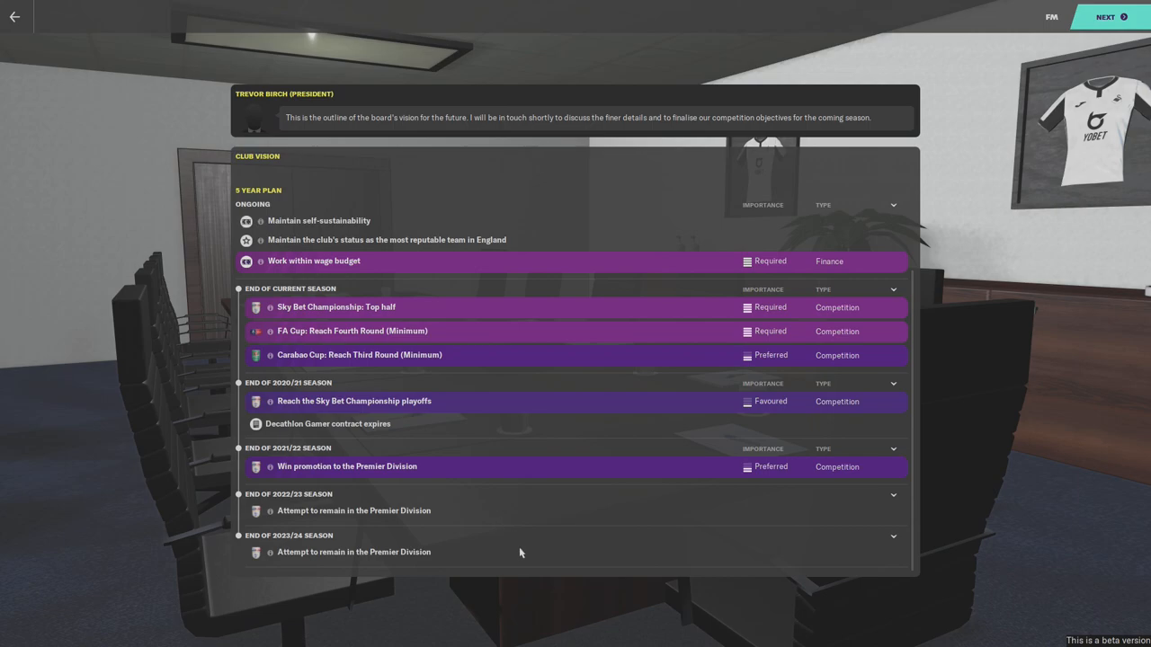
{"action": "mouse_move", "coordinate": [514, 554]}
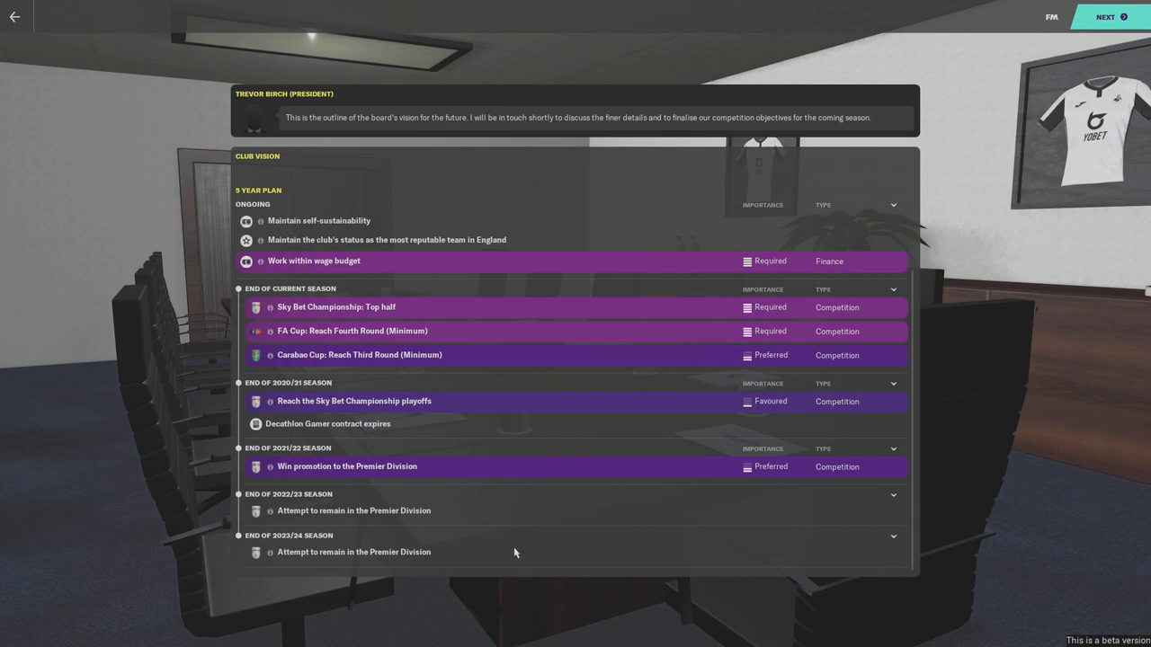
{"action": "mouse_move", "coordinate": [531, 547]}
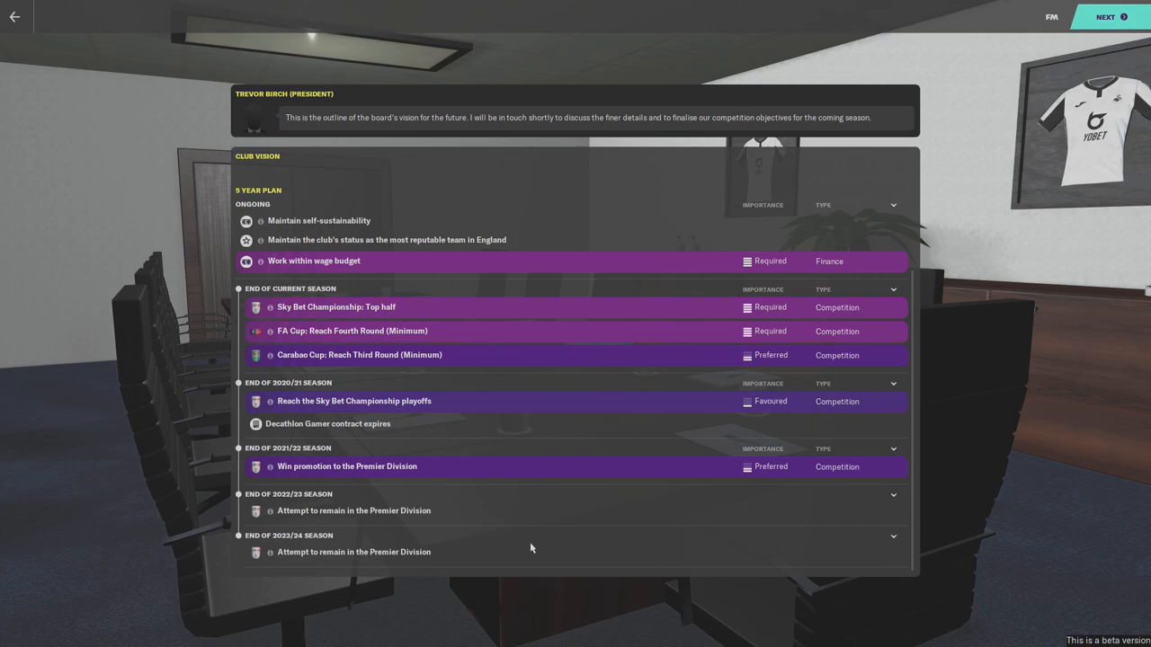
{"action": "mouse_move", "coordinate": [520, 529]}
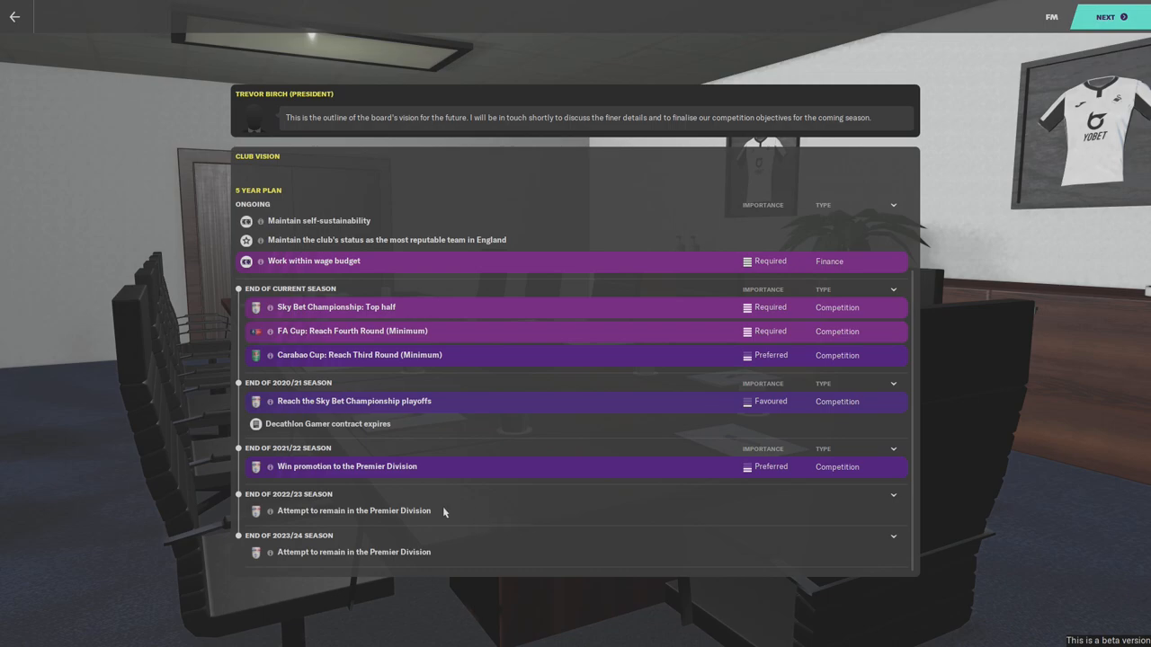
{"action": "mouse_move", "coordinate": [567, 540]}
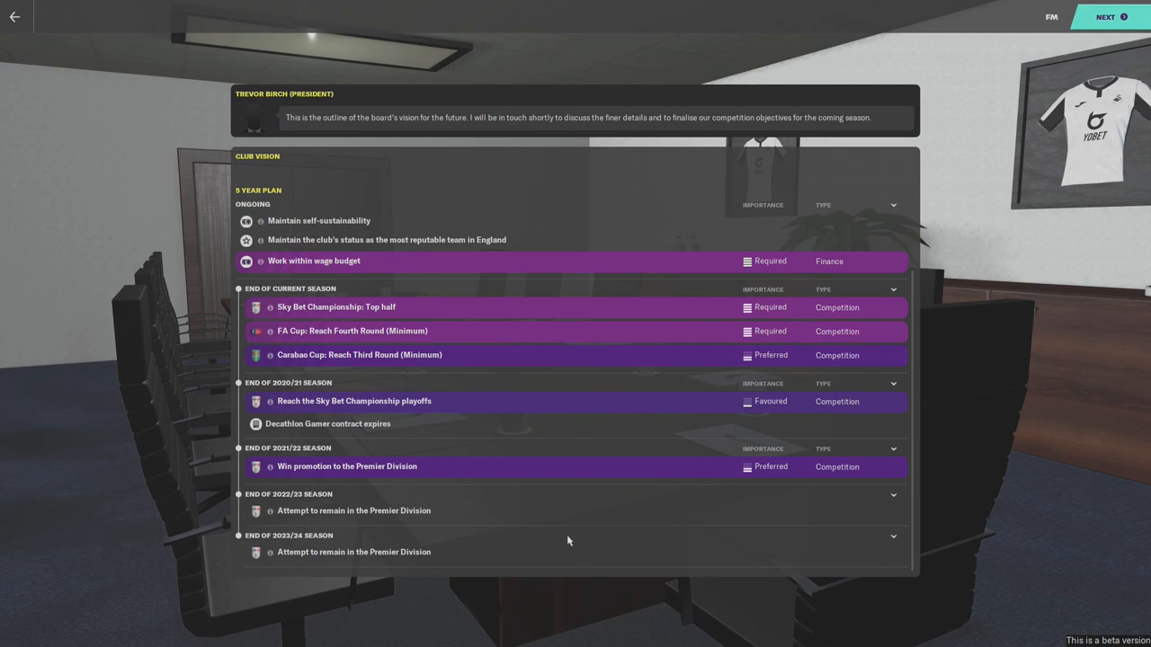
{"action": "mouse_move", "coordinate": [687, 414]}
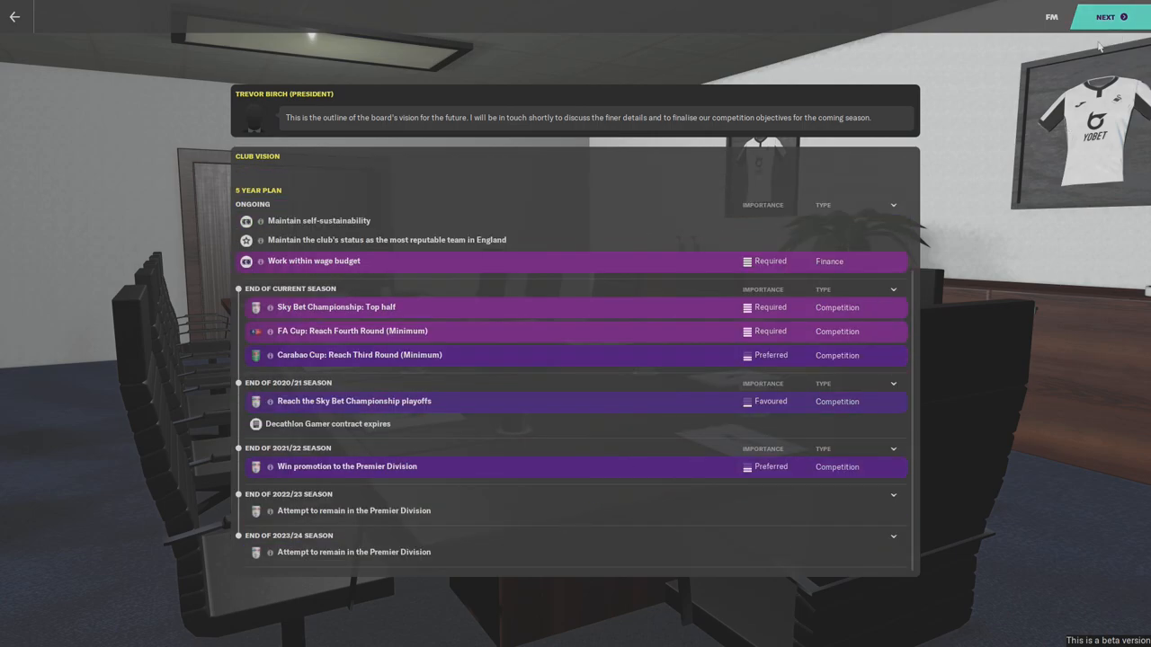
{"action": "left_click", "coordinate": [1104, 17]}
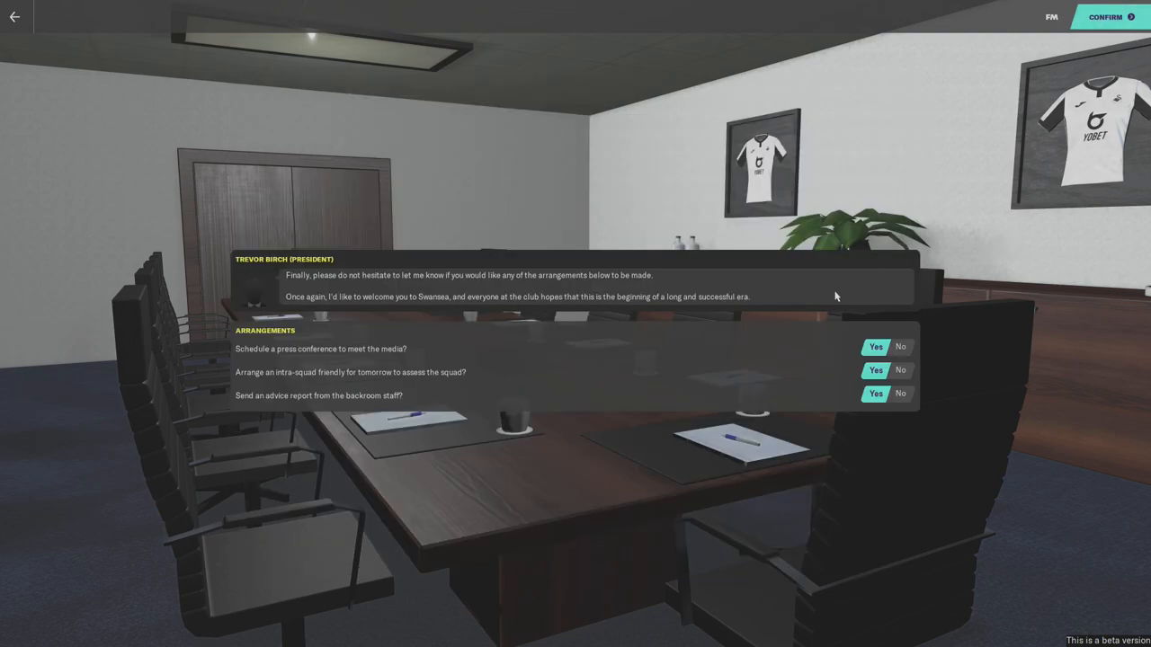
{"action": "mouse_move", "coordinate": [500, 504]}
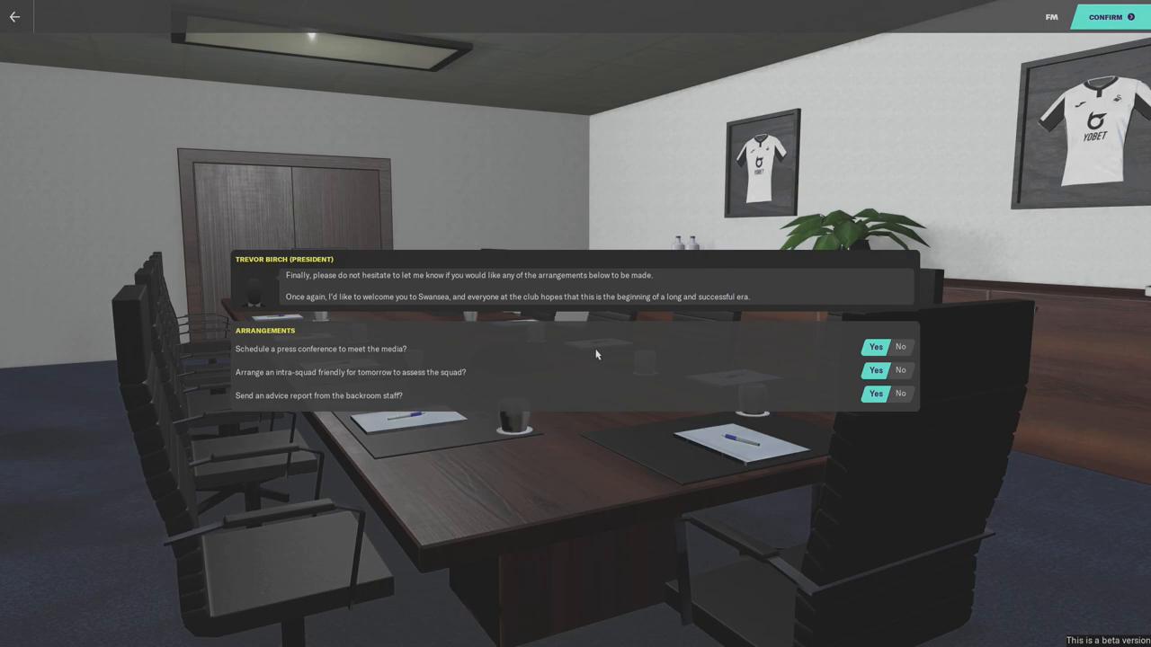
{"action": "mouse_move", "coordinate": [364, 288]}
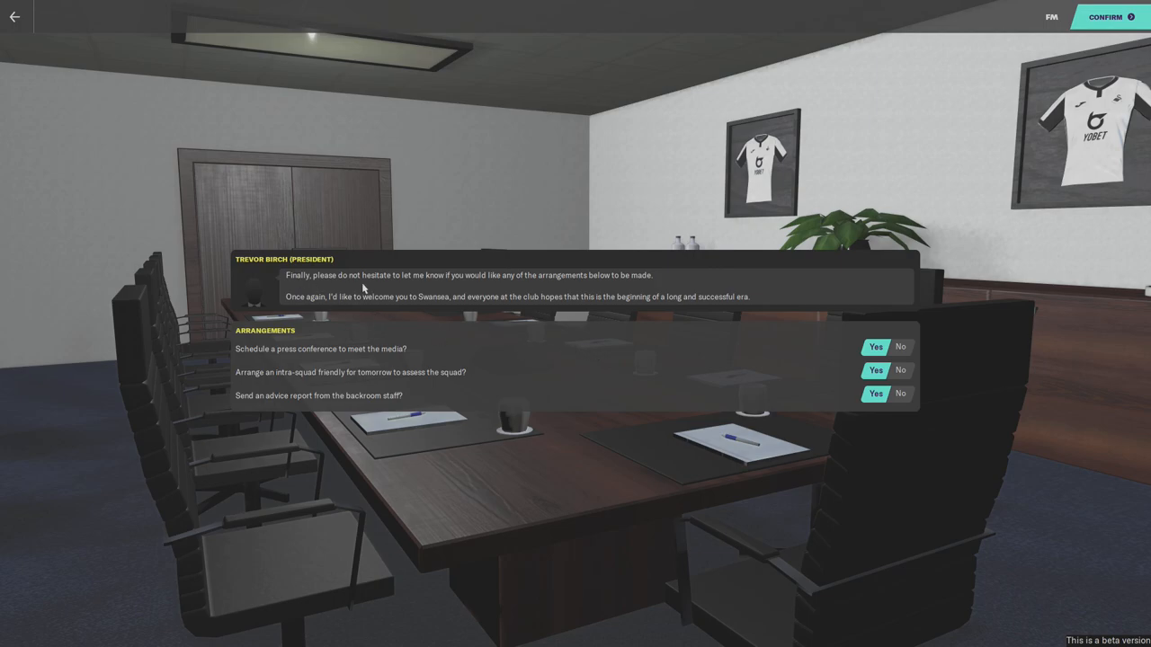
{"action": "mouse_move", "coordinate": [327, 308]}
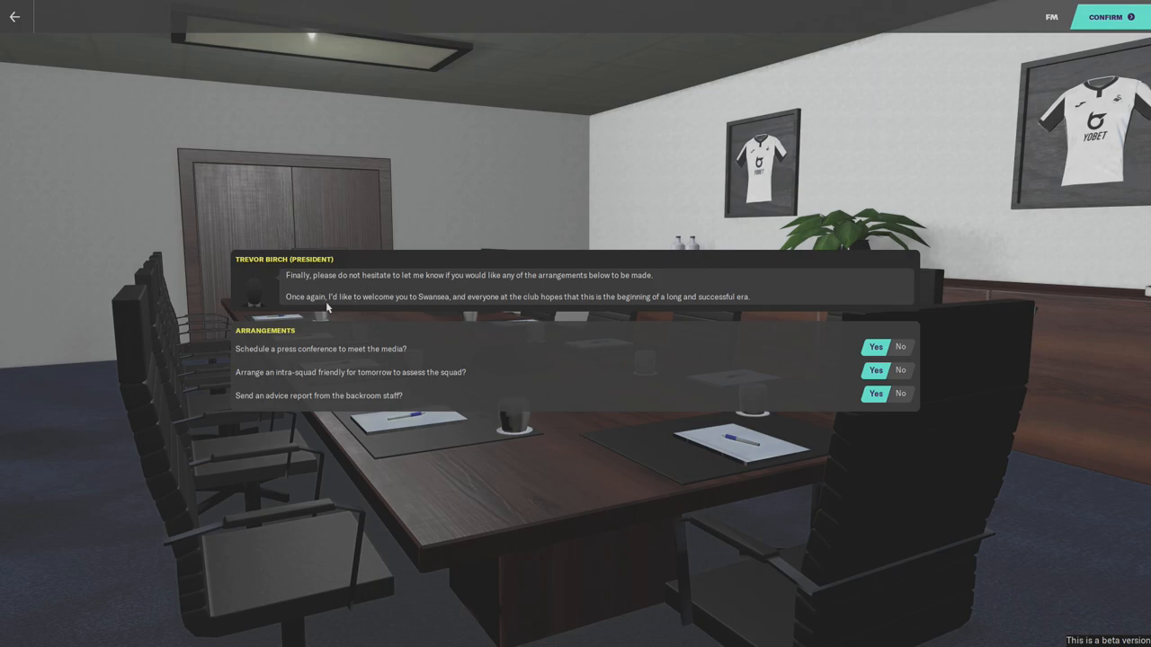
{"action": "mouse_move", "coordinate": [350, 320]}
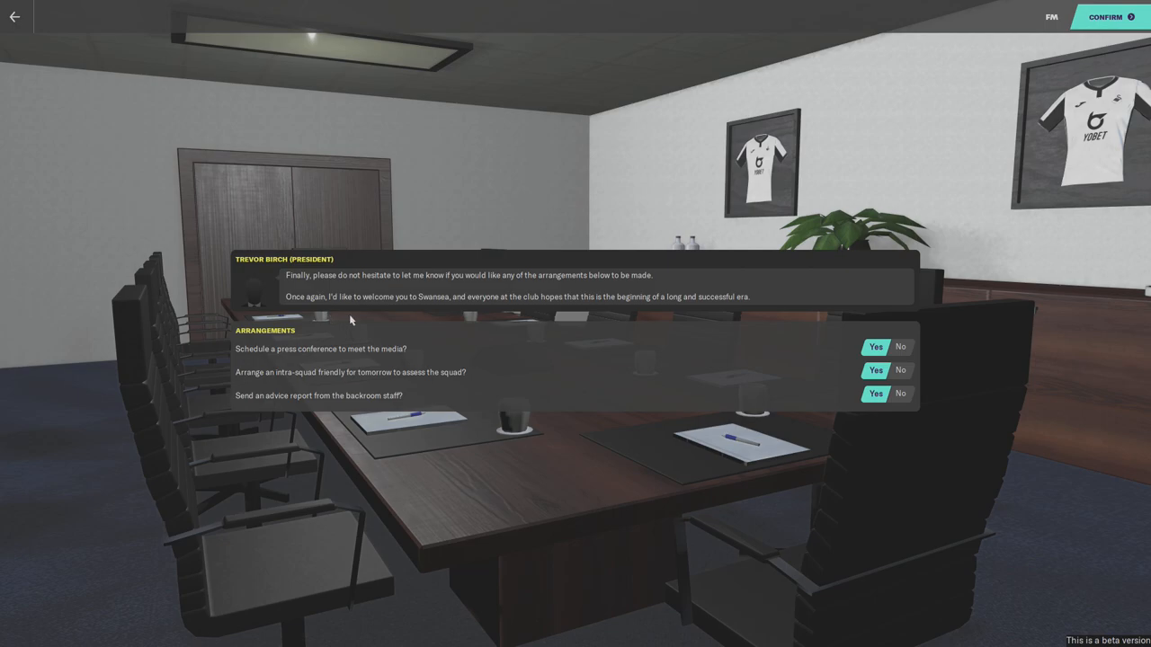
{"action": "mouse_move", "coordinate": [399, 316]}
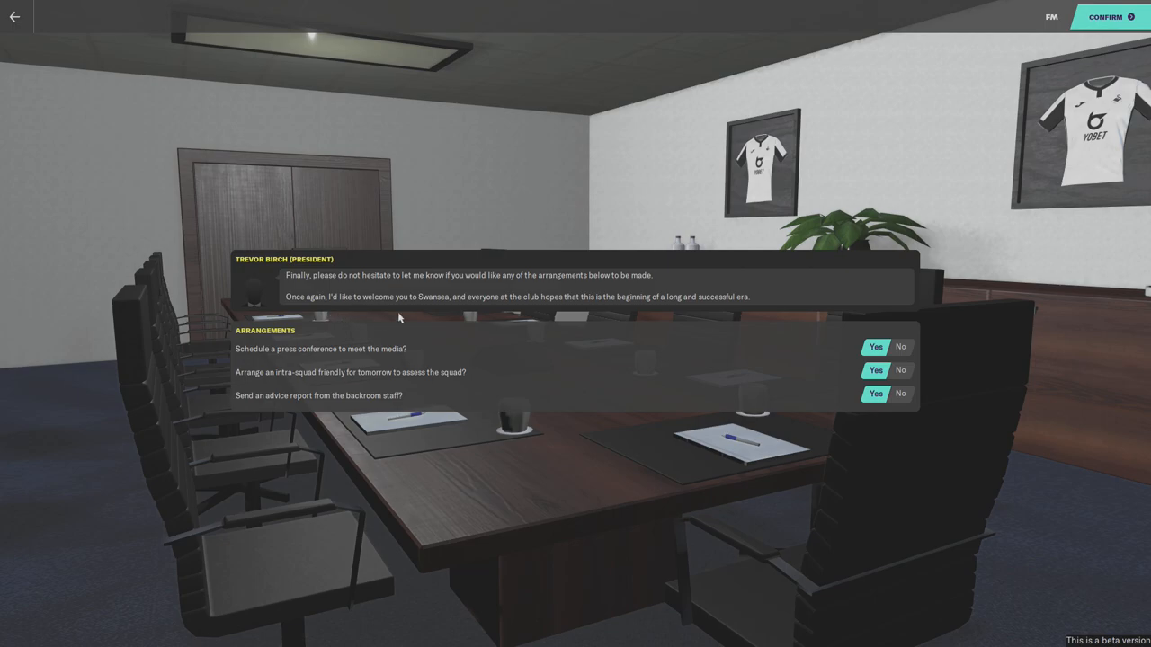
{"action": "mouse_move", "coordinate": [464, 317]}
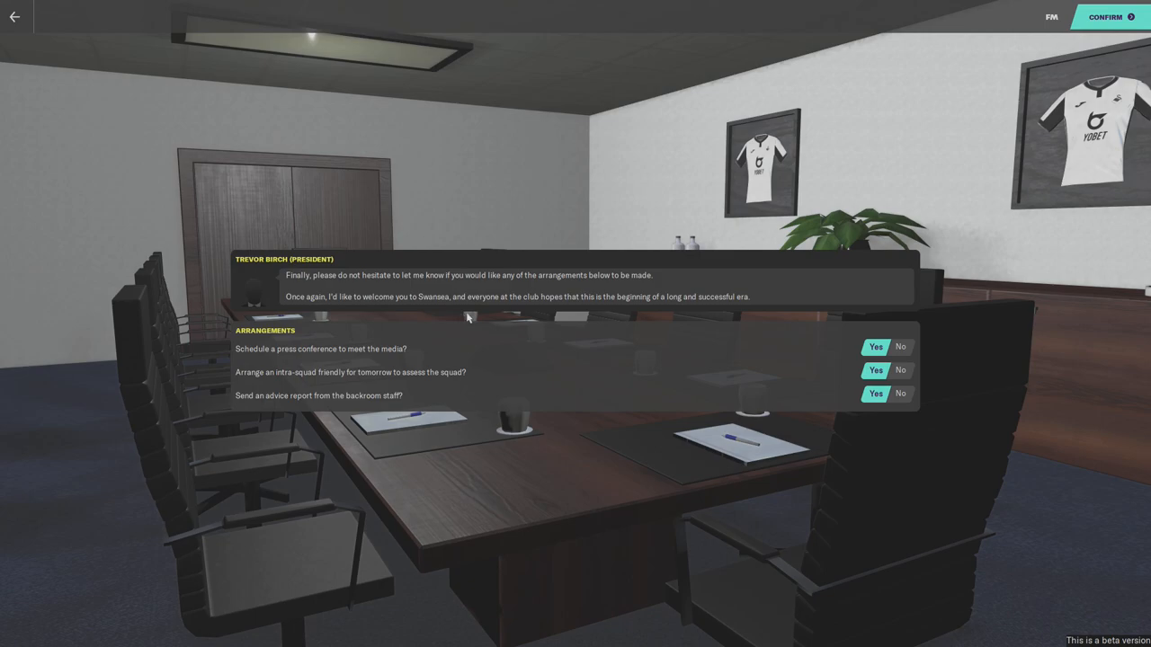
{"action": "mouse_move", "coordinate": [680, 453]}
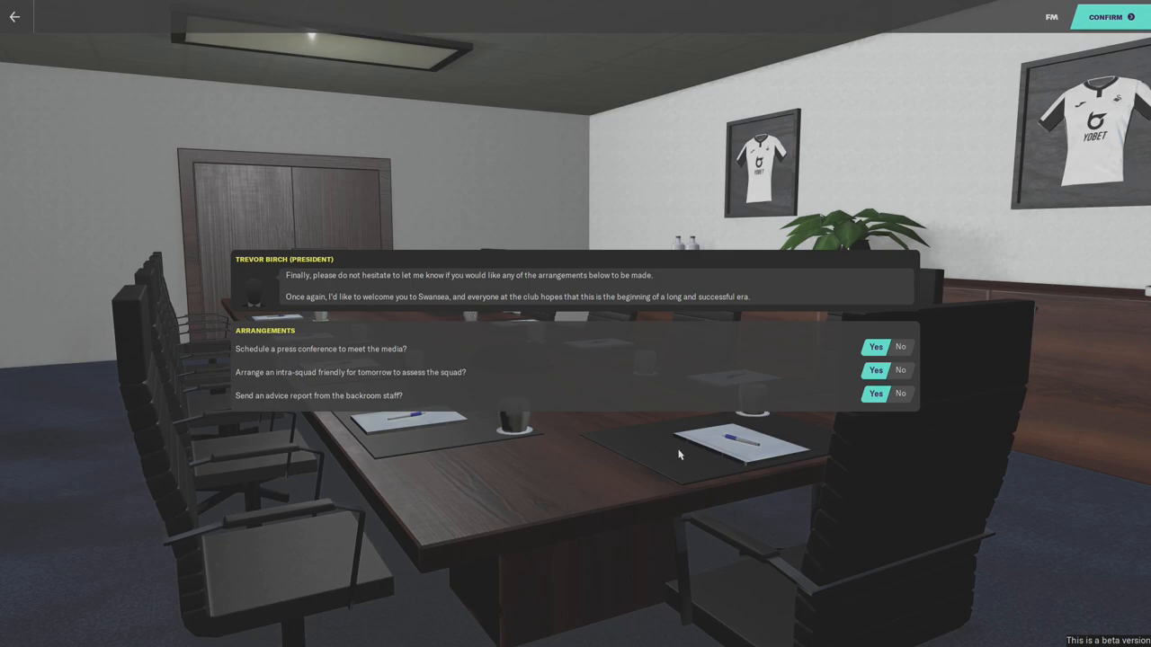
{"action": "mouse_move", "coordinate": [752, 428]}
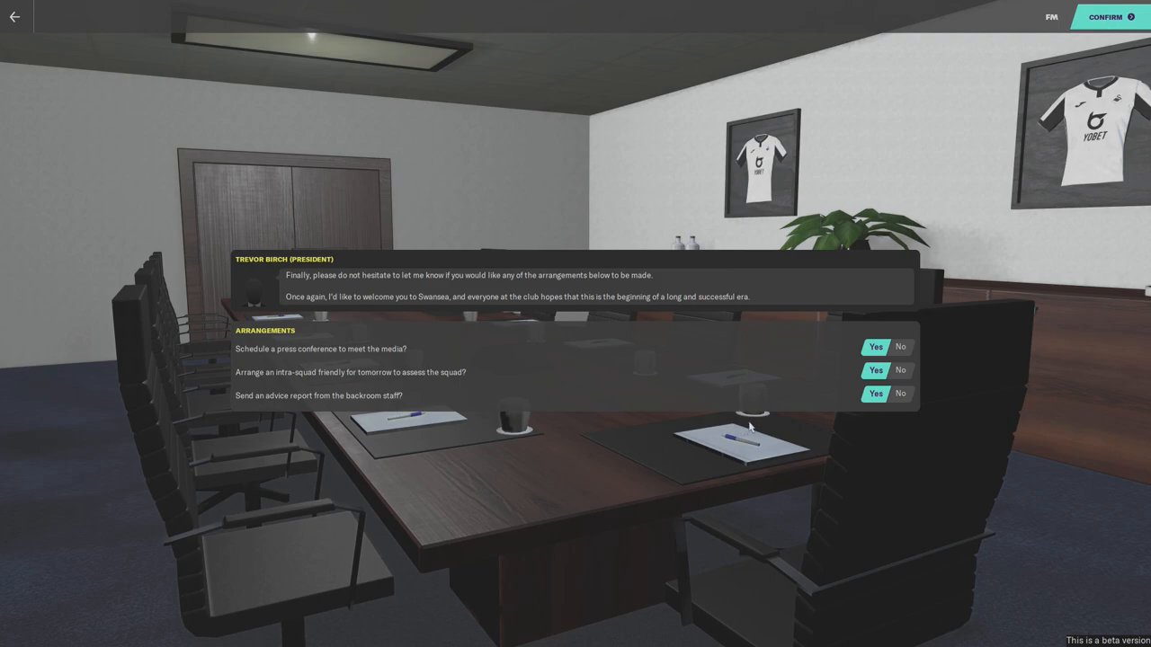
{"action": "mouse_move", "coordinate": [453, 431]}
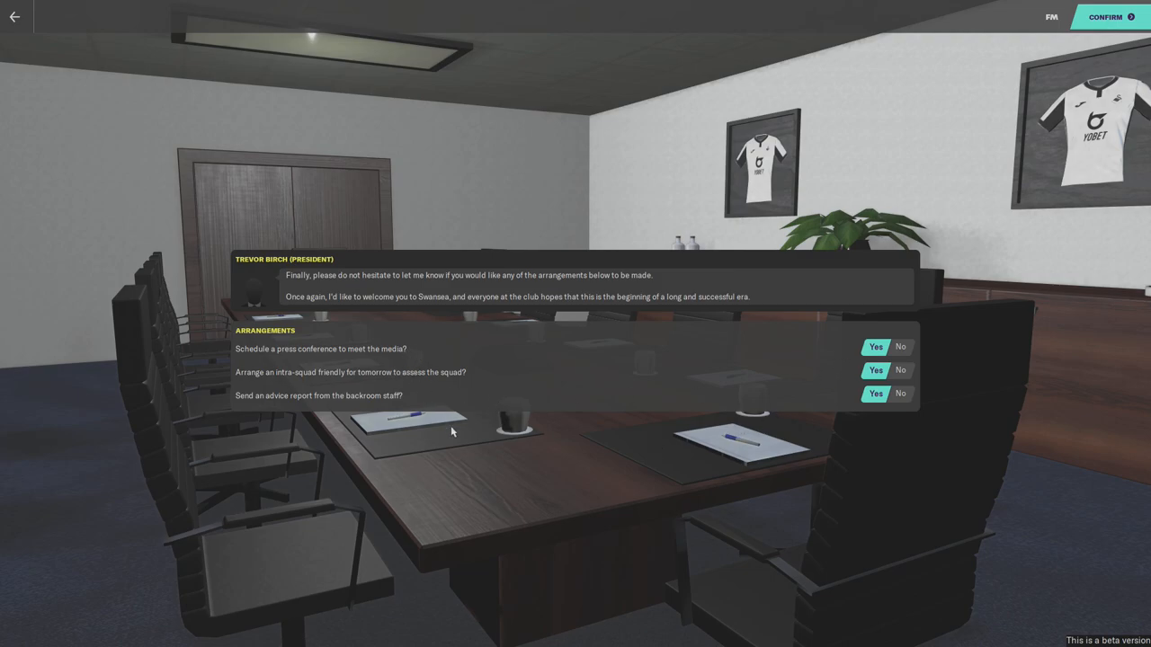
{"action": "mouse_move", "coordinate": [371, 423]}
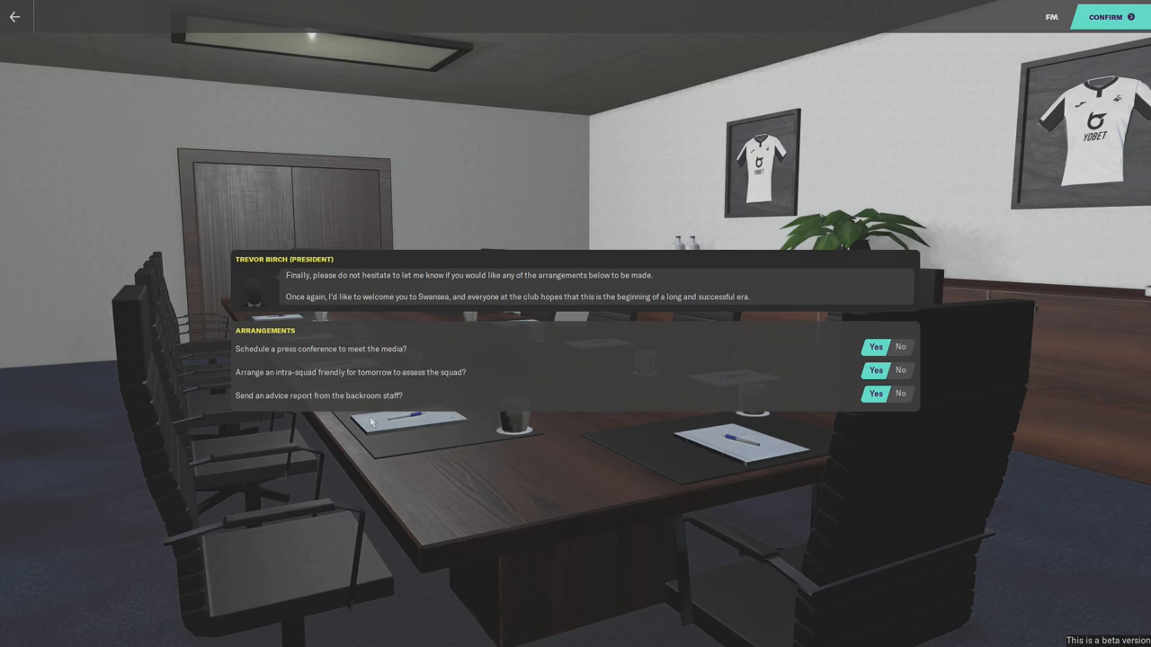
{"action": "mouse_move", "coordinate": [382, 403]}
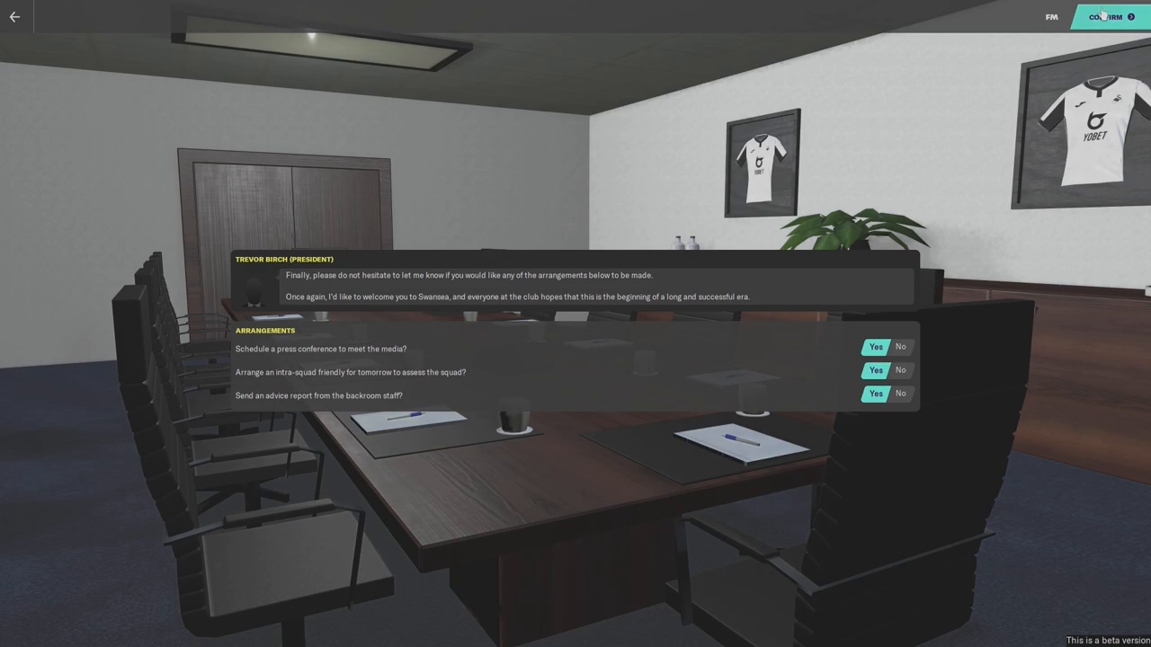
- Confirm all three welcome arrangements as Yes with the board
{"action": "left_click", "coordinate": [1108, 16]}
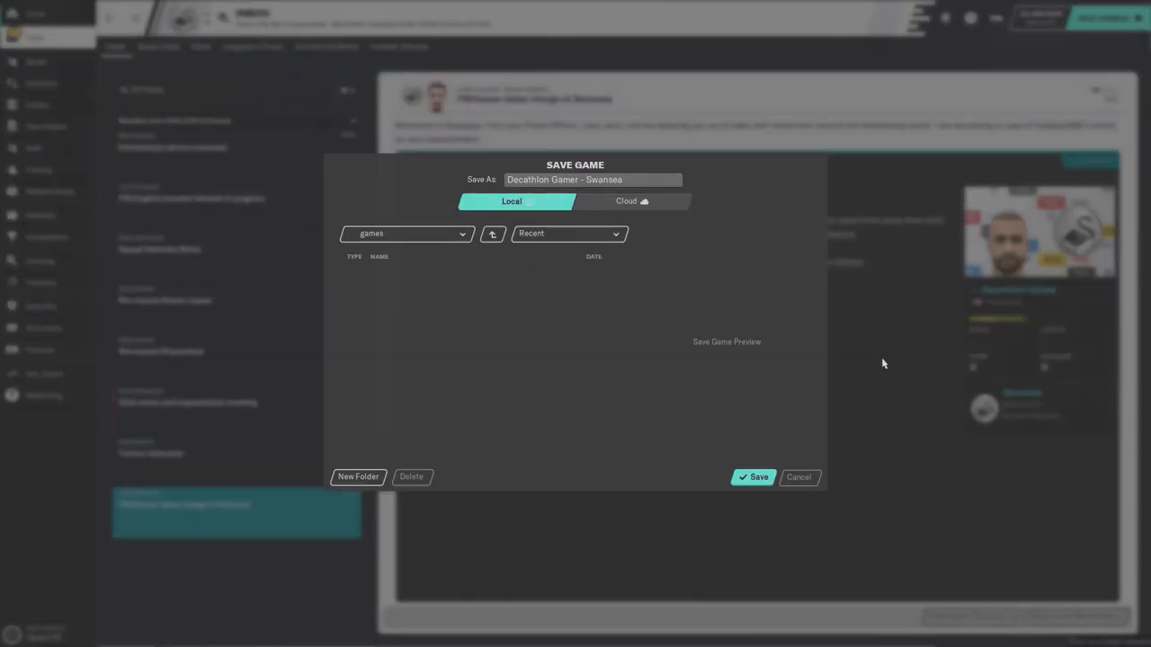
{"action": "mouse_move", "coordinate": [592, 397]}
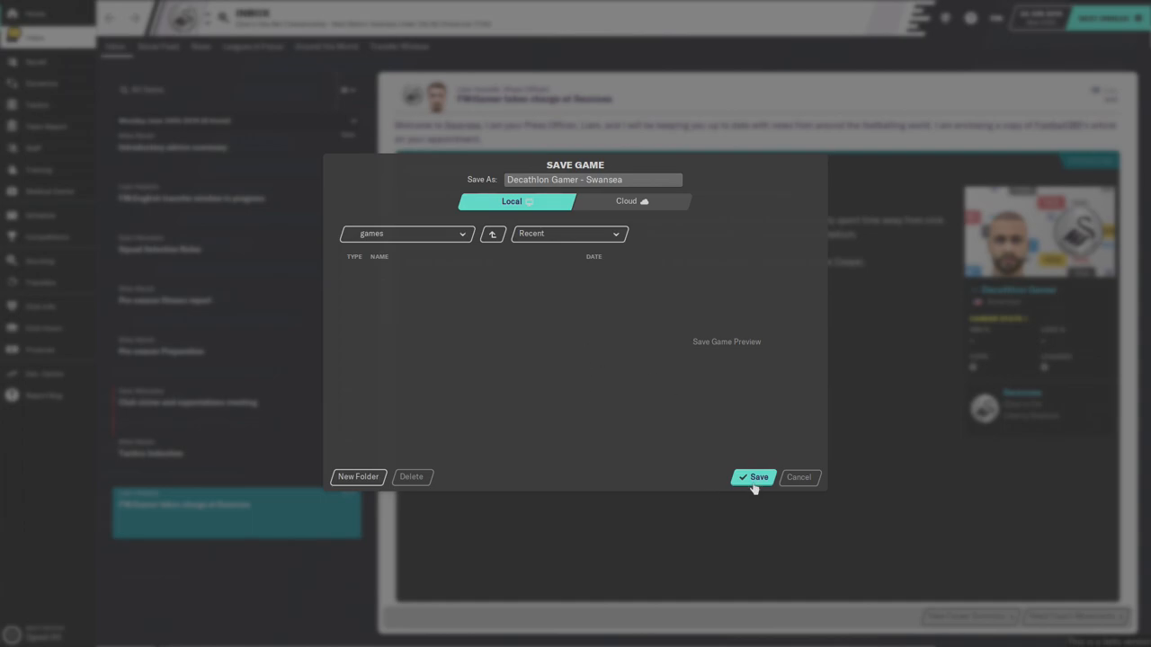
- Save the Swansea career locally under the default name
{"action": "left_click", "coordinate": [759, 477]}
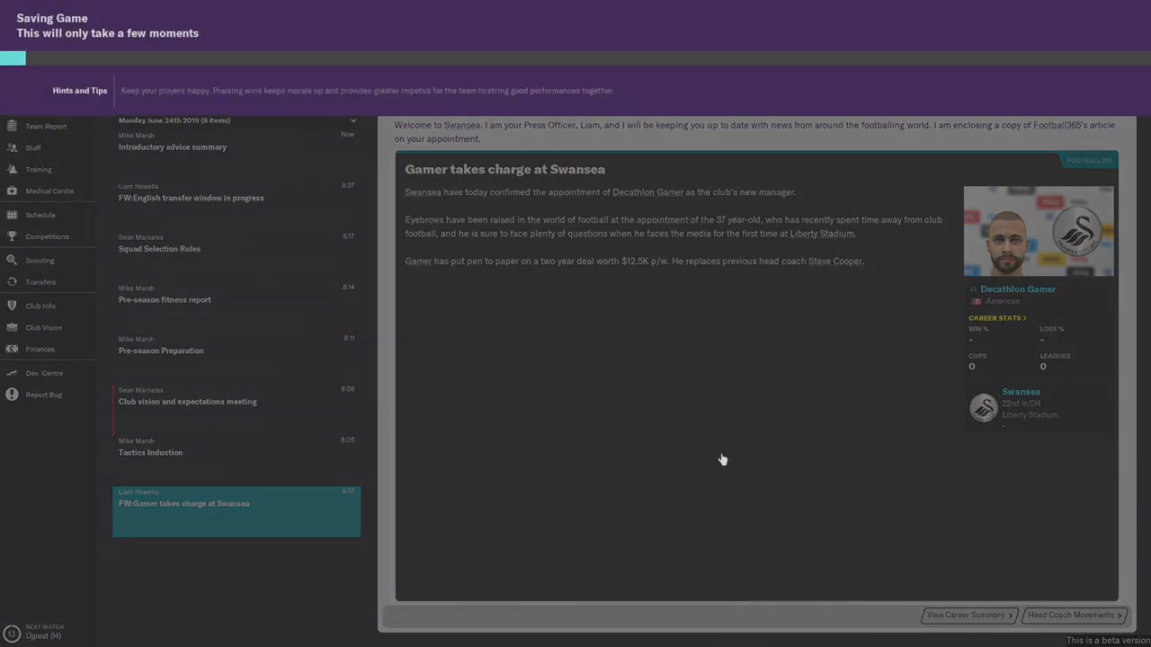
{"action": "mouse_move", "coordinate": [658, 425]}
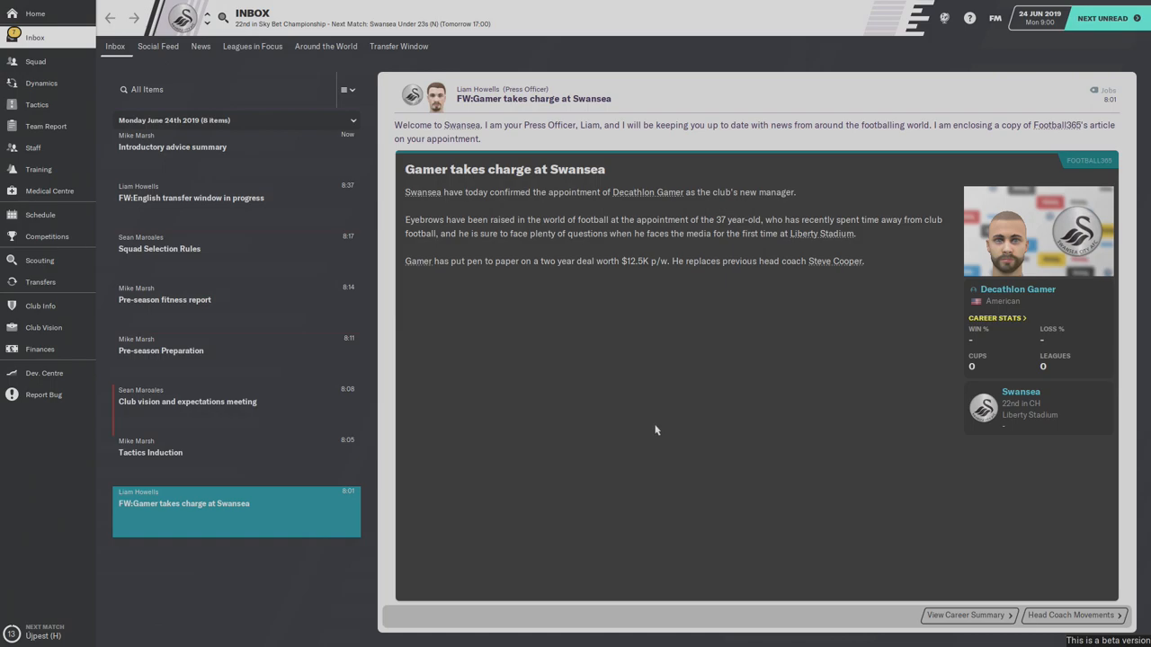
{"action": "mouse_move", "coordinate": [741, 486]}
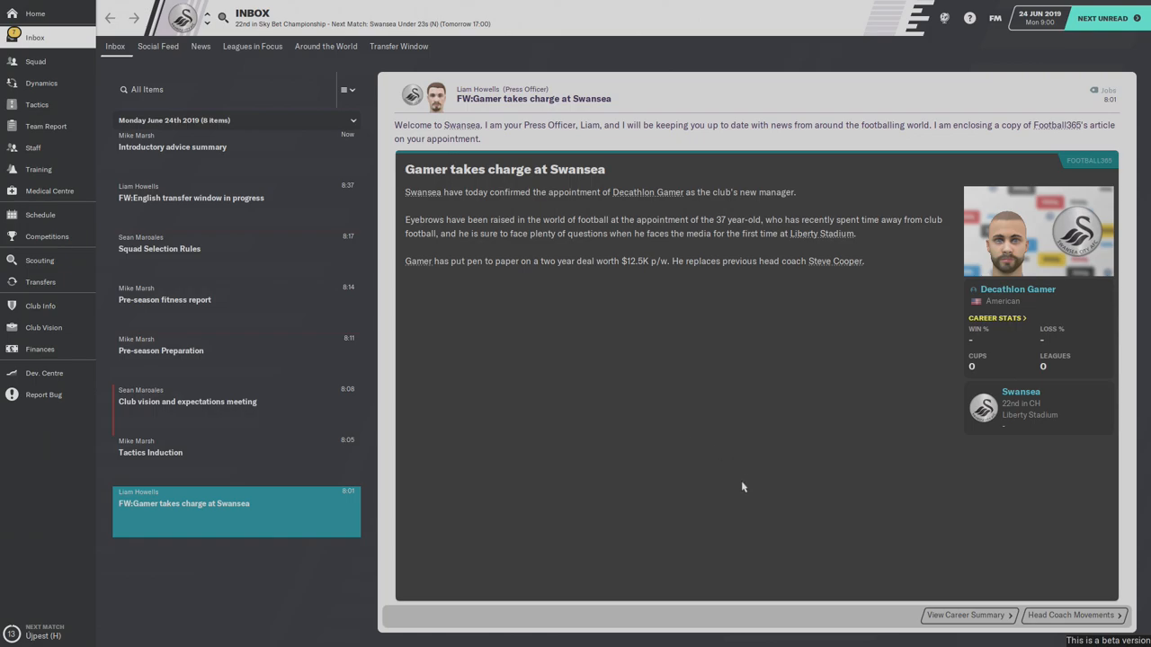
{"action": "mouse_move", "coordinate": [741, 476]}
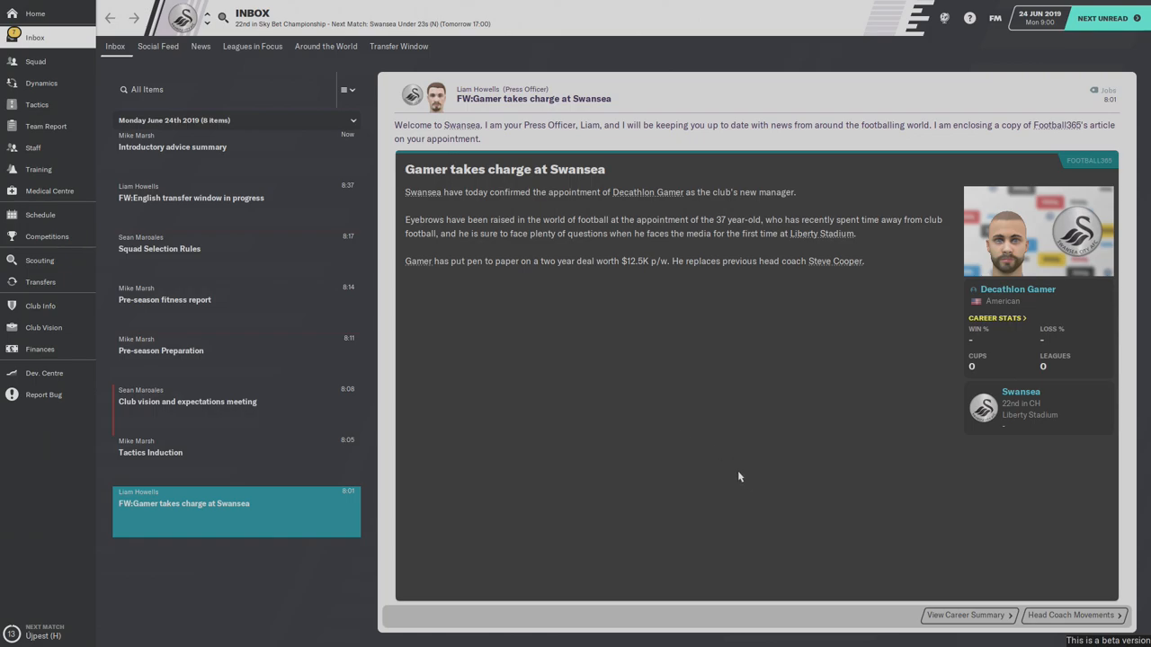
{"action": "mouse_move", "coordinate": [744, 446]}
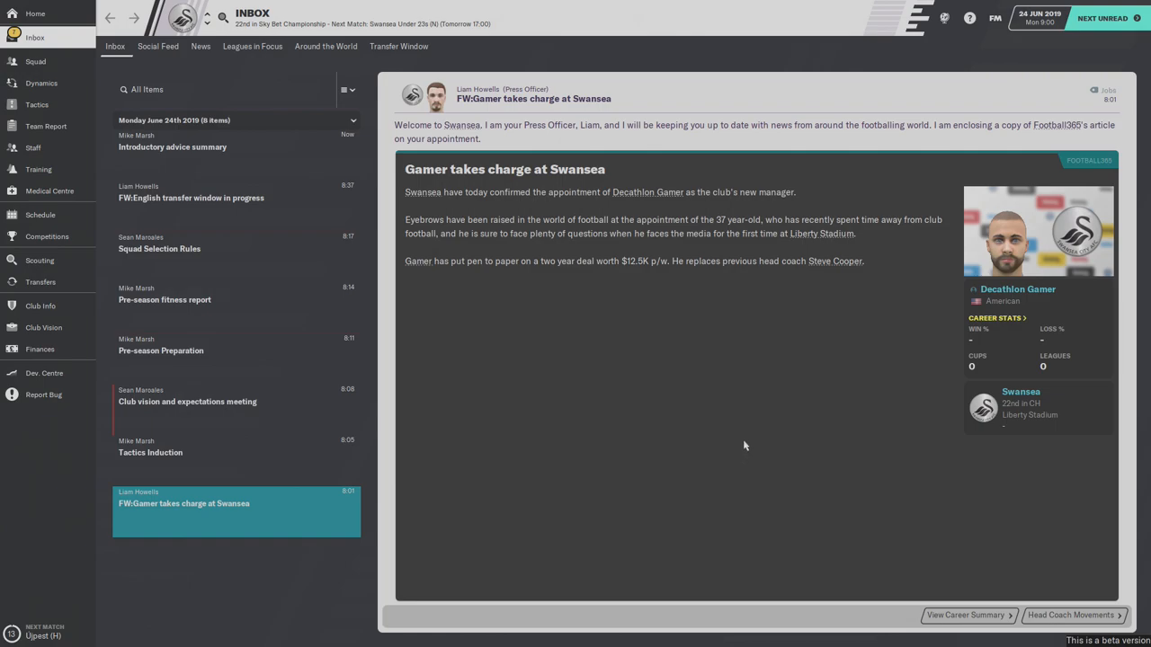
{"action": "mouse_move", "coordinate": [500, 415]}
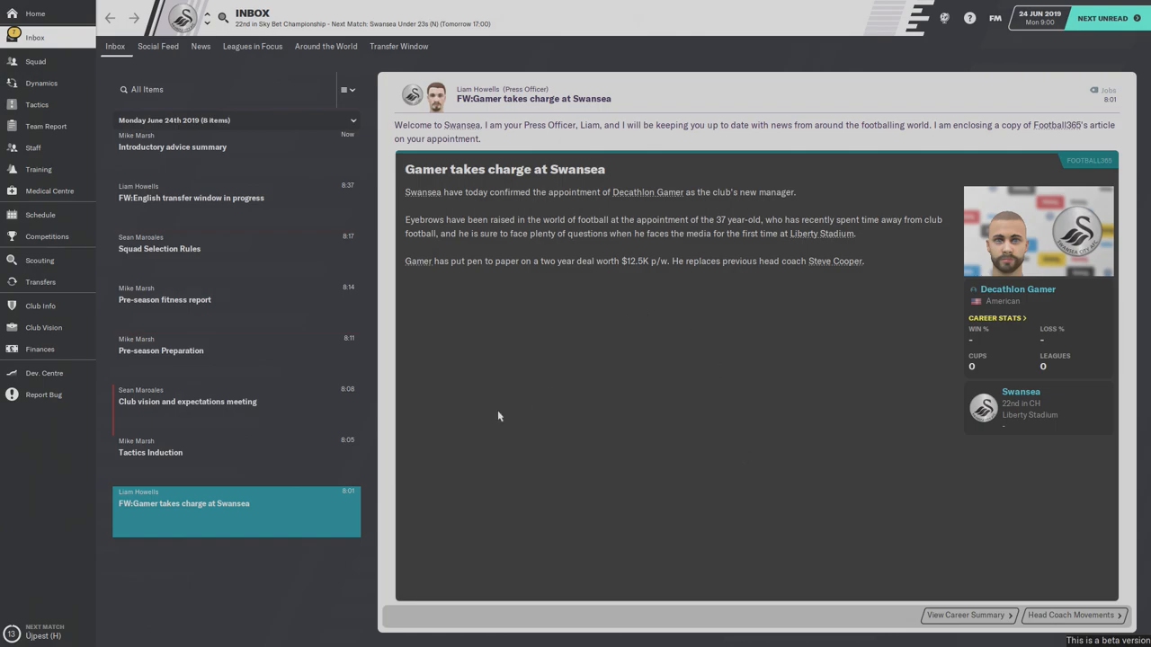
{"action": "mouse_move", "coordinate": [579, 311]}
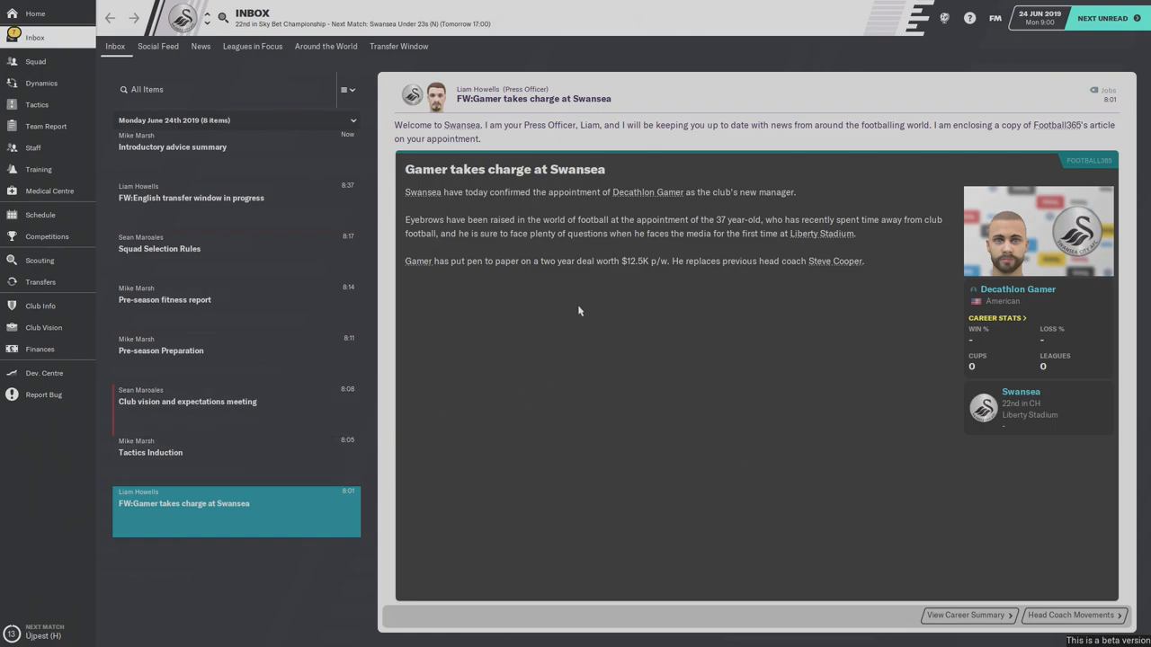
{"action": "mouse_move", "coordinate": [637, 282]}
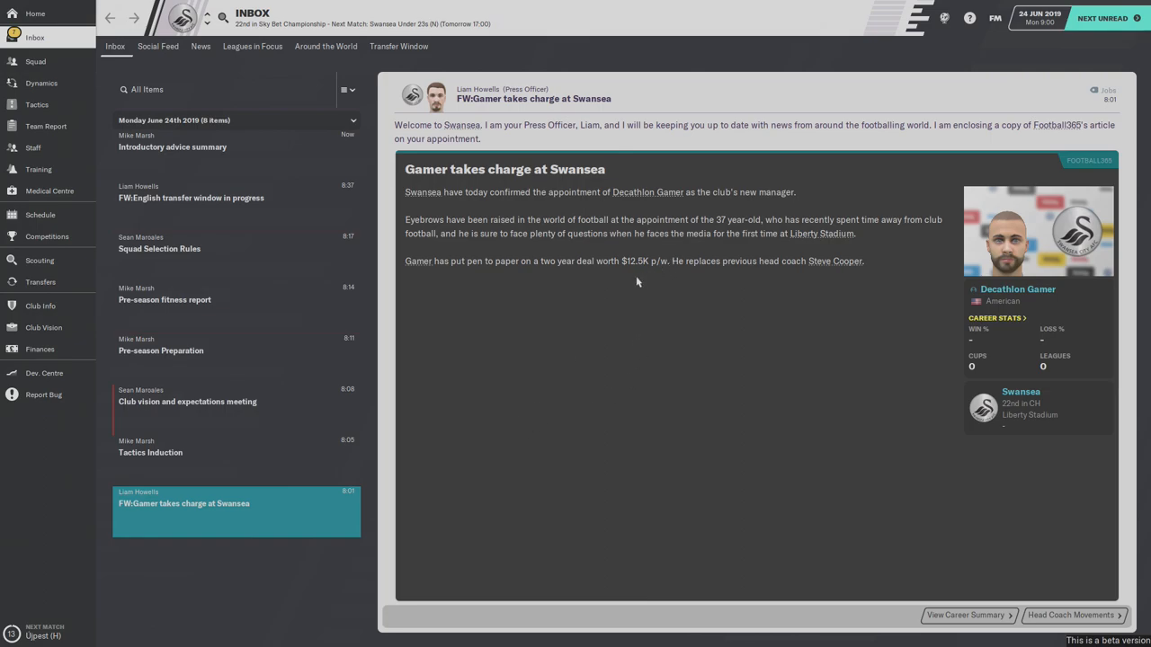
{"action": "mouse_move", "coordinate": [654, 280]}
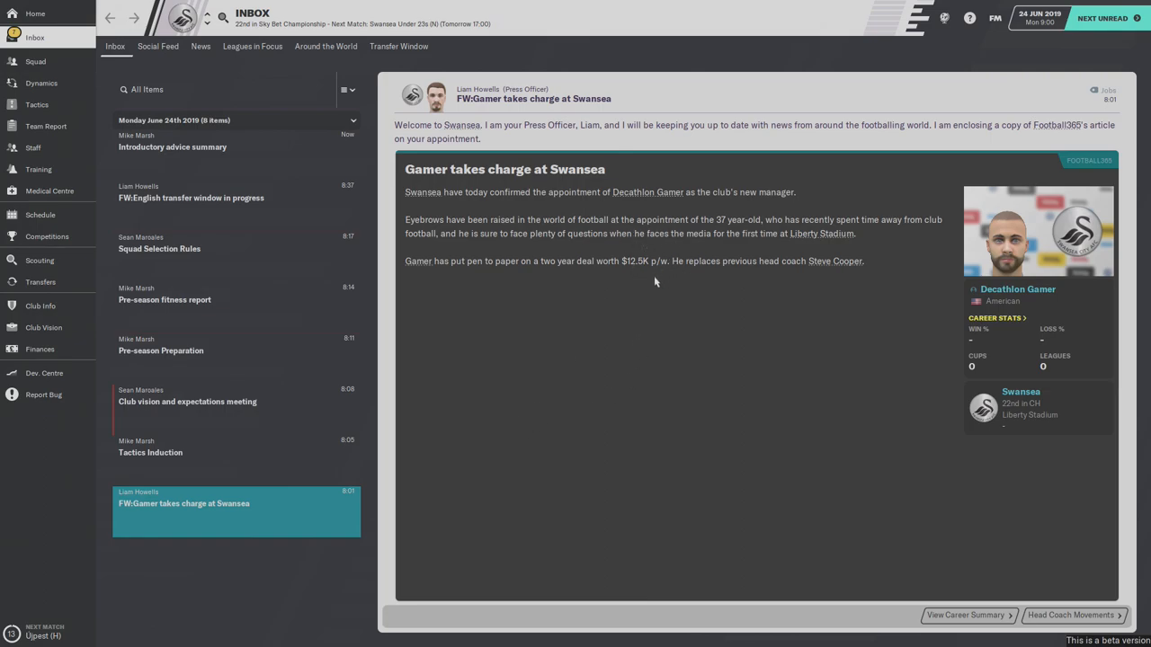
{"action": "mouse_move", "coordinate": [667, 447]}
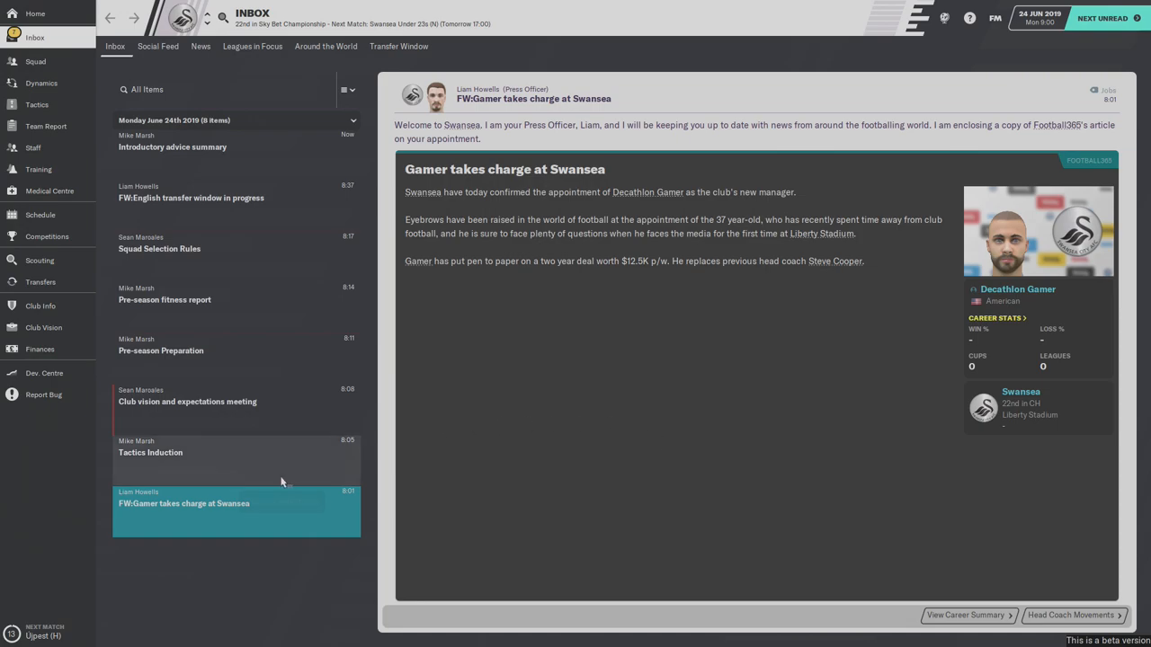
{"action": "mouse_move", "coordinate": [288, 479]}
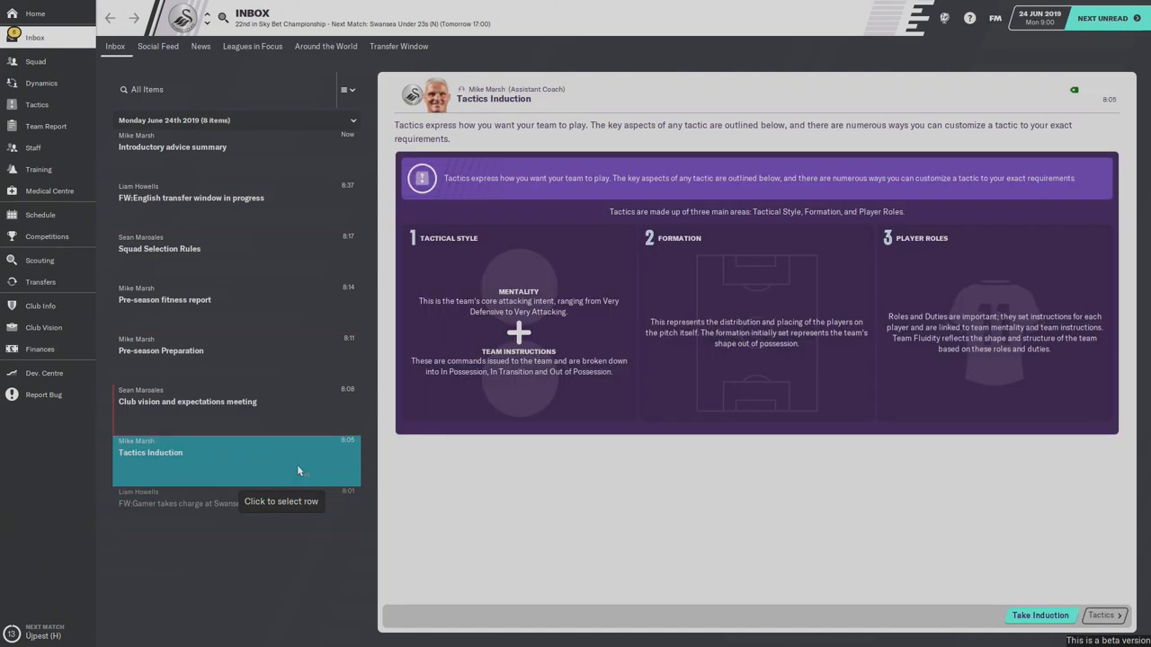
{"action": "mouse_move", "coordinate": [601, 473]}
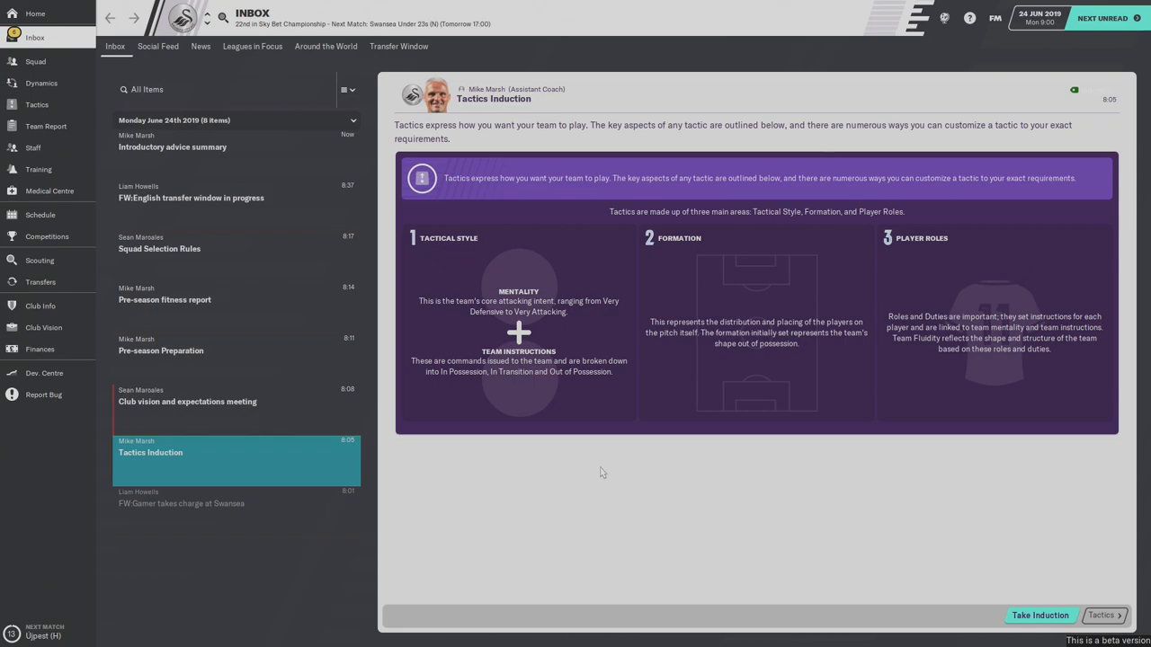
{"action": "mouse_move", "coordinate": [616, 468]}
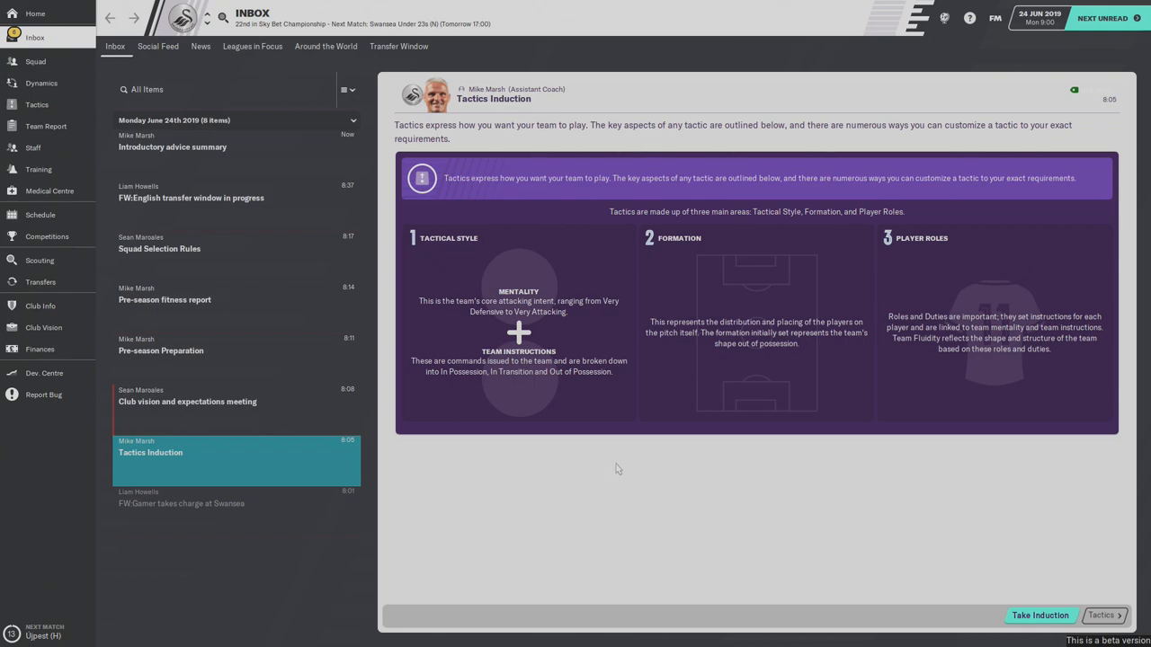
{"action": "mouse_move", "coordinate": [608, 469]}
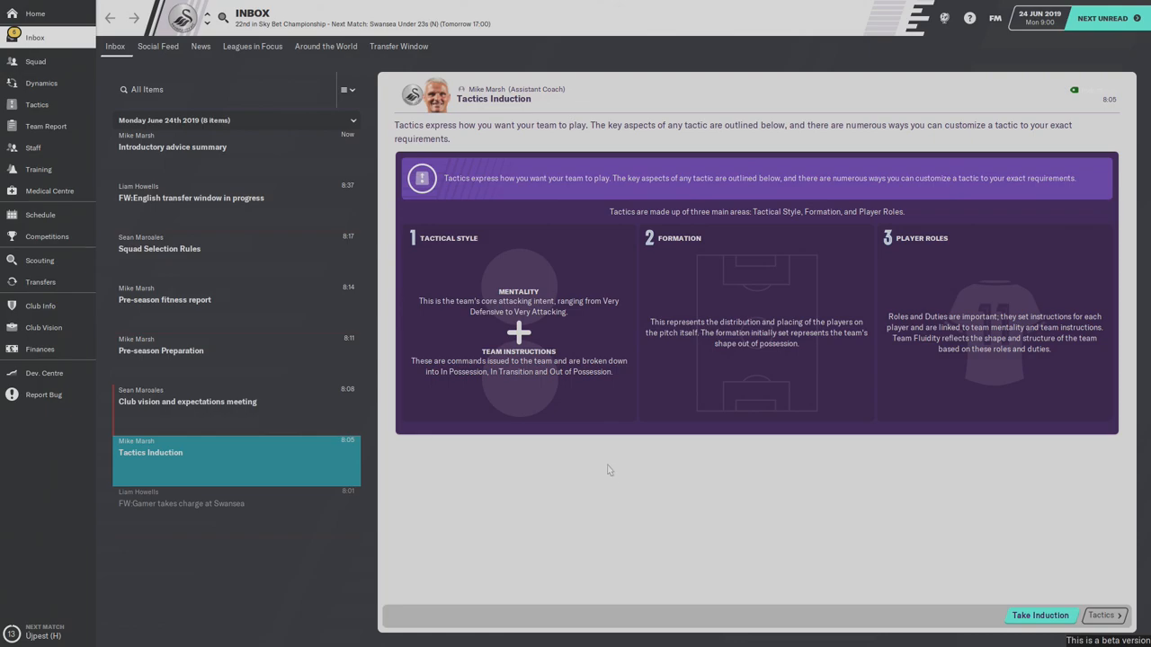
{"action": "mouse_move", "coordinate": [352, 453]}
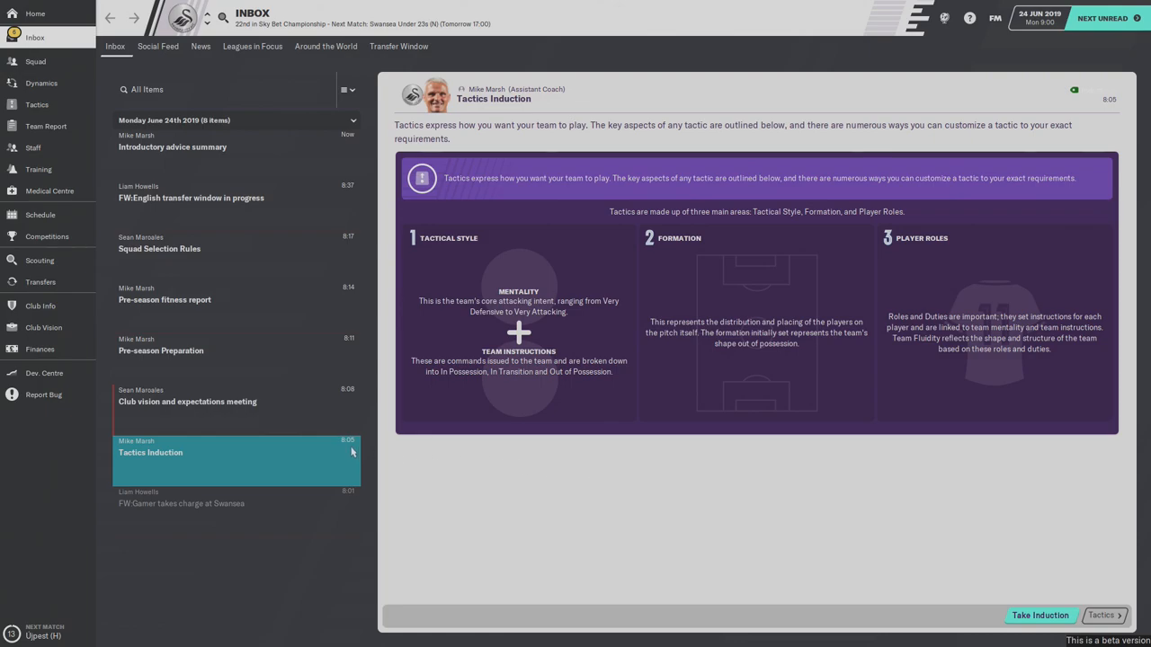
{"action": "mouse_move", "coordinate": [302, 408]}
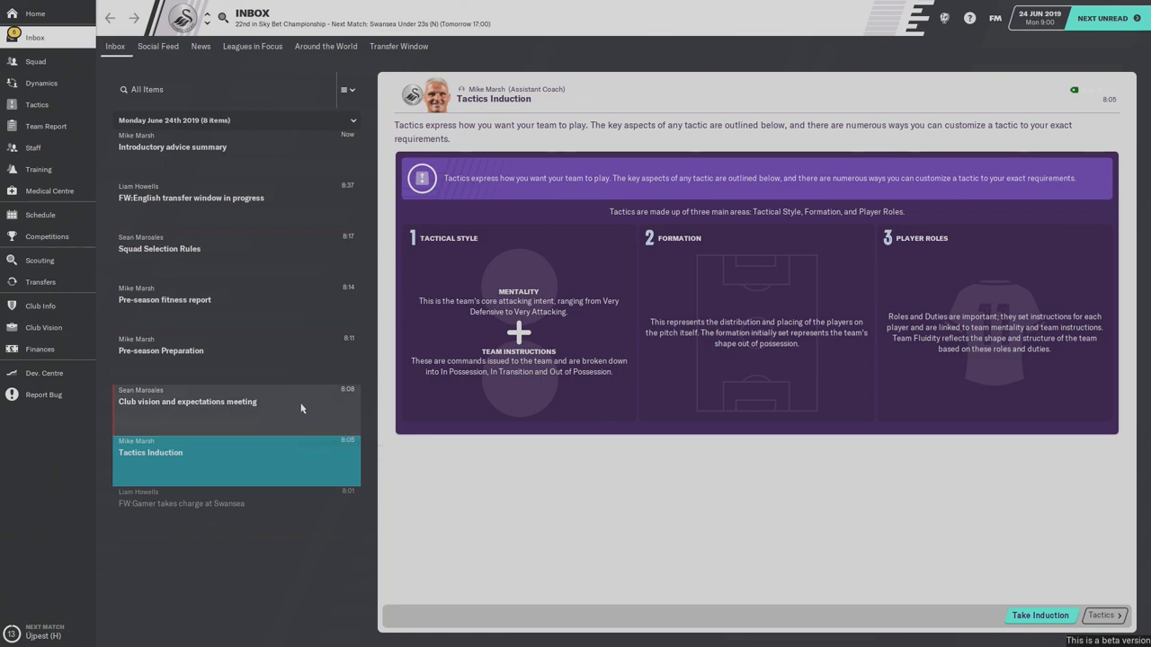
- Open the 'Club vision and expectations meeting' inbox message
{"action": "left_click", "coordinate": [187, 403]}
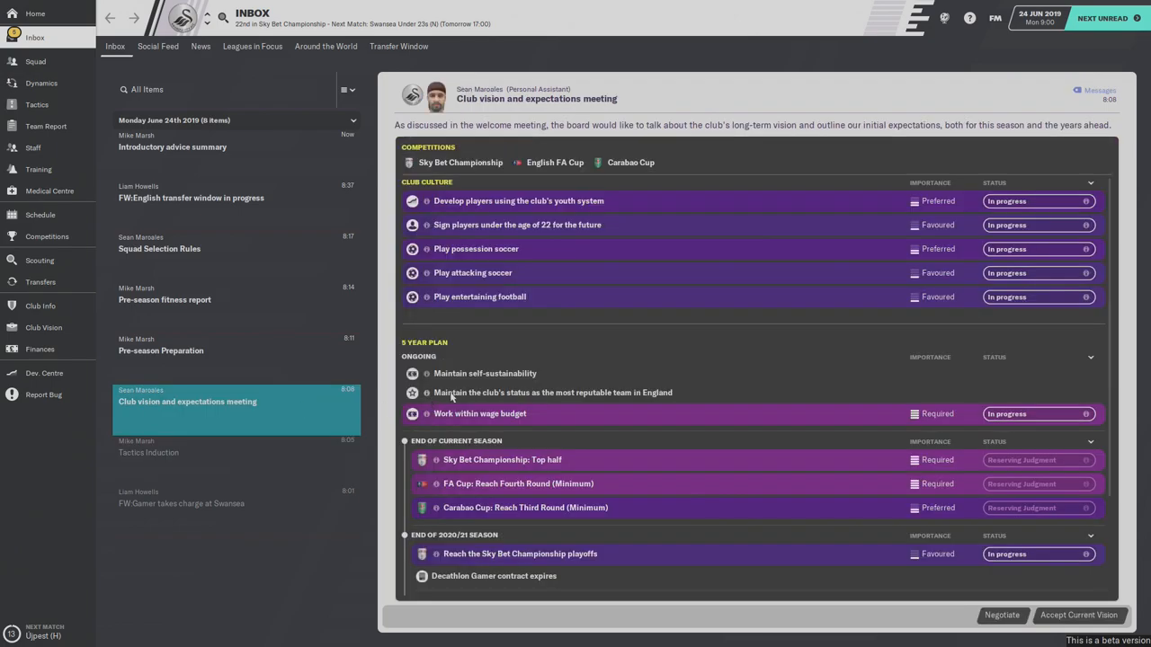
{"action": "mouse_move", "coordinate": [574, 367]}
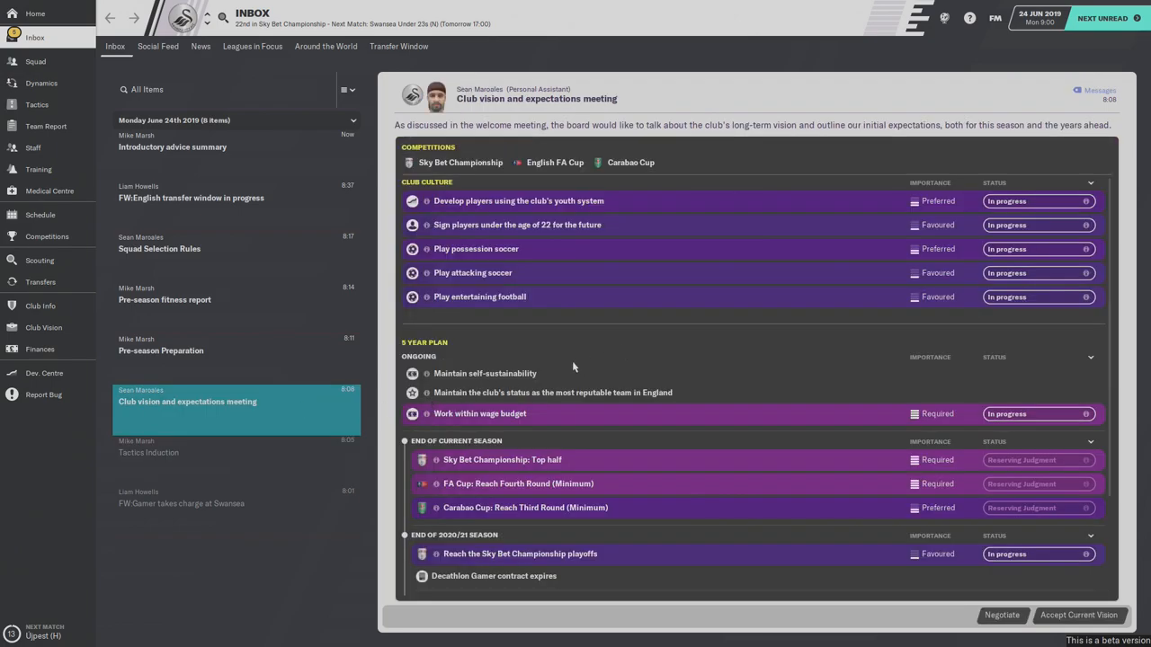
{"action": "mouse_move", "coordinate": [1079, 615]}
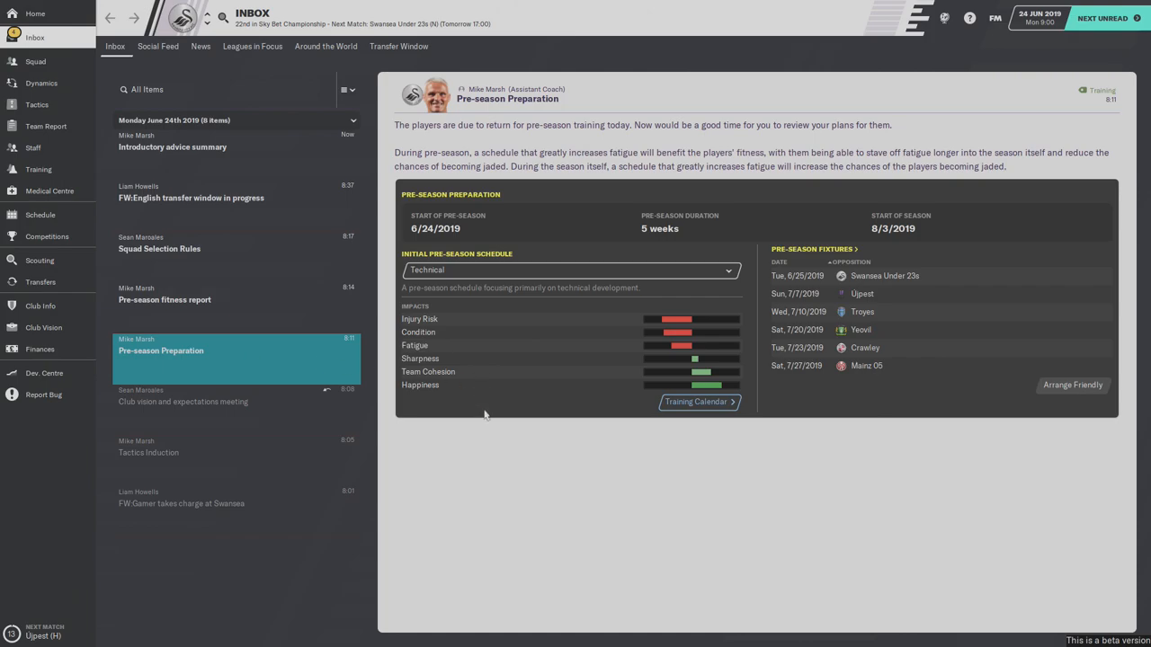
{"action": "mouse_move", "coordinate": [633, 482]}
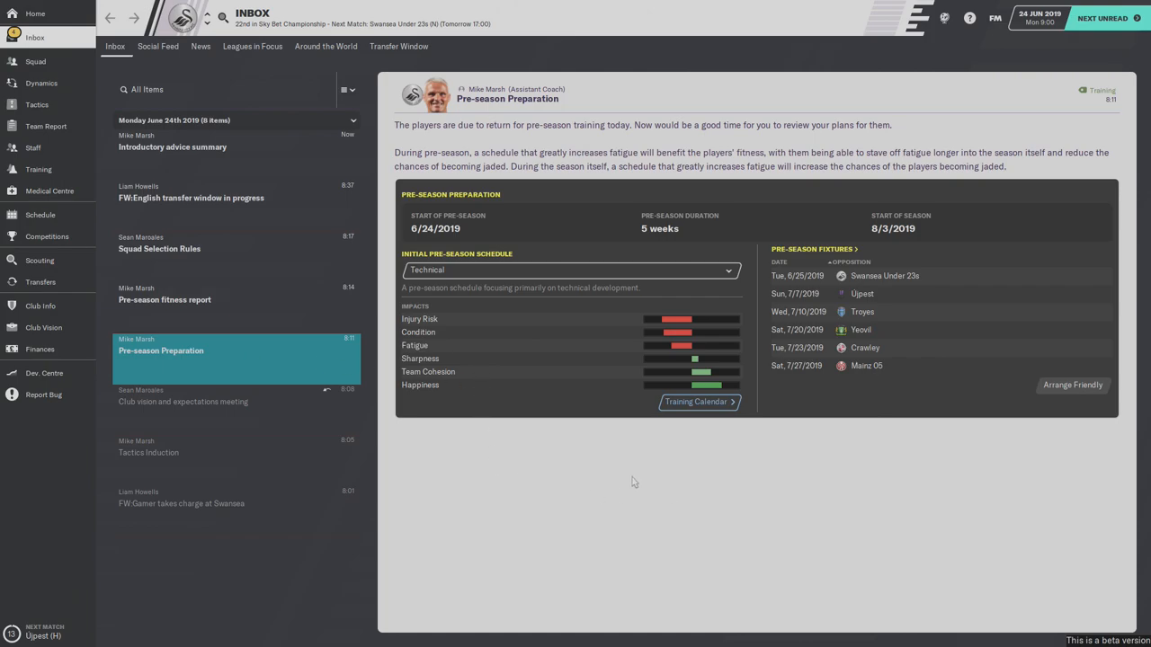
{"action": "mouse_move", "coordinate": [475, 333]}
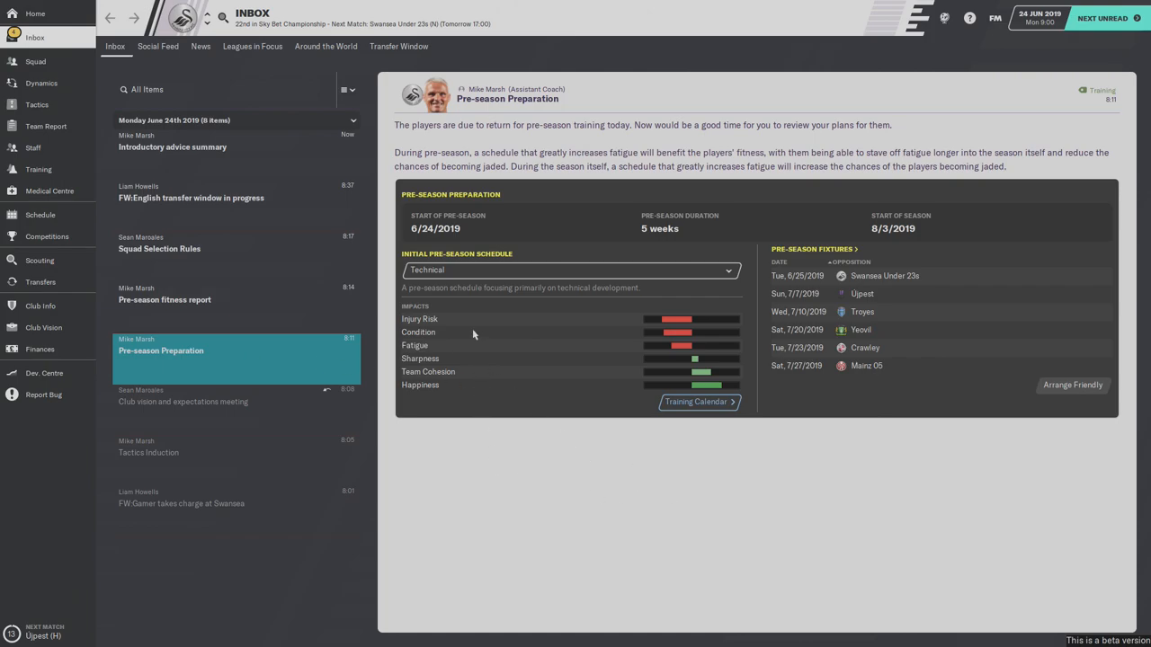
{"action": "mouse_move", "coordinate": [608, 410]}
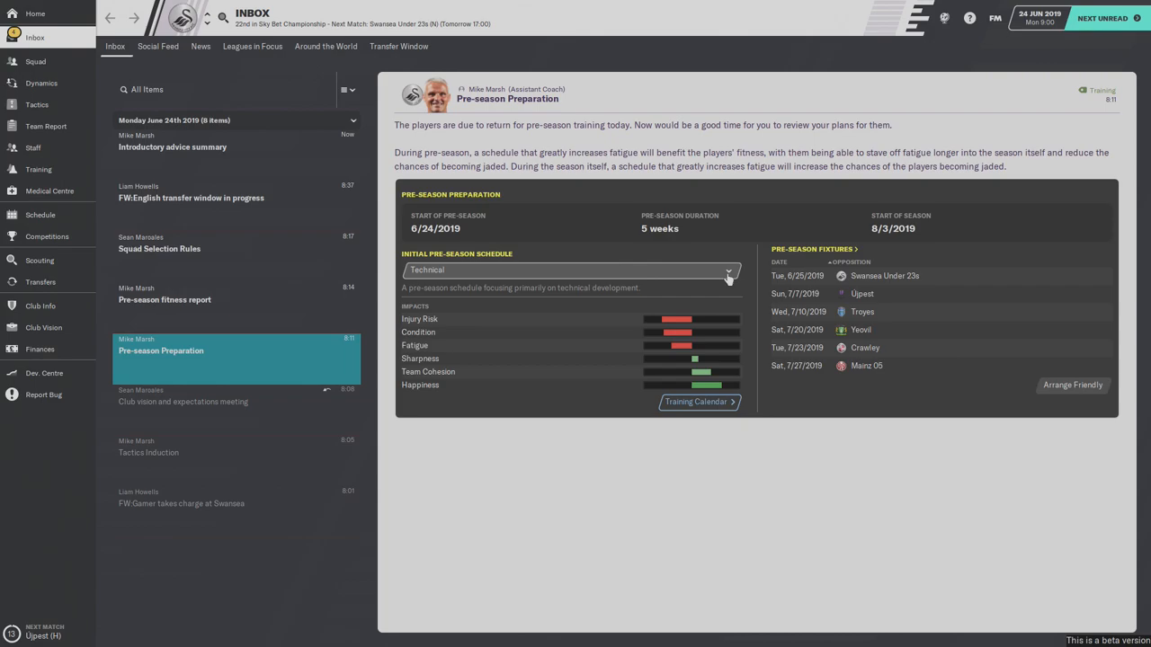
- Check the Initial Pre-Season Schedule choices and keep it on Technical
{"action": "left_click", "coordinate": [729, 270]}
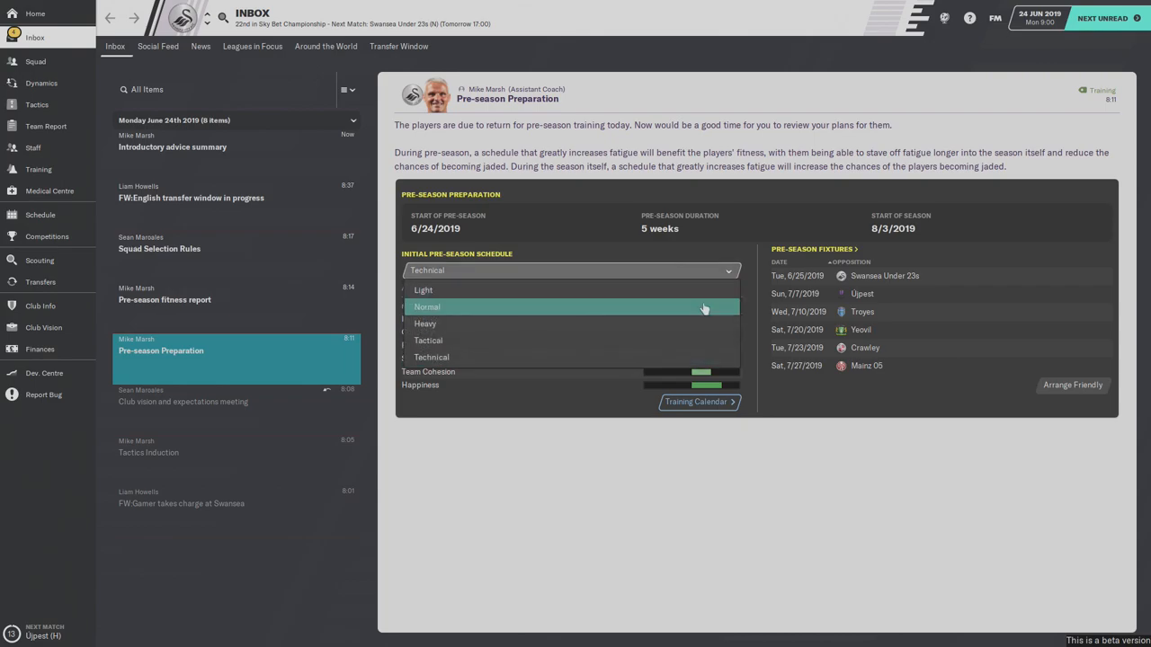
{"action": "mouse_move", "coordinate": [664, 309]}
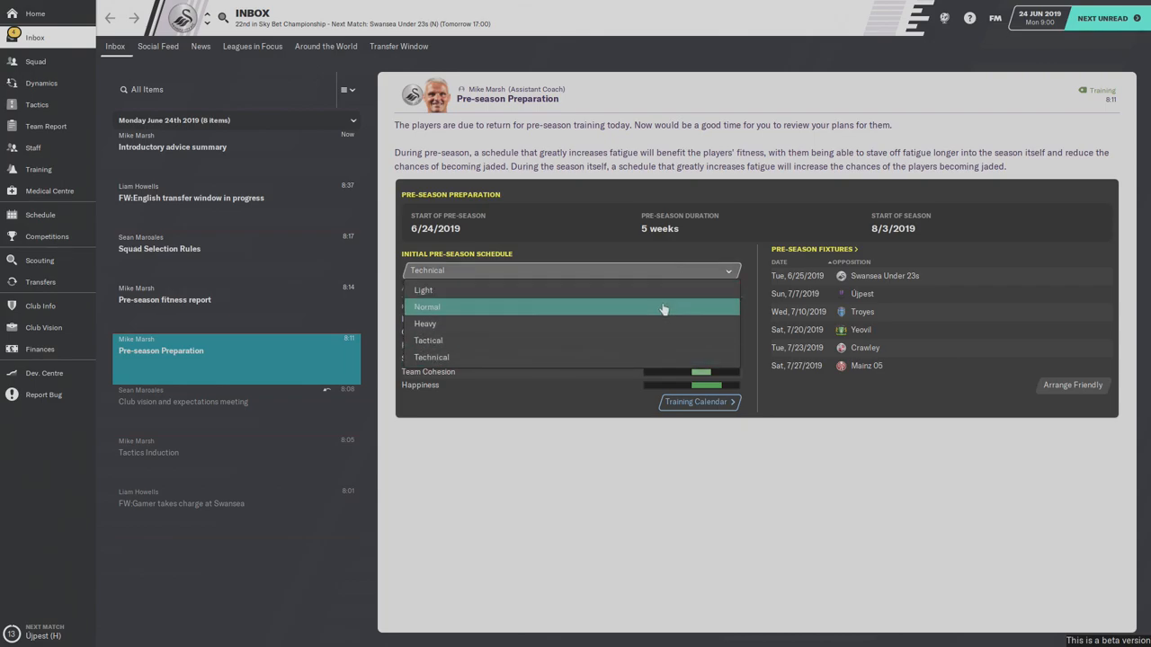
{"action": "left_click", "coordinate": [432, 356]}
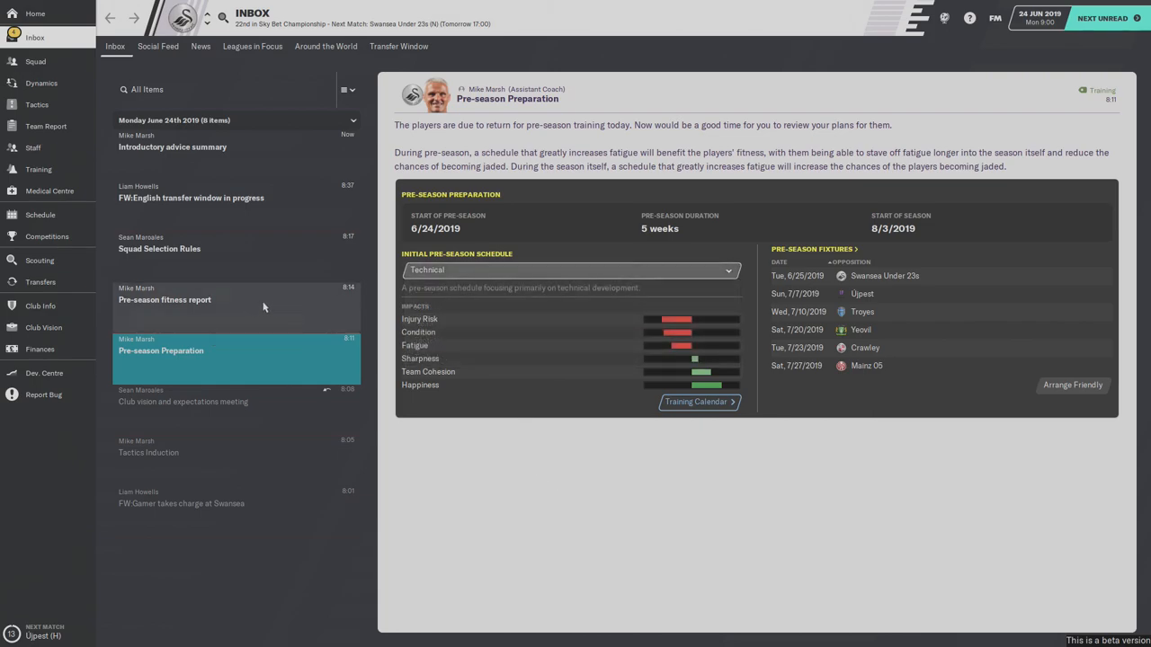
{"action": "mouse_move", "coordinate": [649, 320]}
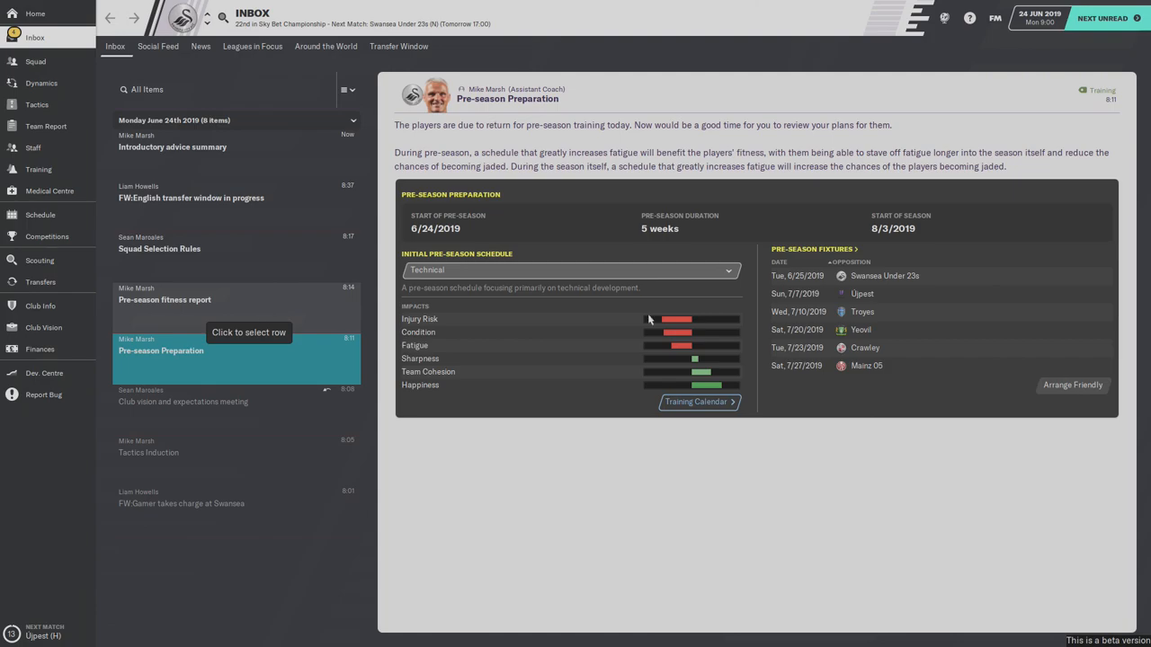
{"action": "mouse_move", "coordinate": [897, 302]}
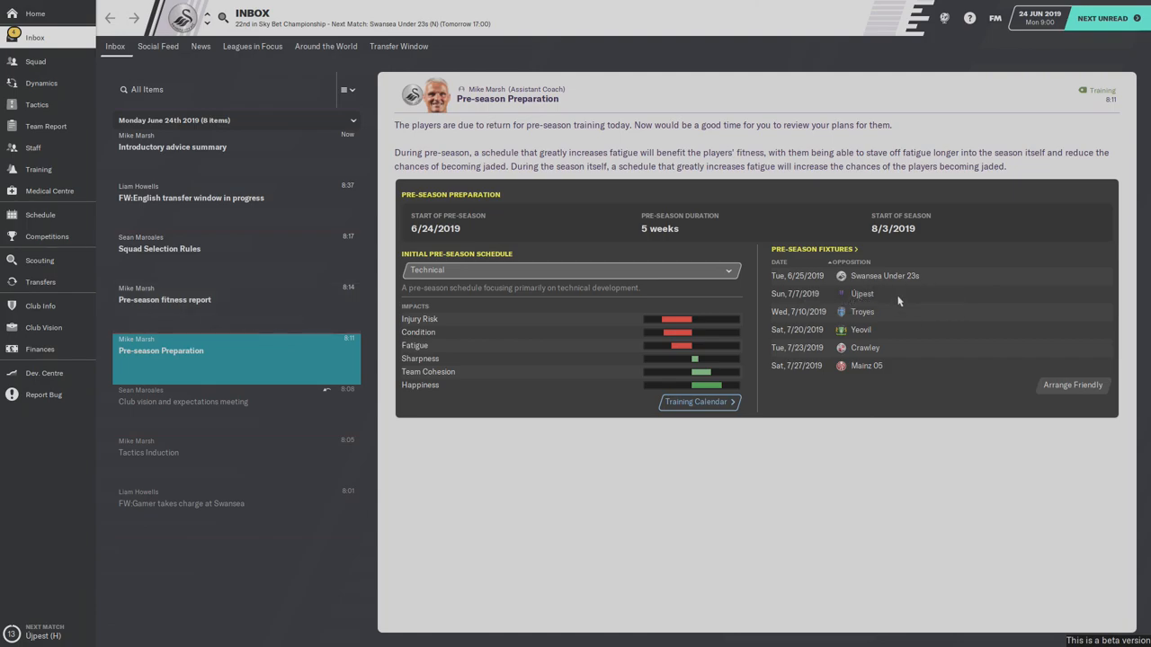
{"action": "mouse_move", "coordinate": [883, 305]}
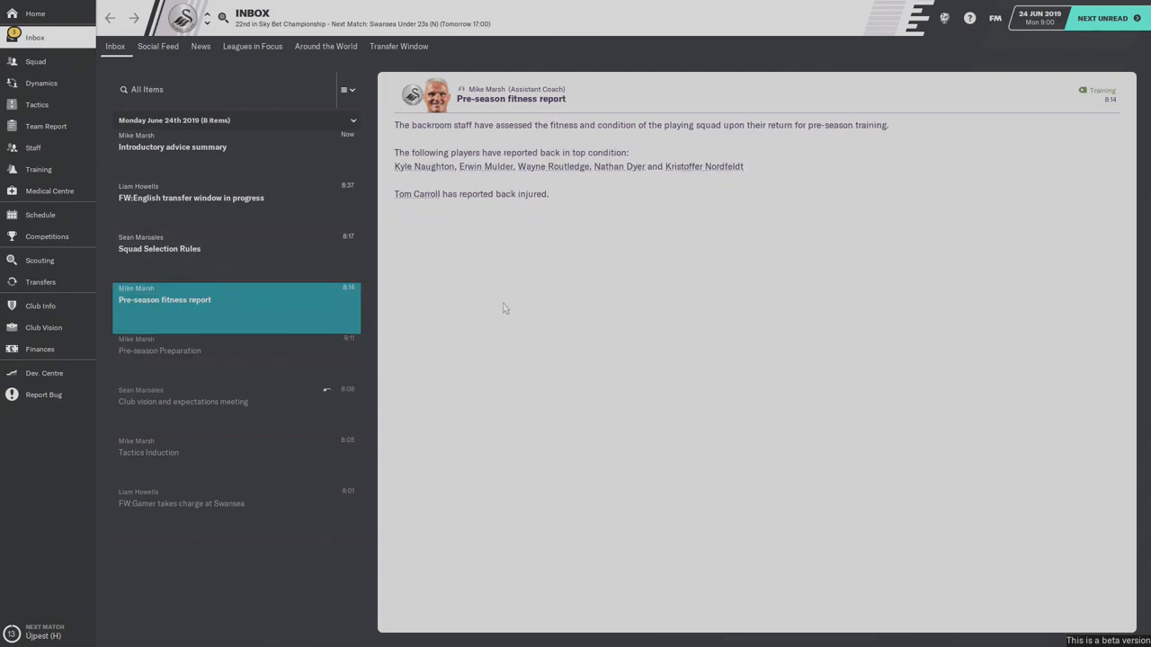
{"action": "mouse_move", "coordinate": [439, 237]}
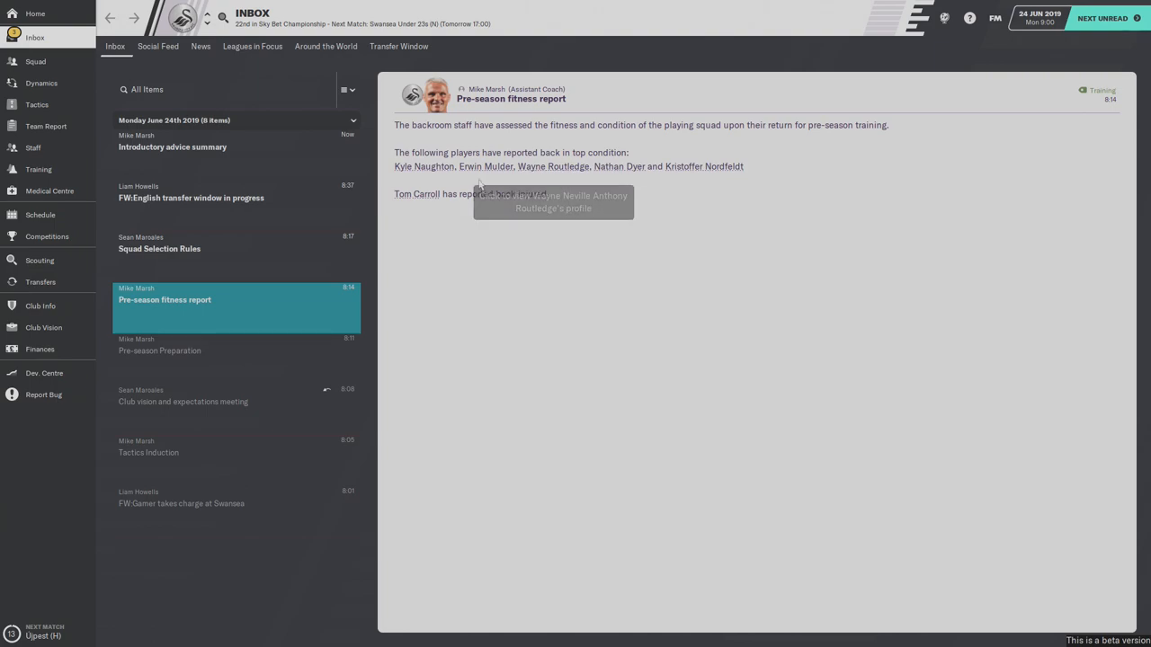
{"action": "mouse_move", "coordinate": [708, 190]}
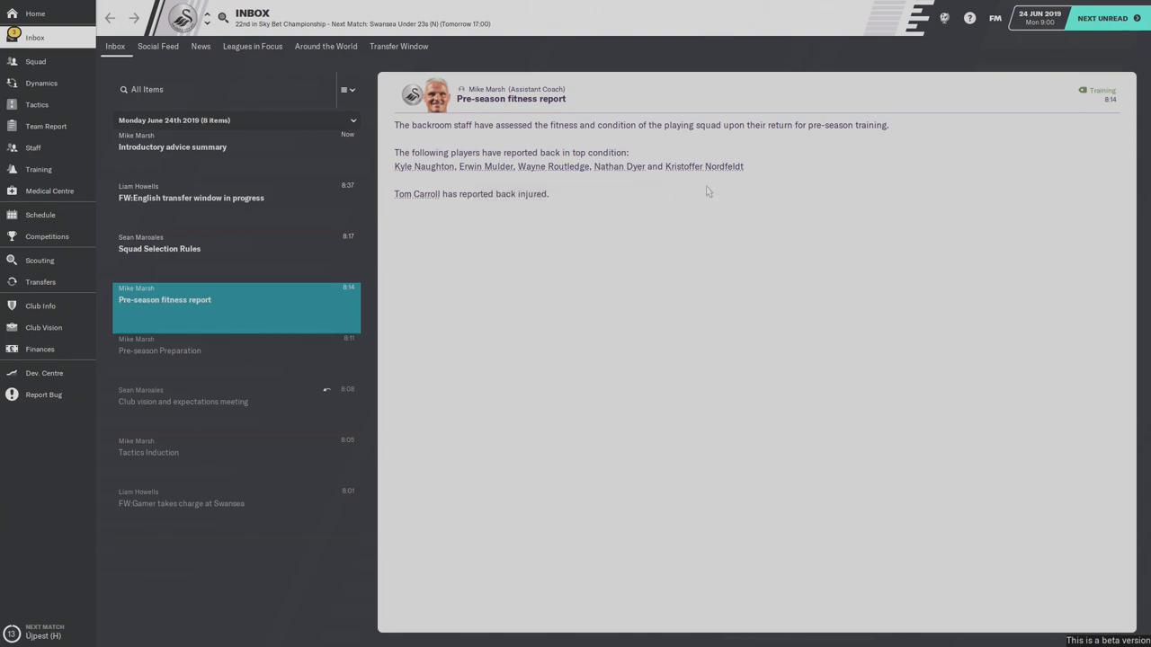
- Open the Squad Selection Rules inbox message
{"action": "left_click", "coordinate": [238, 248]}
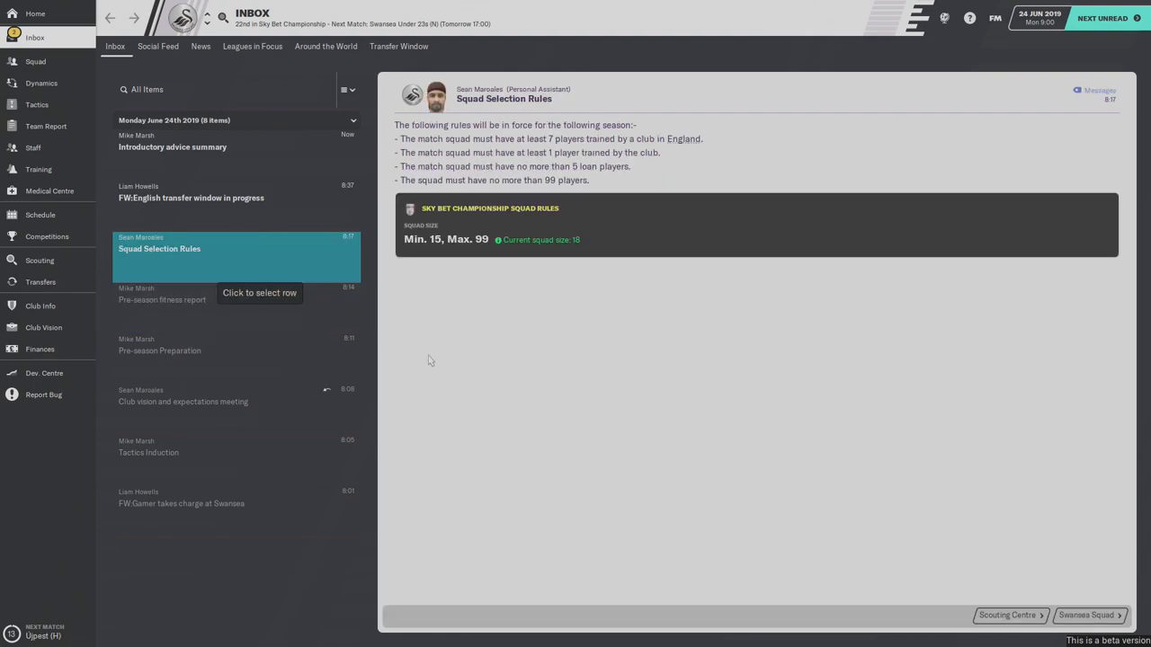
{"action": "mouse_move", "coordinate": [453, 317]}
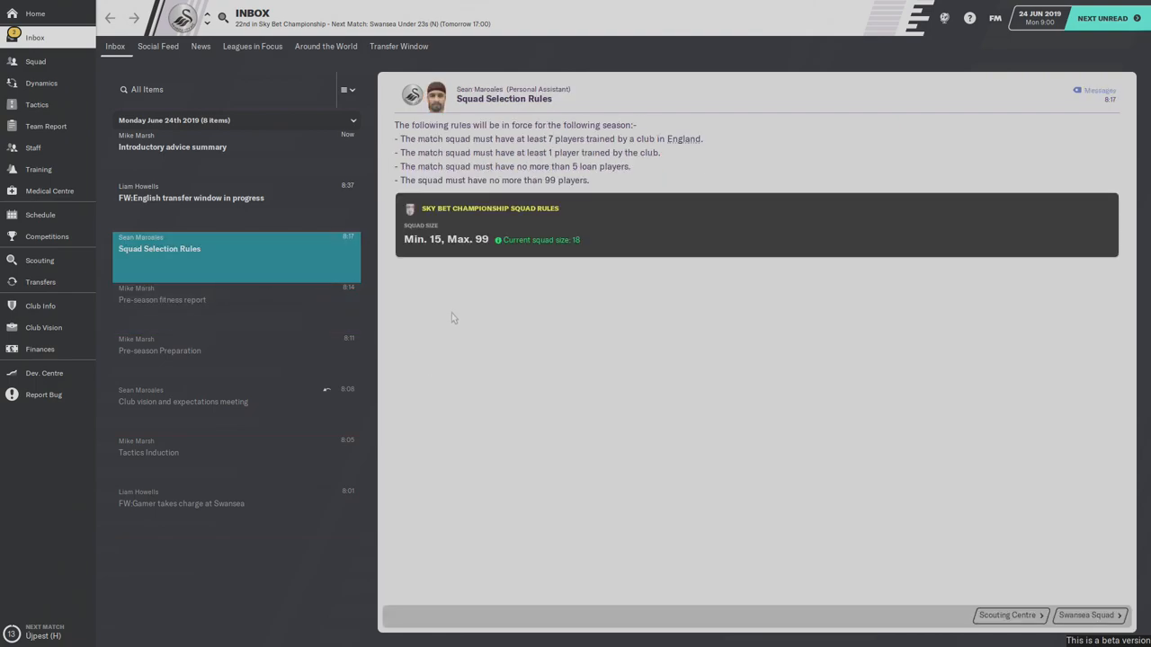
{"action": "mouse_move", "coordinate": [392, 266]}
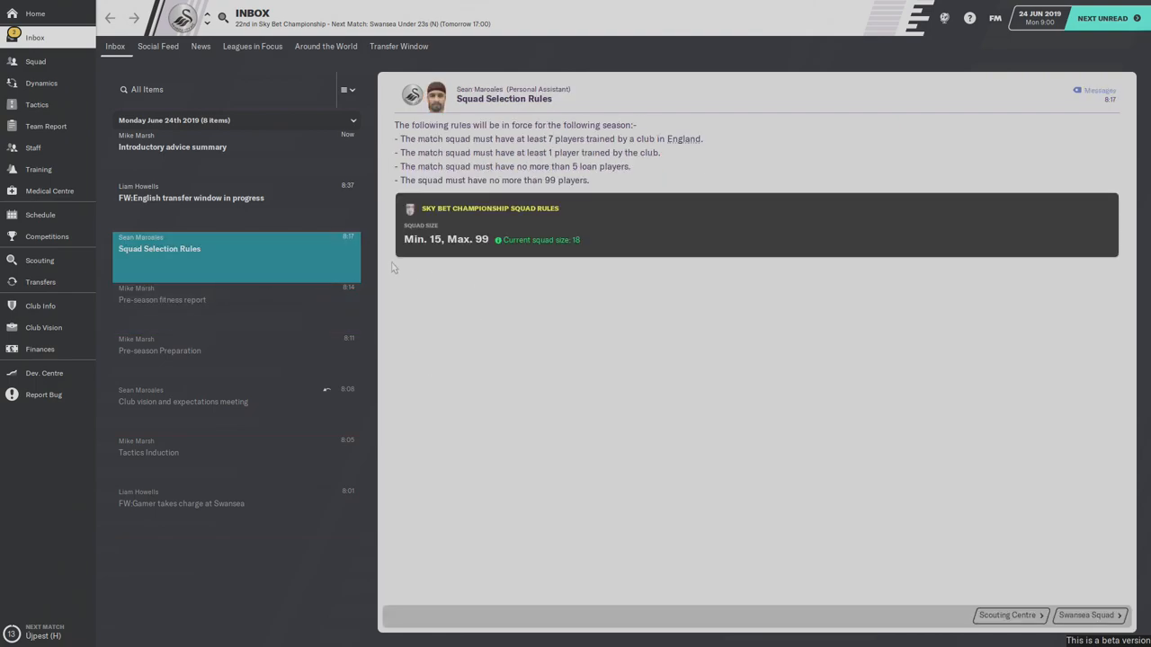
{"action": "mouse_move", "coordinate": [471, 252]}
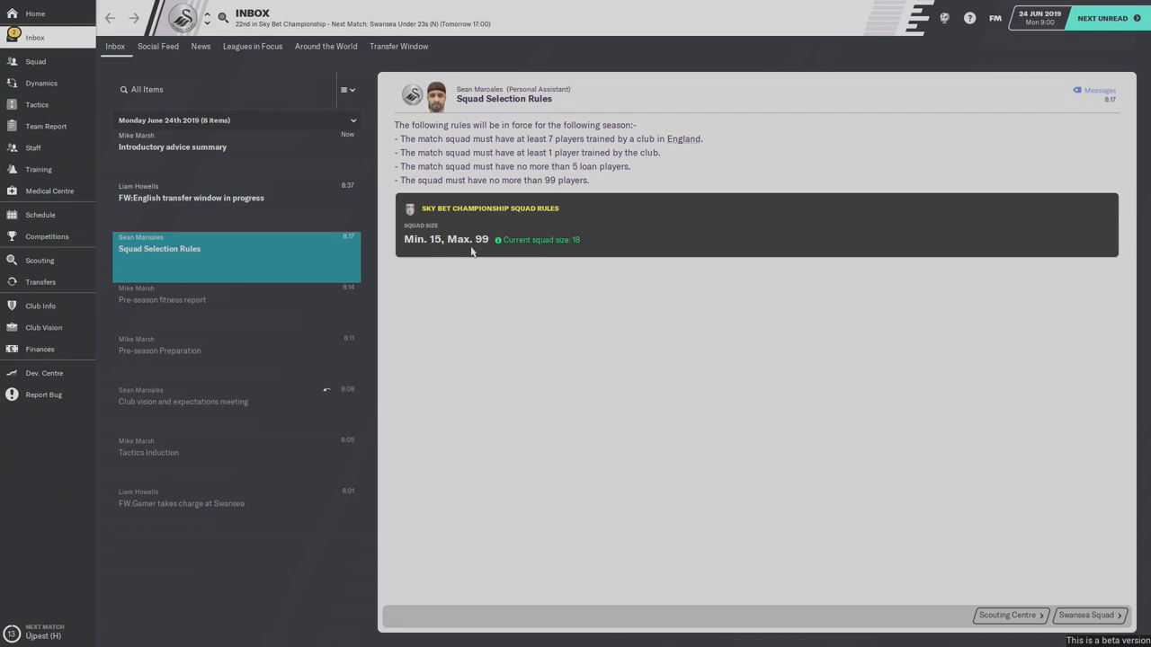
{"action": "mouse_move", "coordinate": [557, 289]}
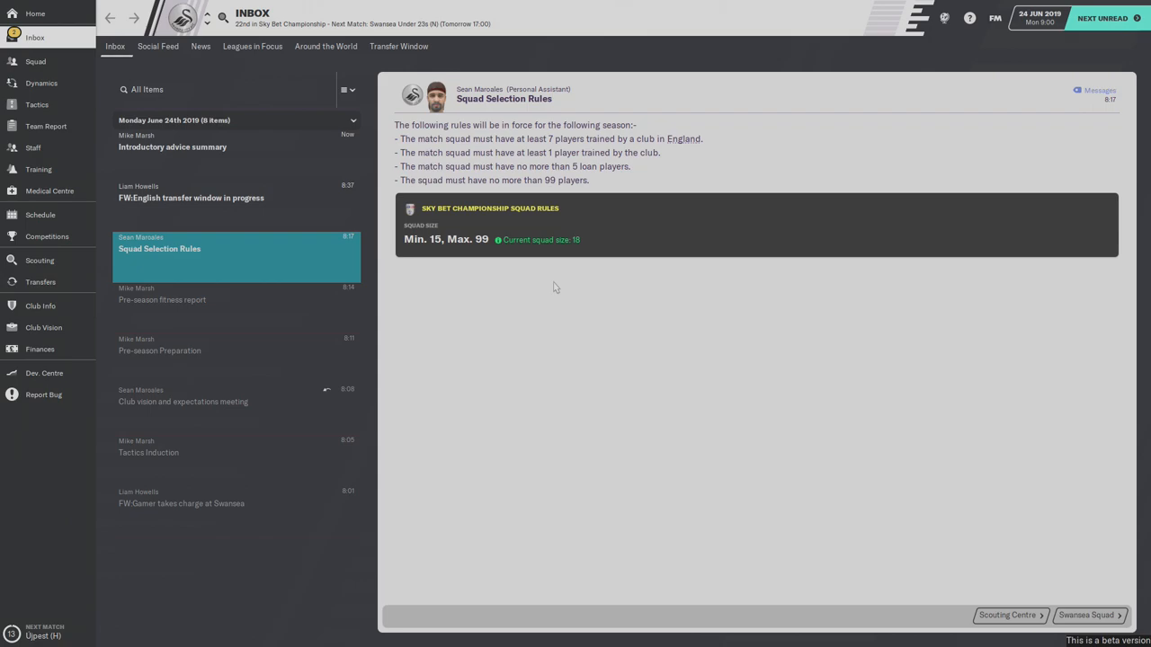
{"action": "mouse_move", "coordinate": [576, 292]}
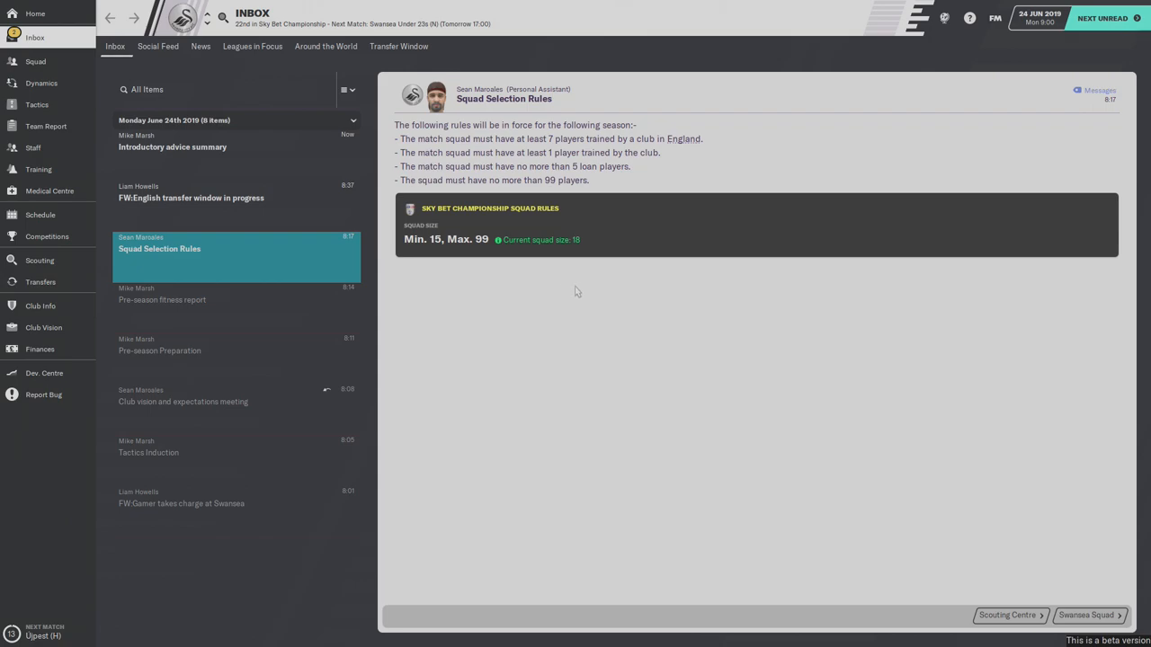
{"action": "mouse_move", "coordinate": [590, 252]}
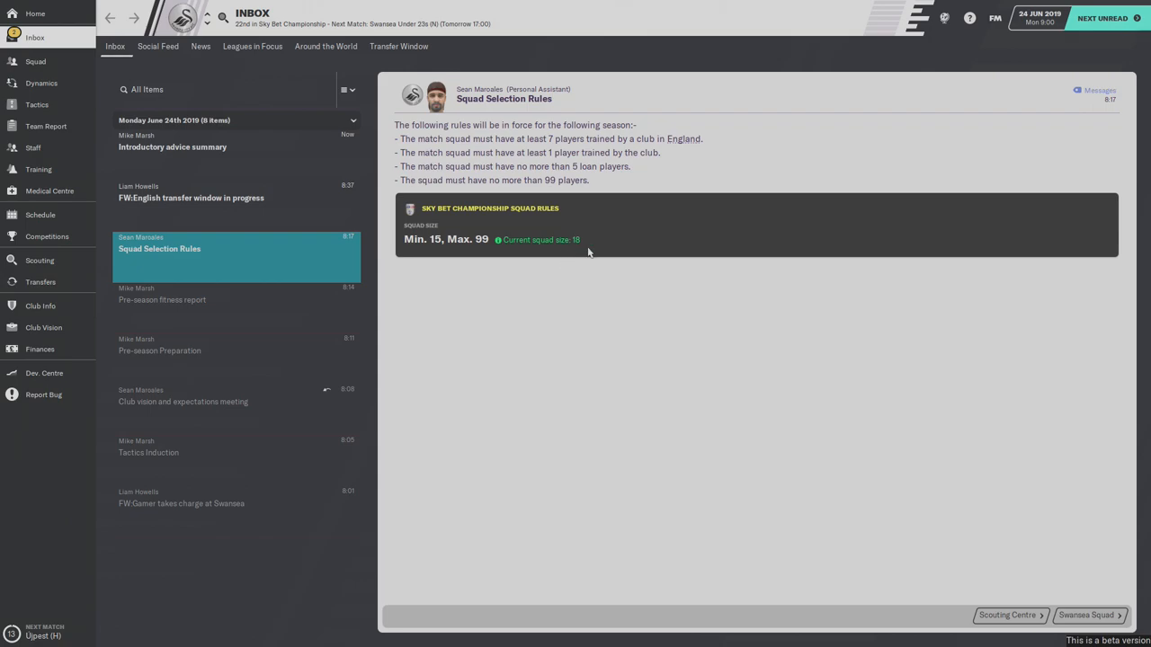
{"action": "mouse_move", "coordinate": [576, 259]}
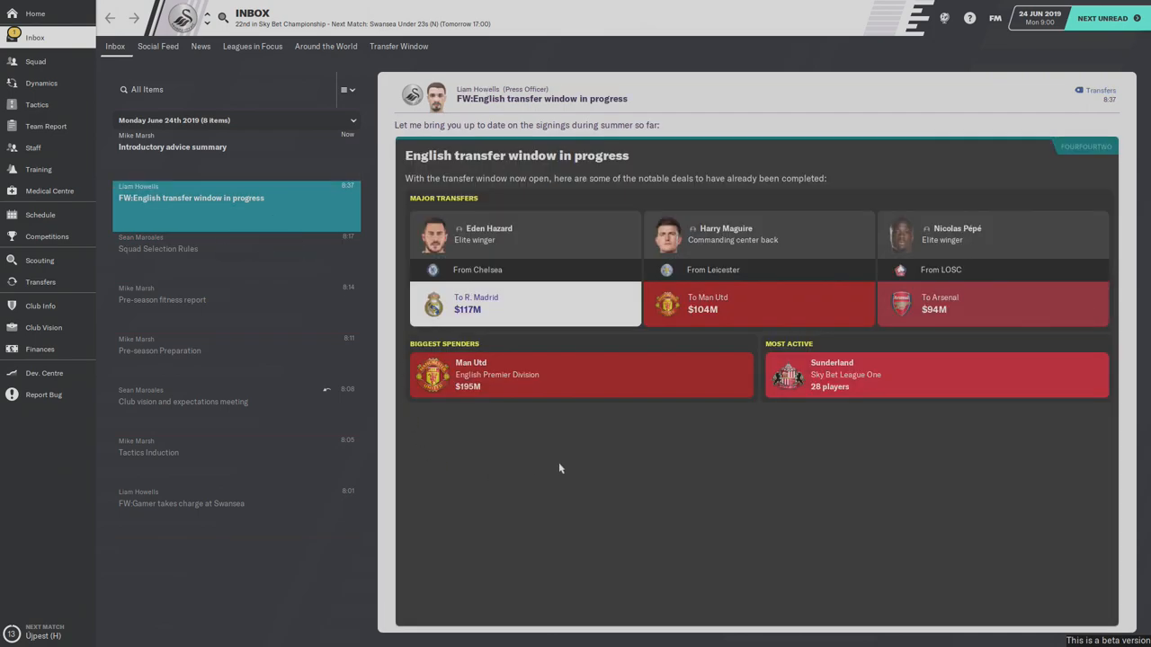
{"action": "mouse_move", "coordinate": [572, 464]}
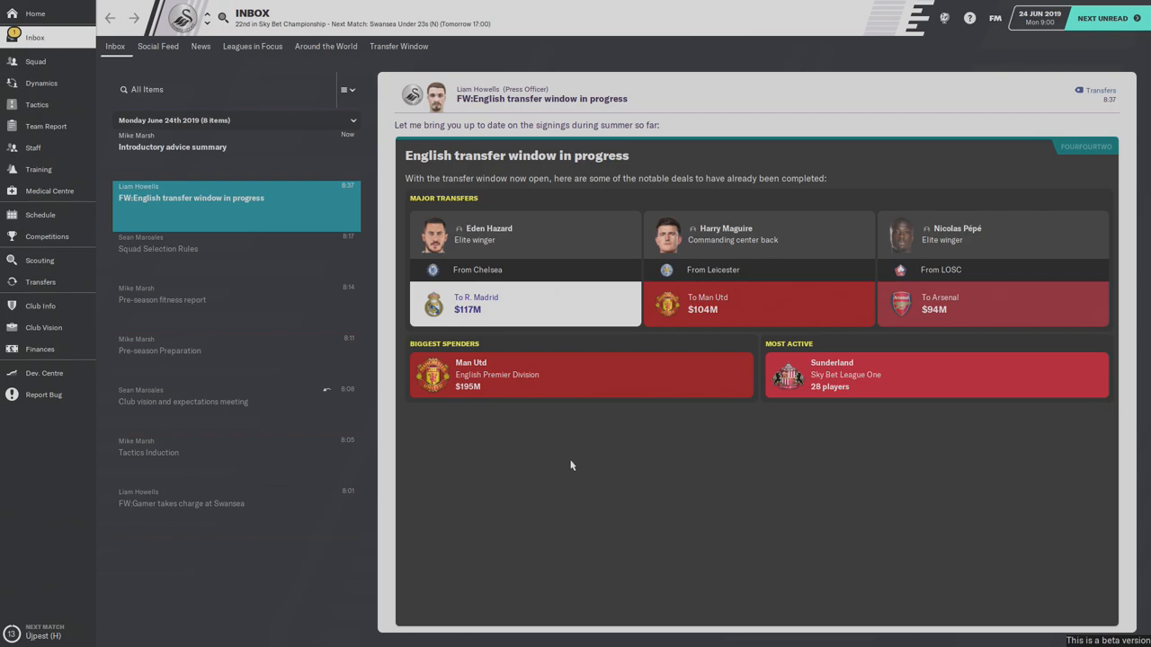
{"action": "mouse_move", "coordinate": [467, 291]}
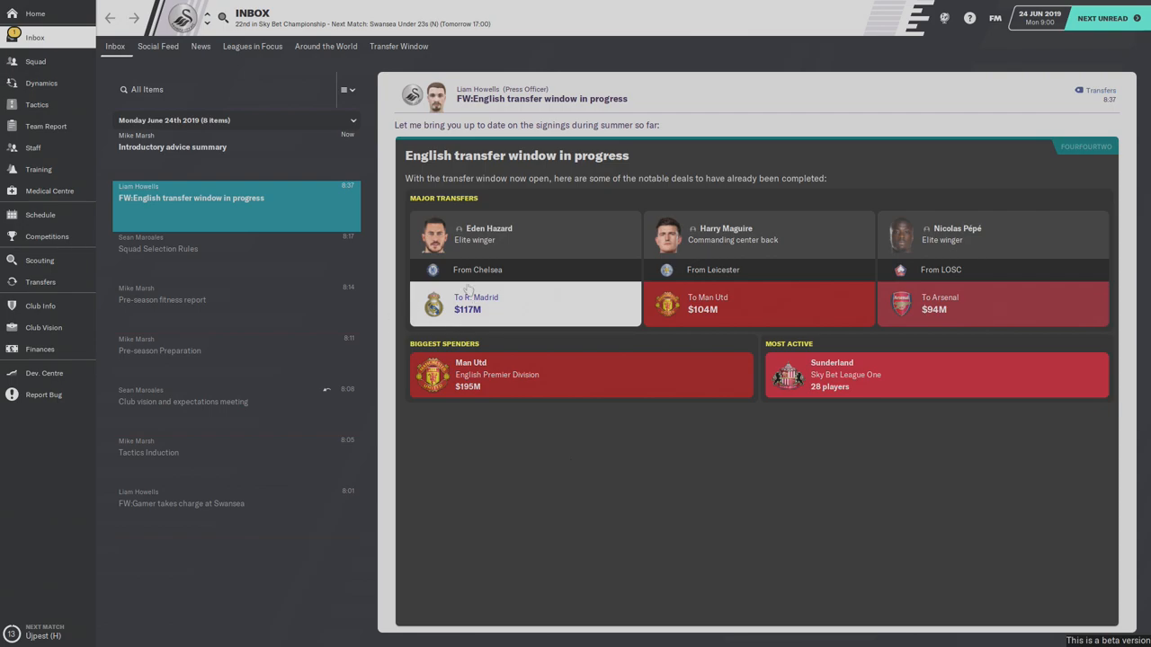
{"action": "mouse_move", "coordinate": [461, 248]}
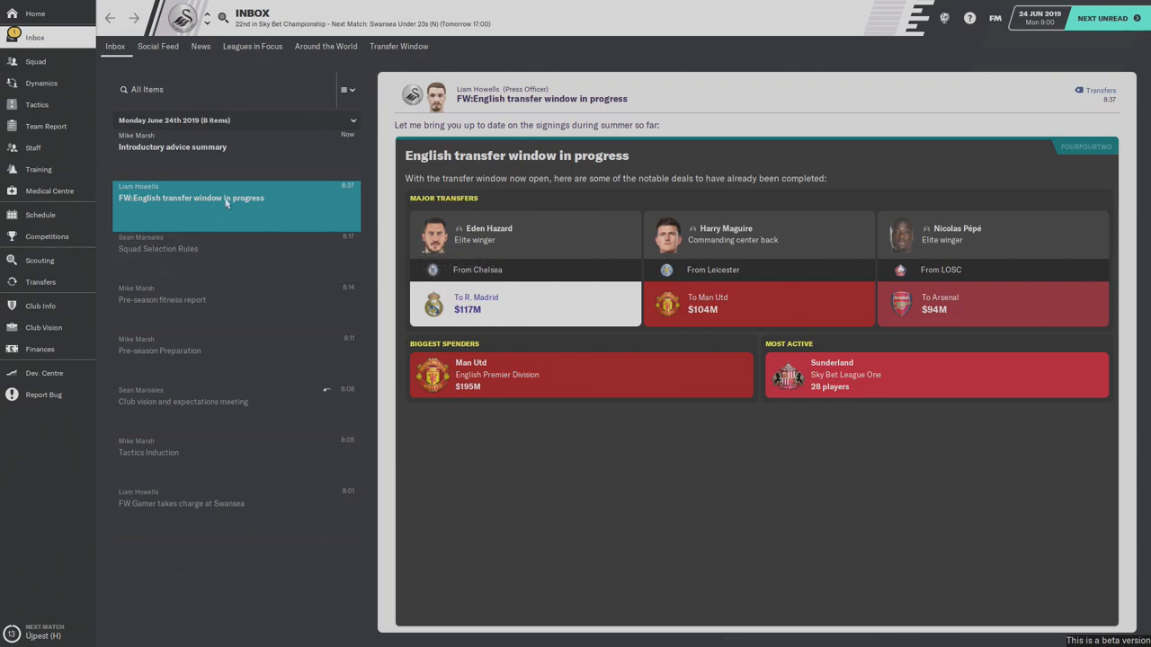
{"action": "mouse_move", "coordinate": [313, 162]}
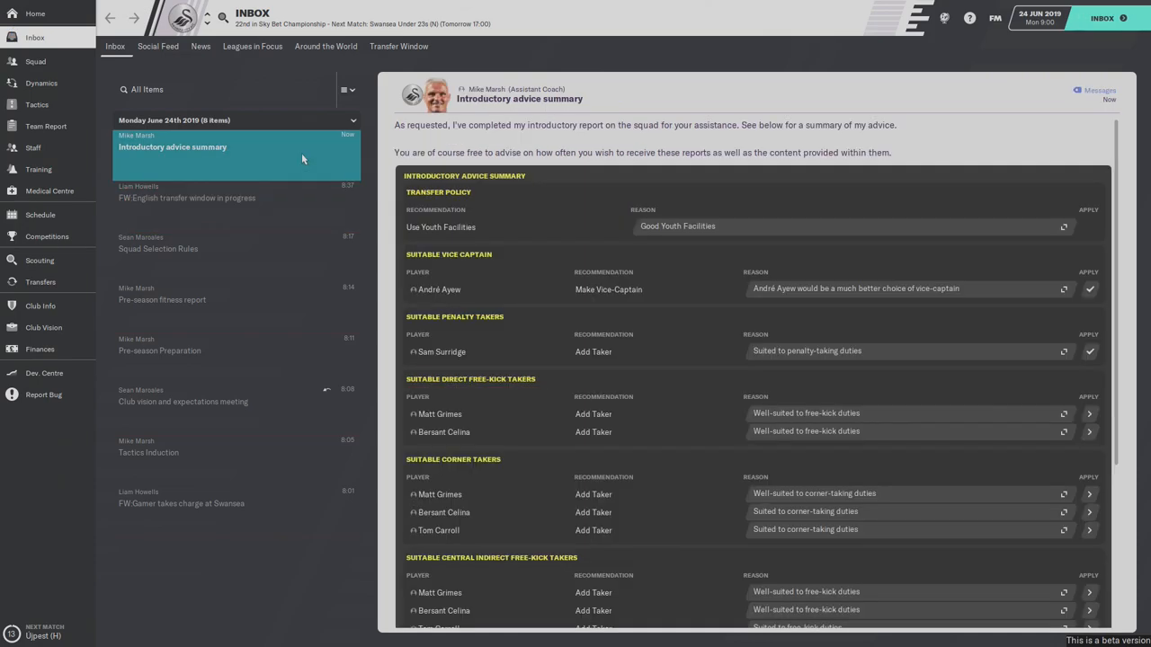
{"action": "mouse_move", "coordinate": [557, 327]}
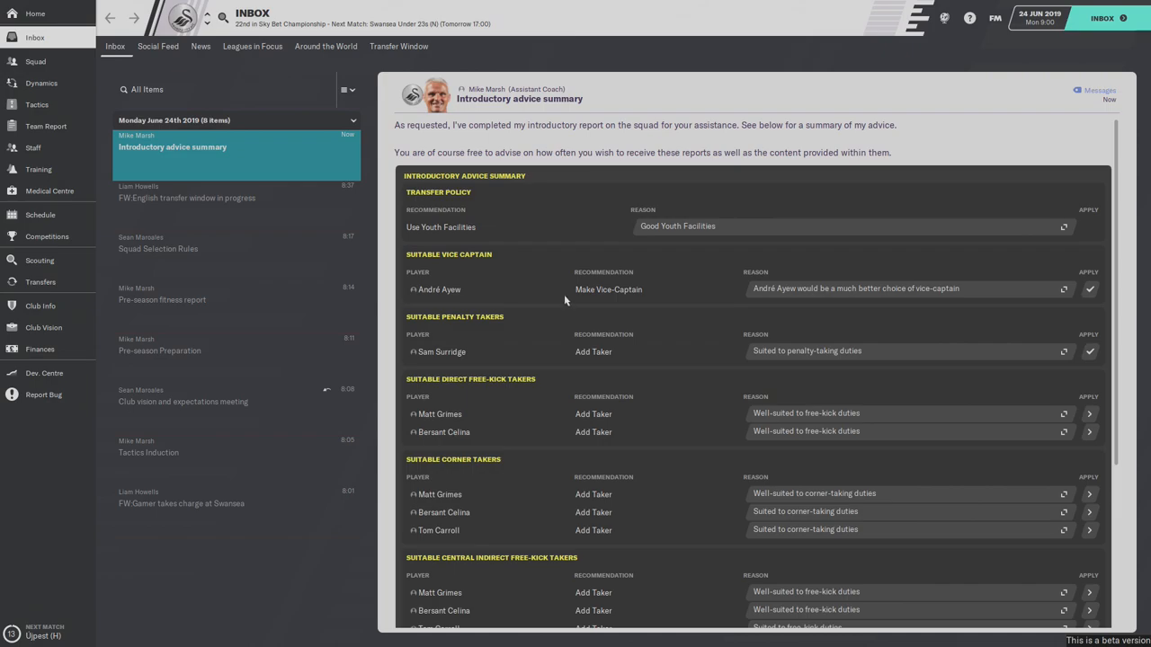
{"action": "mouse_move", "coordinate": [579, 237]}
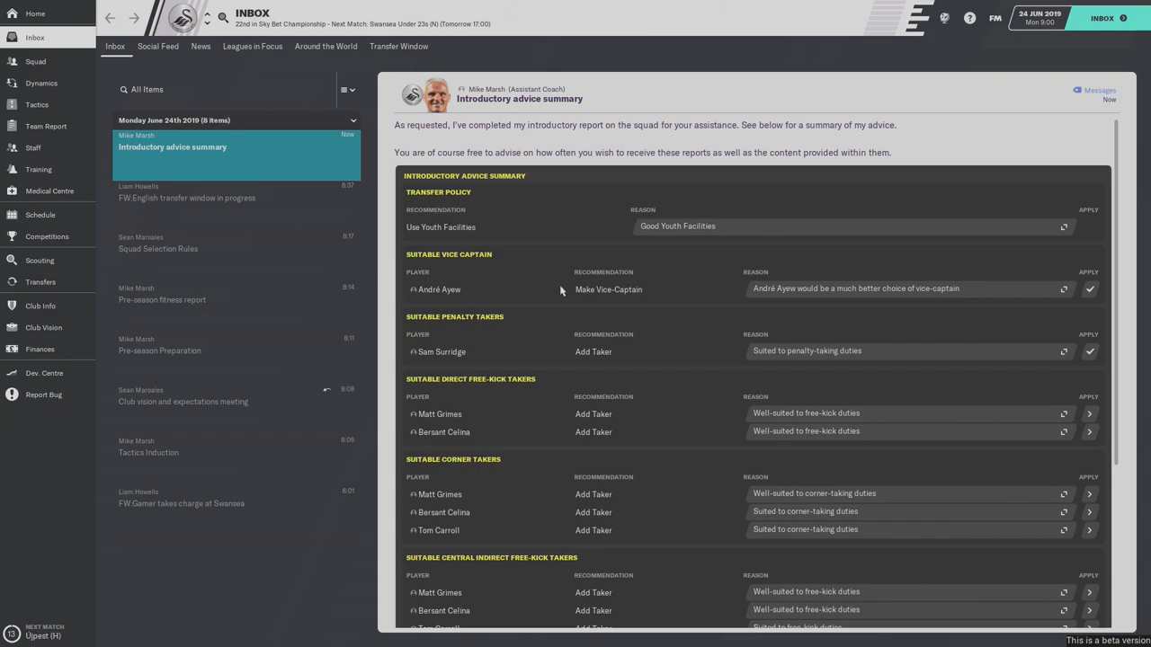
- Read through the assistant coach's set-piece taker recommendations
{"action": "scroll", "scroll_direction": "down", "scroll_amount": 3}
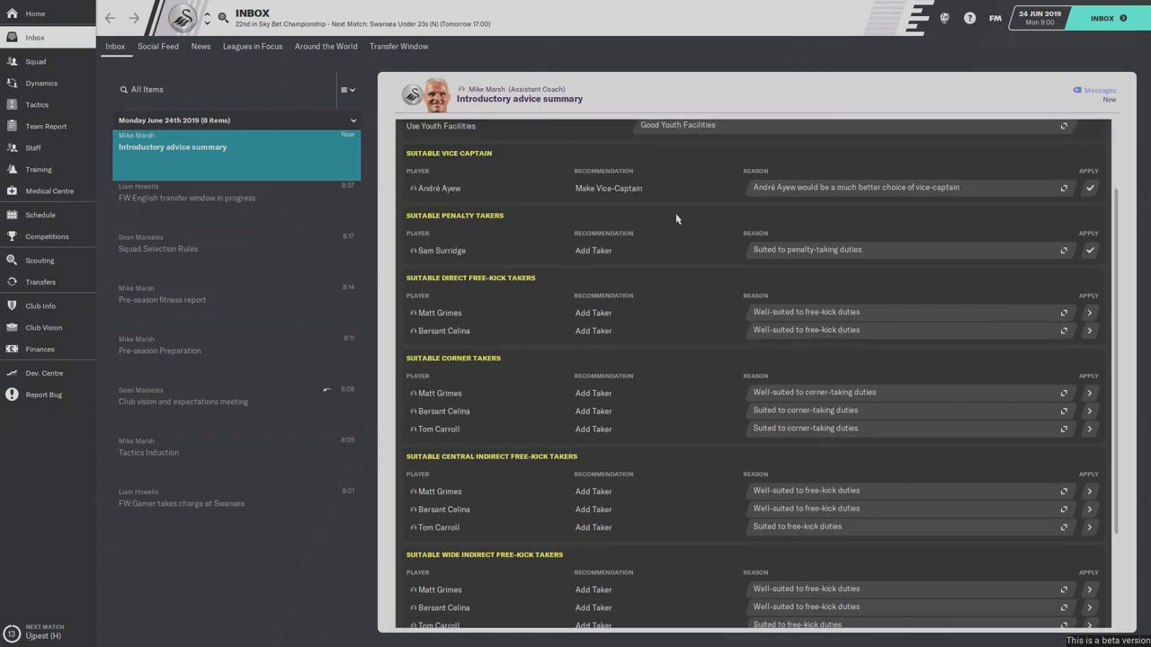
{"action": "mouse_move", "coordinate": [946, 200]}
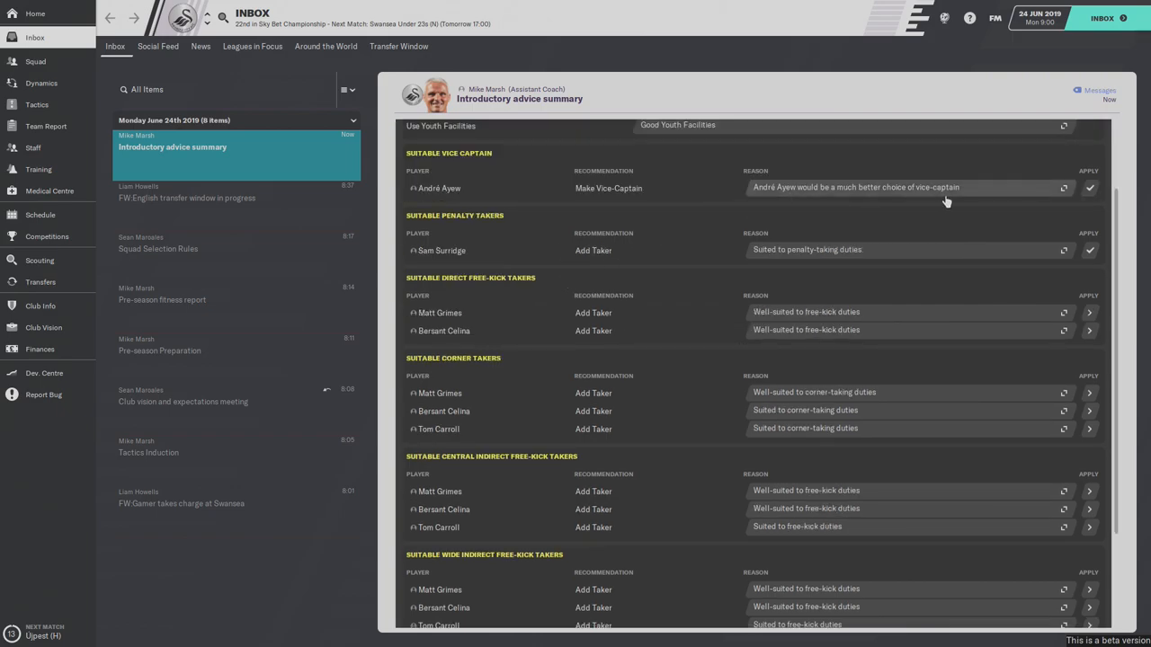
{"action": "mouse_move", "coordinate": [729, 233]}
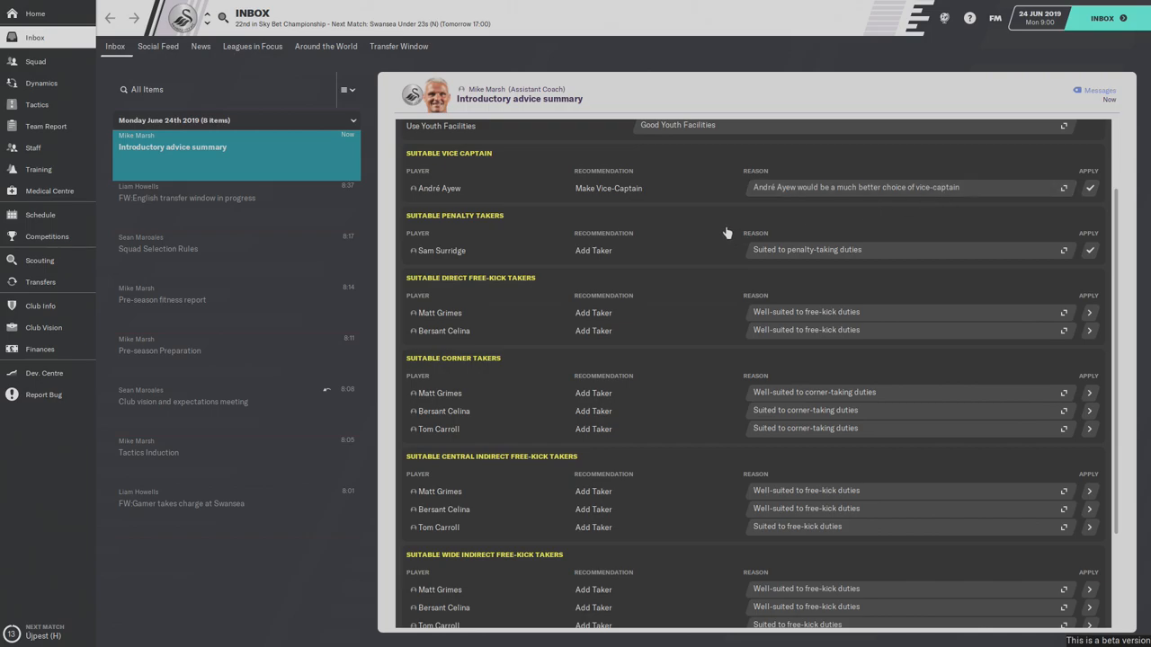
{"action": "mouse_move", "coordinate": [709, 194]}
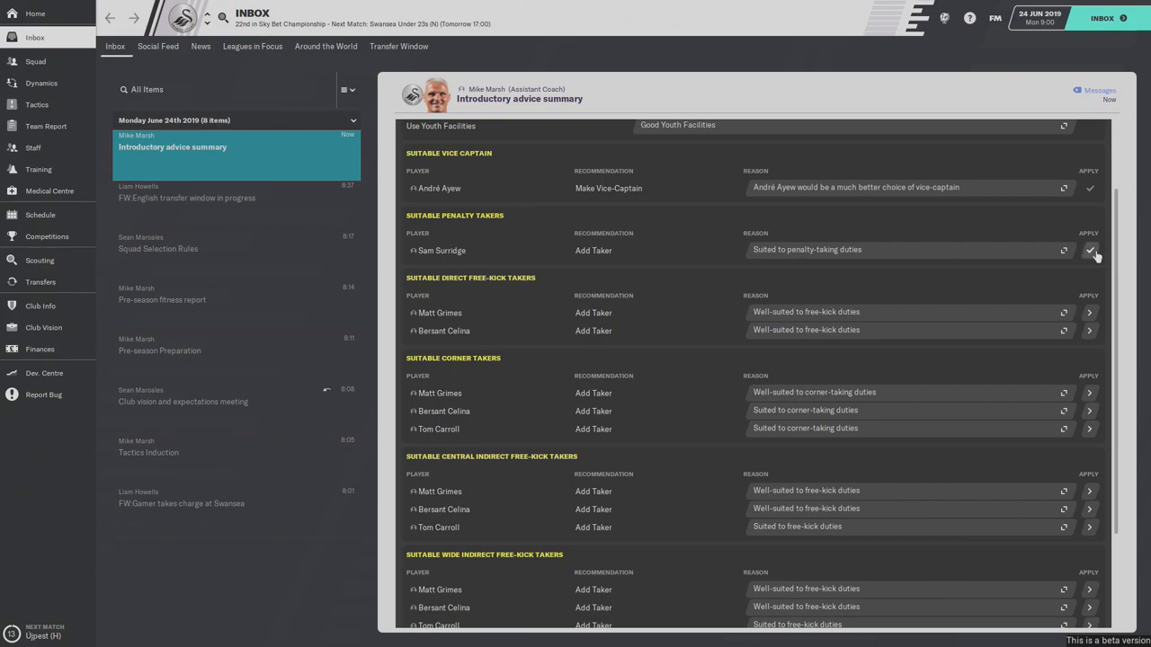
{"action": "scroll", "scroll_direction": "down", "scroll_amount": 3}
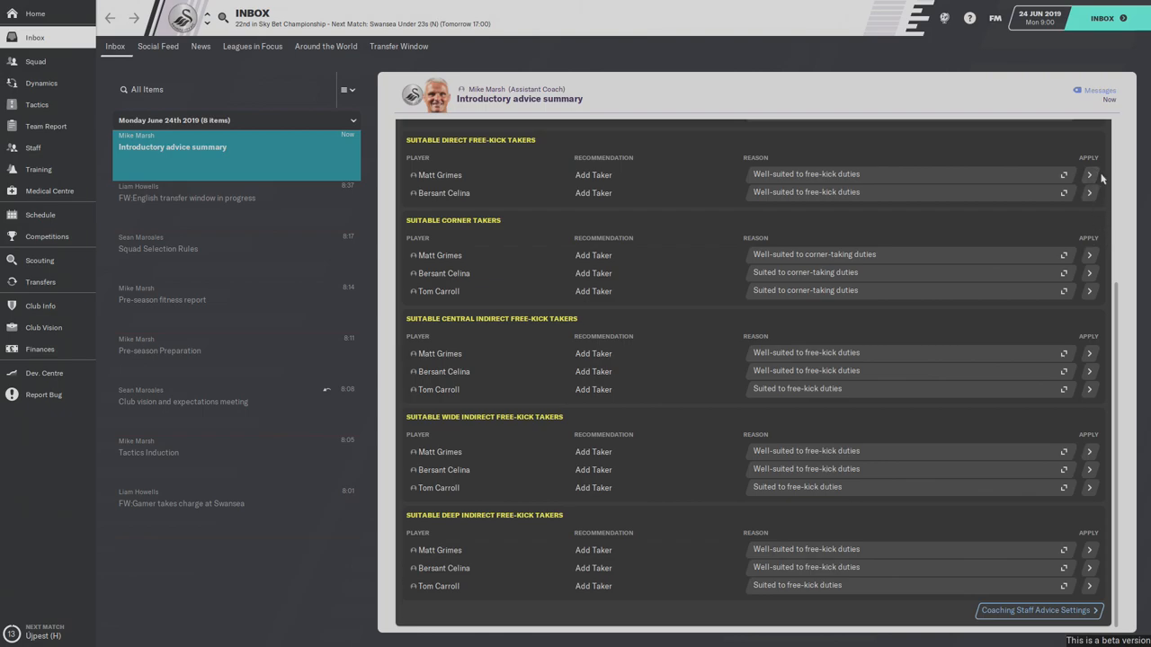
{"action": "mouse_move", "coordinate": [1101, 184]}
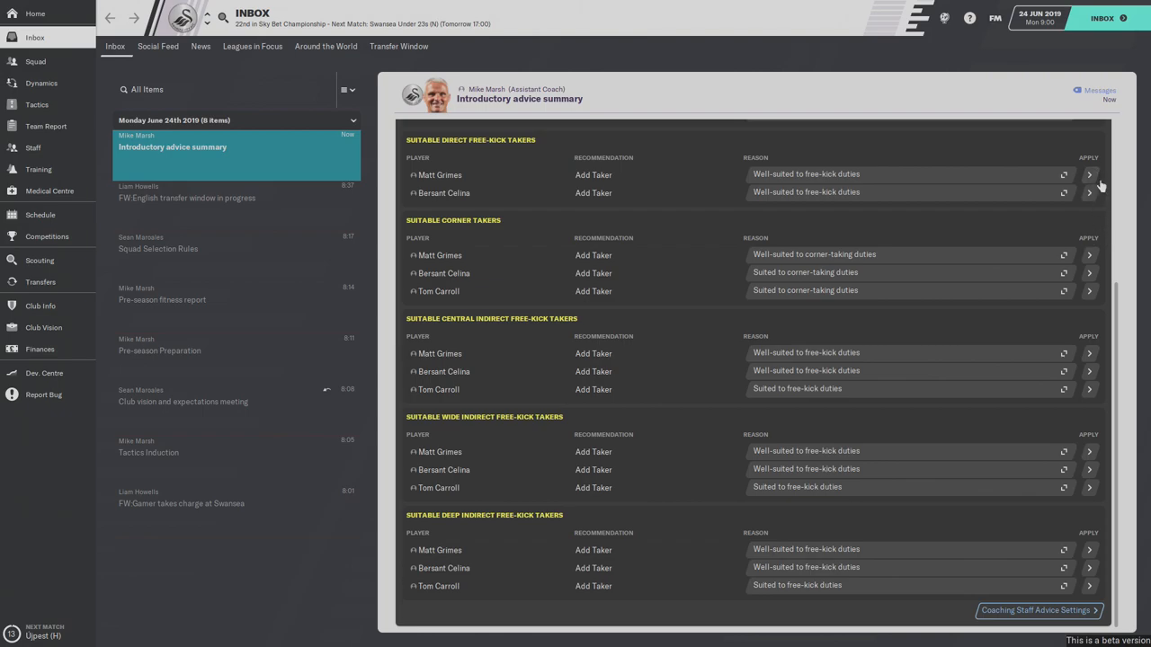
{"action": "mouse_move", "coordinate": [672, 367]}
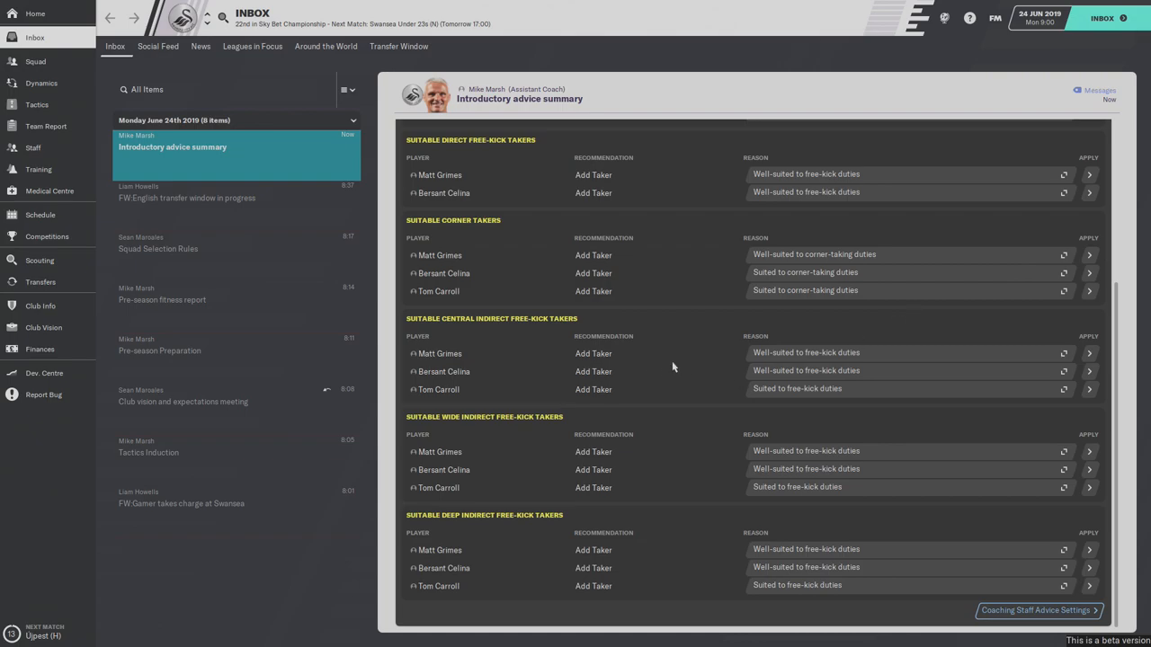
{"action": "scroll", "scroll_direction": "up", "scroll_amount": 3}
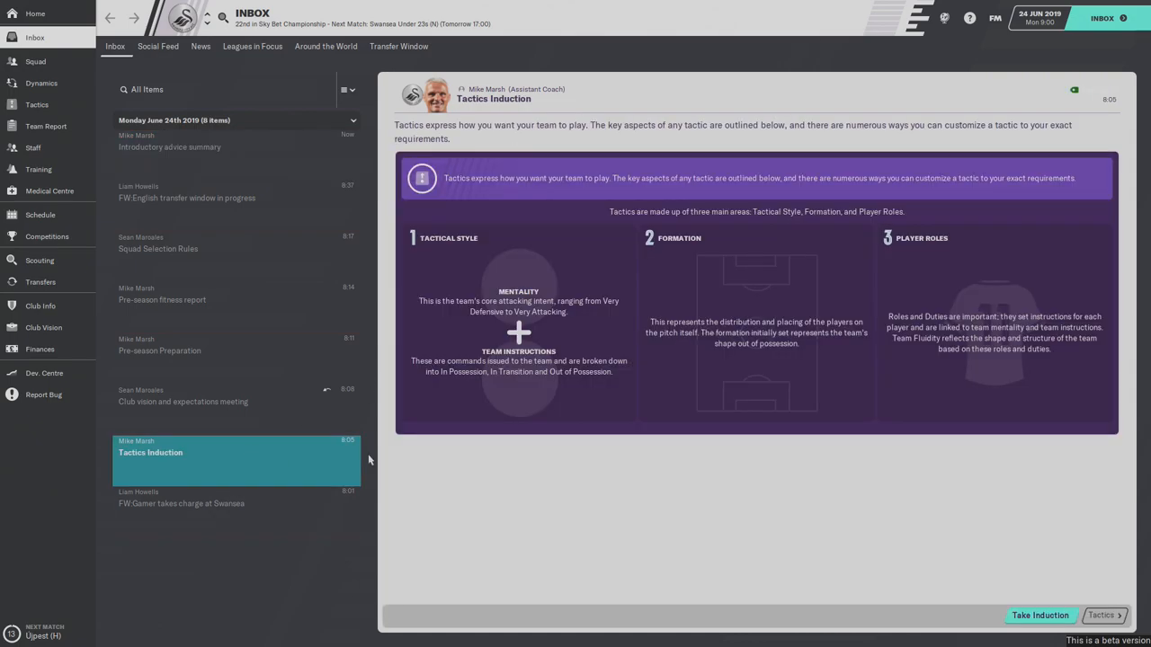
{"action": "mouse_move", "coordinate": [775, 500]}
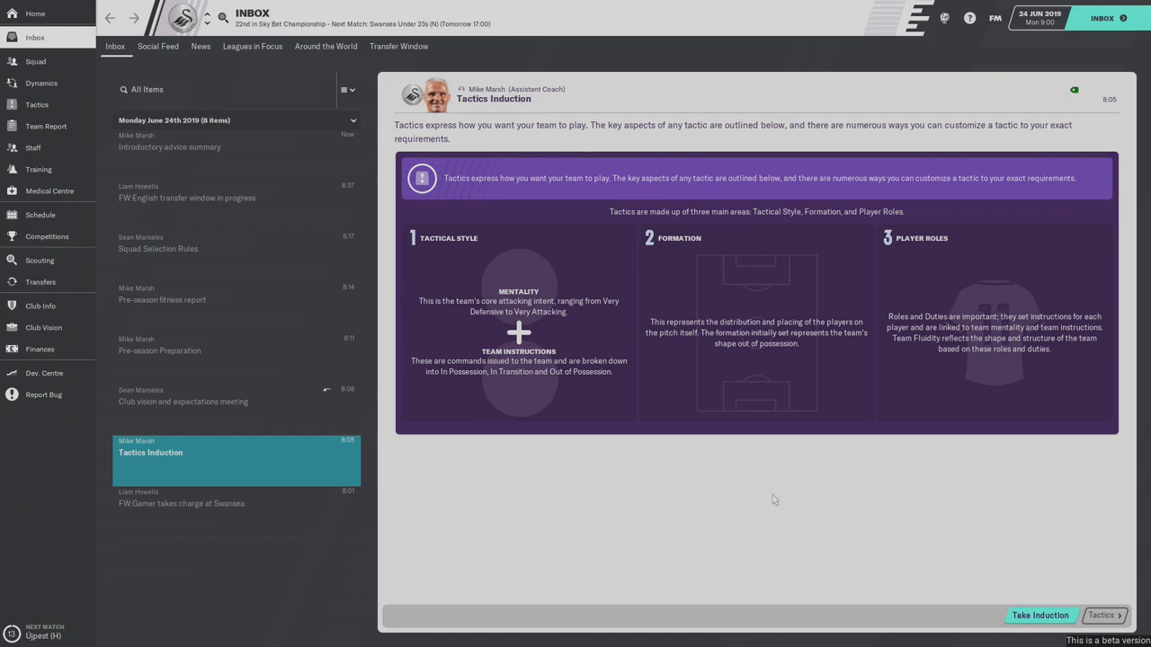
{"action": "mouse_move", "coordinate": [967, 534]}
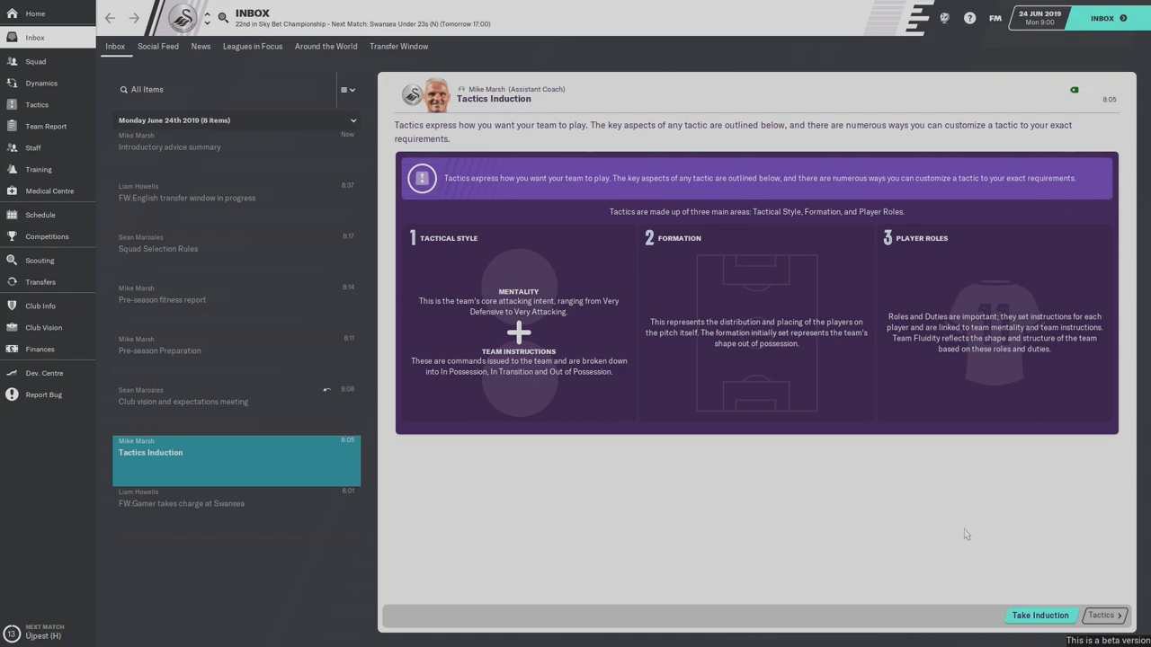
{"action": "mouse_move", "coordinate": [818, 547]}
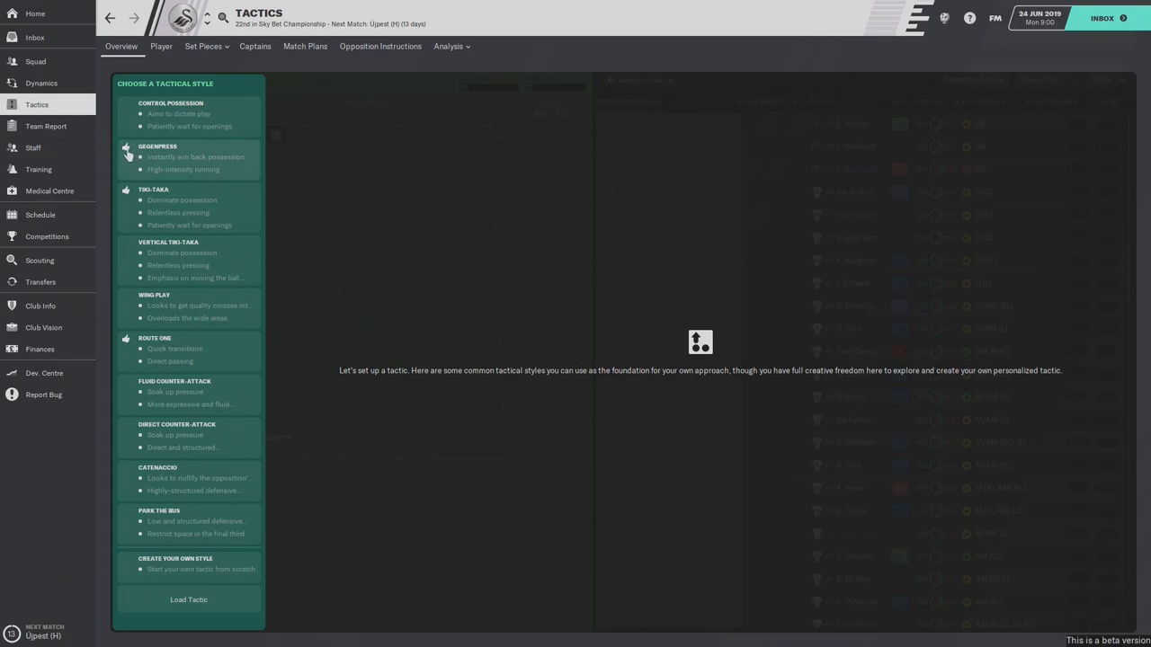
{"action": "mouse_move", "coordinate": [128, 157]}
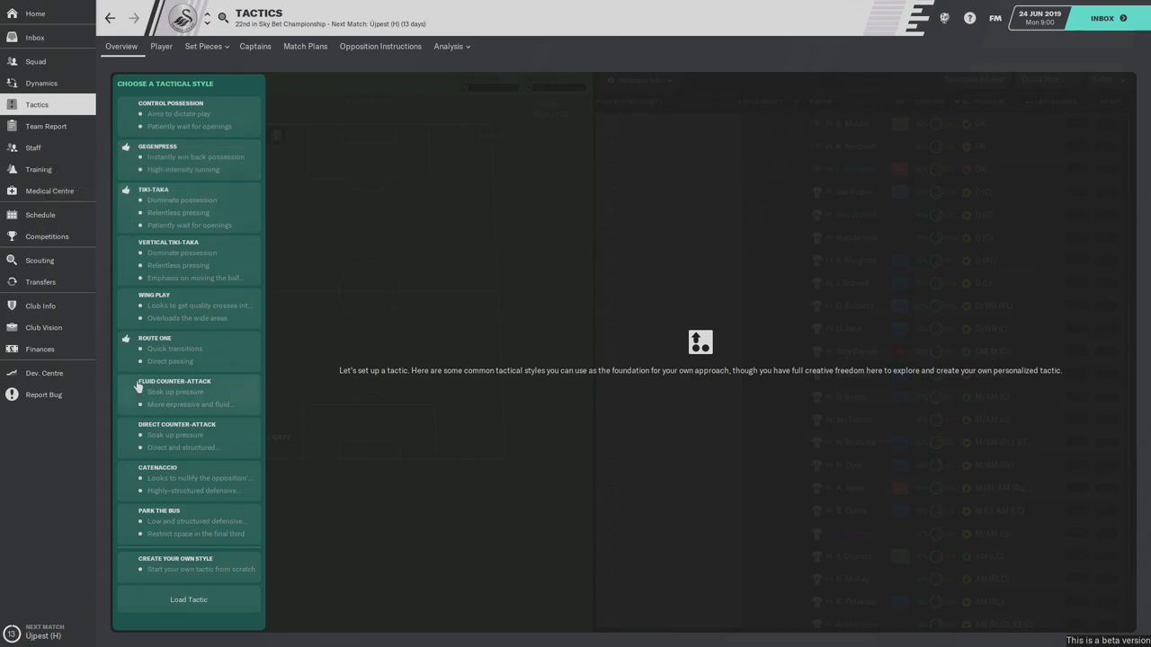
{"action": "mouse_move", "coordinate": [140, 356]}
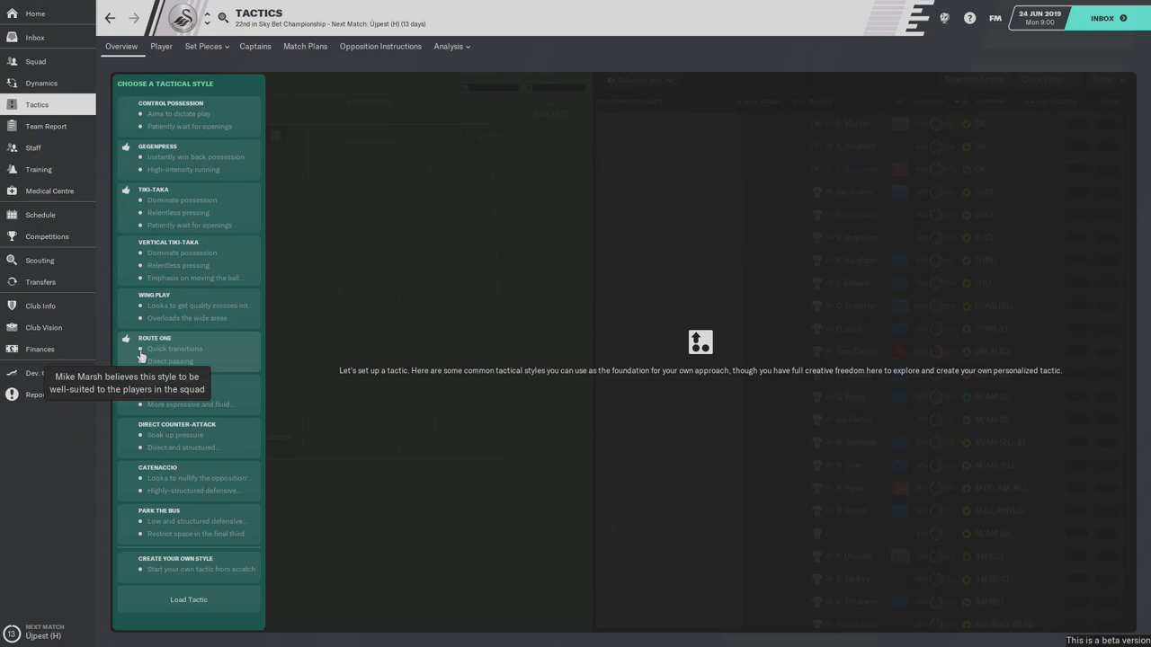
{"action": "mouse_move", "coordinate": [126, 209]}
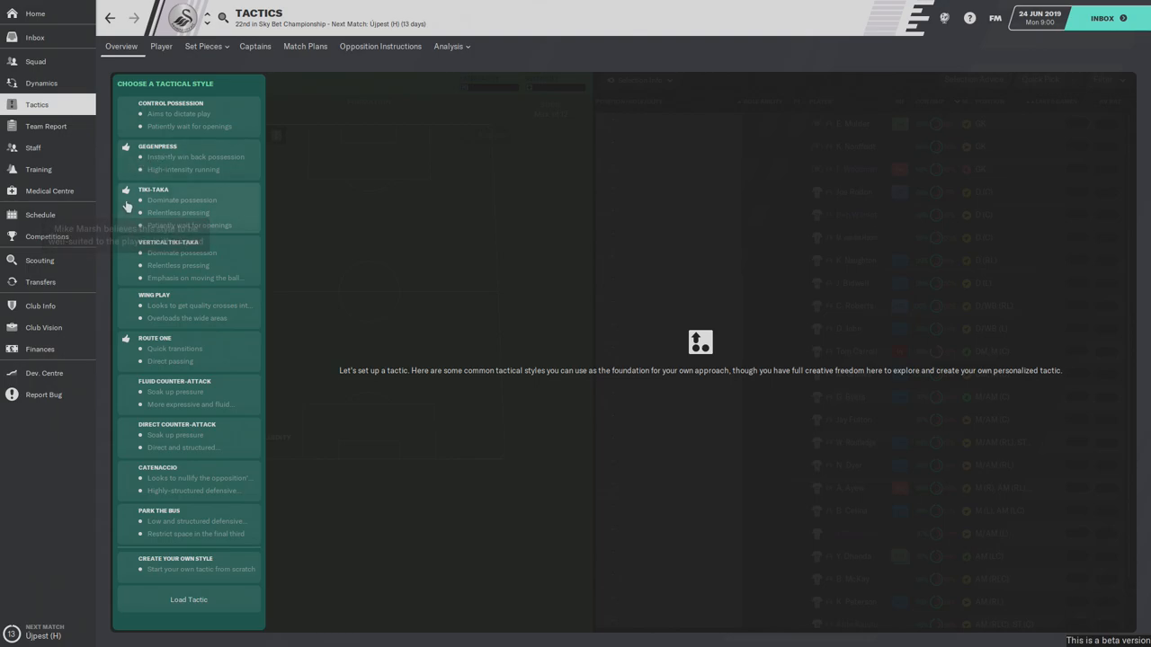
{"action": "mouse_move", "coordinate": [129, 208]}
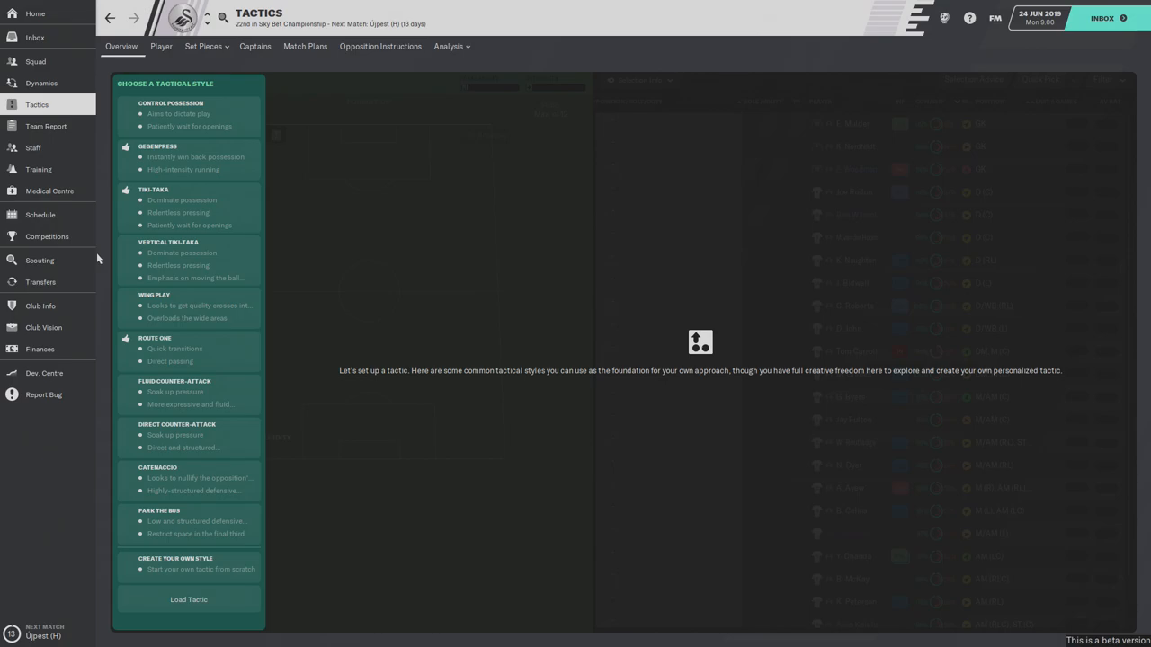
{"action": "mouse_move", "coordinate": [158, 261]}
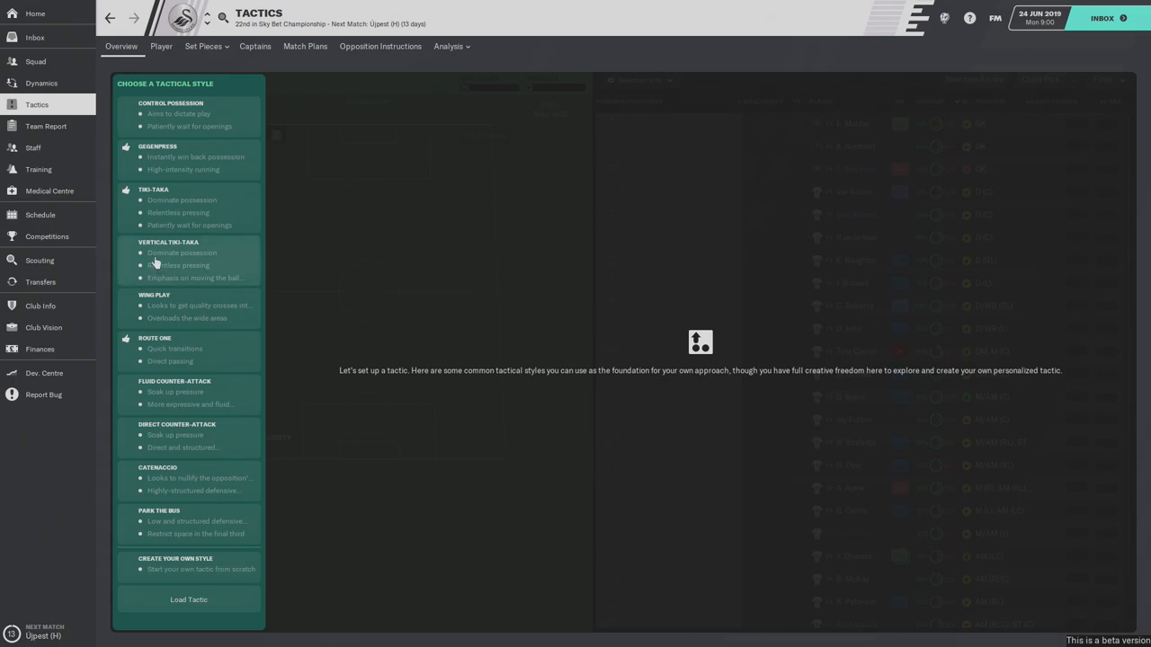
{"action": "mouse_move", "coordinate": [136, 173]}
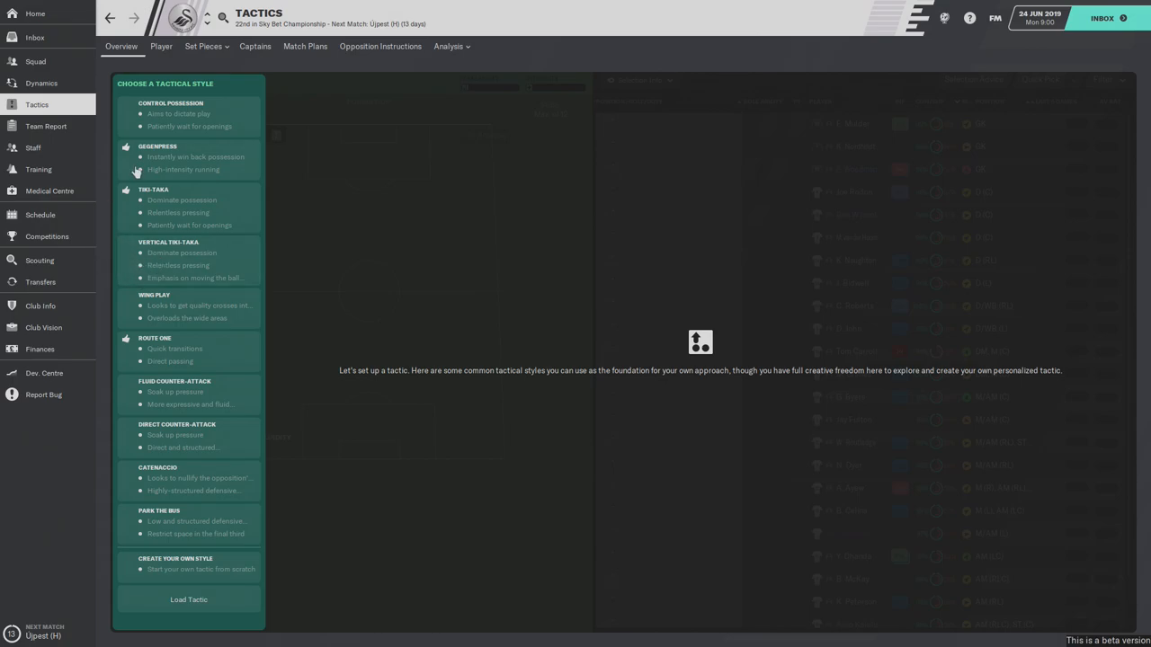
{"action": "mouse_move", "coordinate": [135, 162]}
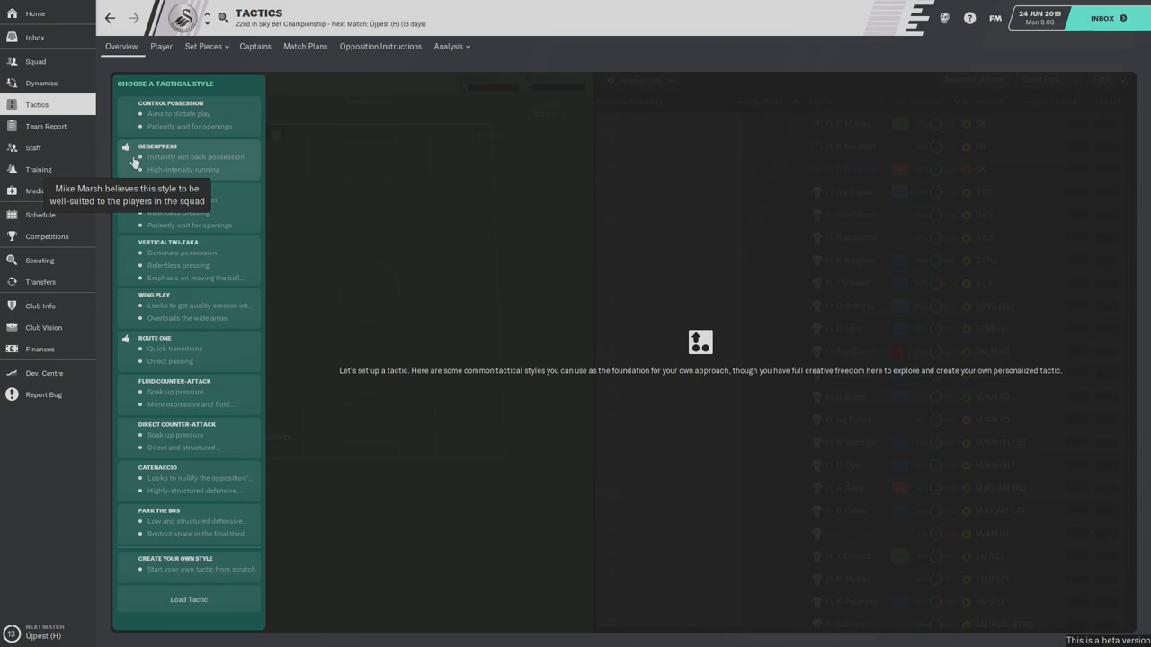
- Pick Gegenpress as the tactical style and continue to choosing a formation
{"action": "left_click", "coordinate": [158, 158]}
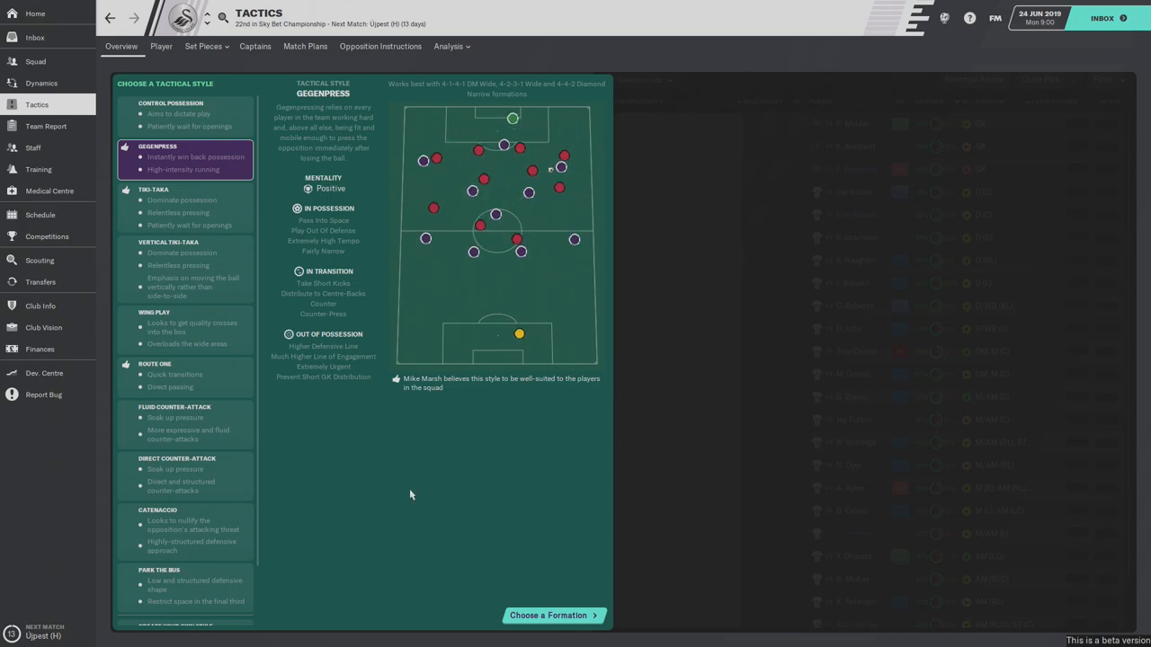
{"action": "left_click", "coordinate": [552, 615]}
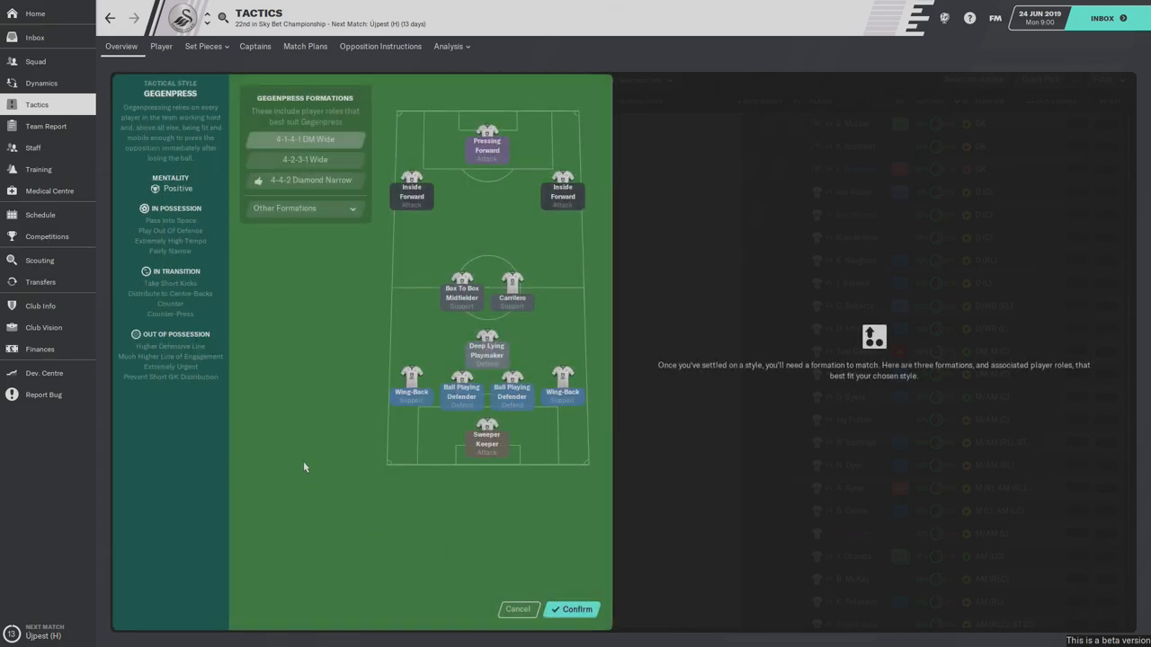
{"action": "mouse_move", "coordinate": [309, 331]}
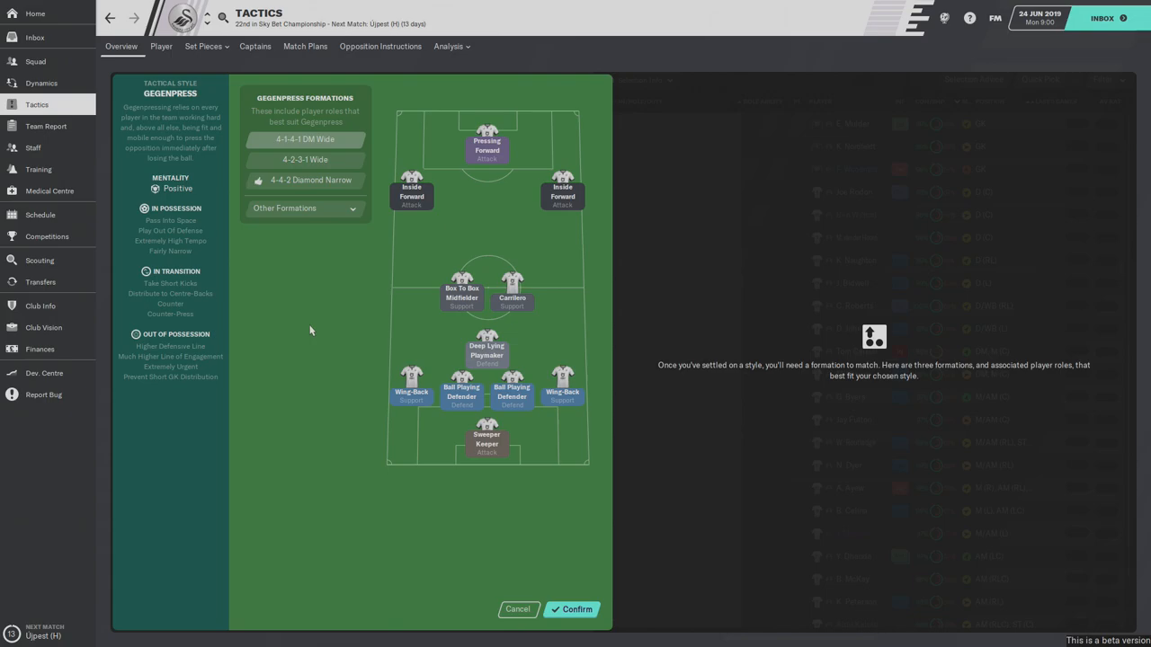
{"action": "mouse_move", "coordinate": [329, 331]}
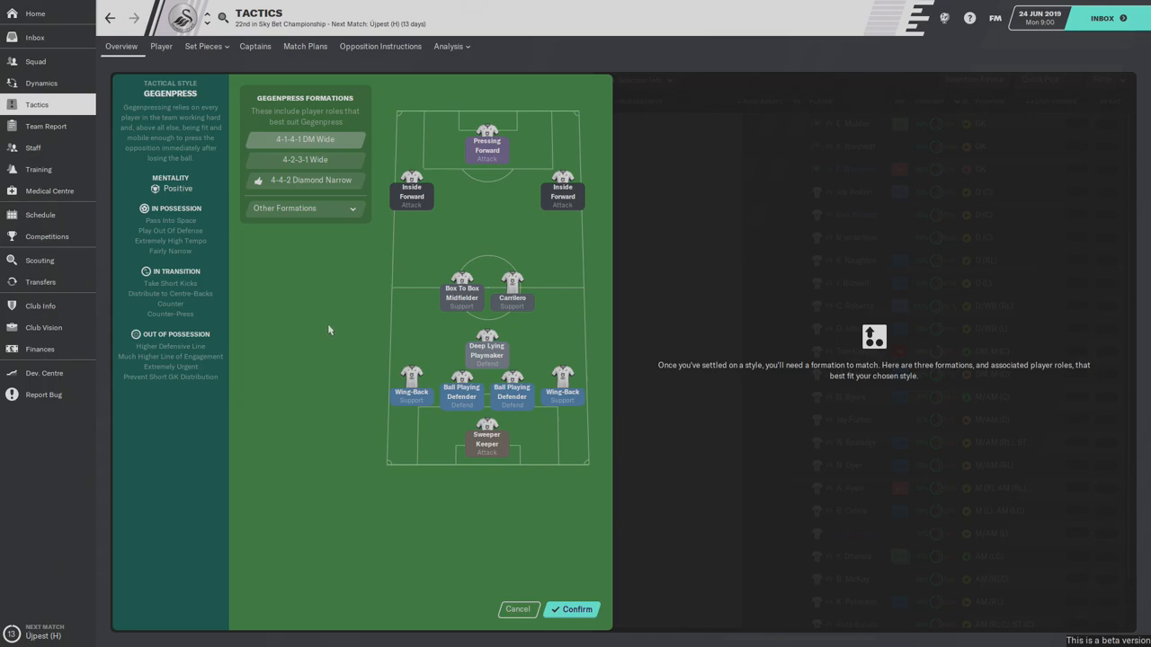
{"action": "mouse_move", "coordinate": [327, 310]}
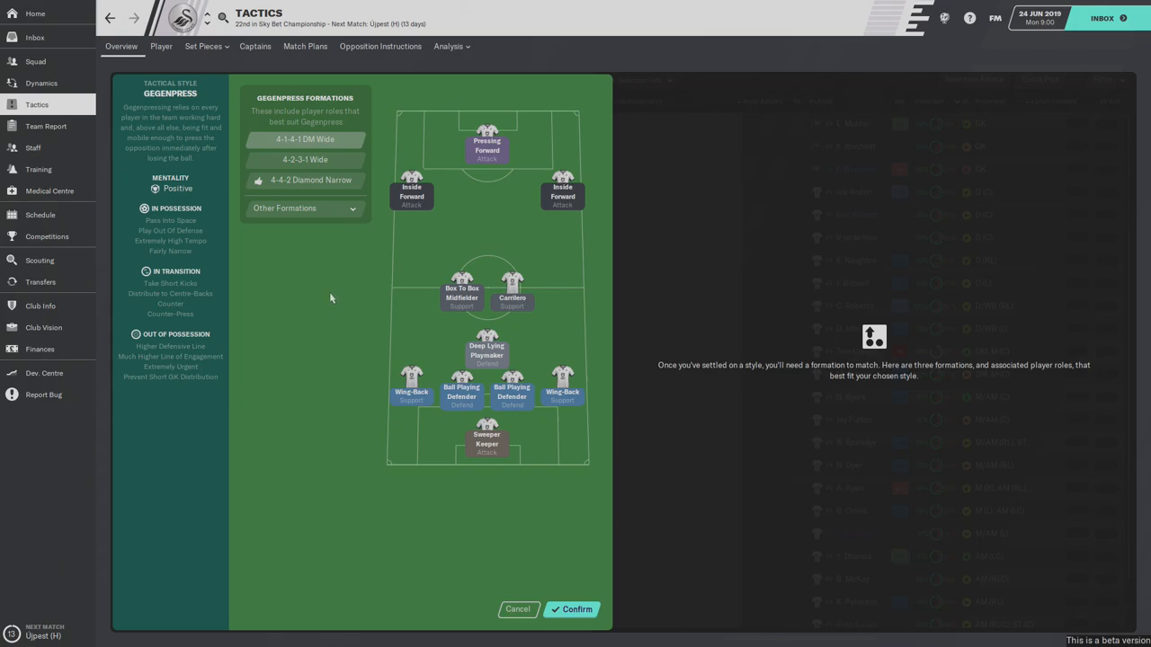
{"action": "mouse_move", "coordinate": [311, 288]}
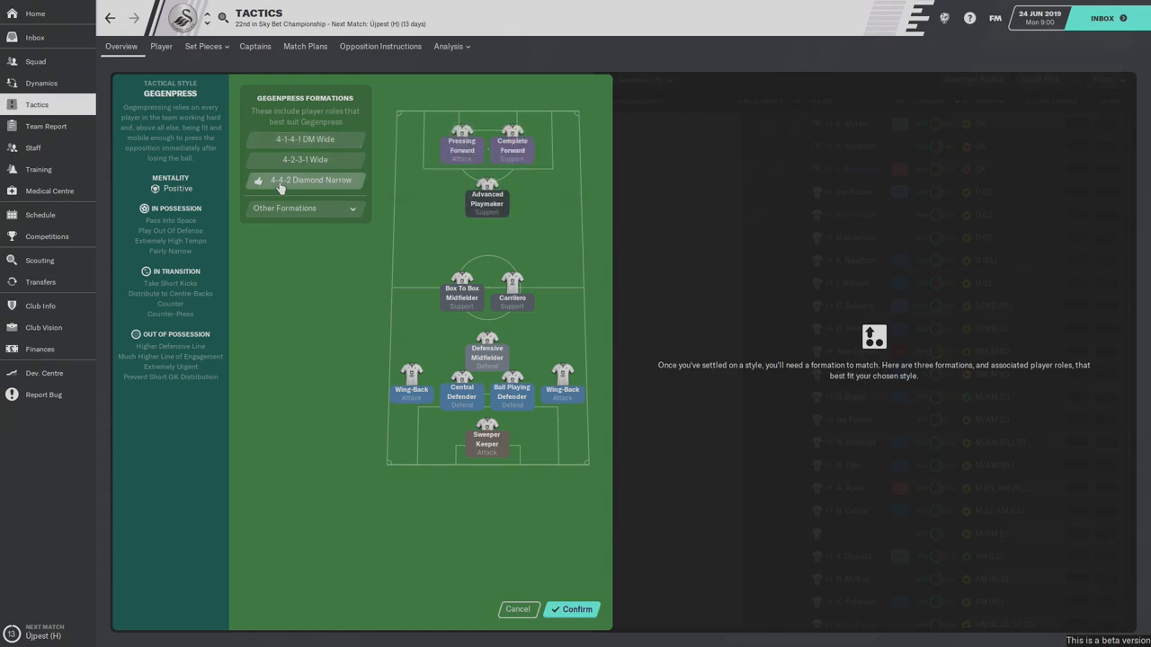
{"action": "mouse_move", "coordinate": [274, 187]}
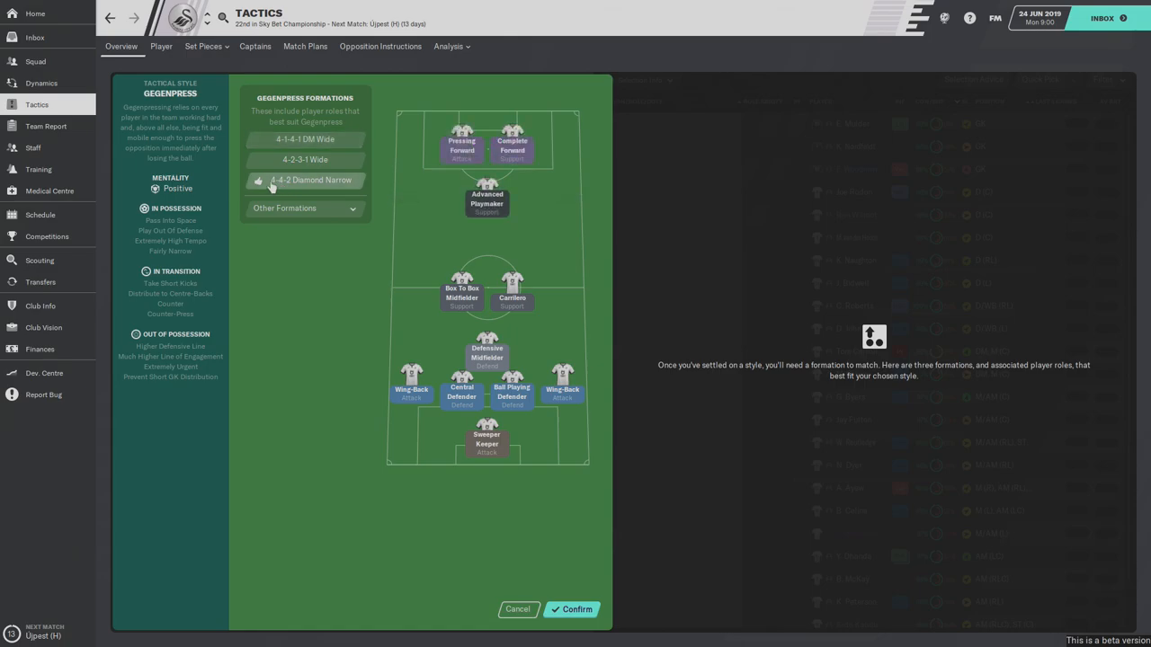
{"action": "mouse_move", "coordinate": [464, 502]}
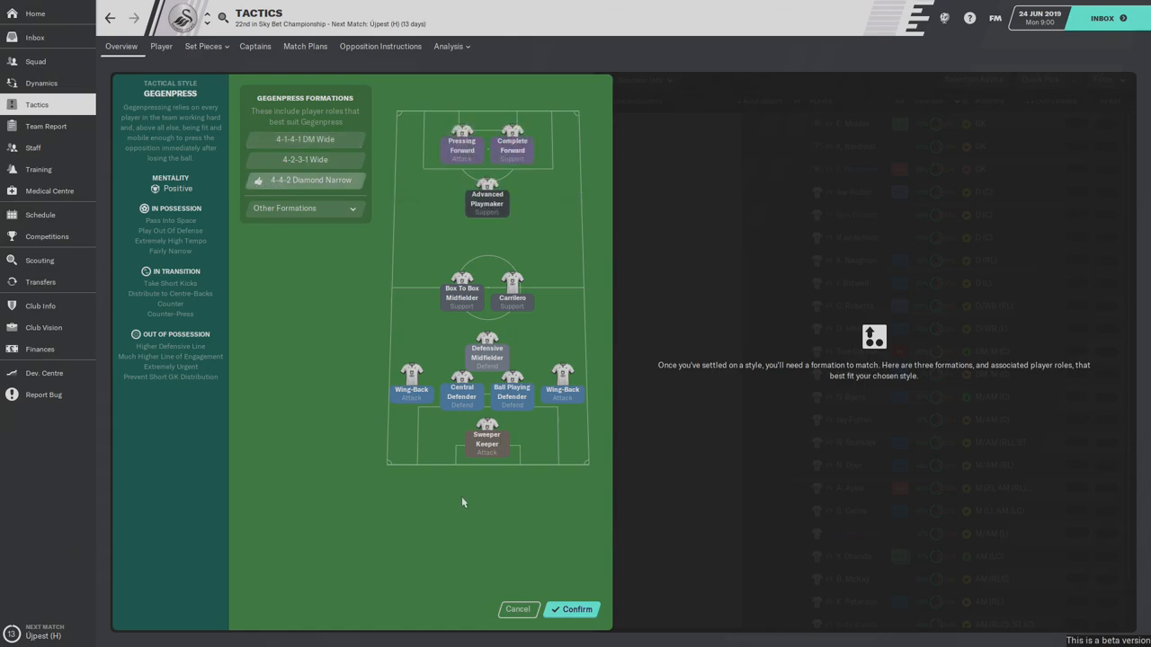
{"action": "mouse_move", "coordinate": [590, 572]}
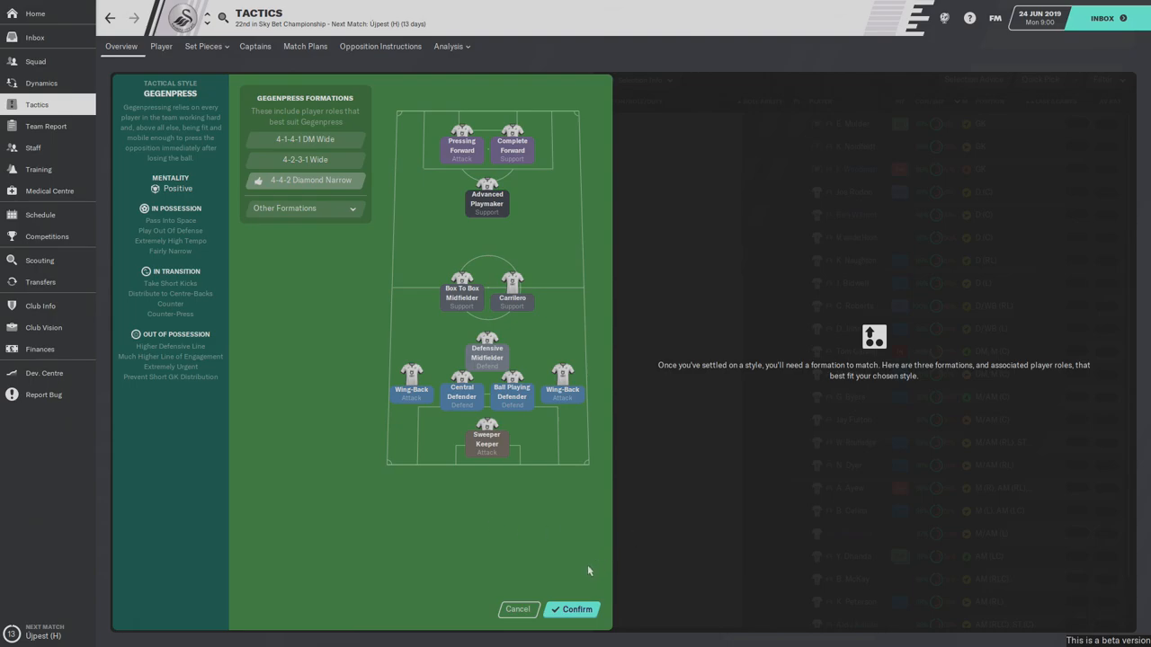
{"action": "mouse_move", "coordinate": [575, 536]}
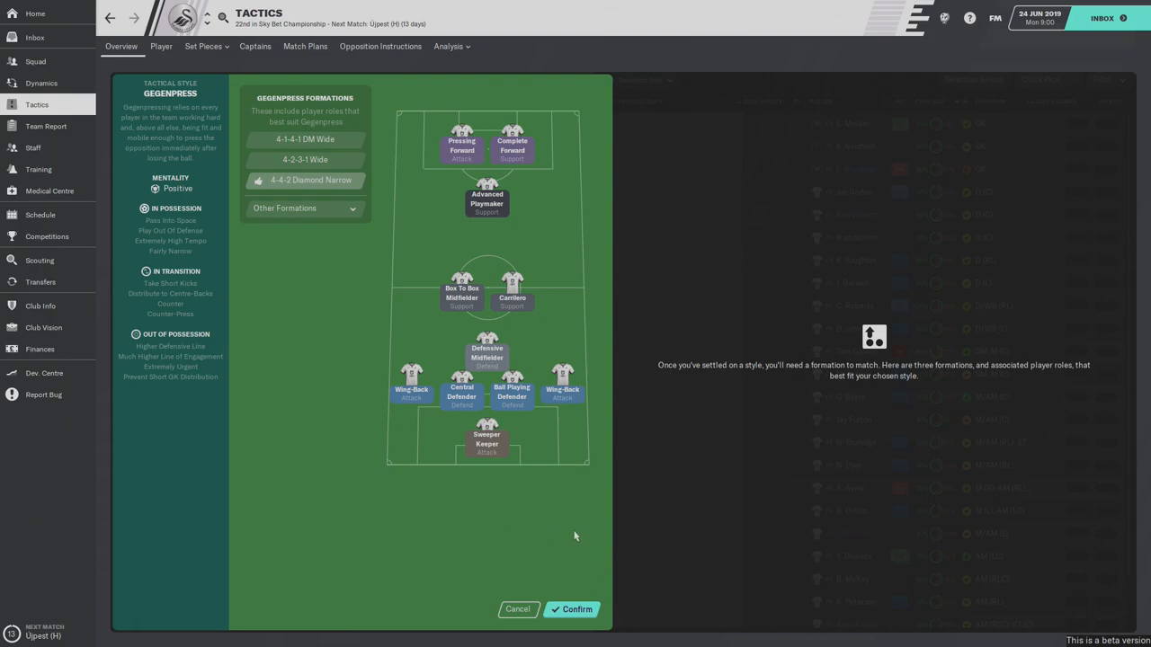
{"action": "mouse_move", "coordinate": [345, 395]}
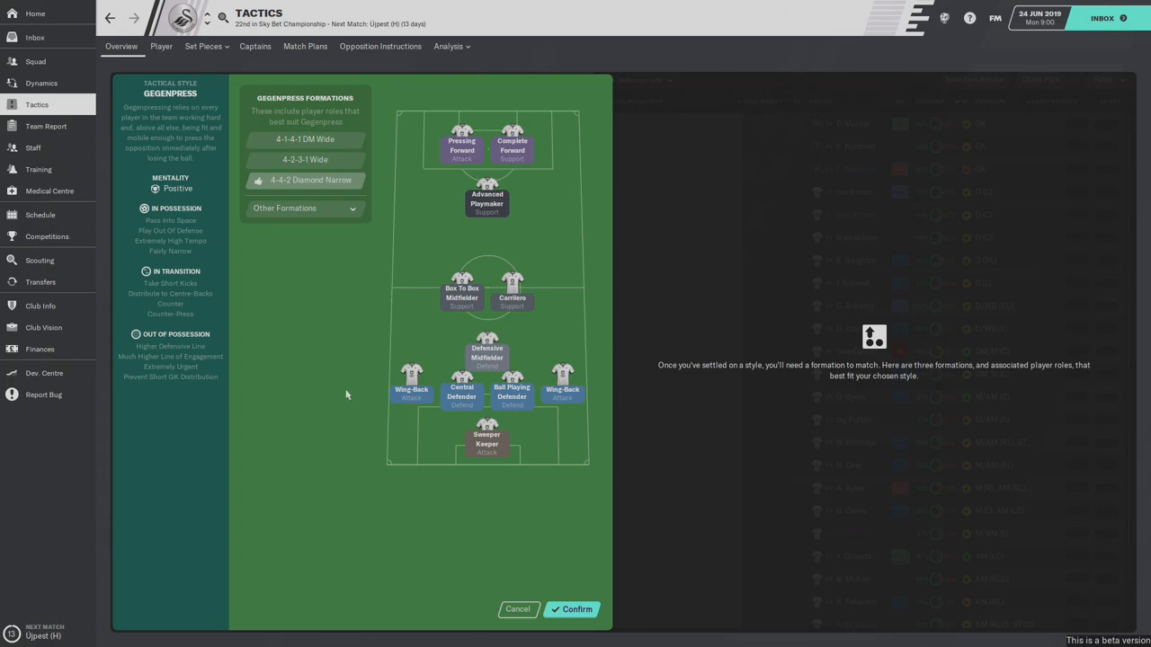
{"action": "mouse_move", "coordinate": [405, 173]}
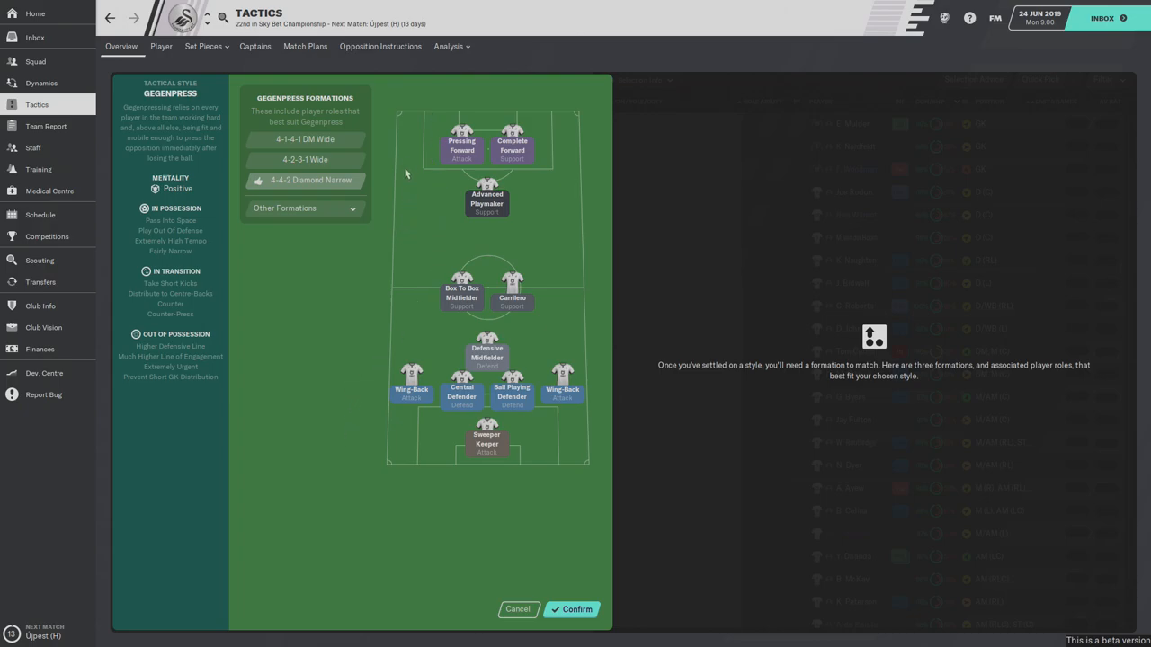
{"action": "mouse_move", "coordinate": [388, 422]}
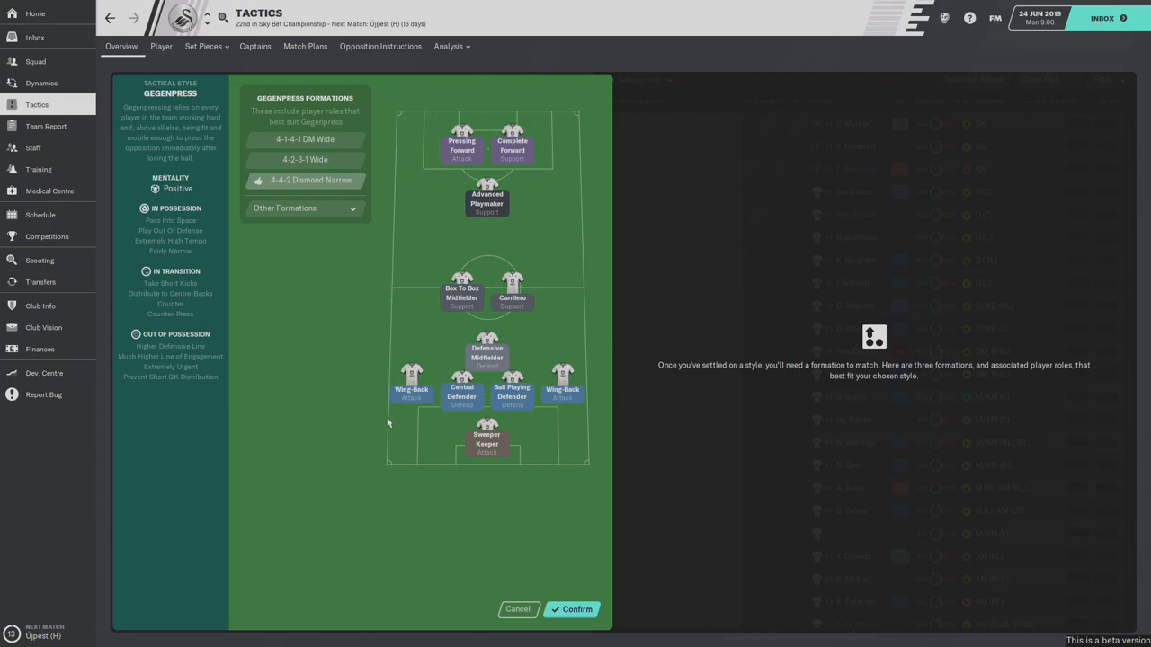
{"action": "mouse_move", "coordinate": [394, 489]}
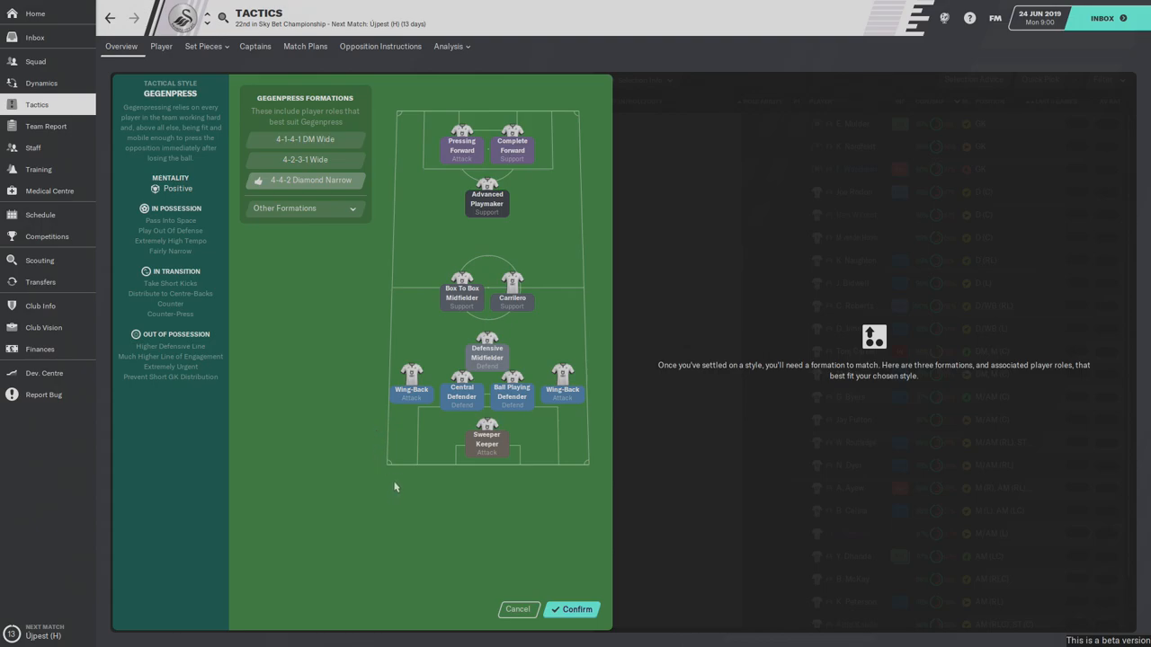
{"action": "mouse_move", "coordinate": [587, 544]}
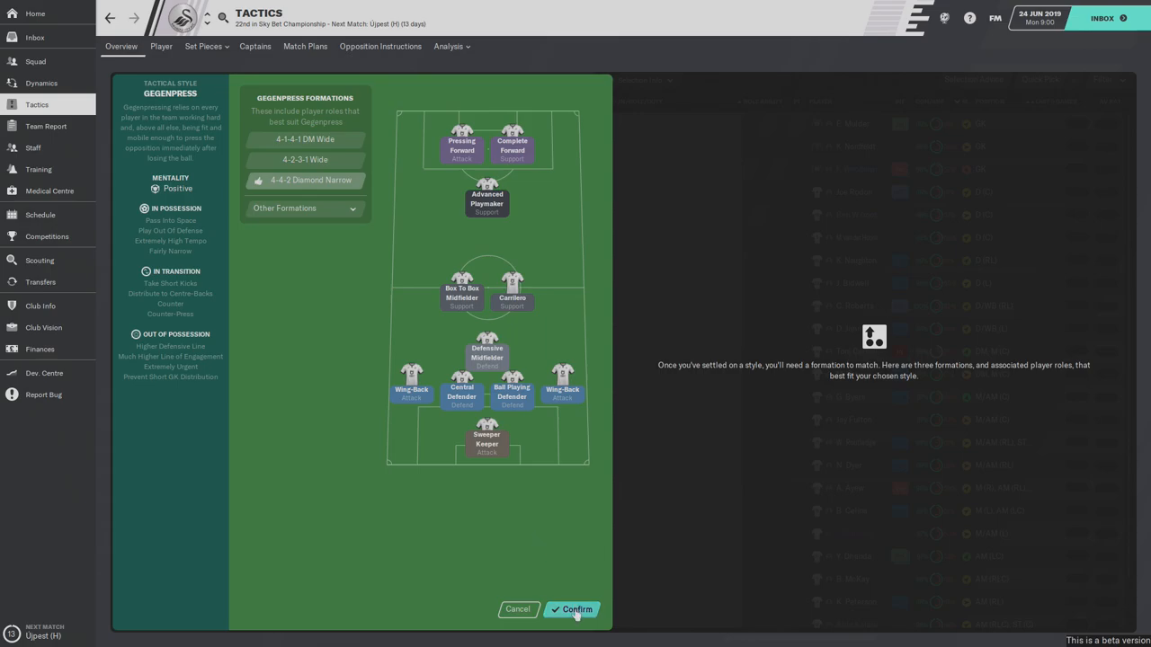
- Confirm the Gegenpress 4-4-2 Diamond Narrow tactic for the team
{"action": "left_click", "coordinate": [572, 609]}
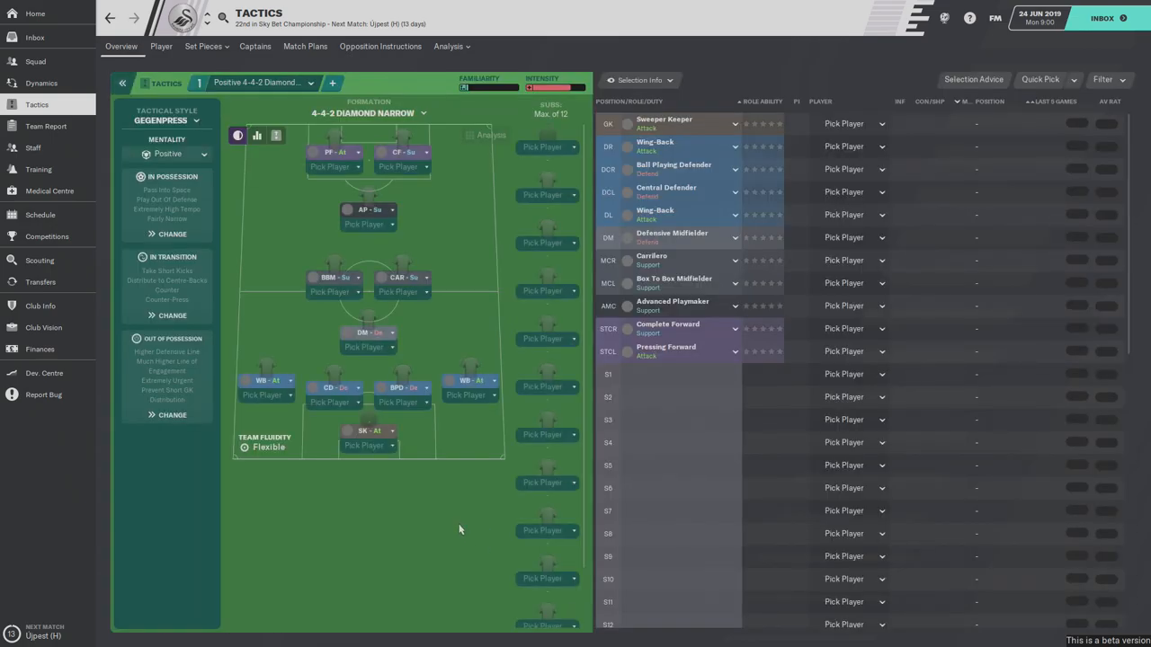
{"action": "mouse_move", "coordinate": [453, 522]}
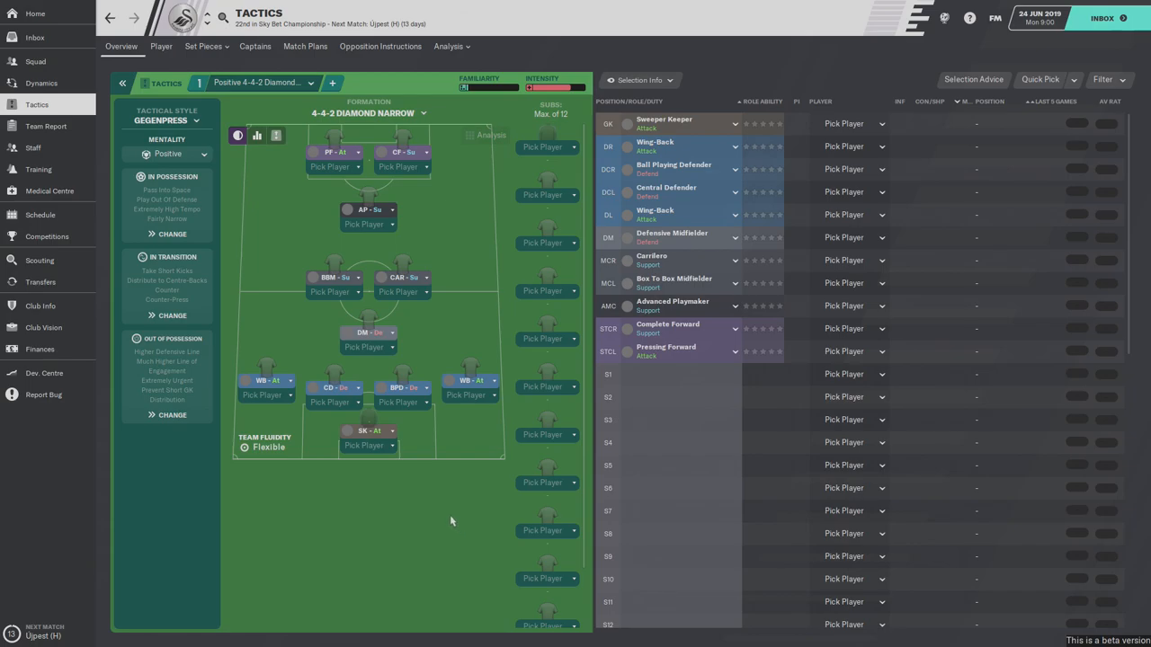
{"action": "mouse_move", "coordinate": [446, 518]}
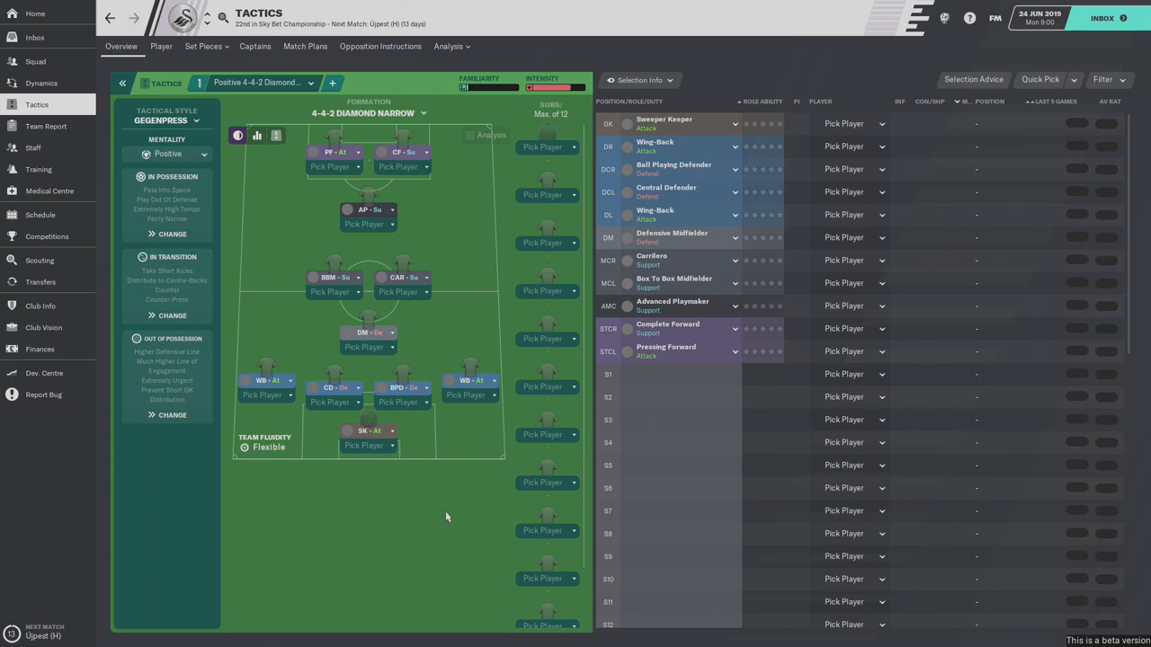
{"action": "mouse_move", "coordinate": [630, 507]}
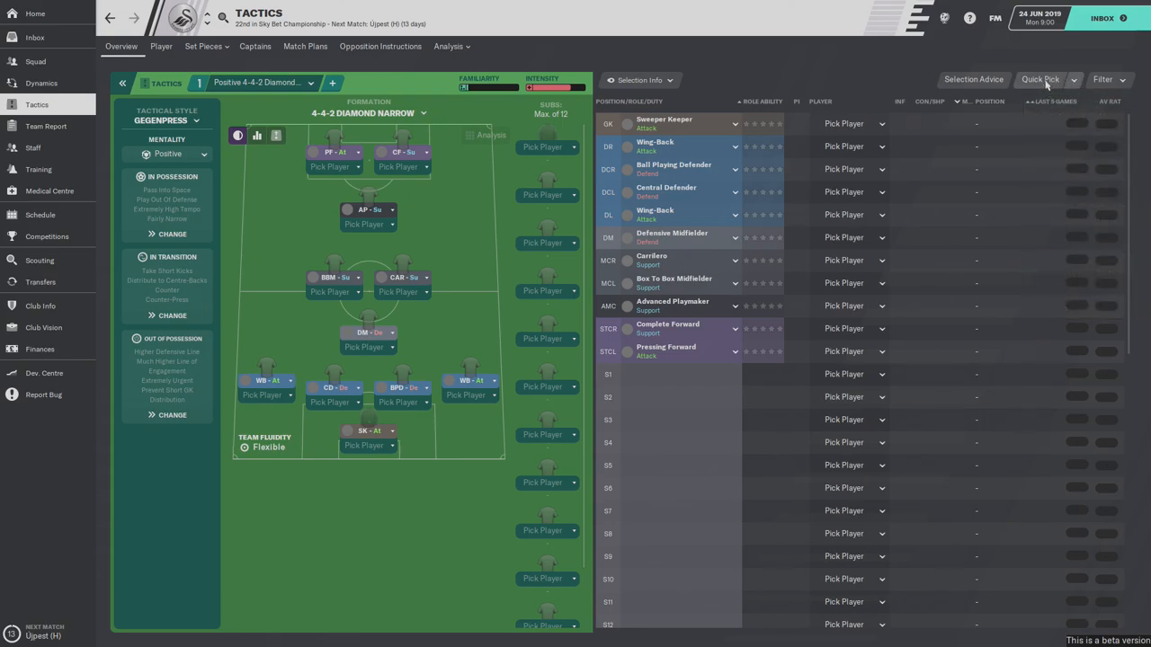
{"action": "left_click", "coordinate": [1040, 79]}
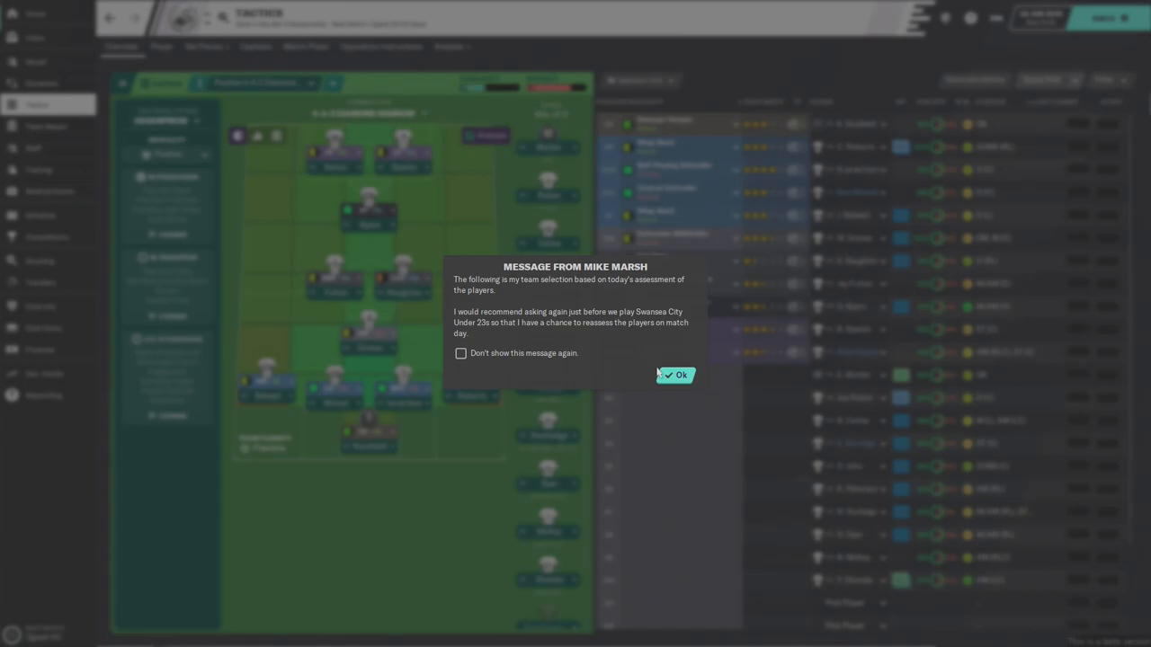
- Accept the assistant's suggested lineup and view striker Borja Bastón's profile
{"action": "left_click", "coordinate": [677, 375]}
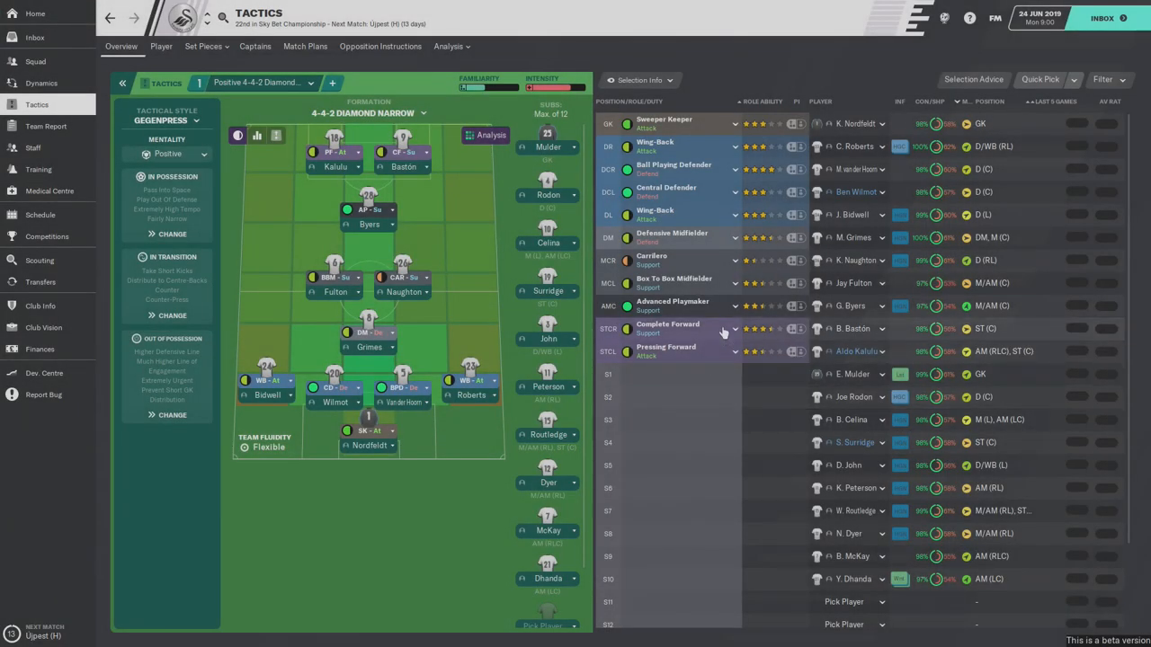
{"action": "mouse_move", "coordinate": [853, 327]}
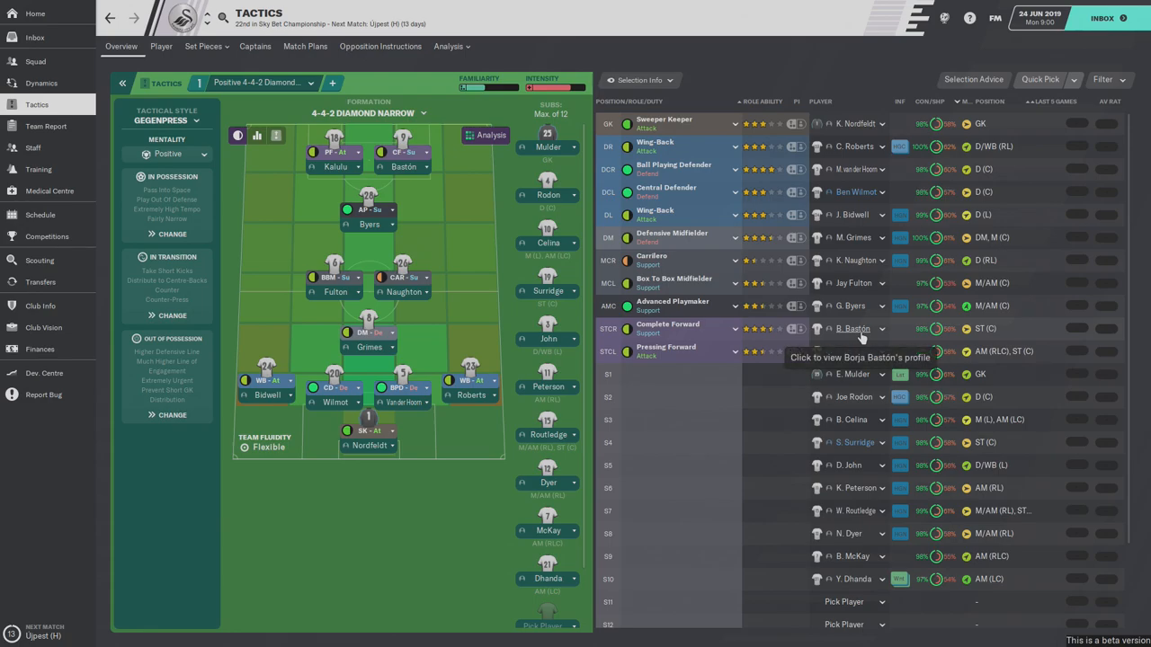
{"action": "left_click", "coordinate": [853, 327]}
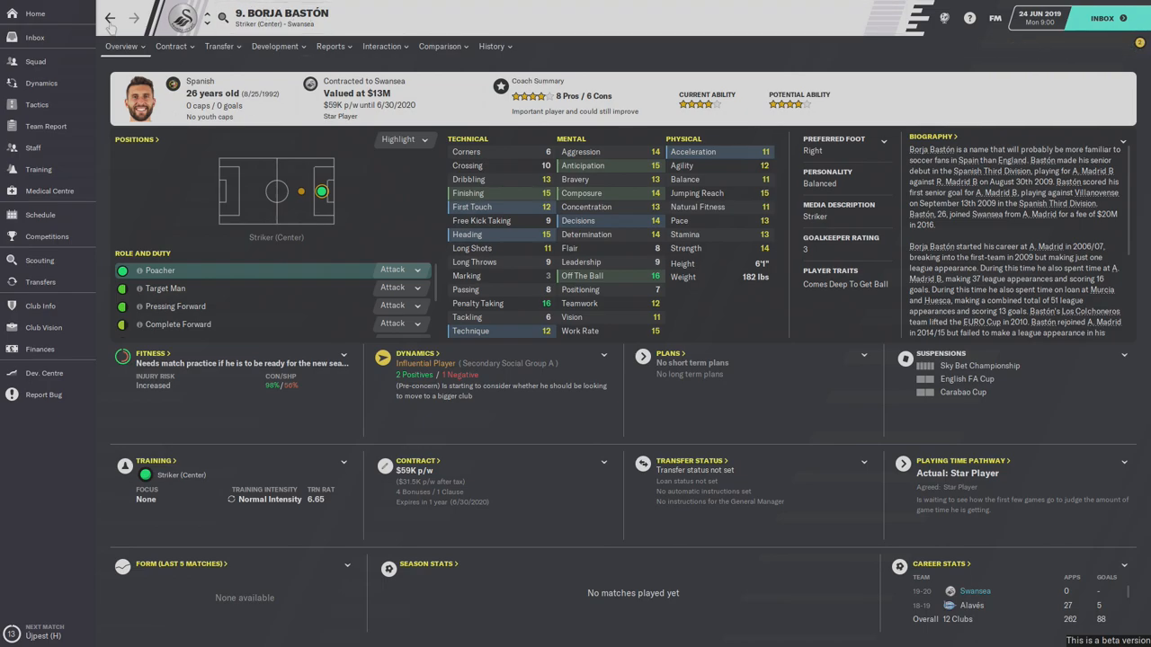
- Return from Bastón's profile to the filled-in Diamond Narrow lineup
{"action": "left_click", "coordinate": [36, 104]}
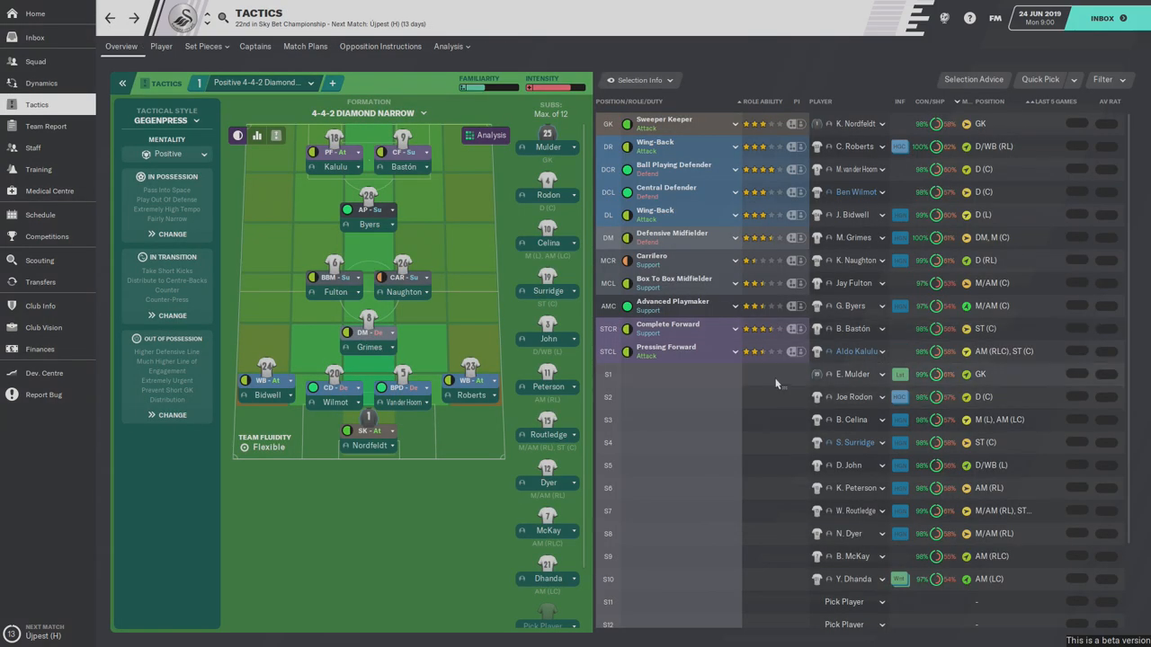
{"action": "mouse_move", "coordinate": [770, 251]}
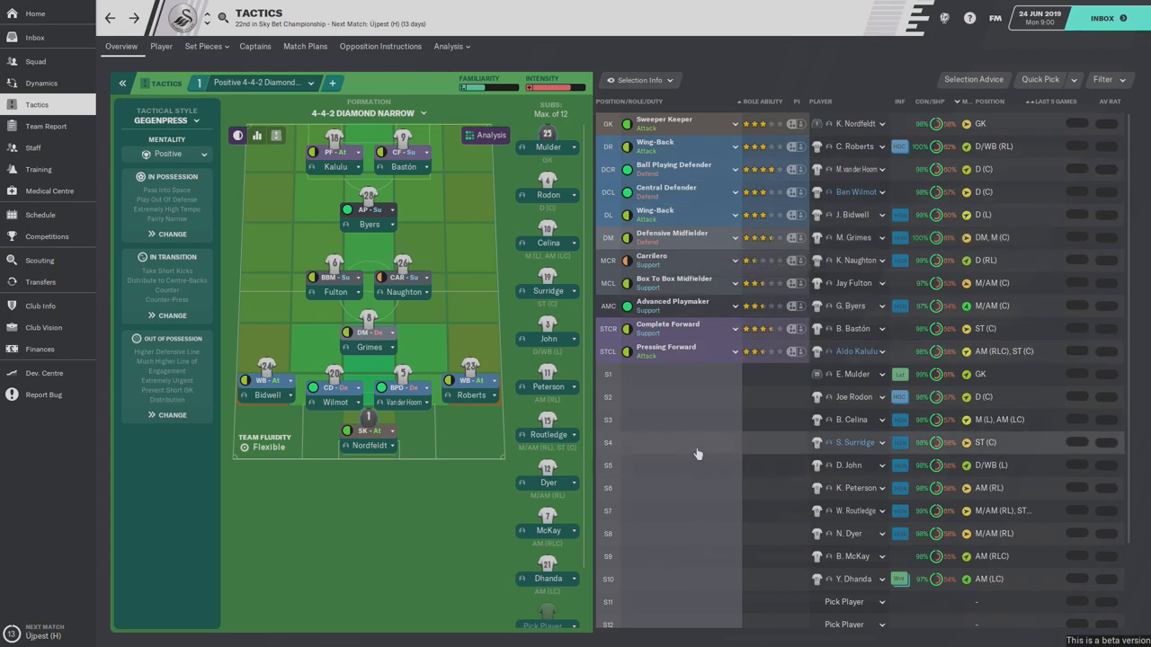
{"action": "mouse_move", "coordinate": [670, 448]}
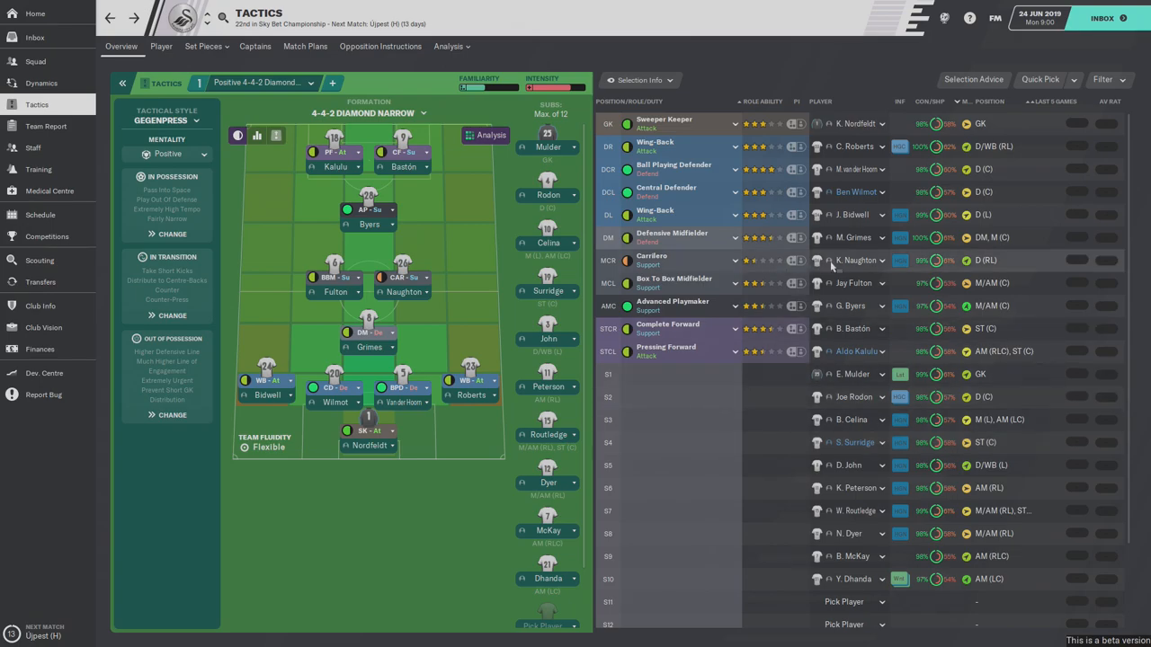
{"action": "mouse_move", "coordinate": [752, 261]}
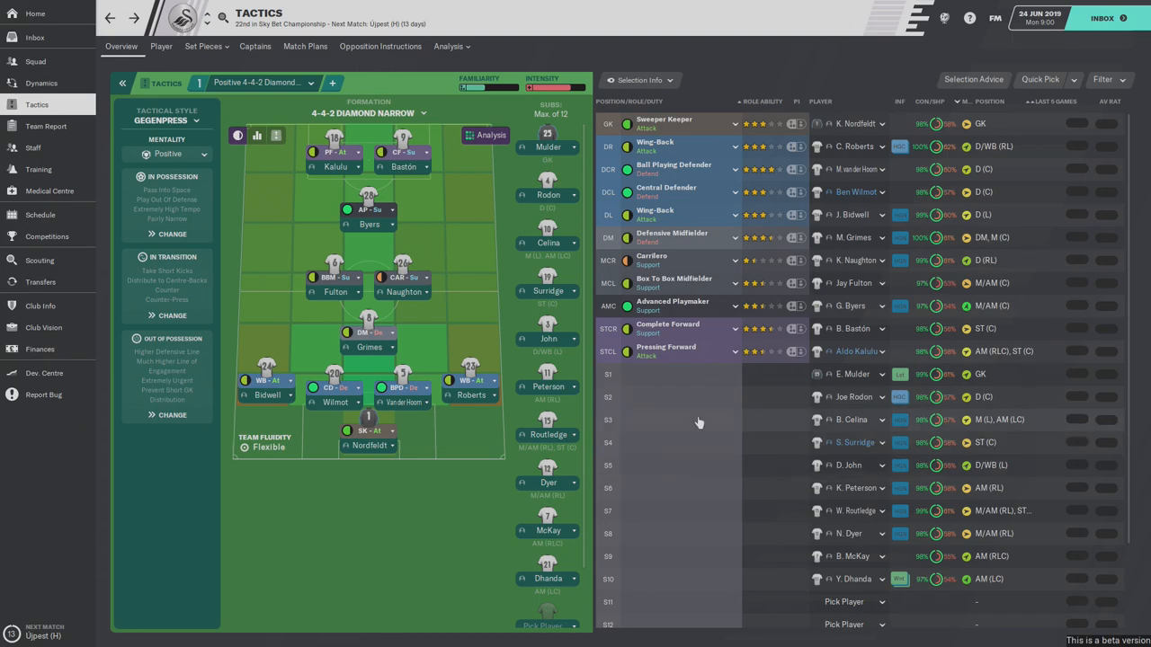
{"action": "mouse_move", "coordinate": [716, 378]}
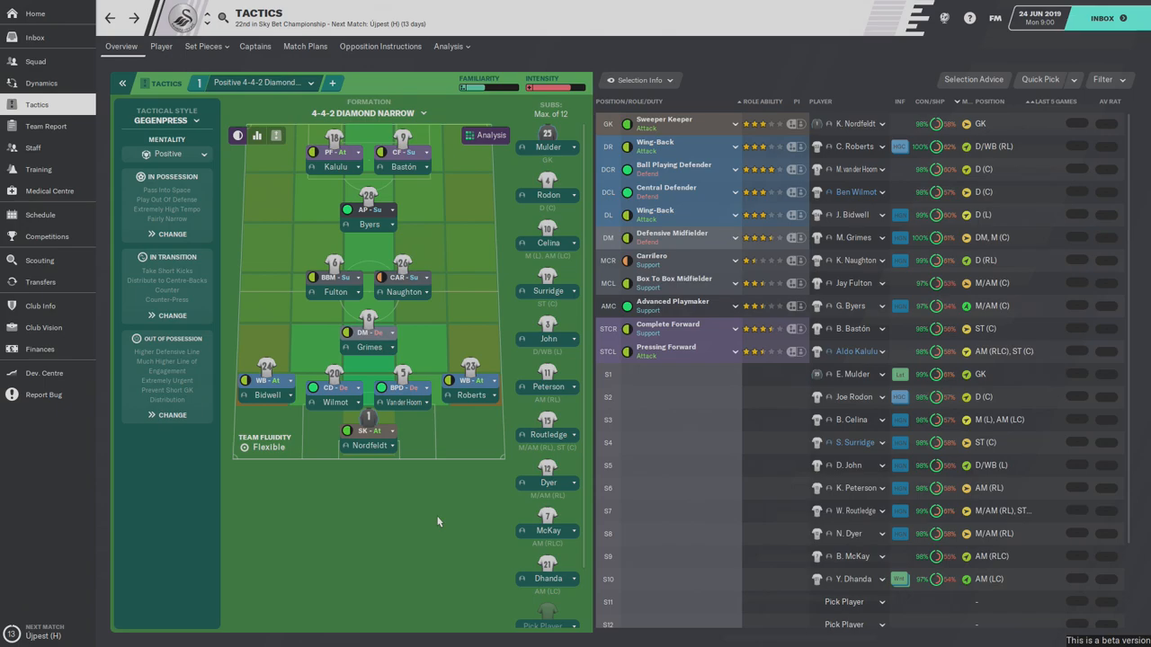
{"action": "mouse_move", "coordinate": [417, 507]}
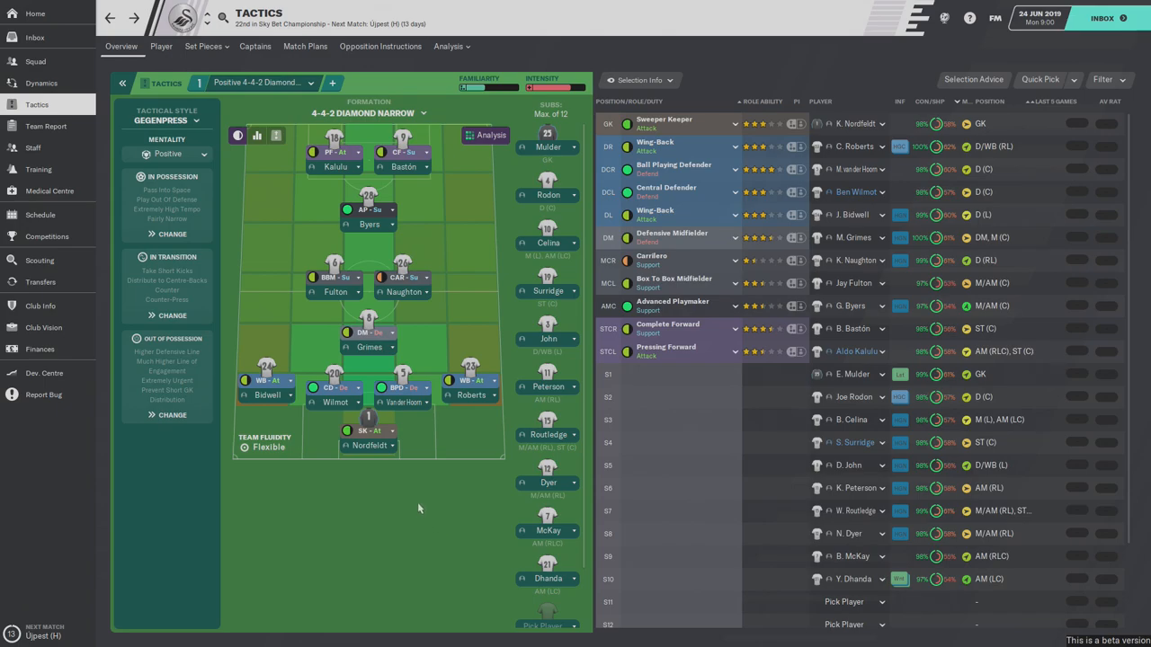
{"action": "mouse_move", "coordinate": [450, 500]}
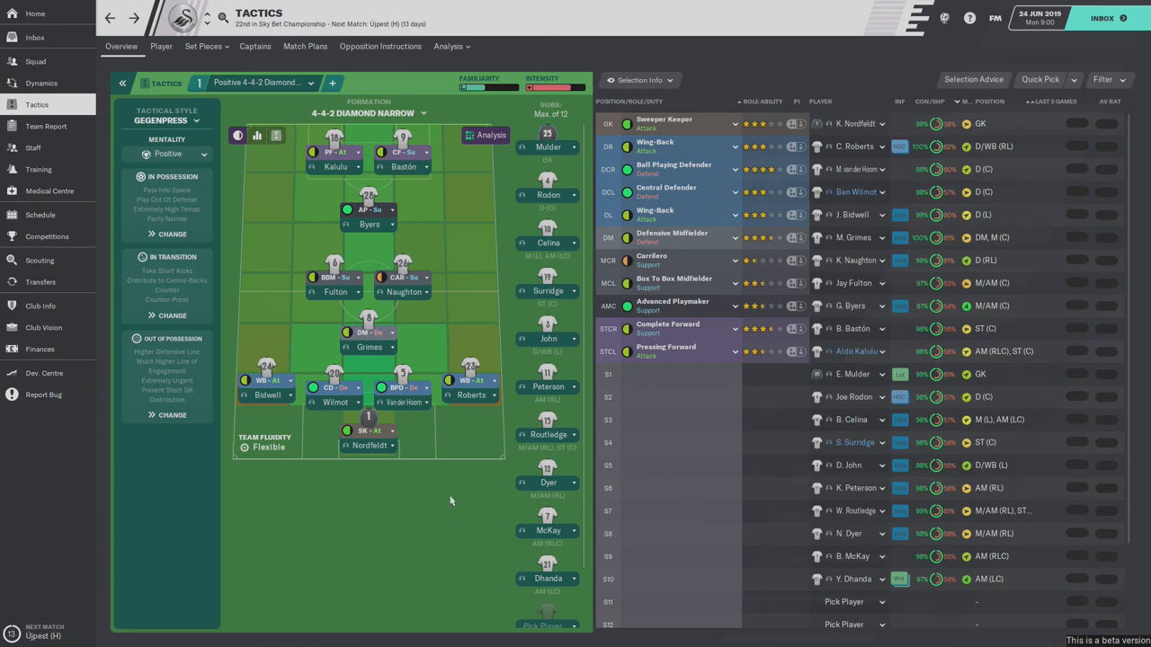
{"action": "mouse_move", "coordinate": [435, 489]}
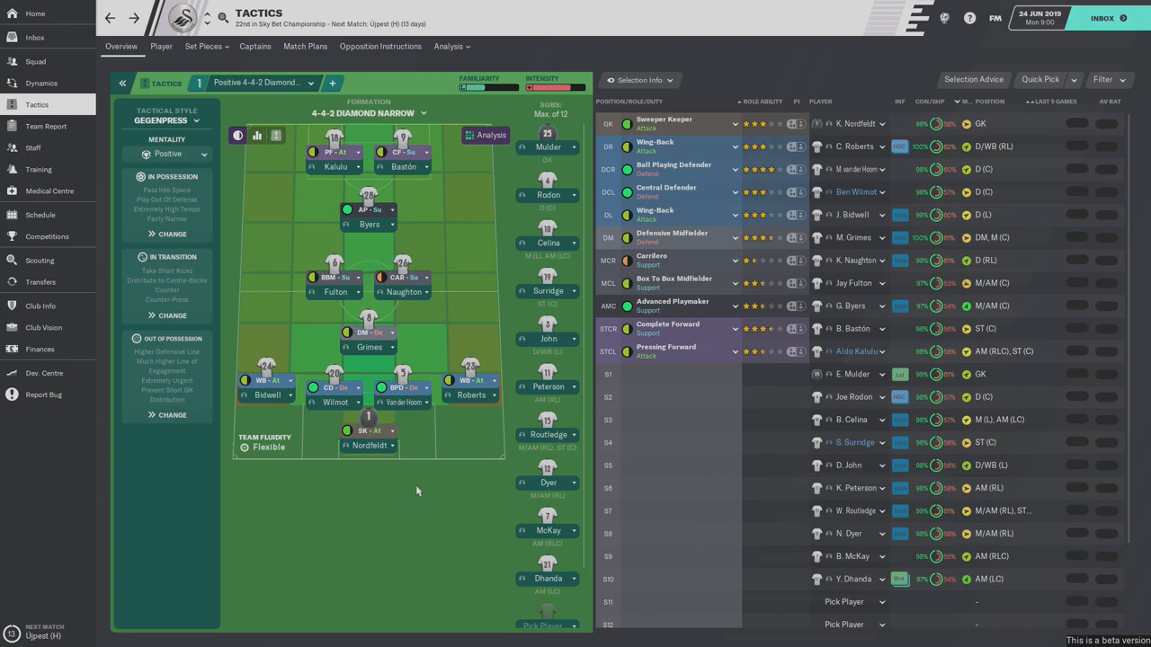
{"action": "mouse_move", "coordinate": [329, 503]}
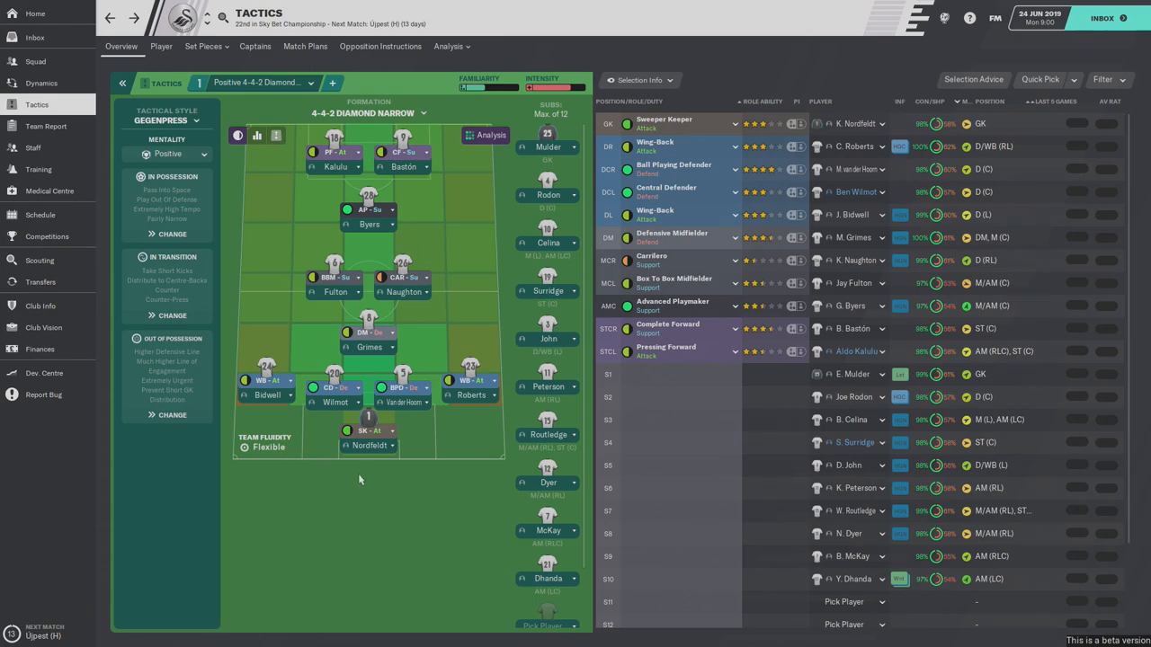
{"action": "mouse_move", "coordinate": [39, 216]}
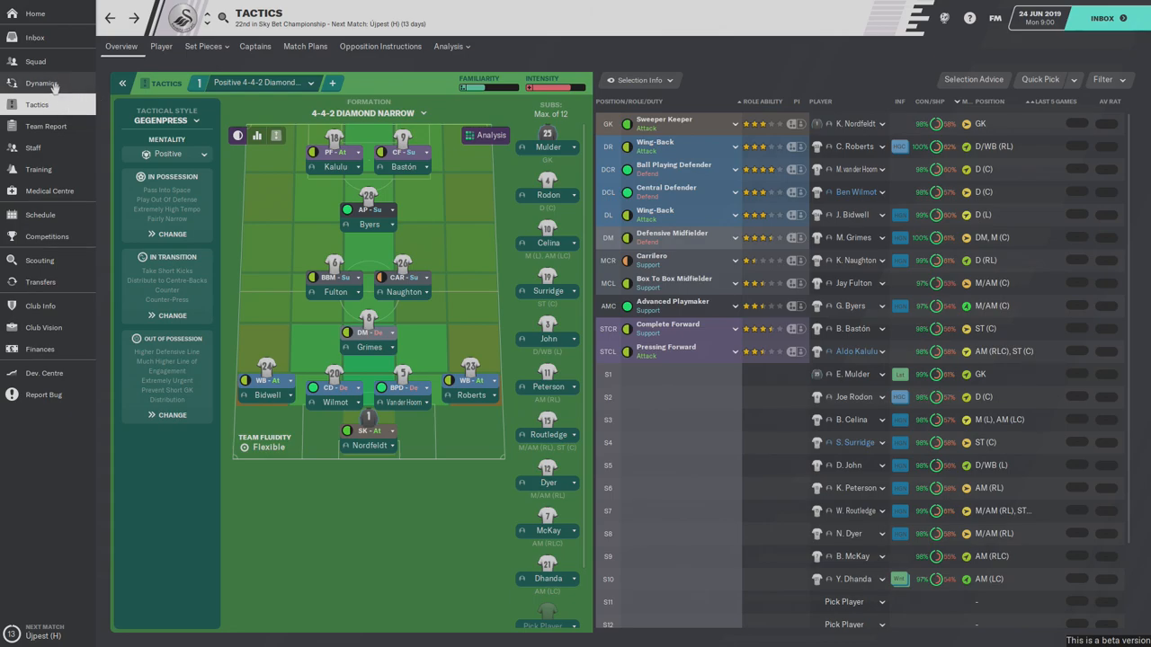
{"action": "left_click", "coordinate": [41, 83]}
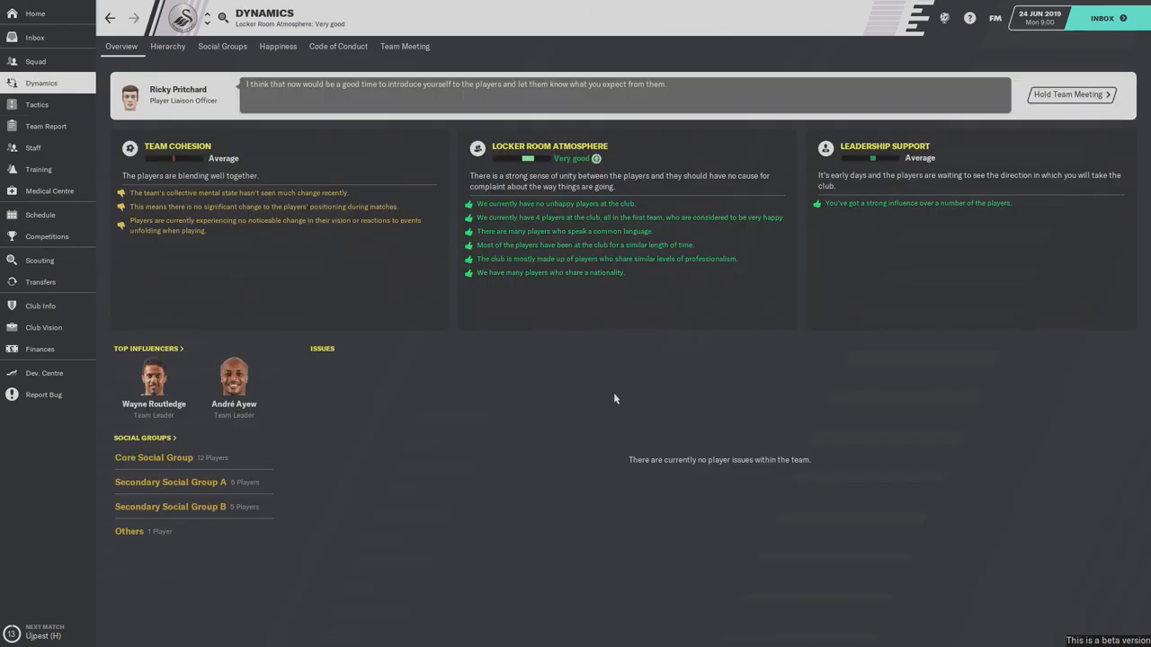
{"action": "mouse_move", "coordinate": [449, 279]}
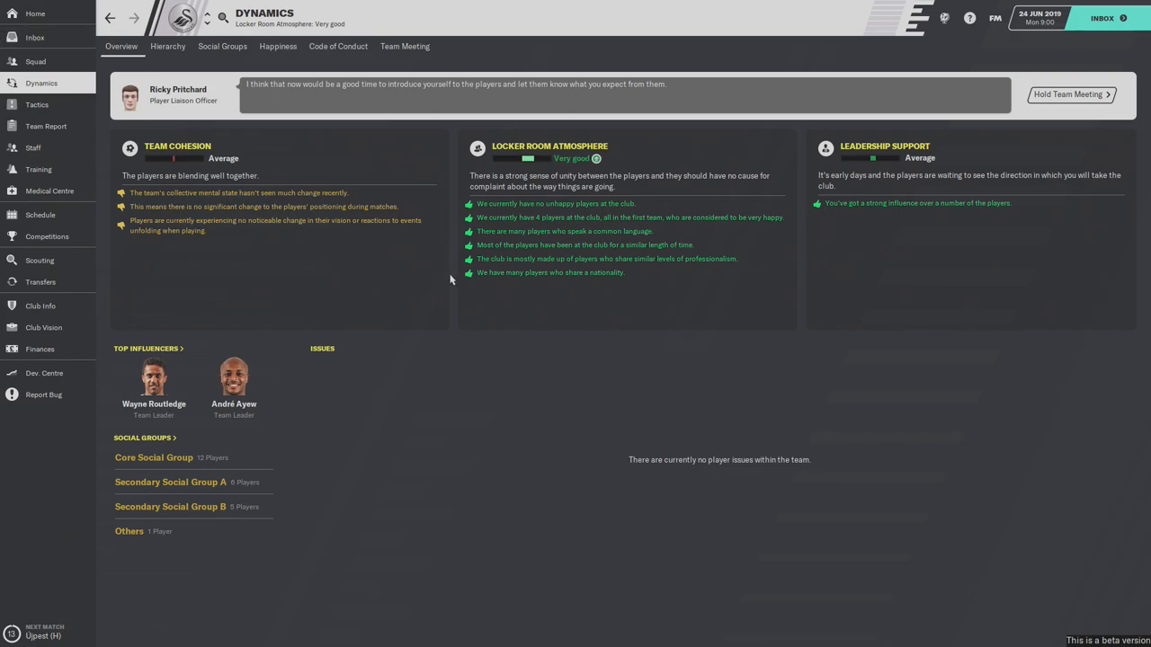
{"action": "mouse_move", "coordinate": [342, 313]}
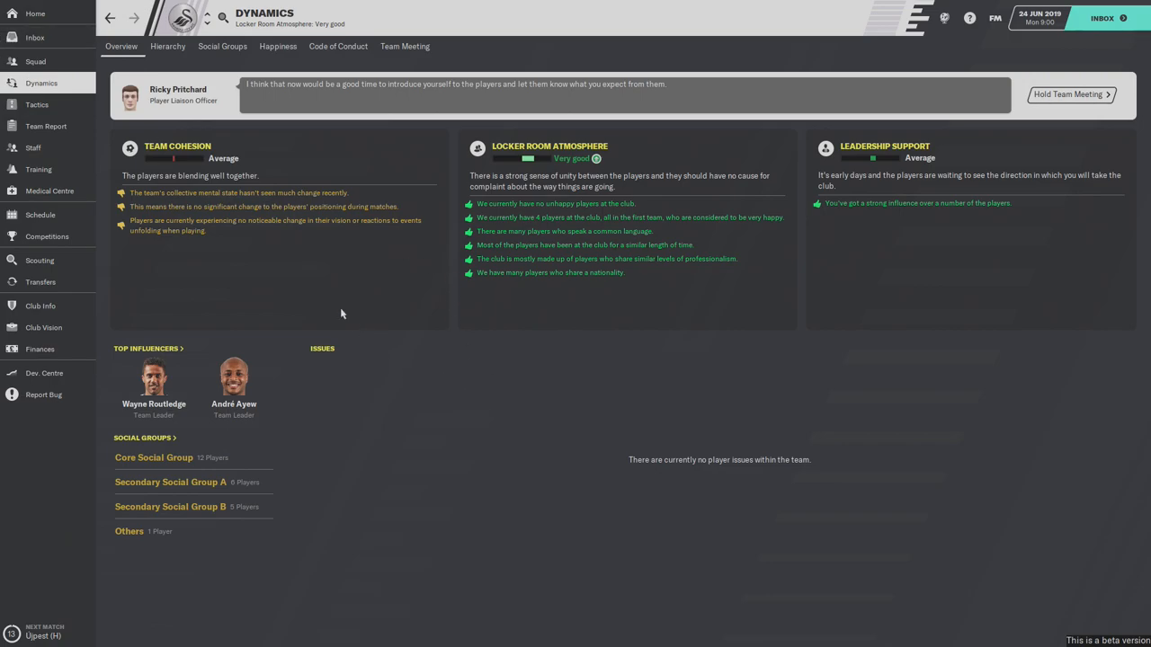
{"action": "mouse_move", "coordinate": [521, 216]}
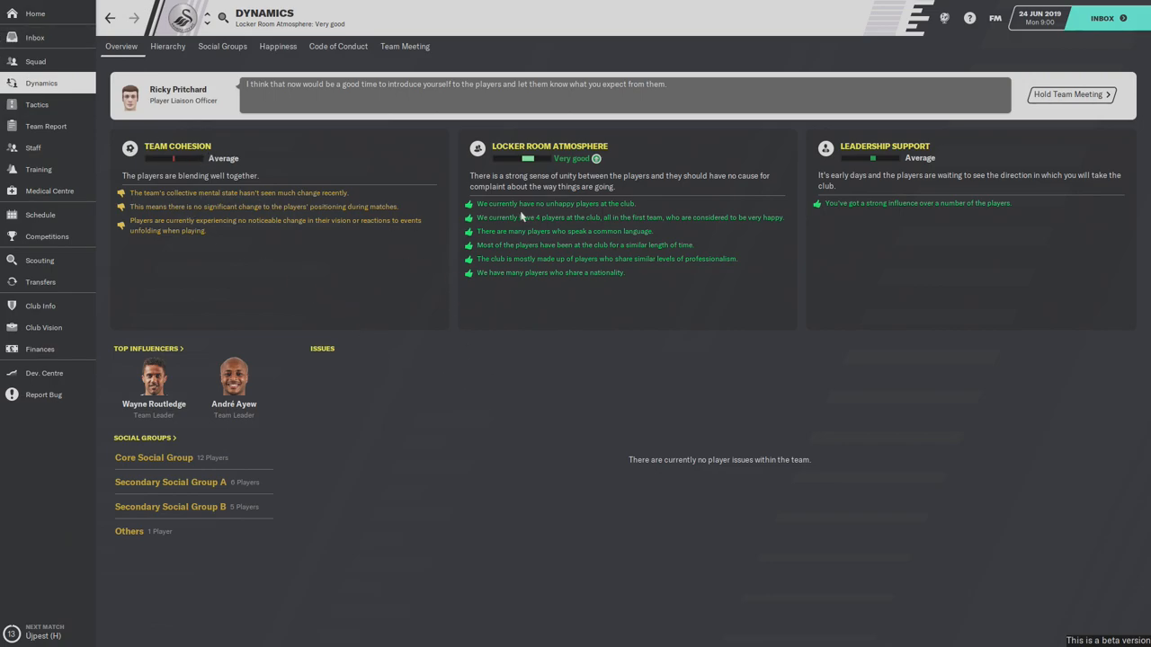
{"action": "mouse_move", "coordinate": [525, 414]}
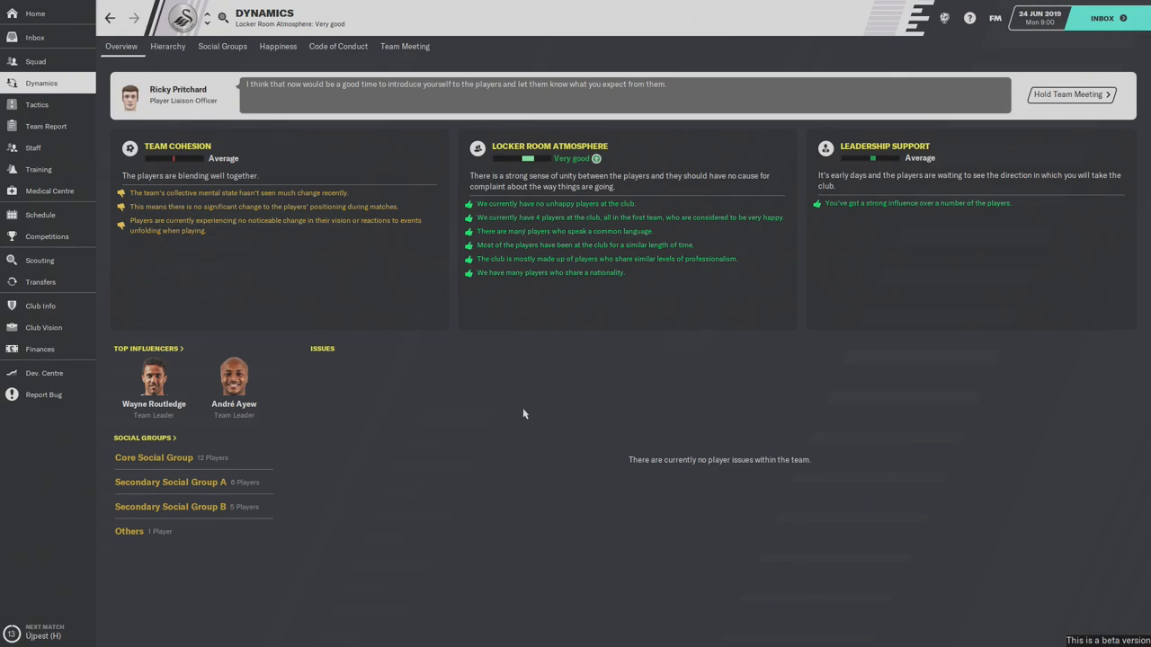
{"action": "mouse_move", "coordinate": [441, 417]}
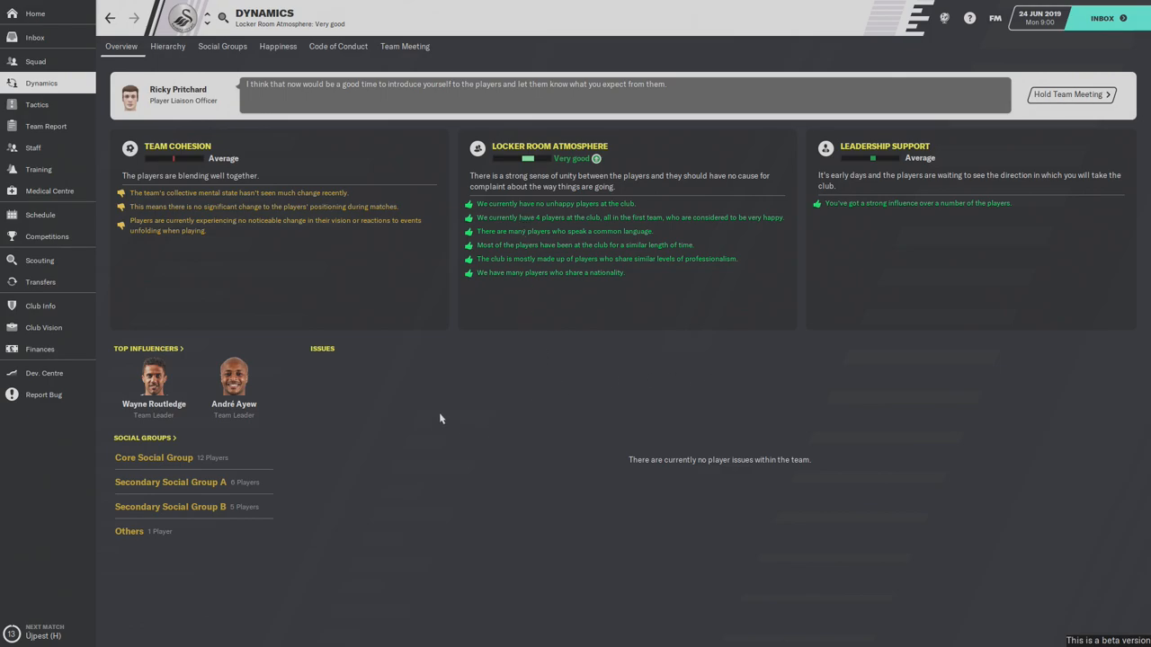
{"action": "mouse_move", "coordinate": [299, 442]}
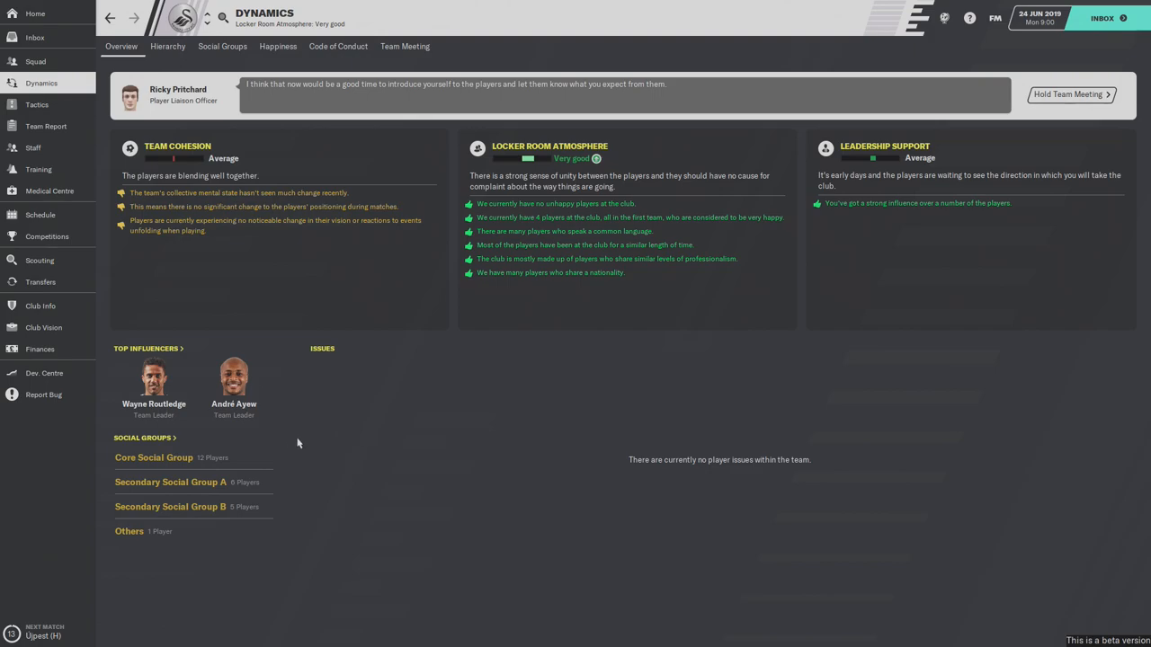
{"action": "mouse_move", "coordinate": [255, 544]}
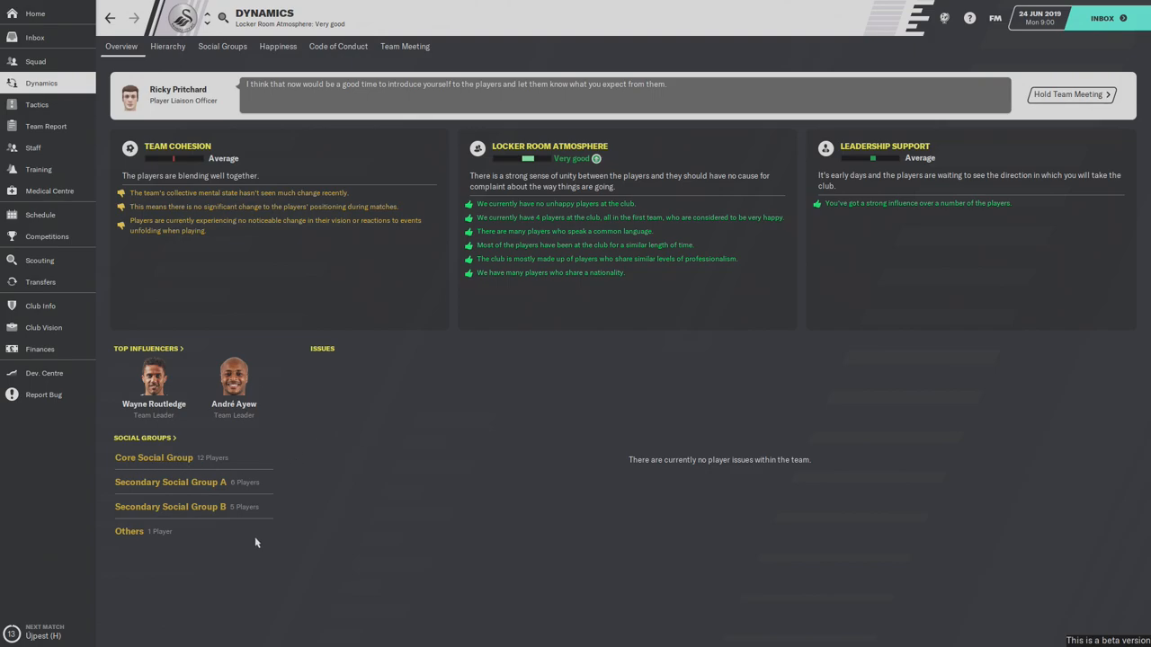
{"action": "mouse_move", "coordinate": [193, 543]}
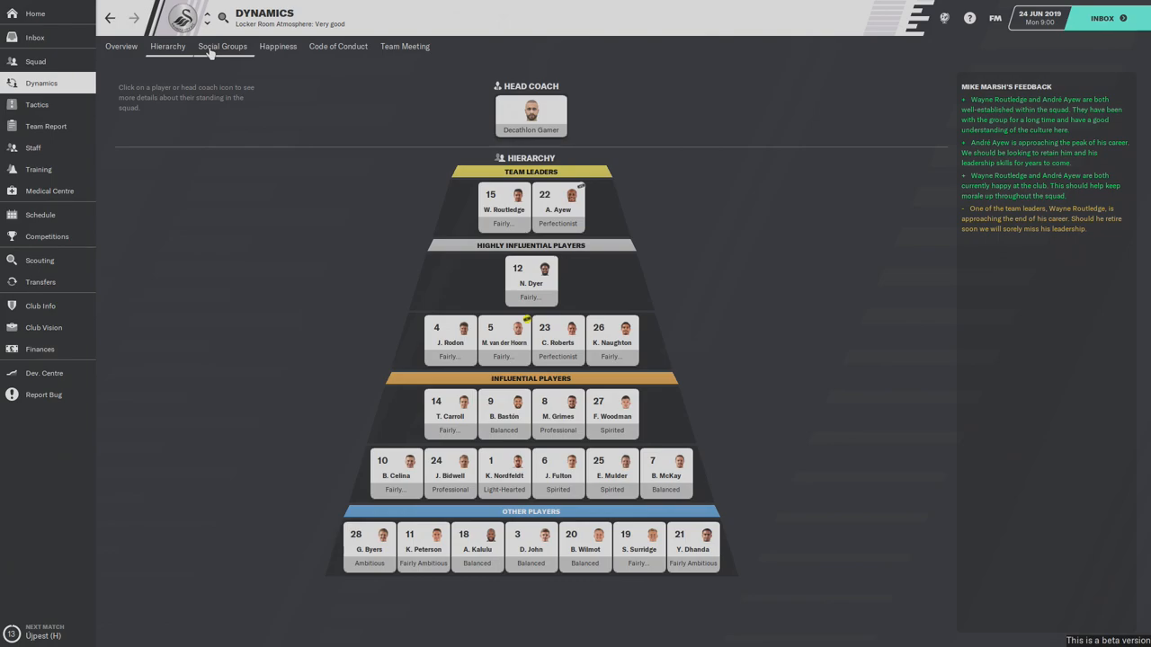
{"action": "left_click", "coordinate": [223, 47]}
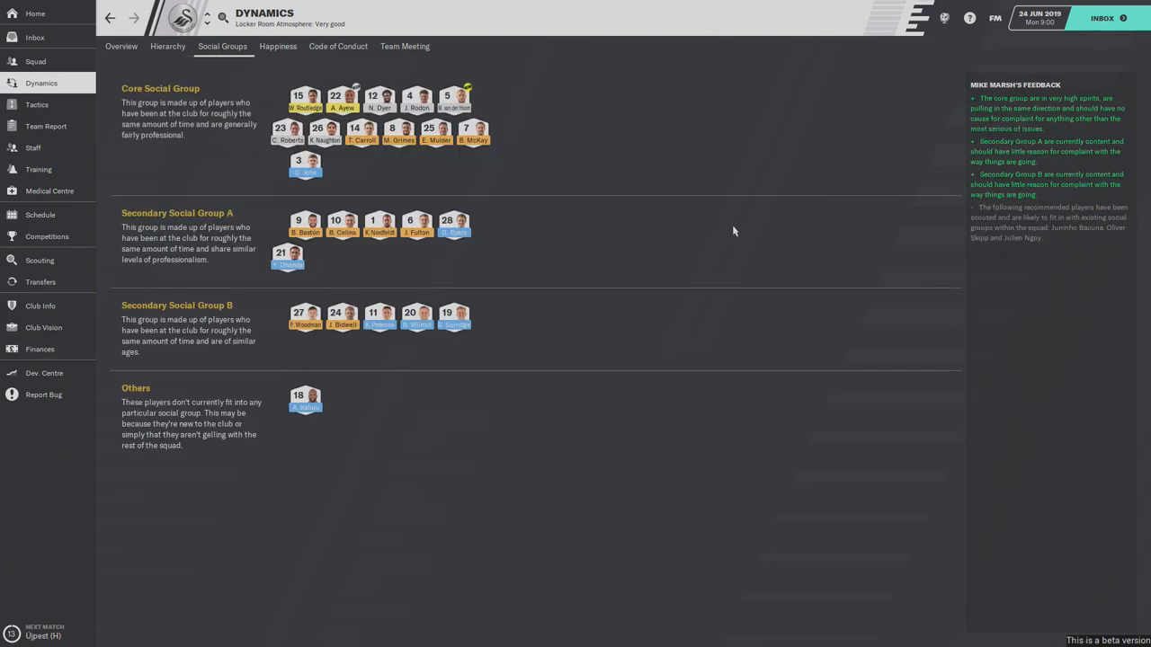
{"action": "mouse_move", "coordinate": [306, 399]}
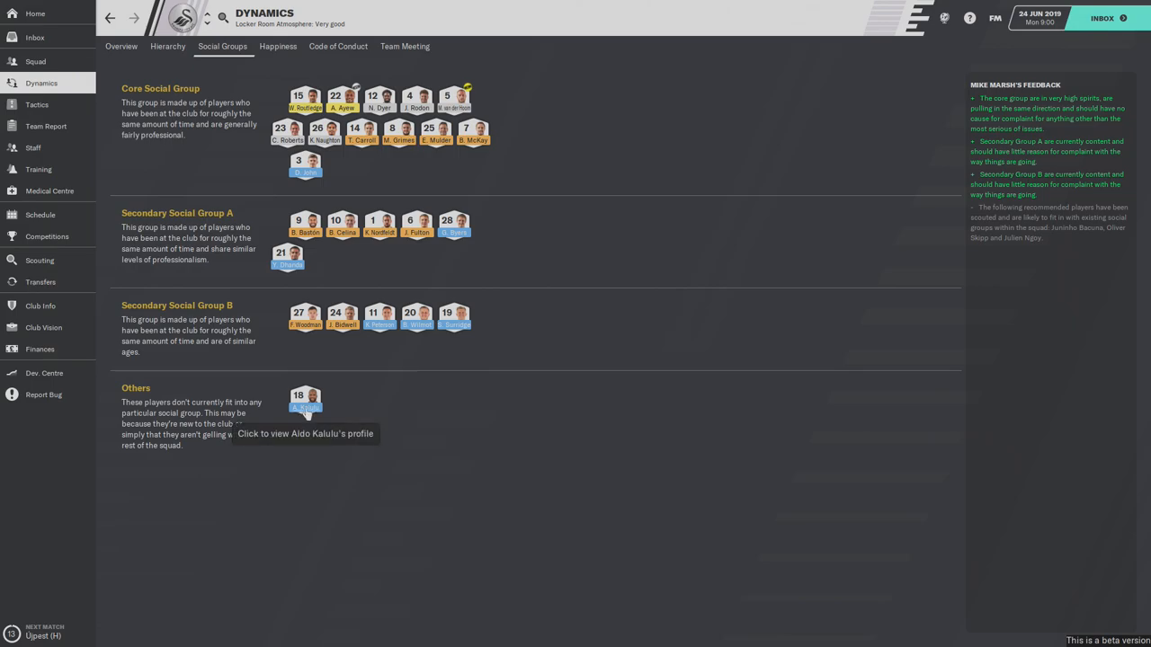
{"action": "left_click", "coordinate": [306, 400]}
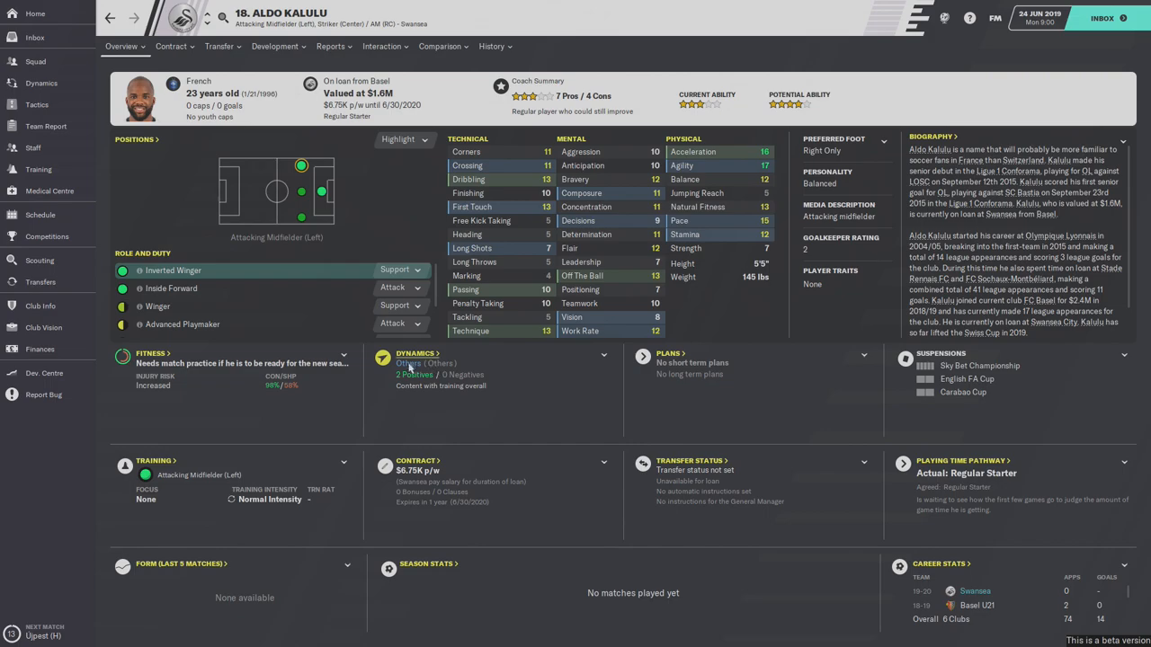
{"action": "mouse_move", "coordinate": [405, 173]}
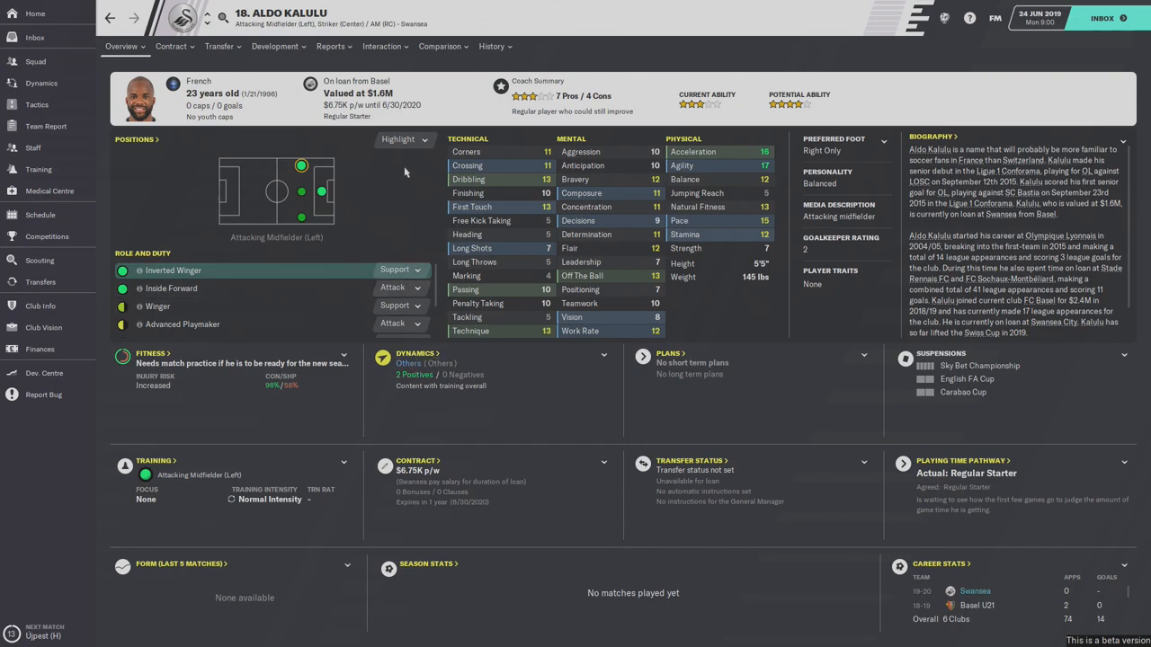
{"action": "mouse_move", "coordinate": [699, 119]}
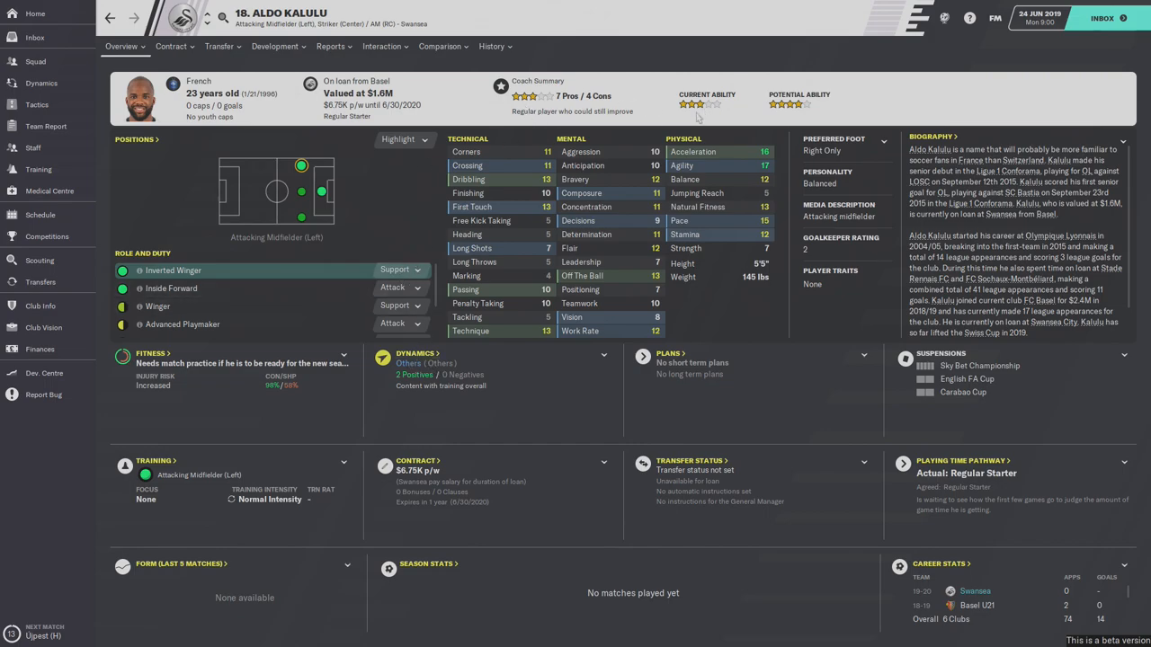
{"action": "mouse_move", "coordinate": [734, 183]}
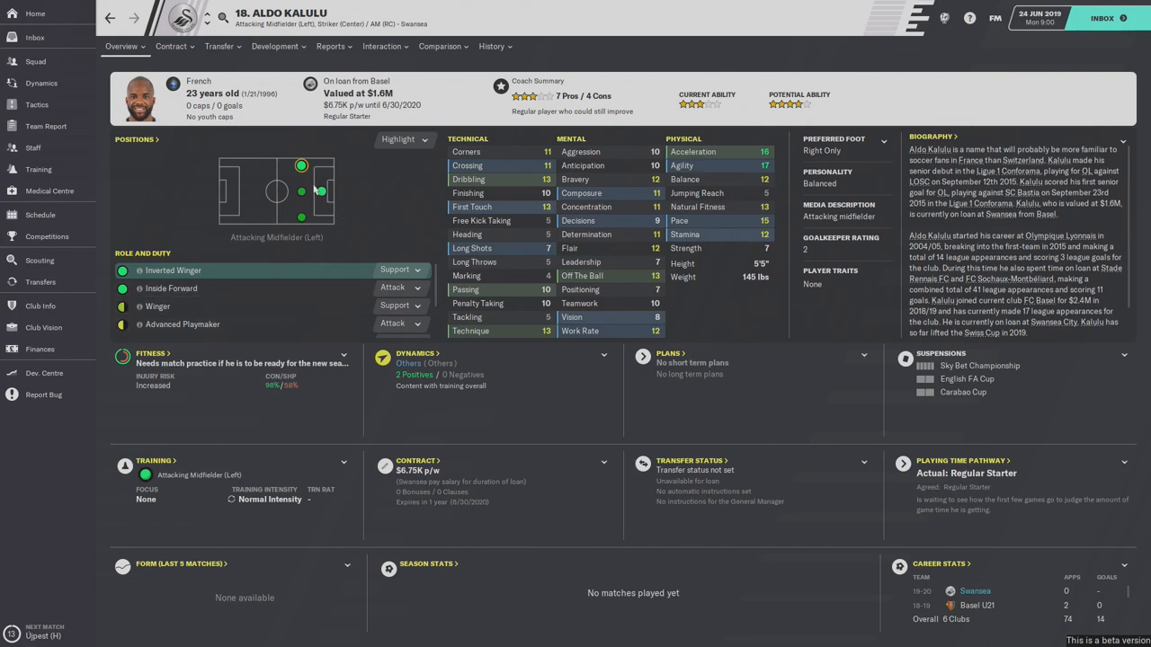
{"action": "mouse_move", "coordinate": [367, 214]}
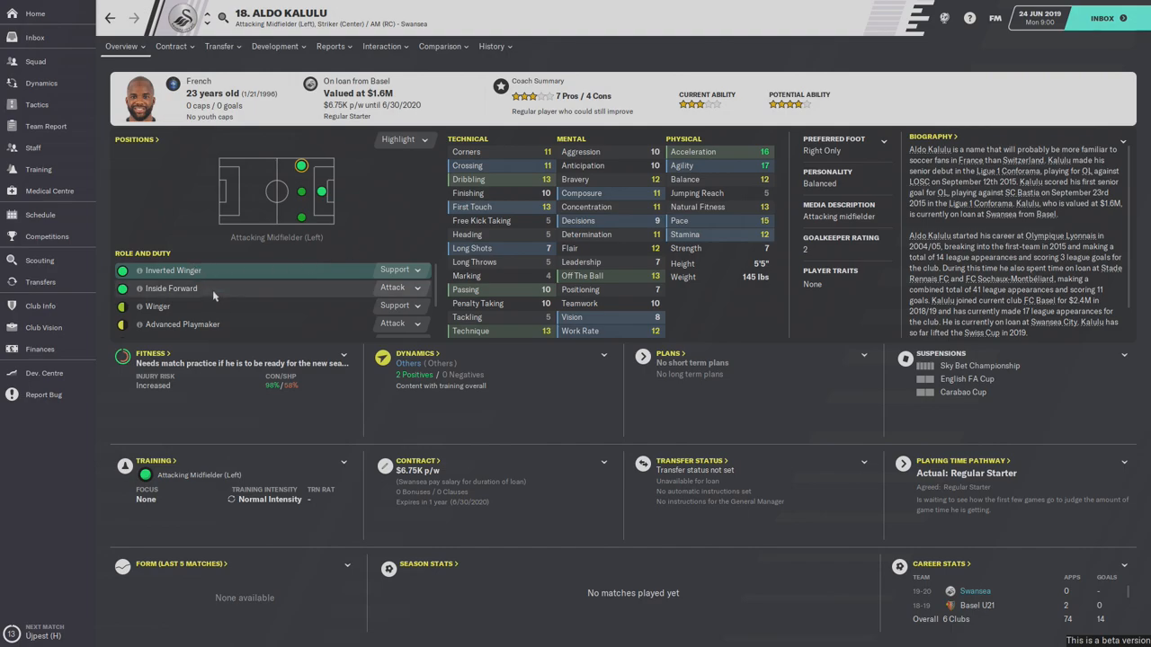
{"action": "mouse_move", "coordinate": [331, 169]}
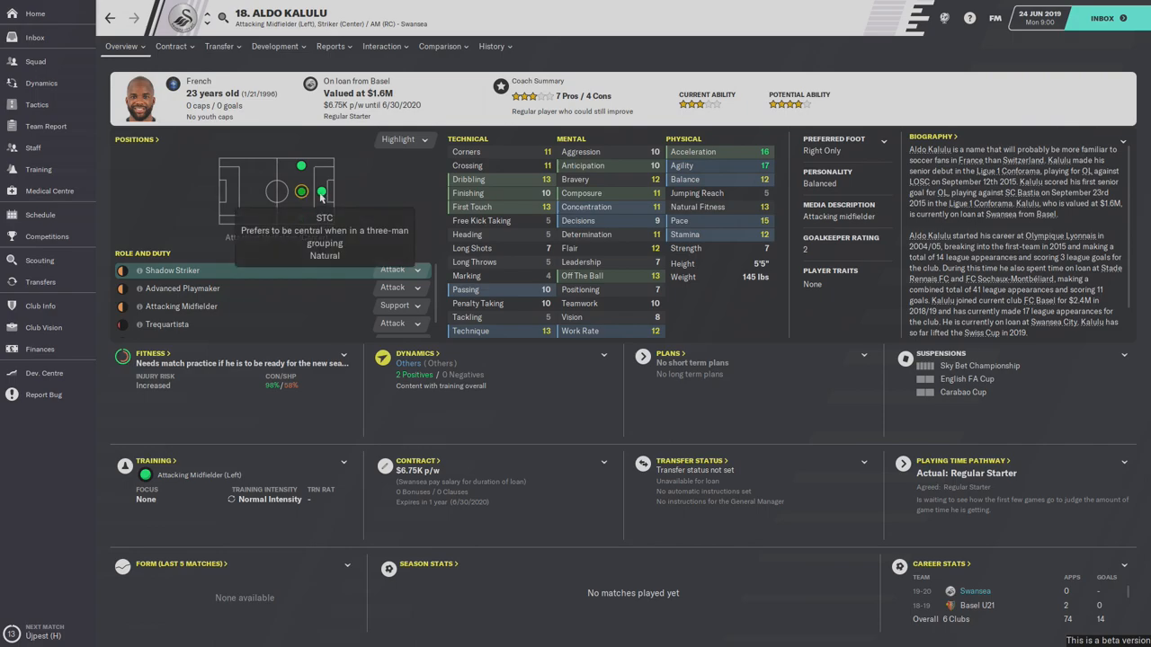
- Show Aldo Kalulu's Swansea loan deal and parent Basel contract details
{"action": "left_click", "coordinate": [320, 191]}
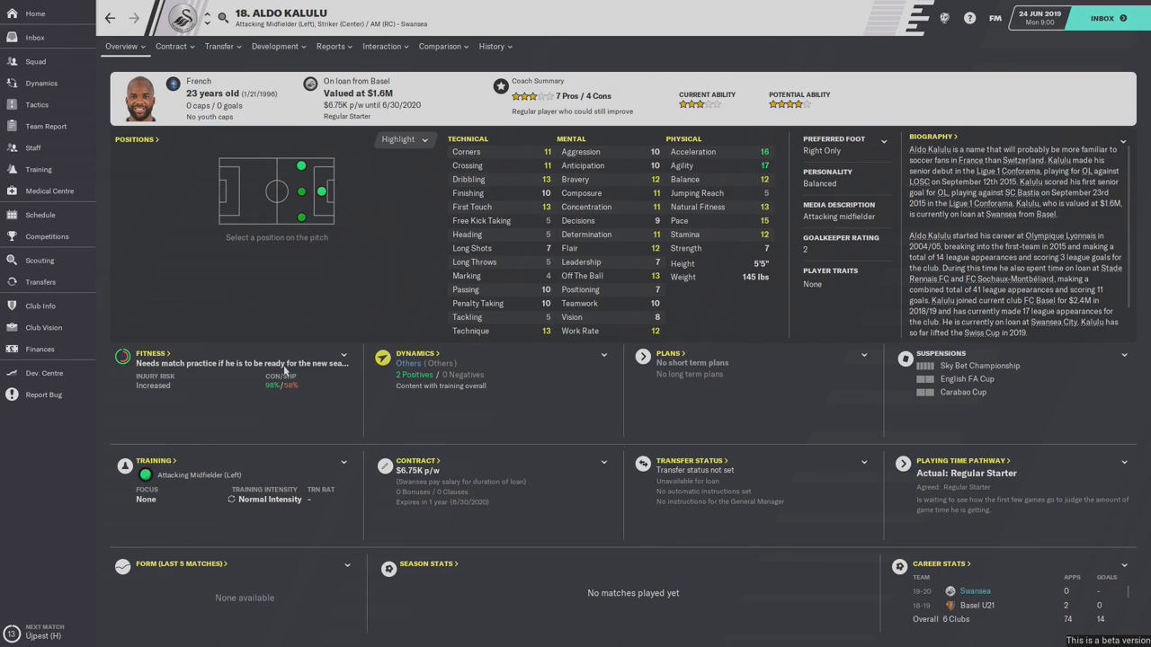
{"action": "mouse_move", "coordinate": [268, 340]}
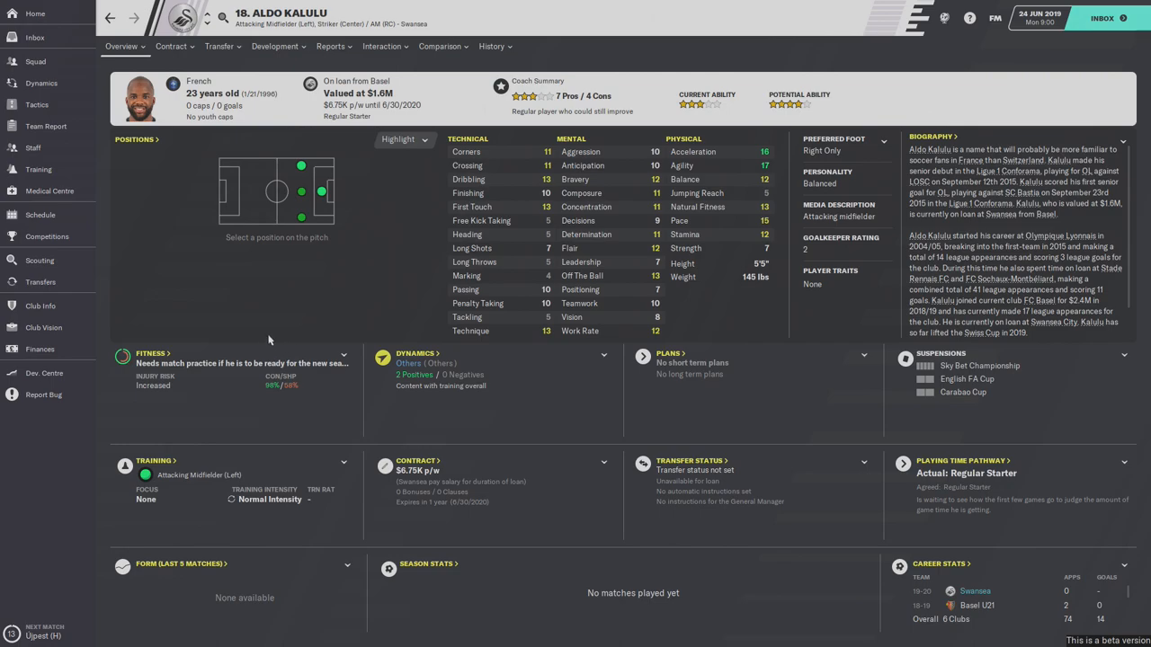
{"action": "mouse_move", "coordinate": [369, 425]}
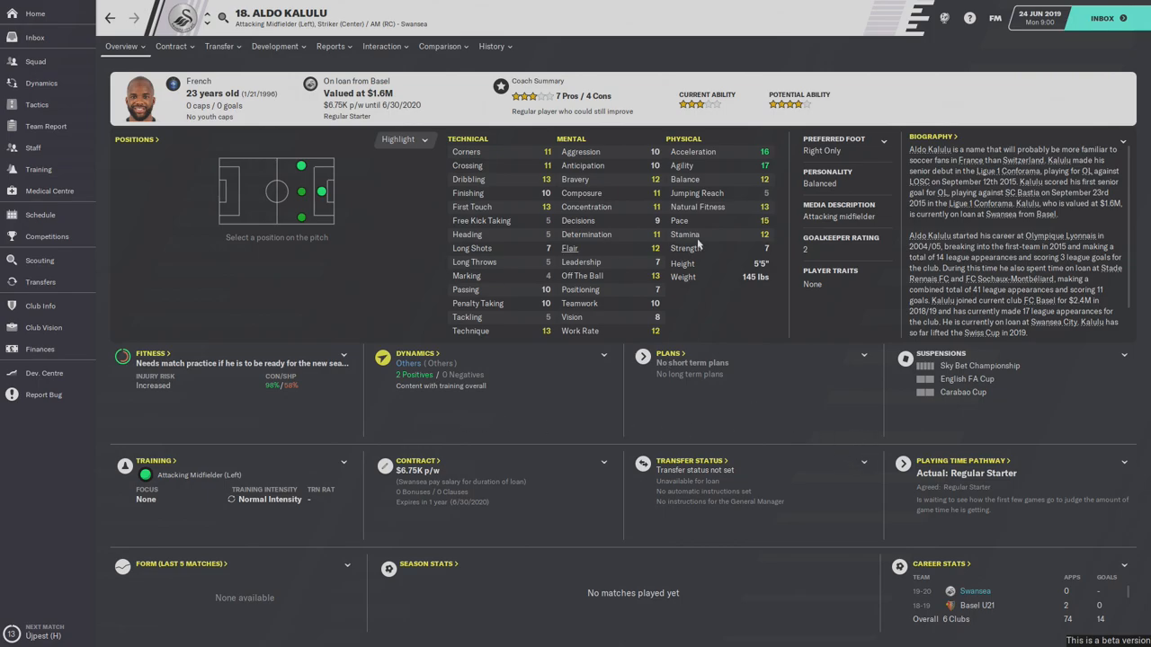
{"action": "left_click", "coordinate": [170, 47]}
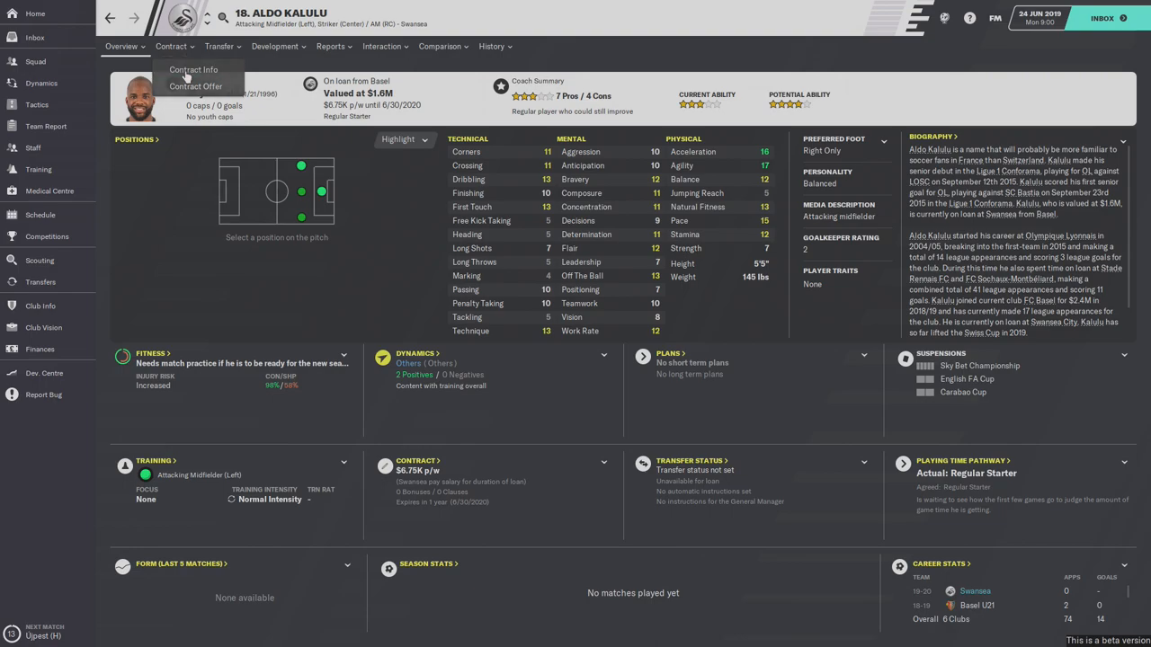
{"action": "left_click", "coordinate": [194, 69]}
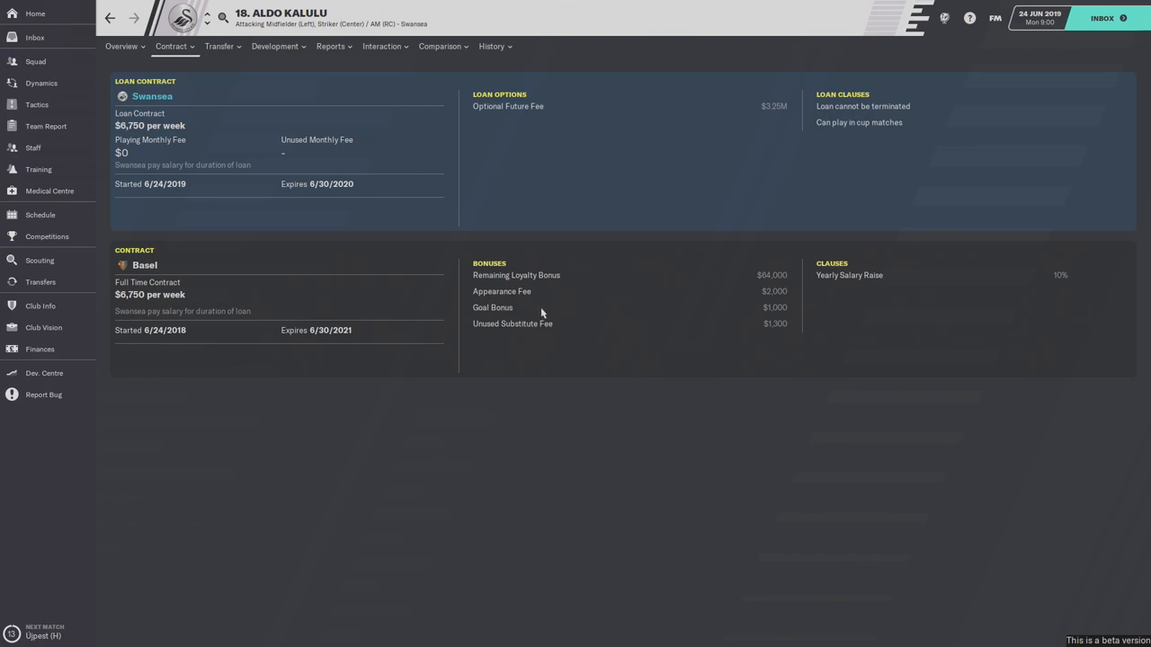
{"action": "mouse_move", "coordinate": [170, 115]}
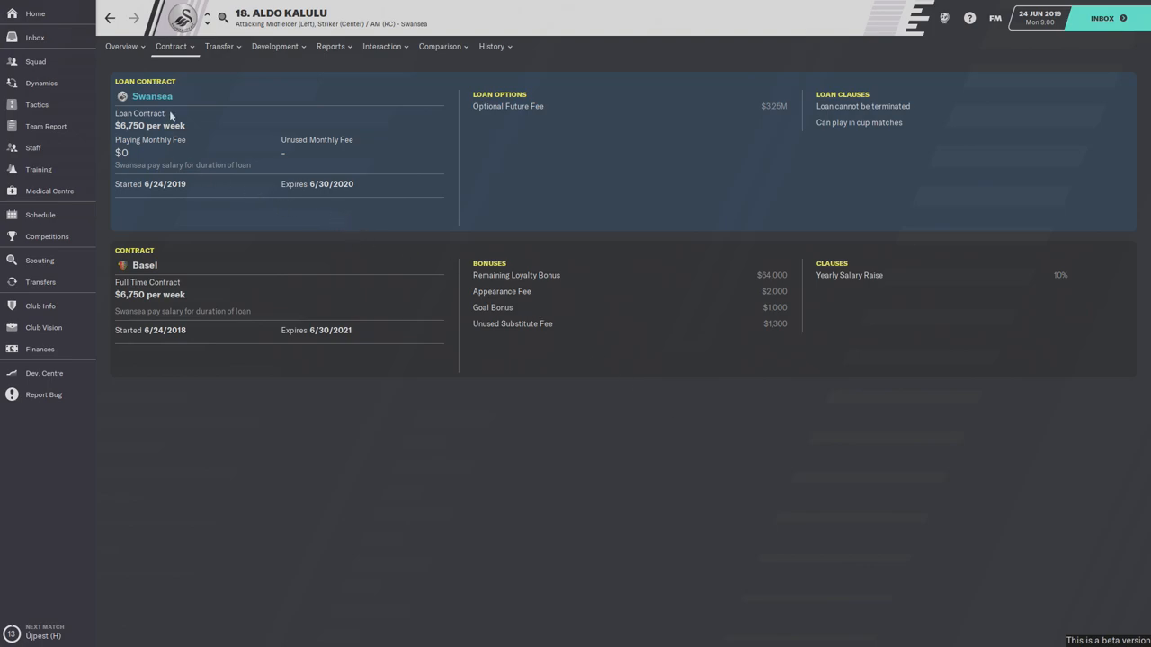
{"action": "mouse_move", "coordinate": [208, 330]}
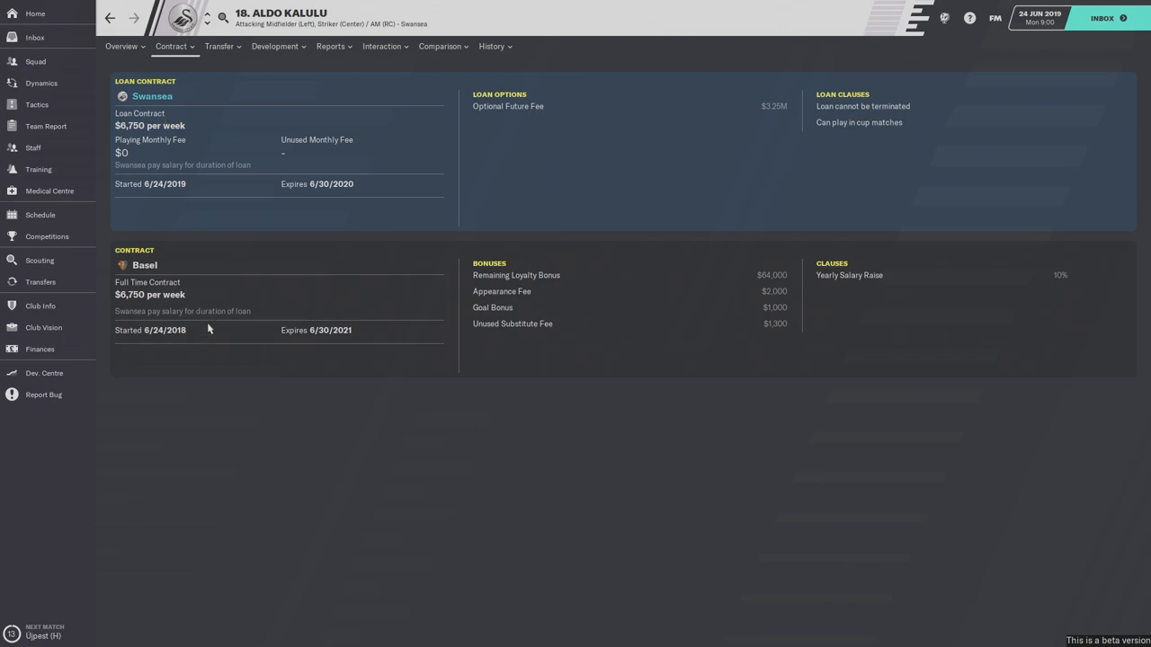
{"action": "mouse_move", "coordinate": [225, 318]}
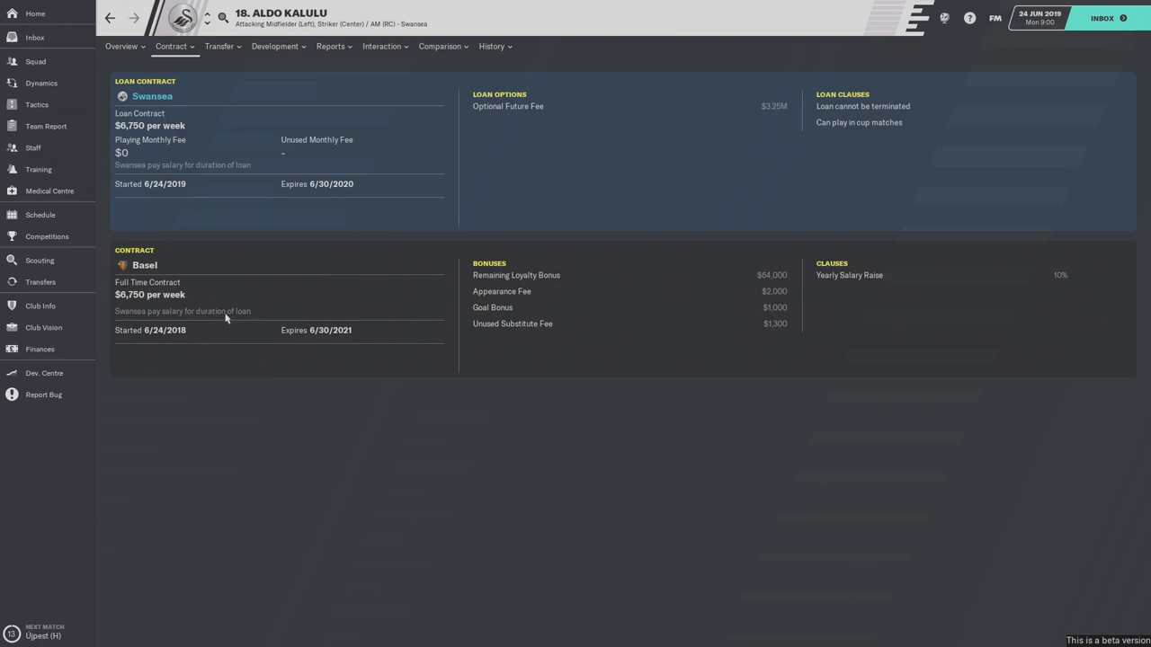
{"action": "mouse_move", "coordinate": [225, 205]}
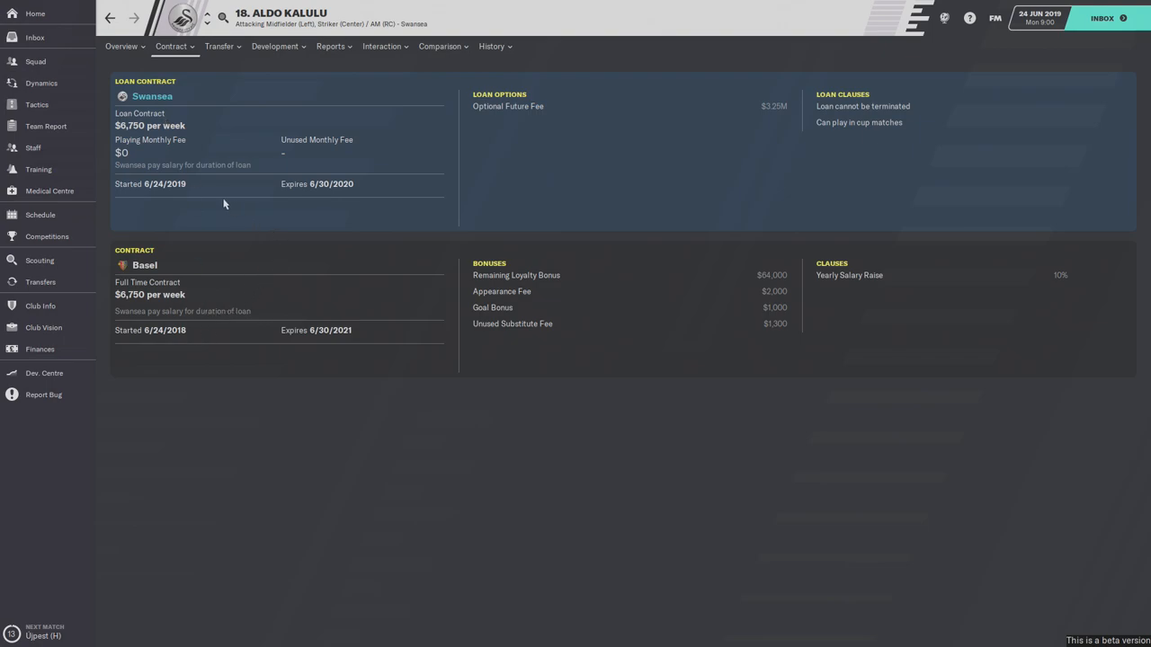
{"action": "mouse_move", "coordinate": [36, 62]}
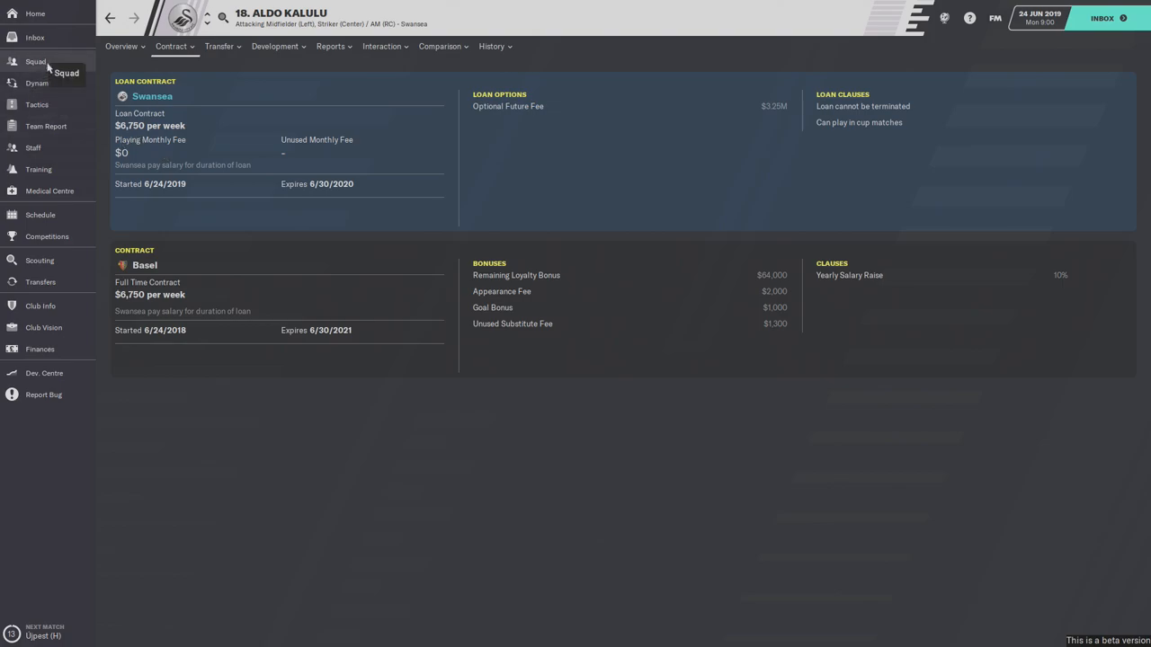
- Show Swansea's squad list with the general information columns view
{"action": "left_click", "coordinate": [36, 61]}
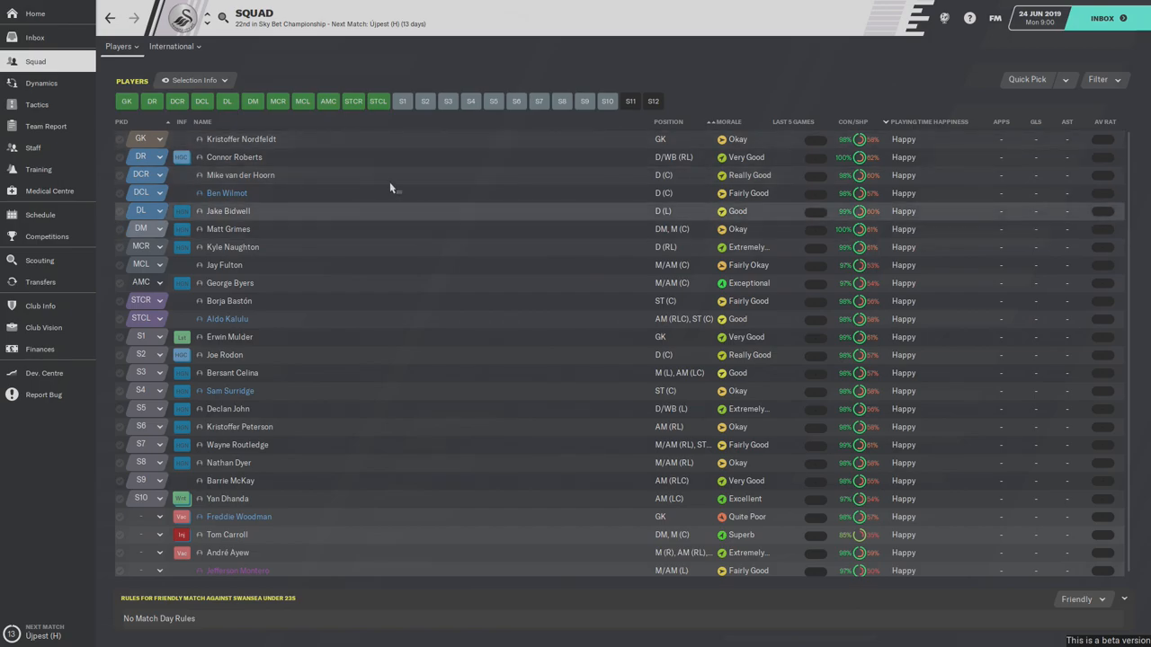
{"action": "left_click", "coordinate": [195, 79]}
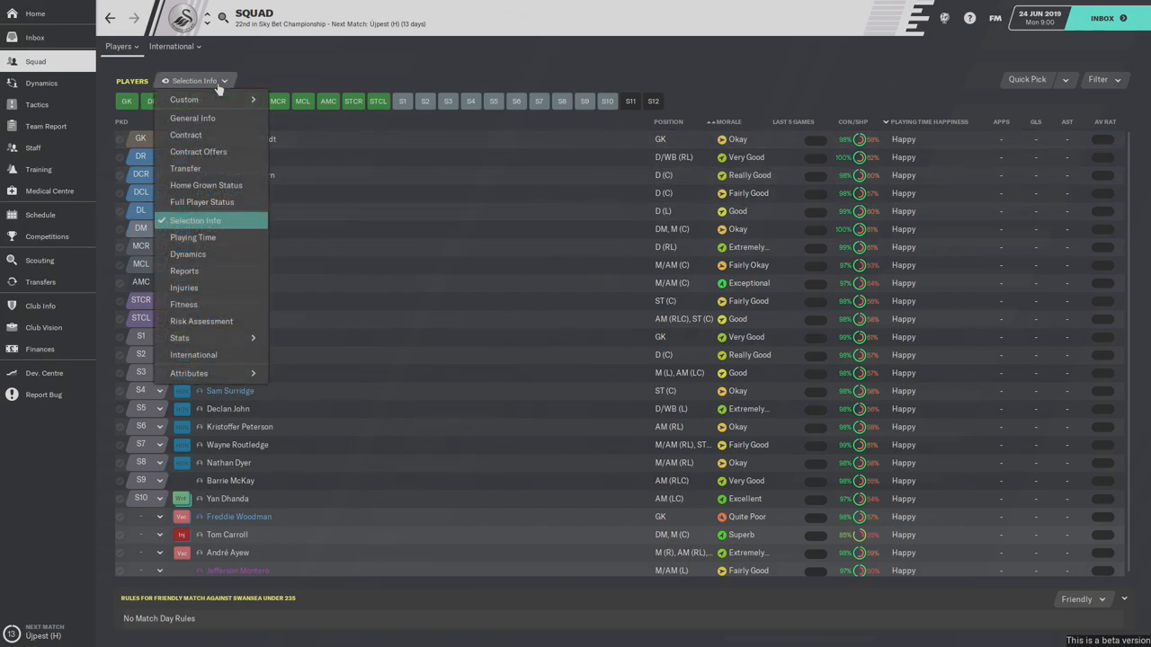
{"action": "mouse_move", "coordinate": [200, 151]}
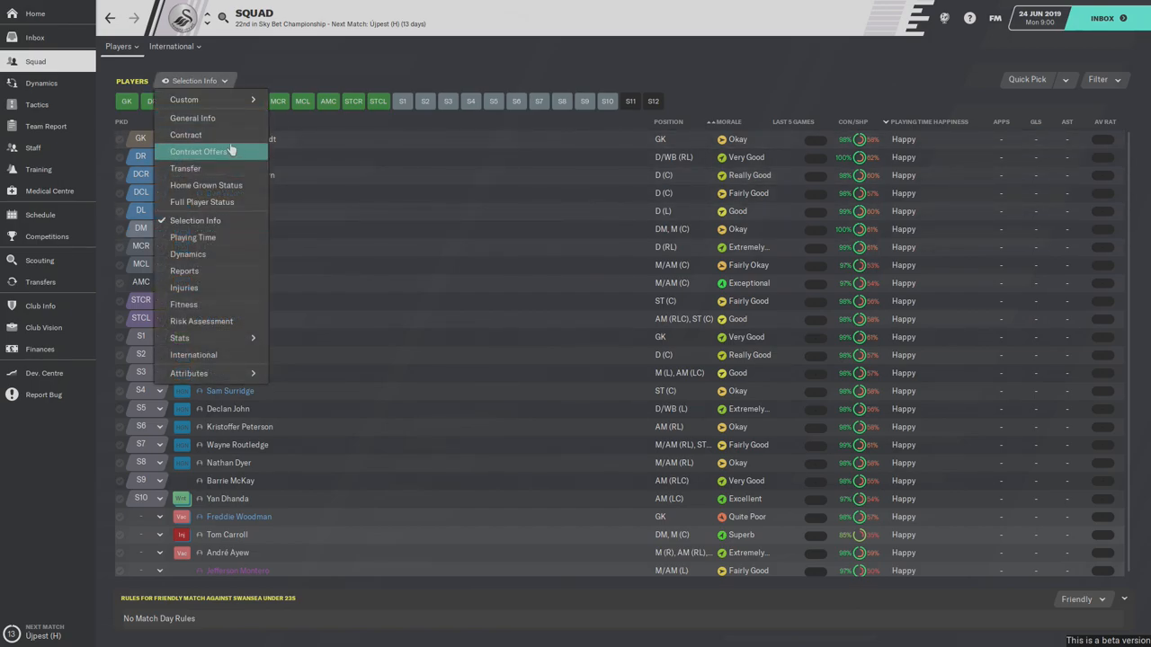
{"action": "mouse_move", "coordinate": [197, 134]}
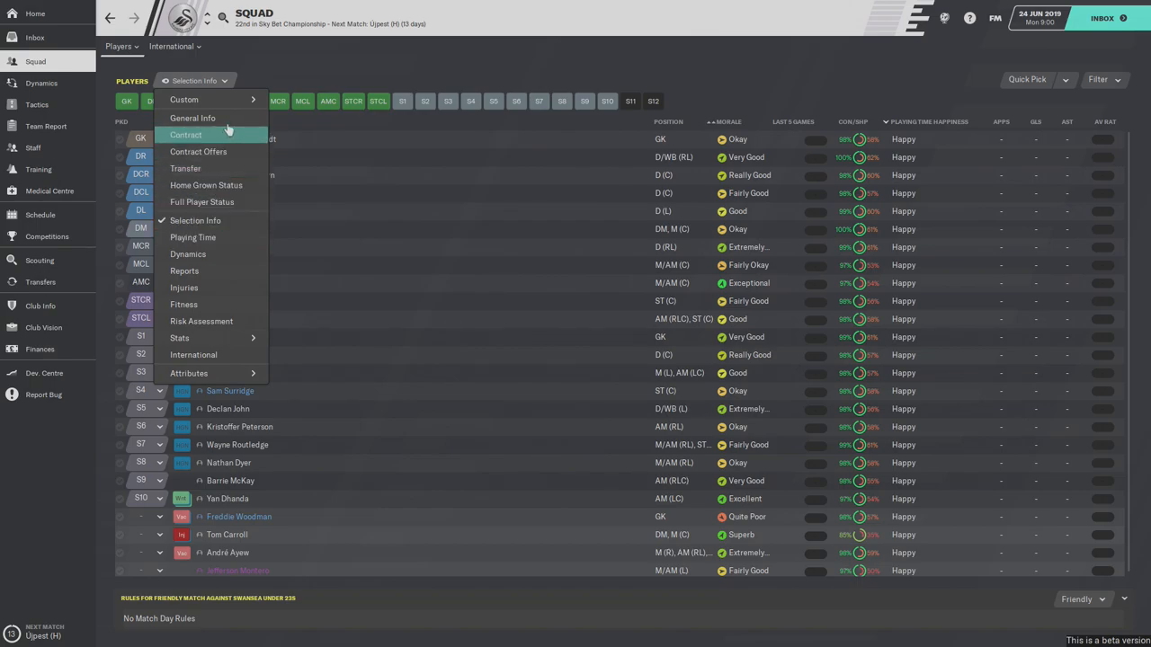
{"action": "left_click", "coordinate": [192, 118]}
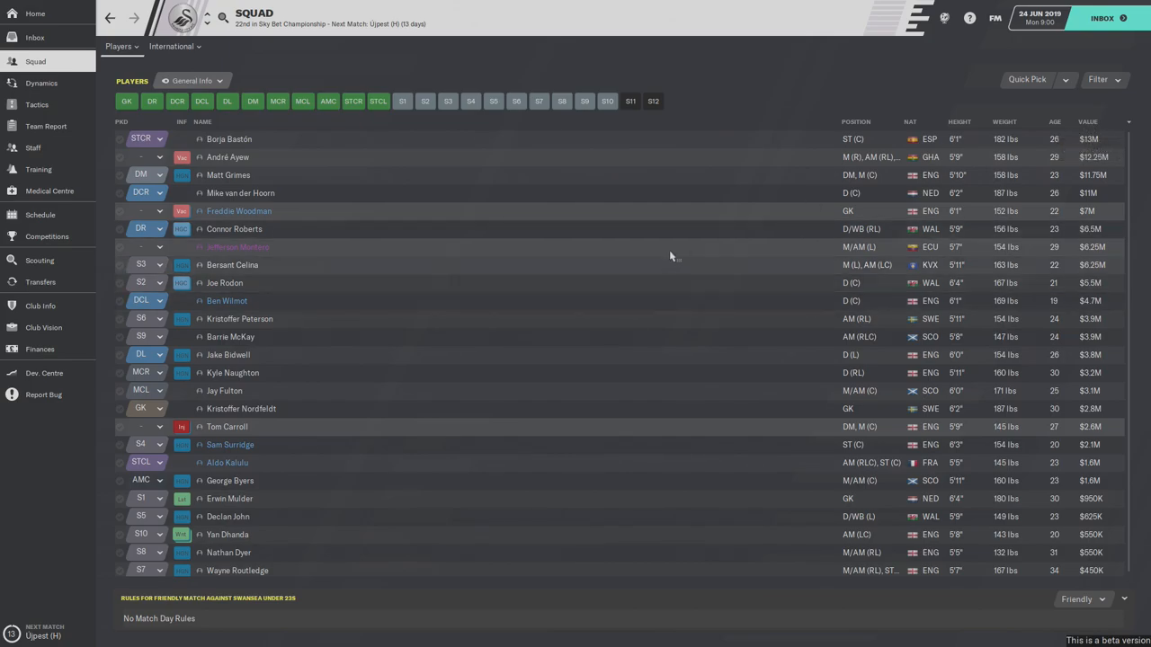
{"action": "mouse_move", "coordinate": [746, 144]}
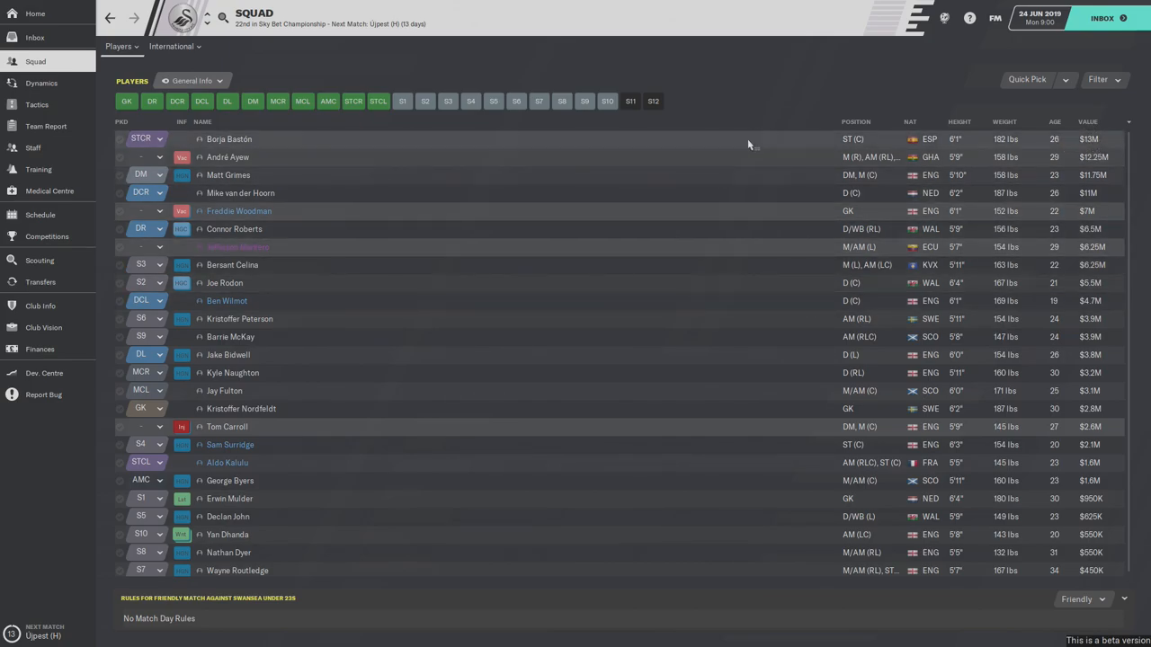
{"action": "mouse_move", "coordinate": [757, 171]}
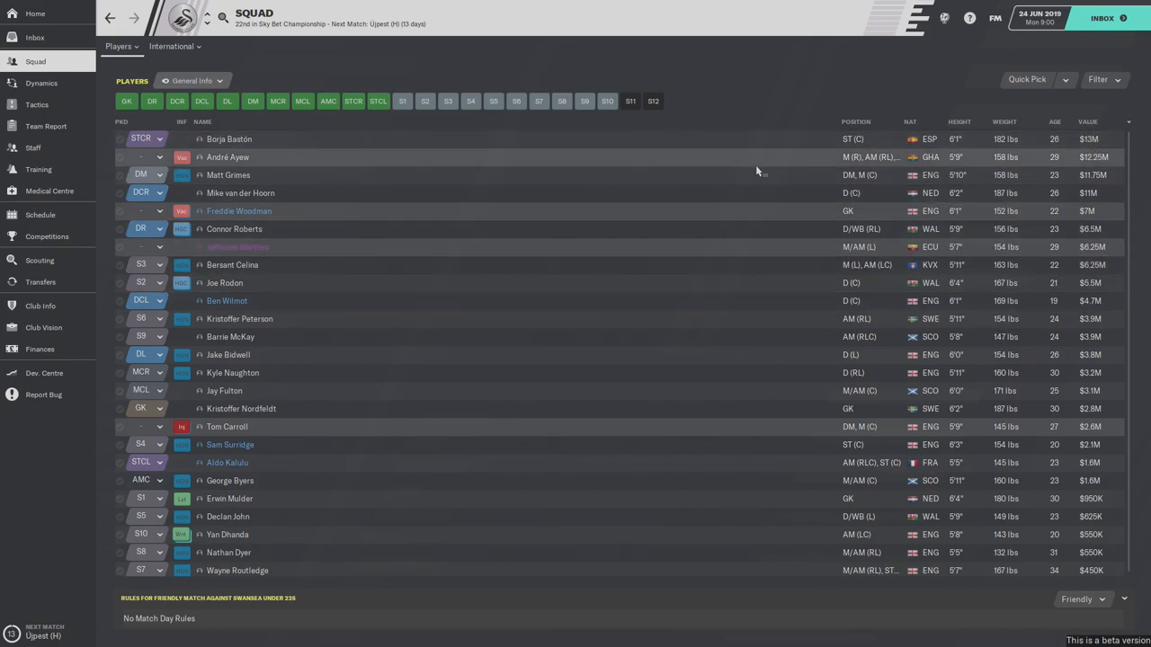
{"action": "mouse_move", "coordinate": [655, 166]}
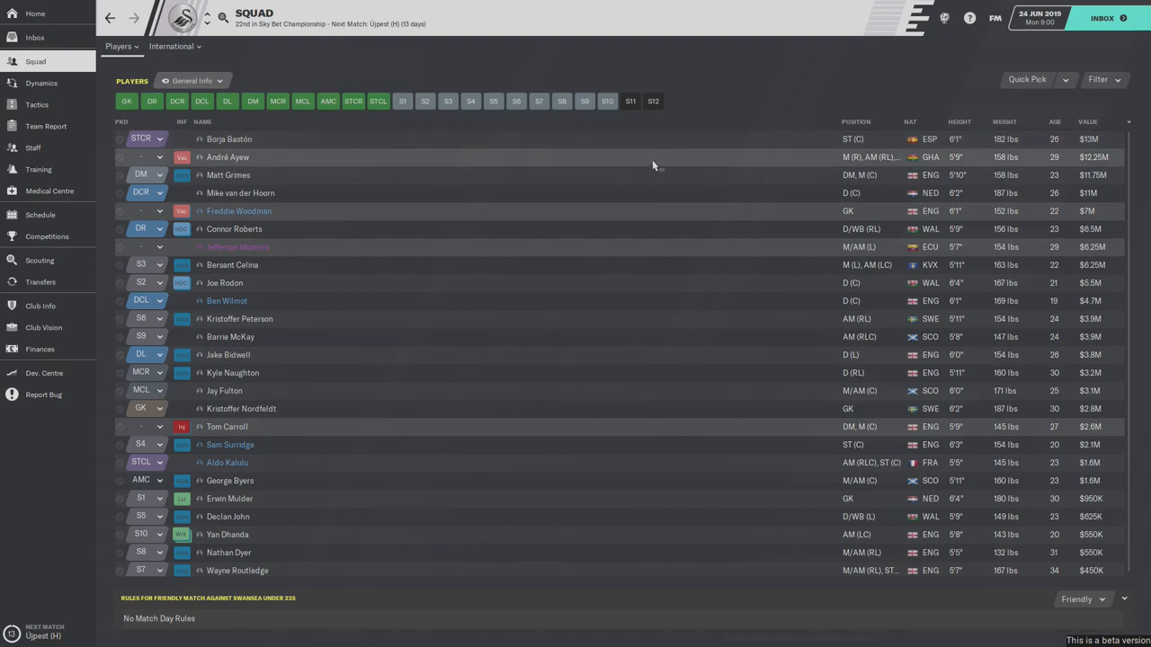
{"action": "mouse_move", "coordinate": [649, 165]}
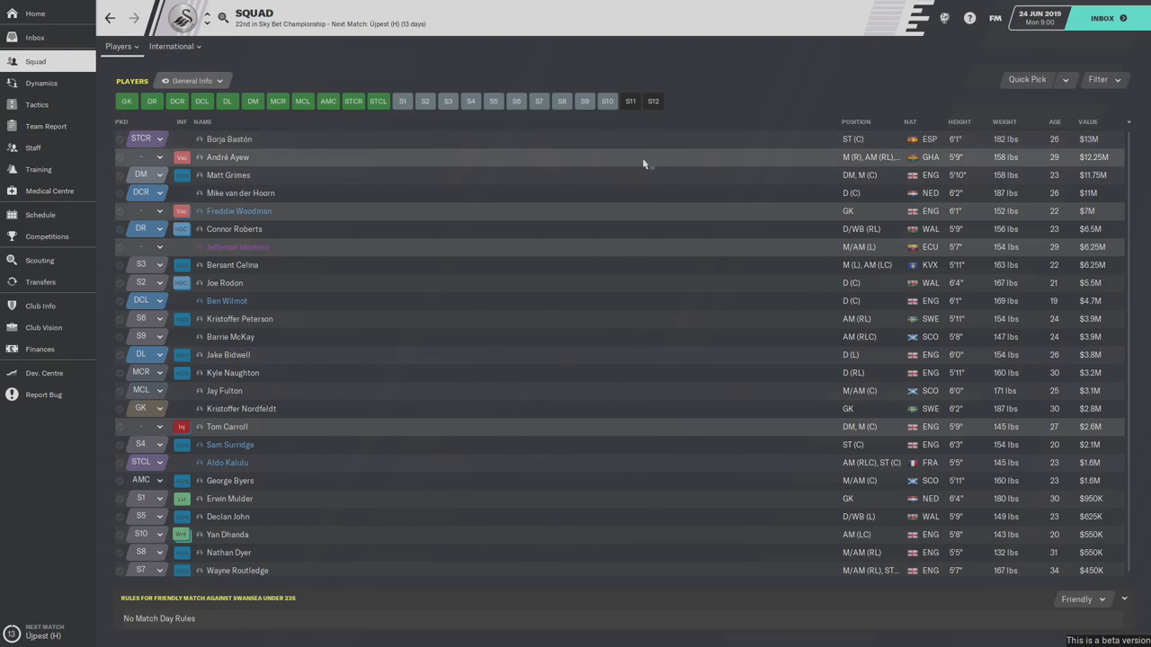
{"action": "mouse_move", "coordinate": [700, 179]}
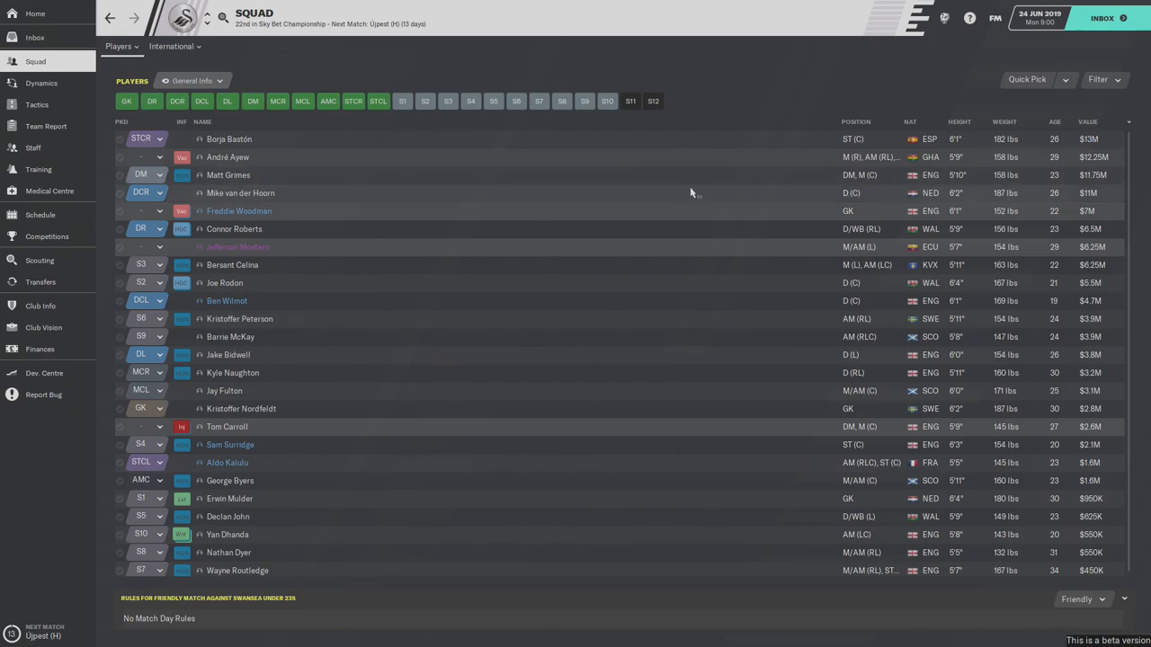
{"action": "mouse_move", "coordinate": [817, 184]}
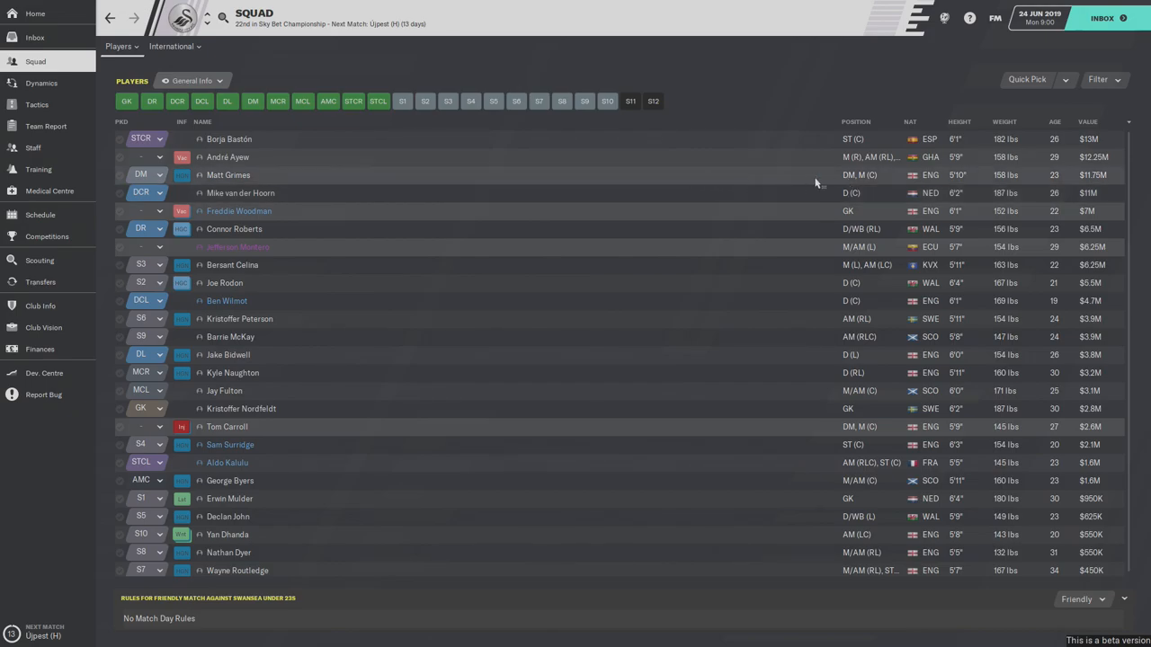
{"action": "mouse_move", "coordinate": [714, 205]}
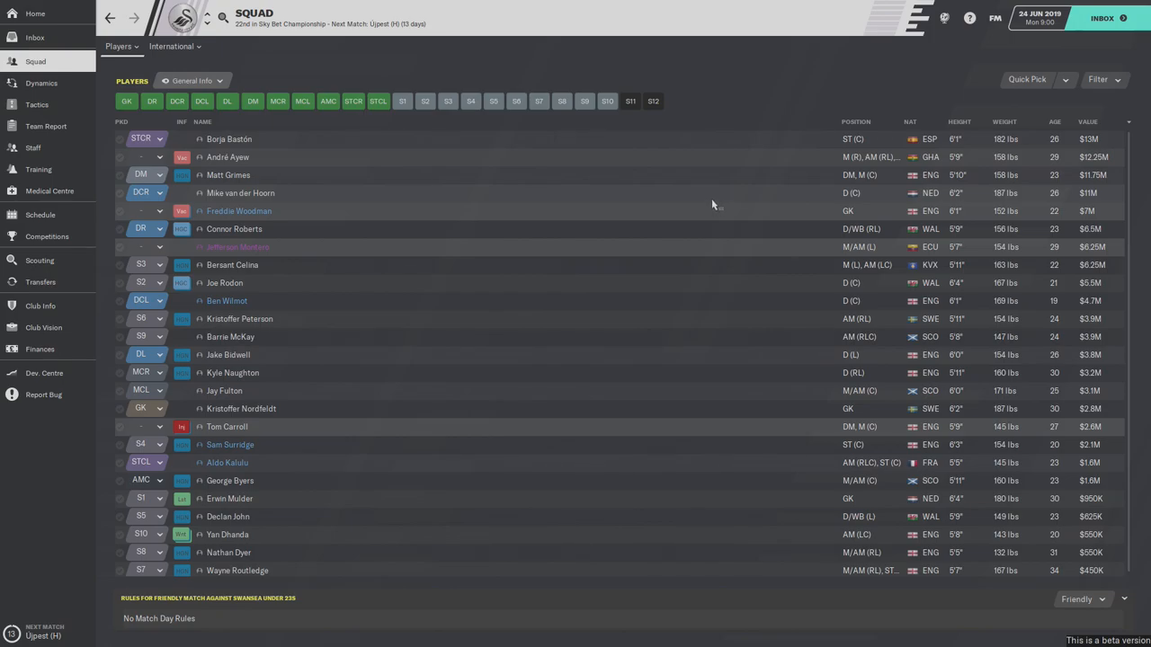
{"action": "mouse_move", "coordinate": [737, 223]}
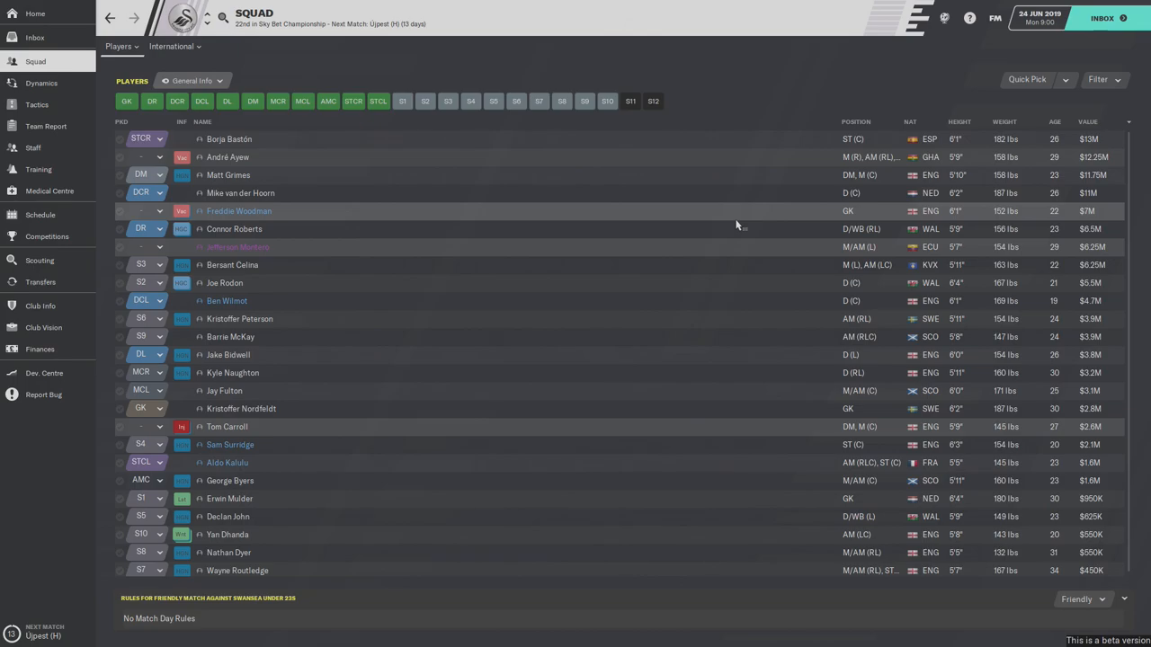
{"action": "mouse_move", "coordinate": [744, 207]}
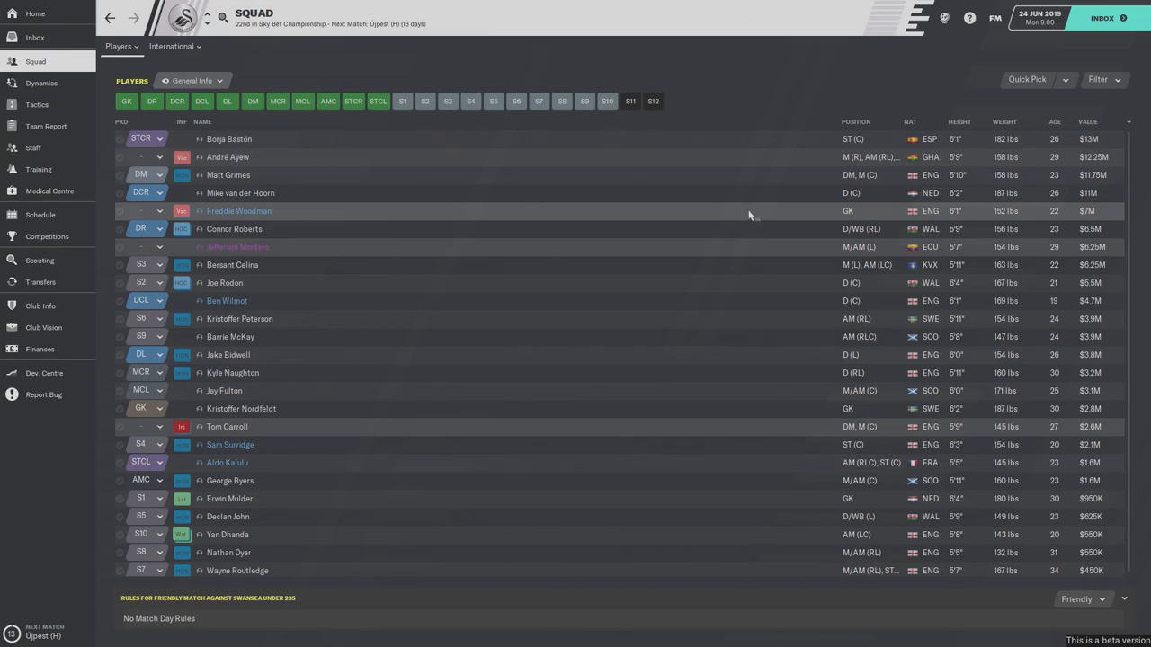
{"action": "mouse_move", "coordinate": [1018, 225]}
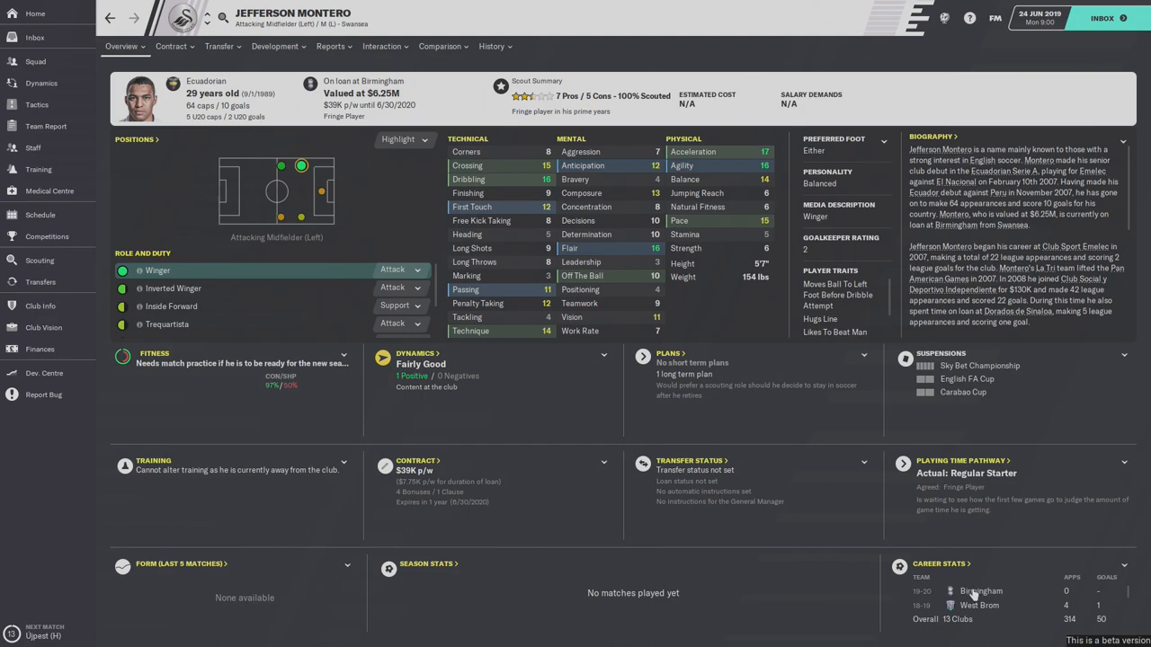
{"action": "mouse_move", "coordinate": [1008, 608]}
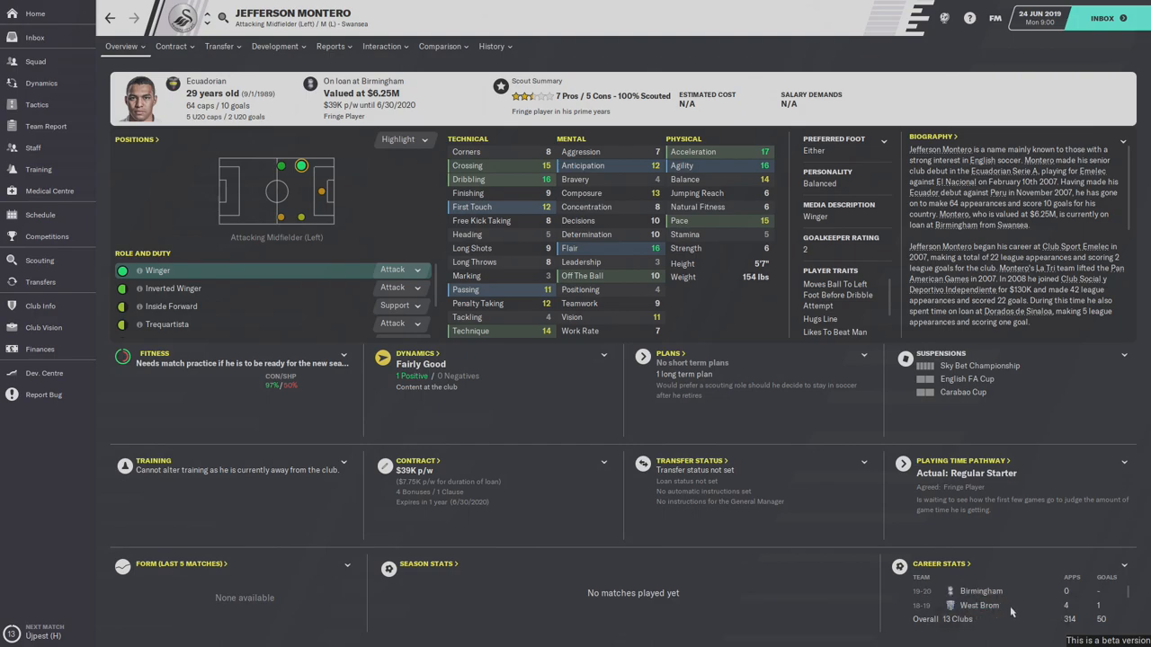
{"action": "scroll", "scroll_direction": "down", "scroll_amount": 3}
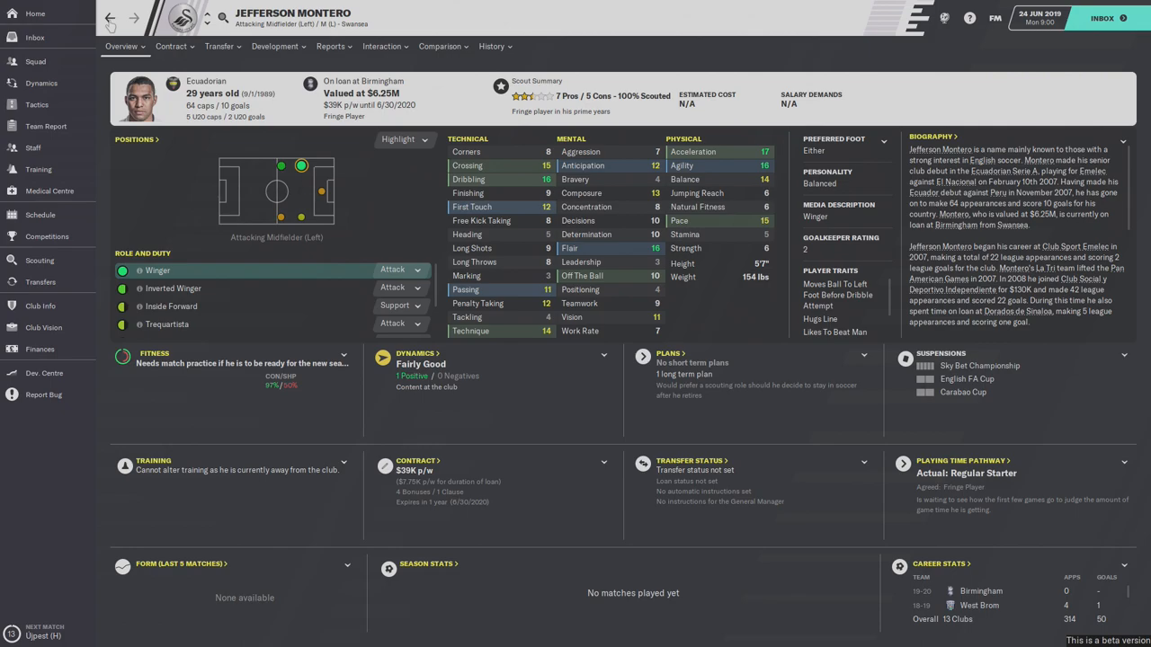
- Return to the squad list and sort the players by age, youngest first
{"action": "left_click", "coordinate": [36, 61]}
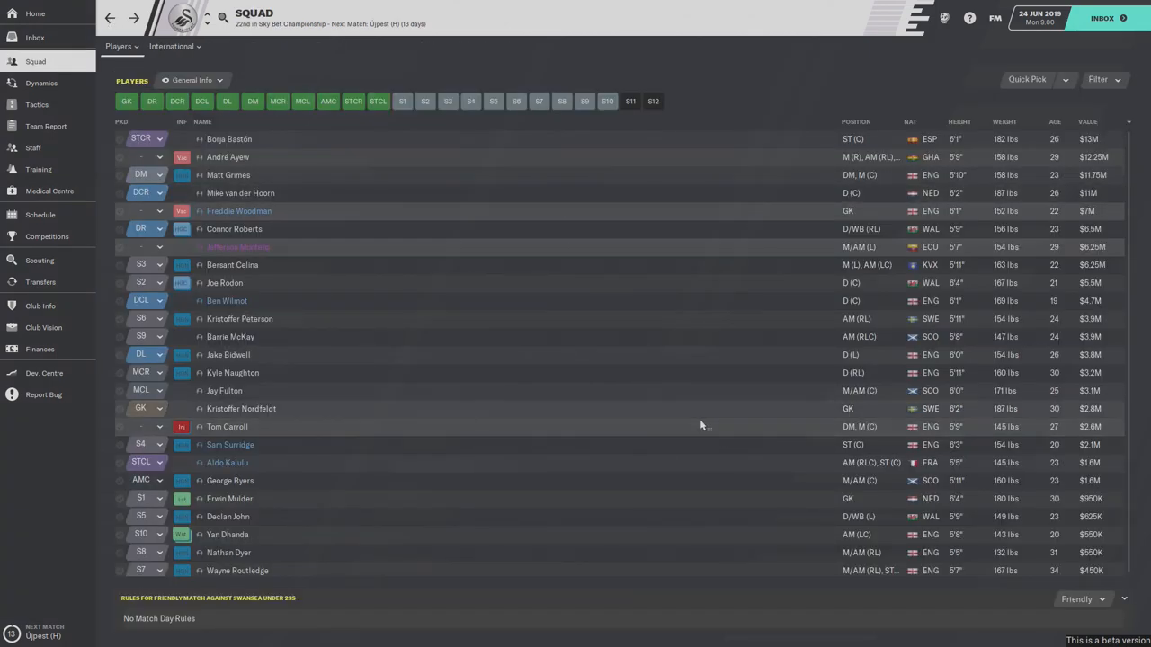
{"action": "mouse_move", "coordinate": [658, 410]}
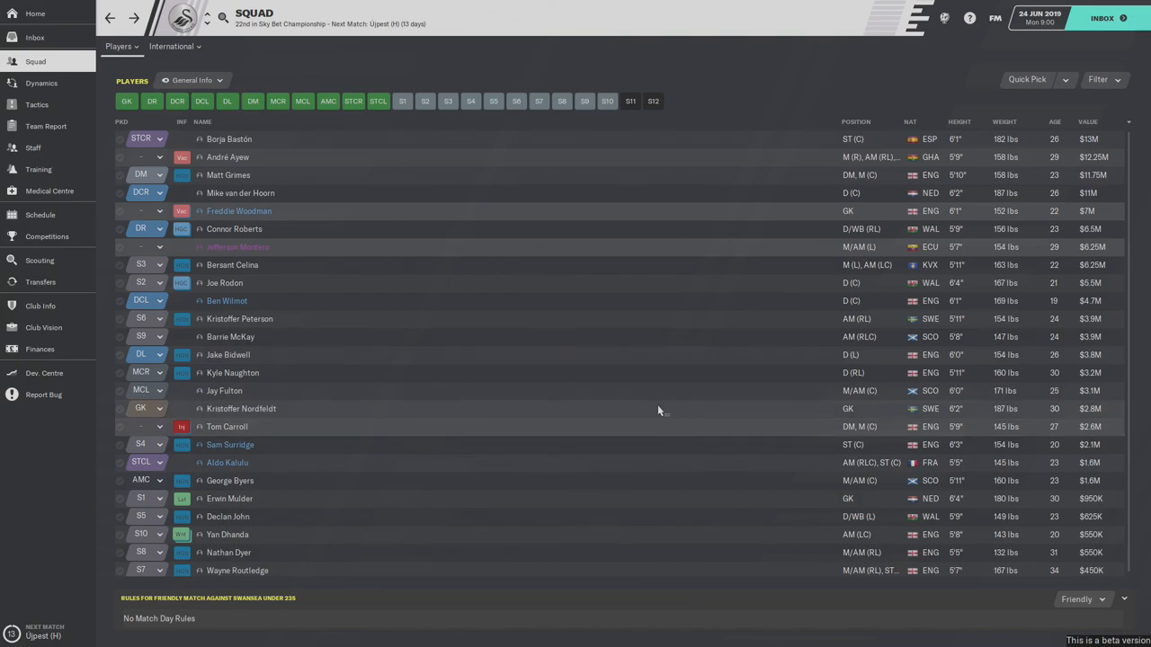
{"action": "mouse_move", "coordinate": [431, 267]}
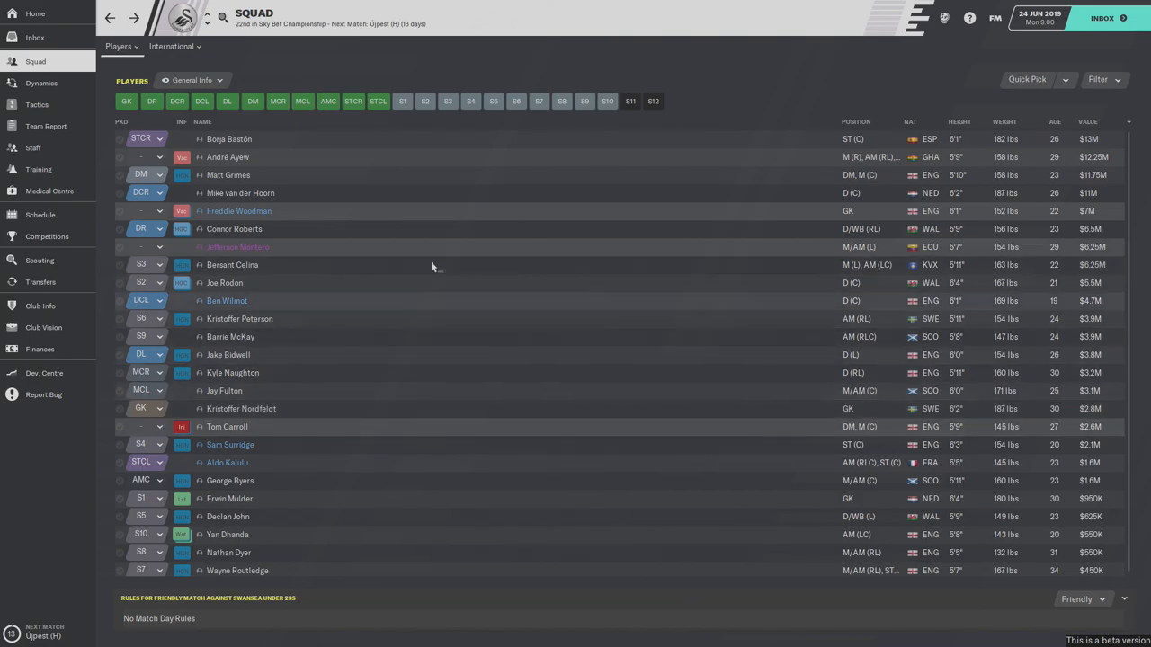
{"action": "mouse_move", "coordinate": [590, 364]}
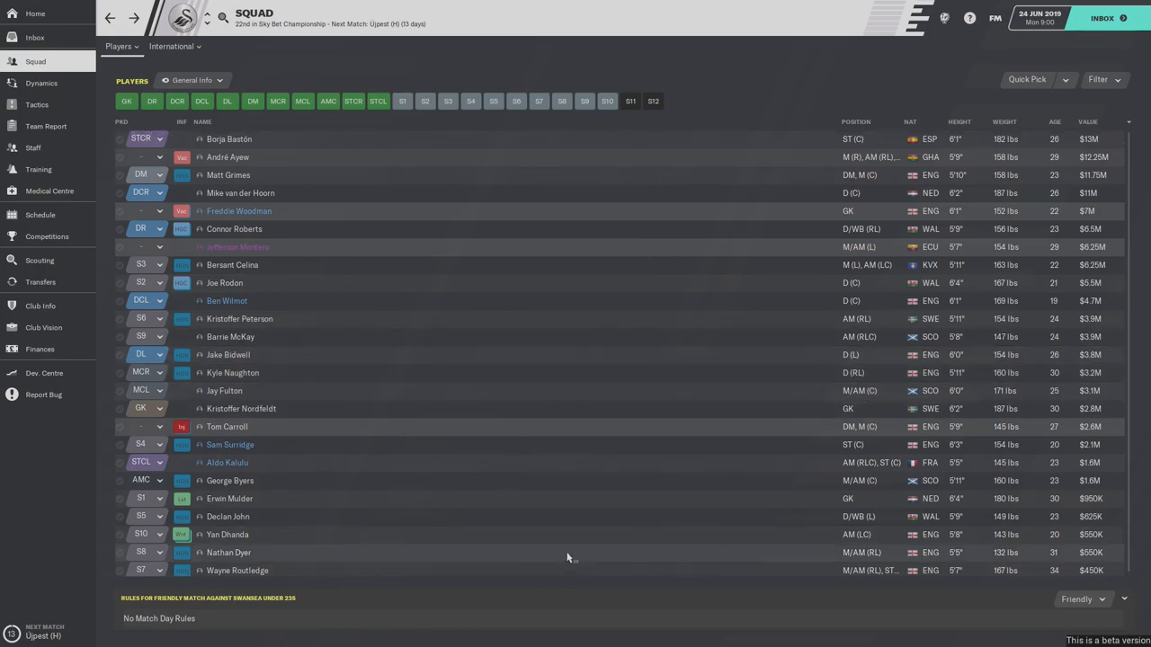
{"action": "mouse_move", "coordinate": [406, 559]}
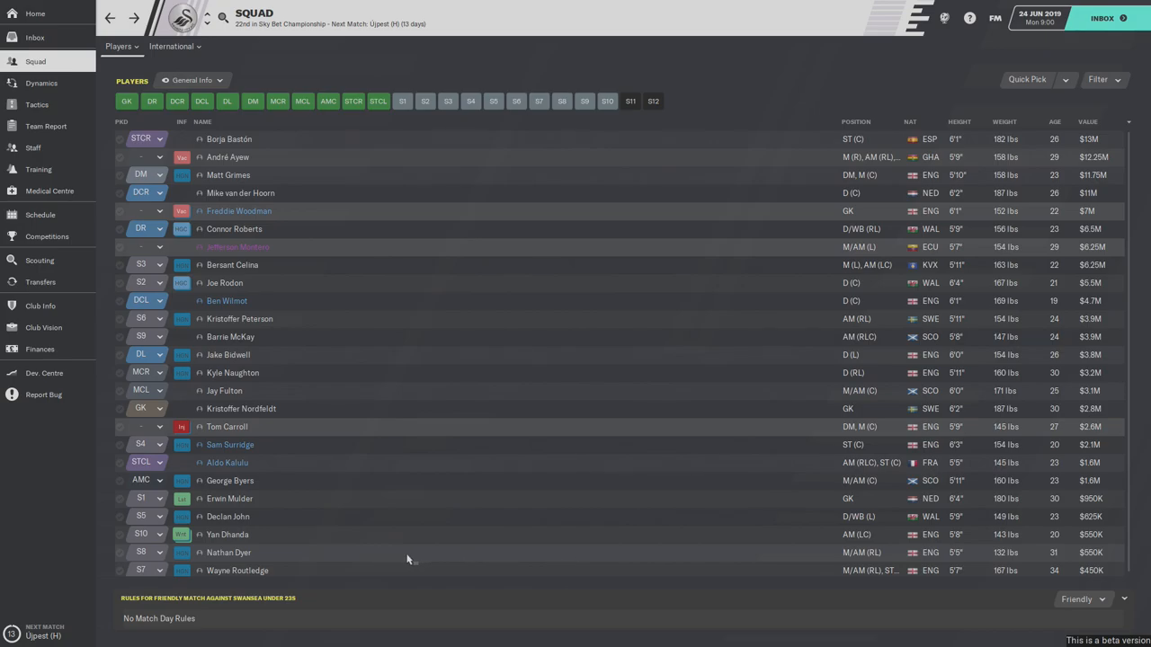
{"action": "mouse_move", "coordinate": [423, 549]}
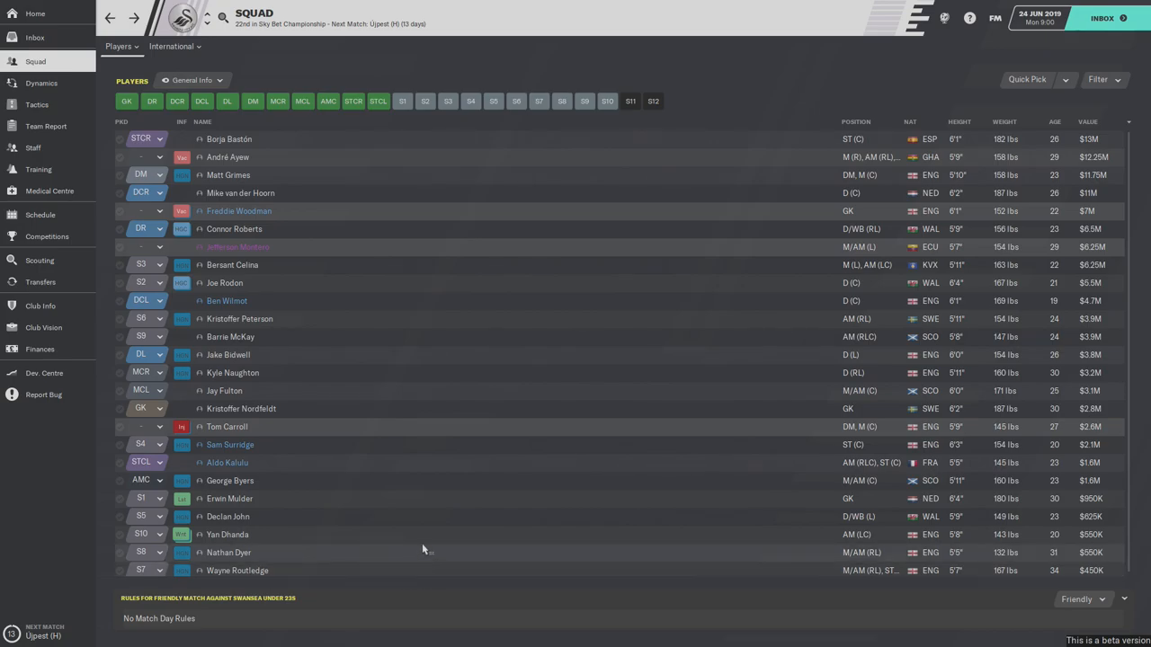
{"action": "mouse_move", "coordinate": [428, 518]}
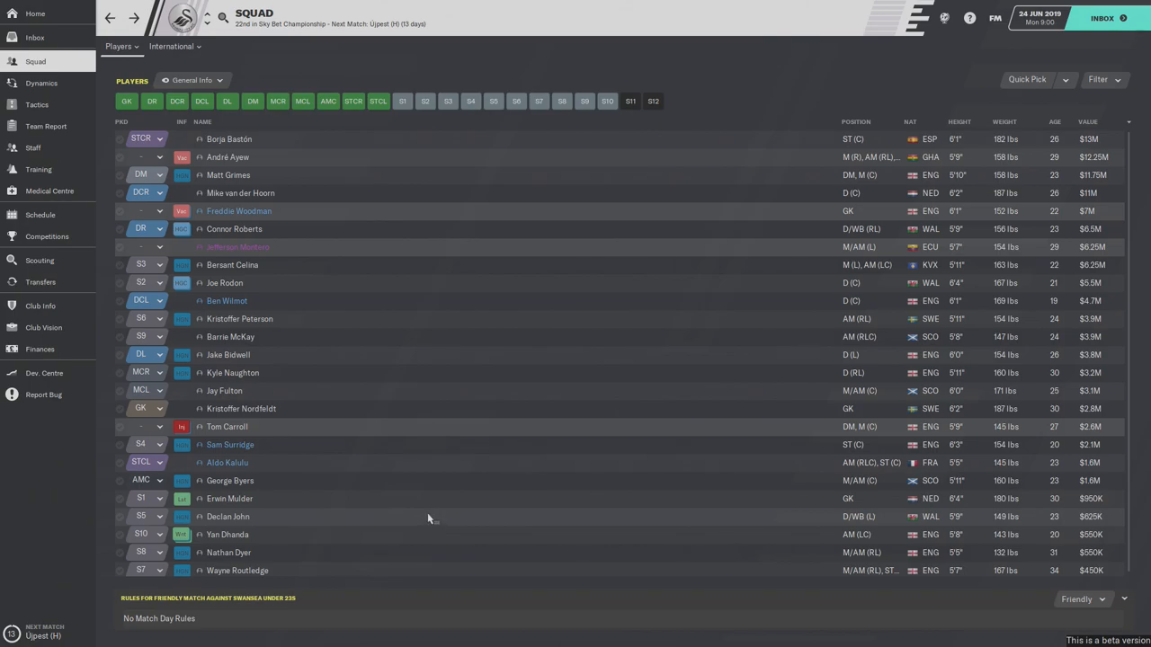
{"action": "mouse_move", "coordinate": [399, 479]}
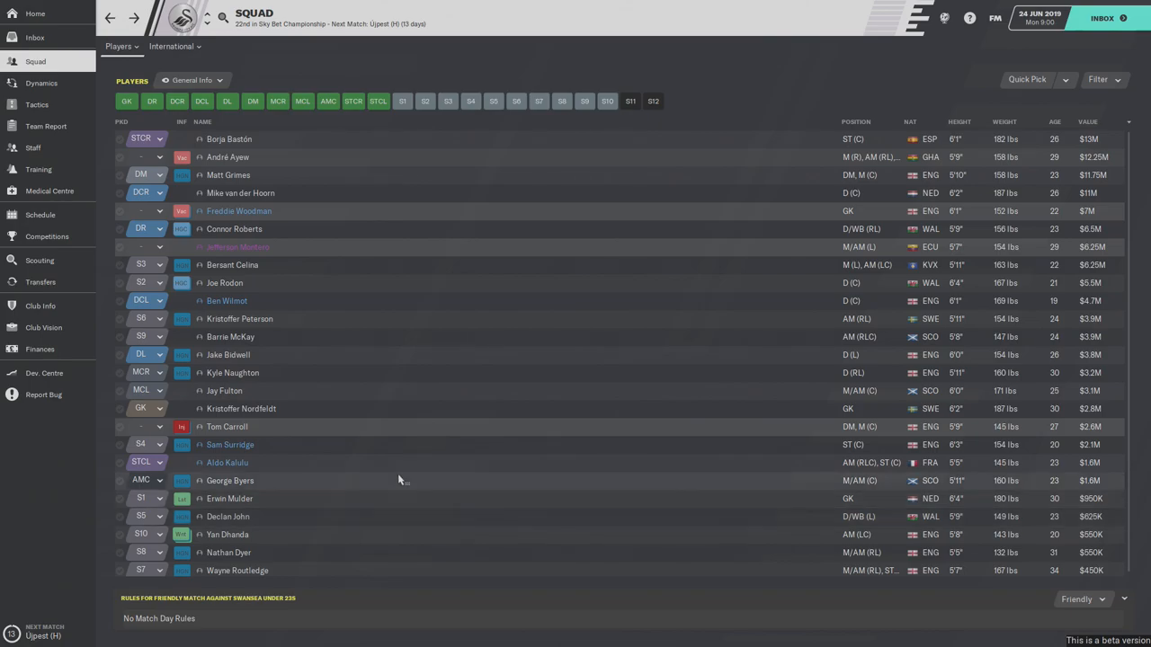
{"action": "mouse_move", "coordinate": [448, 399]}
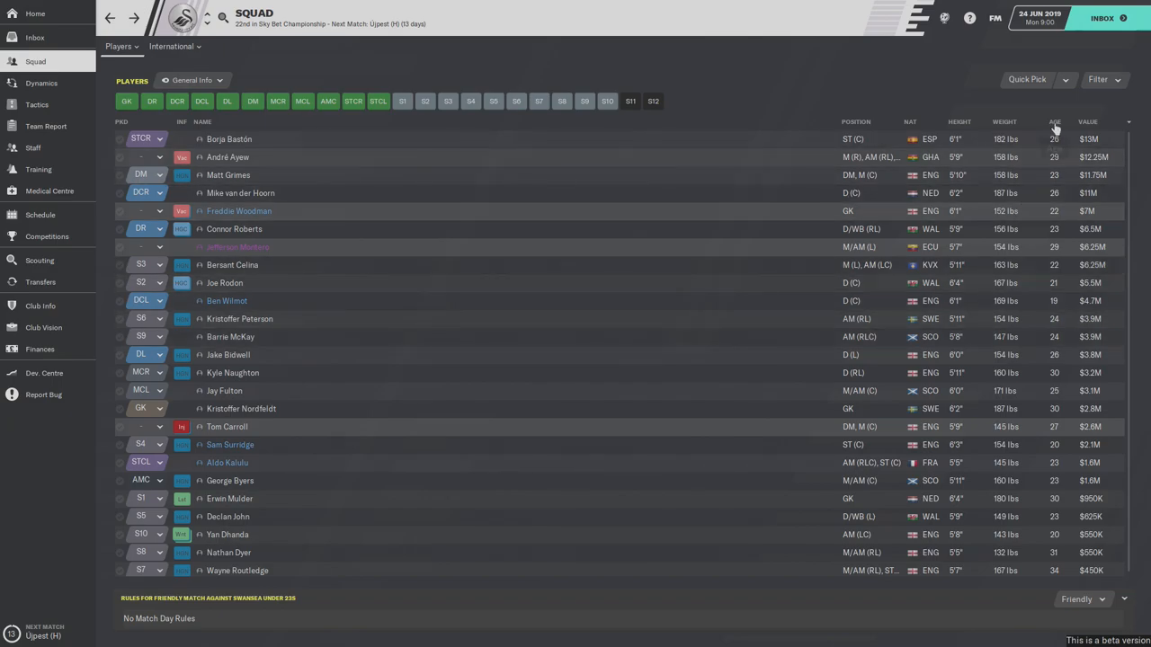
{"action": "left_click", "coordinate": [1086, 123]}
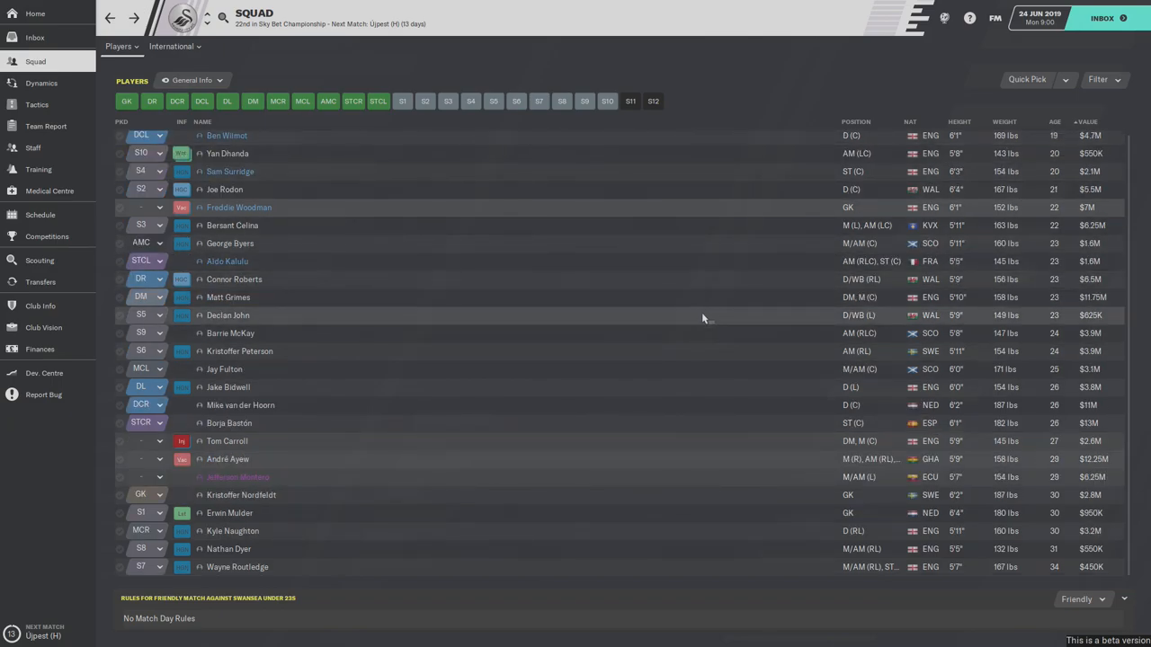
{"action": "mouse_move", "coordinate": [706, 500]}
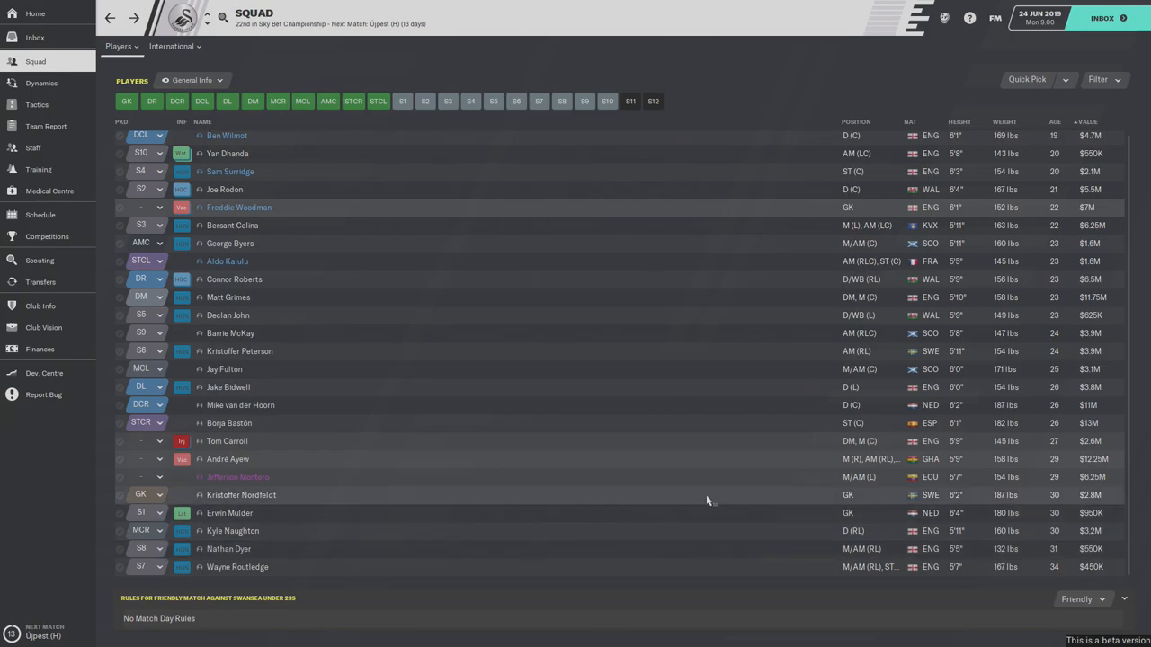
{"action": "mouse_move", "coordinate": [691, 520]}
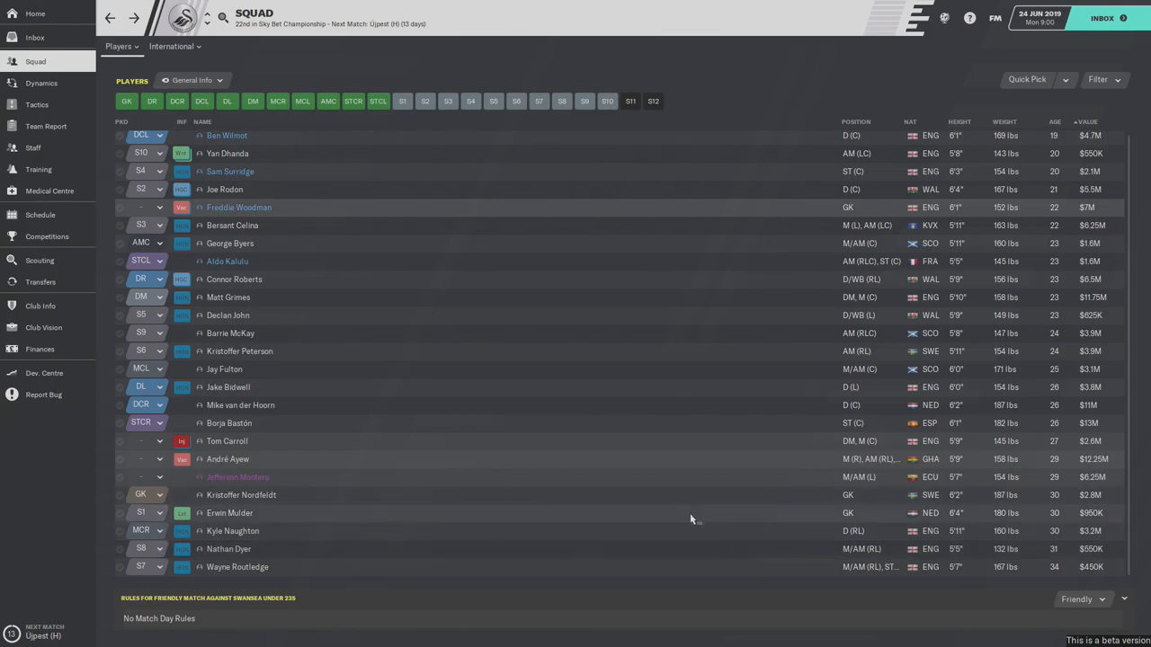
{"action": "mouse_move", "coordinate": [671, 563]}
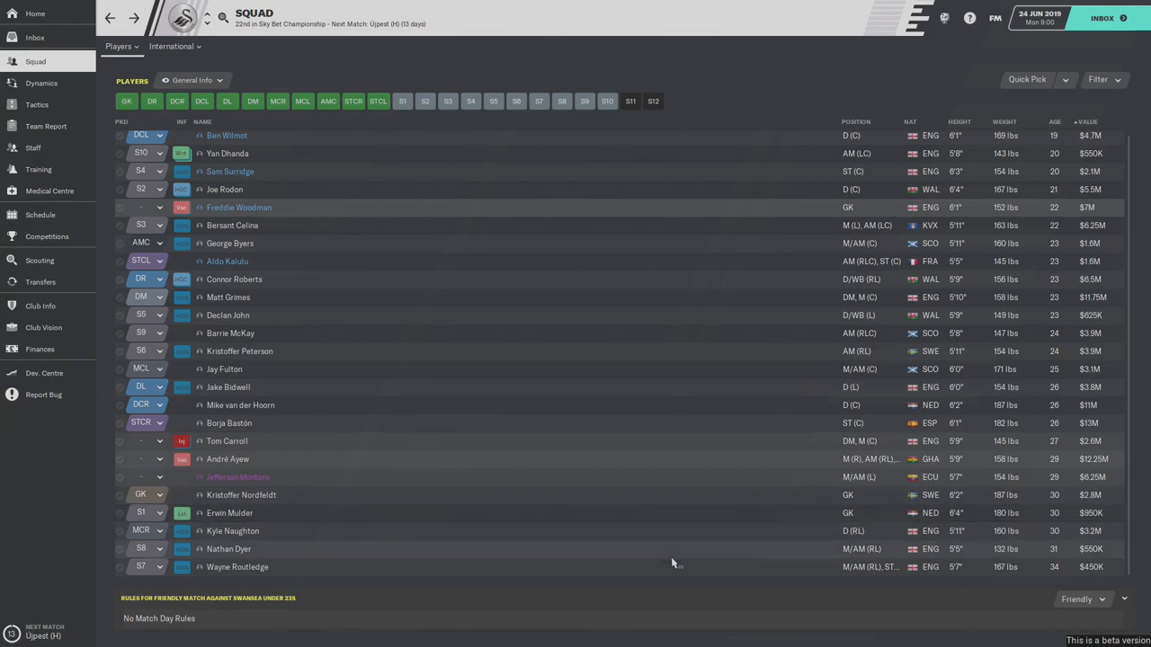
{"action": "mouse_move", "coordinate": [705, 523]}
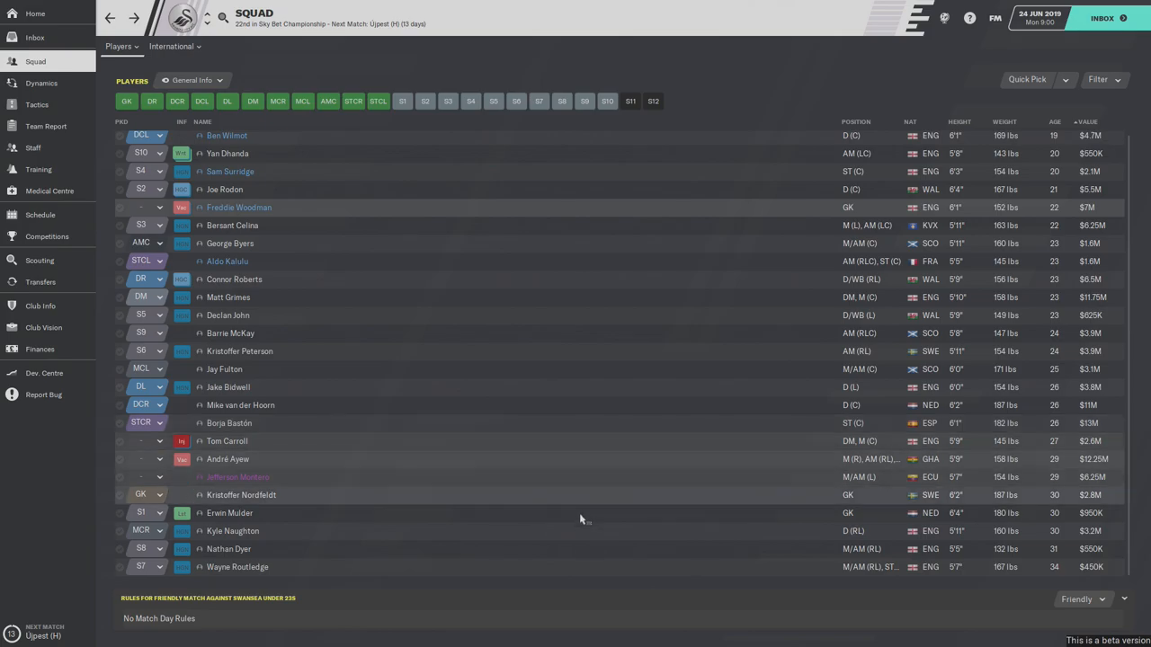
{"action": "mouse_move", "coordinate": [615, 439]}
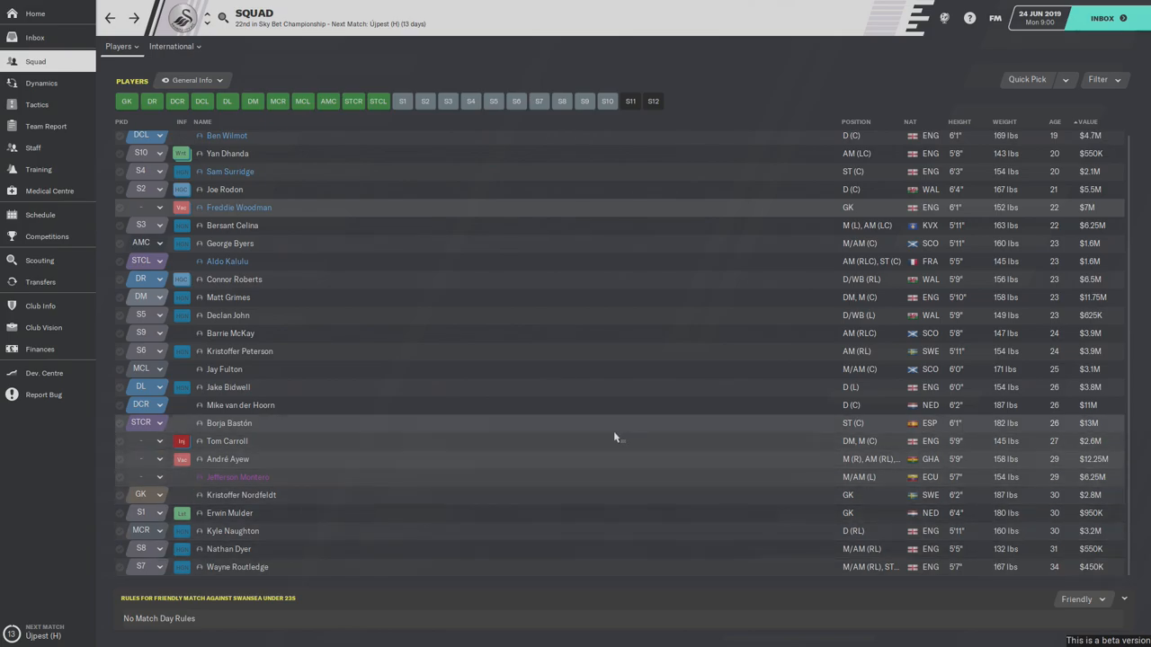
{"action": "mouse_move", "coordinate": [583, 213]}
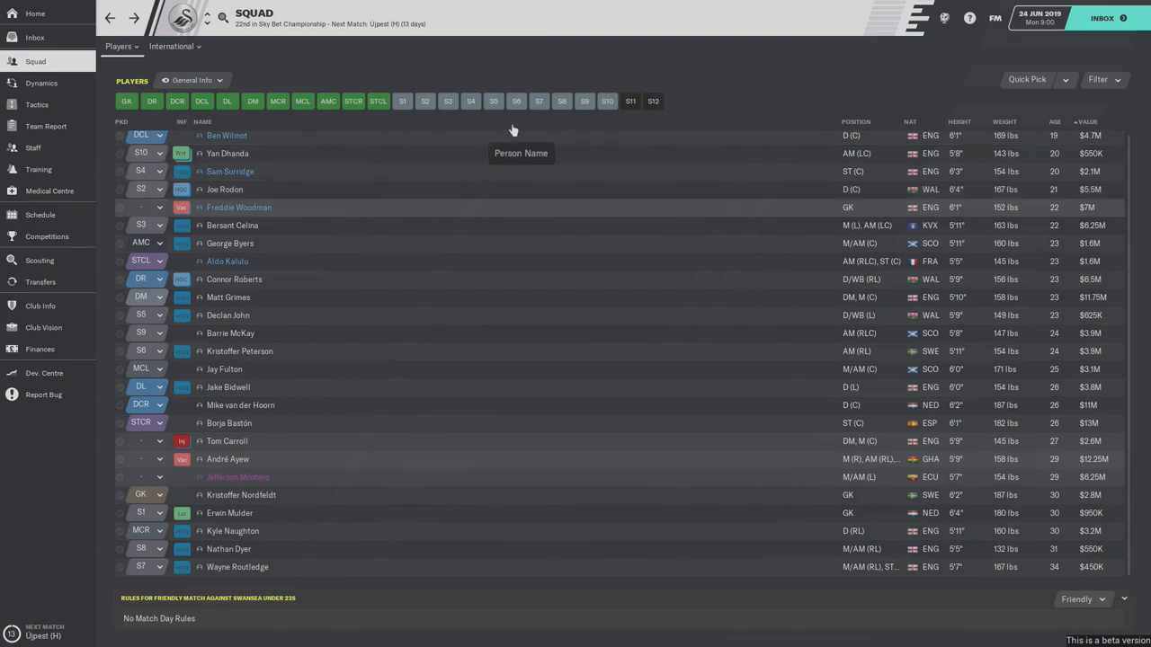
{"action": "mouse_move", "coordinate": [40, 281]}
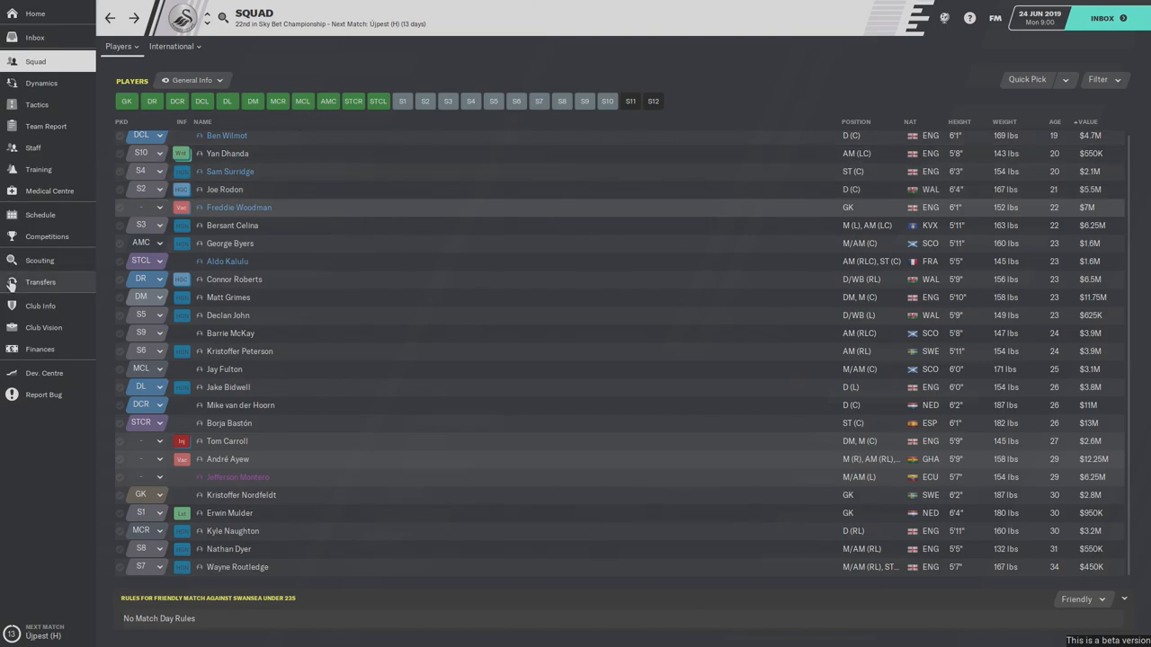
{"action": "mouse_move", "coordinate": [54, 324]}
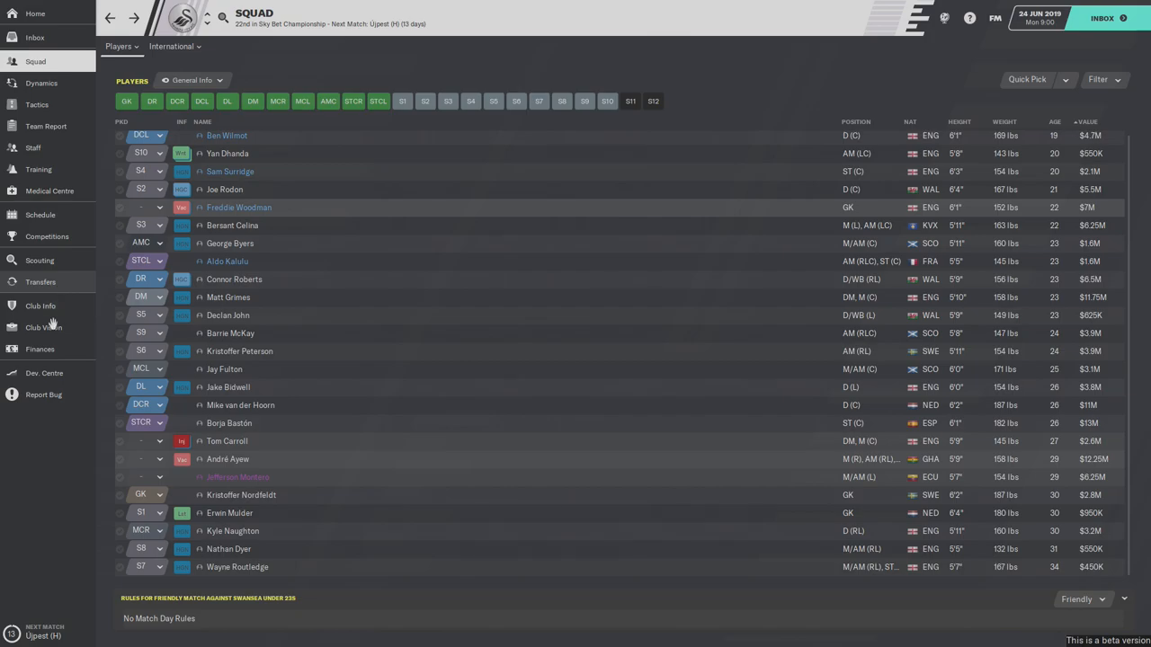
- View the board's Club Vision with culture goals and five-year plan
{"action": "left_click", "coordinate": [43, 327]}
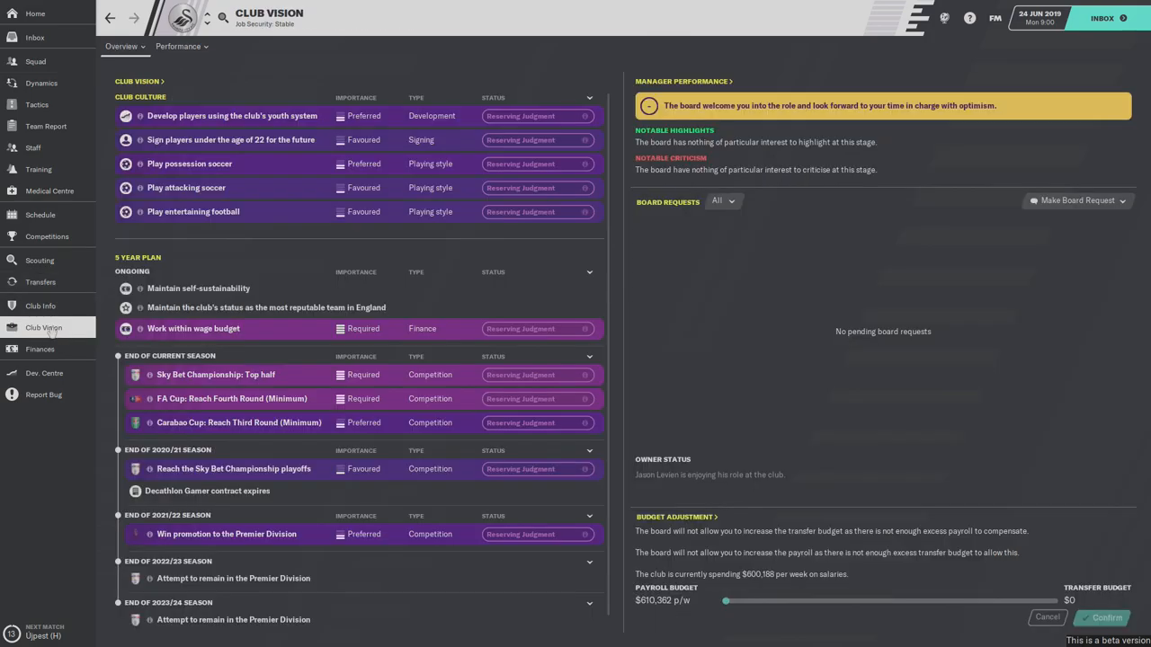
{"action": "mouse_move", "coordinate": [43, 328]}
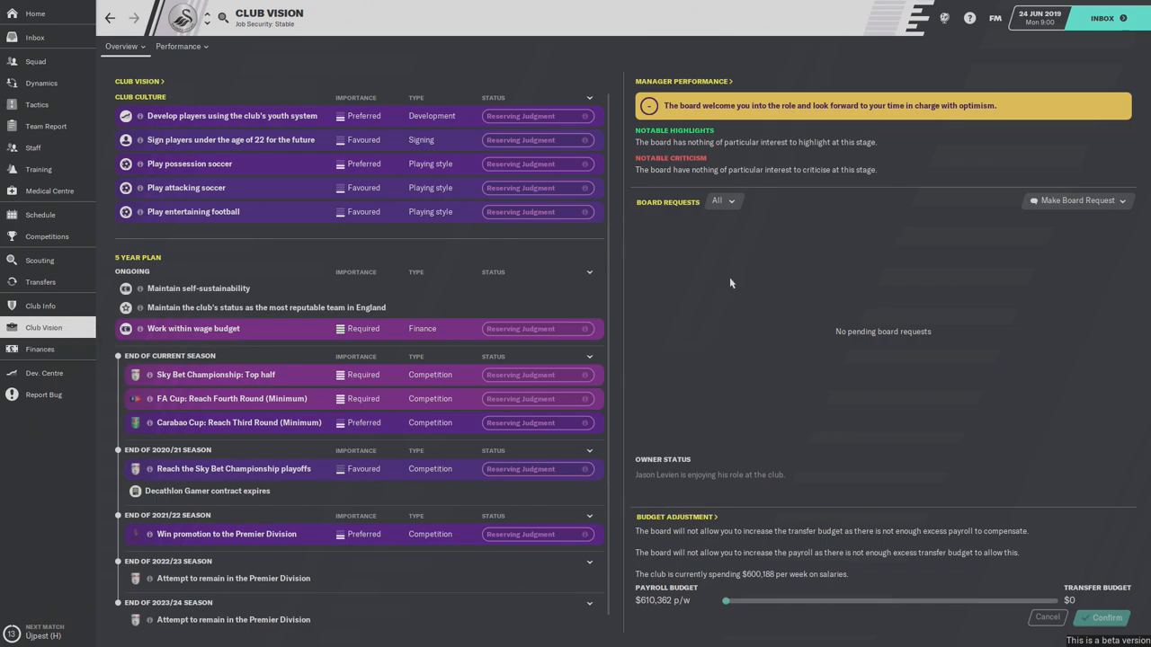
{"action": "mouse_move", "coordinate": [741, 349]}
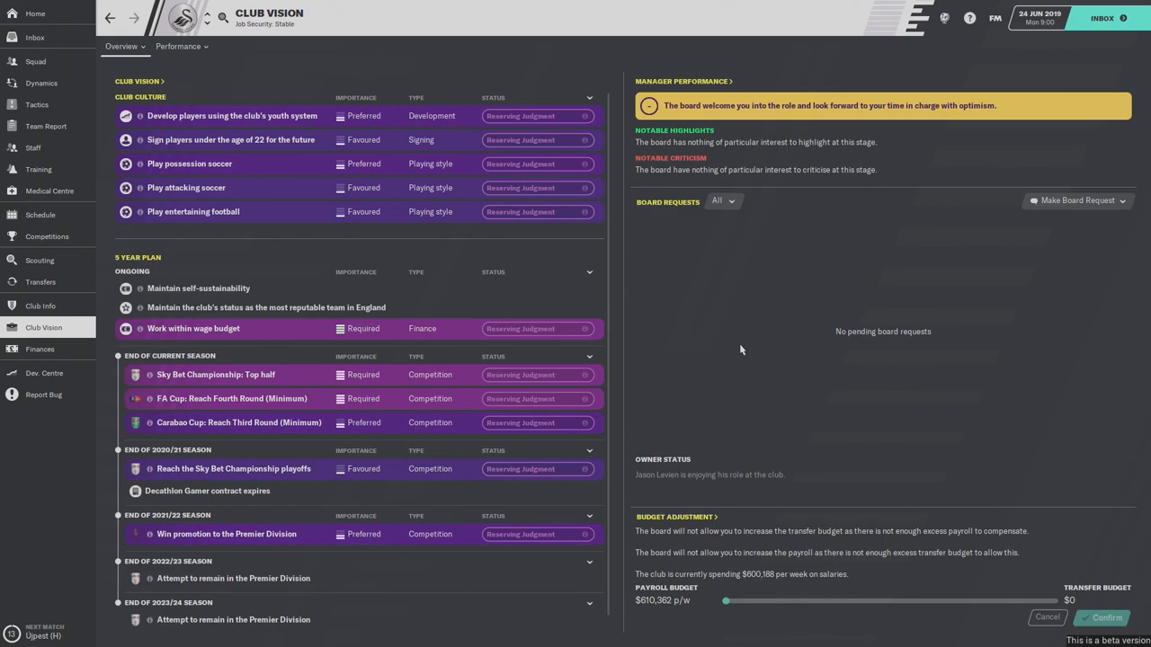
{"action": "mouse_move", "coordinate": [331, 406]}
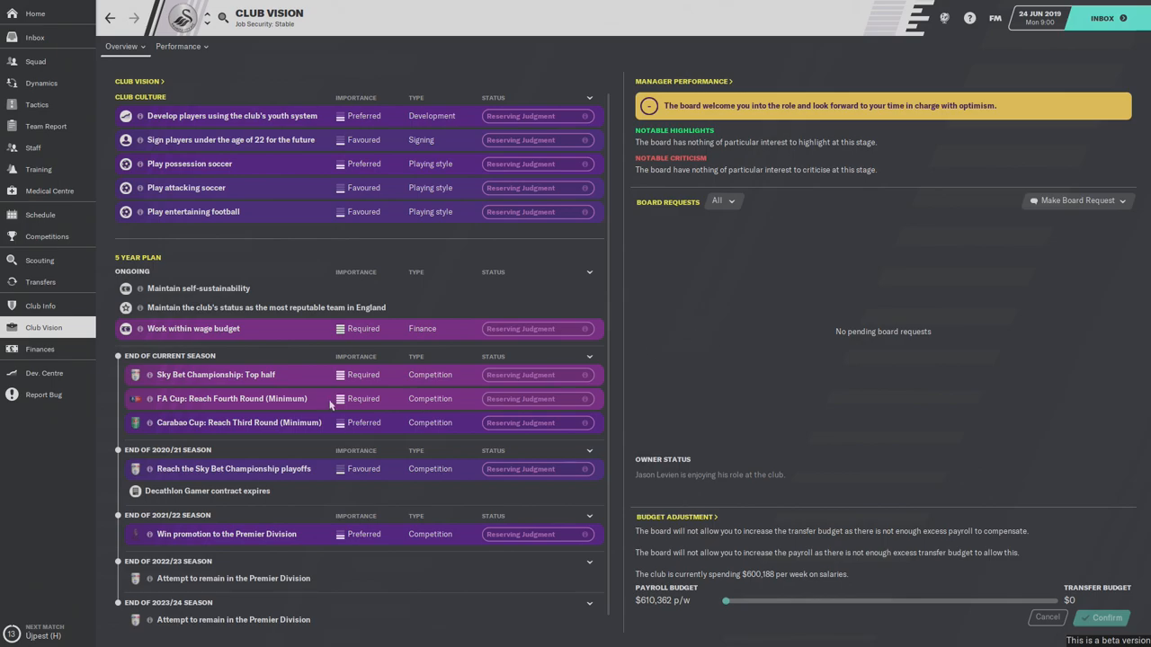
{"action": "left_click", "coordinate": [40, 305]}
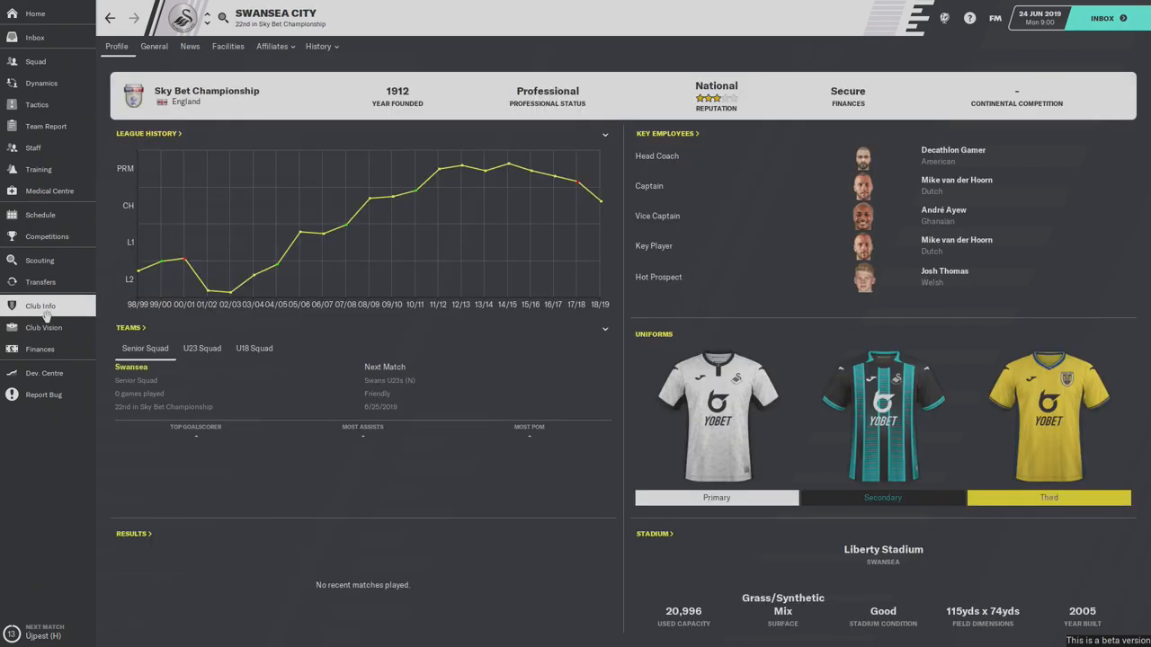
{"action": "mouse_move", "coordinate": [453, 318]}
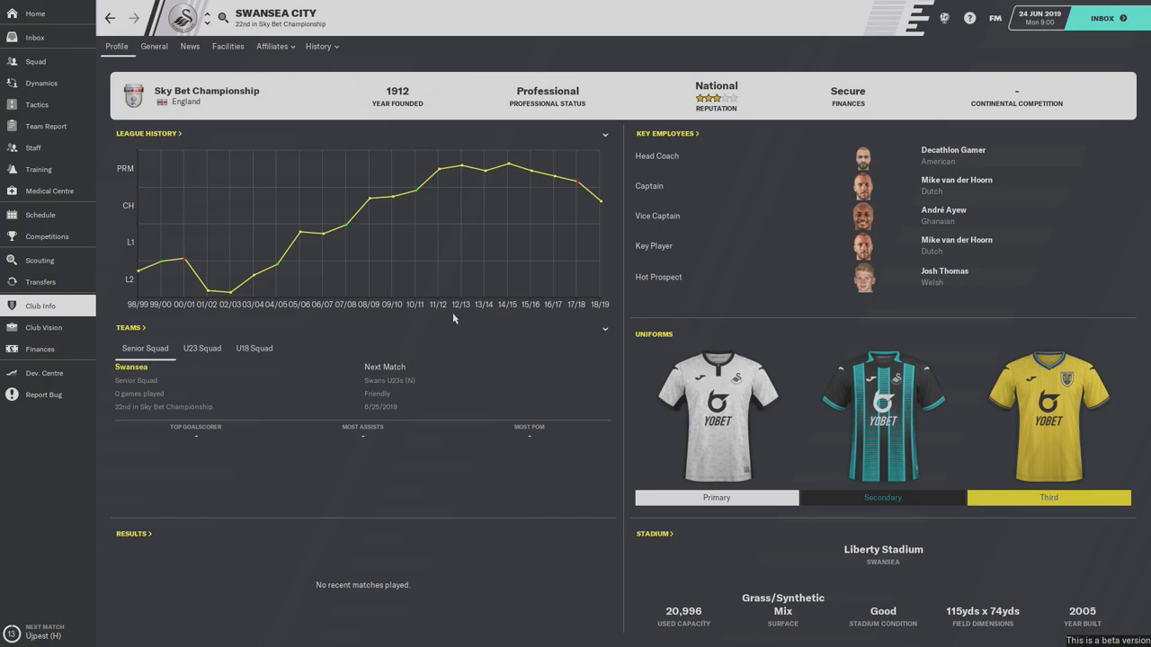
{"action": "mouse_move", "coordinate": [455, 176]}
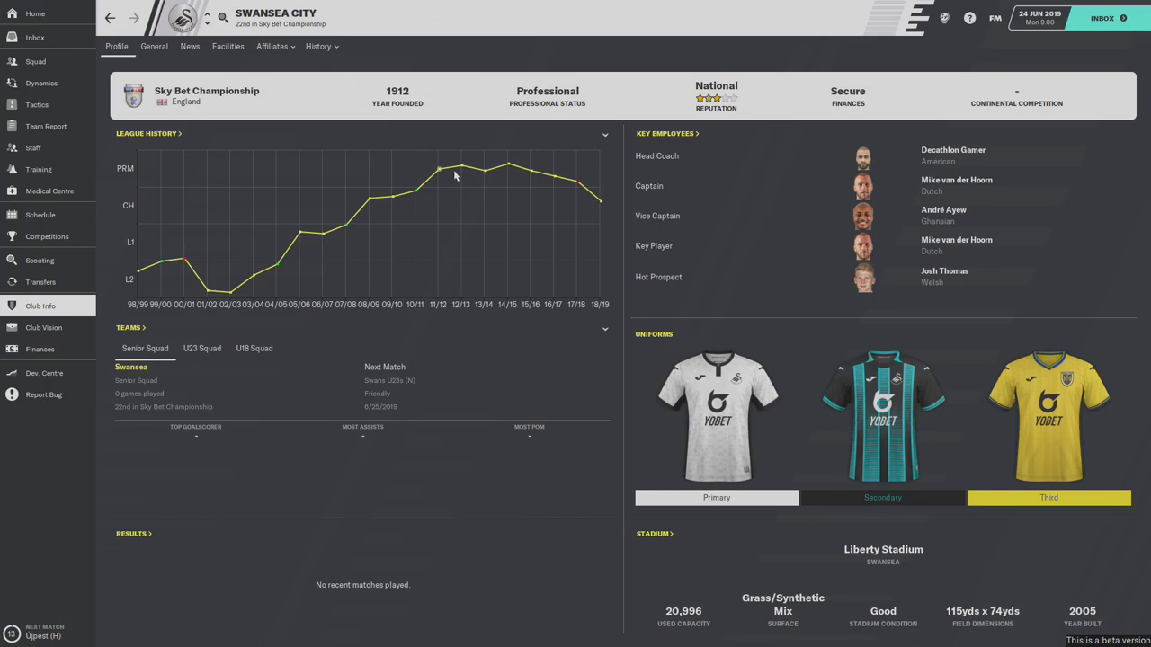
{"action": "mouse_move", "coordinate": [579, 184]}
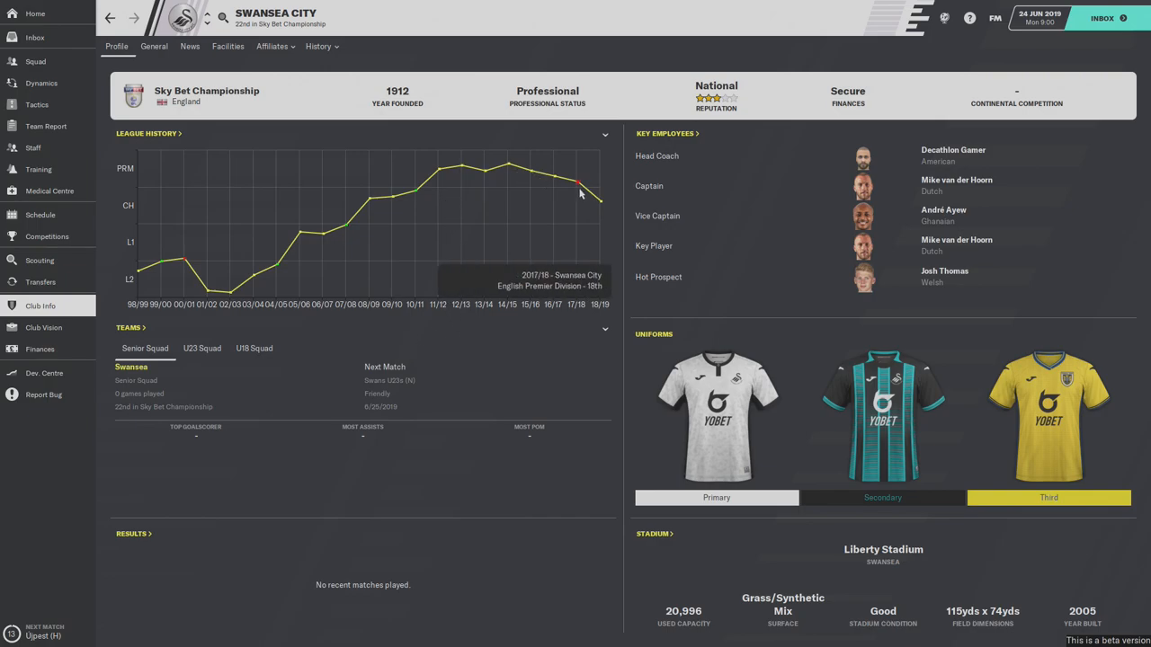
{"action": "mouse_move", "coordinate": [514, 256]}
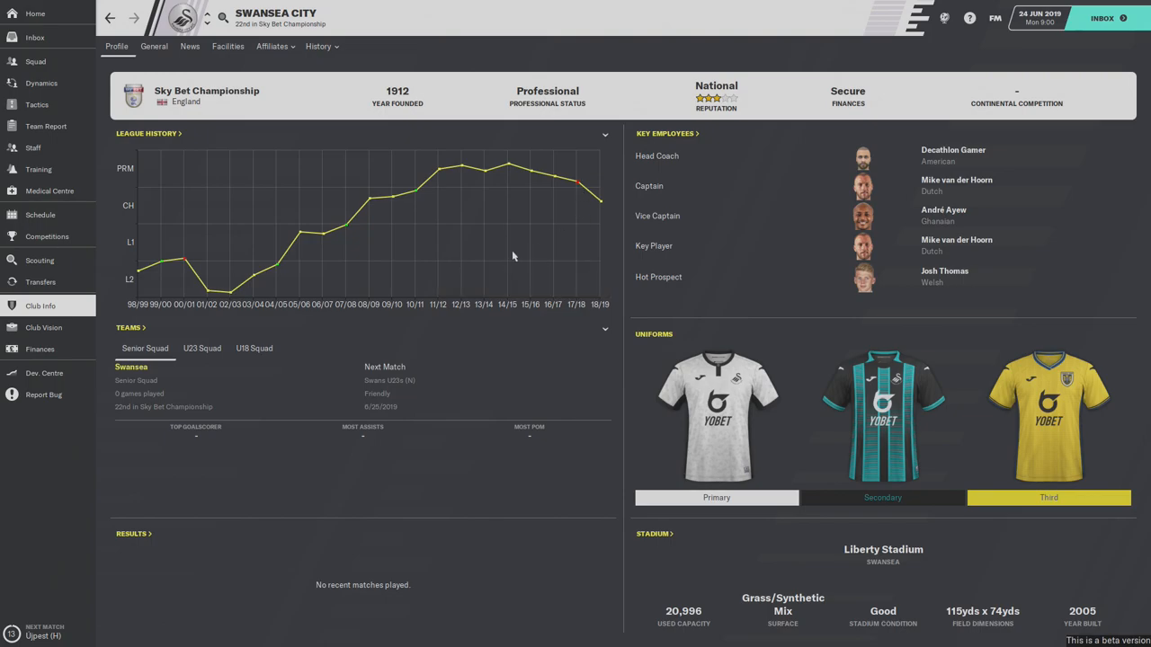
{"action": "mouse_move", "coordinate": [225, 286]}
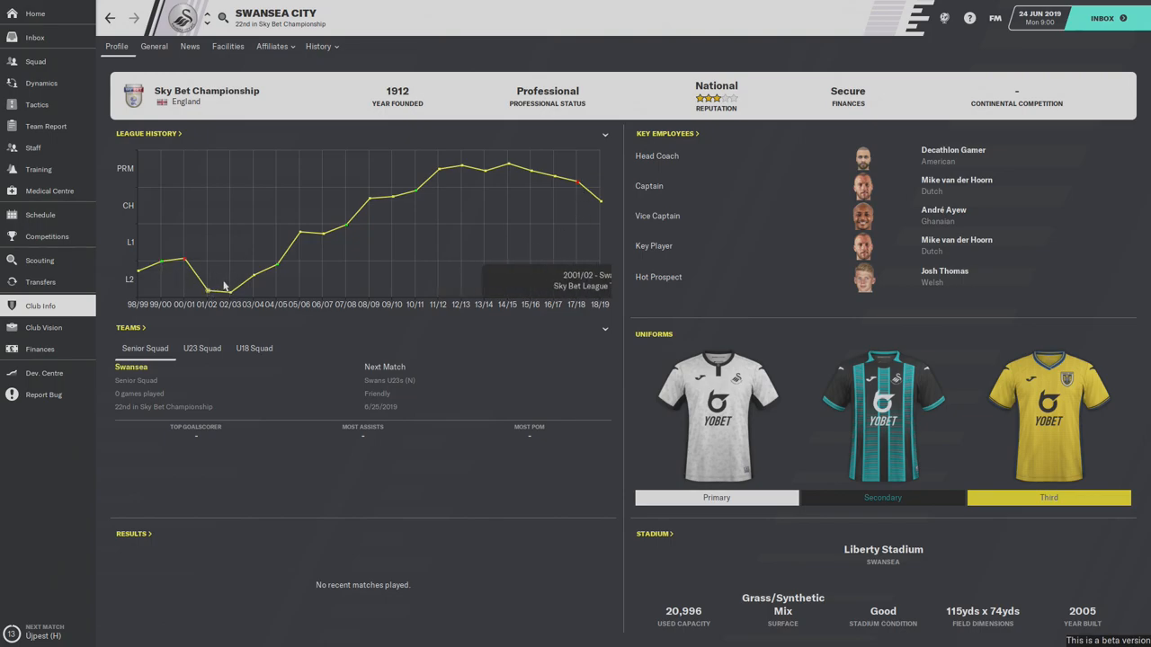
{"action": "mouse_move", "coordinate": [448, 171]}
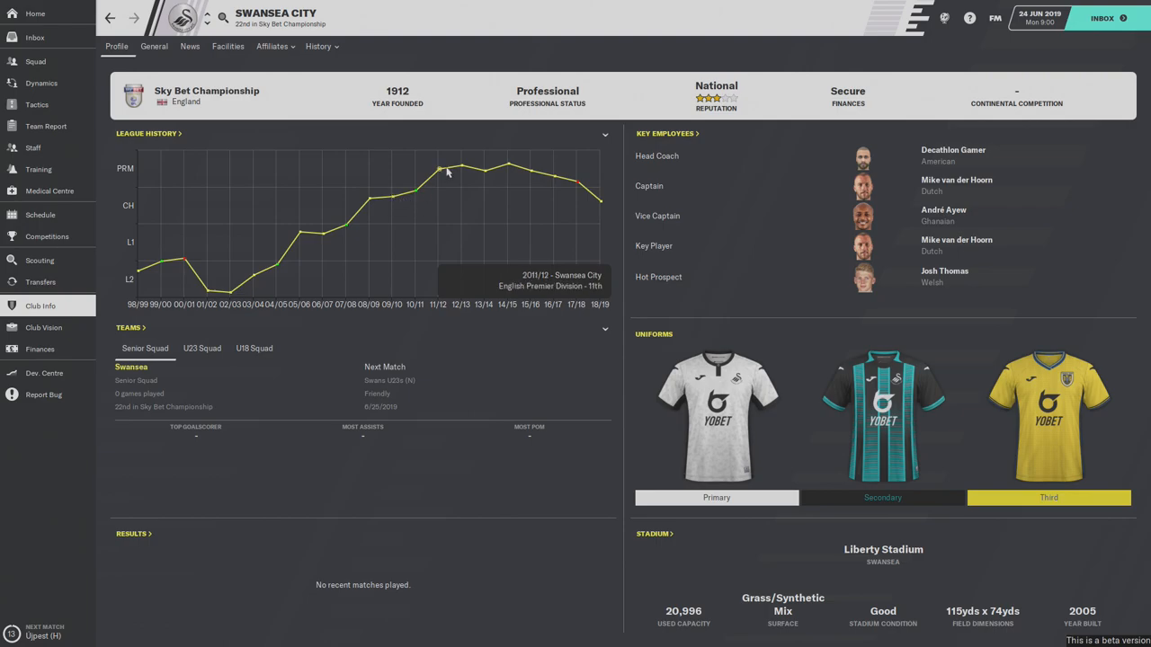
{"action": "mouse_move", "coordinate": [497, 248]}
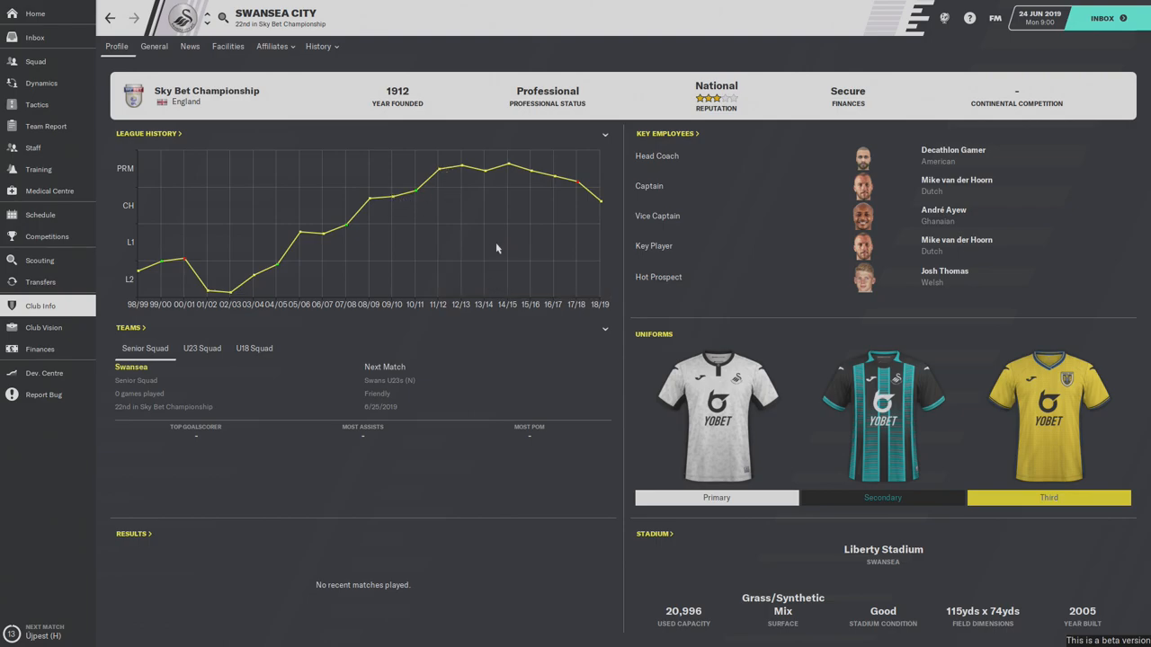
{"action": "mouse_move", "coordinate": [491, 249]}
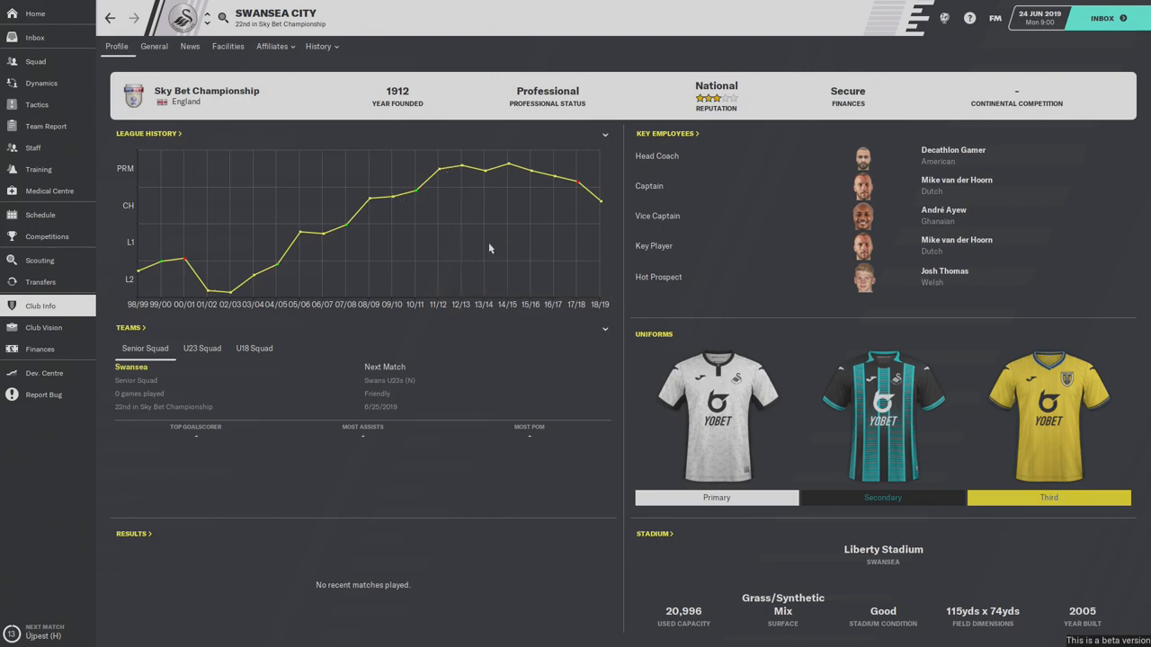
{"action": "mouse_move", "coordinate": [214, 288]}
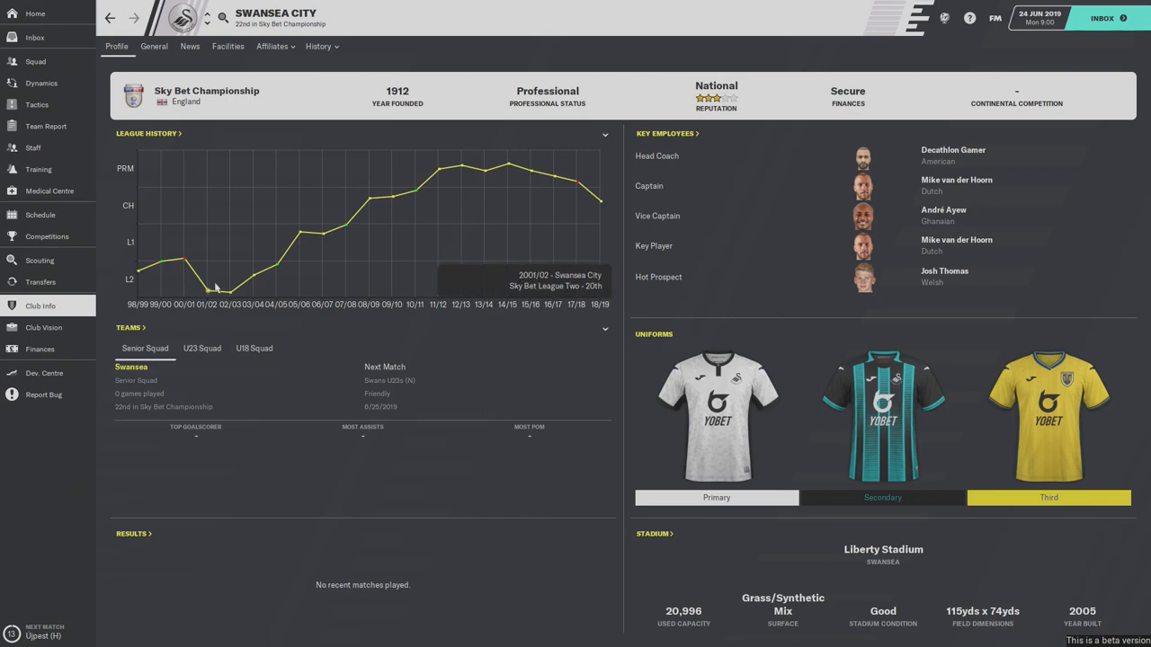
{"action": "mouse_move", "coordinate": [252, 295]}
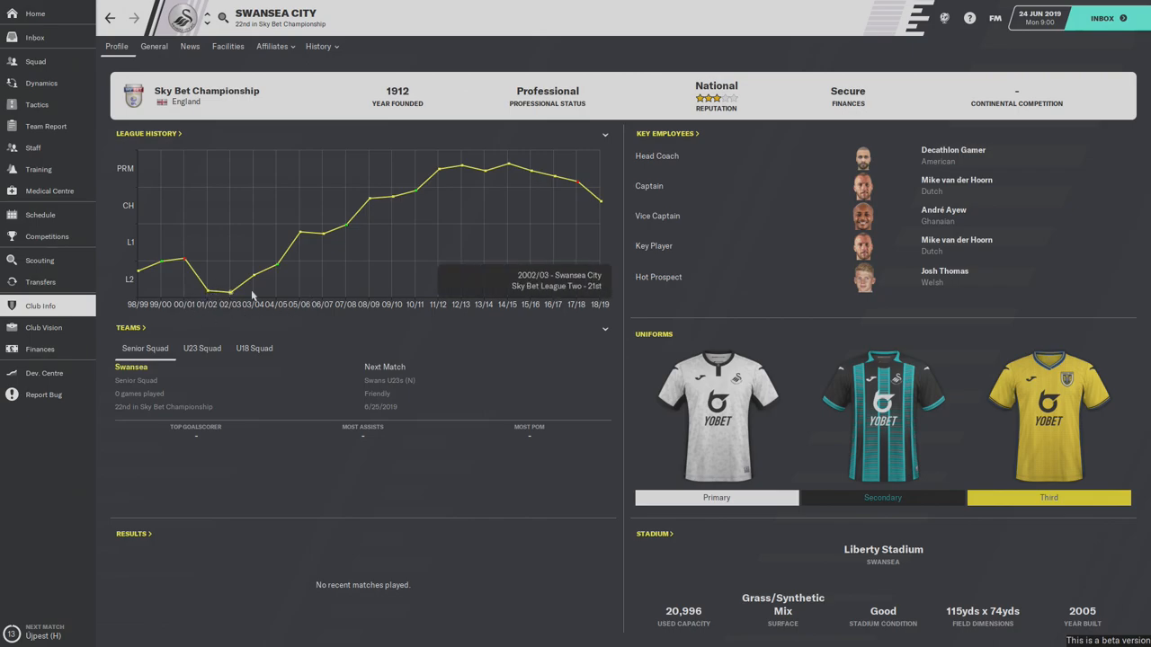
{"action": "mouse_move", "coordinate": [532, 254]}
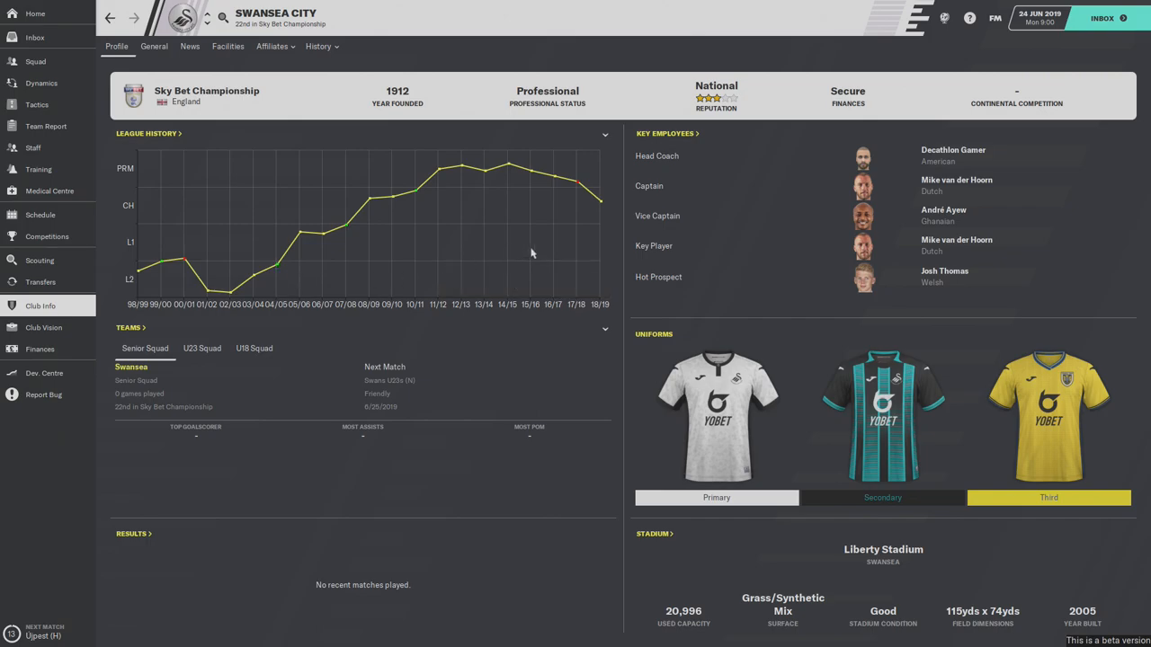
{"action": "mouse_move", "coordinate": [194, 381]}
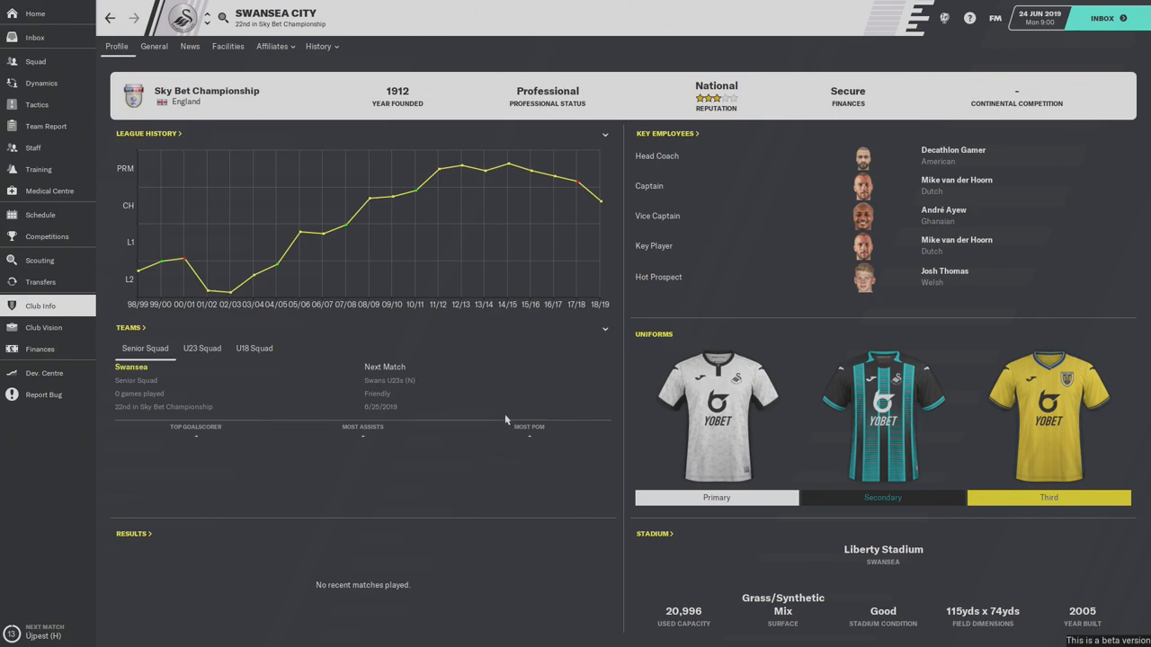
{"action": "mouse_move", "coordinate": [979, 185]}
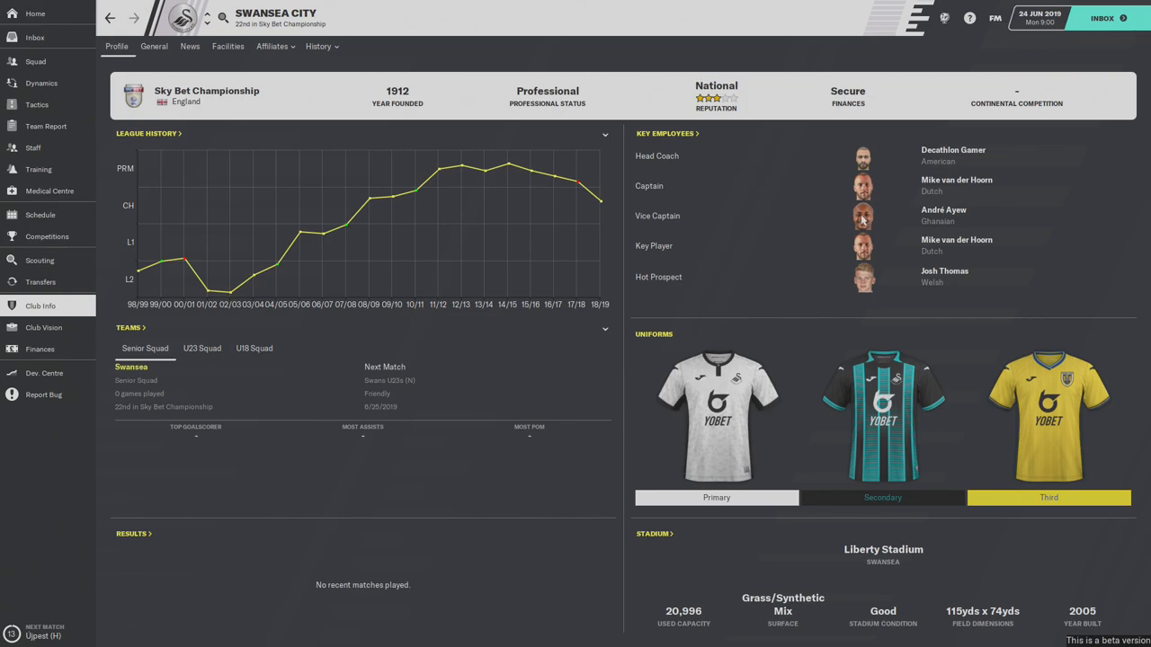
{"action": "mouse_move", "coordinate": [730, 274]}
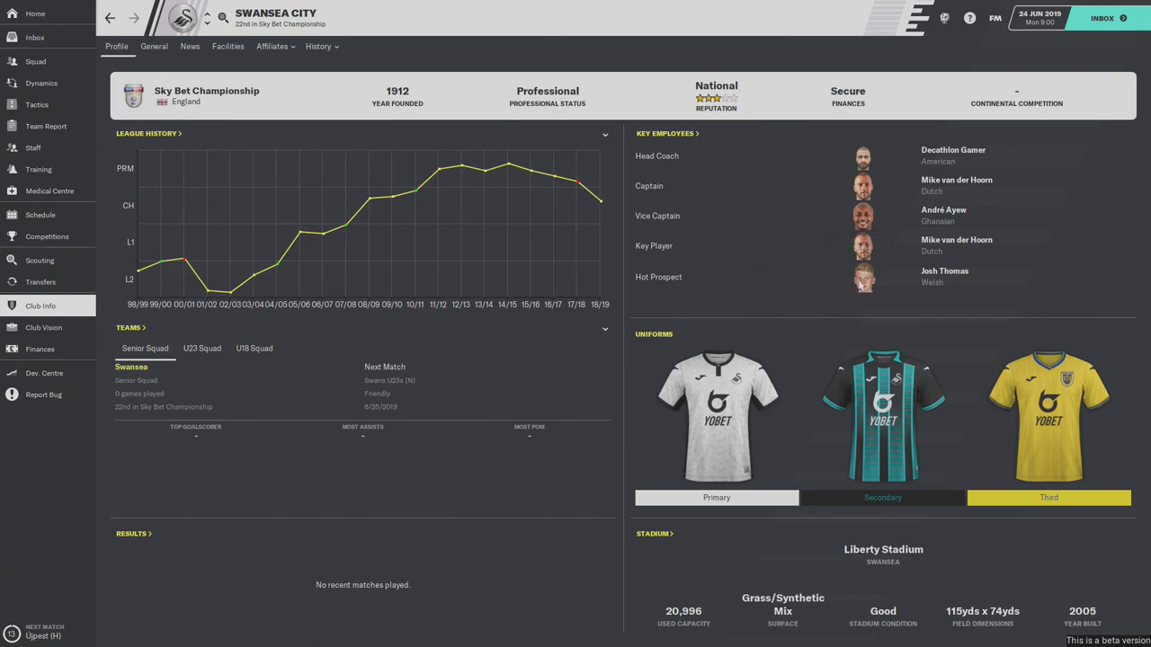
- Open hot prospect Josh Thomas's player profile from Key Employees
{"action": "left_click", "coordinate": [945, 270]}
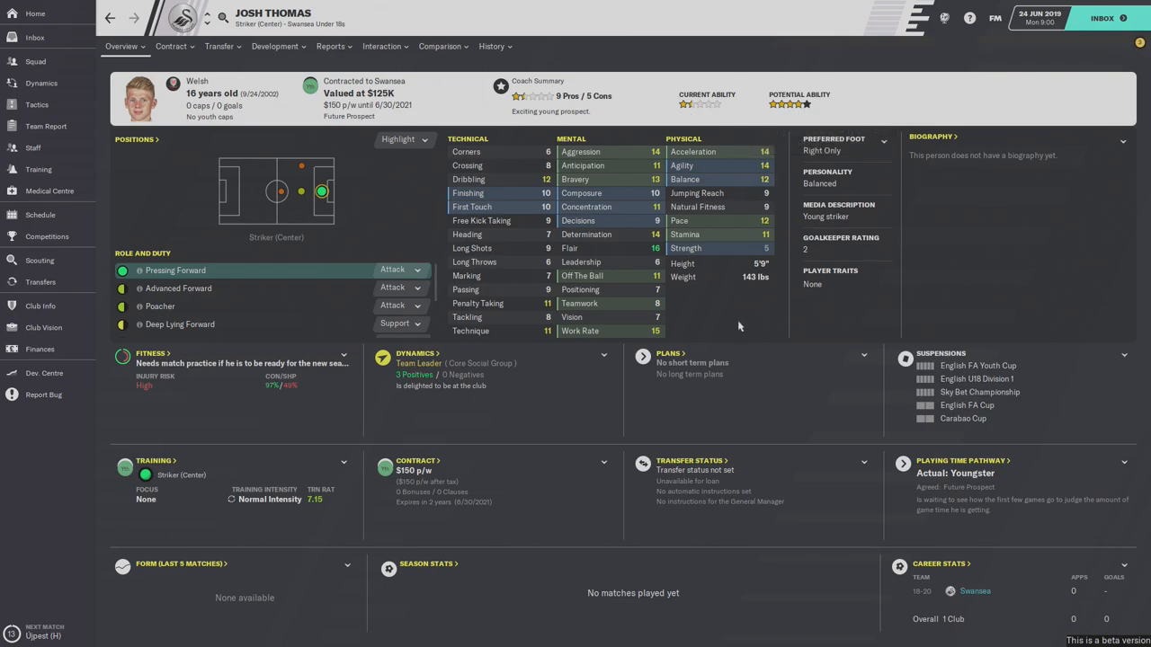
{"action": "mouse_move", "coordinate": [460, 329]}
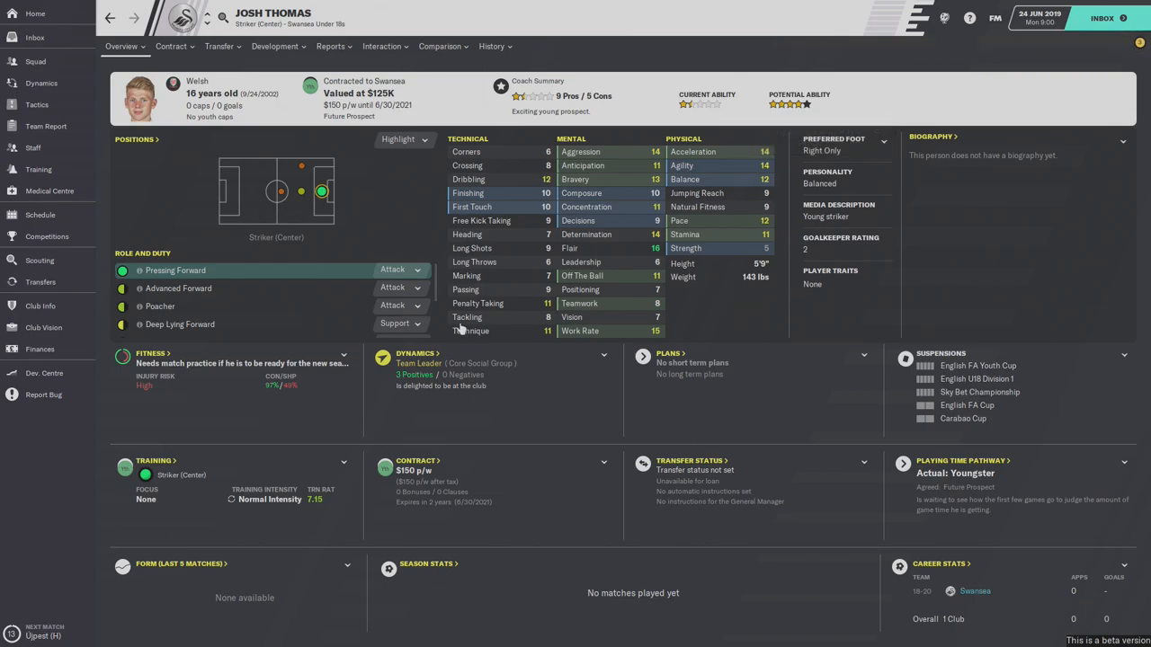
{"action": "mouse_move", "coordinate": [477, 220]}
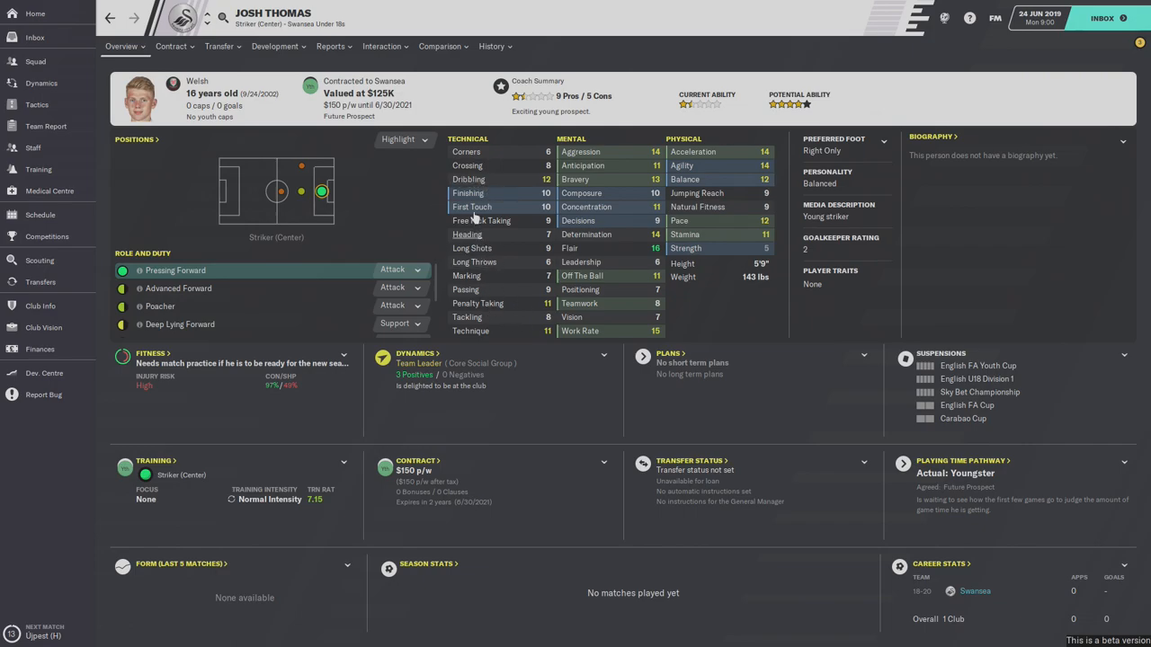
{"action": "mouse_move", "coordinate": [520, 259]}
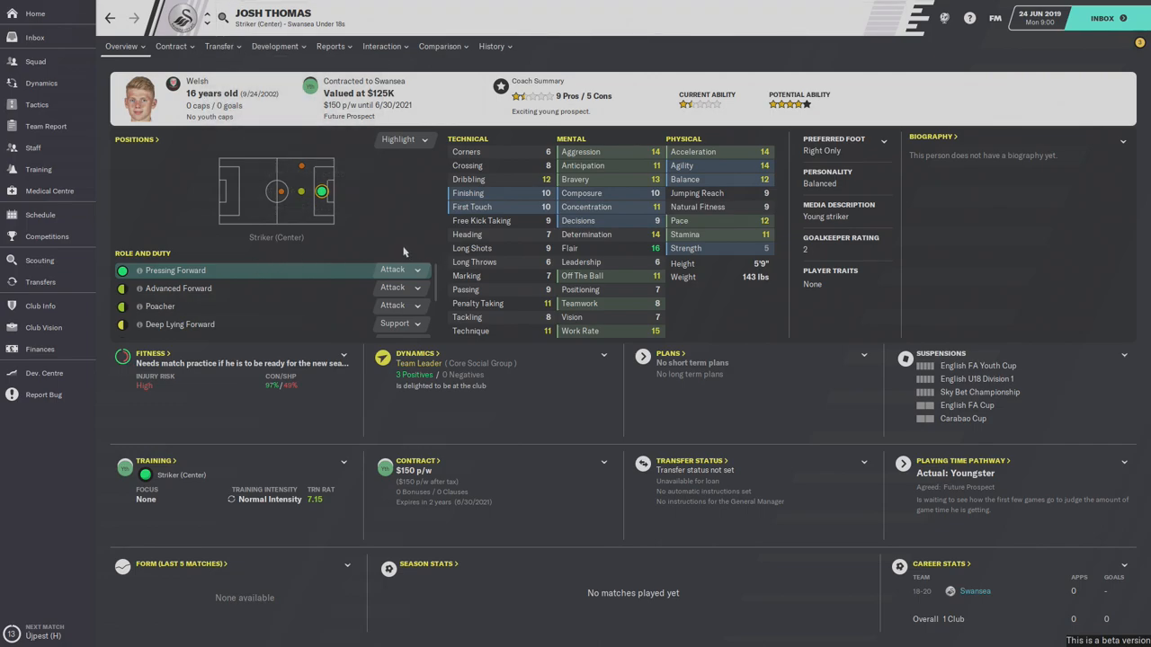
{"action": "mouse_move", "coordinate": [358, 219]}
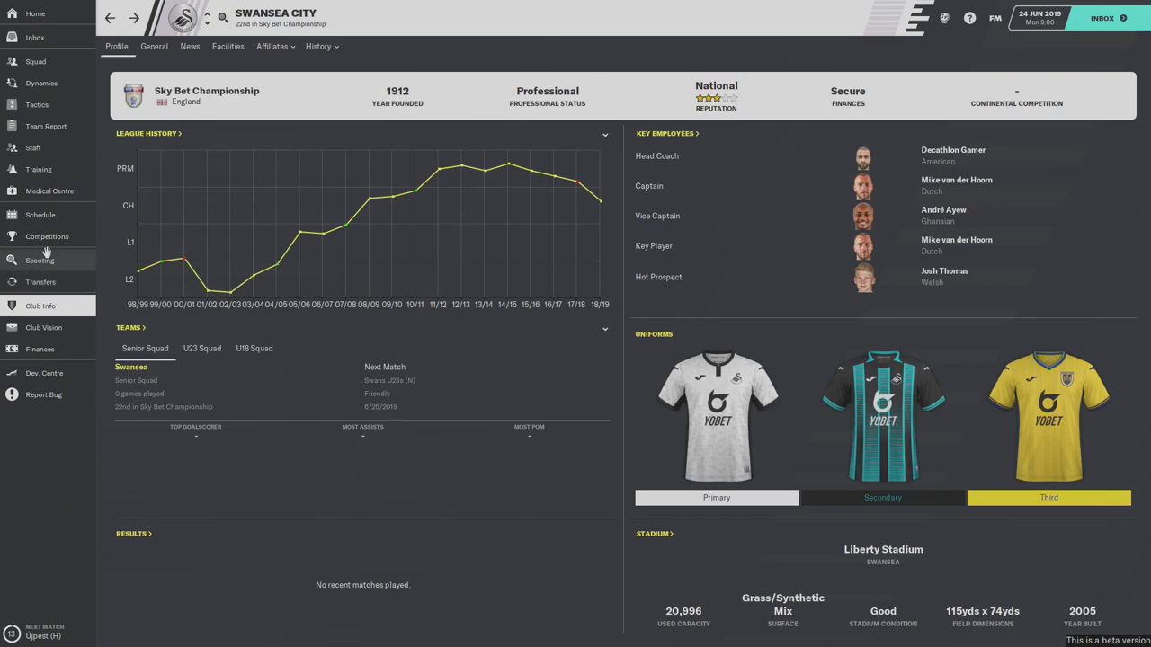
{"action": "mouse_move", "coordinate": [36, 14]}
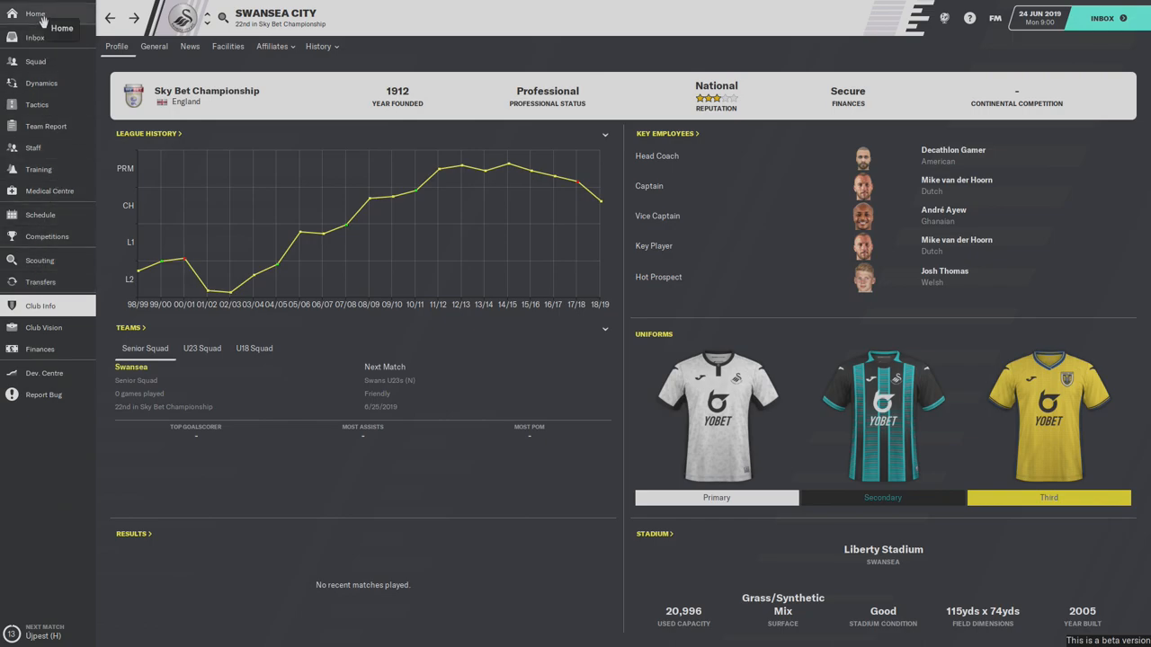
{"action": "mouse_move", "coordinate": [44, 372]}
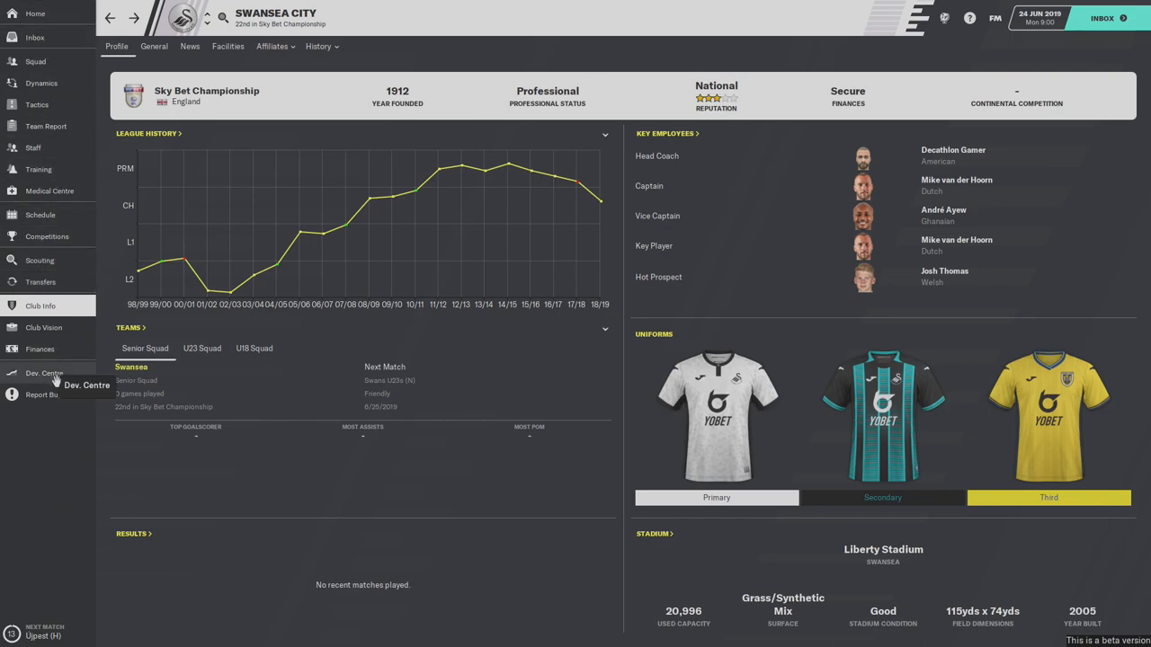
- Open the Development Centre from the sidebar, bringing up its induction introduction
{"action": "left_click", "coordinate": [43, 372]}
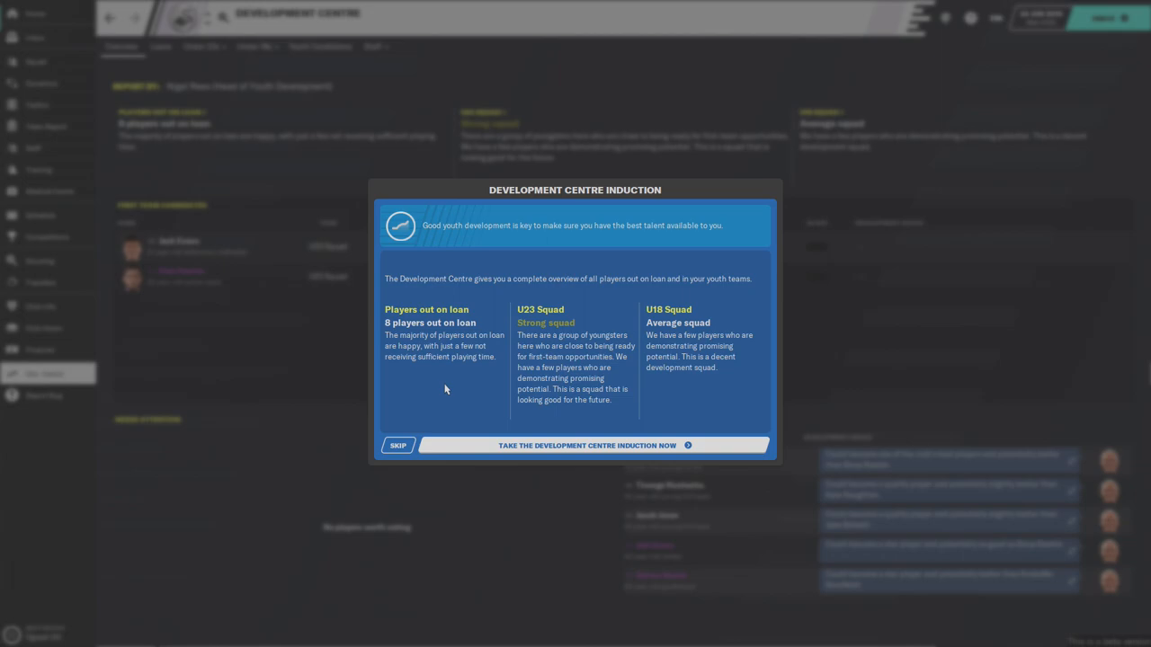
{"action": "mouse_move", "coordinate": [594, 352]}
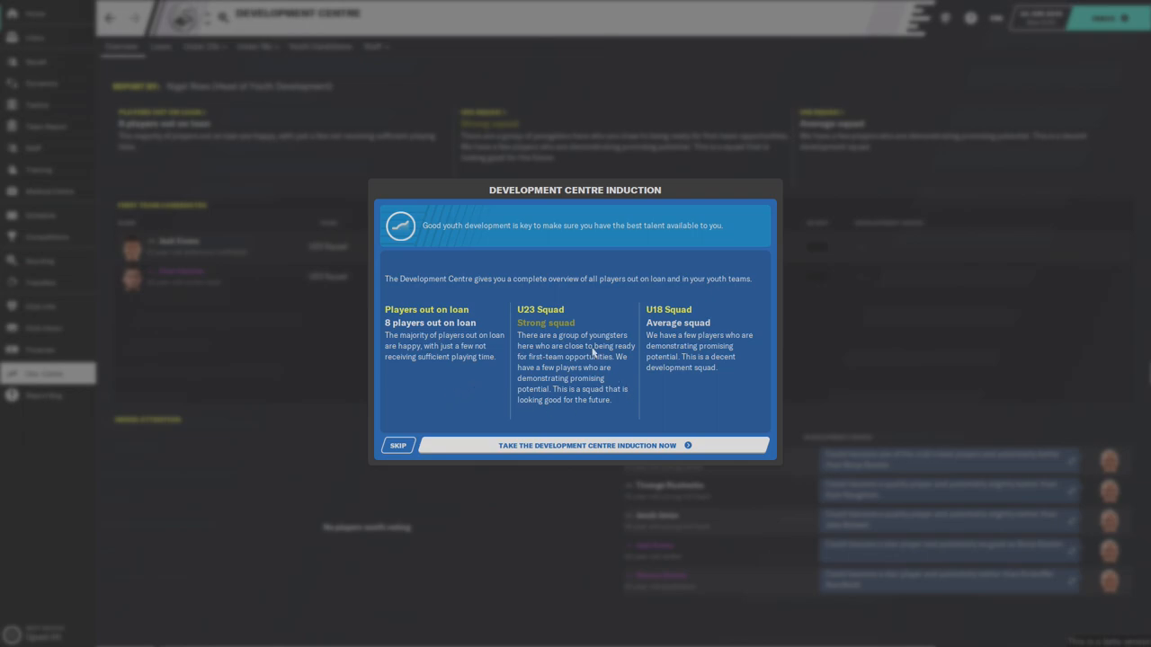
{"action": "mouse_move", "coordinate": [602, 430]}
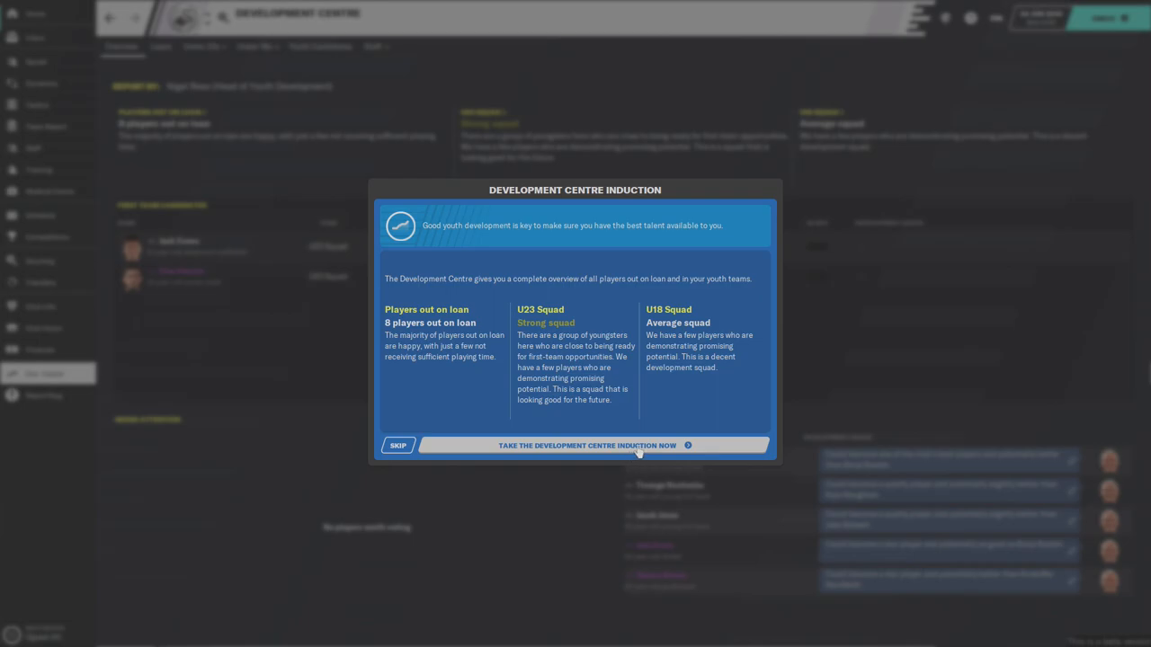
- Start the induction tour and advance through the Ones to Watch, U23 and U18 squad tips
{"action": "left_click", "coordinate": [586, 446]}
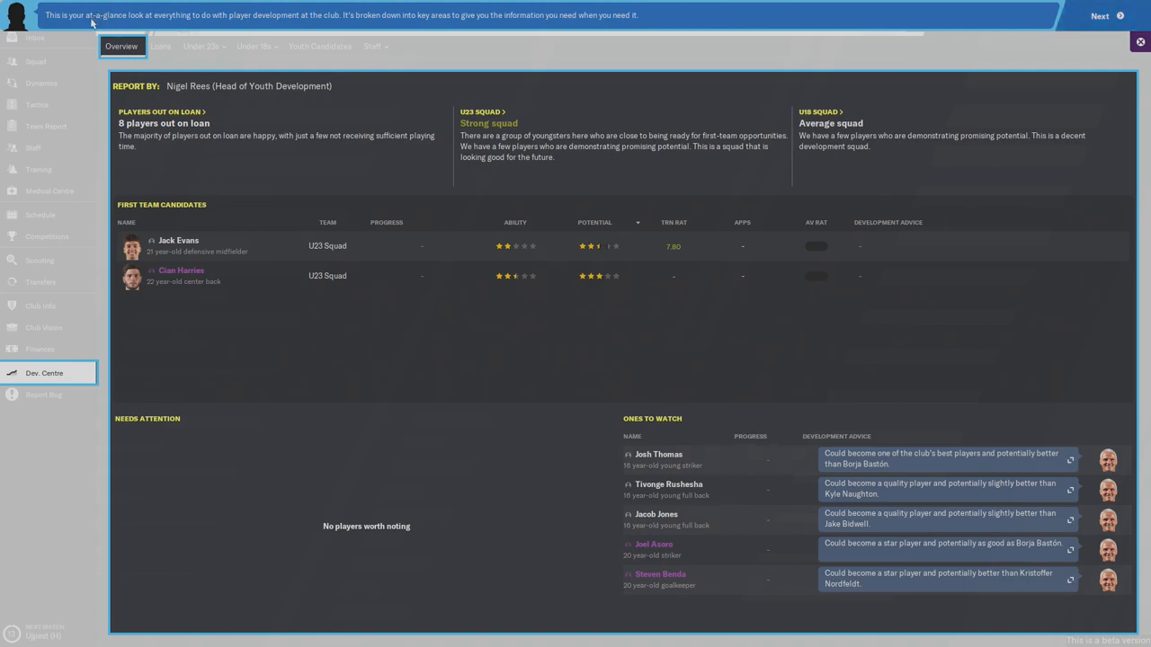
{"action": "mouse_move", "coordinate": [345, 34]}
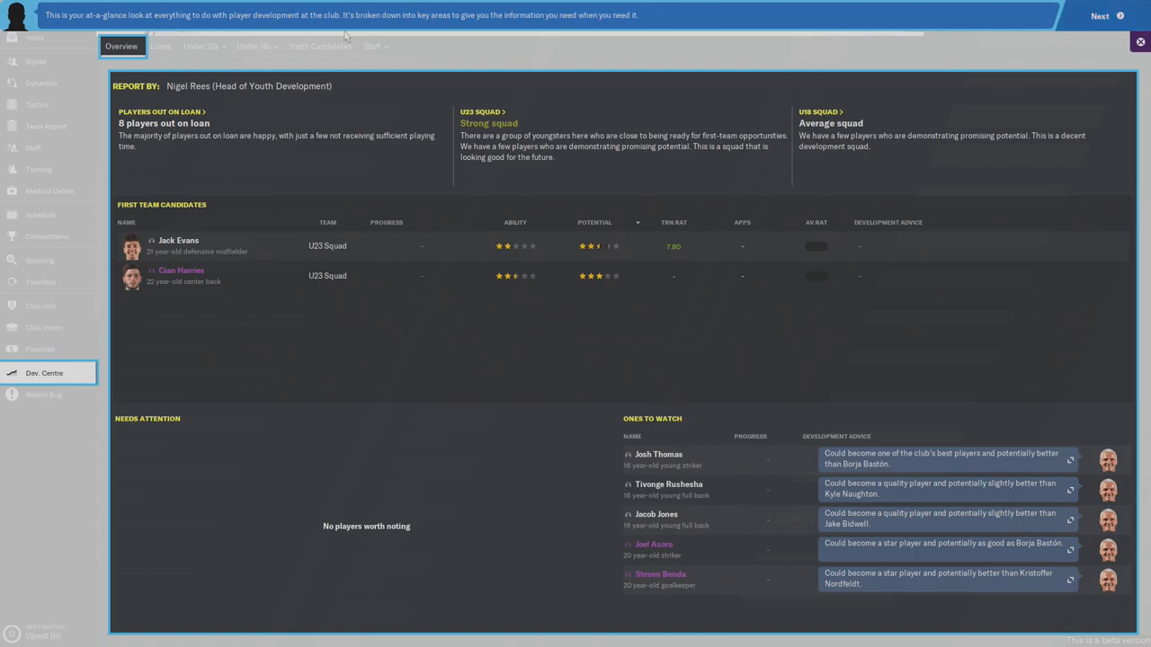
{"action": "mouse_move", "coordinate": [571, 32]}
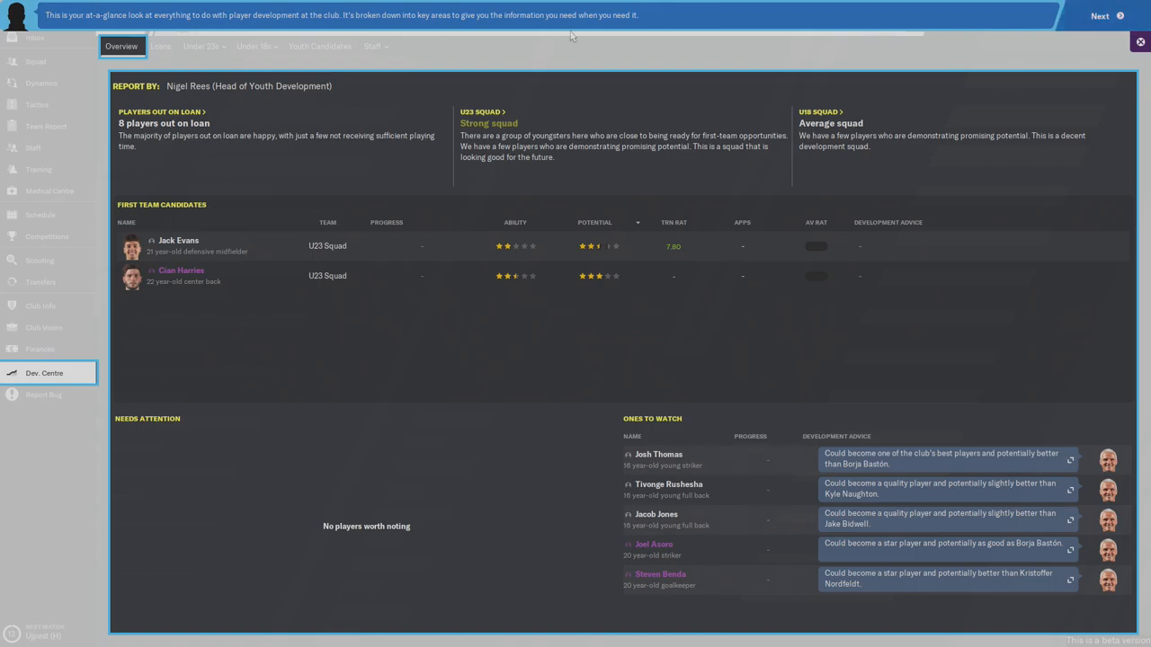
{"action": "mouse_move", "coordinate": [1101, 16]}
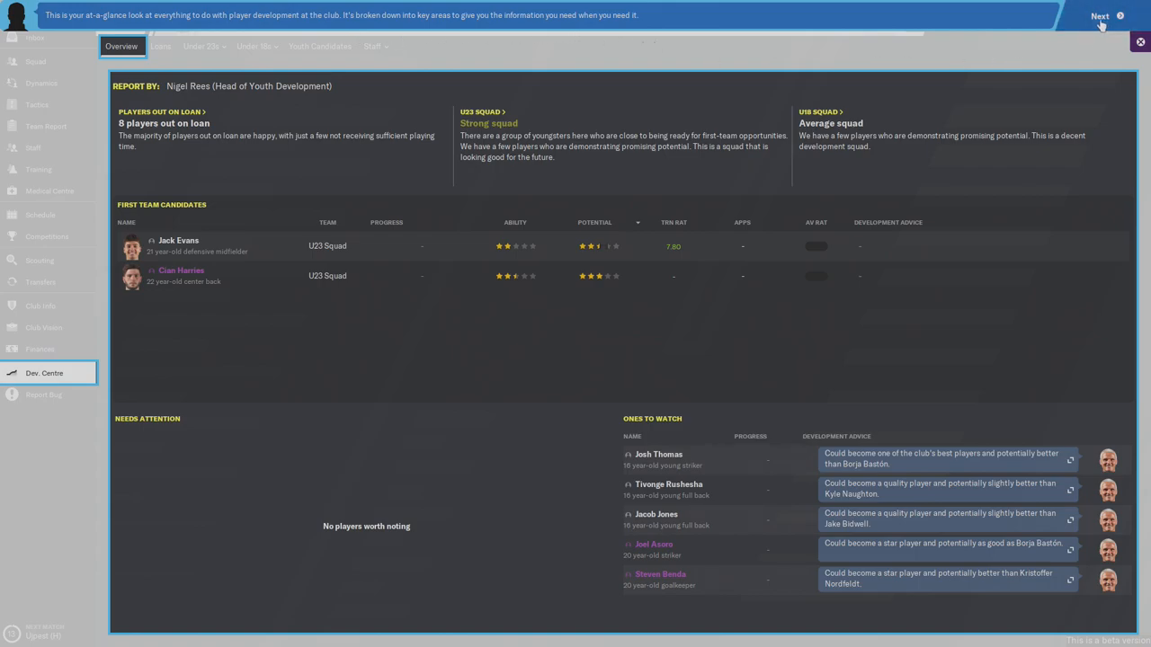
{"action": "left_click", "coordinate": [1099, 14]}
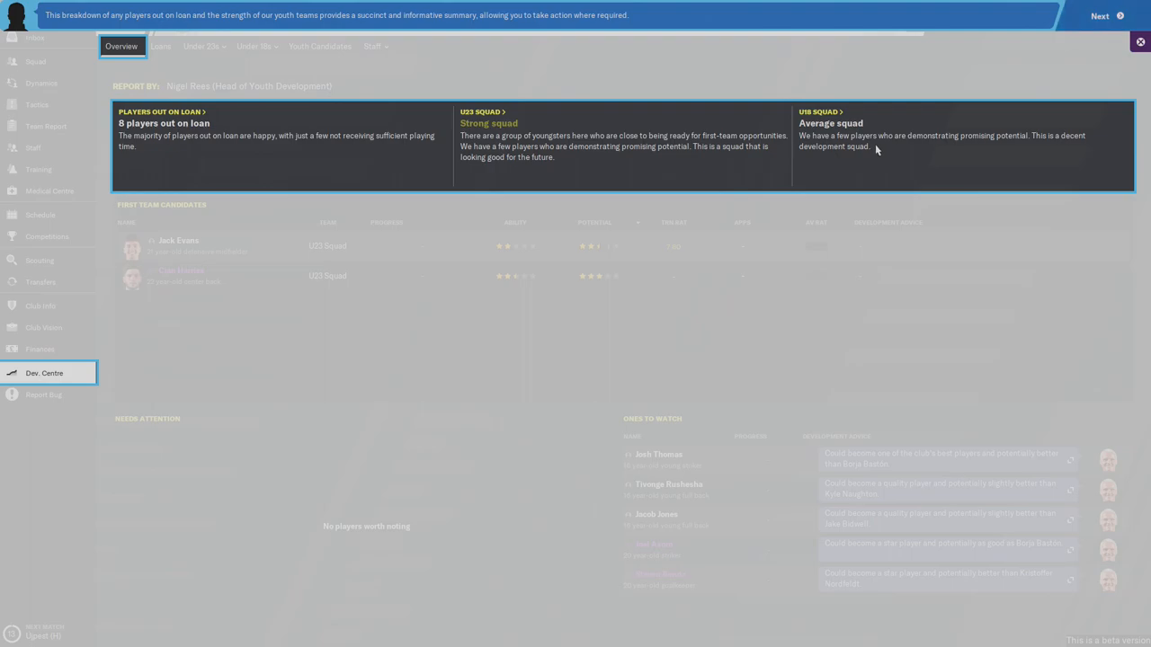
{"action": "mouse_move", "coordinate": [486, 140]}
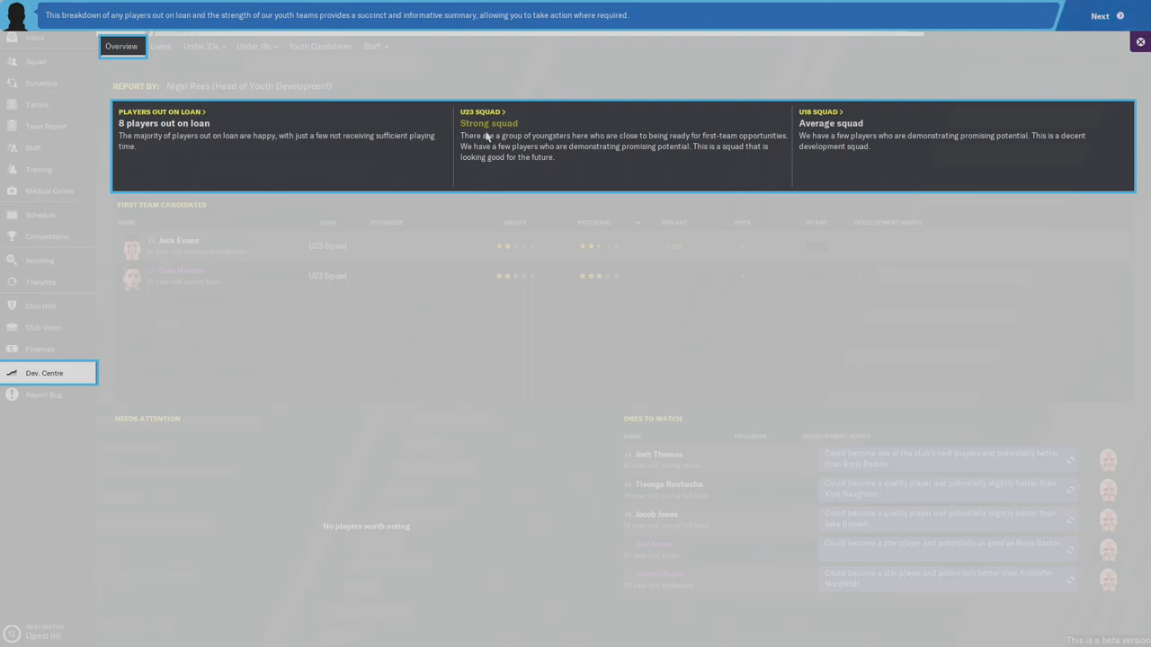
{"action": "mouse_move", "coordinate": [859, 154]}
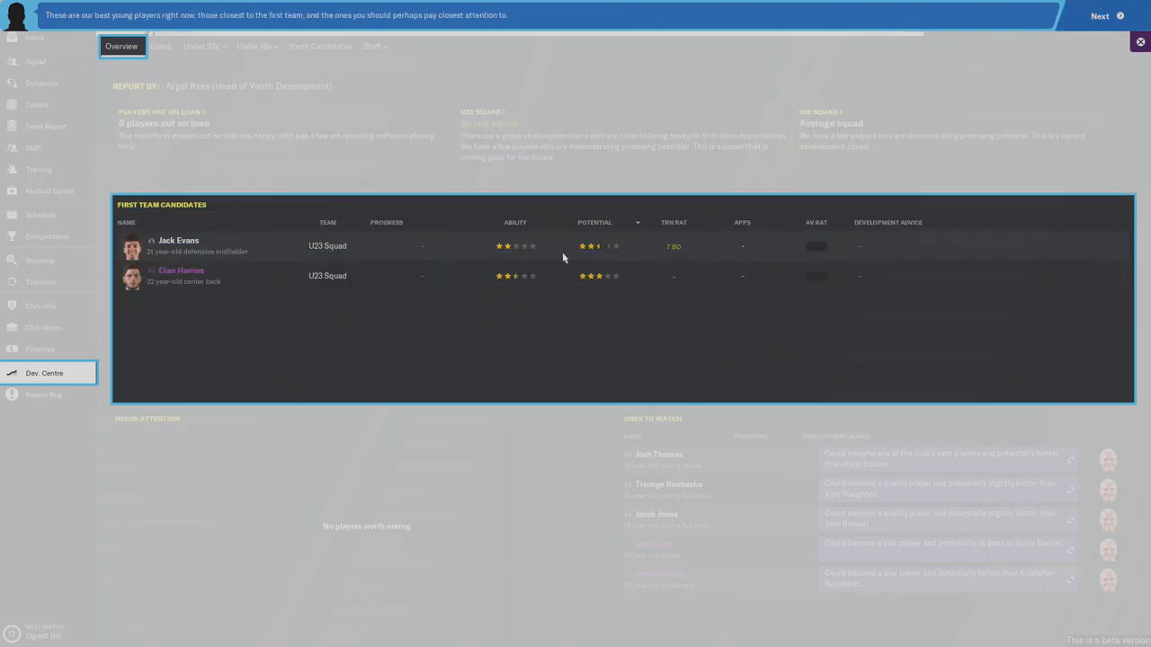
{"action": "mouse_move", "coordinate": [391, 313]}
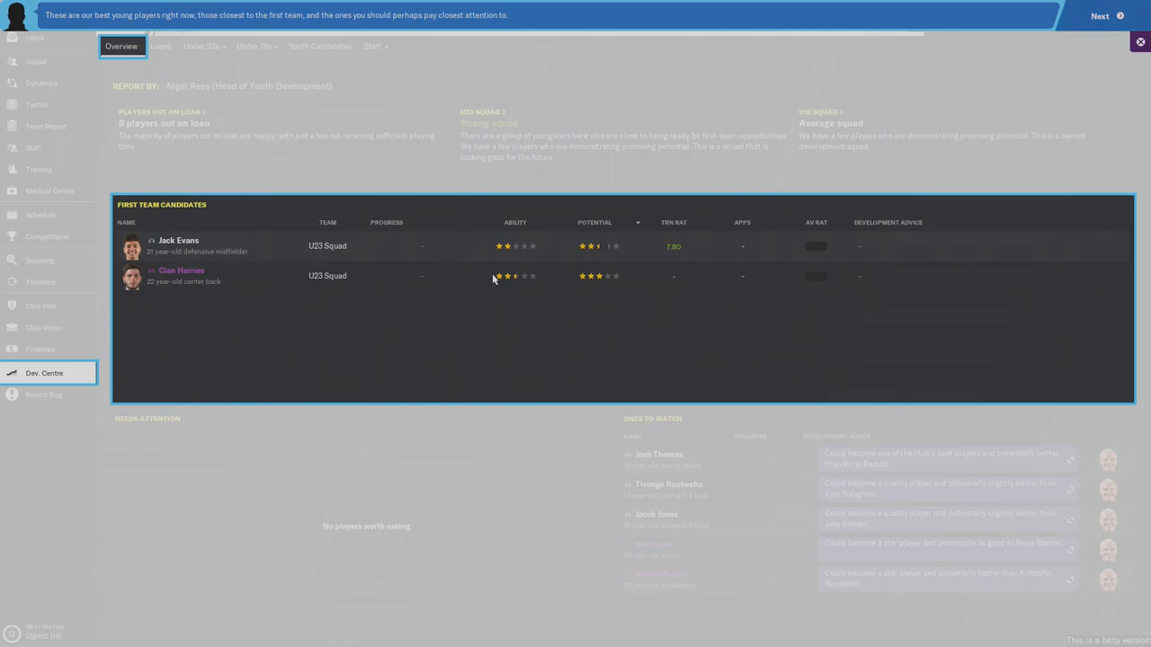
{"action": "mouse_move", "coordinate": [810, 126]}
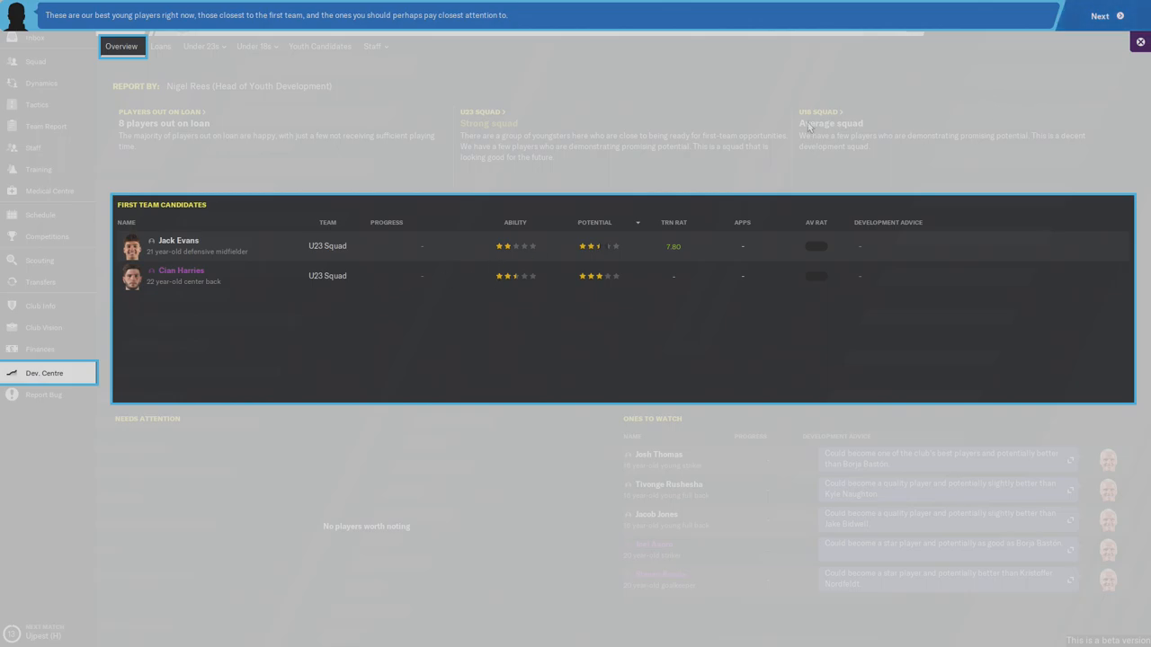
{"action": "mouse_move", "coordinate": [644, 126]}
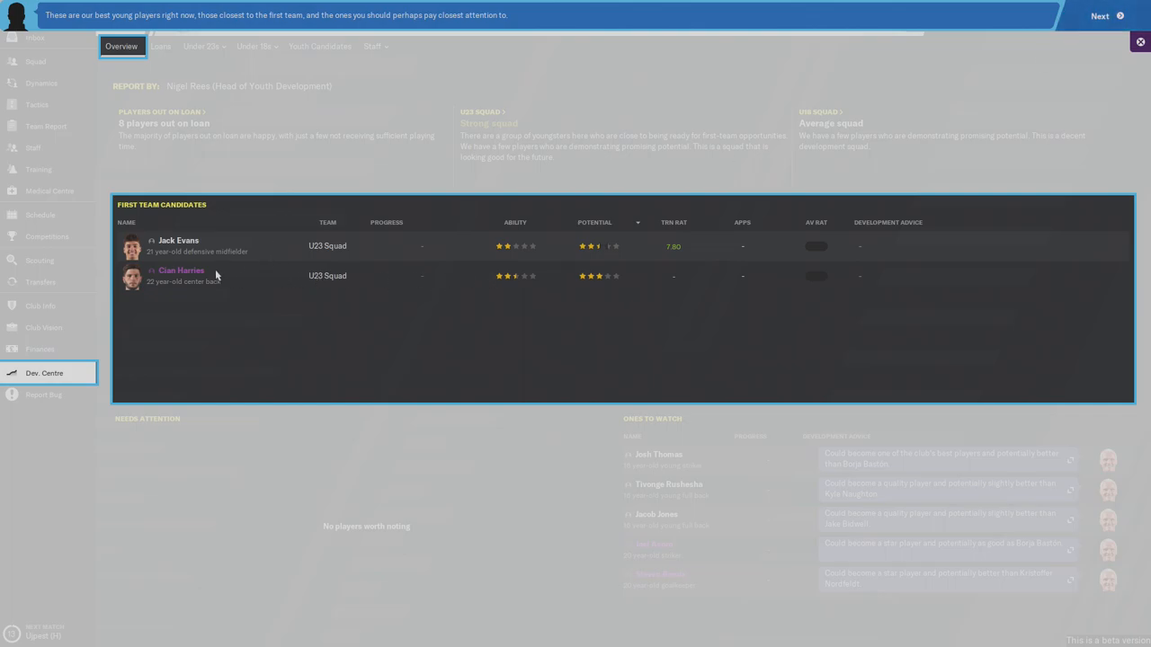
{"action": "mouse_move", "coordinate": [960, 130]}
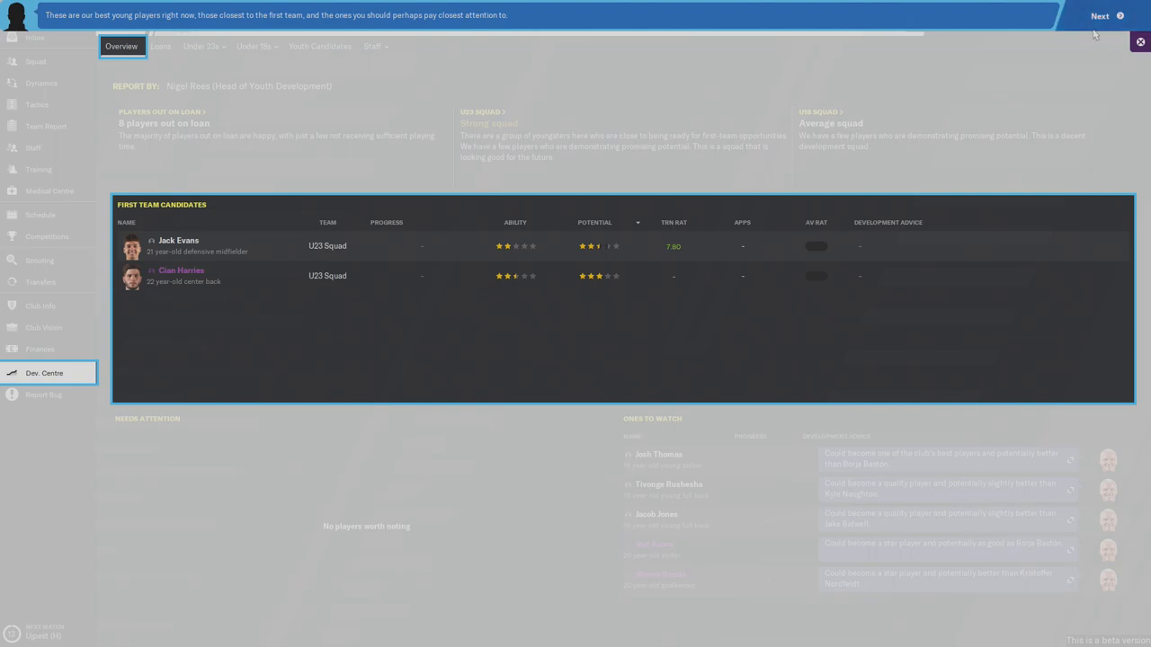
{"action": "left_click", "coordinate": [1101, 14]}
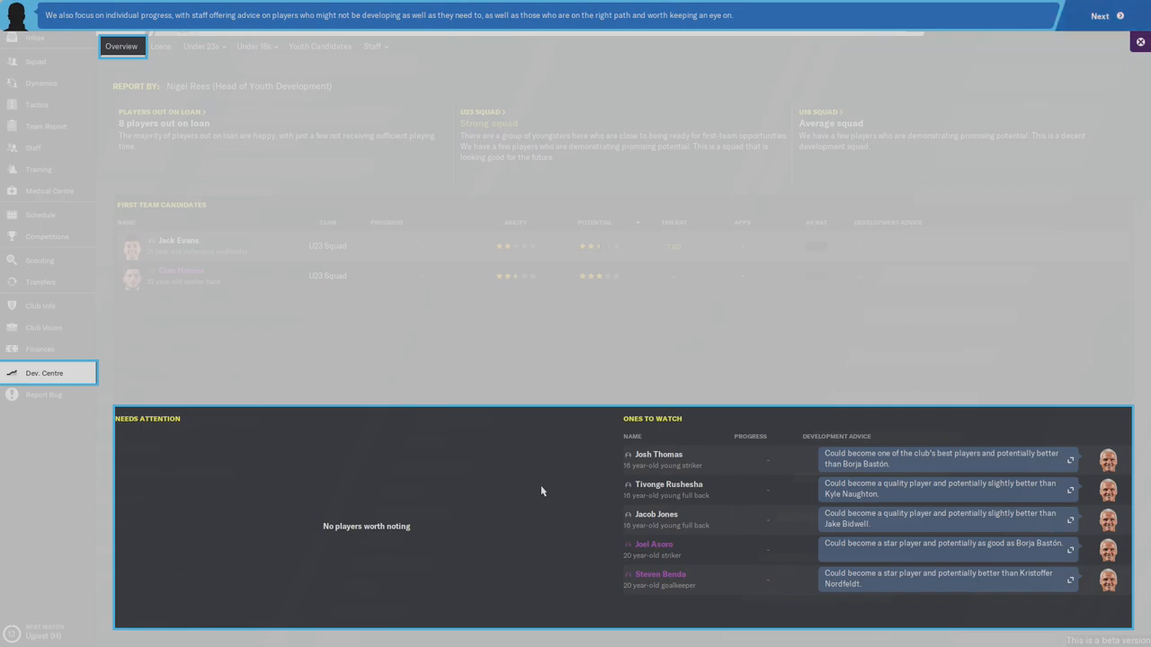
{"action": "mouse_move", "coordinate": [538, 503]}
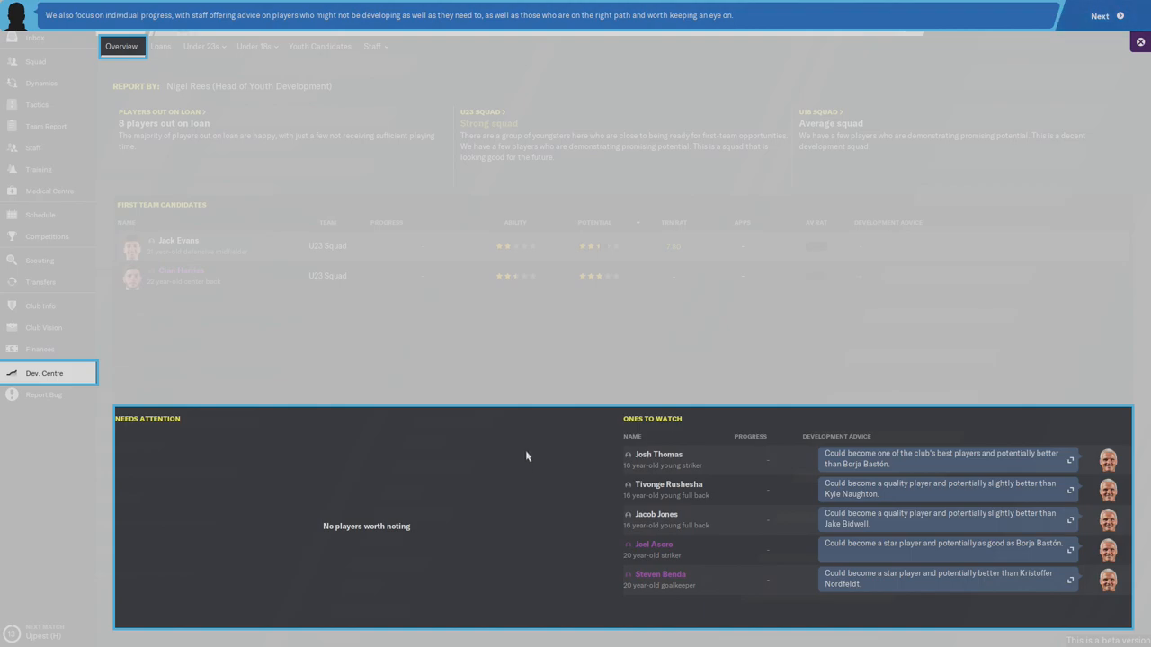
{"action": "mouse_move", "coordinate": [919, 464]}
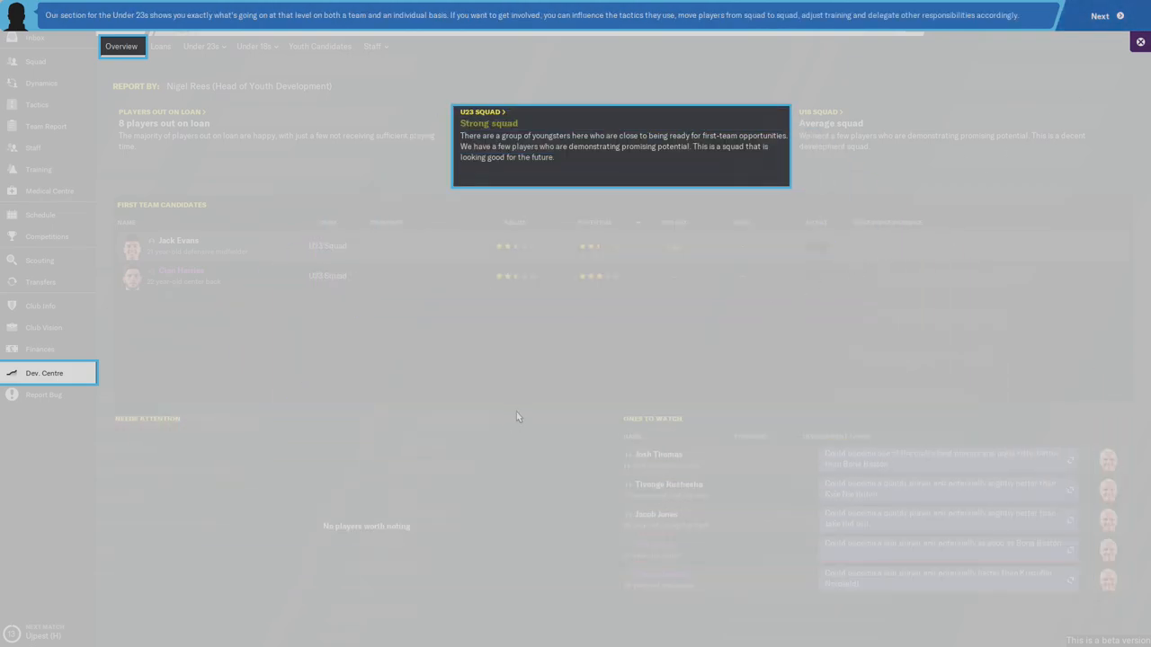
{"action": "mouse_move", "coordinate": [489, 367]}
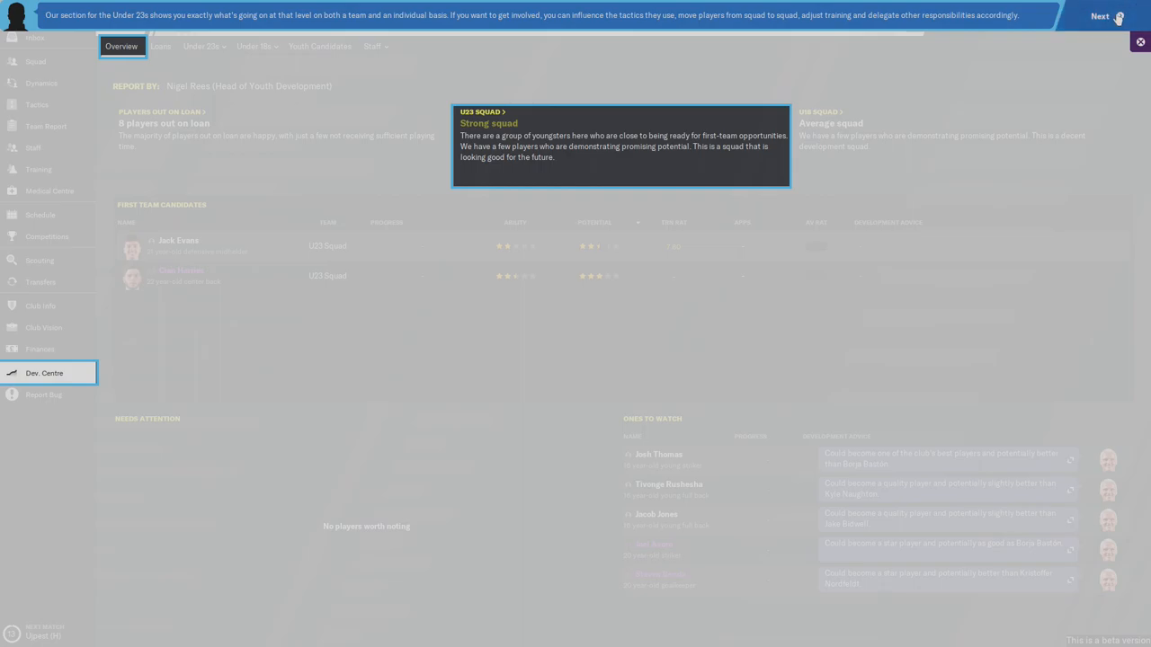
{"action": "left_click", "coordinate": [1099, 15]}
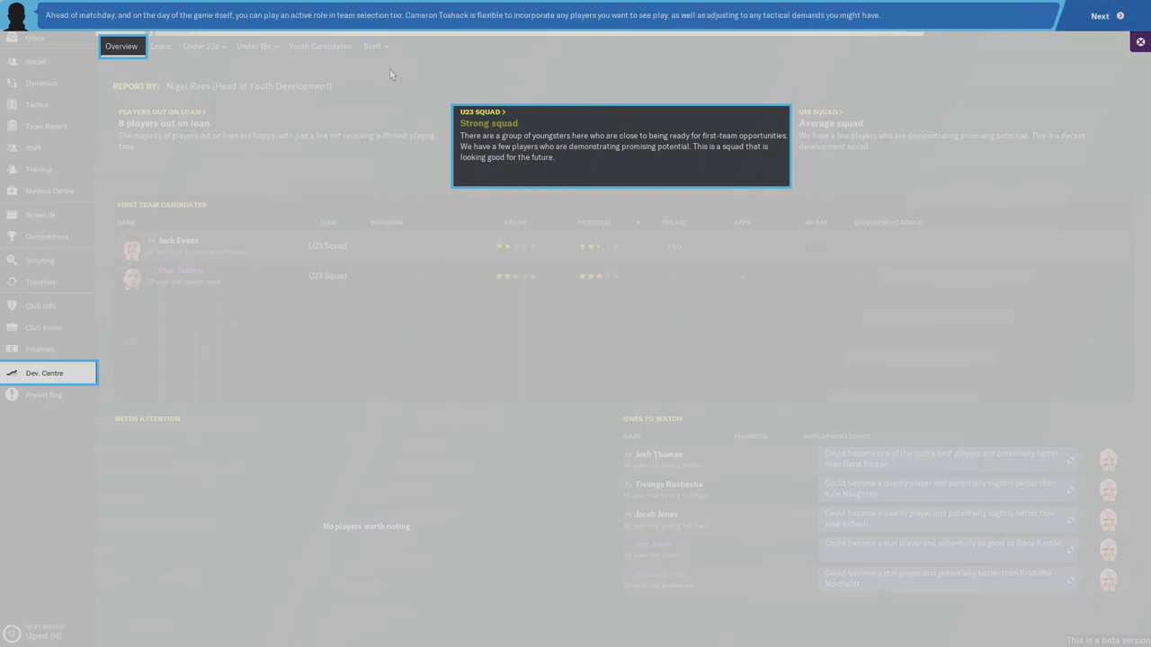
{"action": "mouse_move", "coordinate": [495, 34]}
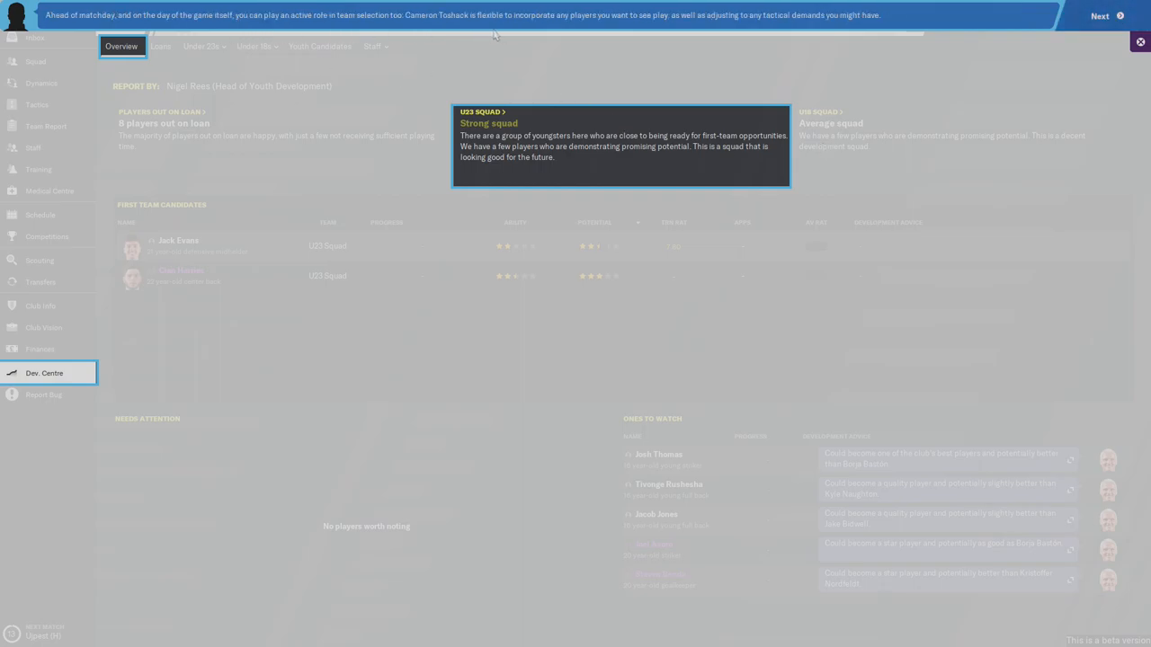
{"action": "left_click", "coordinate": [1100, 15]}
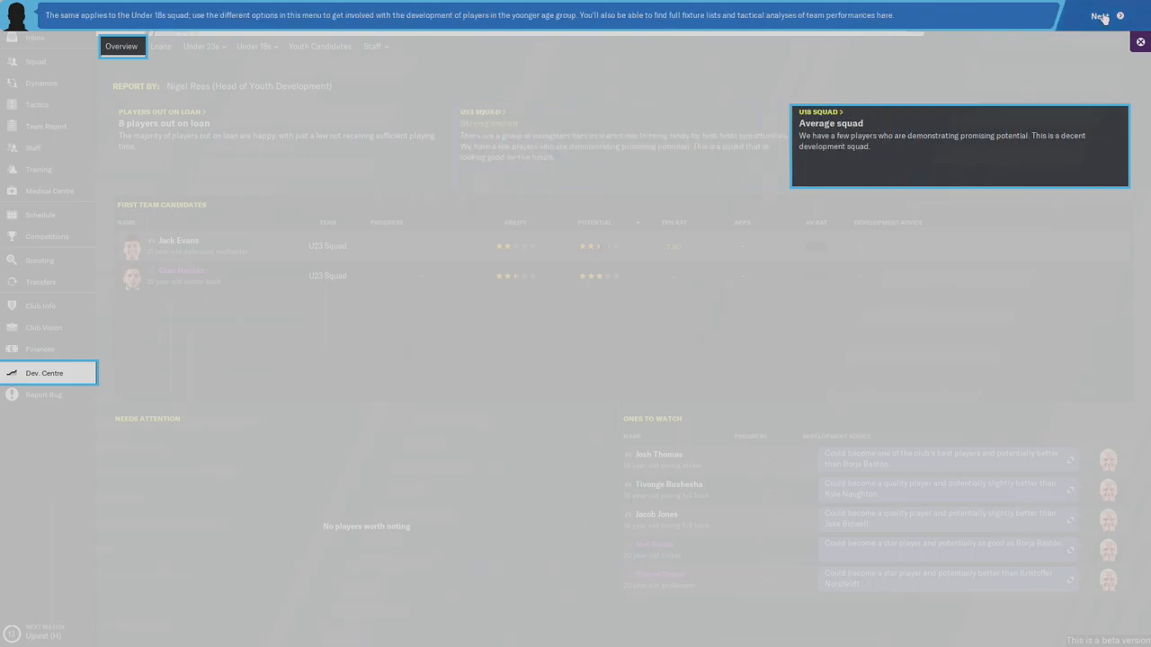
{"action": "left_click", "coordinate": [1101, 16]}
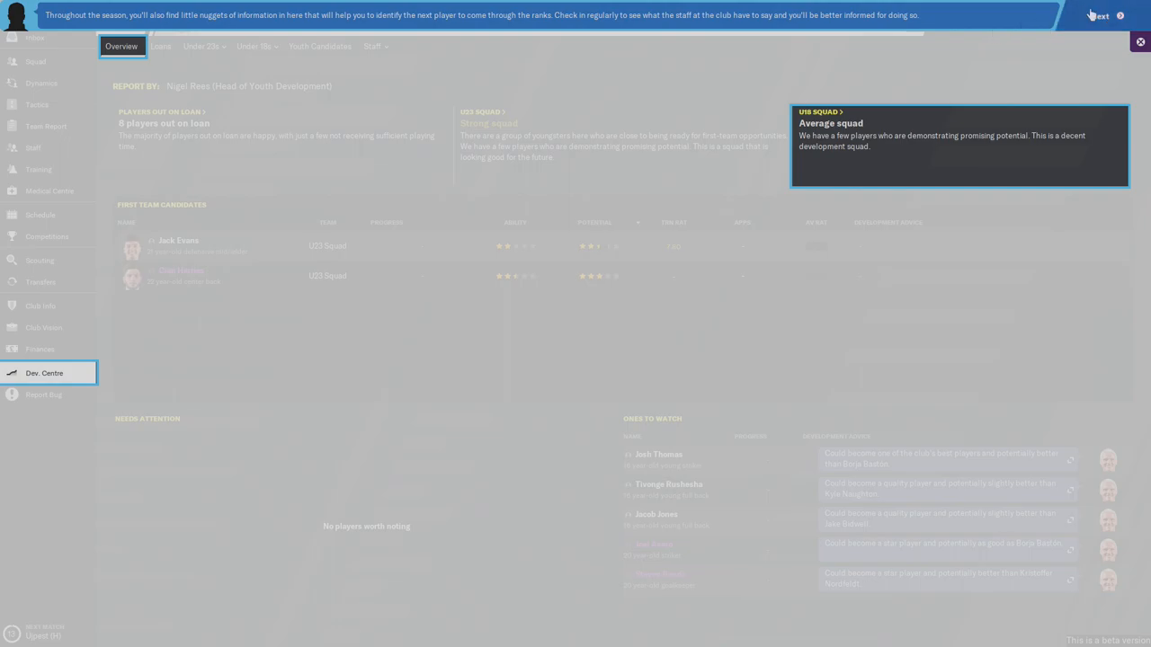
- Move the tour onto the Loans tab and view Sam Surridge's loan details
{"action": "left_click", "coordinate": [160, 46]}
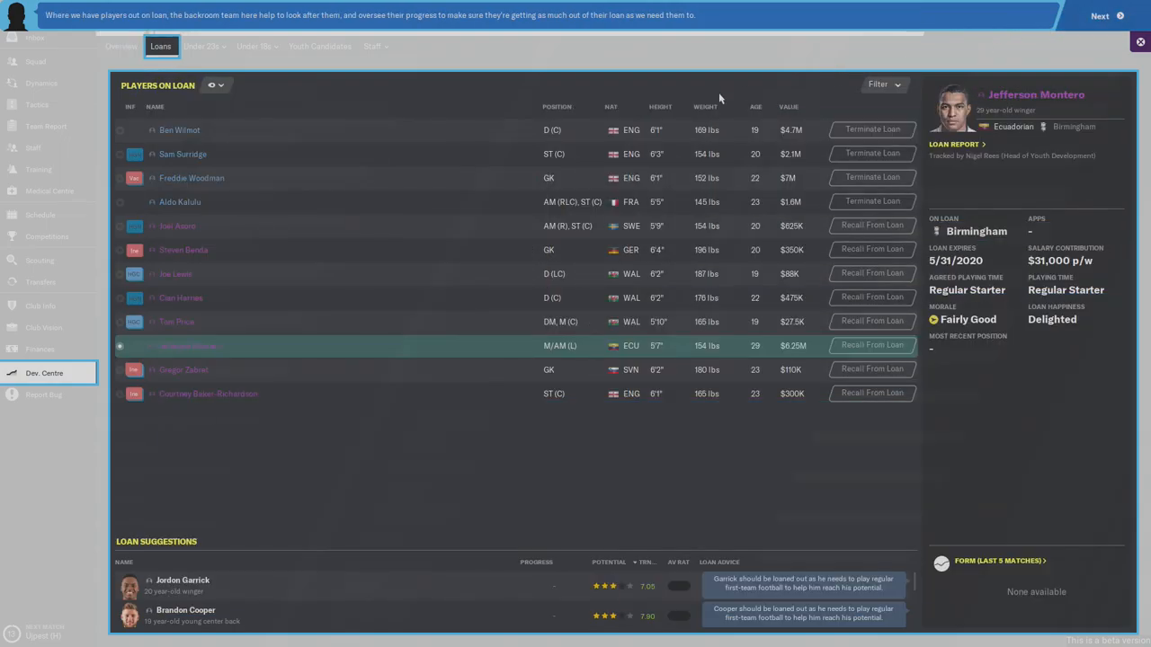
{"action": "mouse_move", "coordinate": [297, 424]}
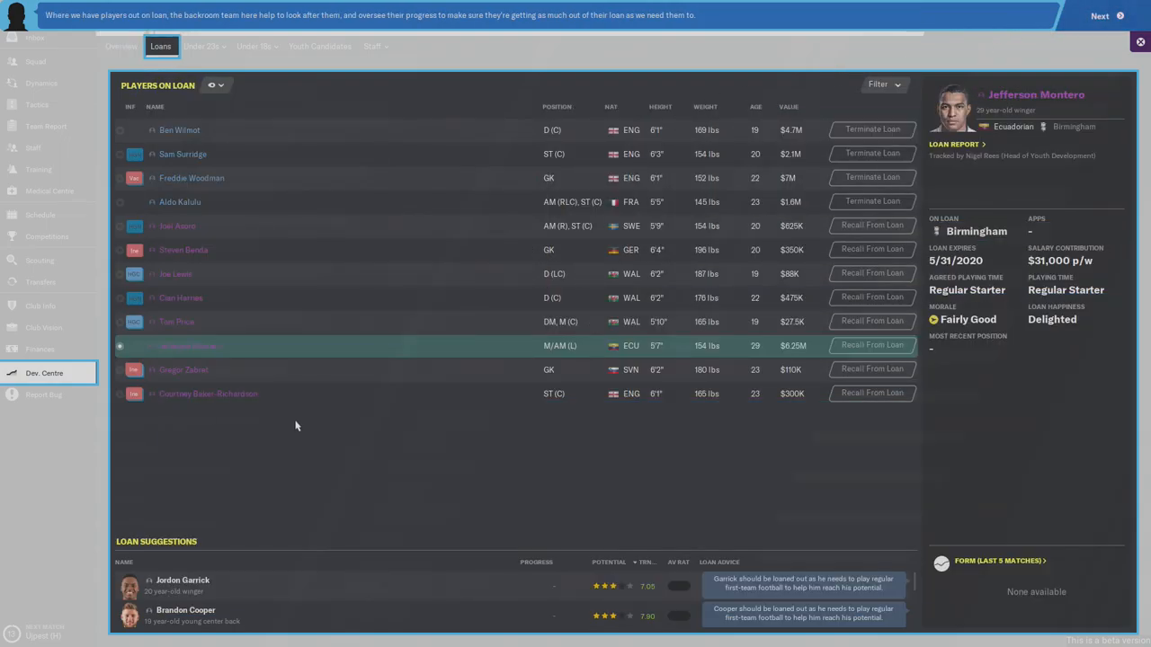
{"action": "mouse_move", "coordinate": [417, 424]}
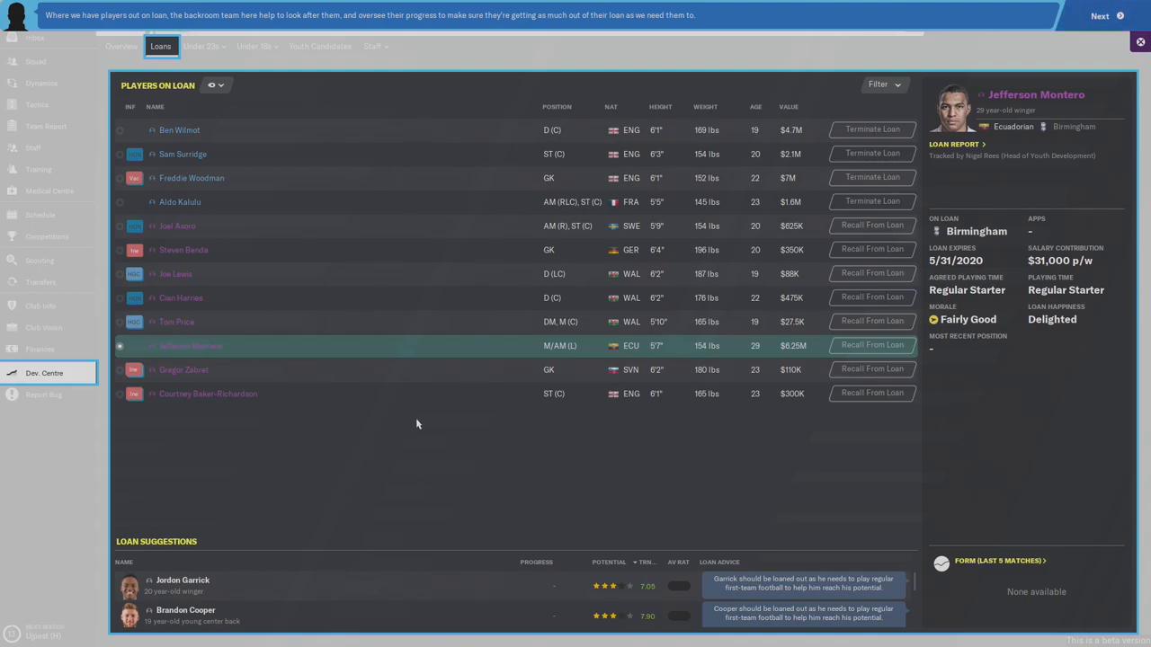
{"action": "mouse_move", "coordinate": [428, 428]}
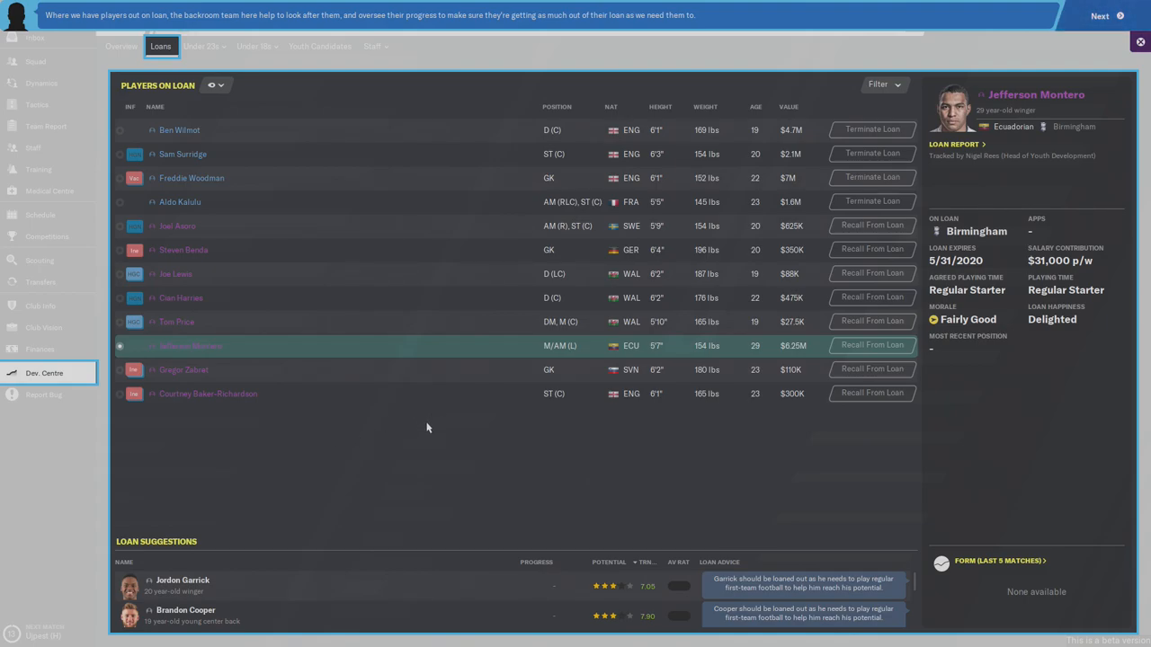
{"action": "mouse_move", "coordinate": [404, 448]}
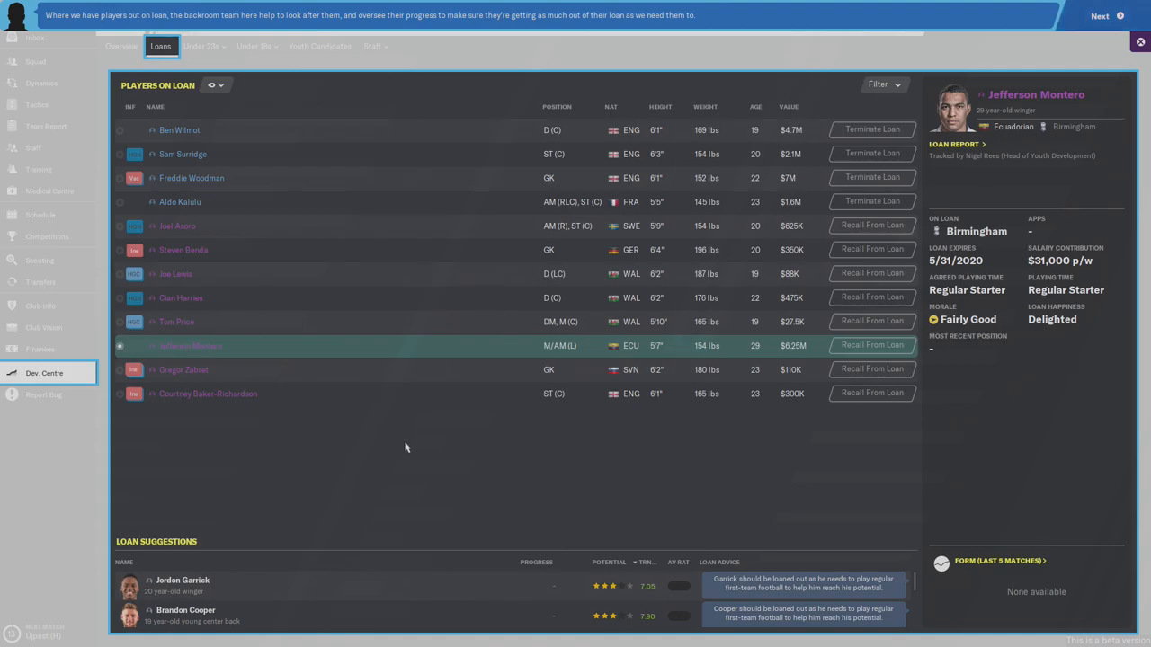
{"action": "mouse_move", "coordinate": [479, 457]}
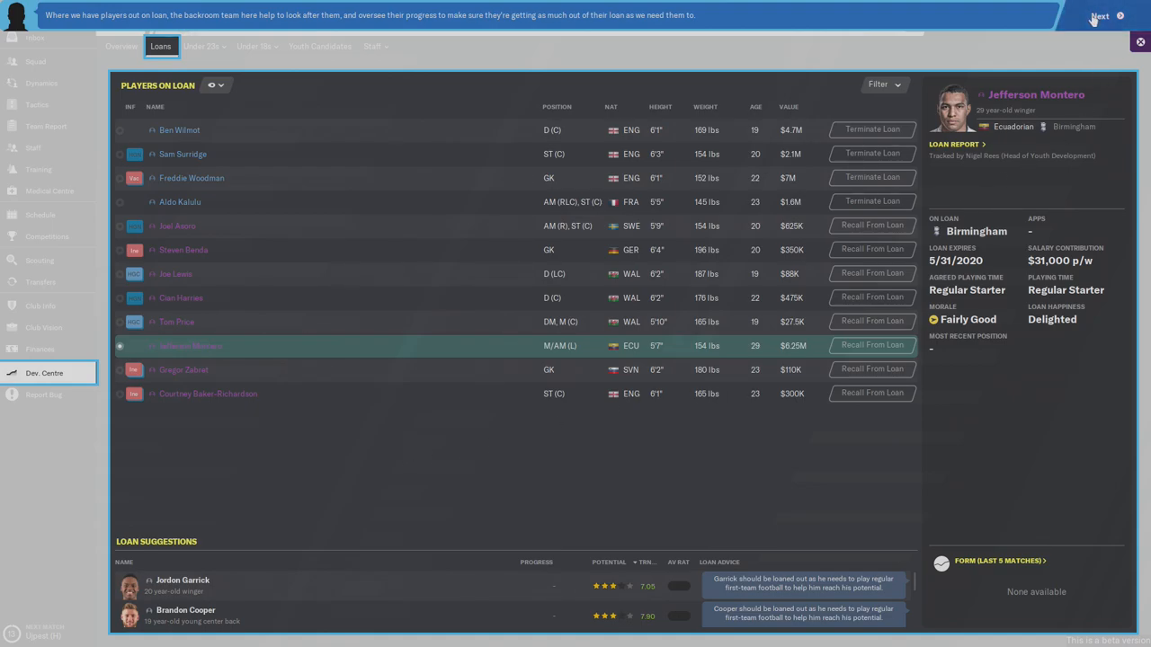
{"action": "left_click", "coordinate": [1099, 14]}
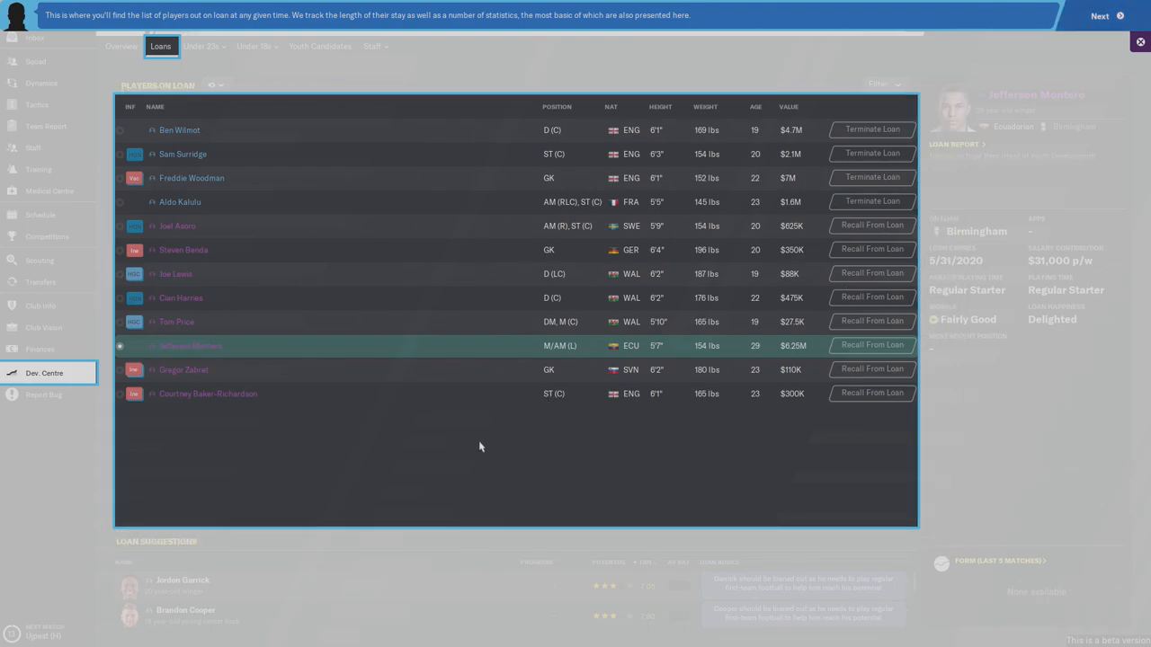
{"action": "mouse_move", "coordinate": [488, 446]}
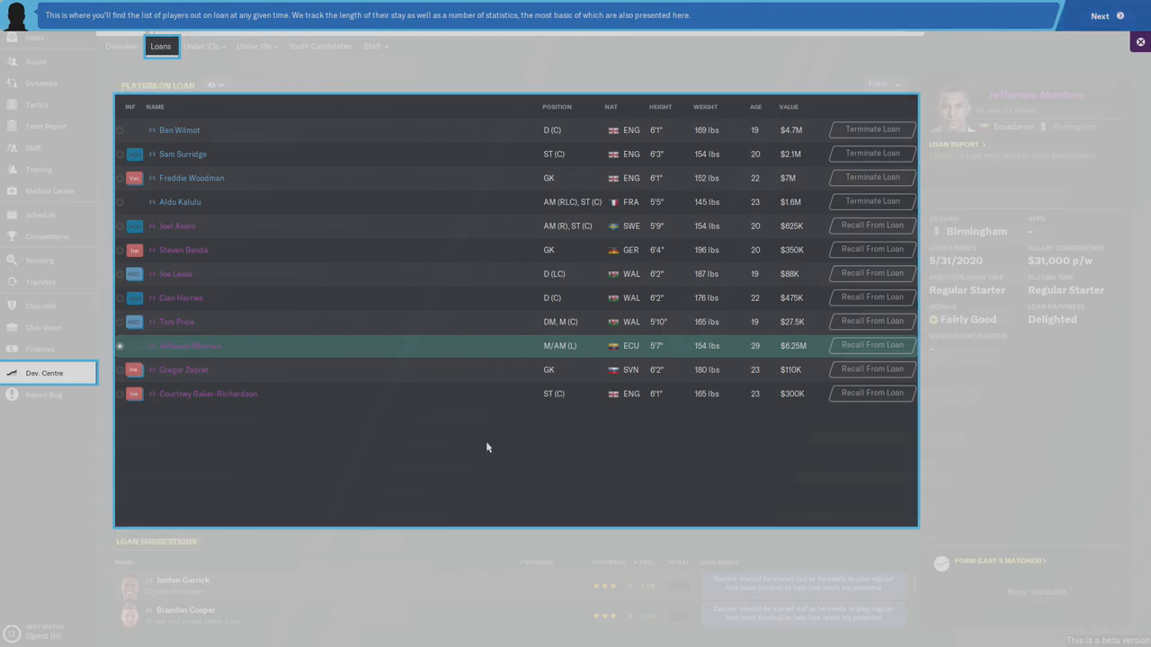
{"action": "mouse_move", "coordinate": [950, 178]}
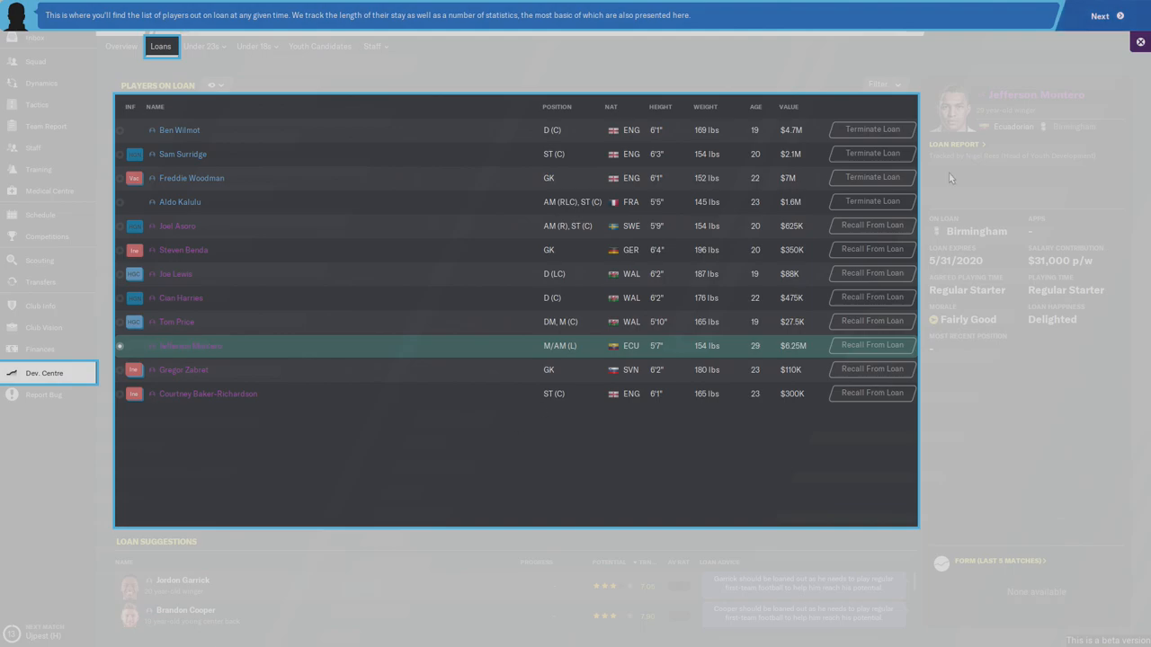
{"action": "left_click", "coordinate": [1100, 14]}
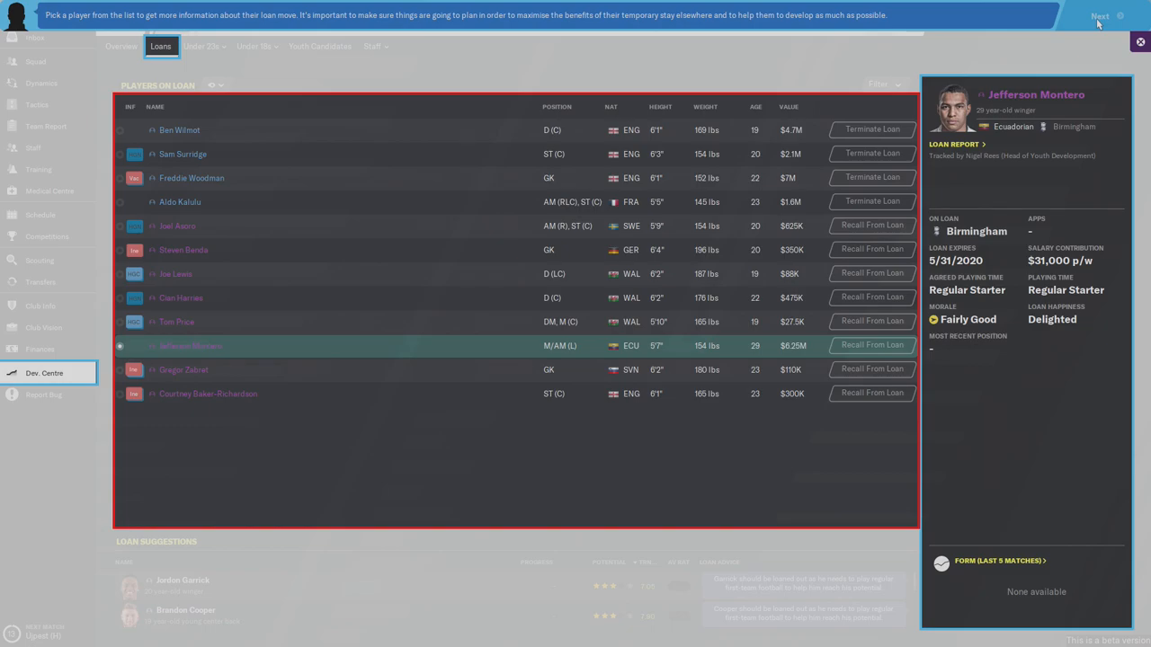
{"action": "mouse_move", "coordinate": [450, 50]}
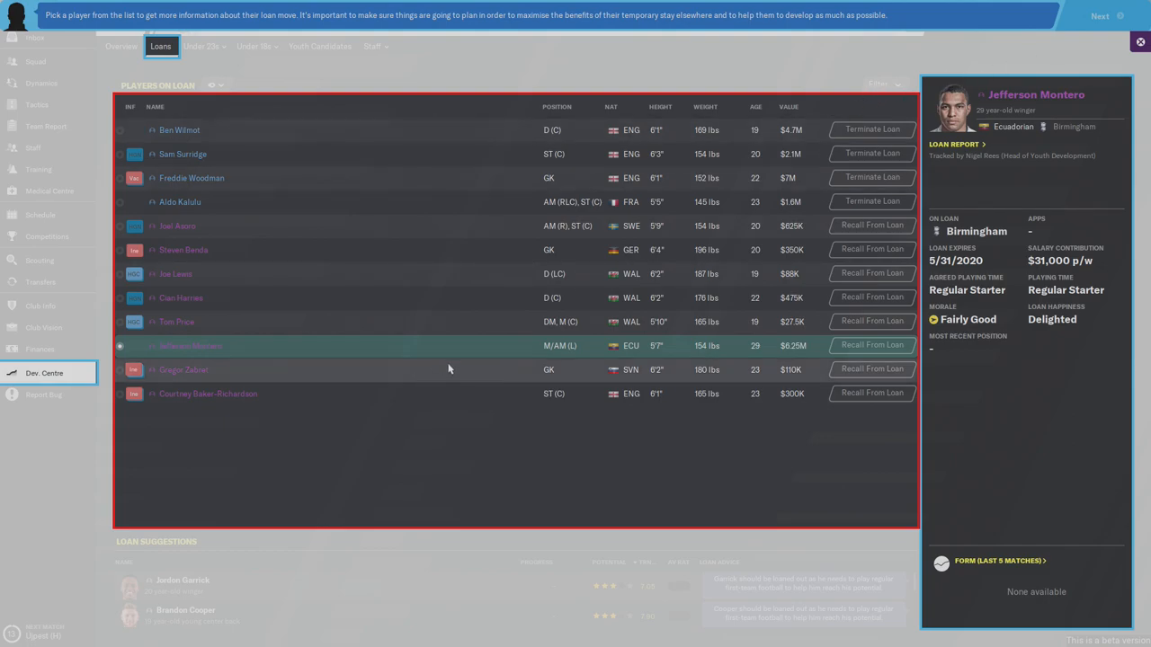
{"action": "mouse_move", "coordinate": [342, 356]}
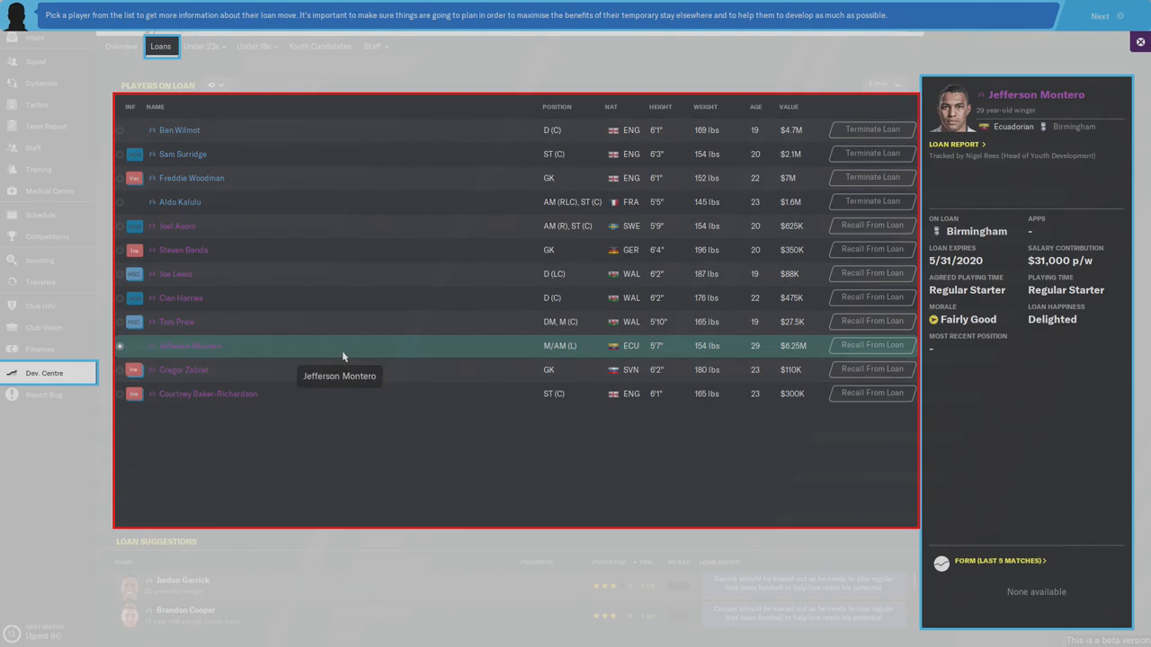
{"action": "mouse_move", "coordinate": [349, 201]}
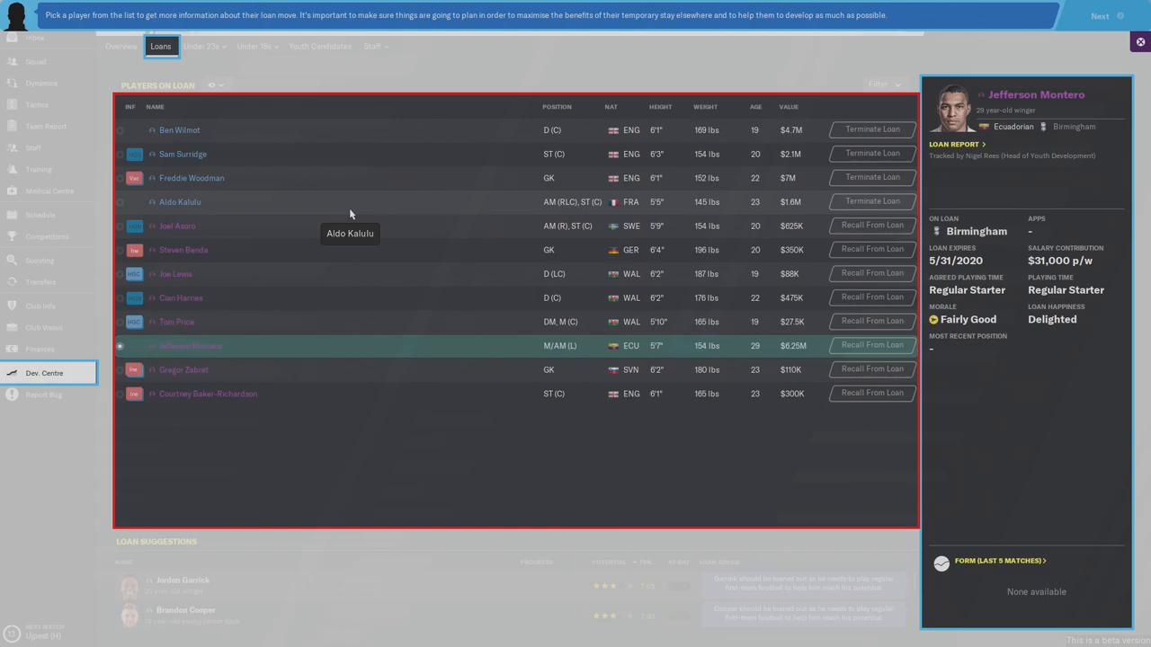
{"action": "mouse_move", "coordinate": [356, 155]}
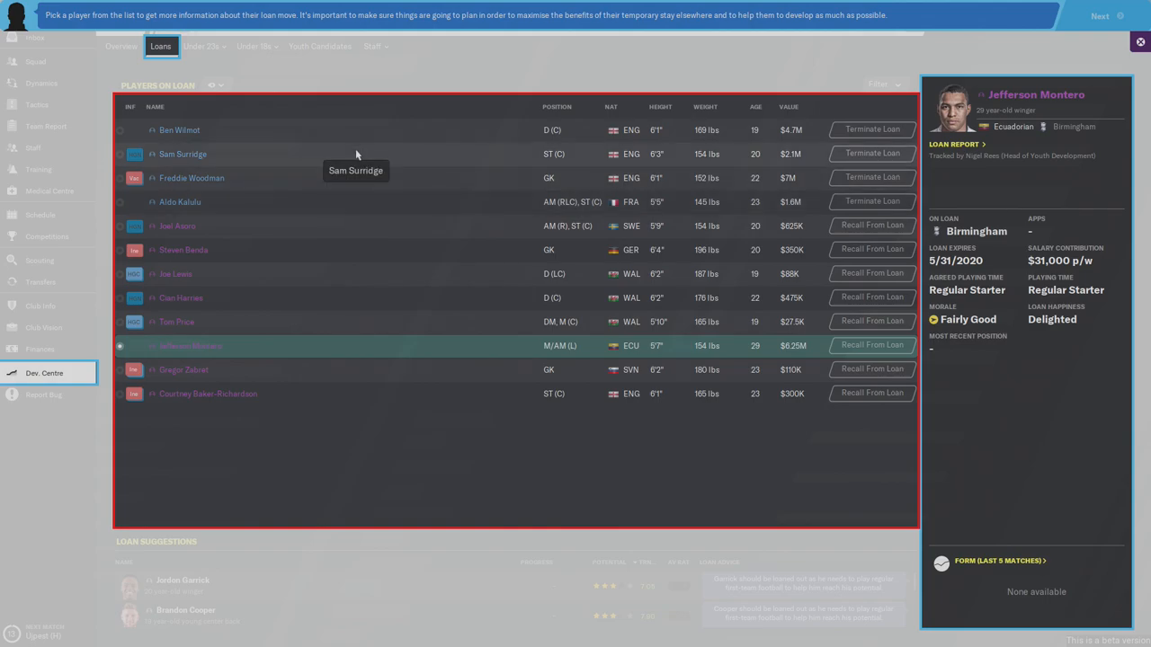
{"action": "left_click", "coordinate": [184, 155]}
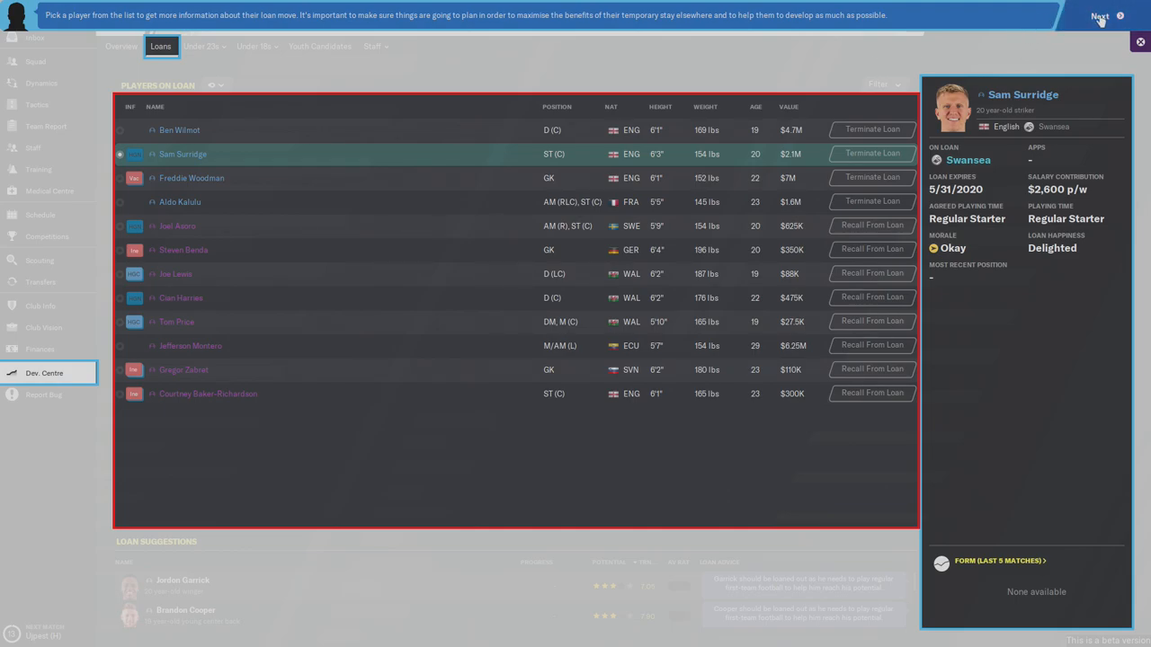
{"action": "mouse_move", "coordinate": [345, 11]}
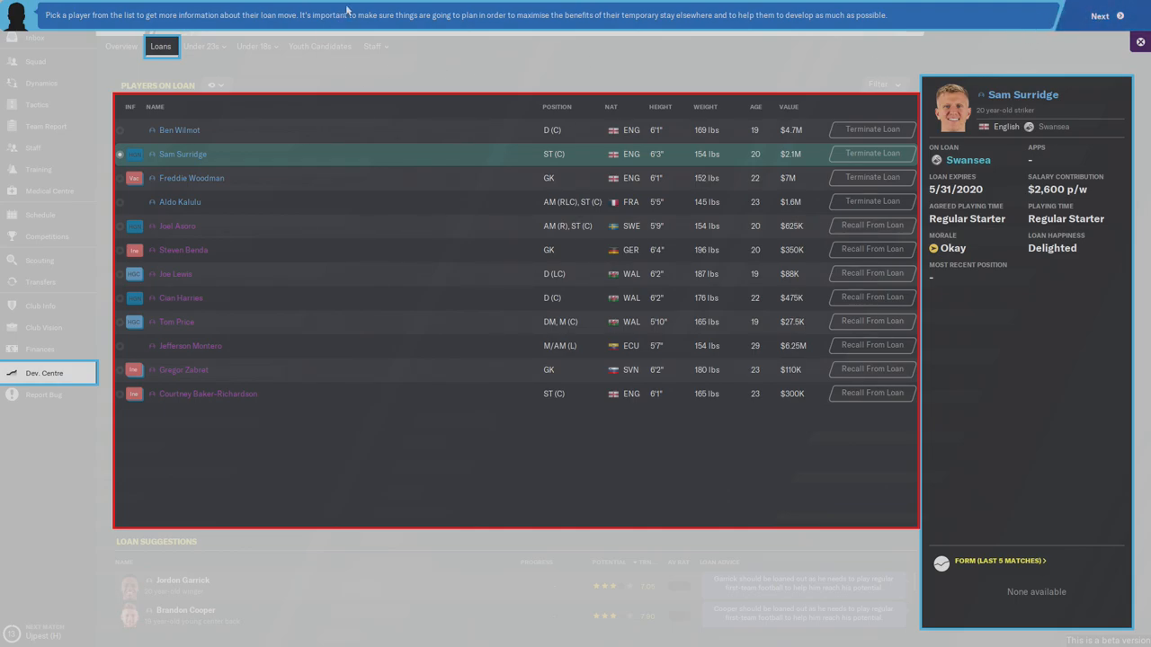
{"action": "mouse_move", "coordinate": [624, 27]}
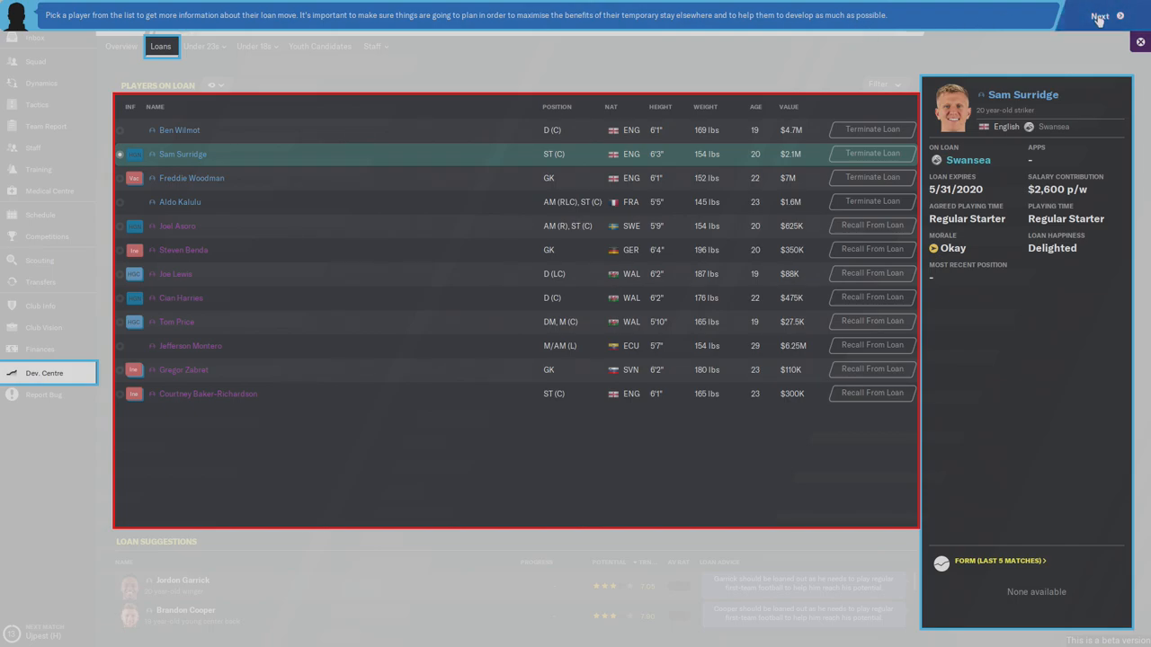
- Continue through the tips on player development overview and staff loan suggestions
{"action": "left_click", "coordinate": [1101, 14]}
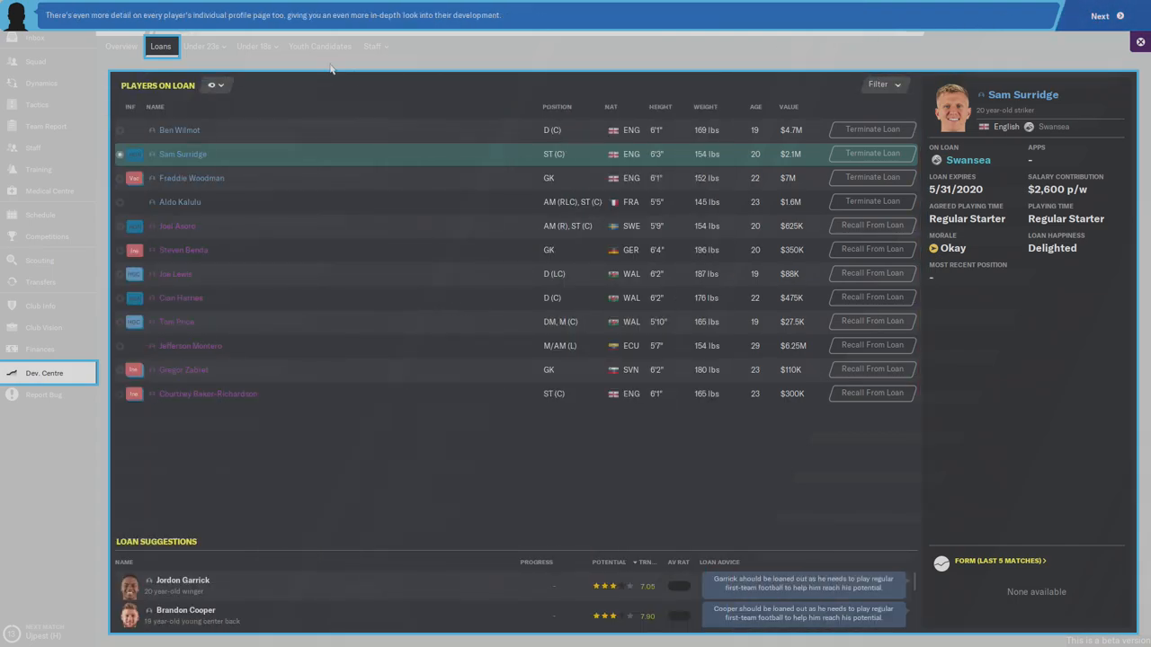
{"action": "mouse_move", "coordinate": [284, 56]}
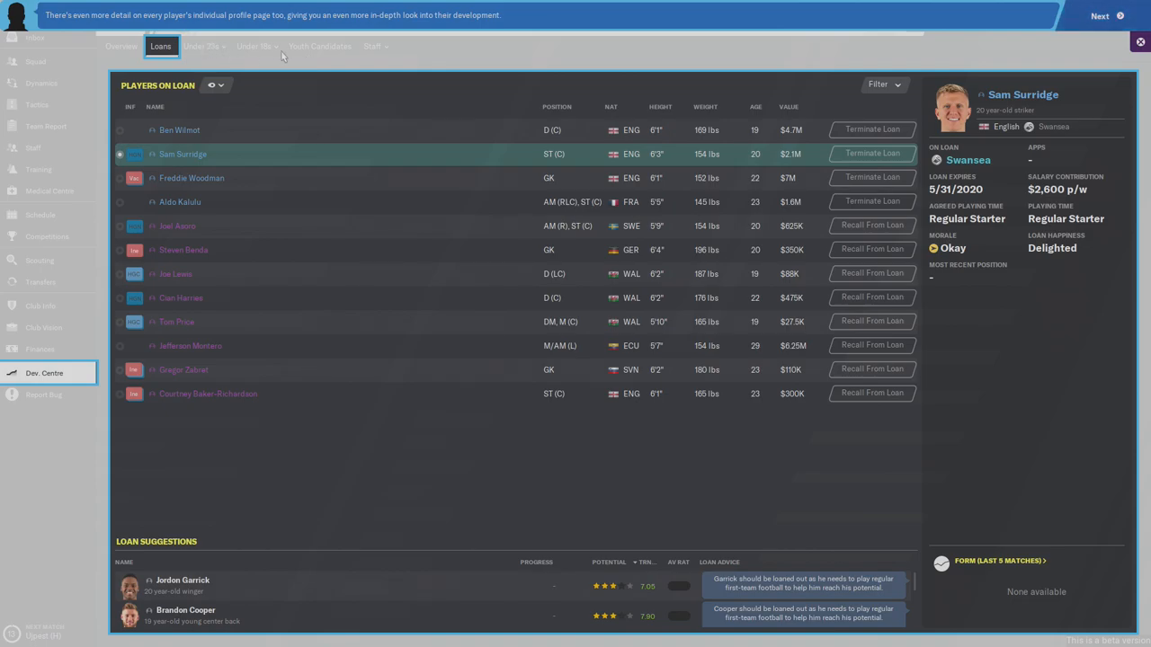
{"action": "mouse_move", "coordinate": [513, 42]}
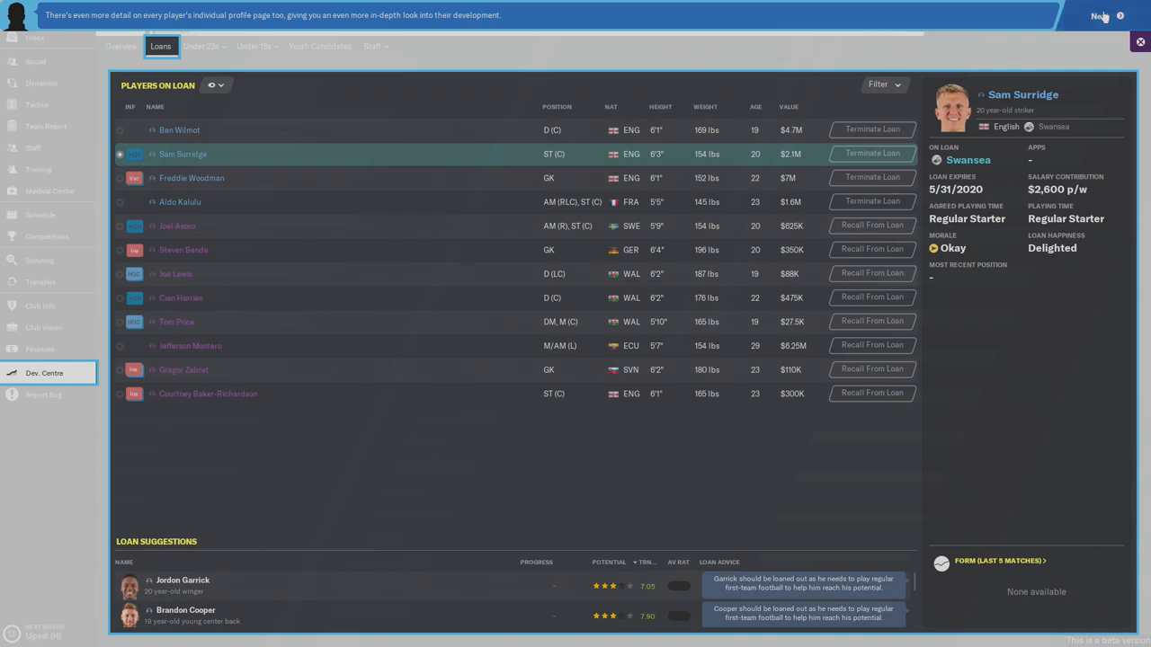
{"action": "left_click", "coordinate": [1101, 14]}
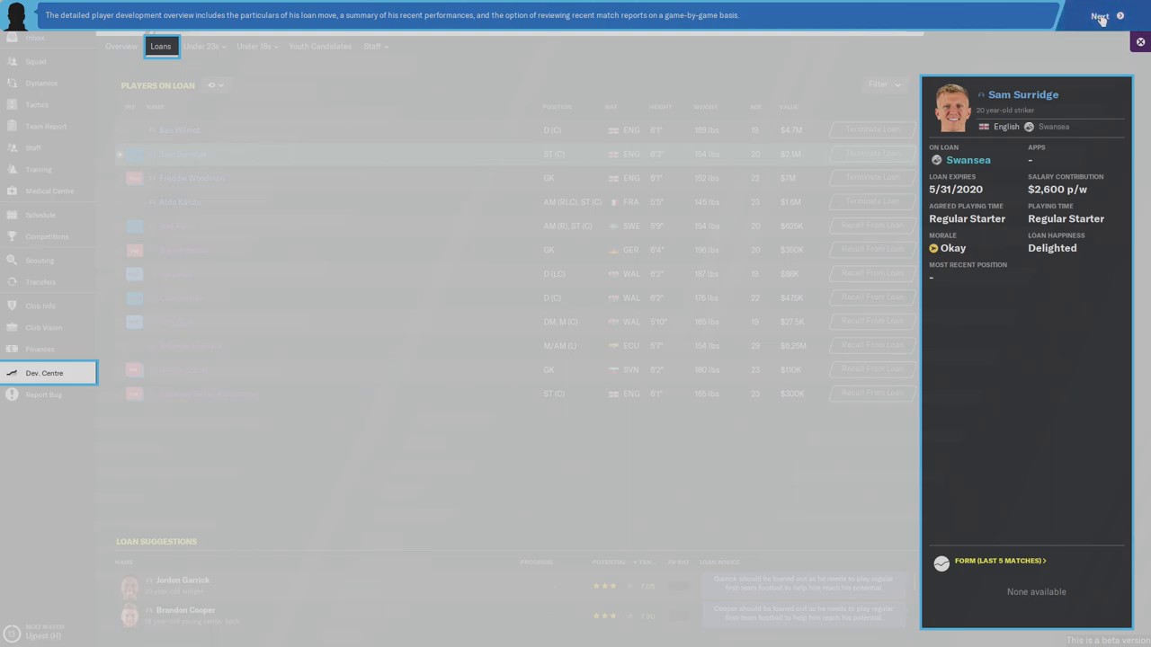
{"action": "left_click", "coordinate": [1101, 15]}
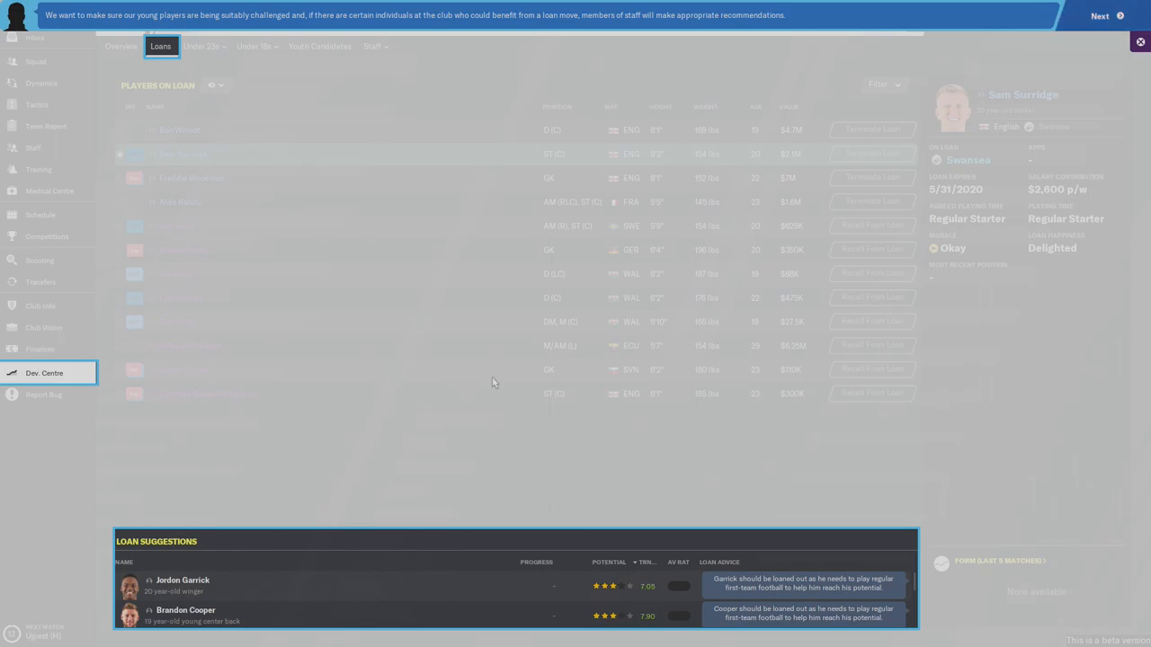
{"action": "mouse_move", "coordinate": [214, 50]}
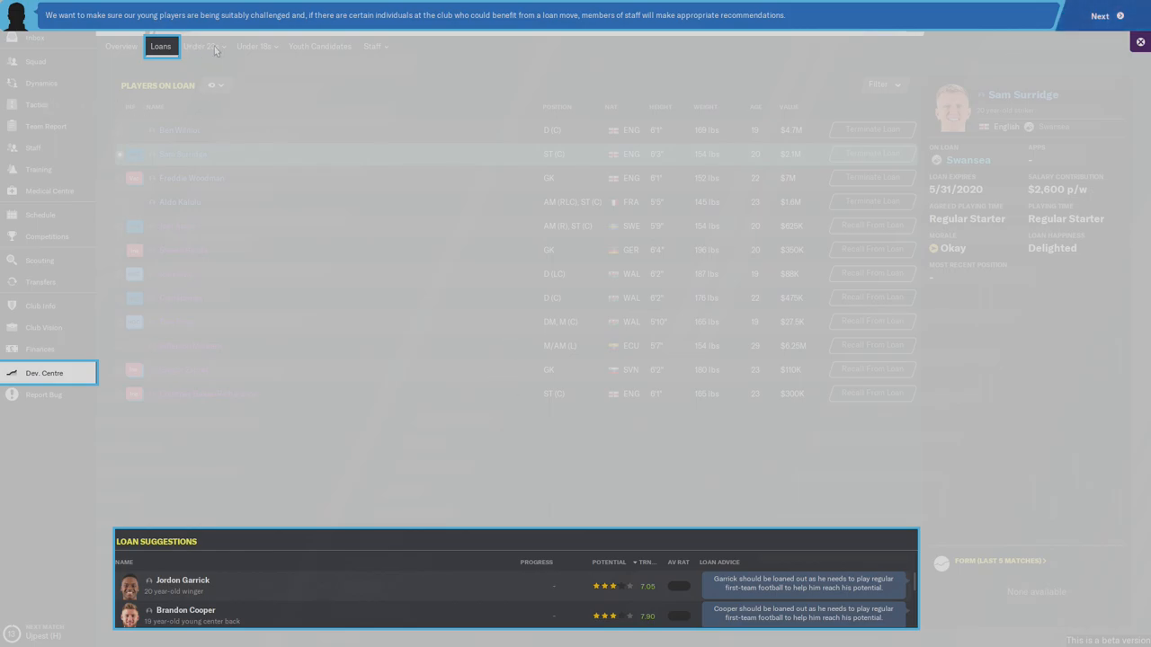
{"action": "mouse_move", "coordinate": [284, 36]}
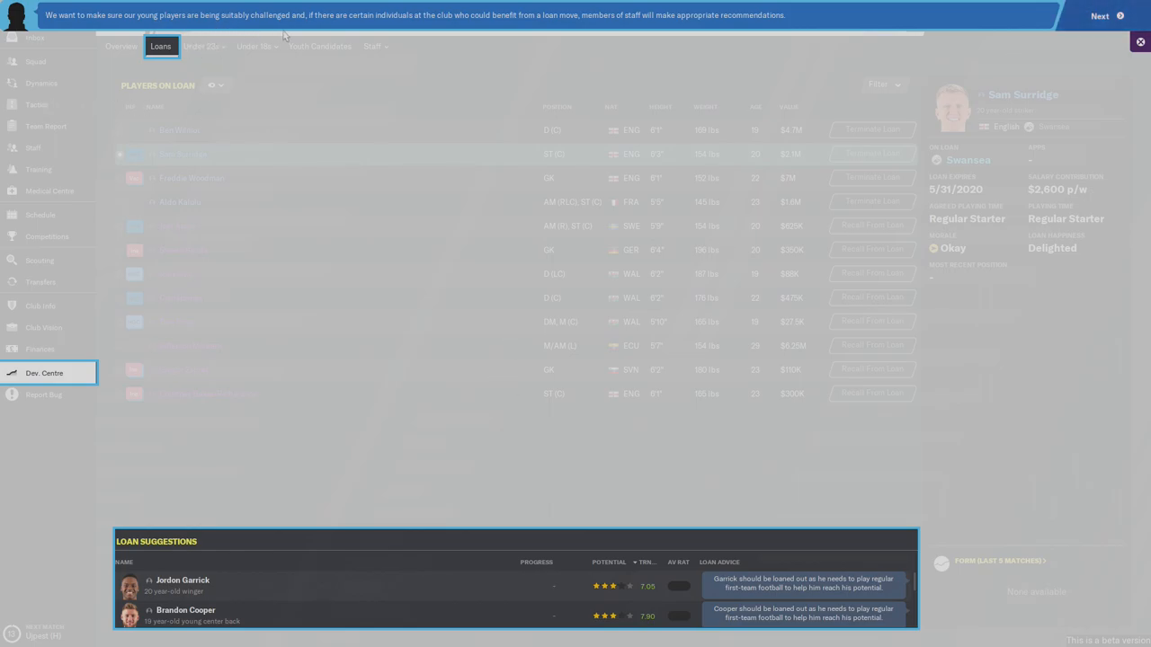
{"action": "mouse_move", "coordinate": [471, 38]}
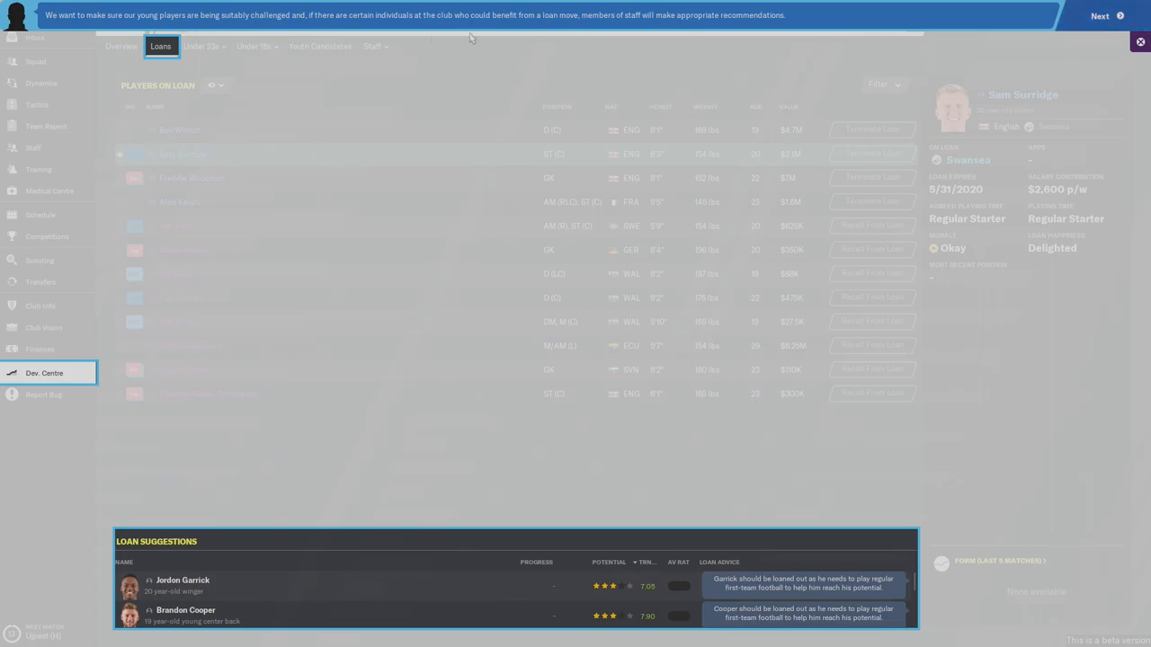
{"action": "mouse_move", "coordinate": [679, 36]}
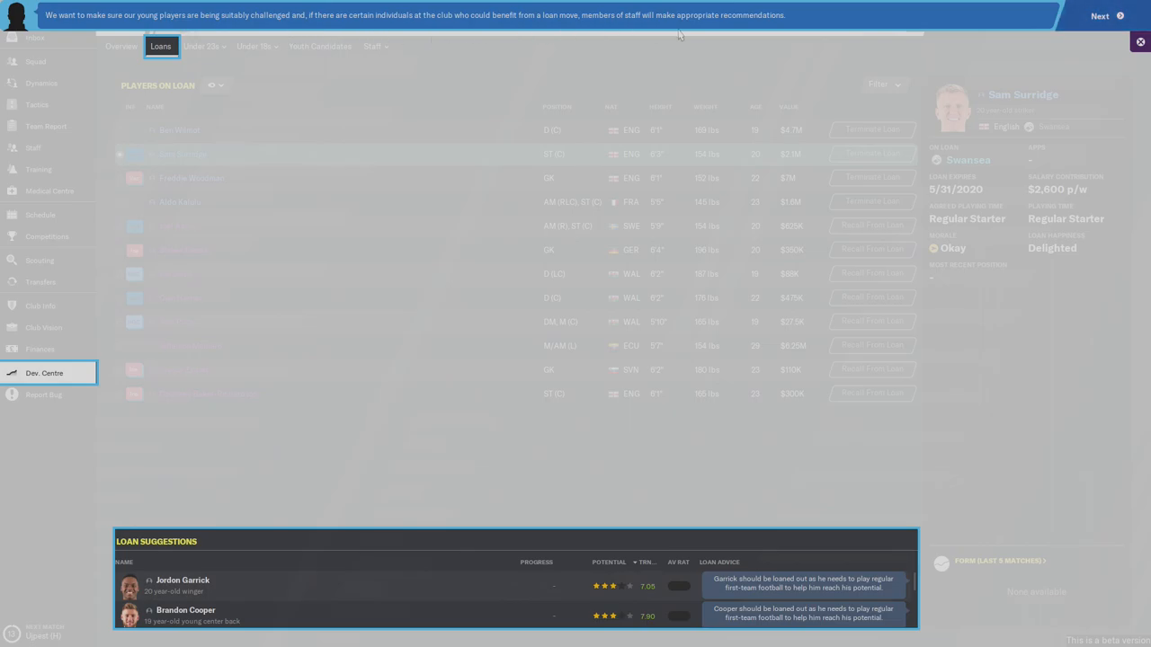
{"action": "mouse_move", "coordinate": [590, 586]}
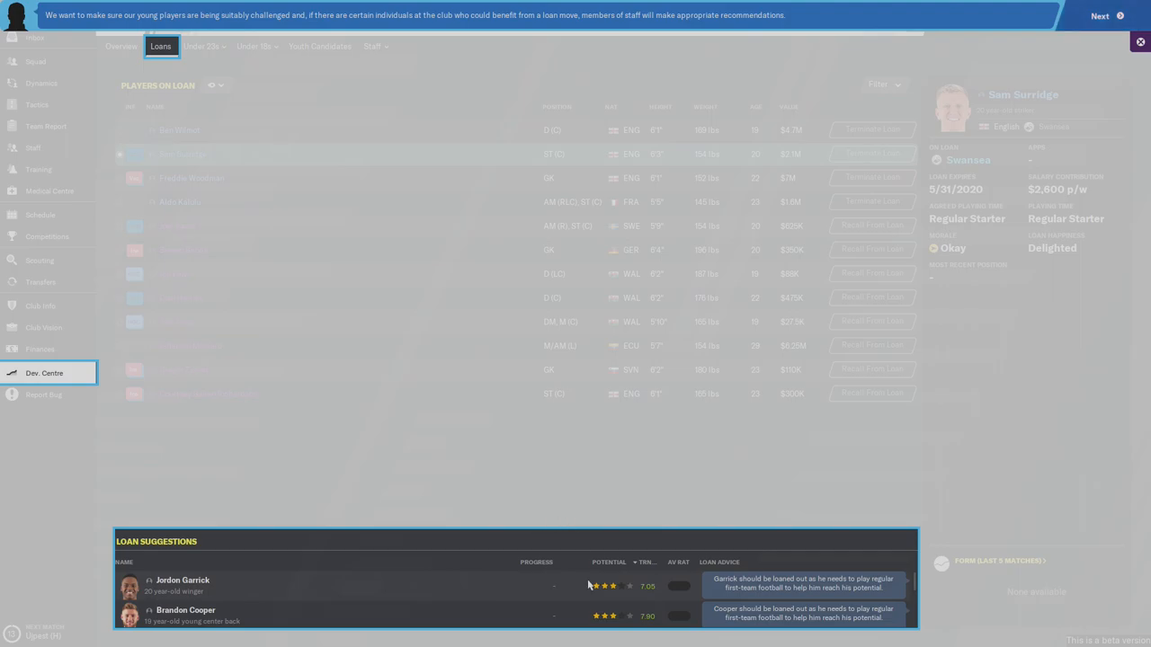
- Keep Coaching Staff for development loans and youth training, finish the tour and return to Overview
{"action": "left_click", "coordinate": [1098, 15]}
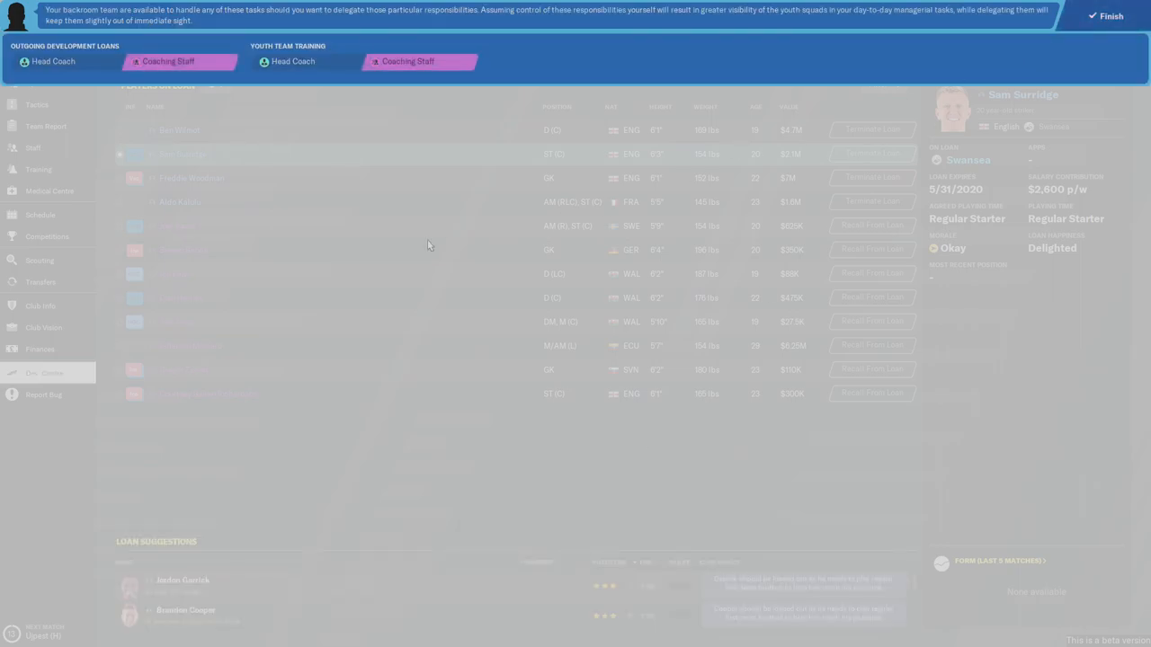
{"action": "mouse_move", "coordinate": [322, 279]}
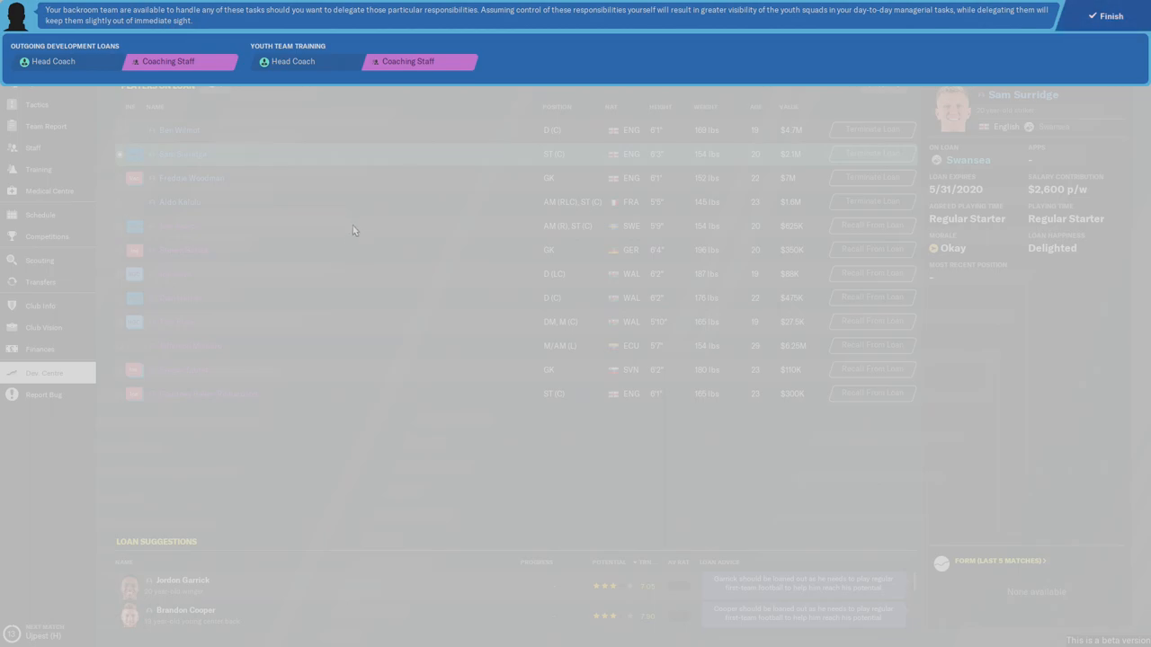
{"action": "mouse_move", "coordinate": [663, 97]}
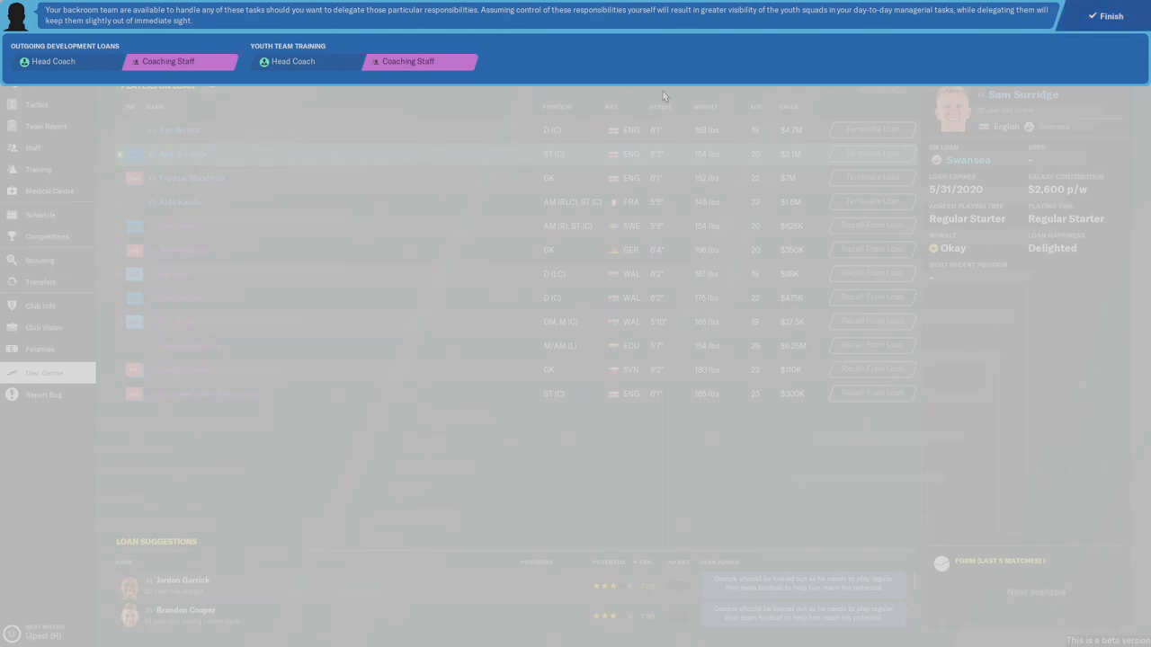
{"action": "left_click", "coordinate": [1107, 16]}
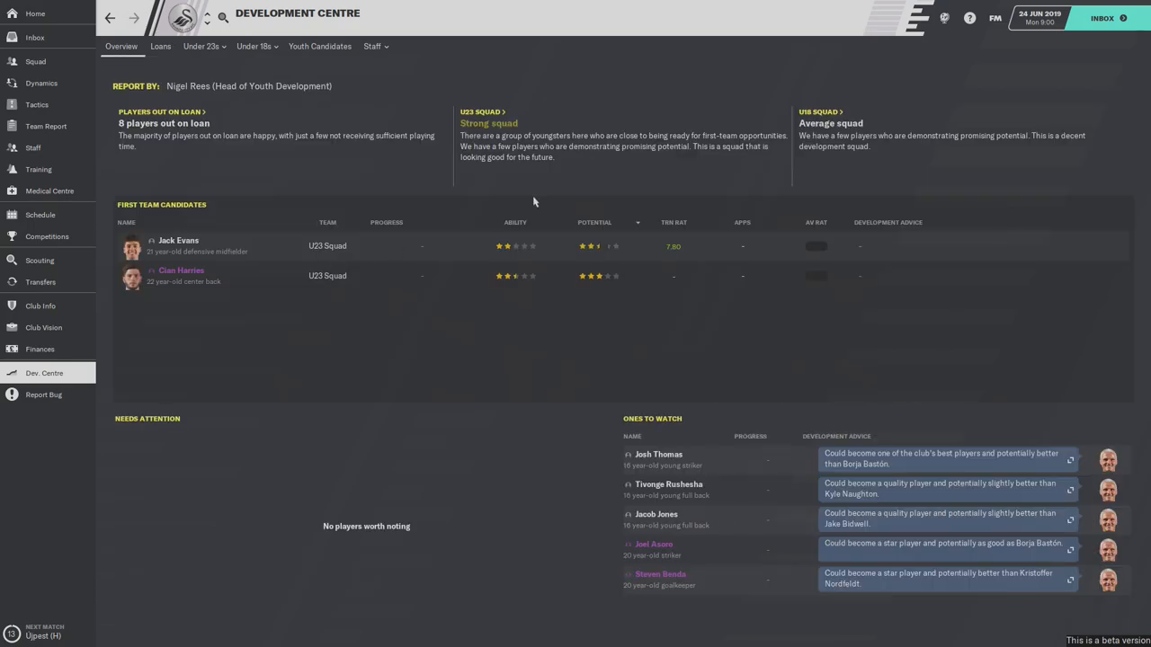
{"action": "mouse_move", "coordinate": [313, 108]}
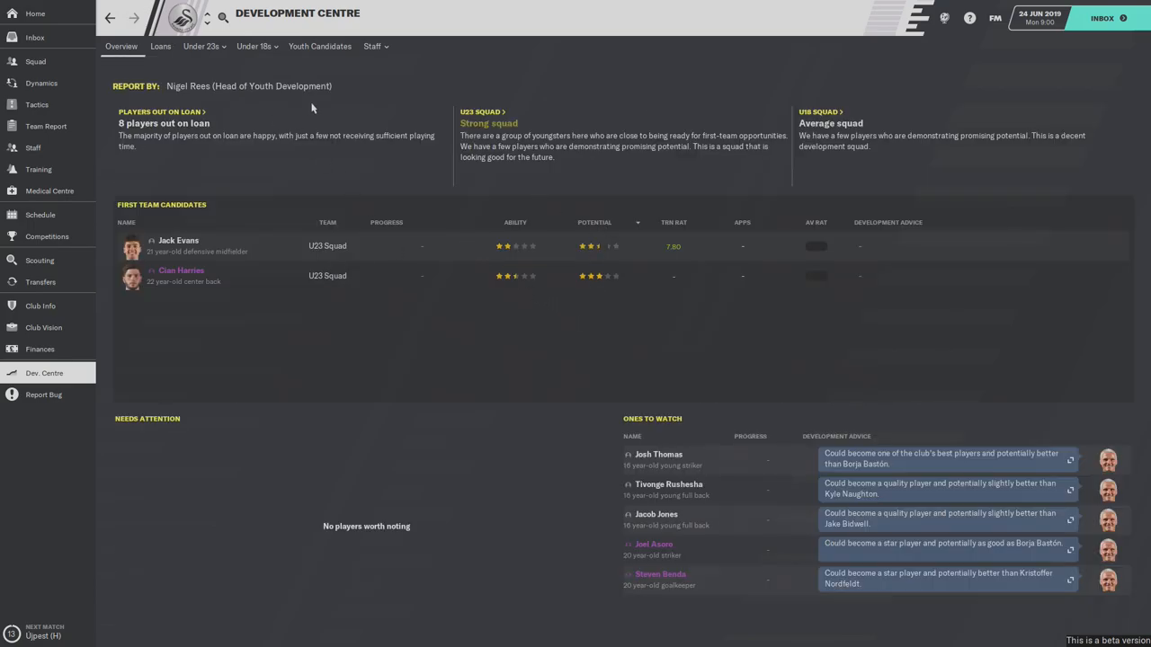
{"action": "left_click", "coordinate": [201, 47]}
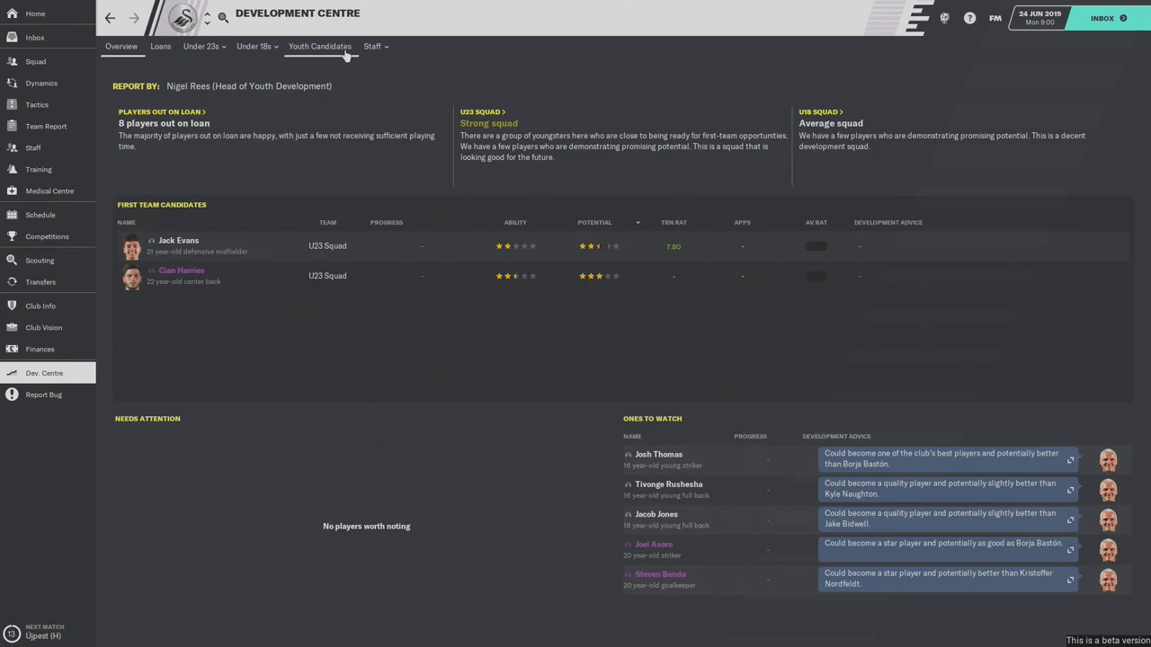
- View the Youth Candidates page, which reports the intake list isn't available yet
{"action": "left_click", "coordinate": [320, 46]}
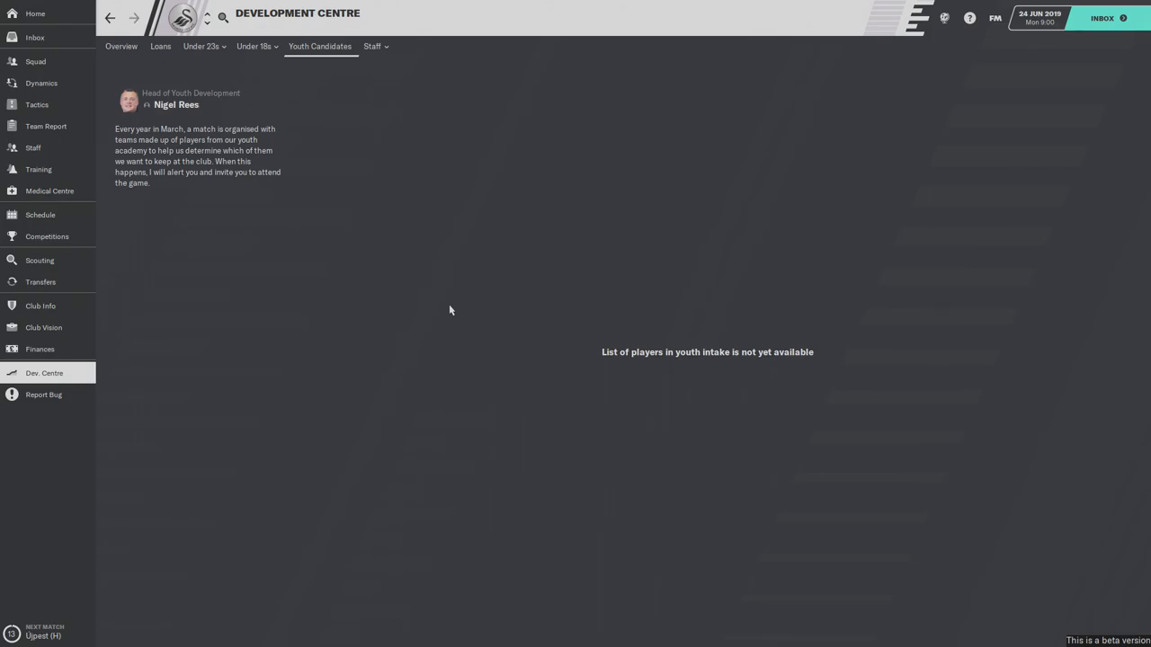
{"action": "mouse_move", "coordinate": [214, 165]}
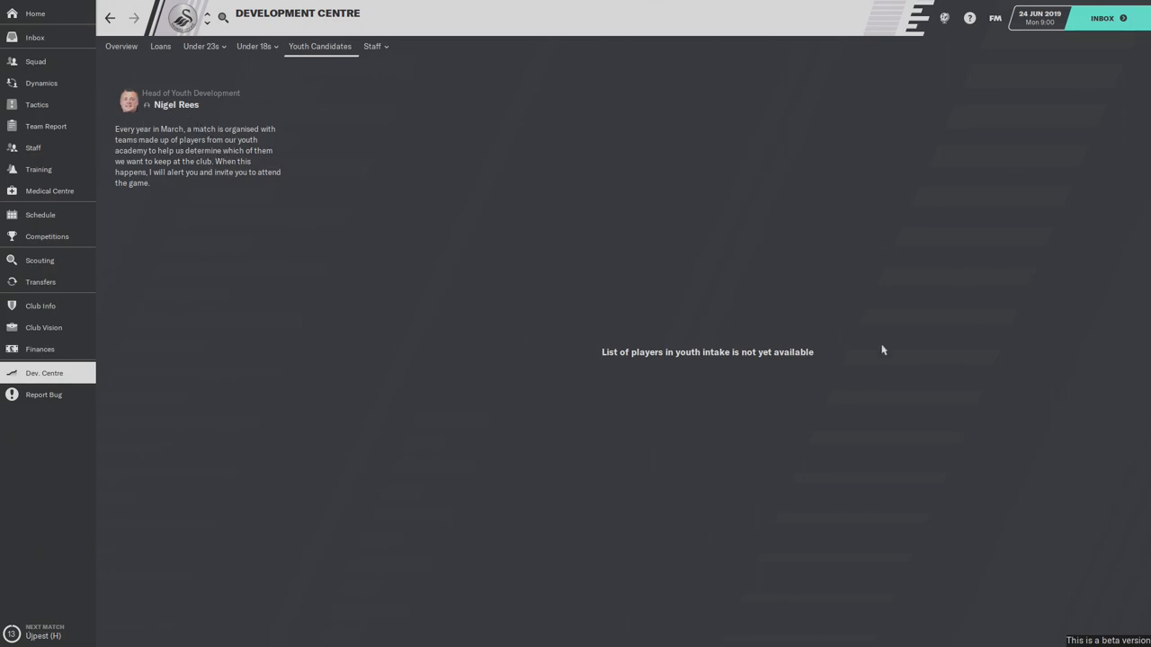
{"action": "mouse_move", "coordinate": [964, 363]}
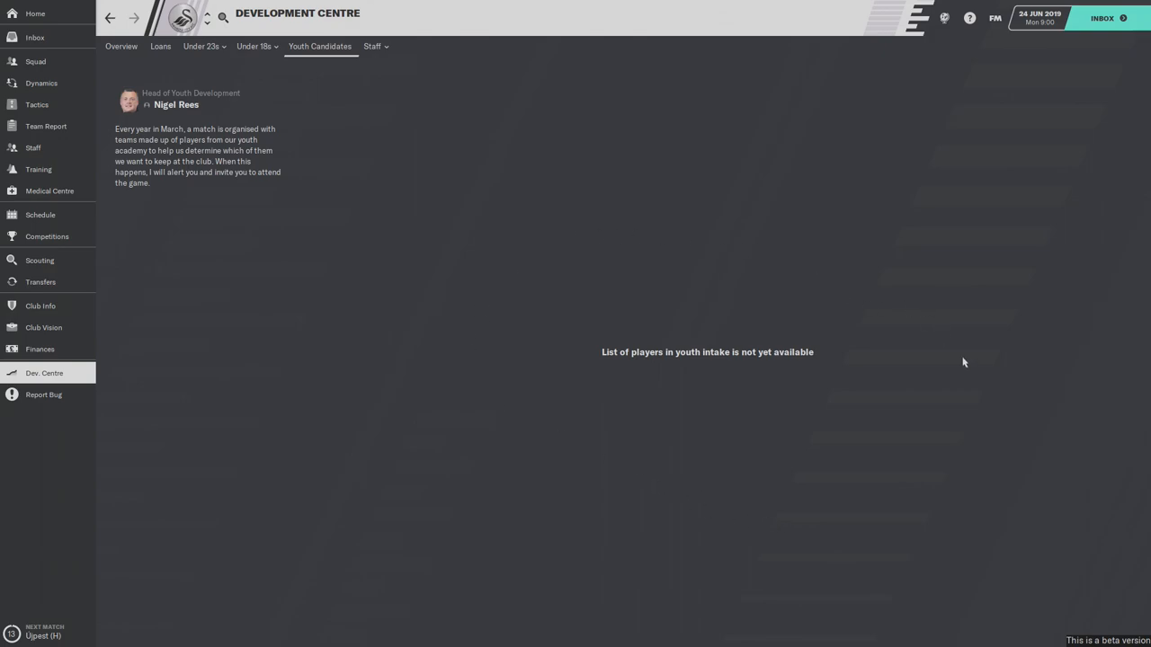
{"action": "mouse_move", "coordinate": [942, 358]}
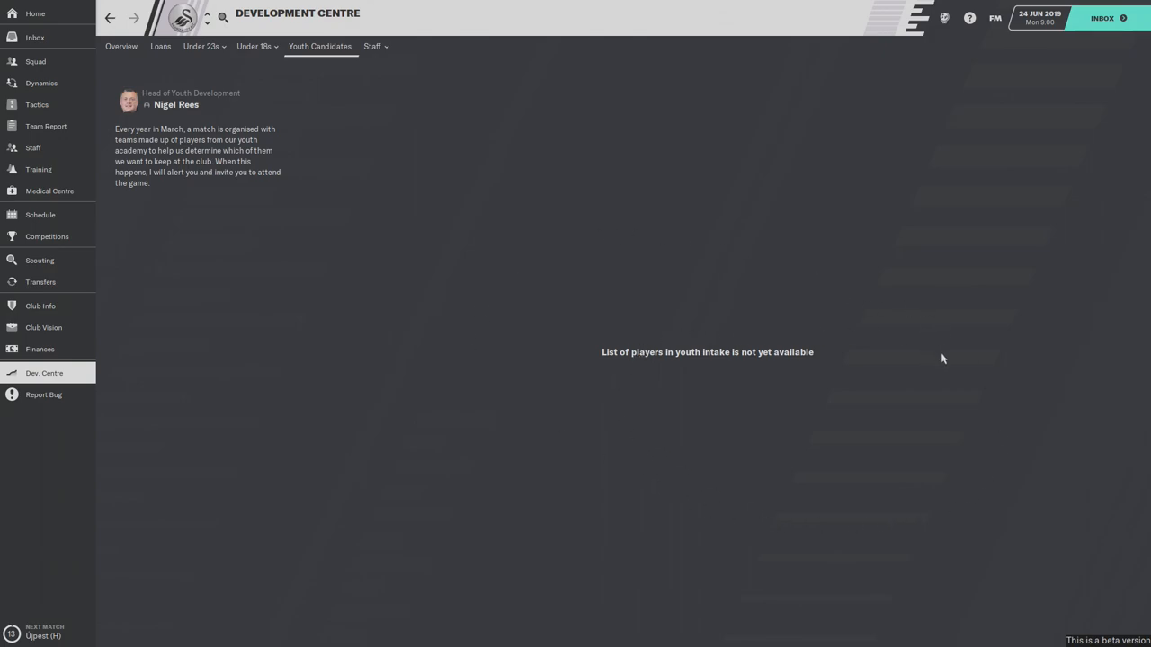
{"action": "mouse_move", "coordinate": [658, 389]}
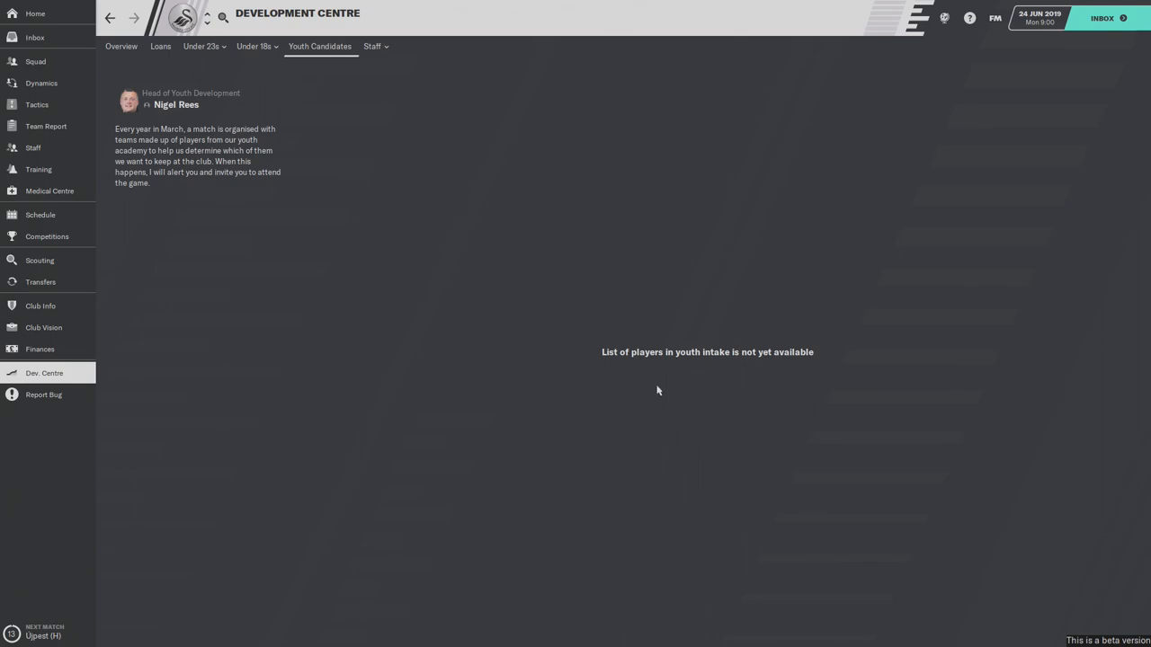
{"action": "mouse_move", "coordinate": [662, 366]}
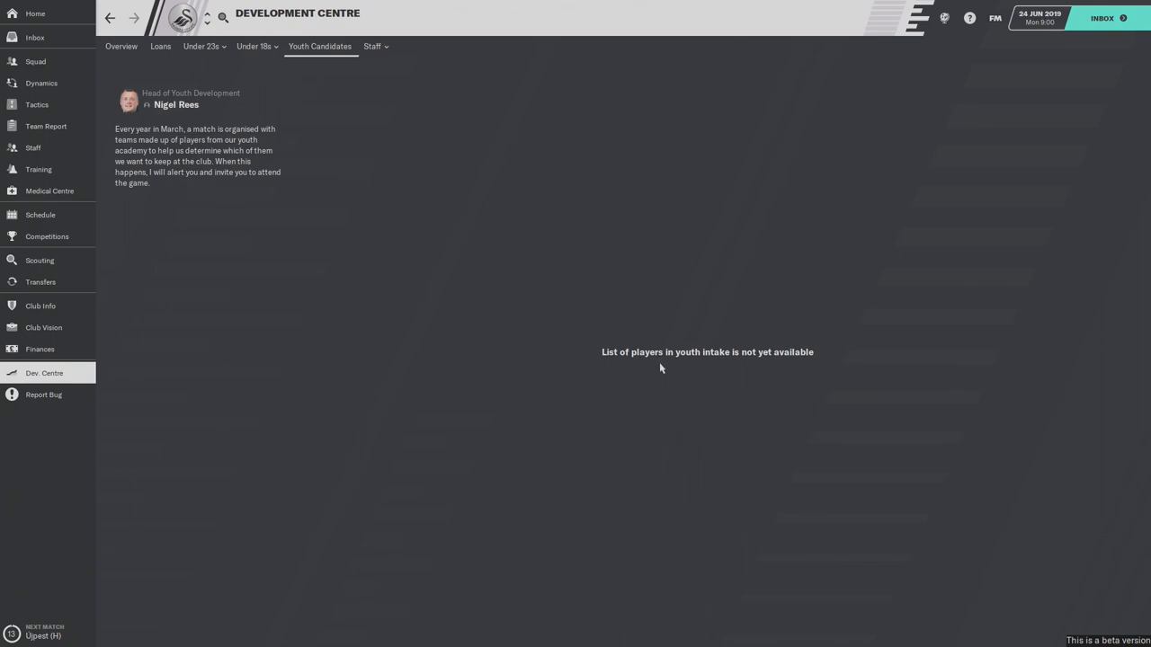
{"action": "mouse_move", "coordinate": [647, 403]}
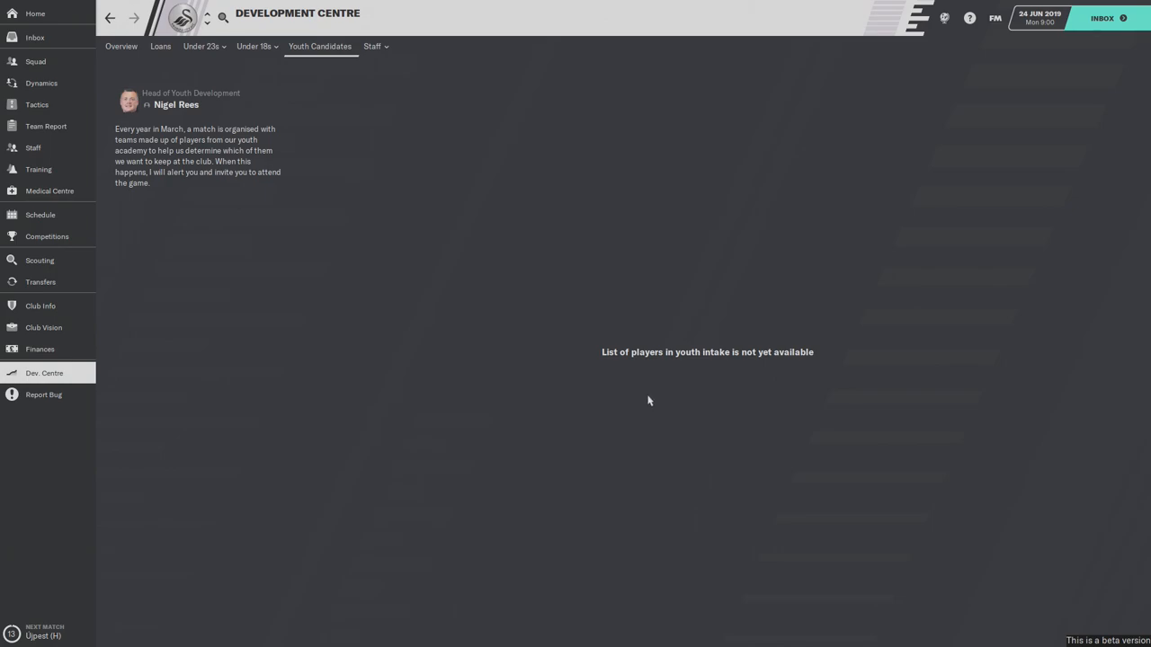
{"action": "mouse_move", "coordinate": [672, 402]}
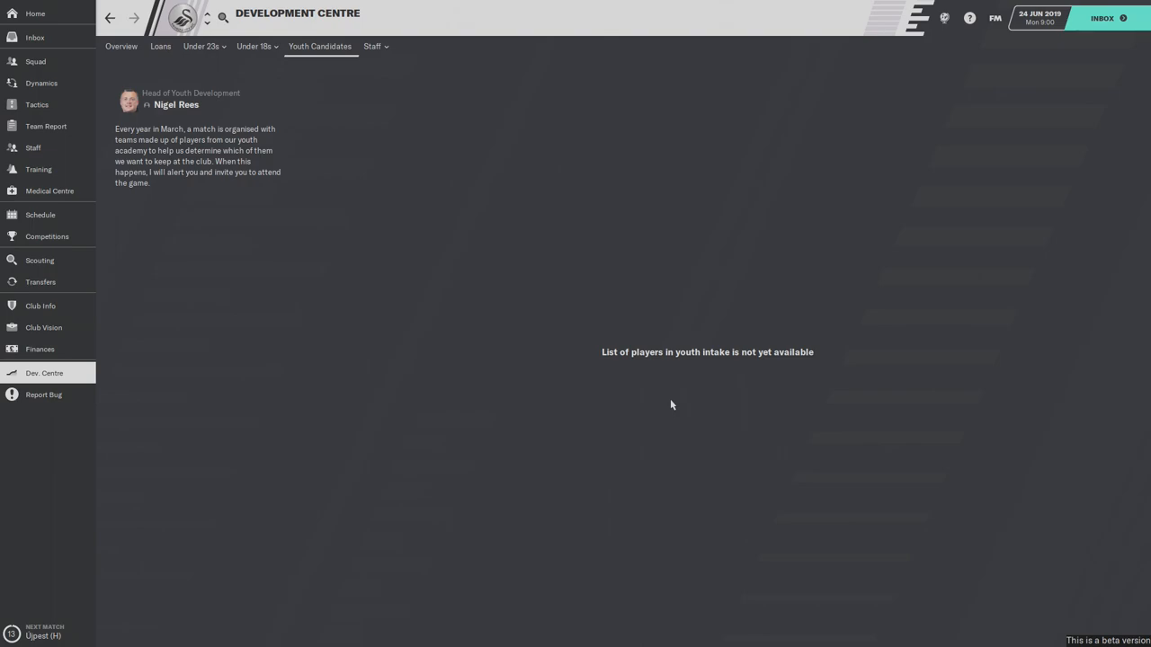
{"action": "mouse_move", "coordinate": [637, 253]}
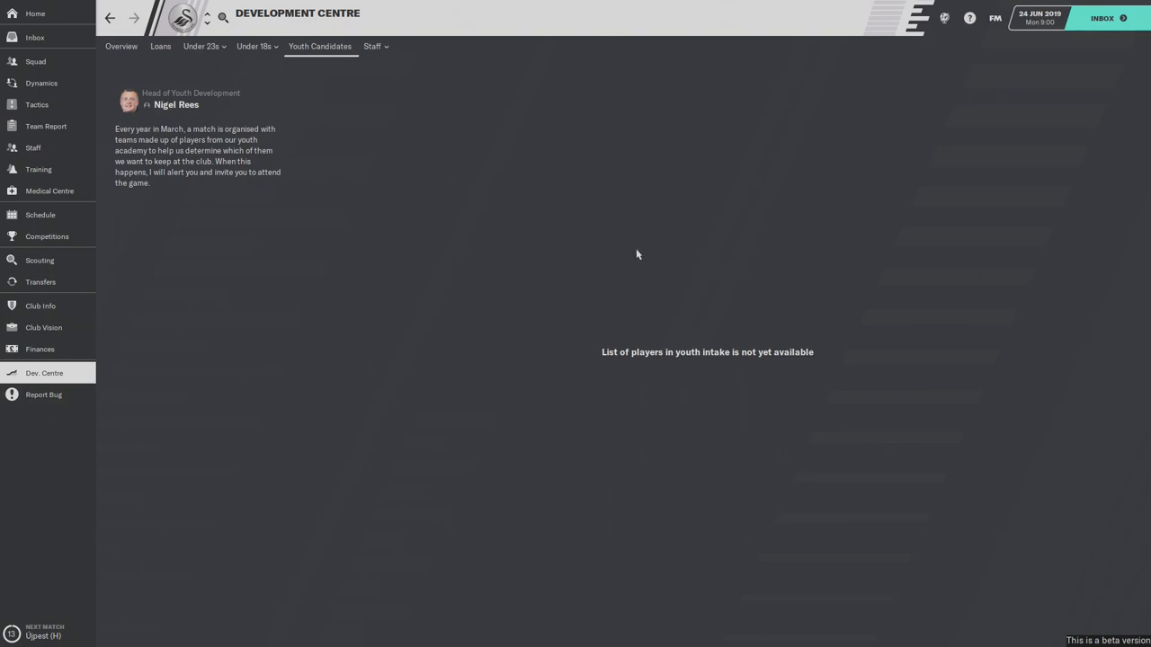
{"action": "mouse_move", "coordinate": [162, 259]}
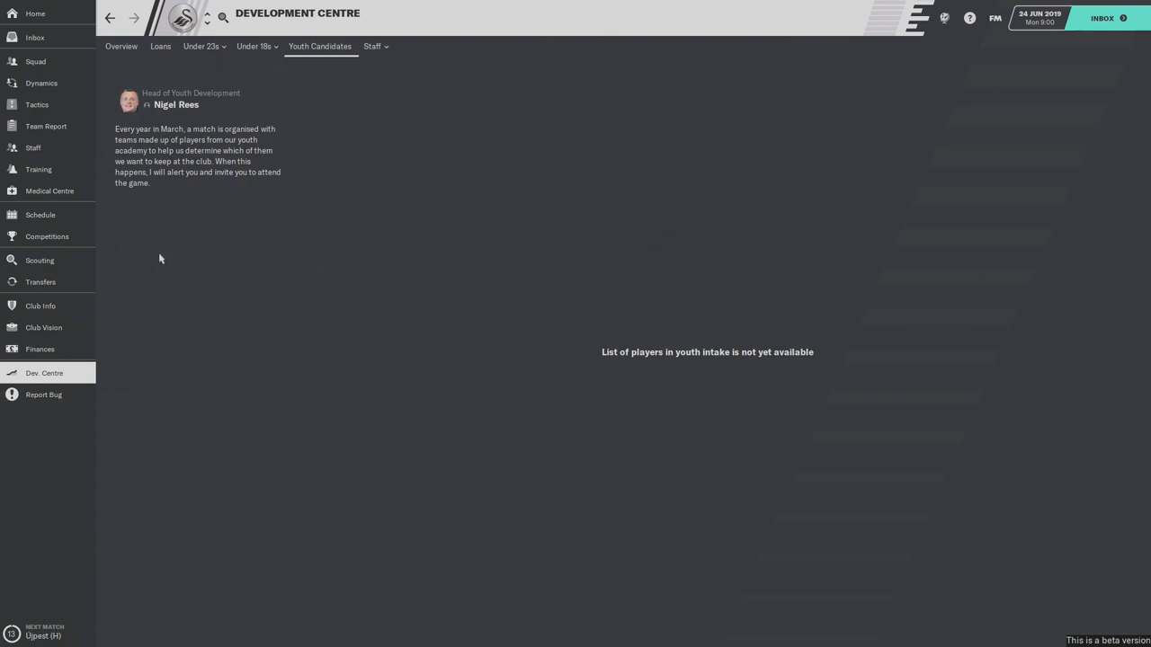
{"action": "mouse_move", "coordinate": [39, 349]}
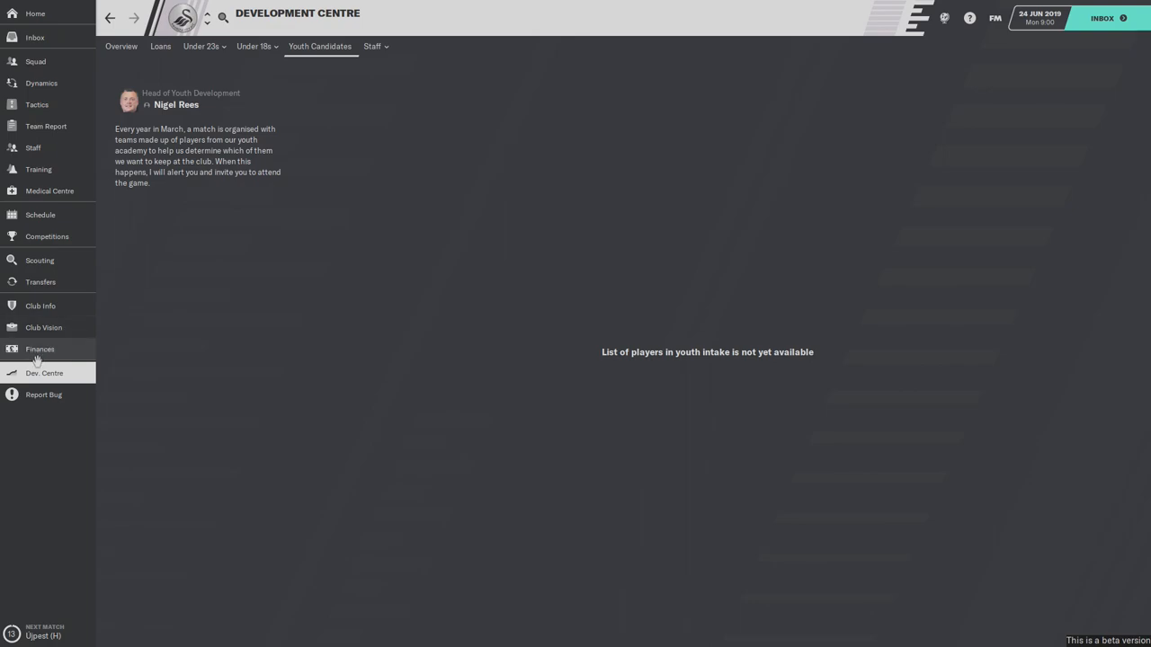
- Open the club Finances summary from the sidebar
{"action": "left_click", "coordinate": [40, 349]}
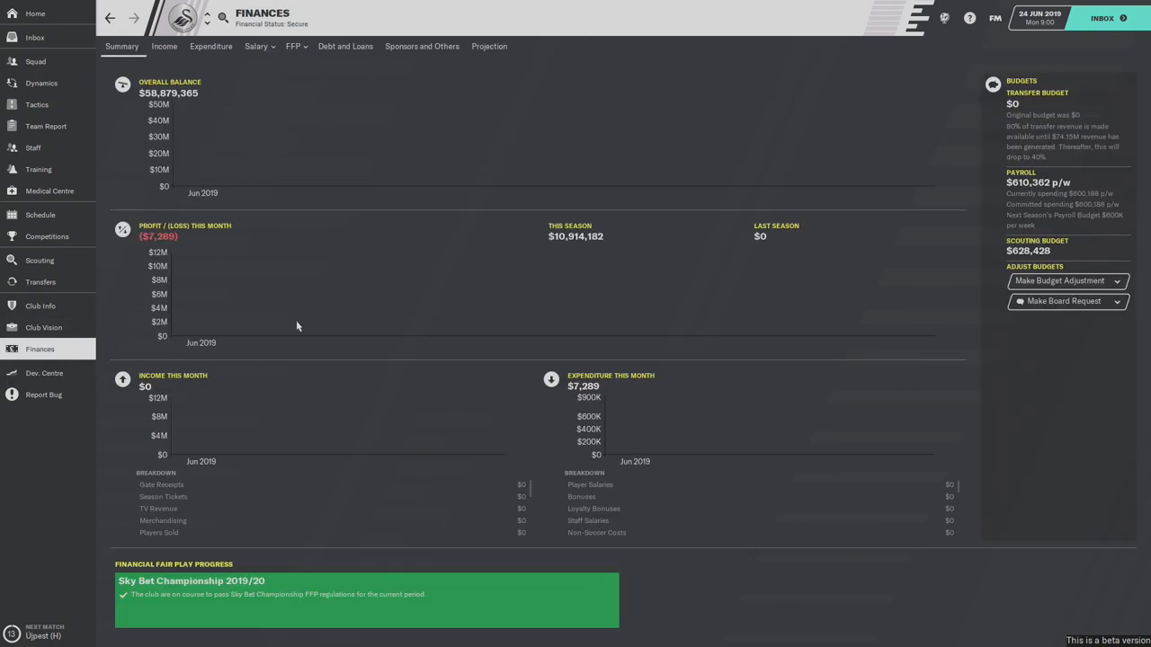
{"action": "mouse_move", "coordinate": [711, 262]}
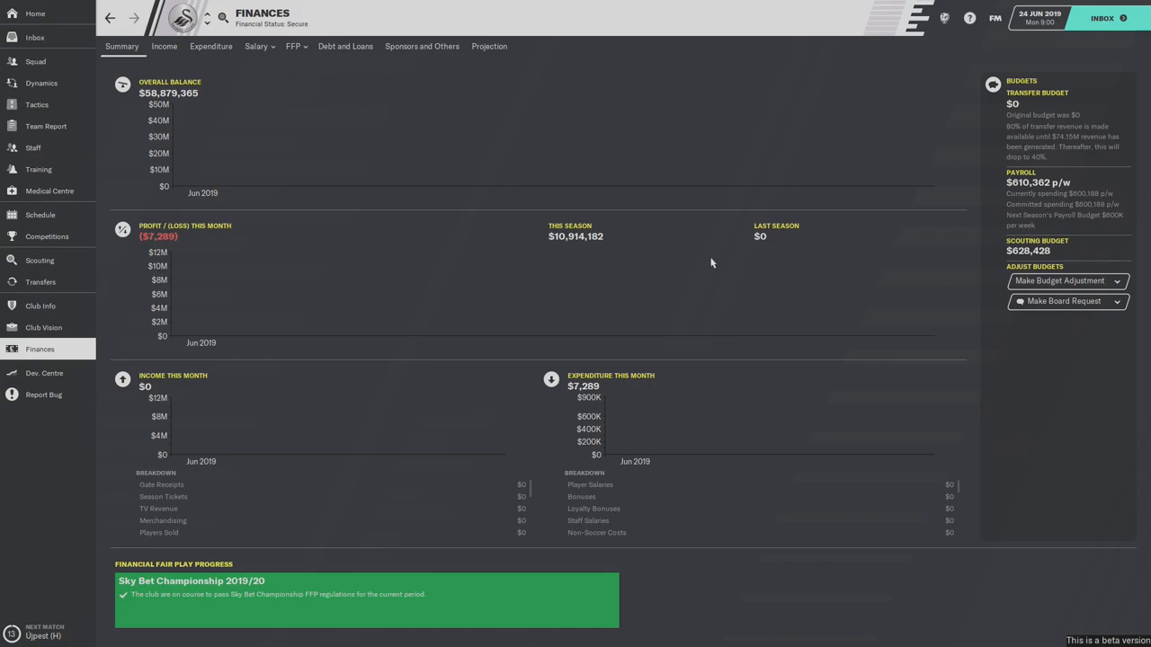
{"action": "mouse_move", "coordinate": [331, 228]}
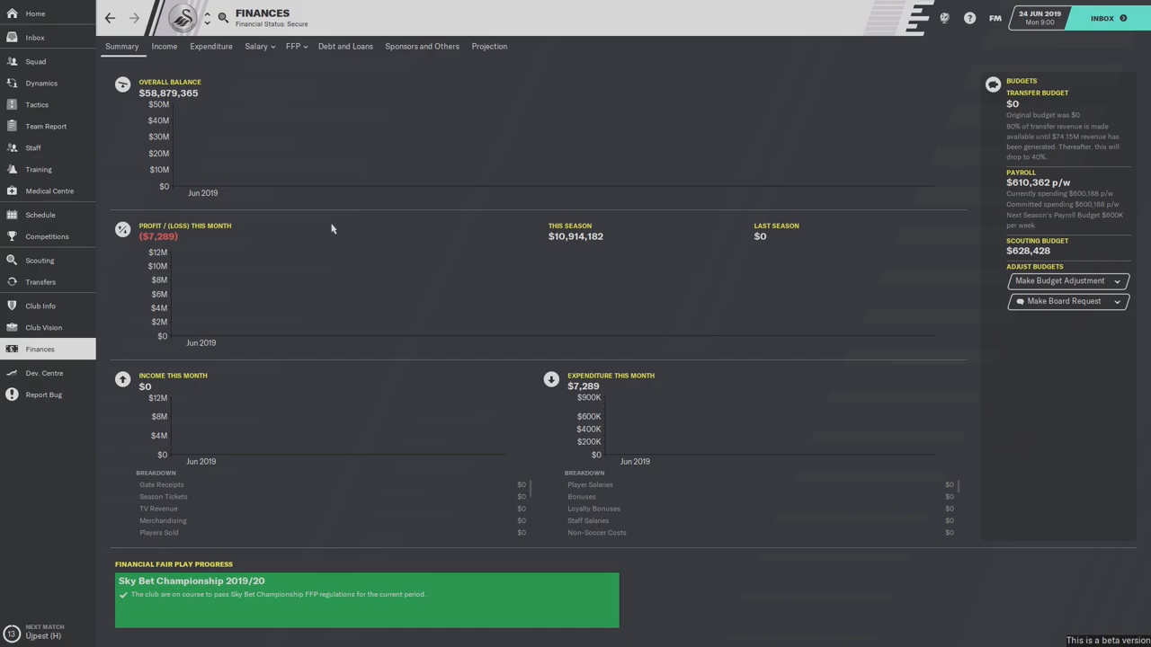
{"action": "mouse_move", "coordinate": [40, 169]}
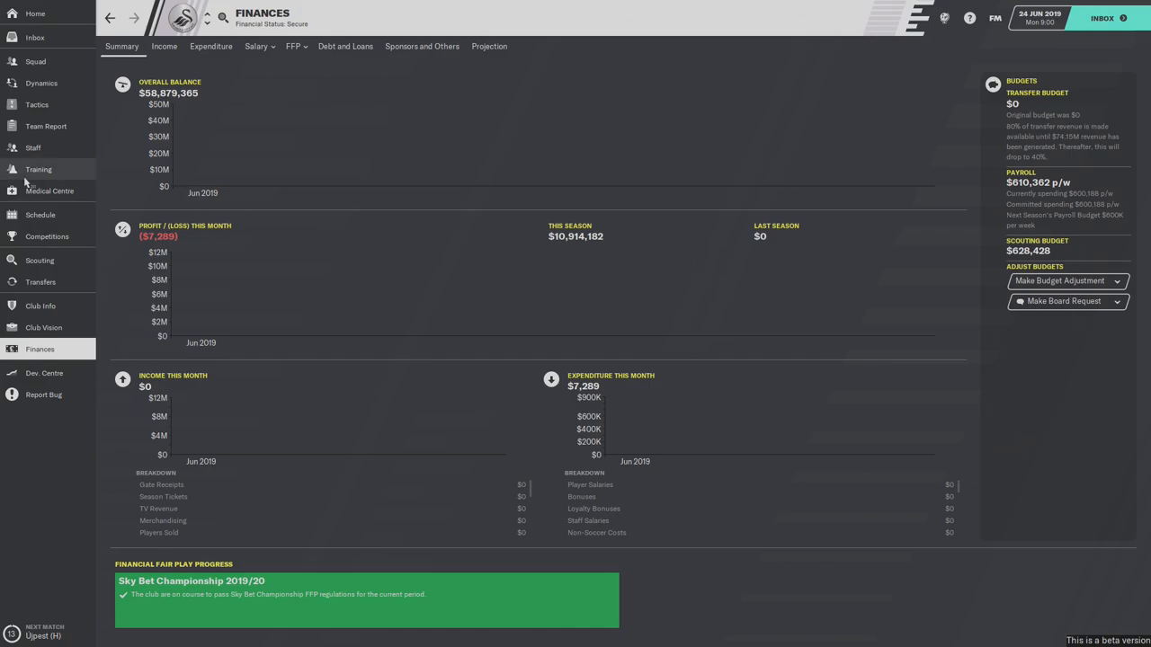
- Open the Team Report showing Swansea's best XI and analyst report
{"action": "left_click", "coordinate": [47, 126]}
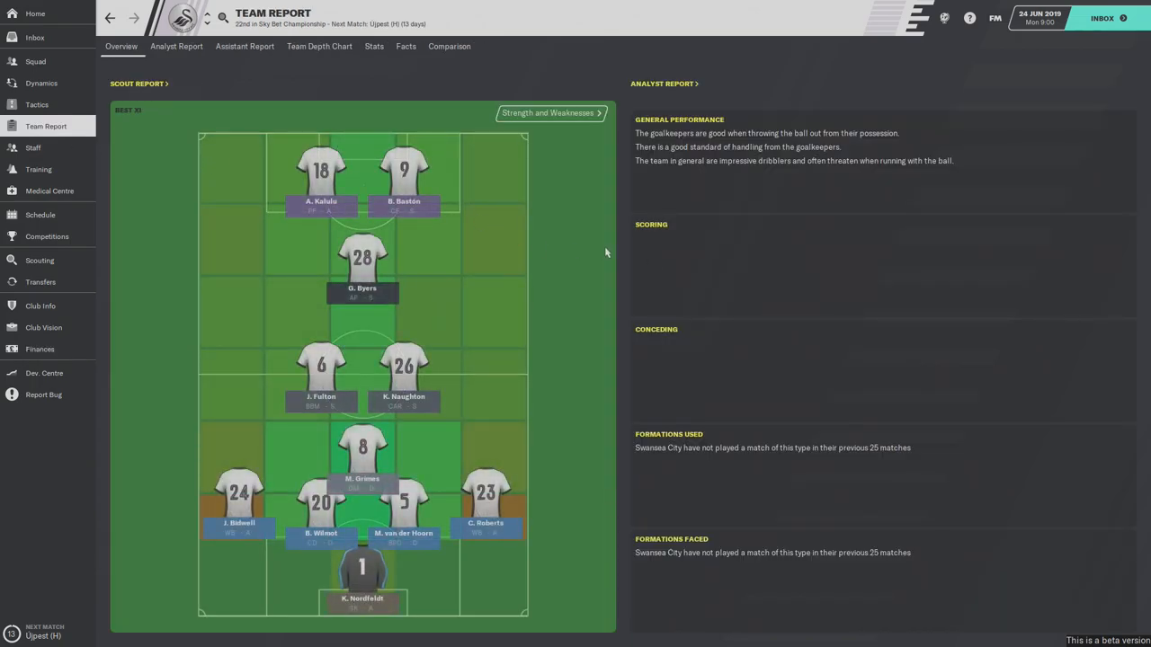
{"action": "mouse_move", "coordinate": [811, 250]}
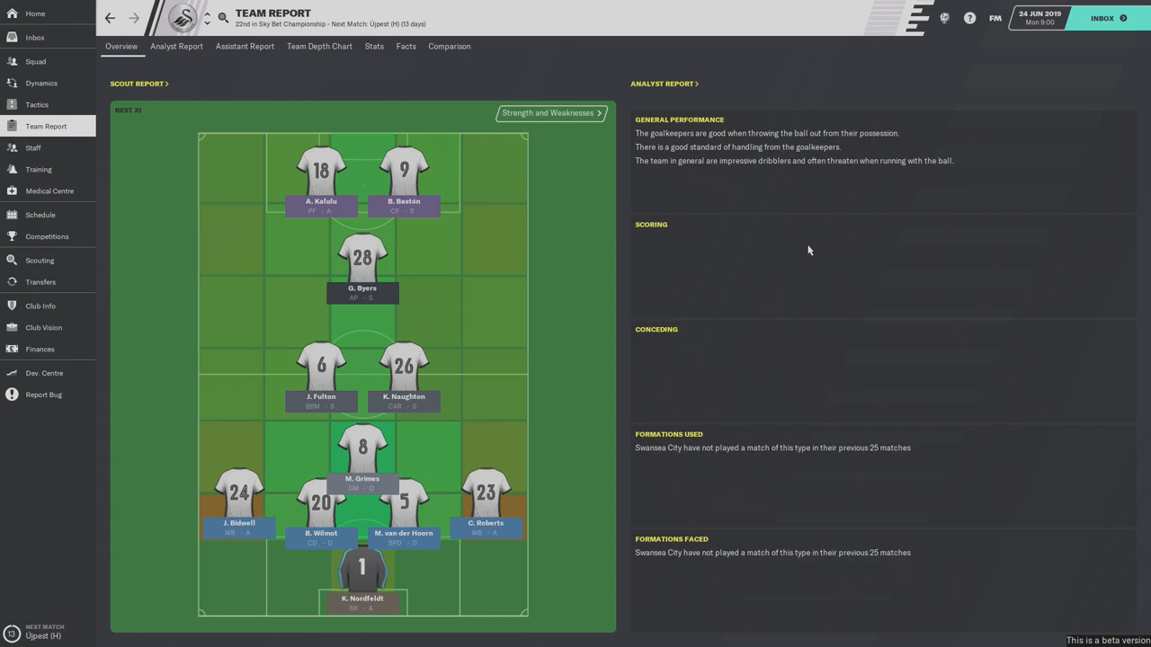
{"action": "mouse_move", "coordinate": [896, 459]}
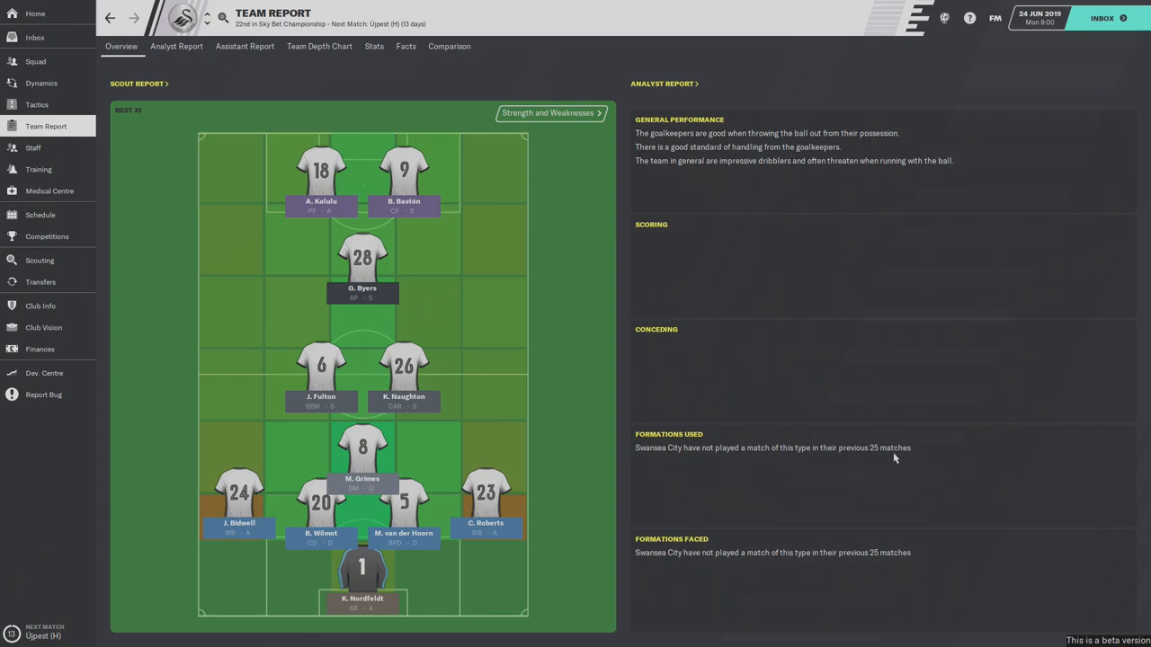
{"action": "mouse_move", "coordinate": [799, 298]}
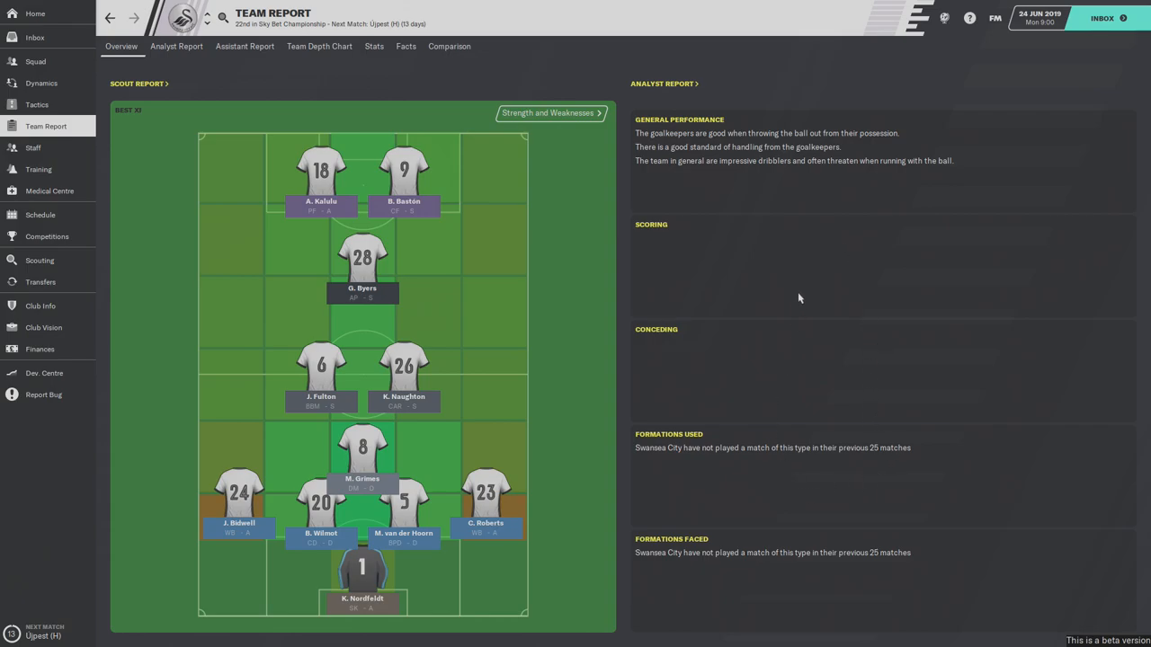
{"action": "mouse_move", "coordinate": [763, 187]}
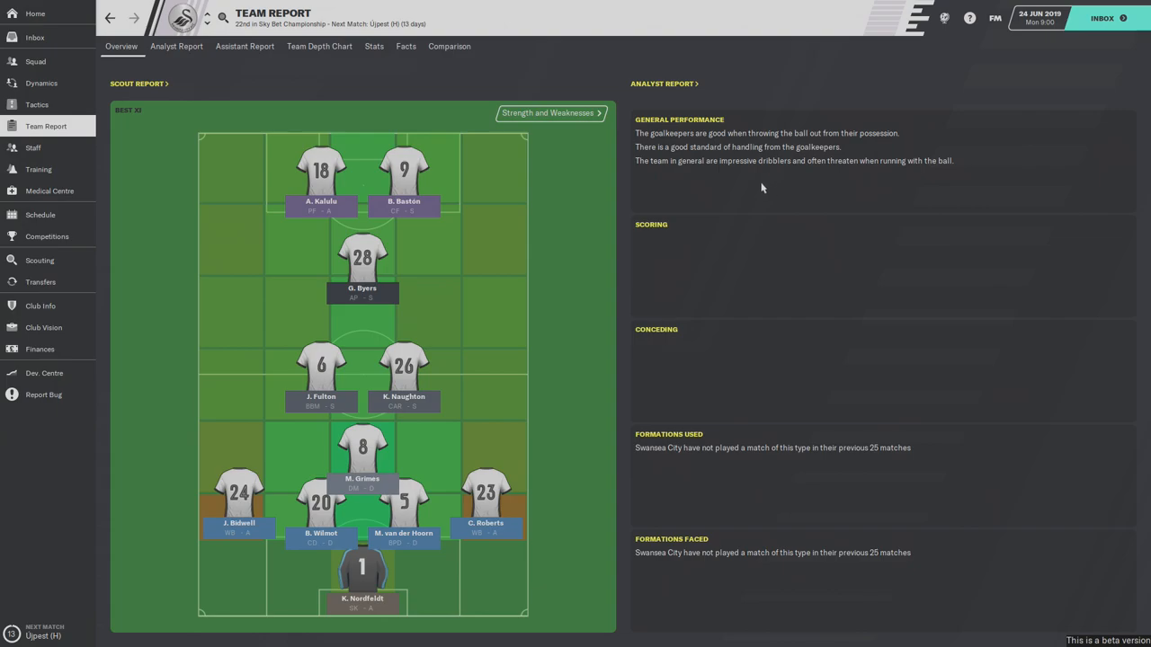
{"action": "mouse_move", "coordinate": [177, 61]}
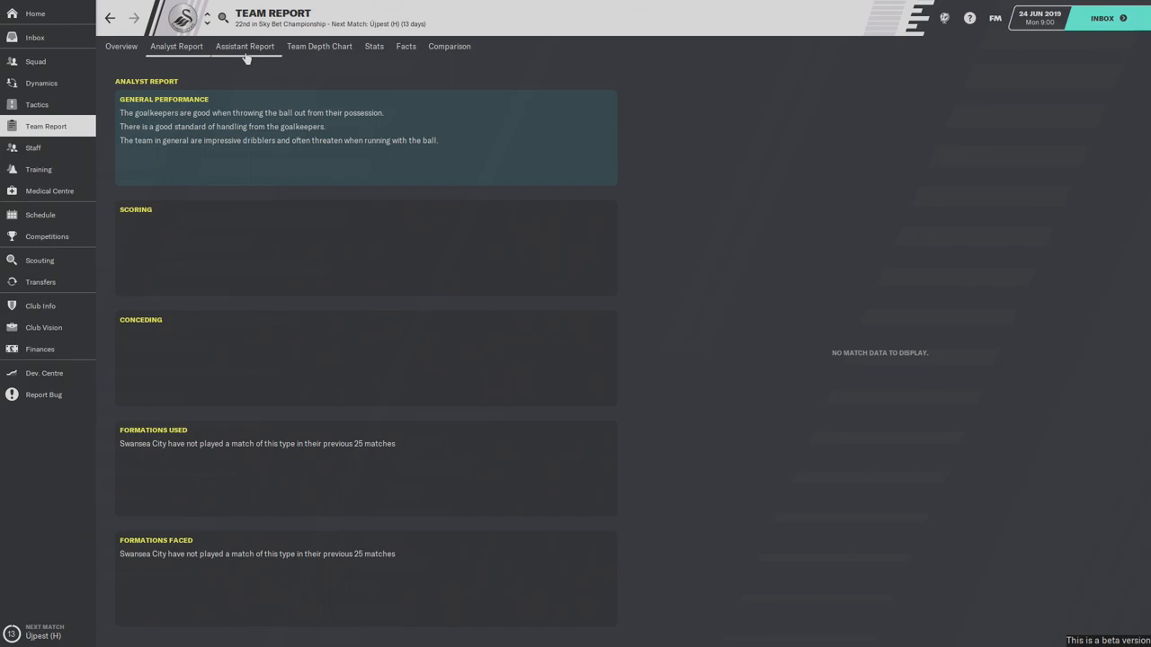
{"action": "left_click", "coordinate": [245, 46]}
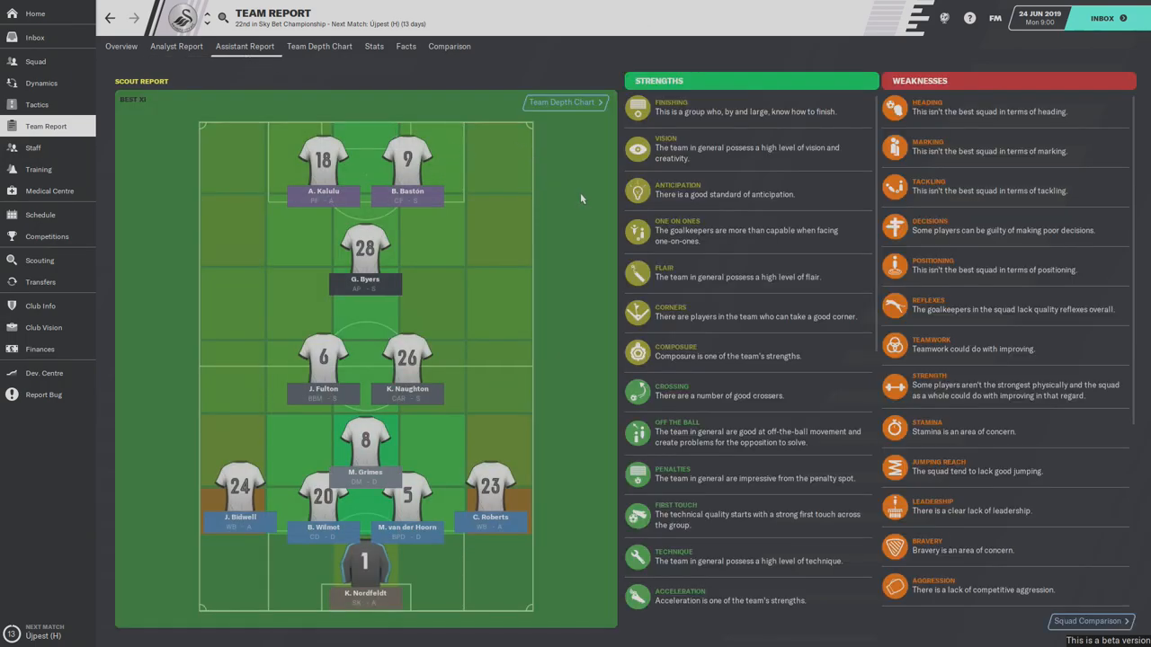
{"action": "mouse_move", "coordinate": [928, 197]}
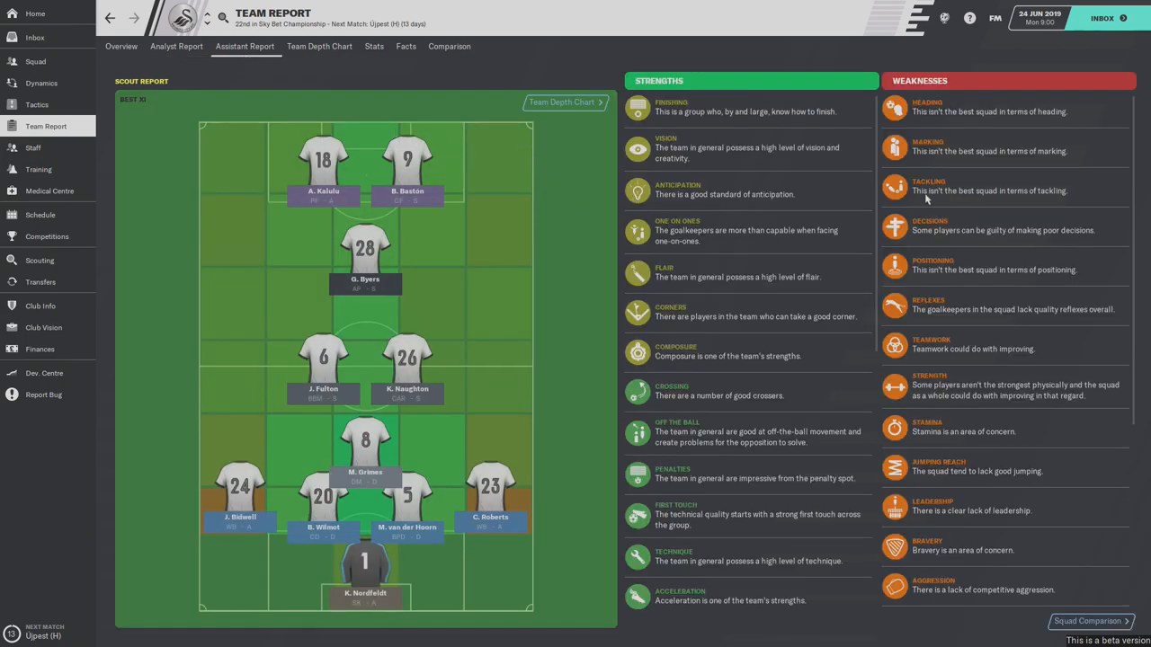
{"action": "scroll", "scroll_direction": "down", "scroll_amount": 3}
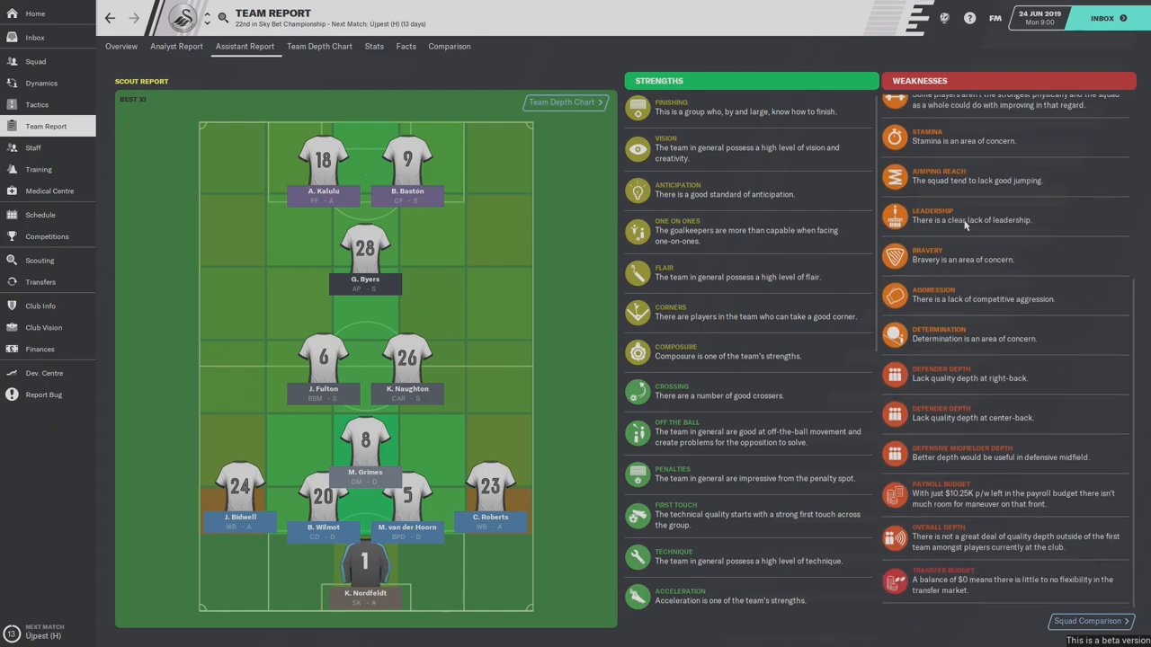
{"action": "mouse_move", "coordinate": [968, 590]}
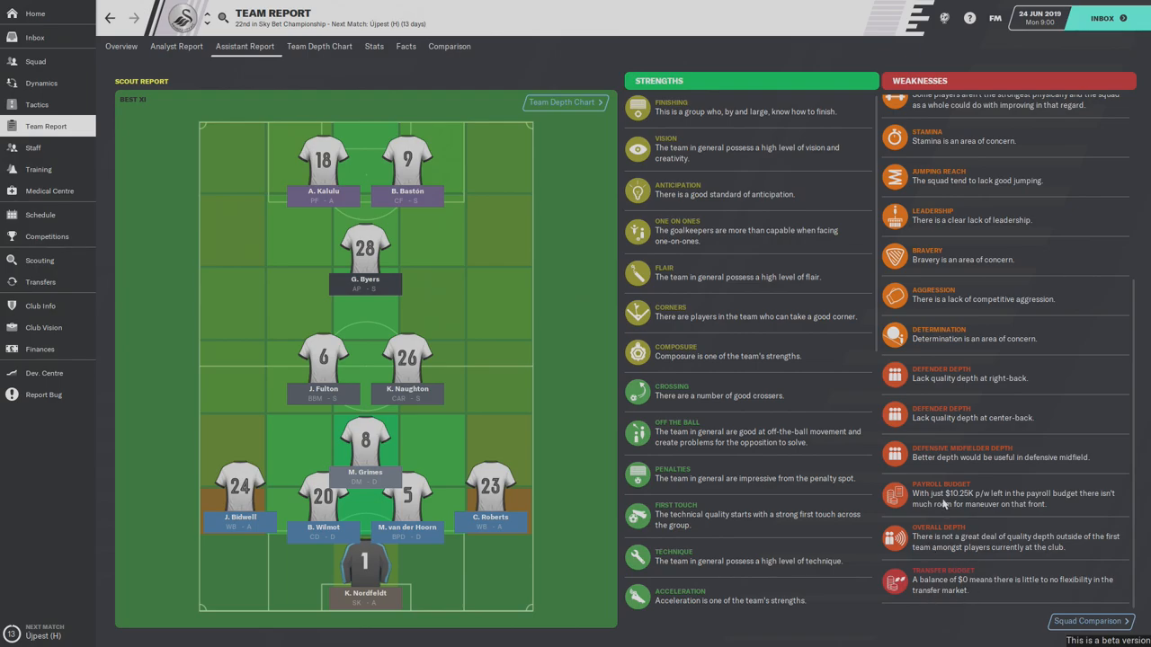
{"action": "mouse_move", "coordinate": [1011, 595]}
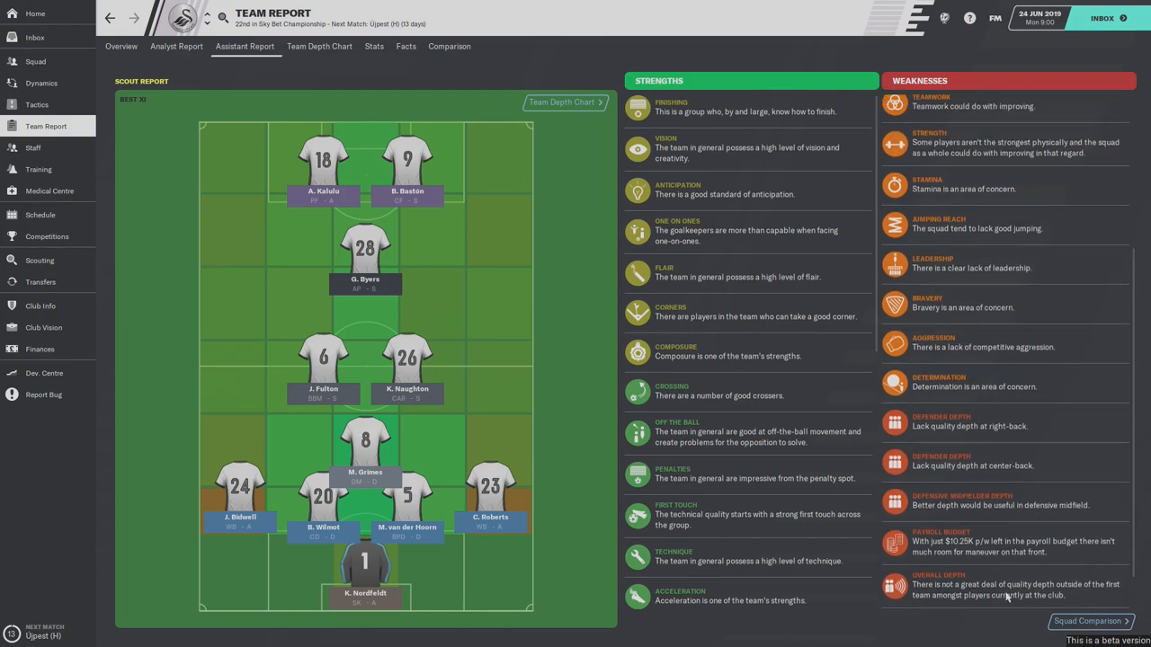
{"action": "scroll", "scroll_direction": "up", "scroll_amount": 3}
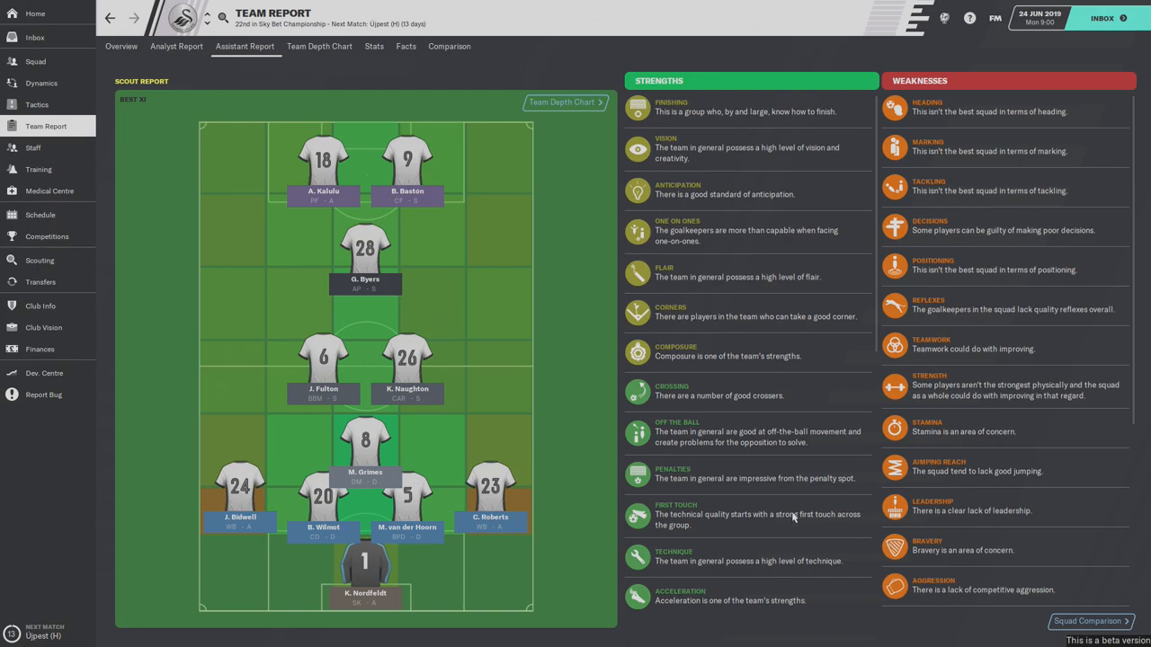
{"action": "scroll", "scroll_direction": "down", "scroll_amount": 3}
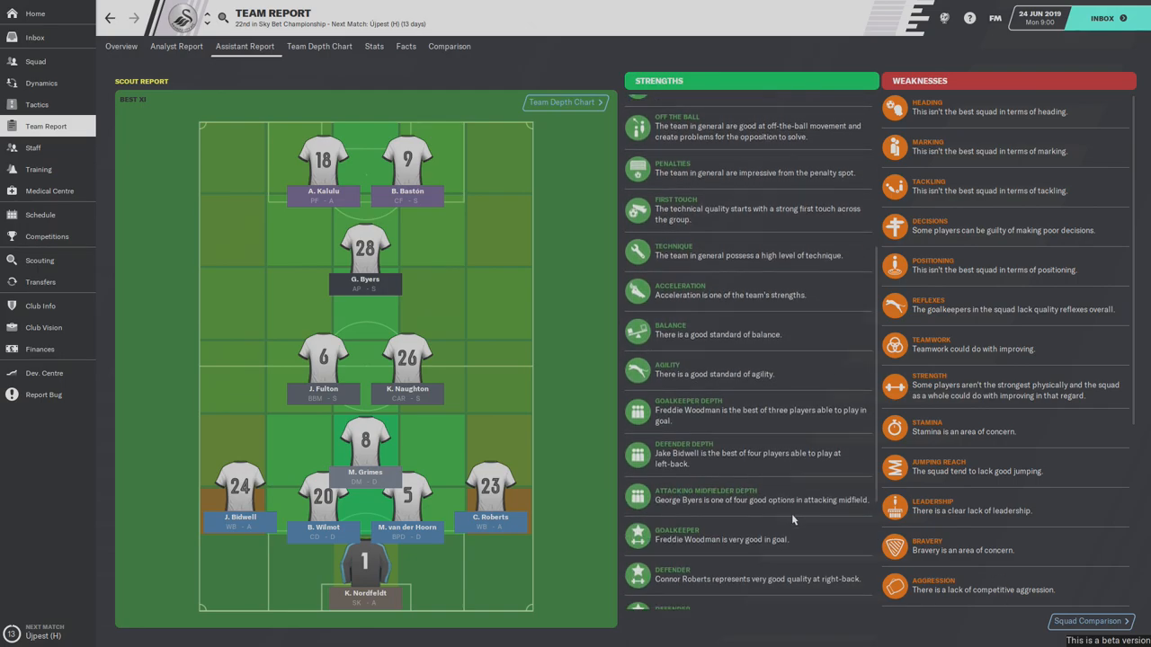
{"action": "scroll", "scroll_direction": "down", "scroll_amount": 3}
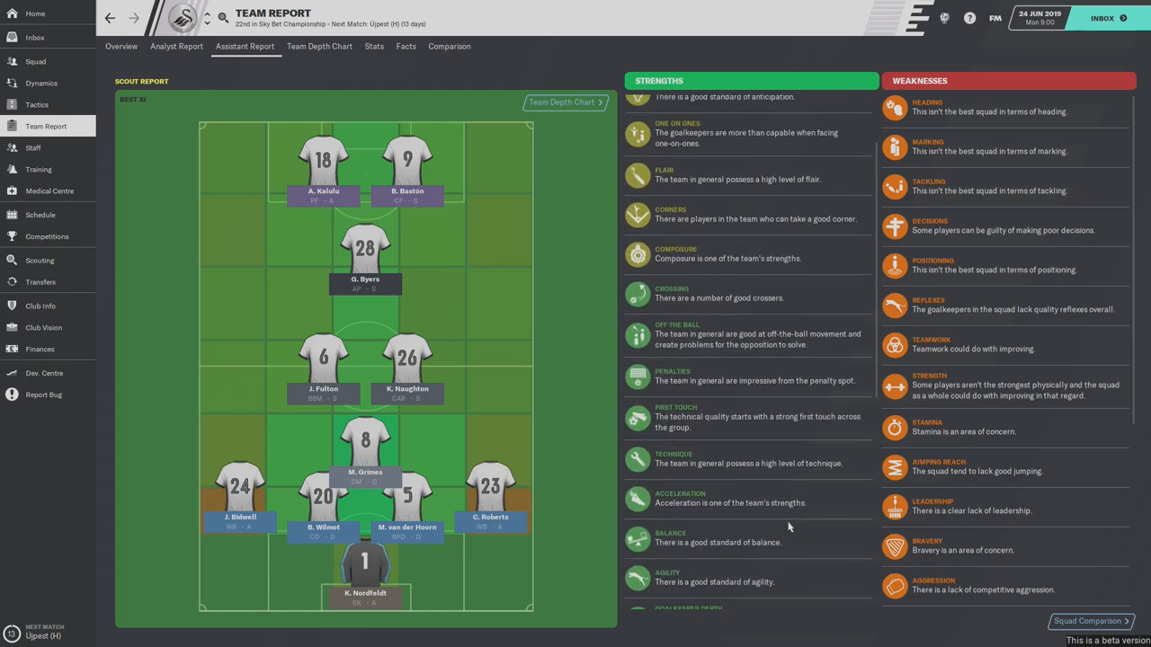
{"action": "mouse_move", "coordinate": [184, 194]}
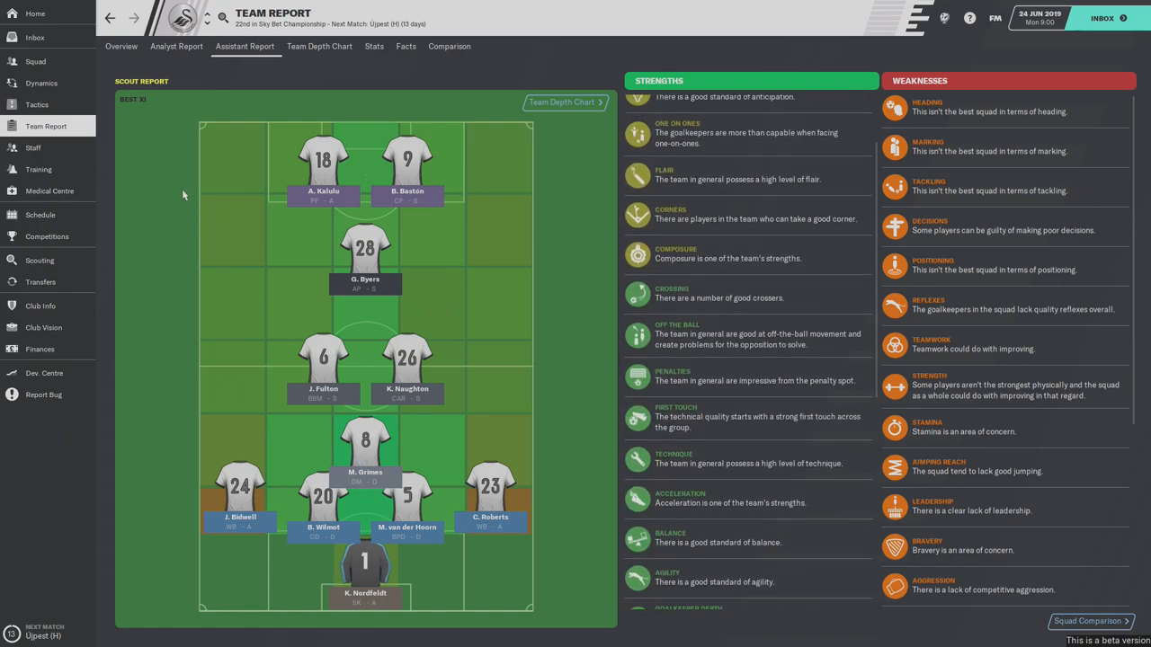
- View the Team Depth Chart and scroll through position rankings from strikers to goalkeeper
{"action": "left_click", "coordinate": [321, 47]}
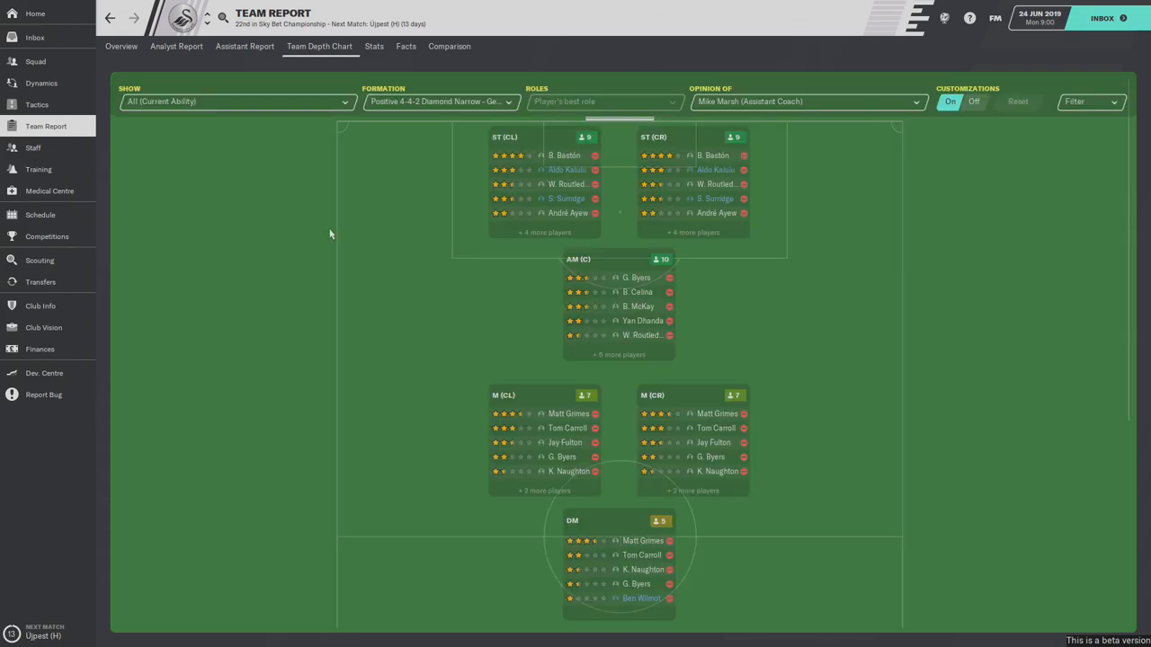
{"action": "mouse_move", "coordinate": [309, 276]}
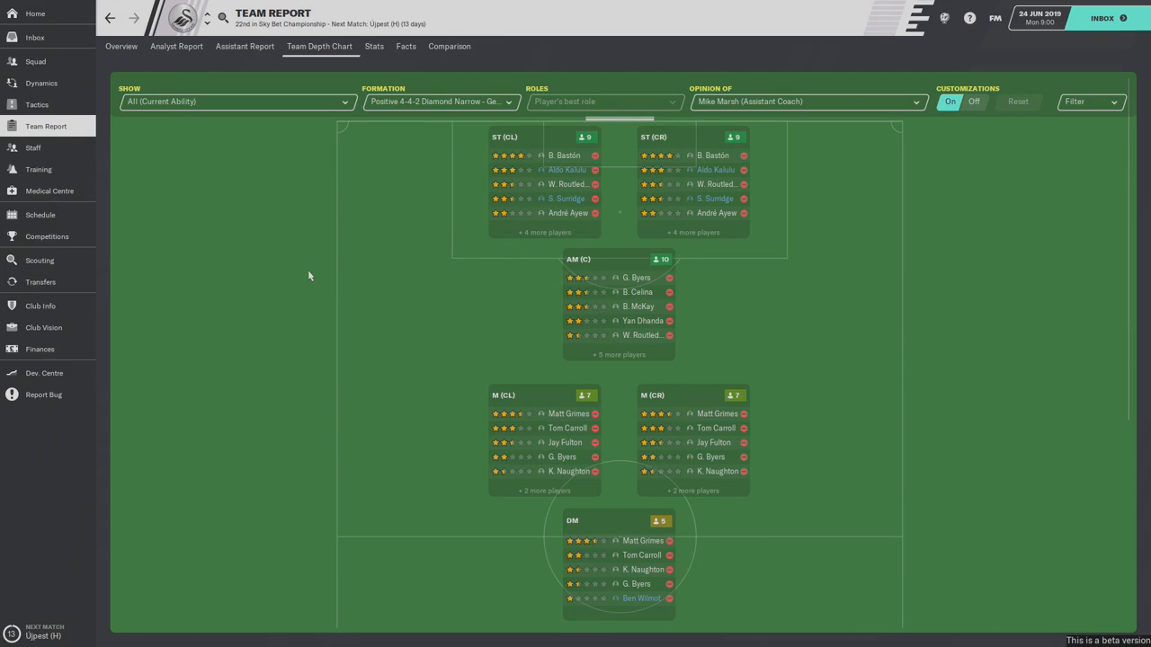
{"action": "mouse_move", "coordinate": [496, 320]}
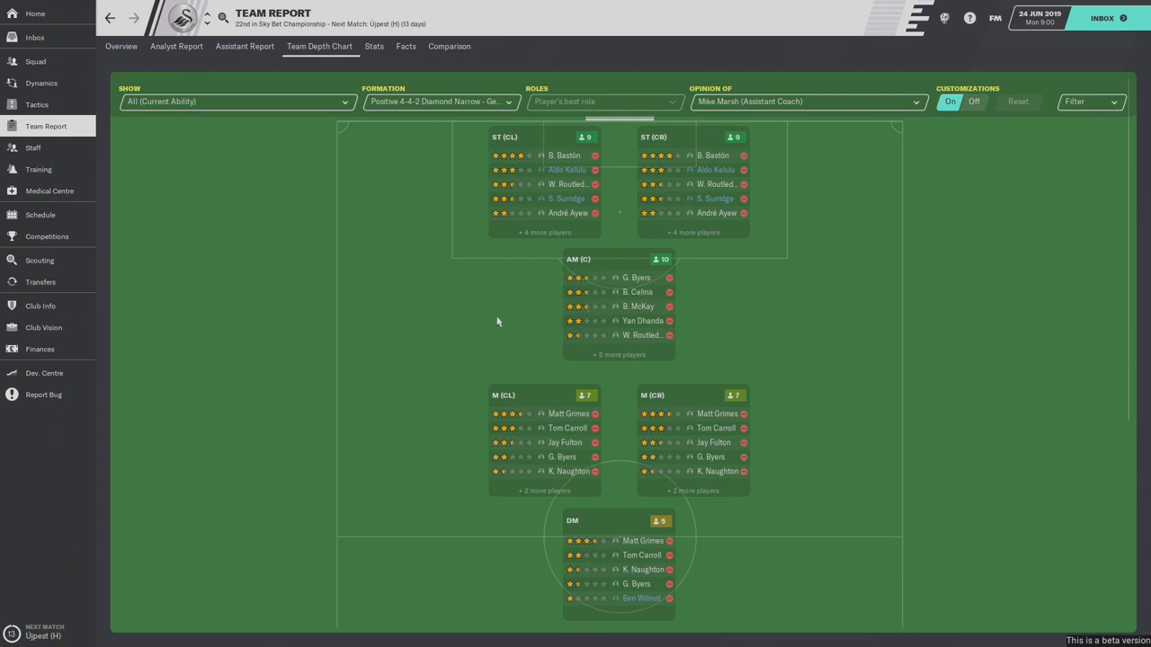
{"action": "mouse_move", "coordinate": [364, 374]}
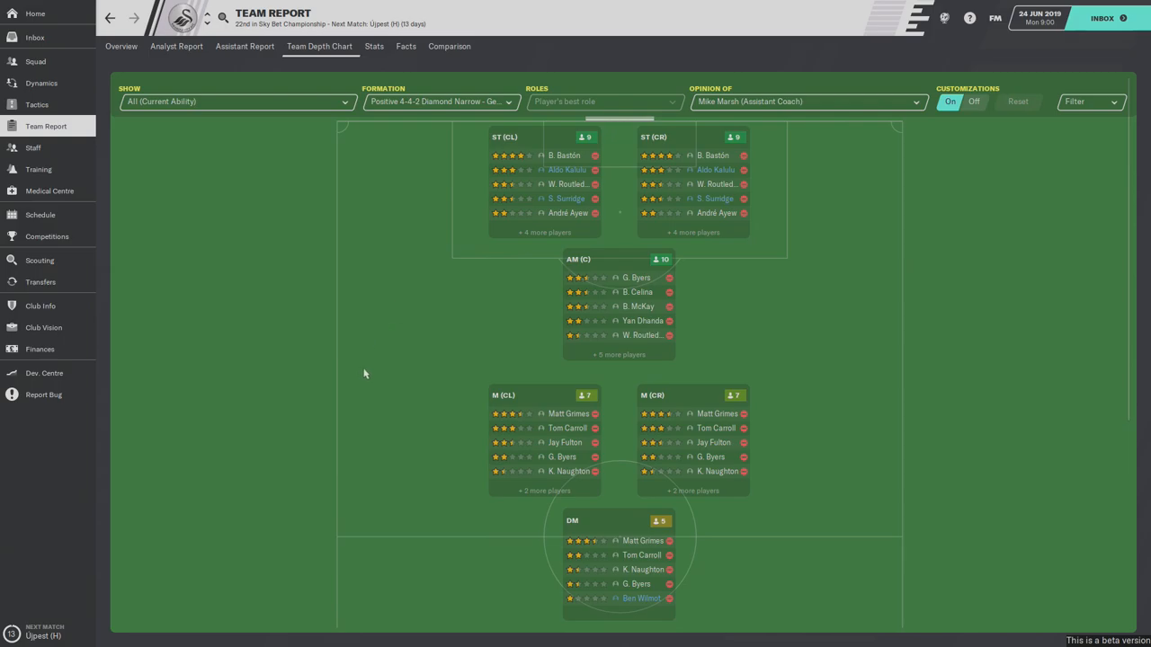
{"action": "scroll", "scroll_direction": "down", "scroll_amount": 3}
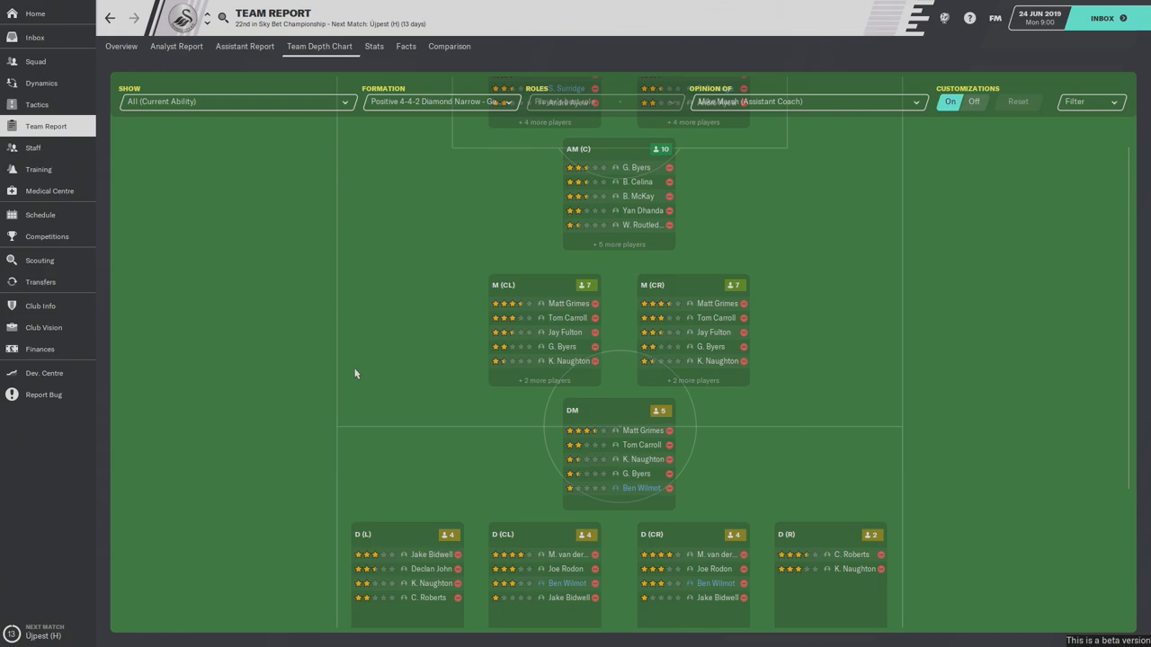
{"action": "mouse_move", "coordinate": [441, 388]}
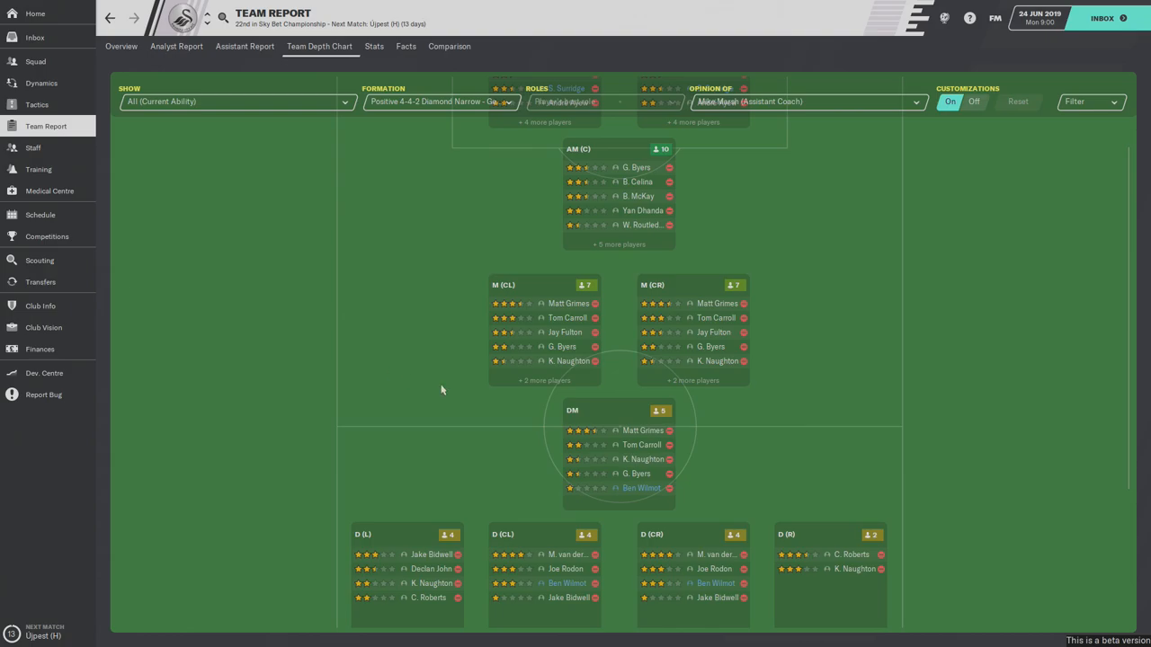
{"action": "mouse_move", "coordinate": [414, 385]}
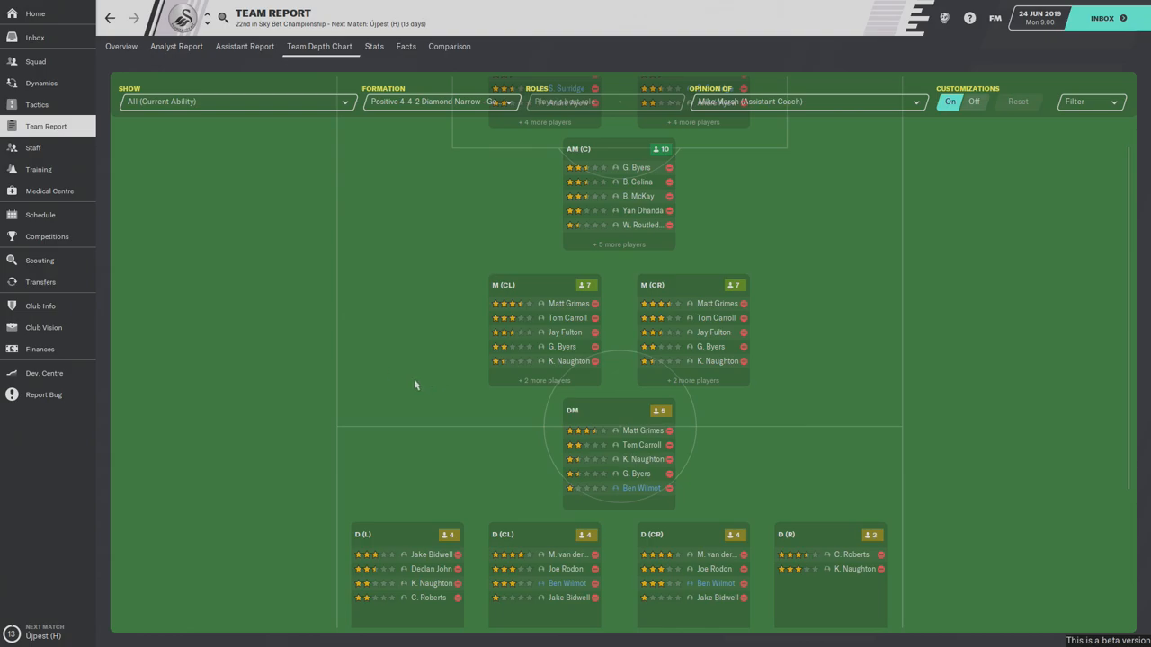
{"action": "scroll", "scroll_direction": "down", "scroll_amount": 3}
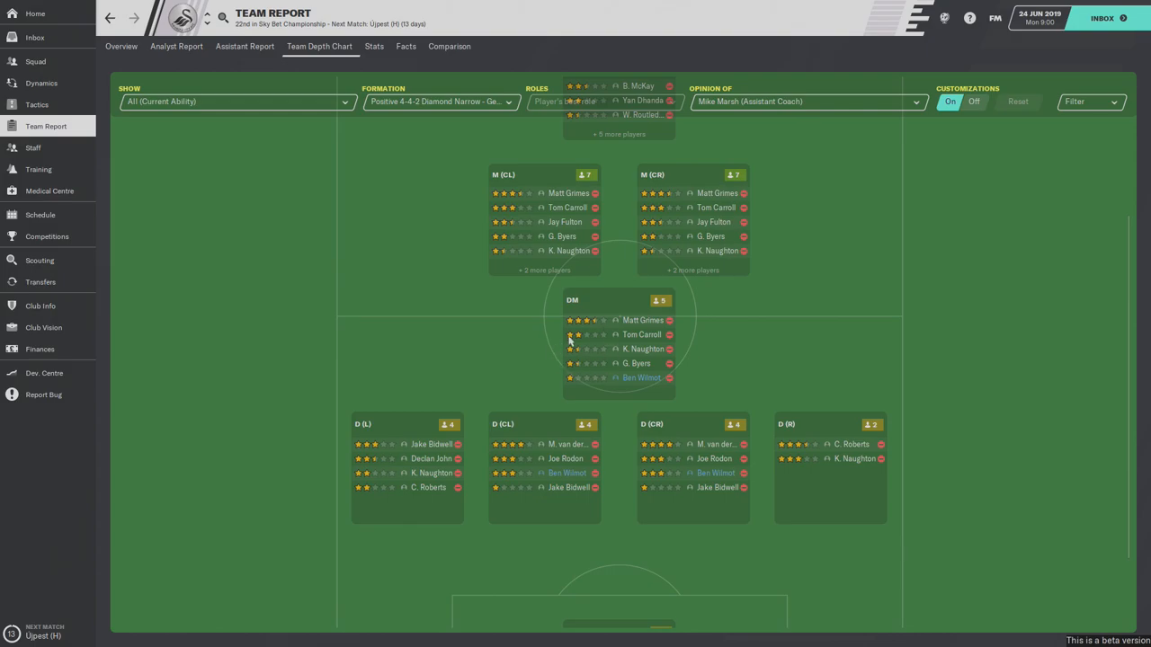
{"action": "mouse_move", "coordinate": [611, 336]}
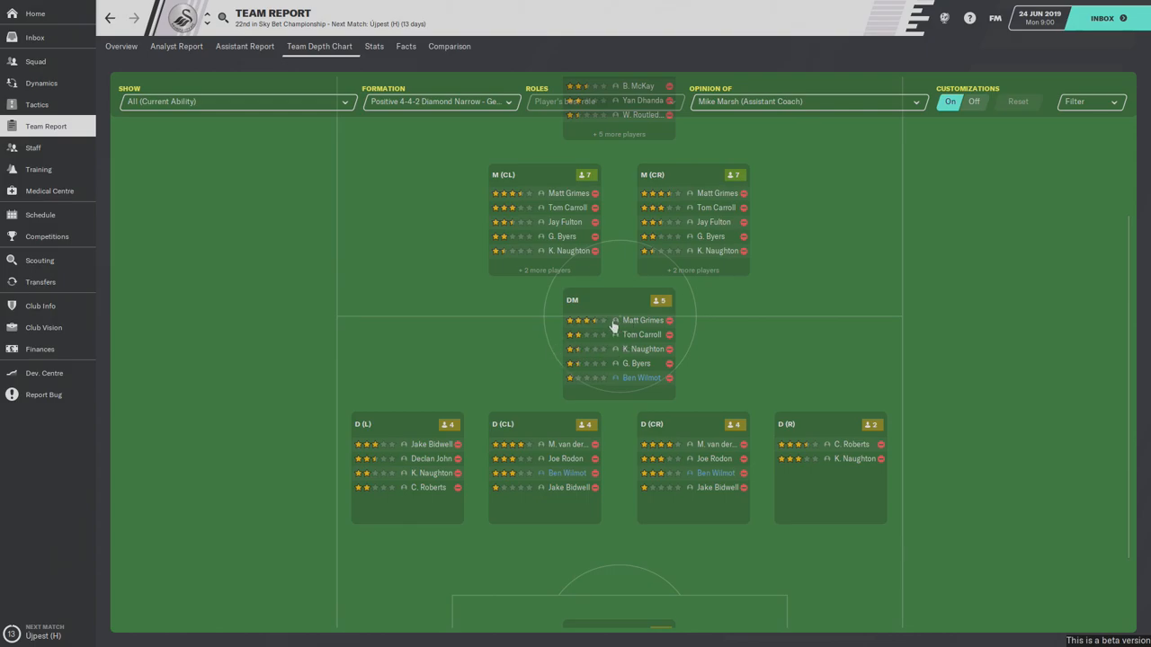
{"action": "mouse_move", "coordinate": [554, 216]}
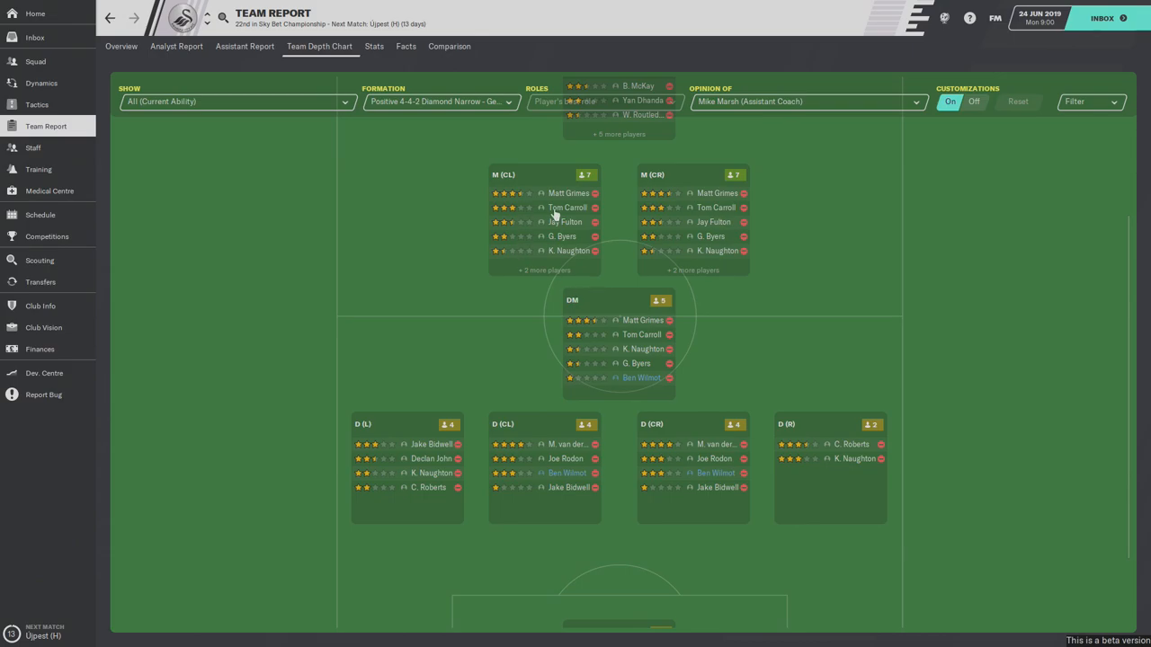
{"action": "mouse_move", "coordinate": [619, 354]}
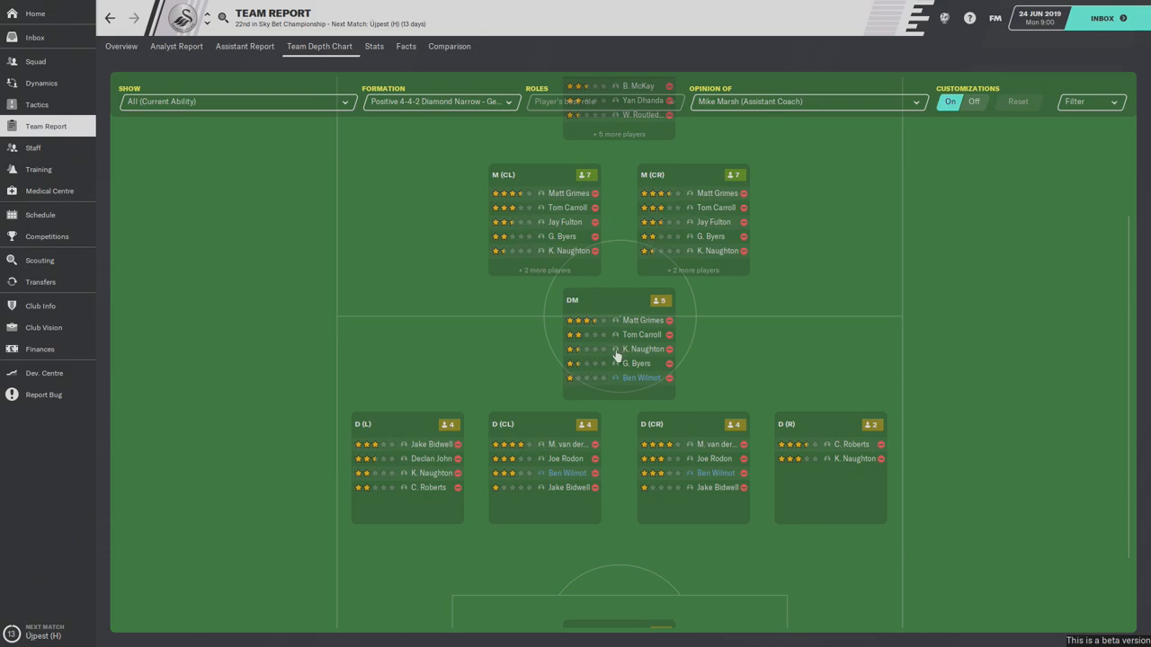
{"action": "mouse_move", "coordinate": [613, 345]}
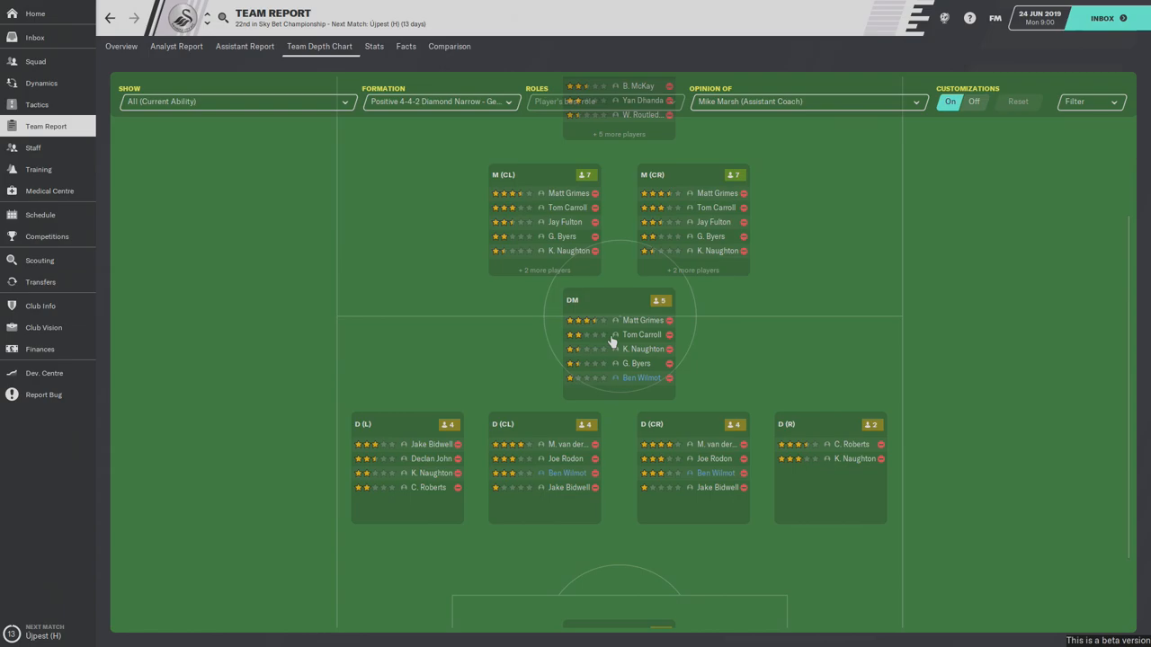
{"action": "mouse_move", "coordinate": [518, 238]}
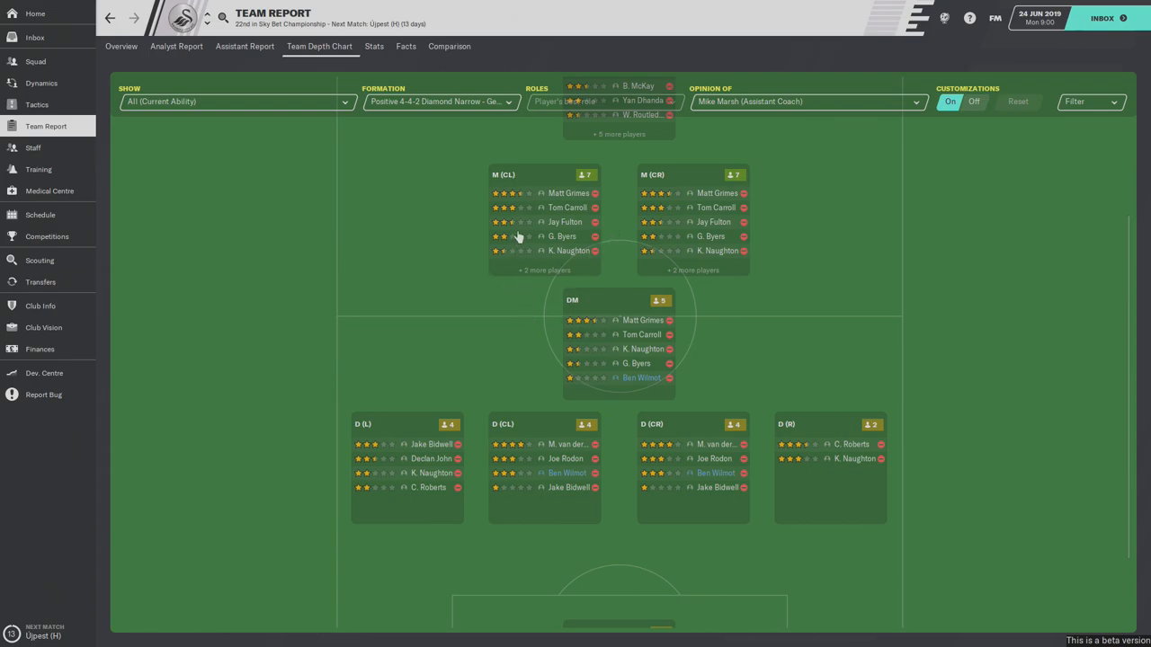
{"action": "mouse_move", "coordinate": [638, 333]}
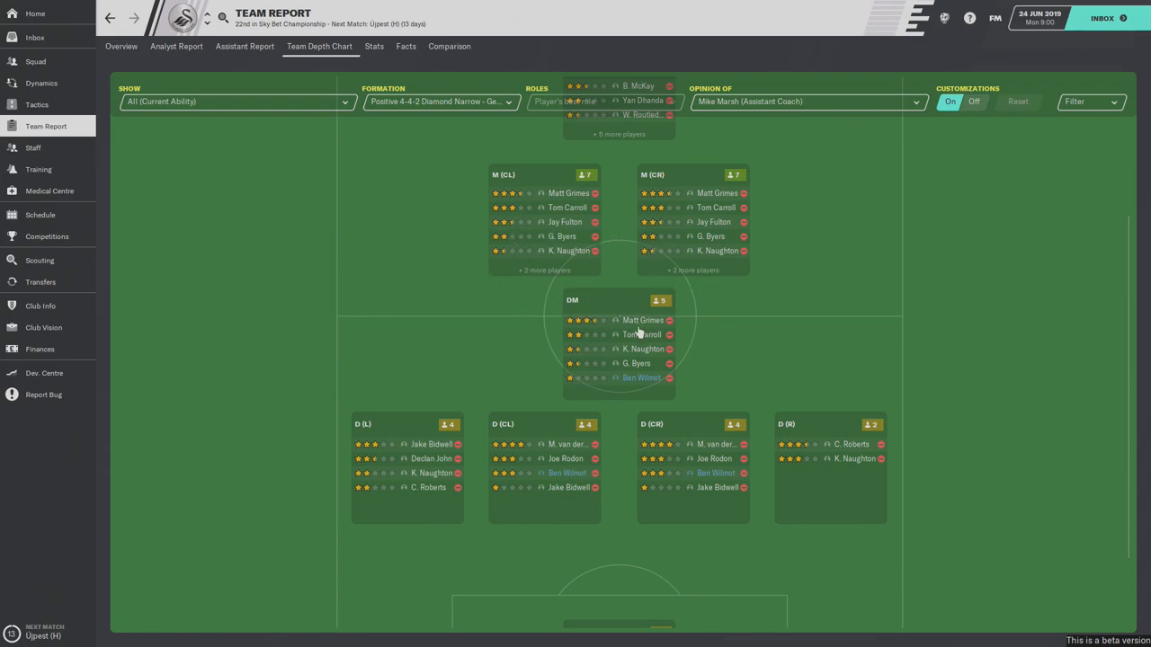
{"action": "mouse_move", "coordinate": [329, 485]}
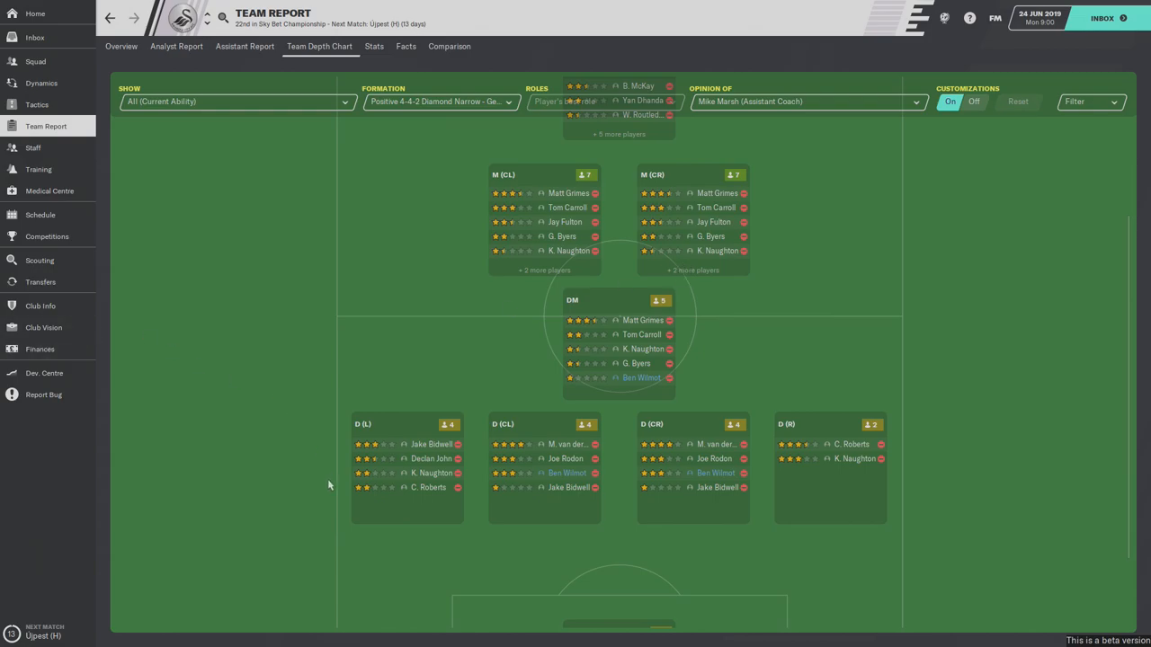
{"action": "mouse_move", "coordinate": [557, 487]}
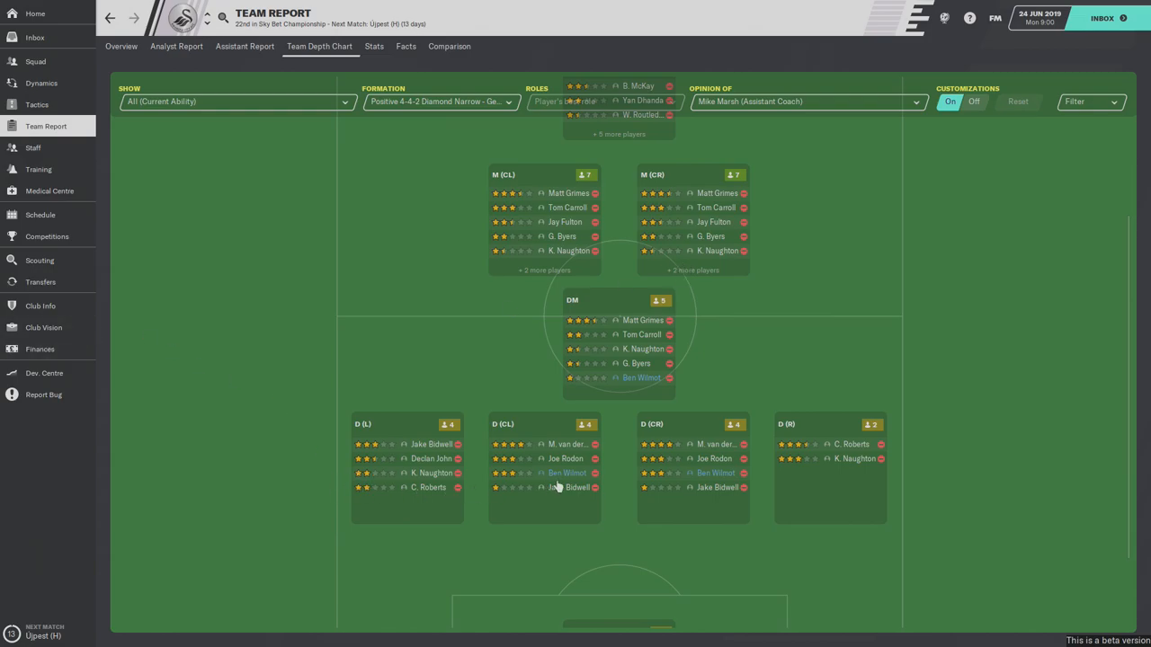
{"action": "mouse_move", "coordinate": [791, 472]}
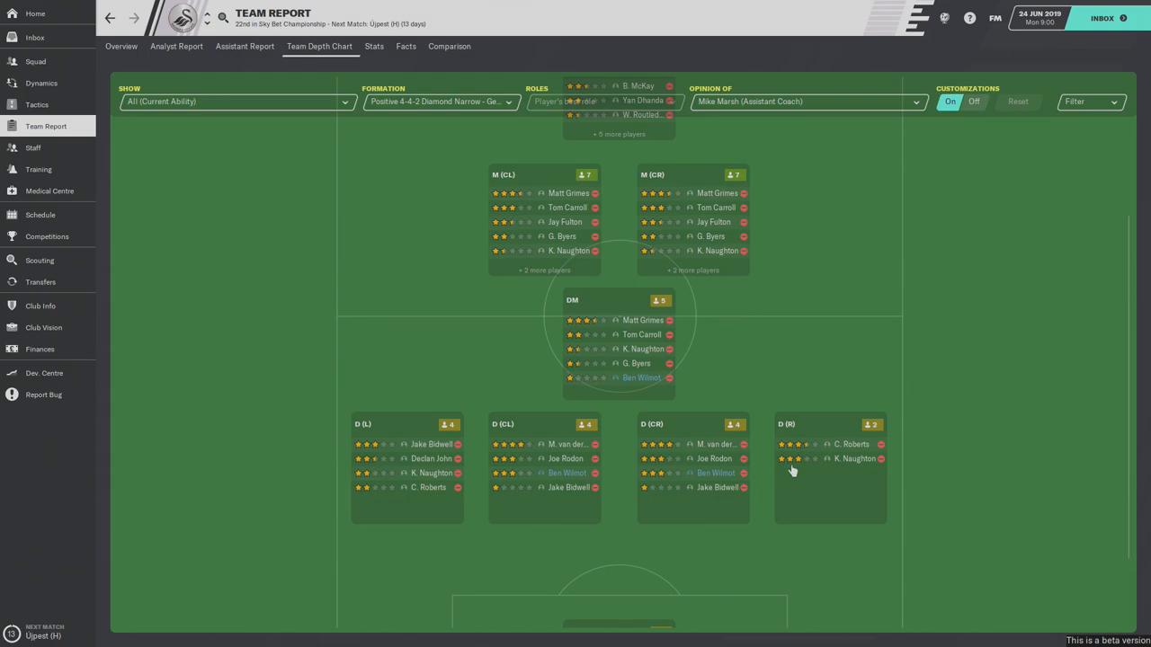
{"action": "scroll", "scroll_direction": "down", "scroll_amount": 3}
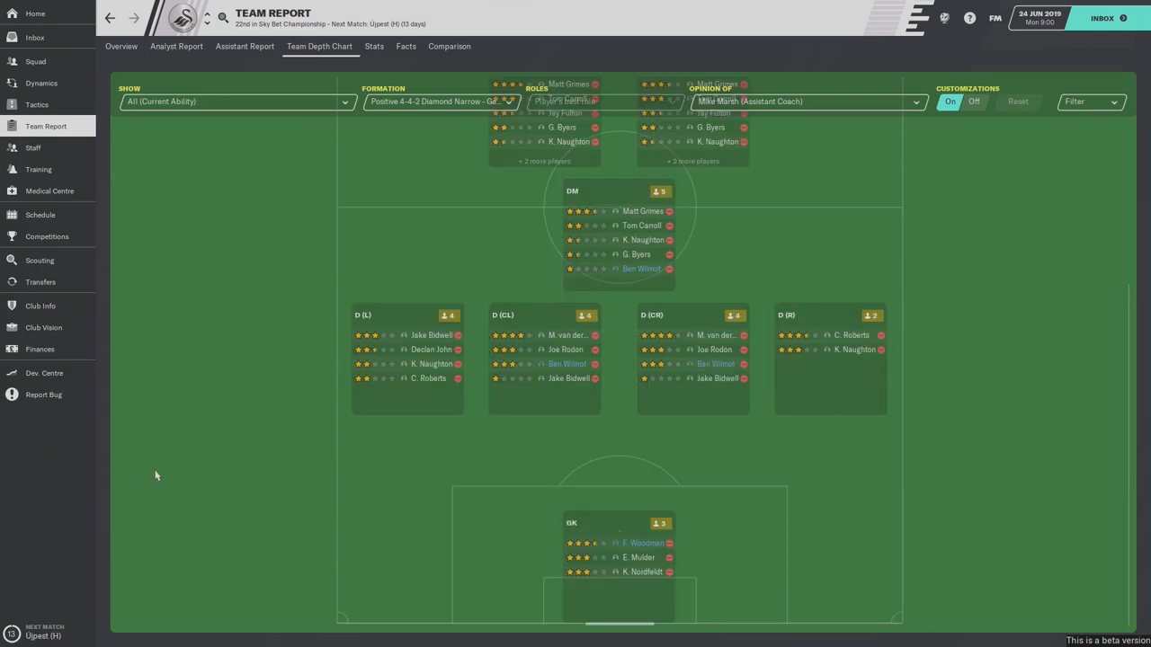
{"action": "mouse_move", "coordinate": [618, 536]}
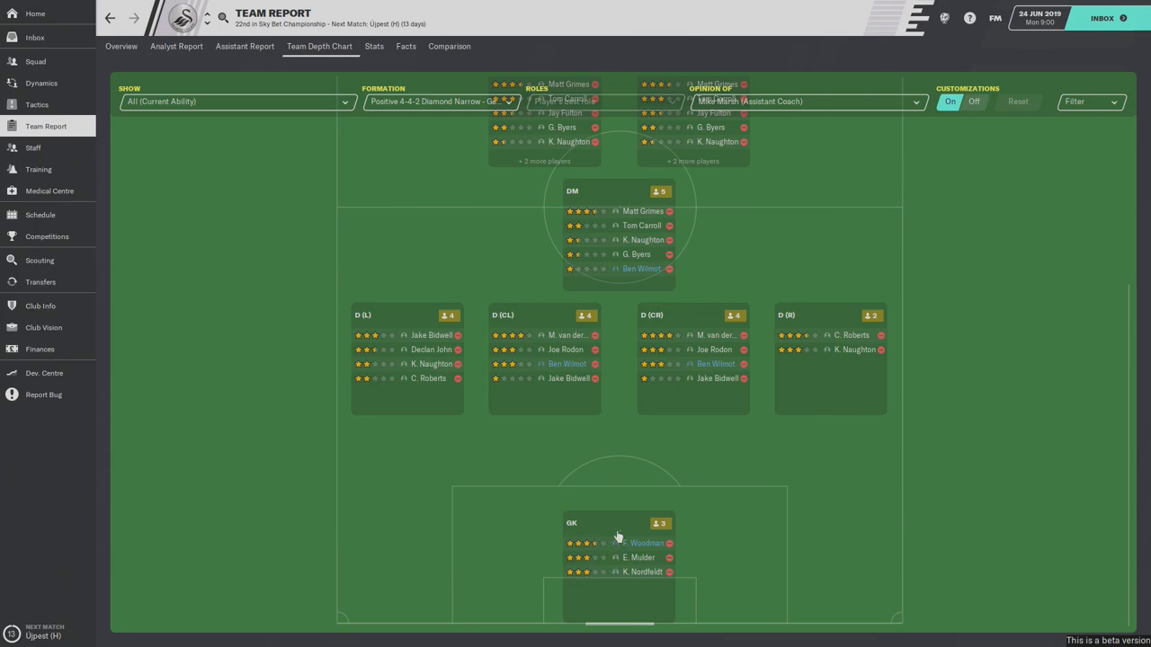
{"action": "mouse_move", "coordinate": [408, 543]}
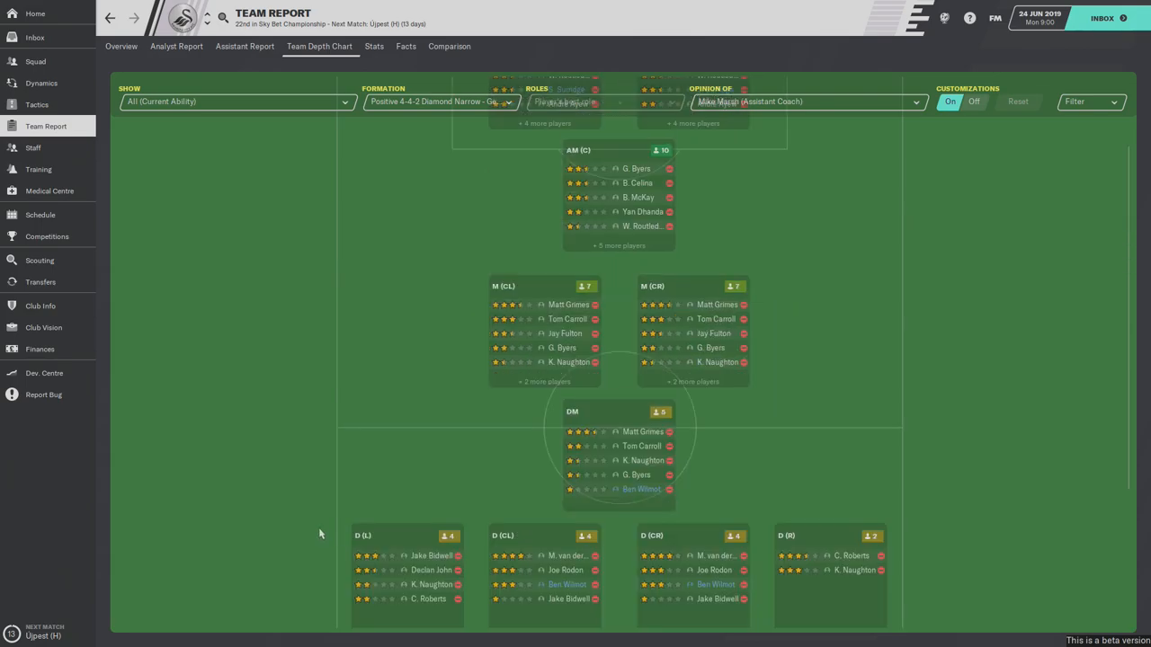
{"action": "mouse_move", "coordinate": [633, 327]}
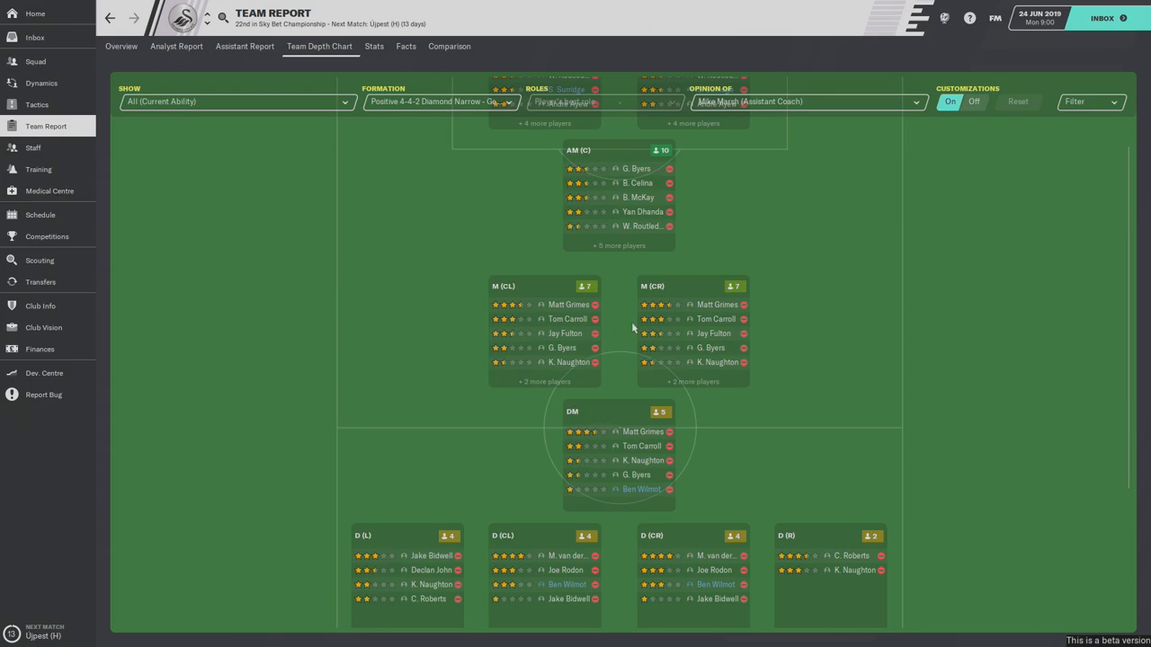
{"action": "mouse_move", "coordinate": [618, 183]}
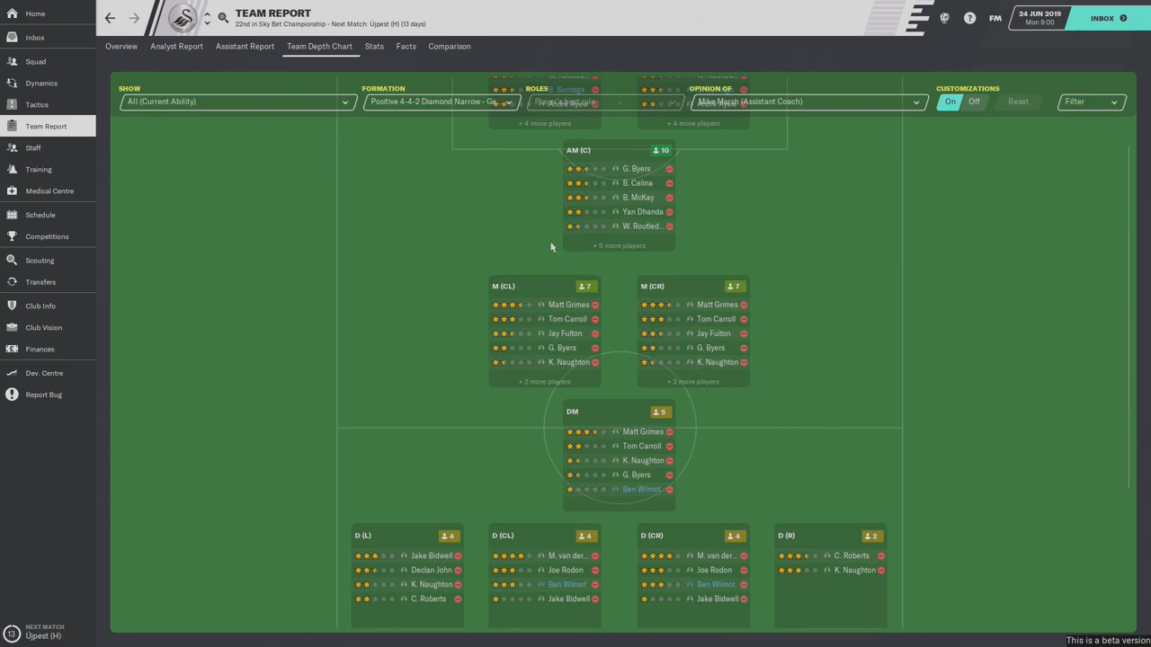
{"action": "mouse_move", "coordinate": [680, 340]}
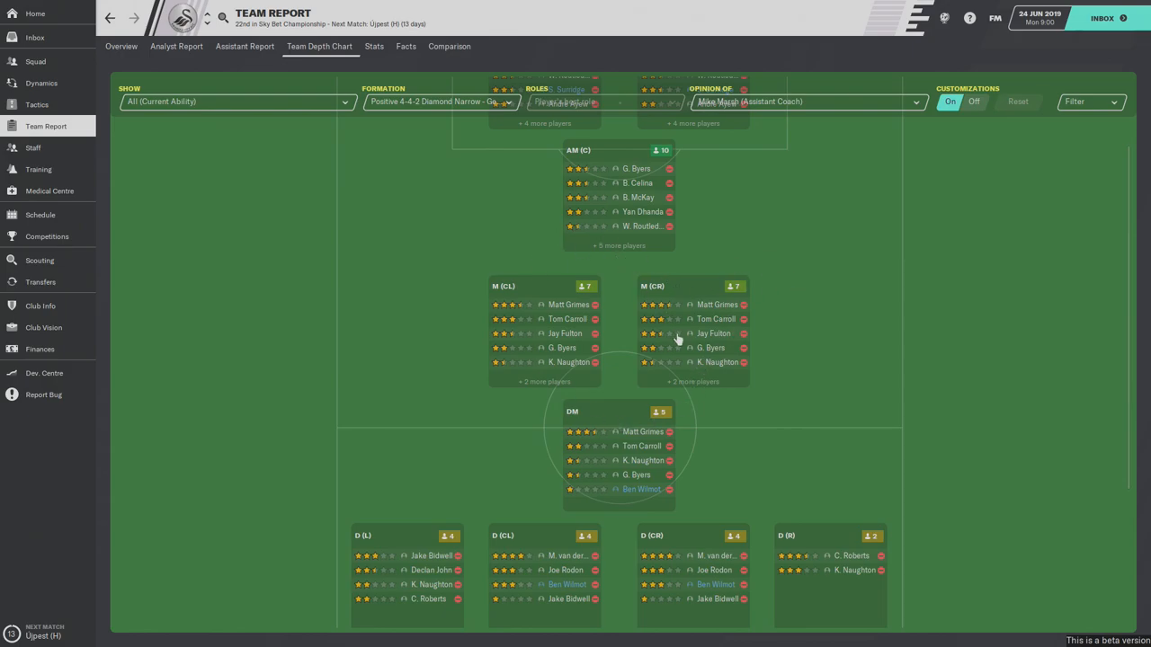
{"action": "mouse_move", "coordinate": [547, 327]}
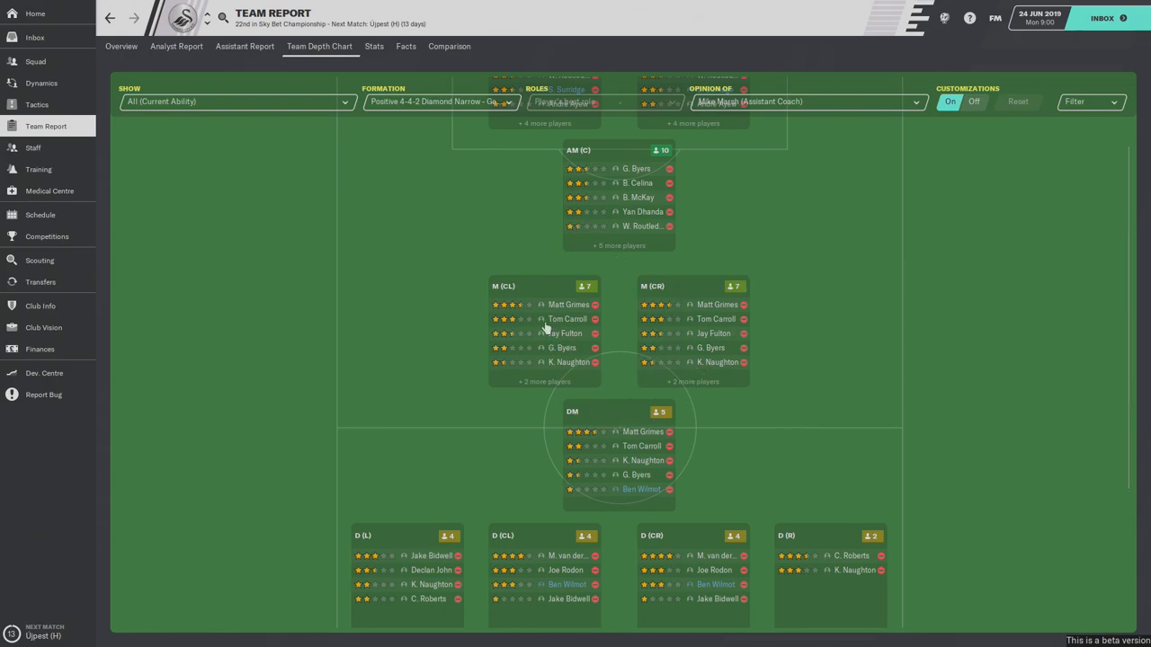
{"action": "scroll", "scroll_direction": "up", "scroll_amount": 3}
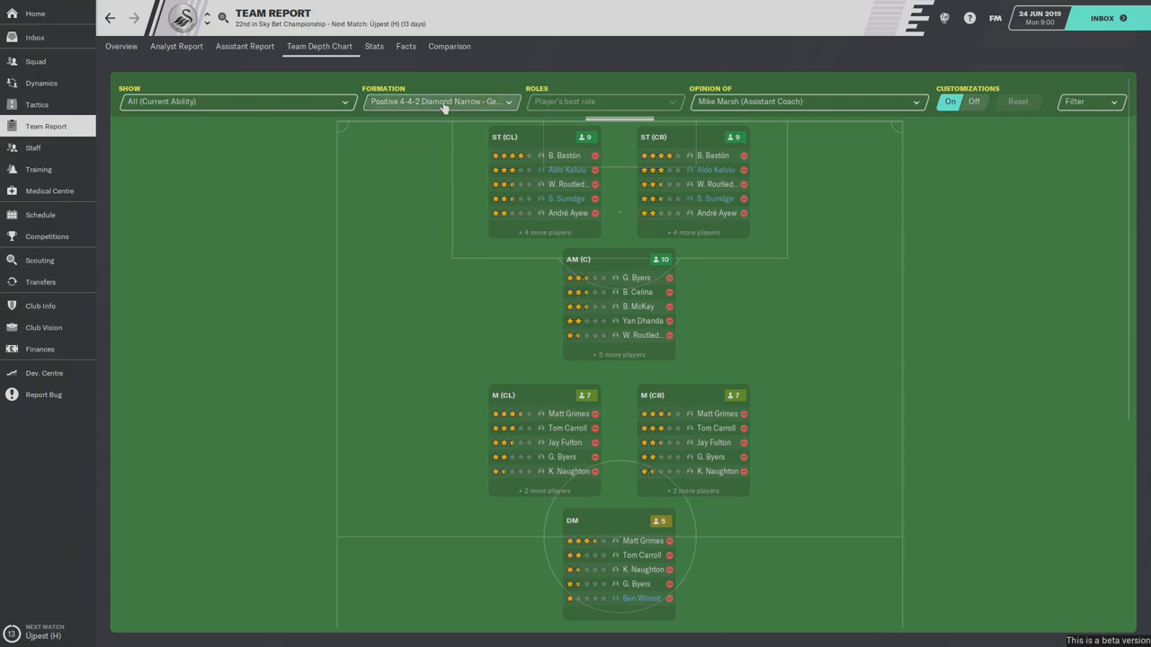
{"action": "mouse_move", "coordinate": [32, 148]}
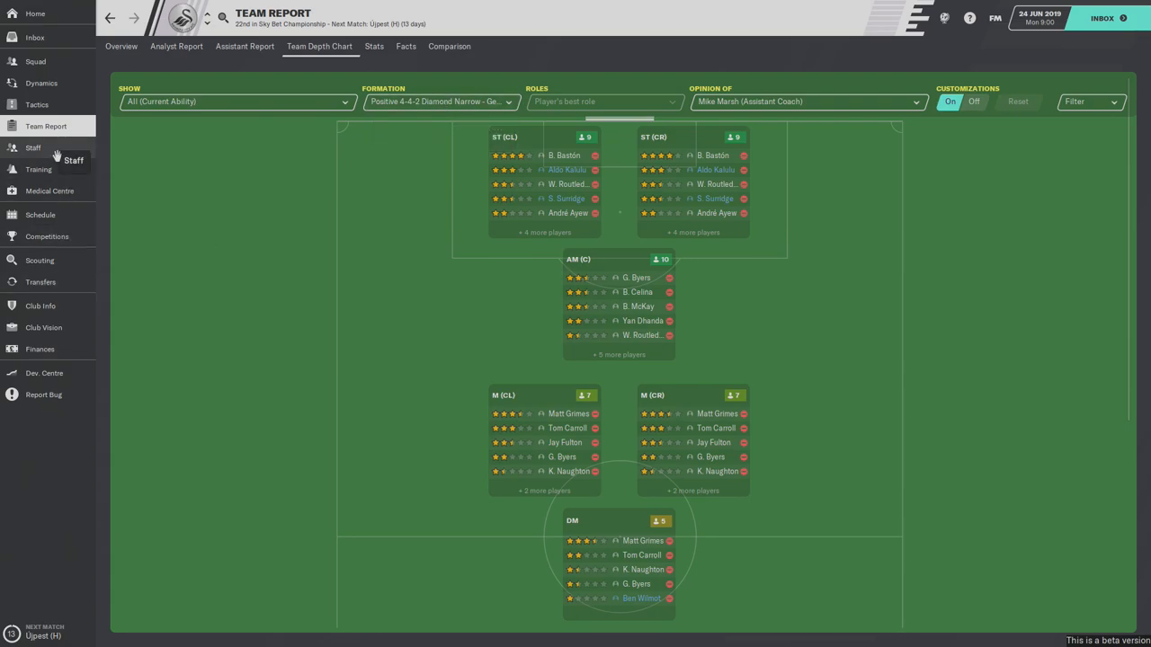
{"action": "left_click", "coordinate": [32, 147]}
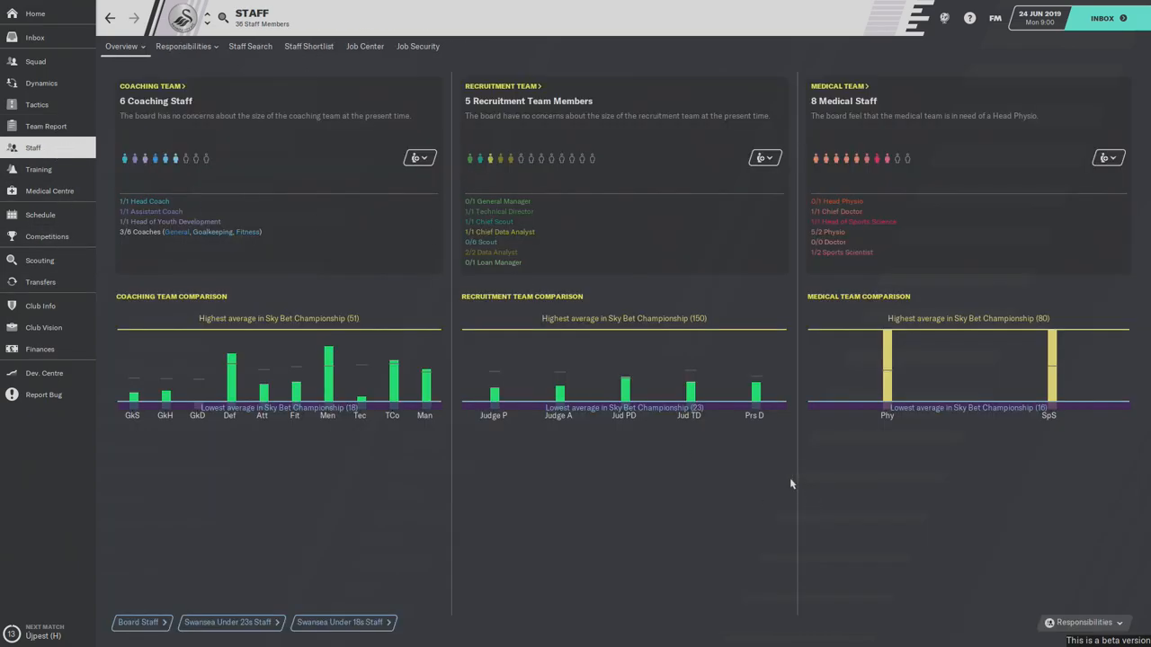
{"action": "mouse_move", "coordinate": [806, 484]}
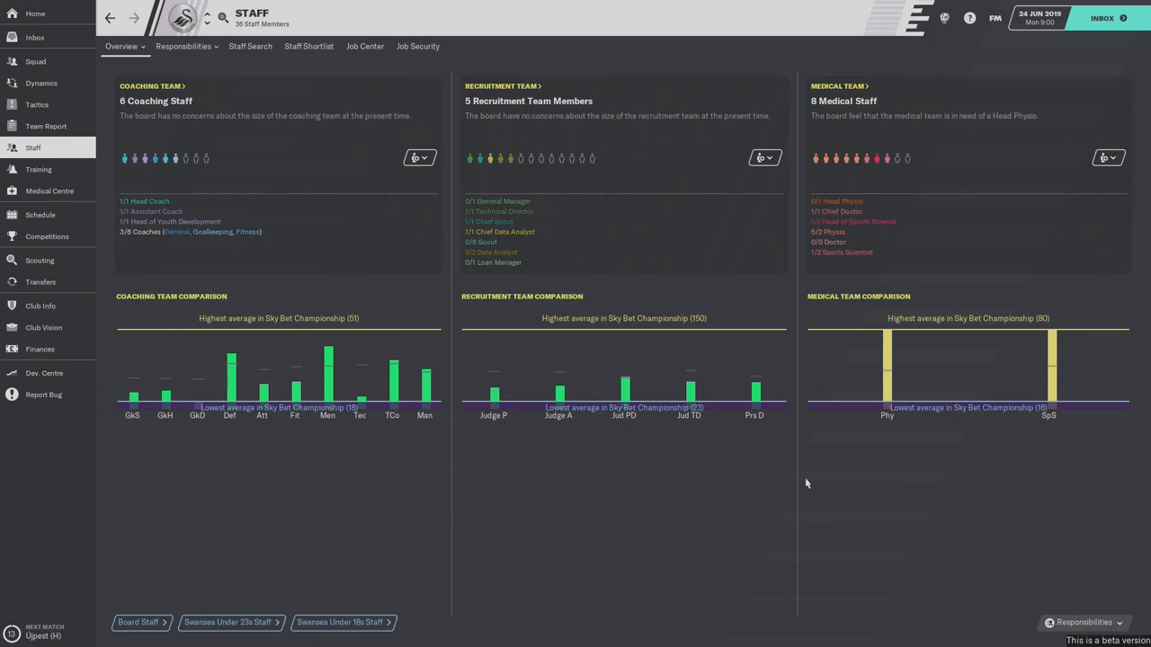
{"action": "mouse_move", "coordinate": [885, 437]}
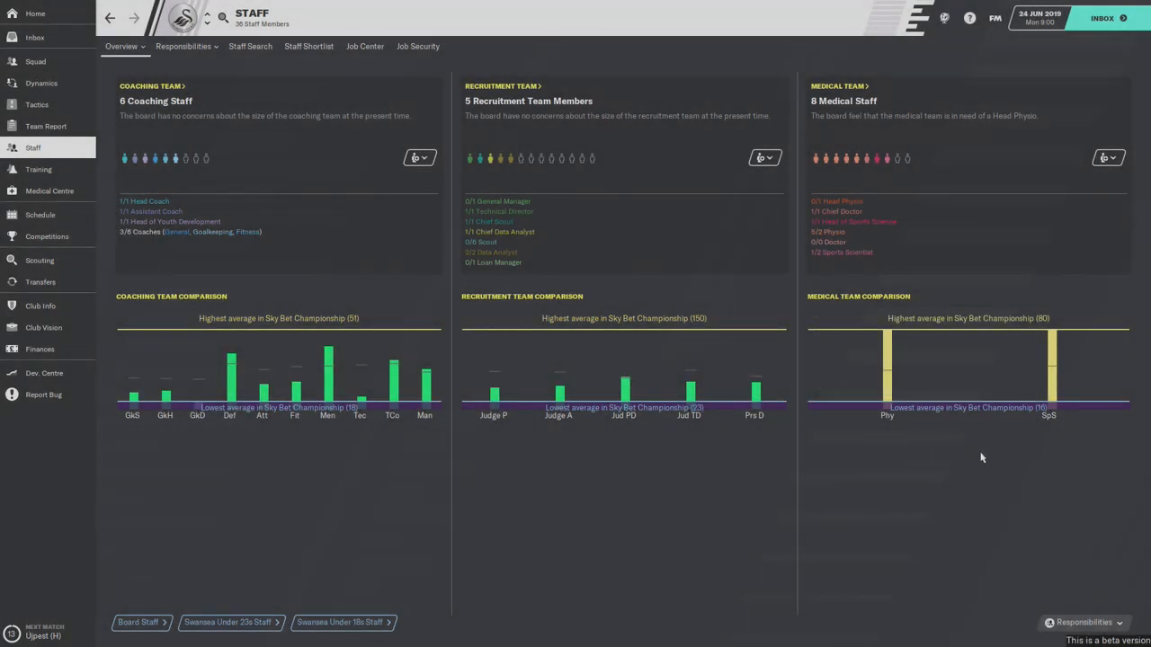
{"action": "mouse_move", "coordinate": [687, 492]}
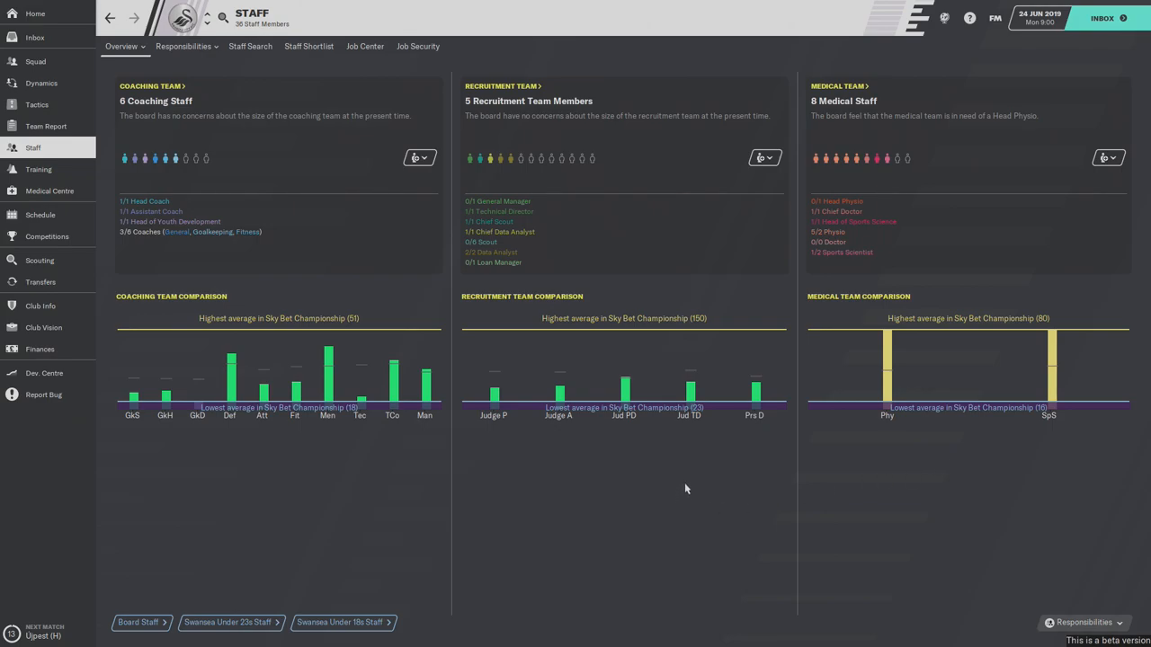
{"action": "mouse_move", "coordinate": [669, 484]}
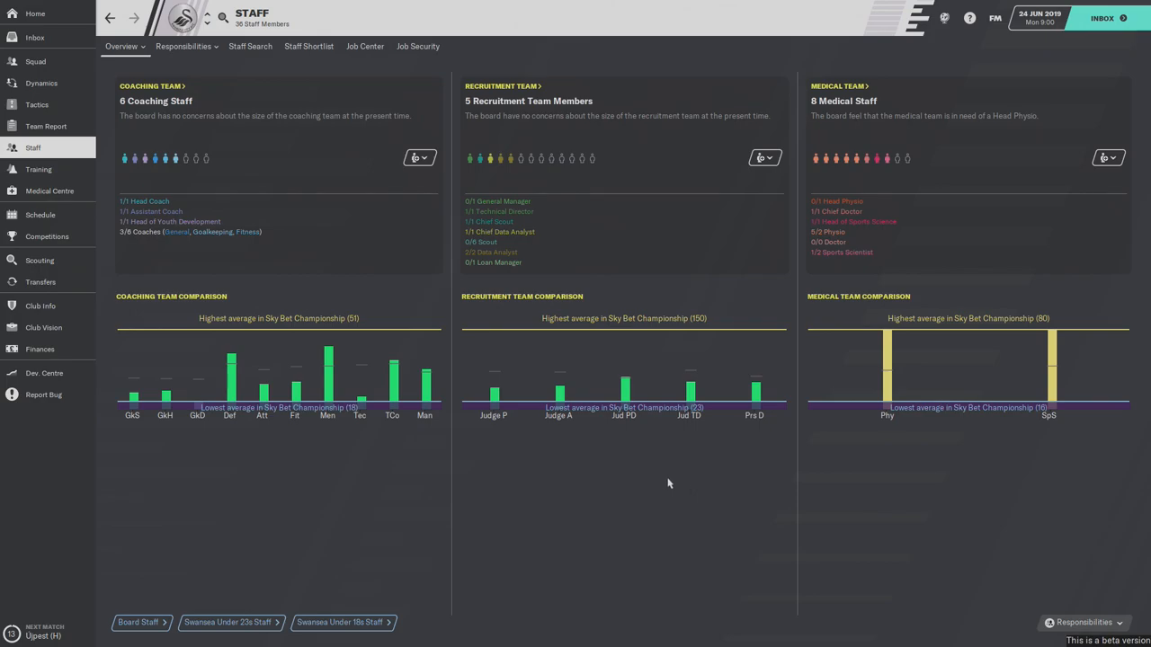
{"action": "mouse_move", "coordinate": [514, 457]}
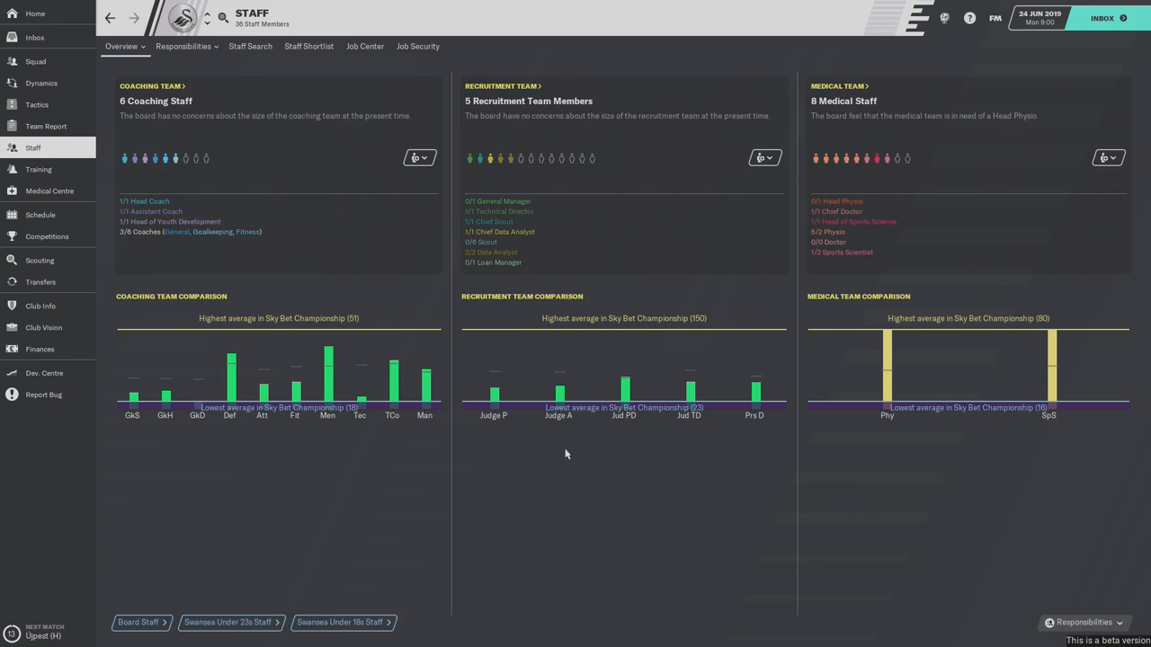
{"action": "mouse_move", "coordinate": [633, 446]}
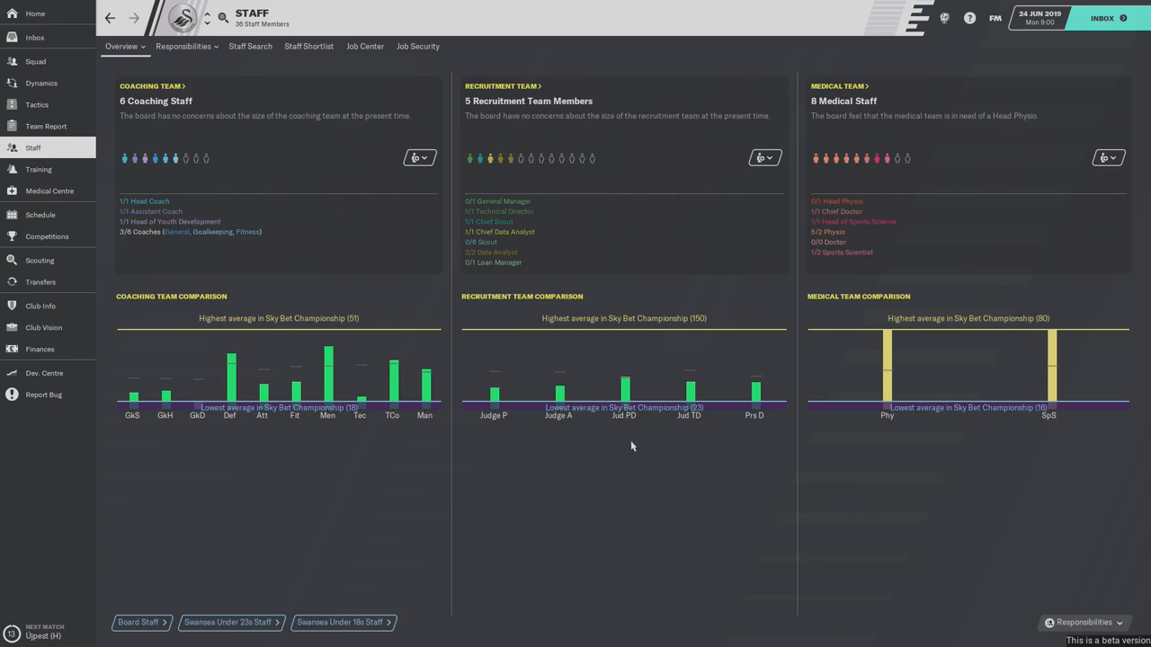
{"action": "mouse_move", "coordinate": [525, 160]}
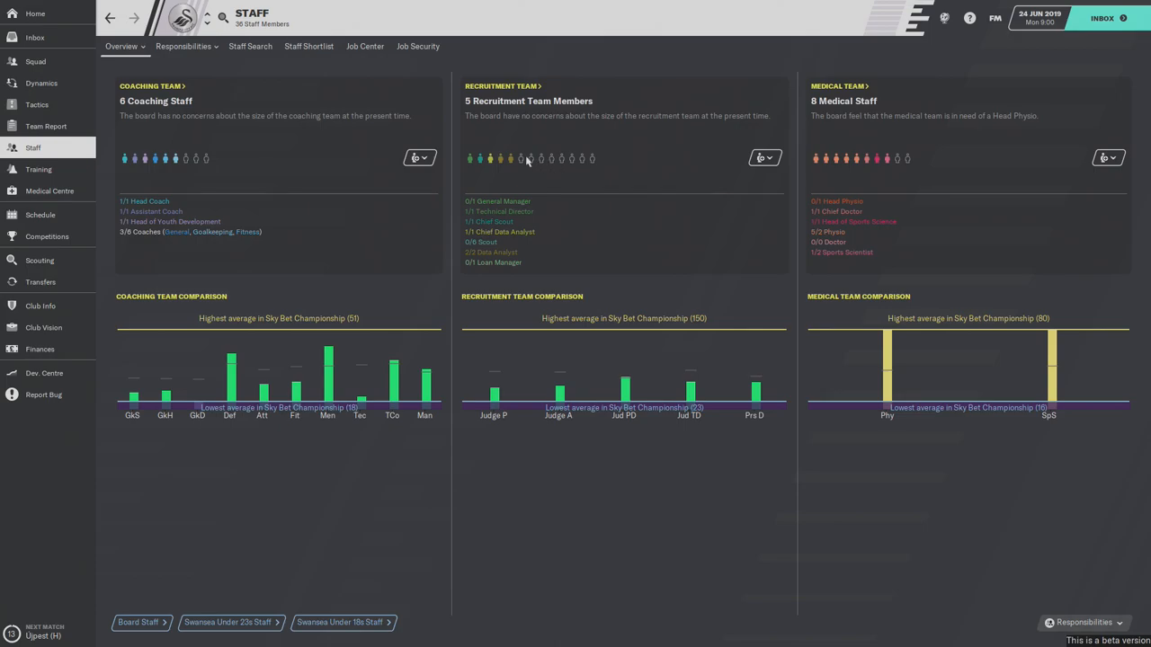
{"action": "mouse_move", "coordinate": [238, 509]}
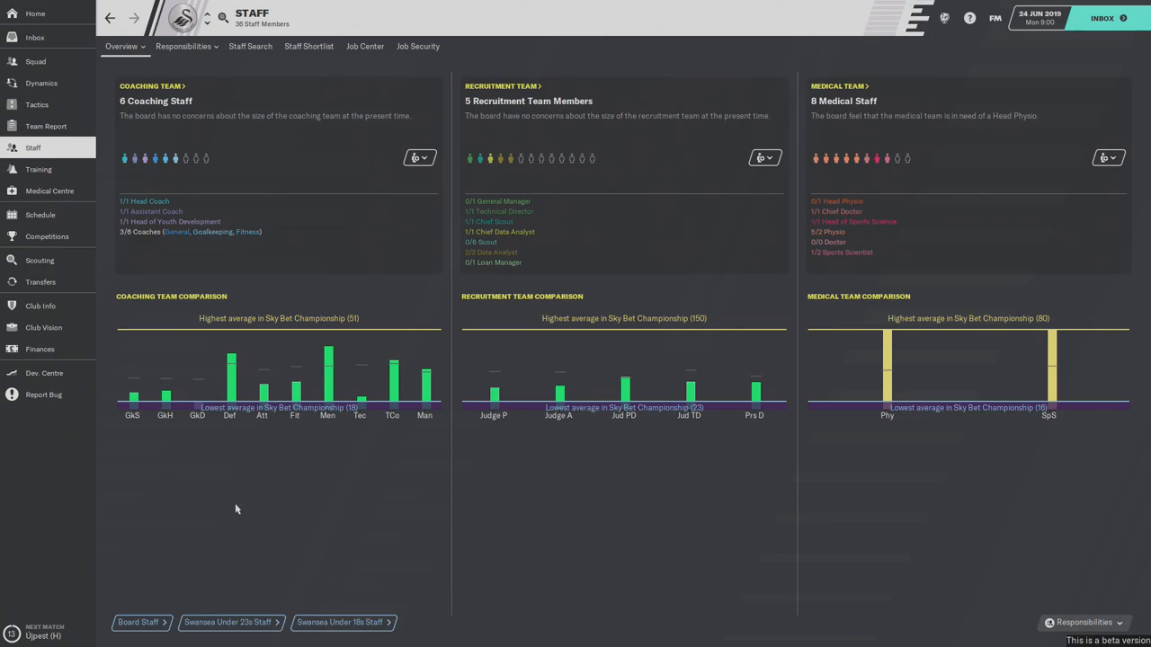
{"action": "mouse_move", "coordinate": [216, 463]}
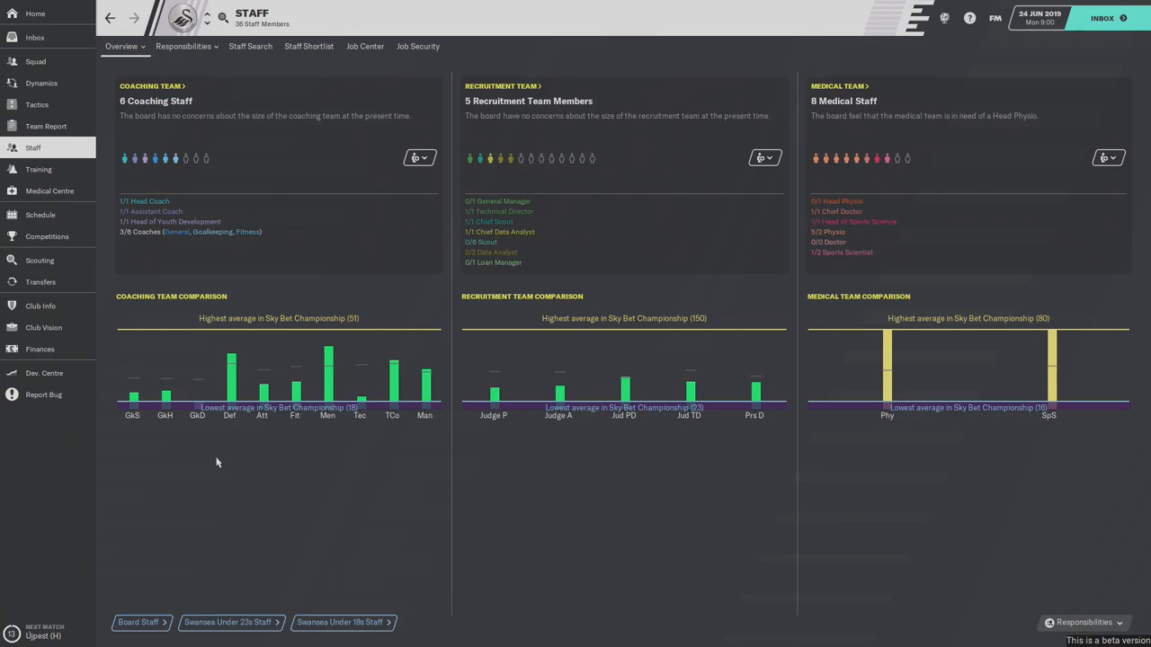
{"action": "mouse_move", "coordinate": [206, 448]}
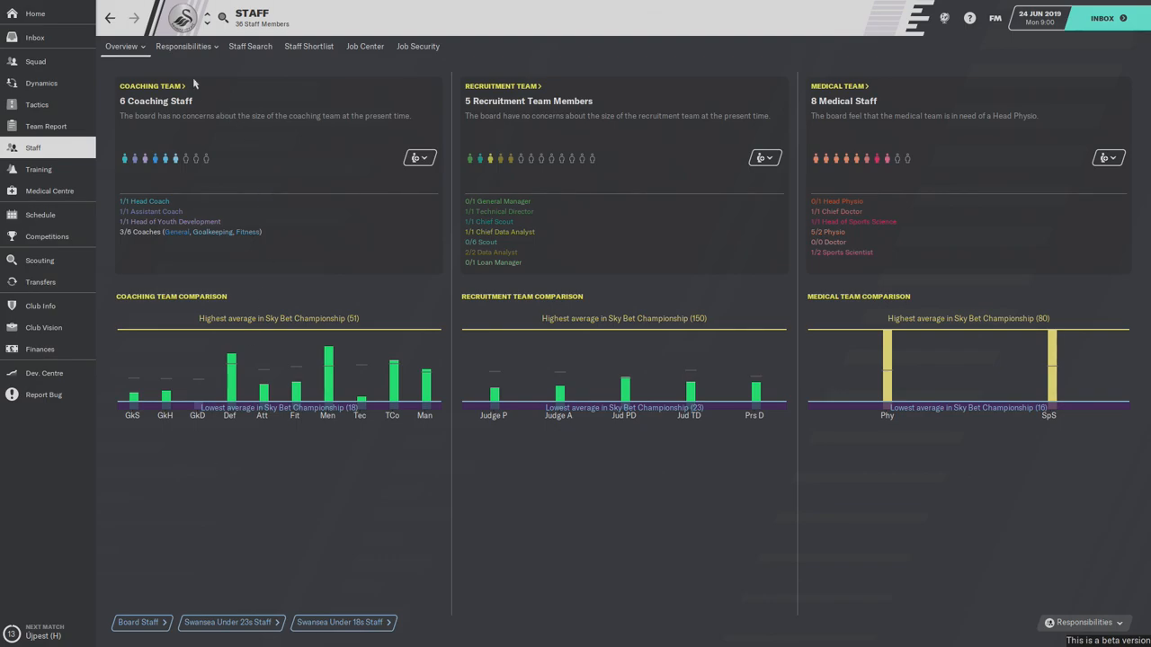
- Review the Training and Board responsibility areas, then go to the Training overview
{"action": "left_click", "coordinate": [183, 47]}
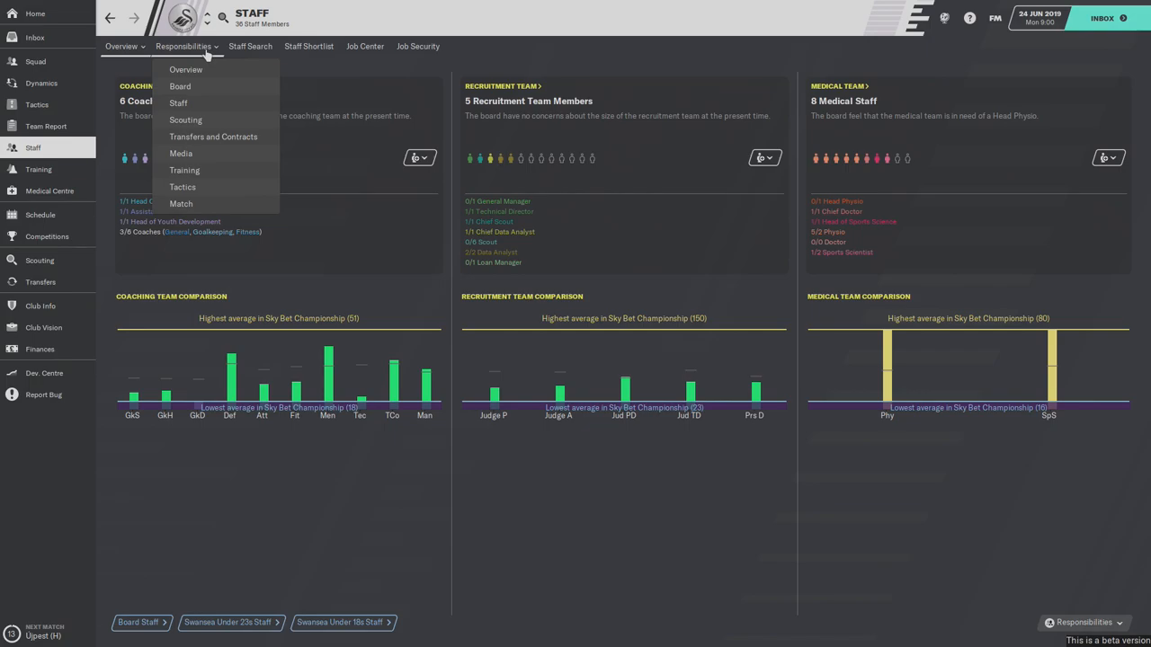
{"action": "left_click", "coordinate": [184, 169]}
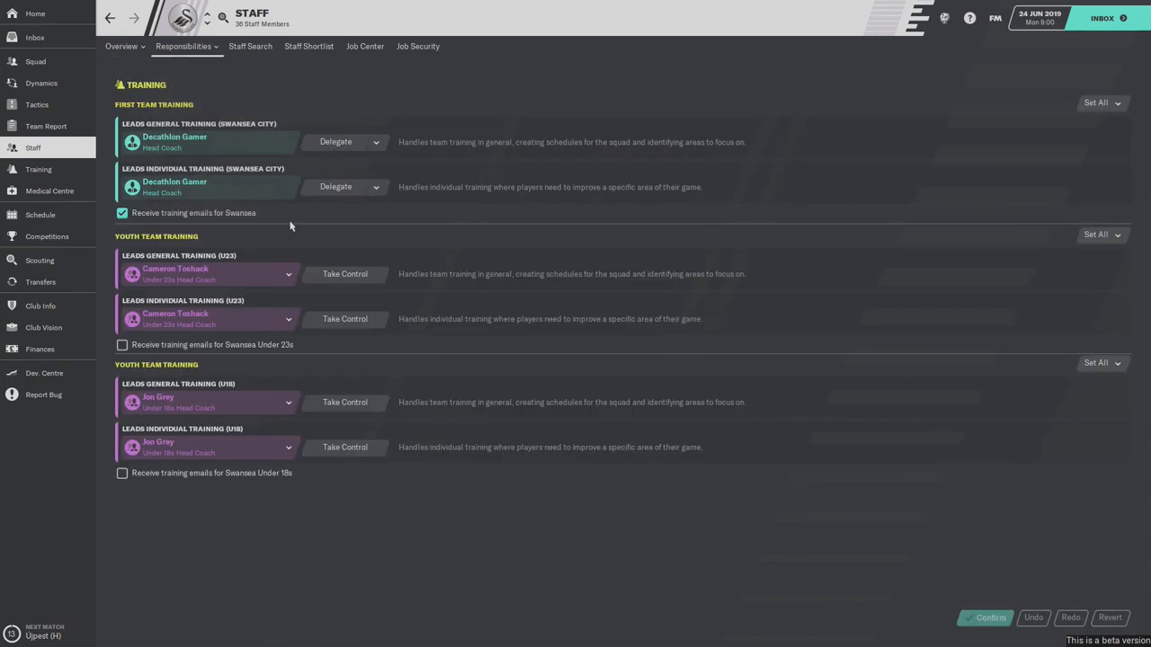
{"action": "mouse_move", "coordinate": [189, 57]}
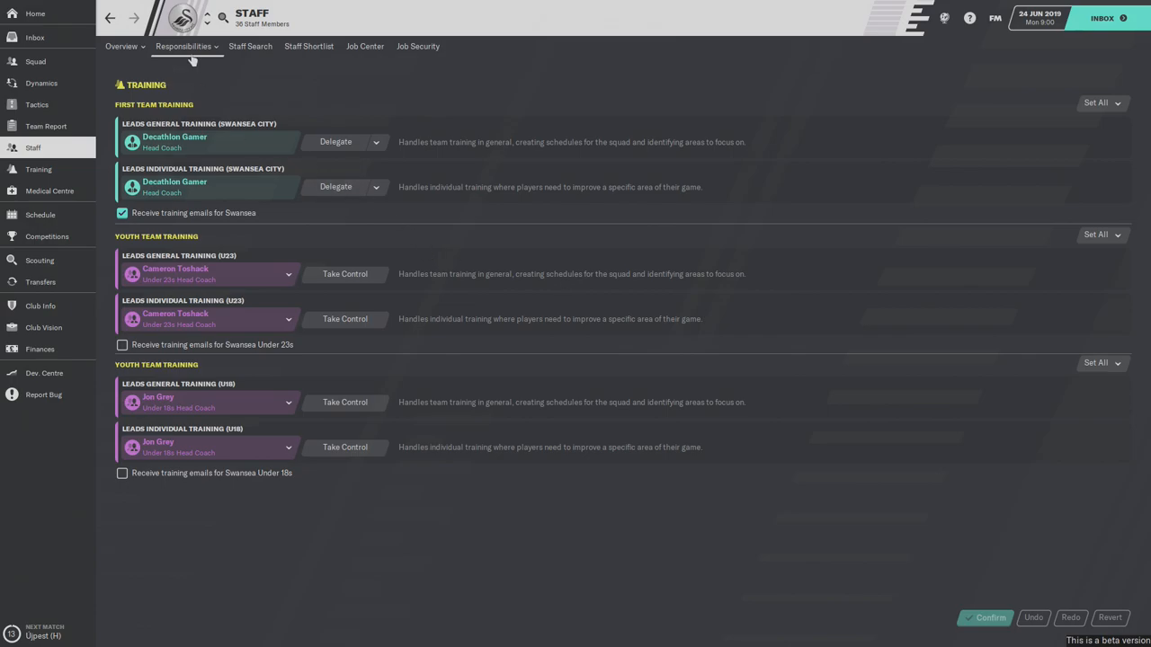
{"action": "left_click", "coordinate": [183, 47]}
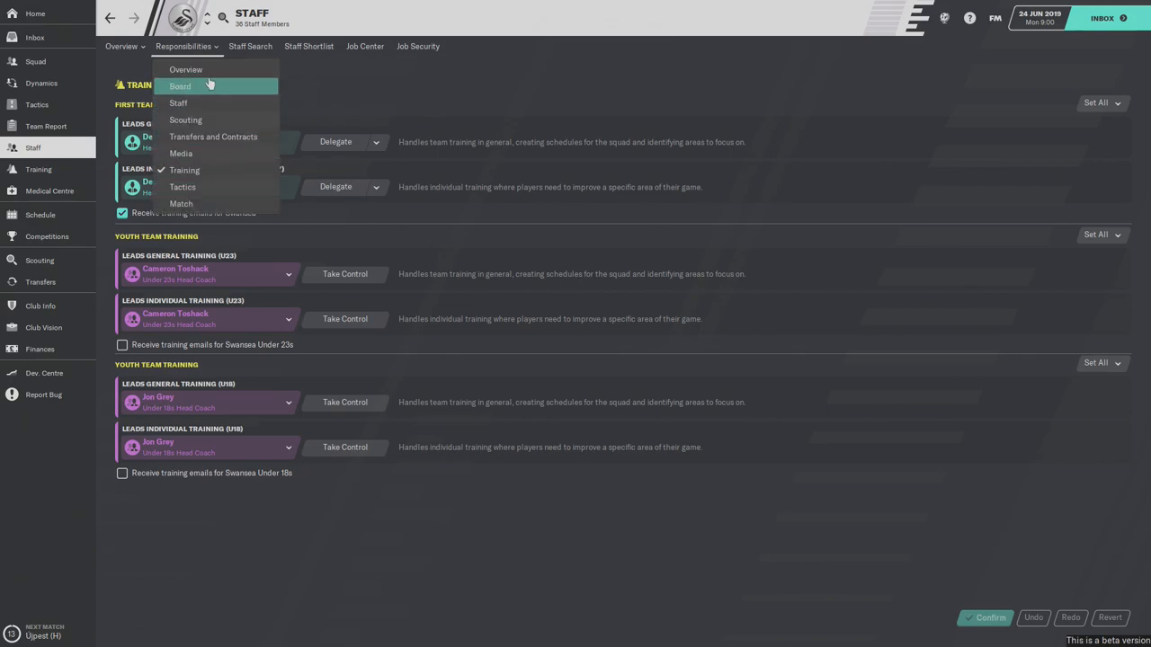
{"action": "left_click", "coordinate": [178, 102]}
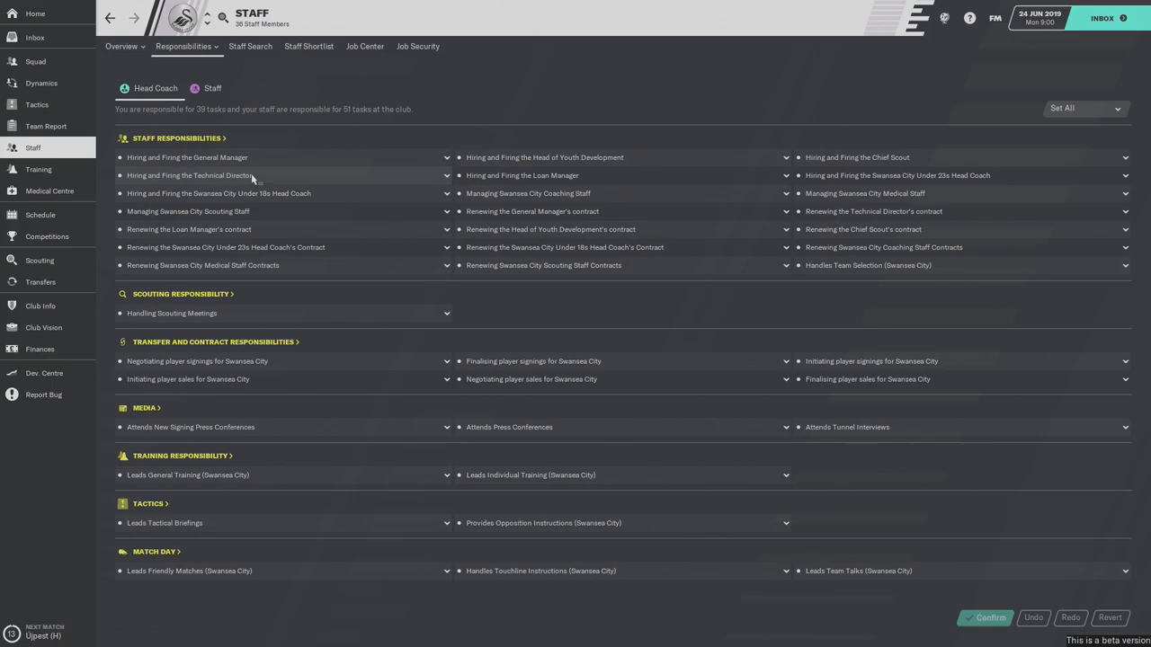
{"action": "left_click", "coordinate": [37, 169]}
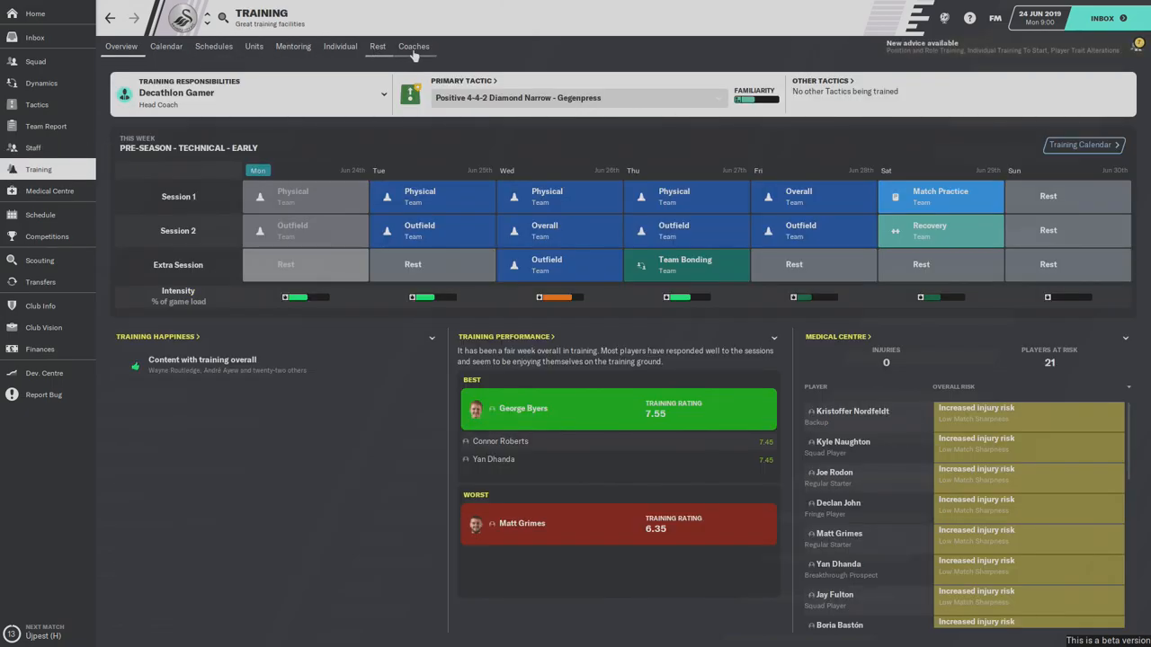
- View the Coaches page showing coach assignments and workload per training category
{"action": "left_click", "coordinate": [413, 47]}
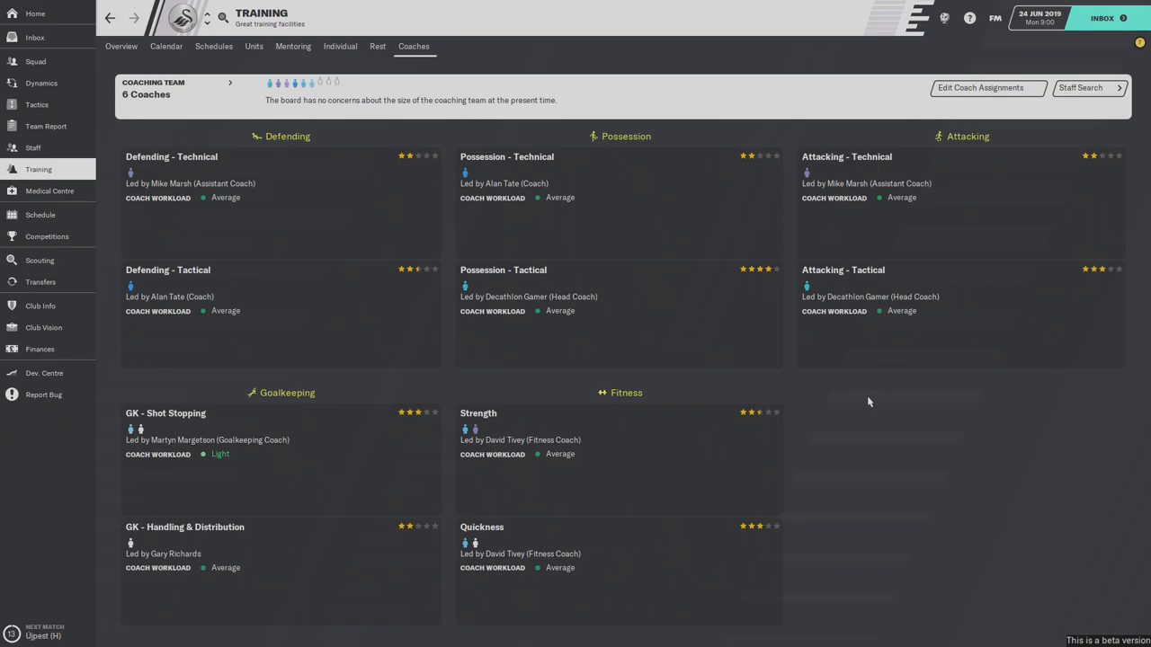
{"action": "mouse_move", "coordinate": [563, 339]}
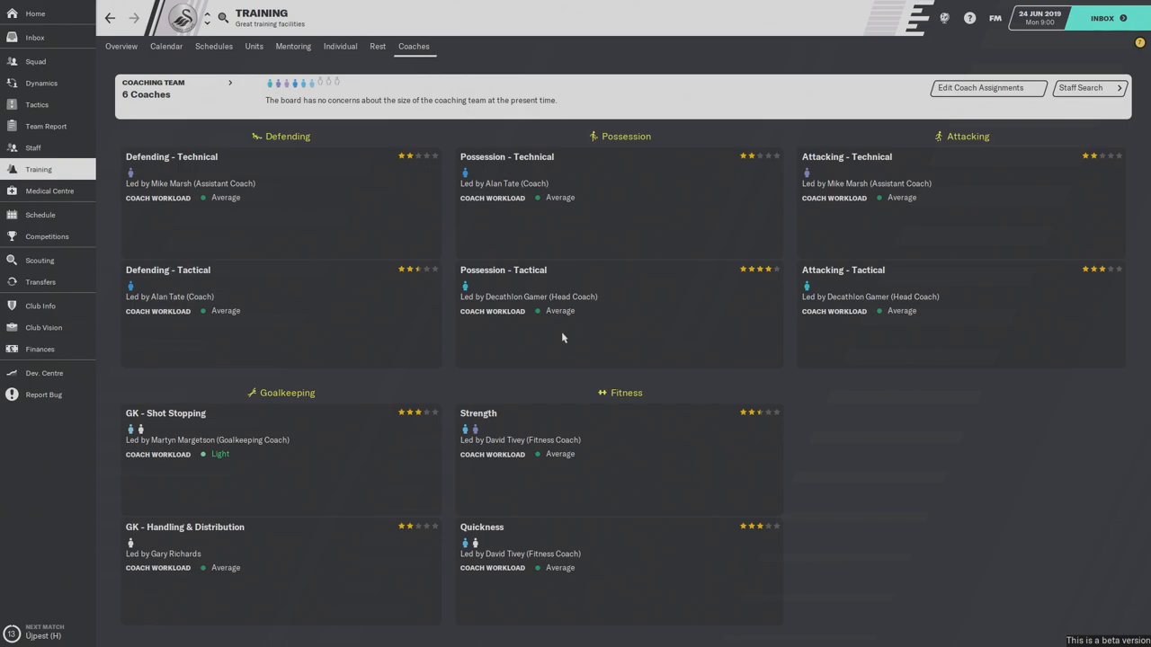
{"action": "mouse_move", "coordinate": [885, 341]}
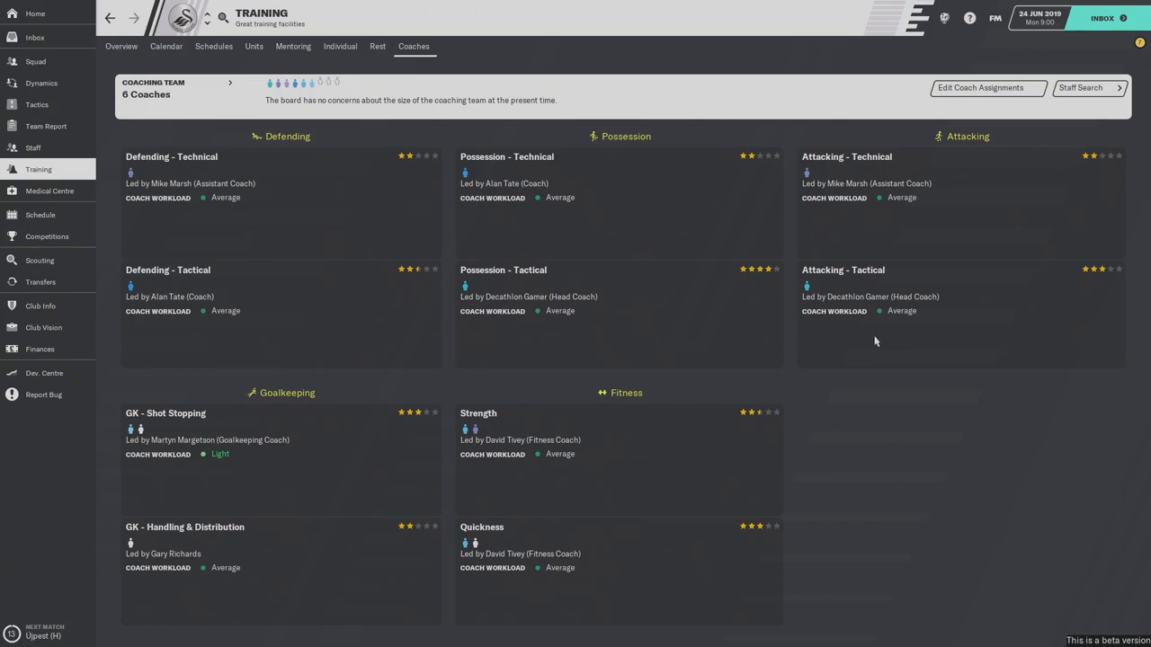
{"action": "mouse_move", "coordinate": [583, 327]}
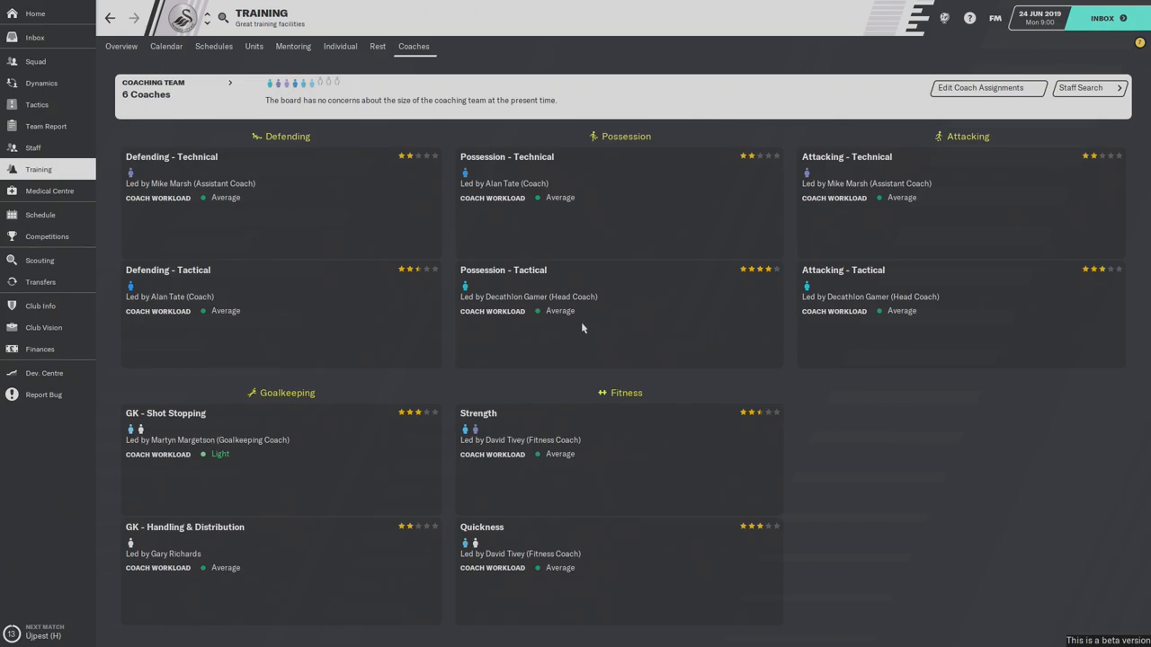
{"action": "mouse_move", "coordinate": [261, 202]}
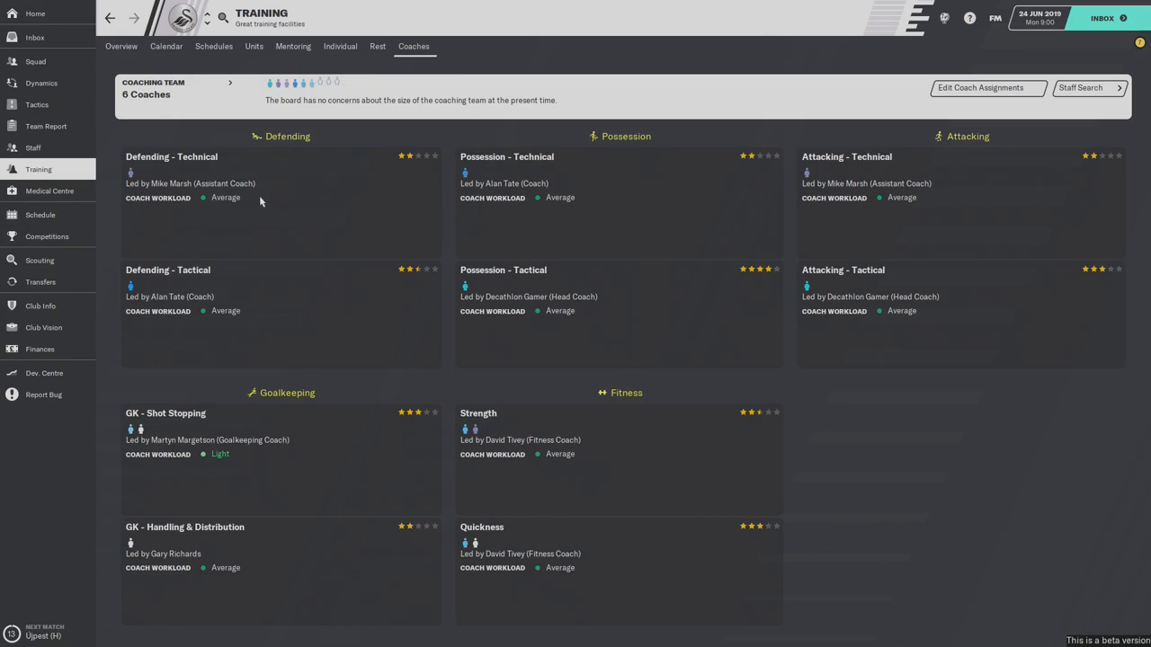
{"action": "mouse_move", "coordinate": [307, 198]}
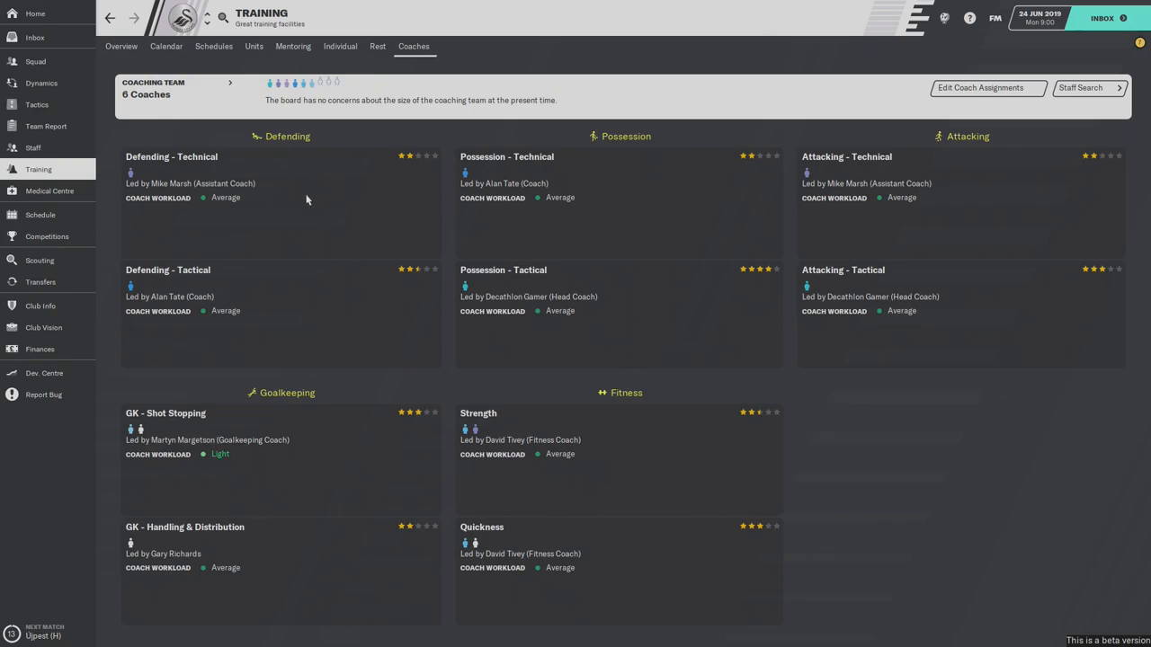
{"action": "mouse_move", "coordinate": [241, 194]}
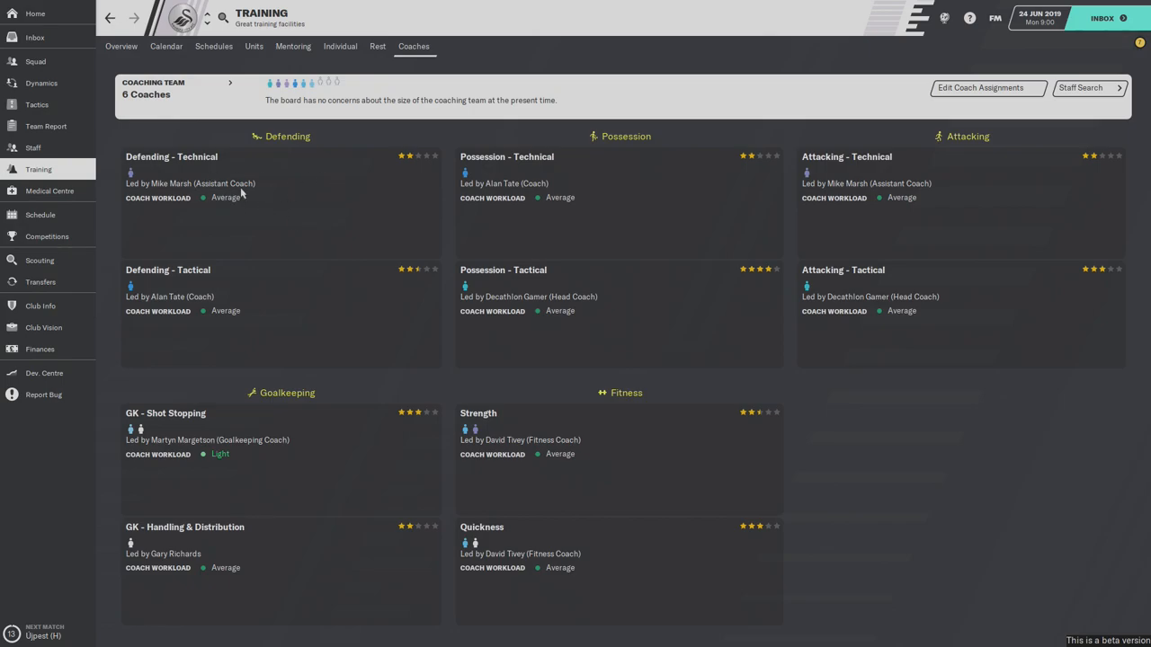
{"action": "mouse_move", "coordinate": [516, 297]}
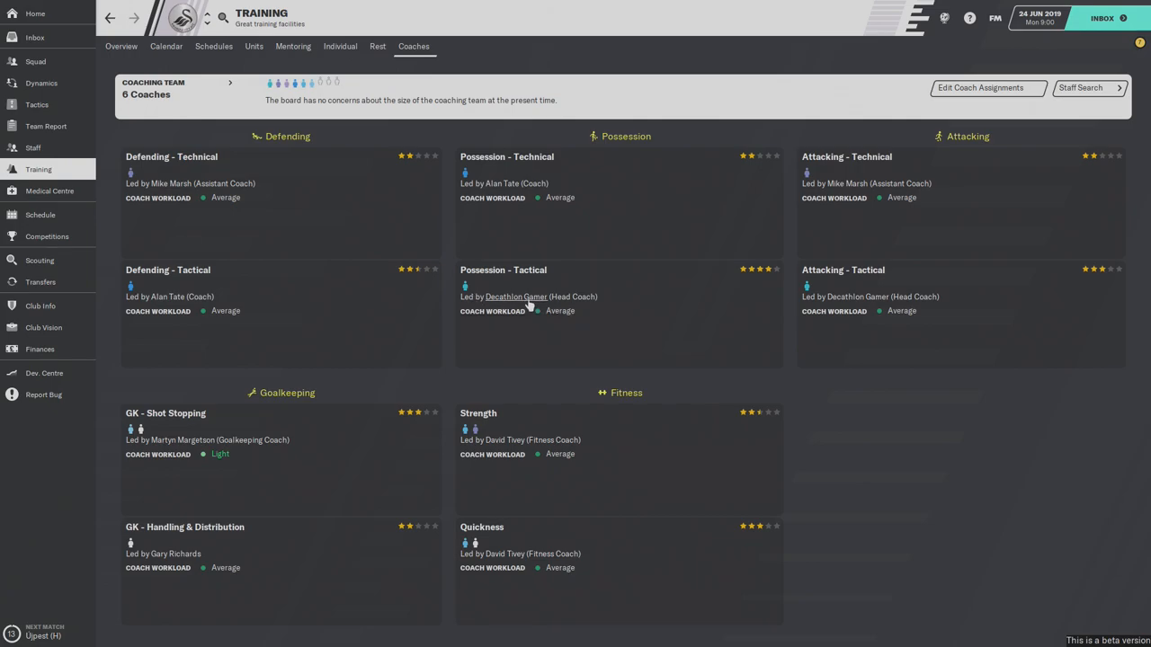
- View Decathlon Gamer's manager profile with characteristics, preferred formation, languages and career stats
{"action": "left_click", "coordinate": [517, 297]}
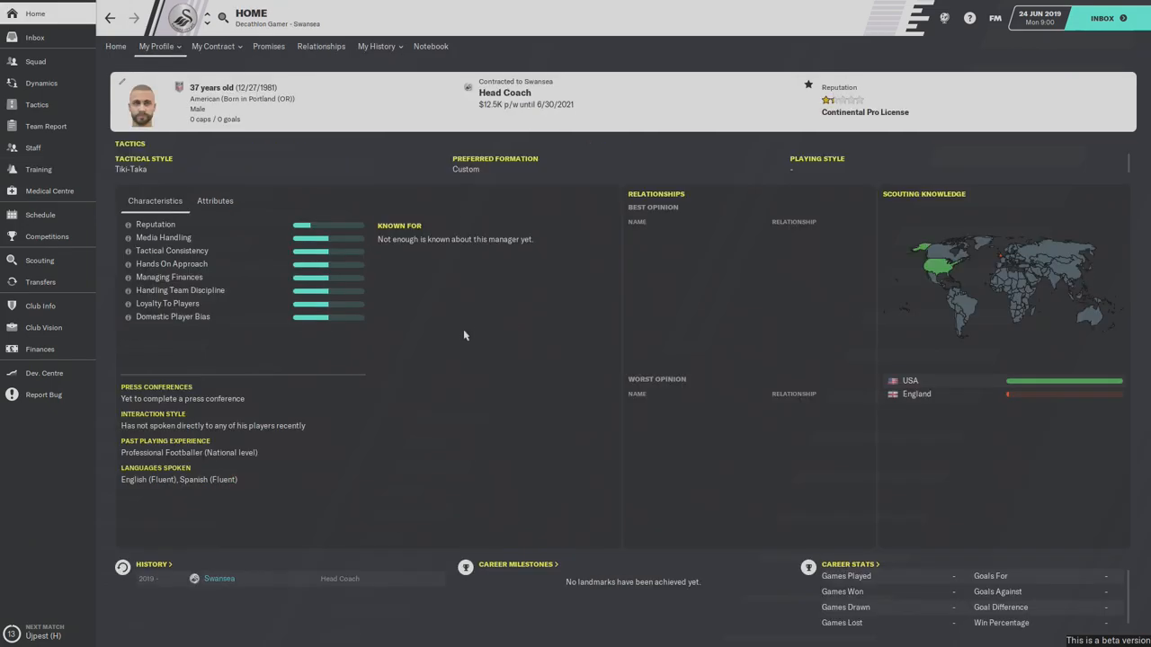
{"action": "mouse_move", "coordinate": [343, 213]}
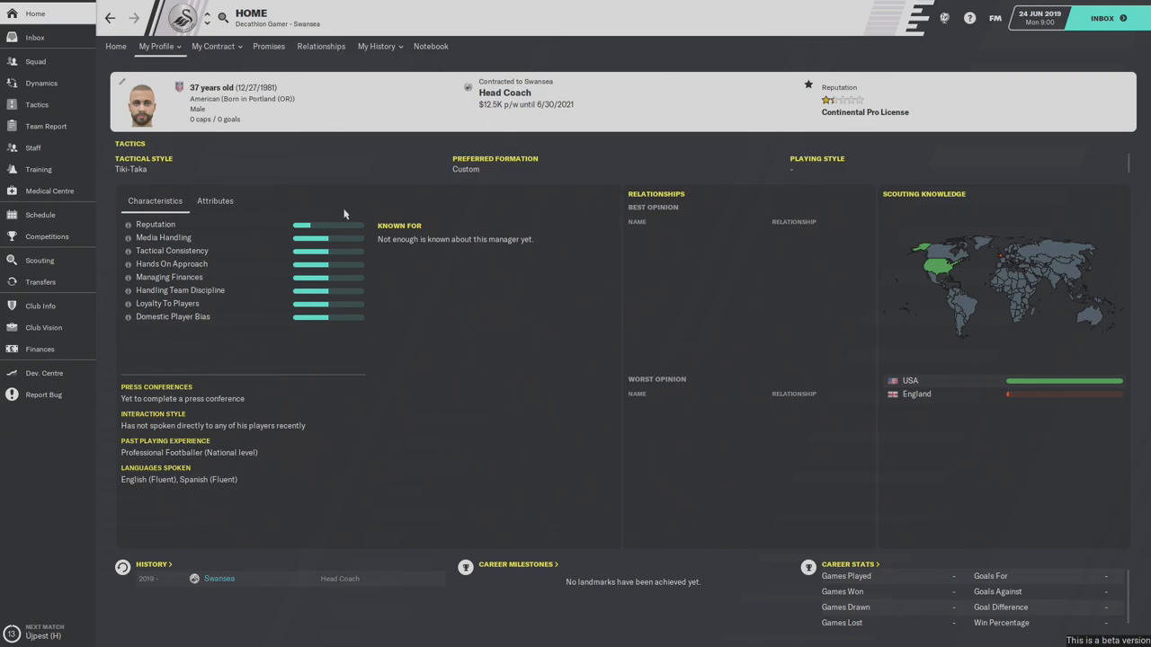
{"action": "left_click", "coordinate": [155, 47]}
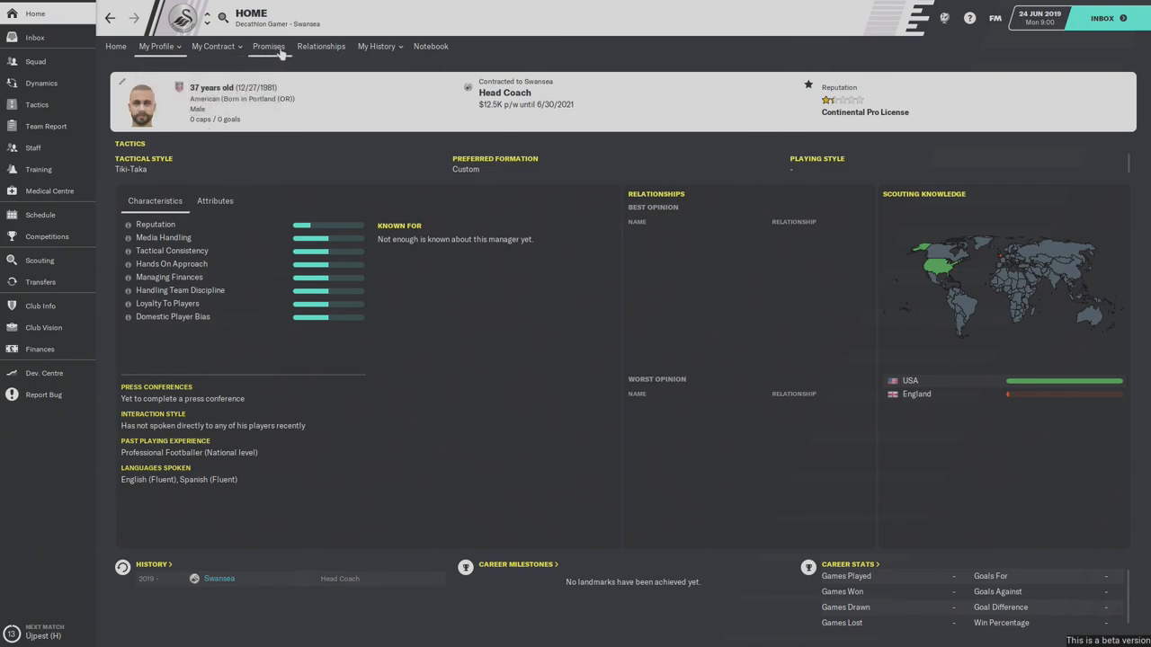
{"action": "left_click", "coordinate": [377, 47]}
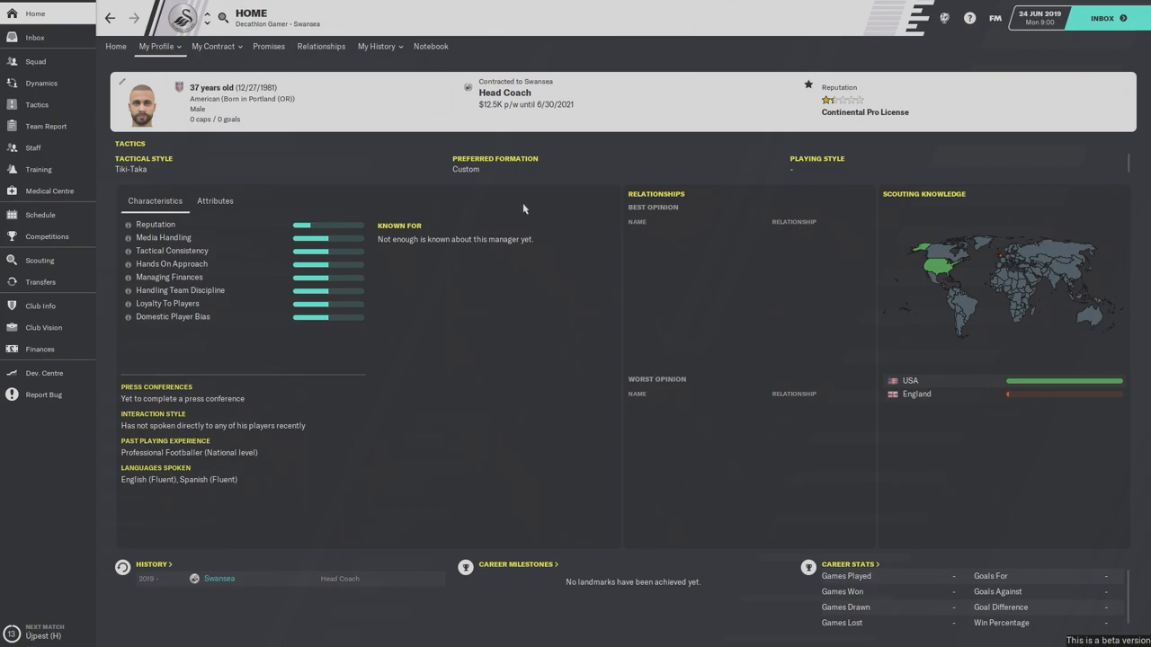
{"action": "mouse_move", "coordinate": [474, 278]}
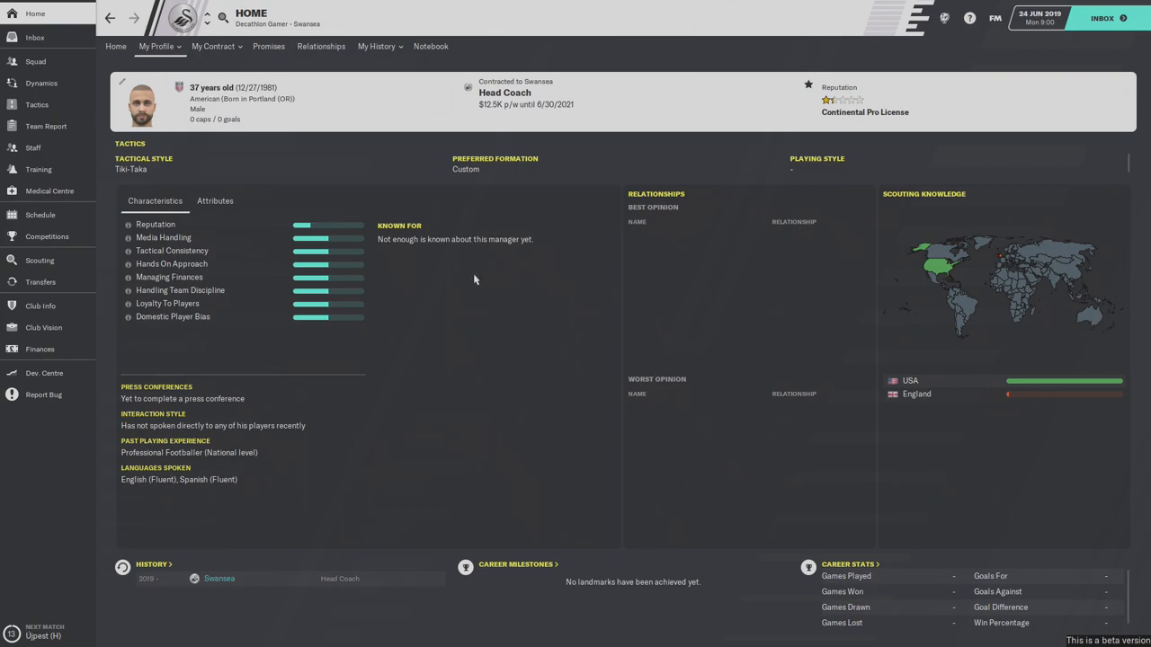
{"action": "left_click", "coordinate": [216, 202]}
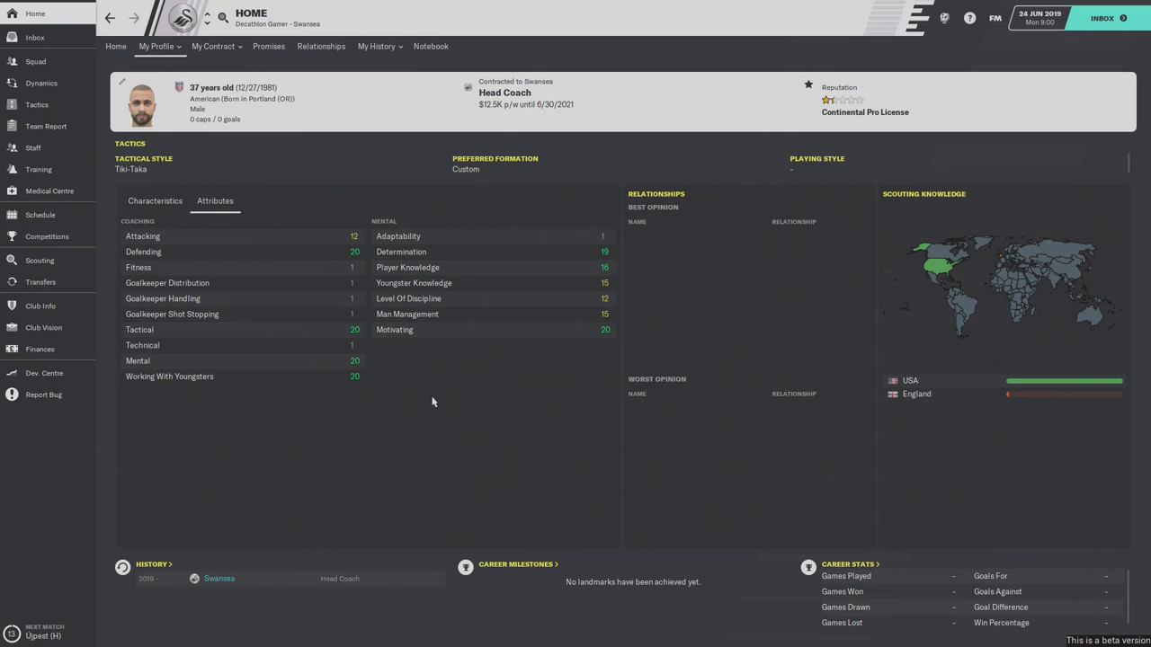
{"action": "mouse_move", "coordinate": [500, 266]}
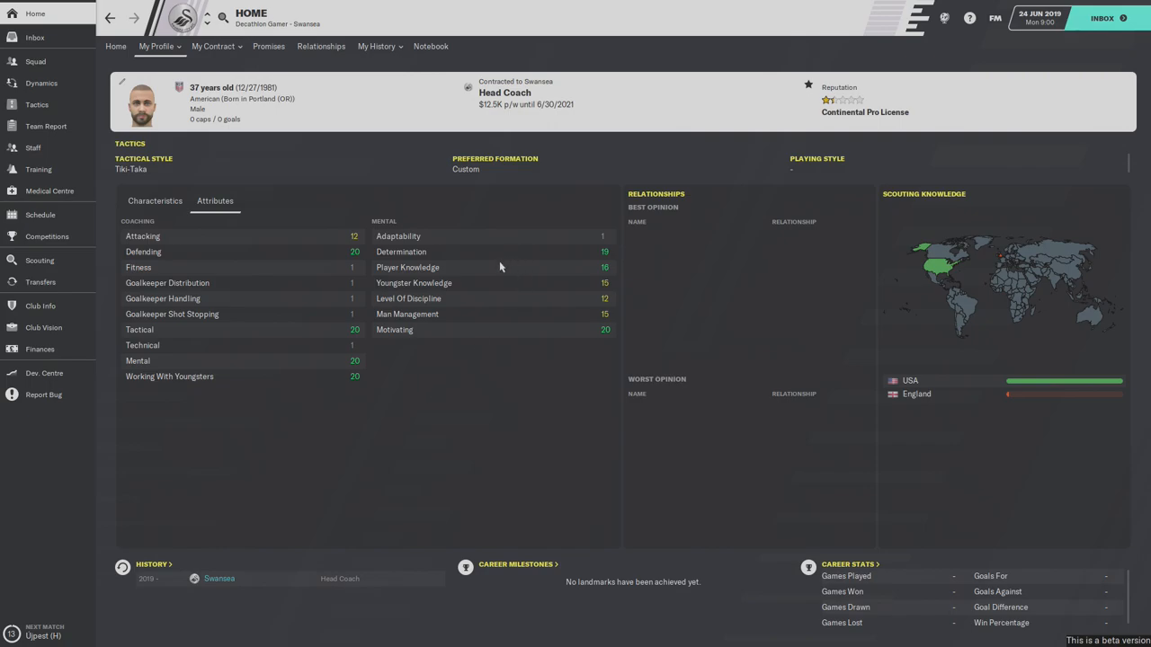
{"action": "mouse_move", "coordinate": [467, 323]}
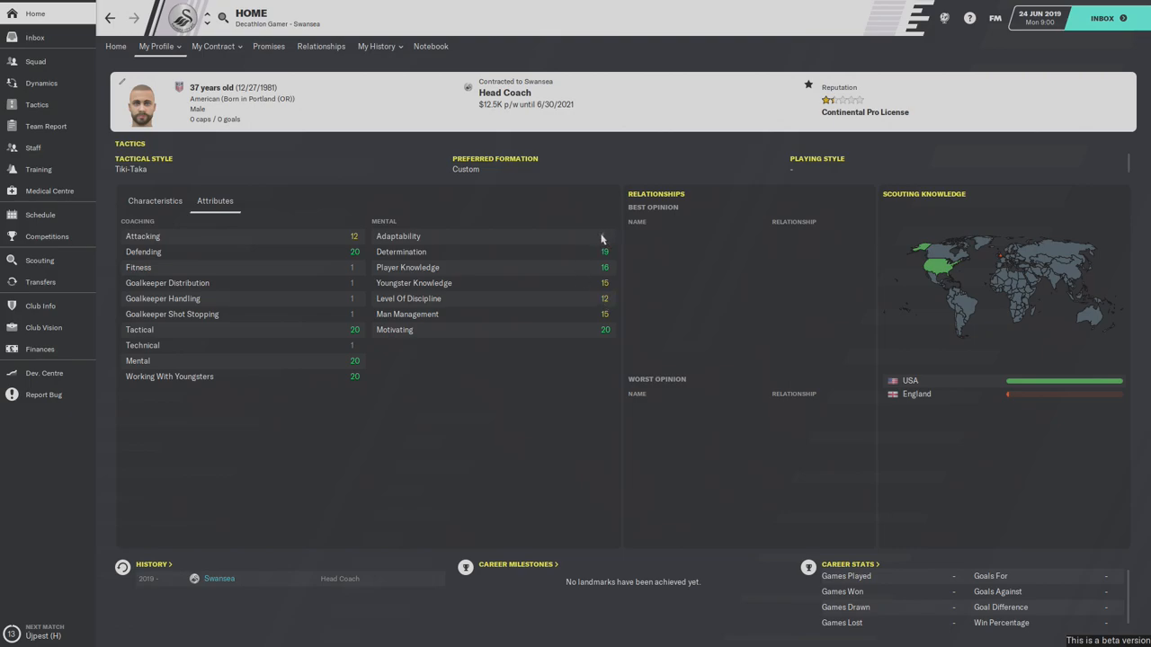
{"action": "mouse_move", "coordinate": [550, 248]}
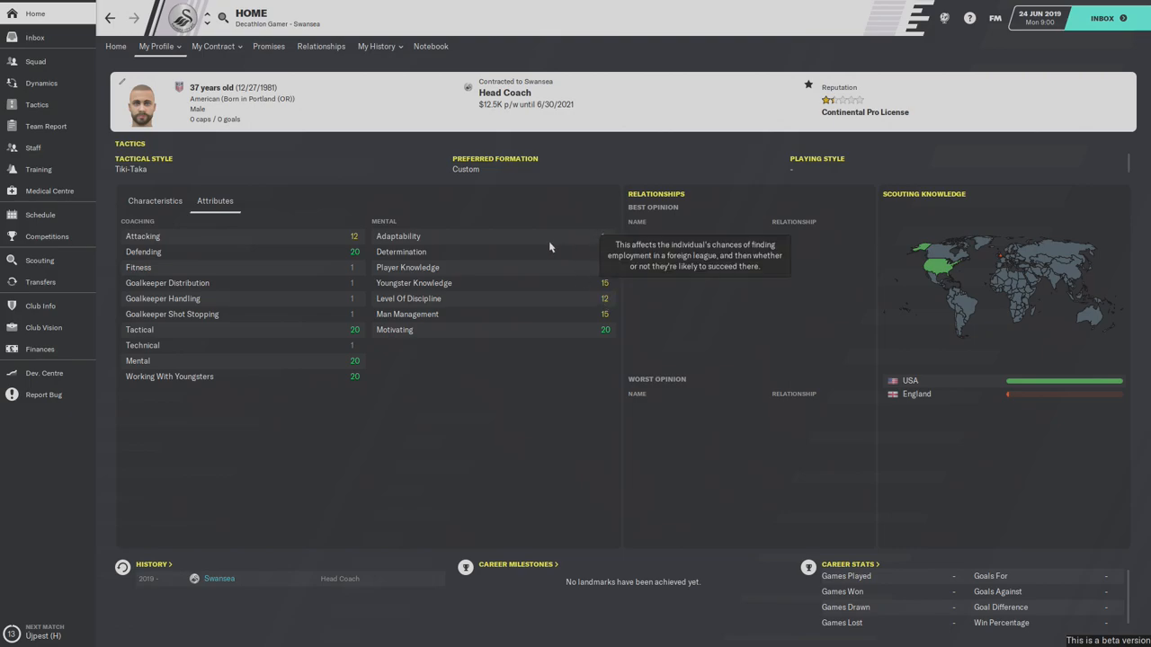
{"action": "mouse_move", "coordinate": [482, 369]}
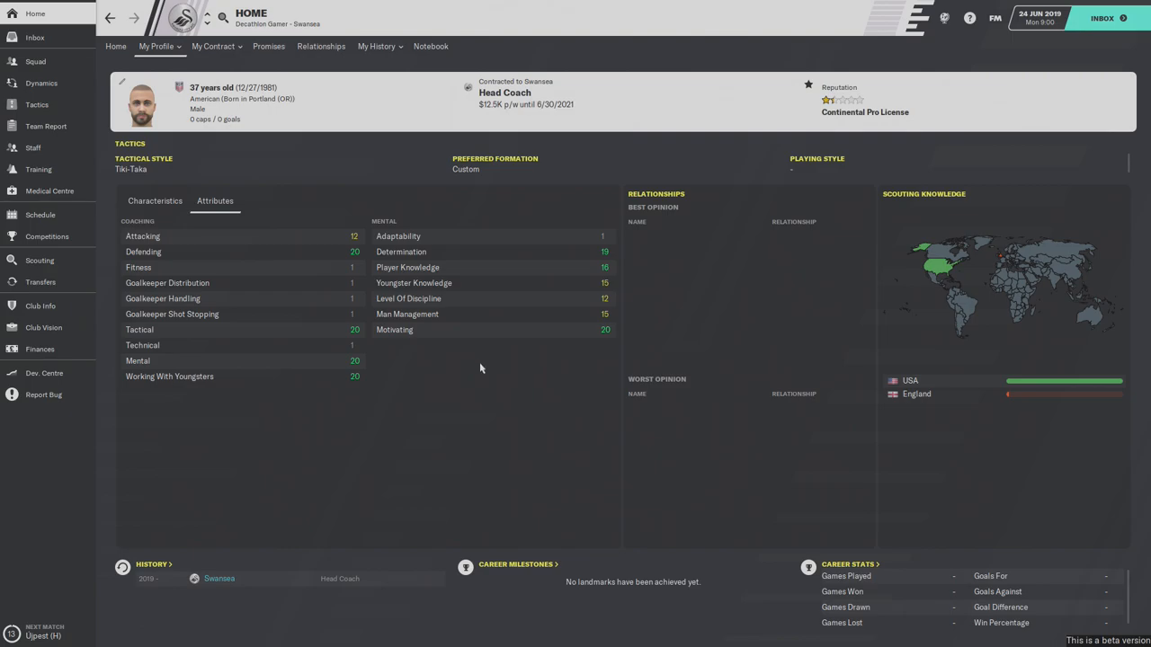
{"action": "mouse_move", "coordinate": [435, 256]}
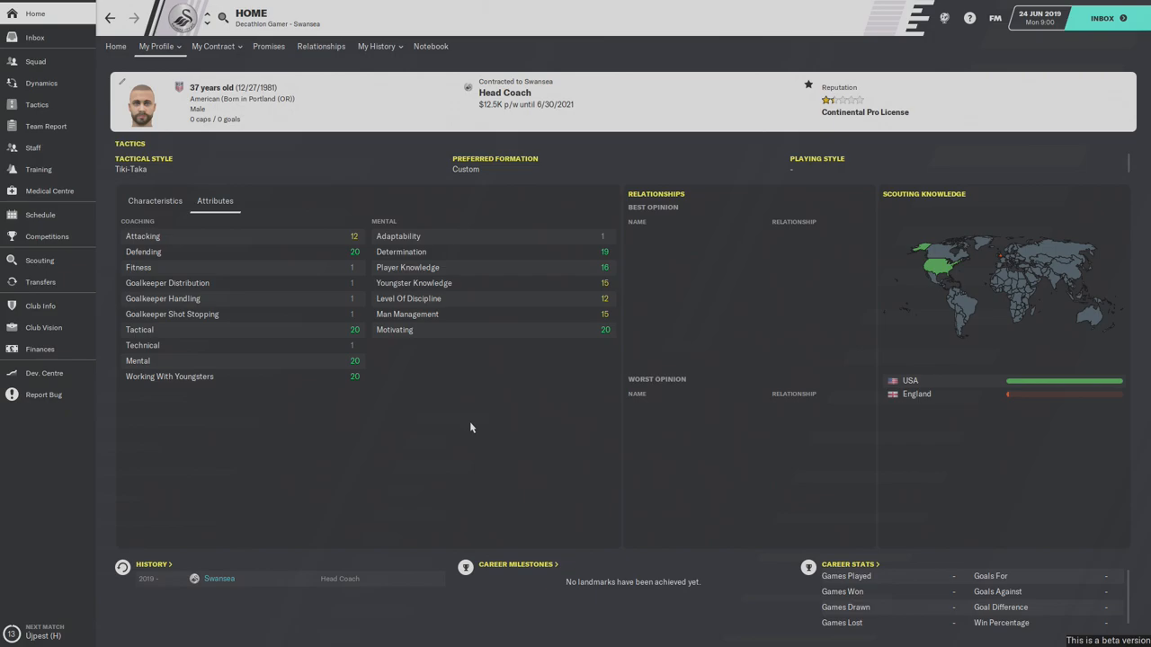
{"action": "mouse_move", "coordinate": [647, 288]}
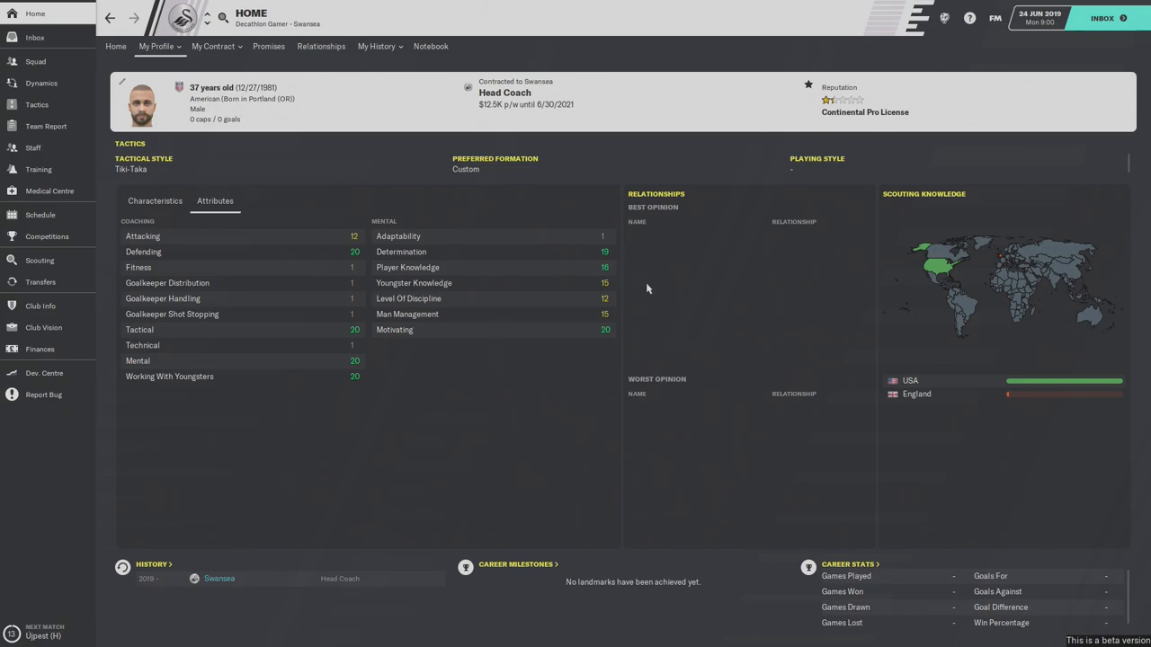
{"action": "mouse_move", "coordinate": [630, 295]}
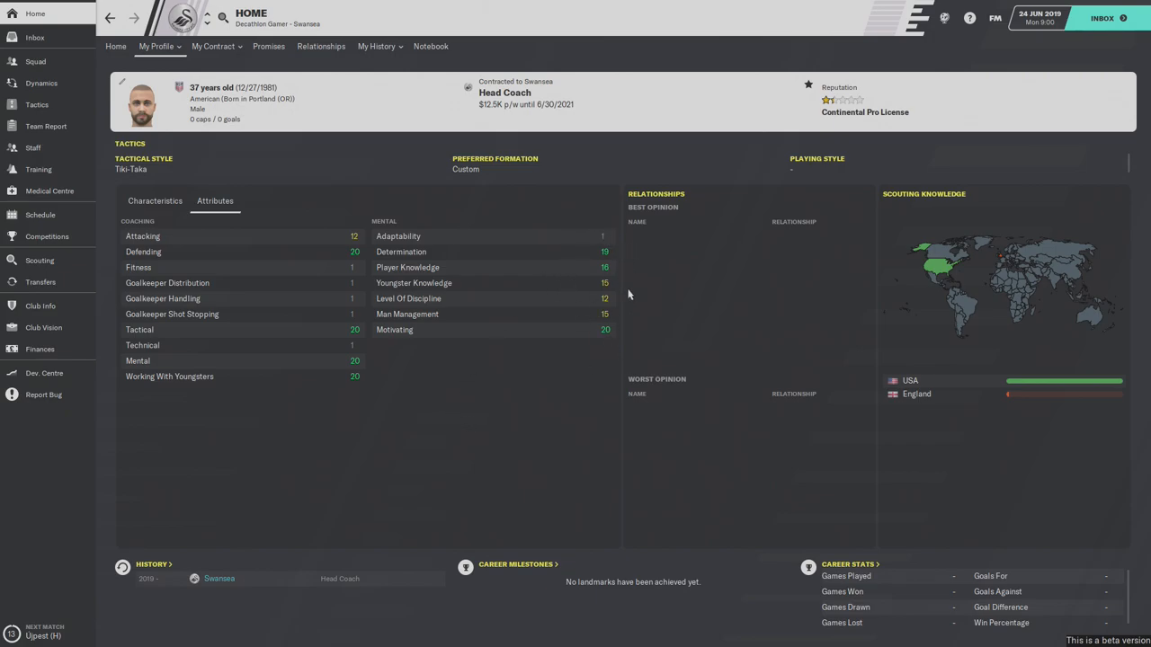
{"action": "mouse_move", "coordinate": [626, 280]}
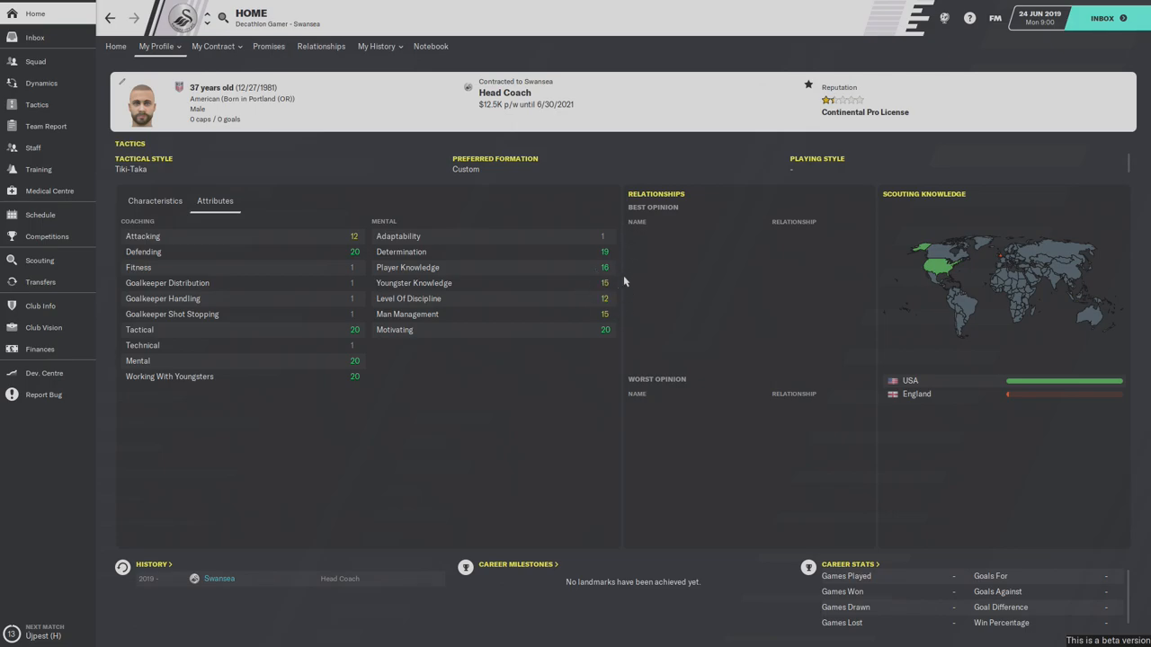
{"action": "mouse_move", "coordinate": [608, 313]}
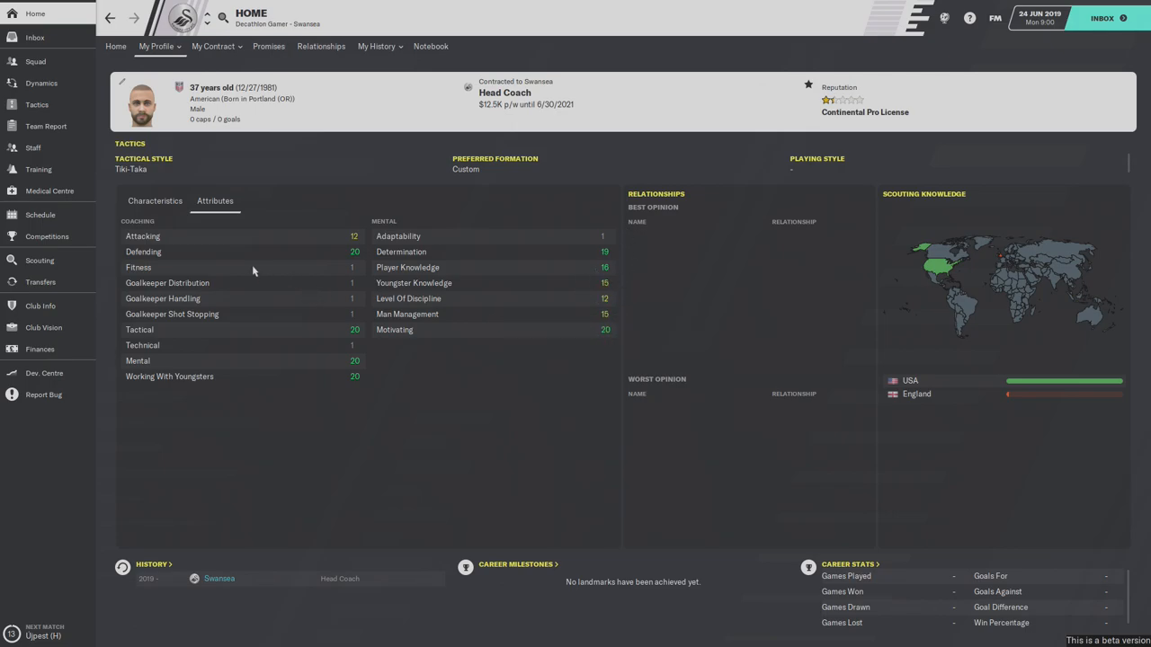
{"action": "mouse_move", "coordinate": [349, 313]}
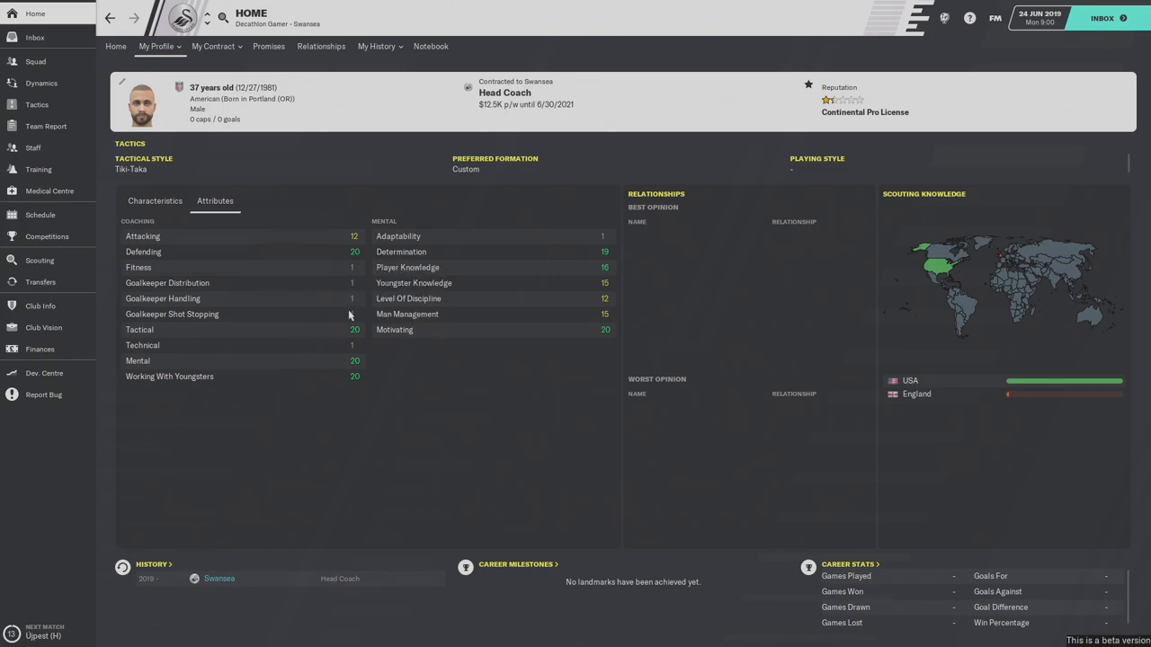
{"action": "mouse_move", "coordinate": [351, 289]}
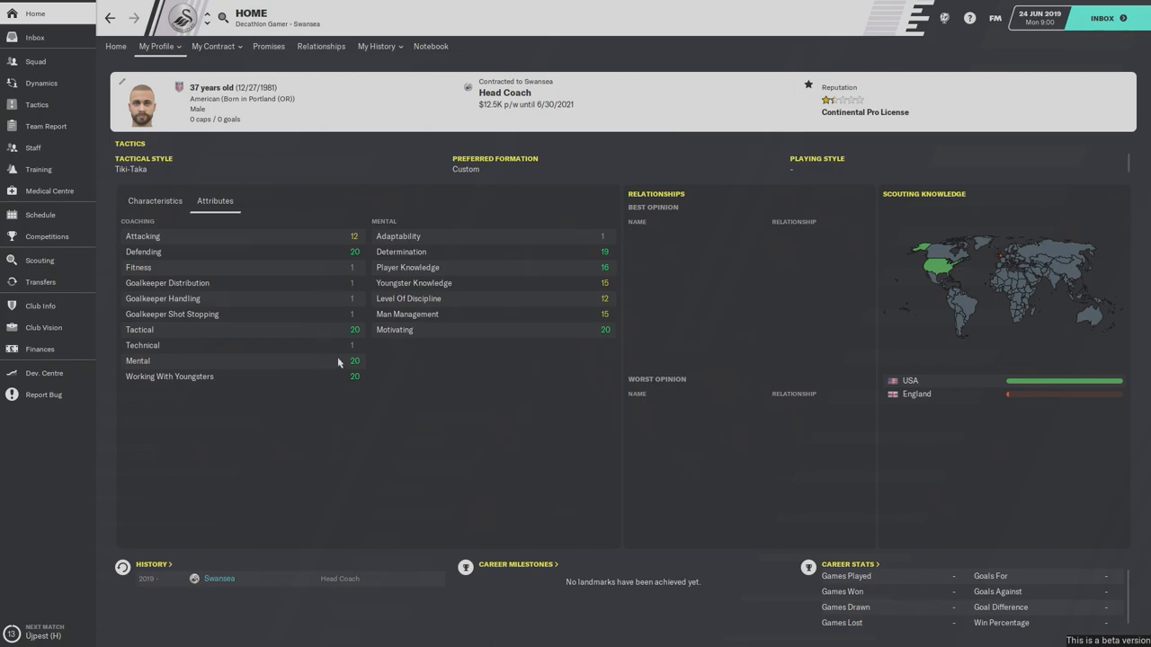
{"action": "mouse_move", "coordinate": [352, 351]}
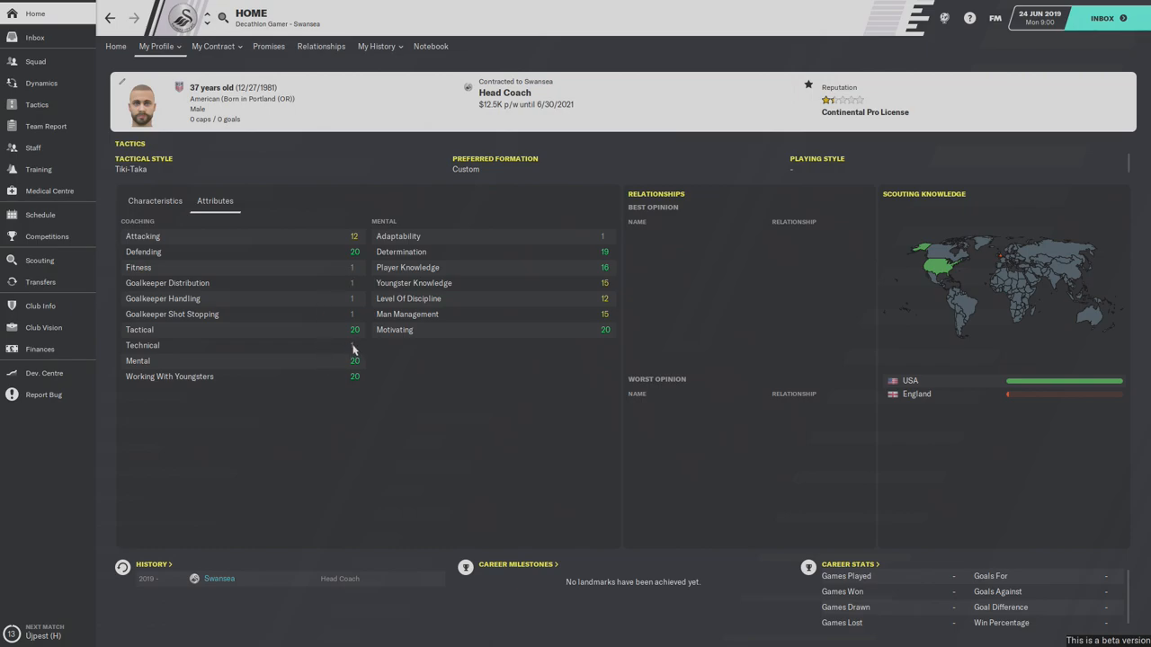
{"action": "mouse_move", "coordinate": [328, 331]}
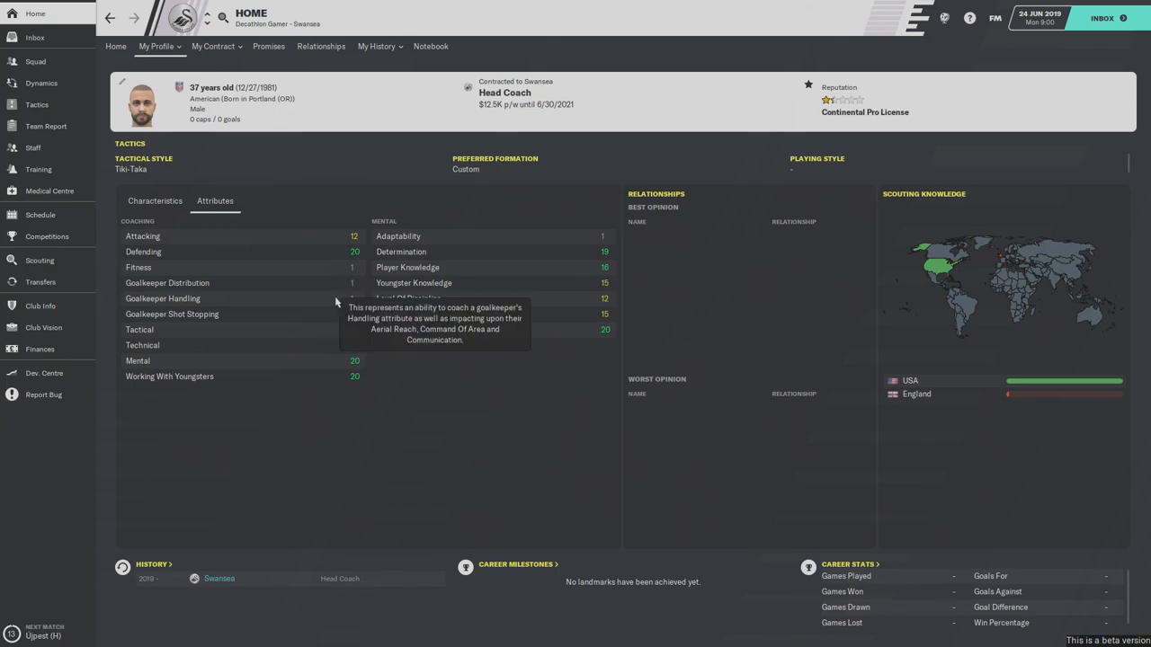
{"action": "mouse_move", "coordinate": [500, 394]}
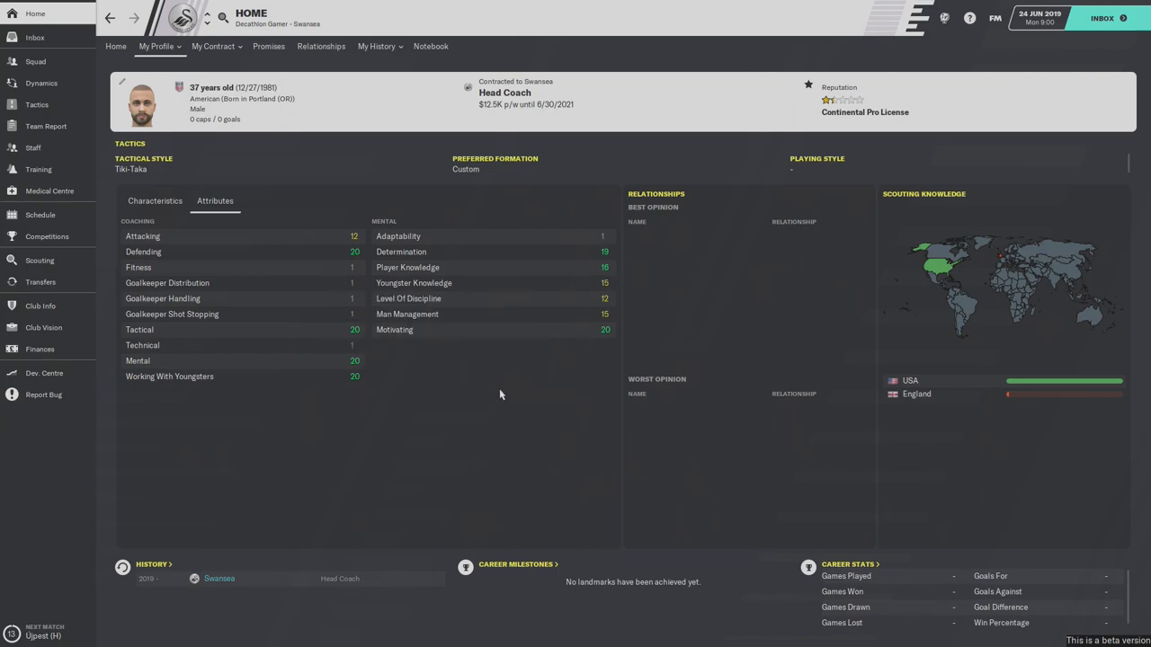
{"action": "mouse_move", "coordinate": [341, 394]}
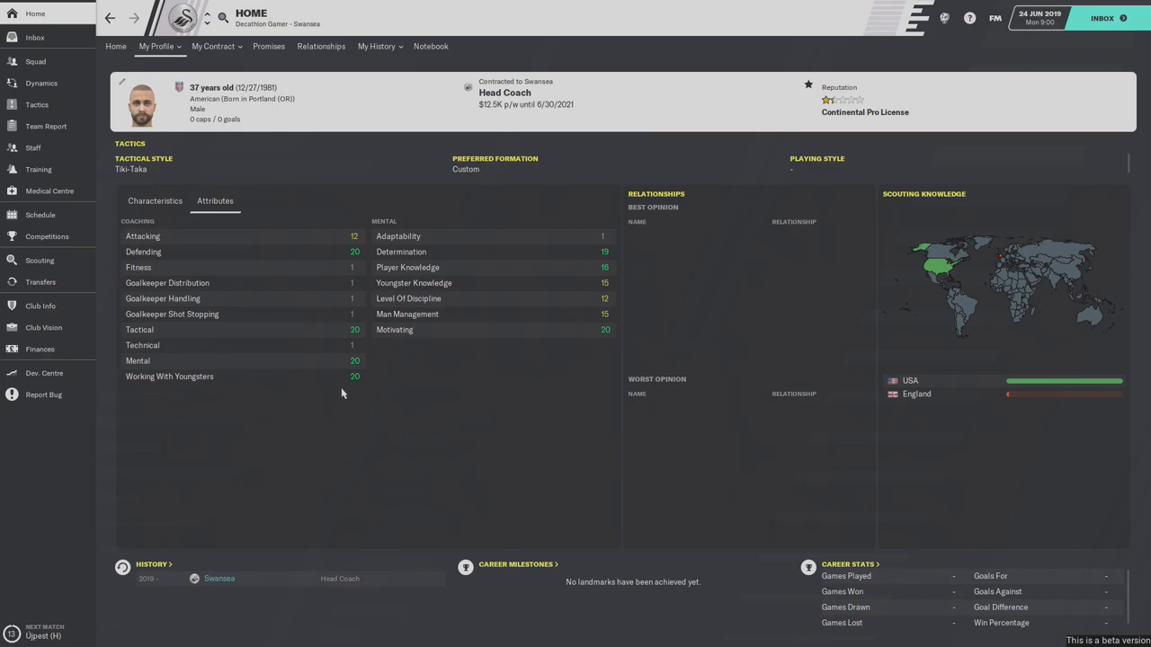
{"action": "mouse_move", "coordinate": [341, 366]}
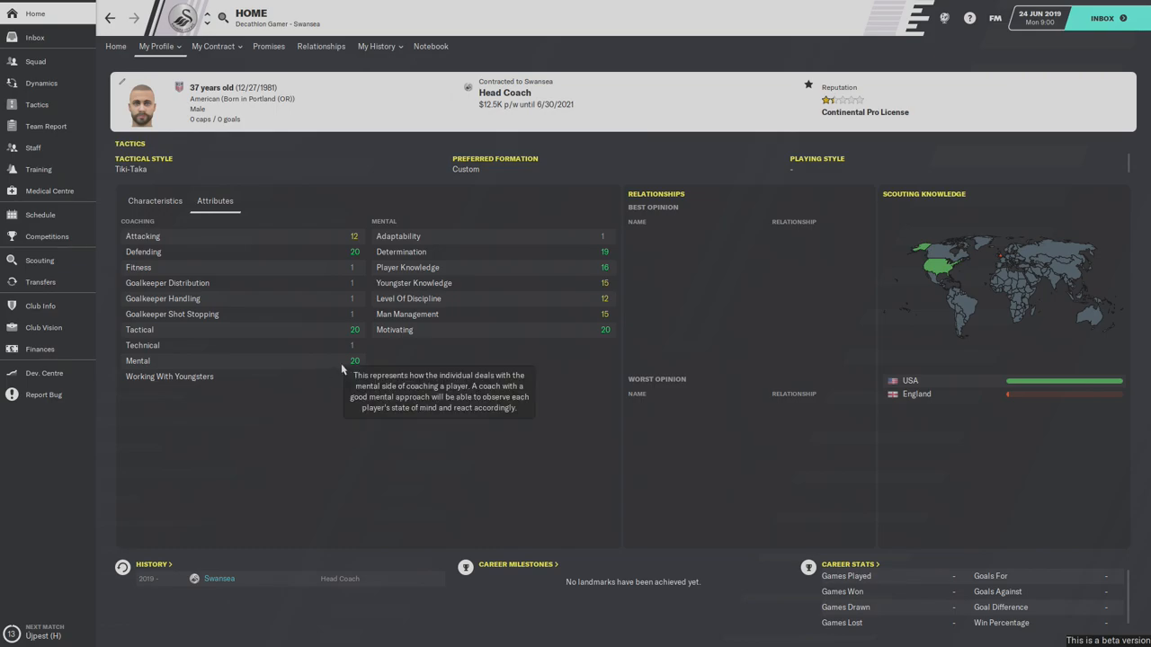
{"action": "mouse_move", "coordinate": [338, 255]}
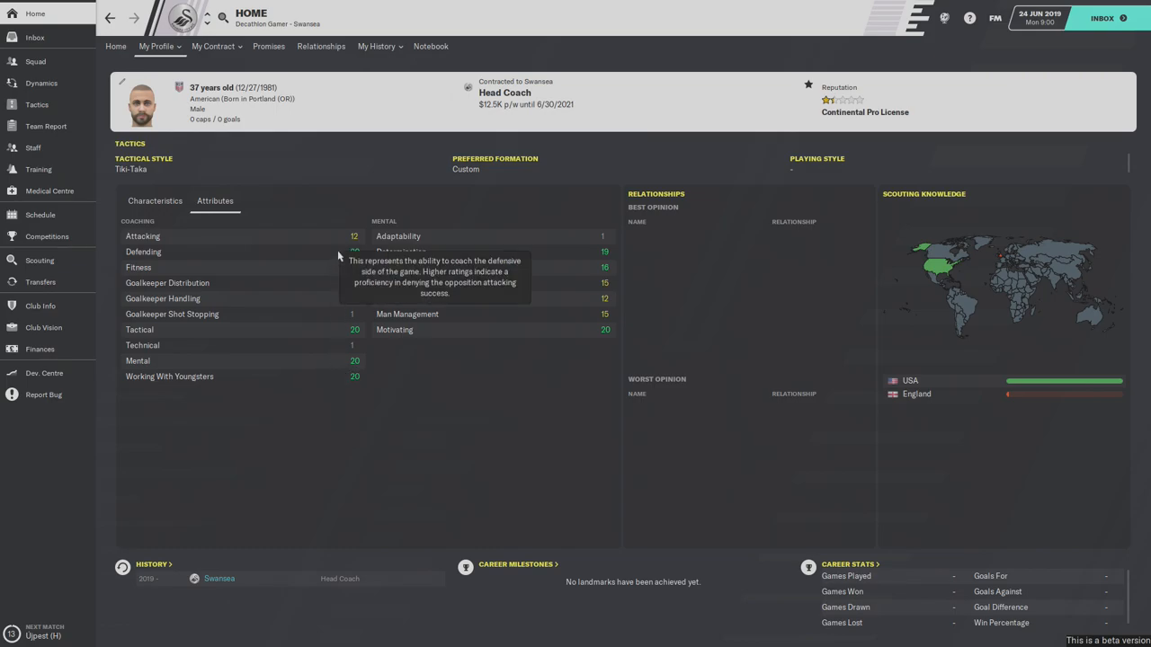
{"action": "mouse_move", "coordinate": [431, 450]}
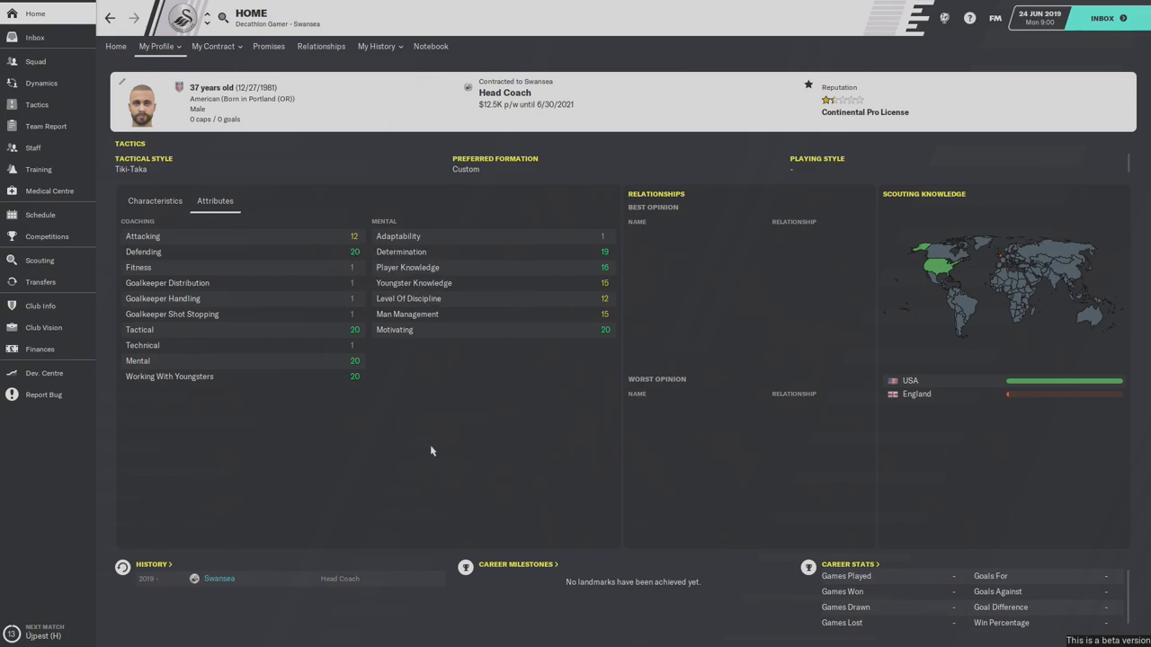
{"action": "mouse_move", "coordinate": [439, 367]}
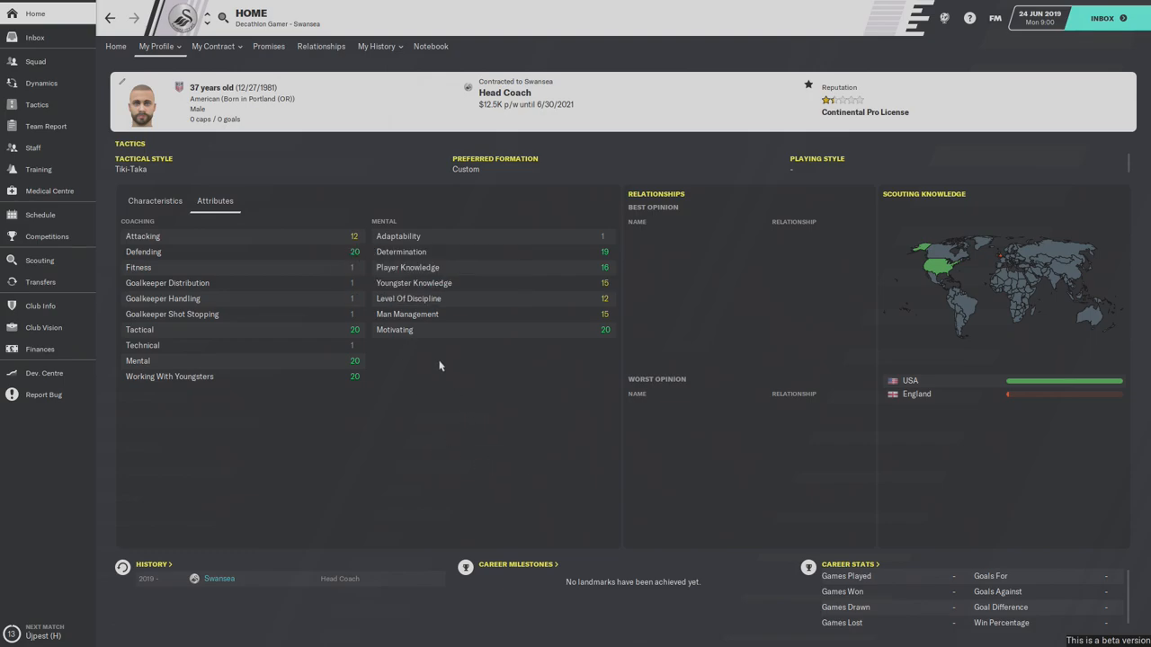
{"action": "mouse_move", "coordinate": [389, 183]}
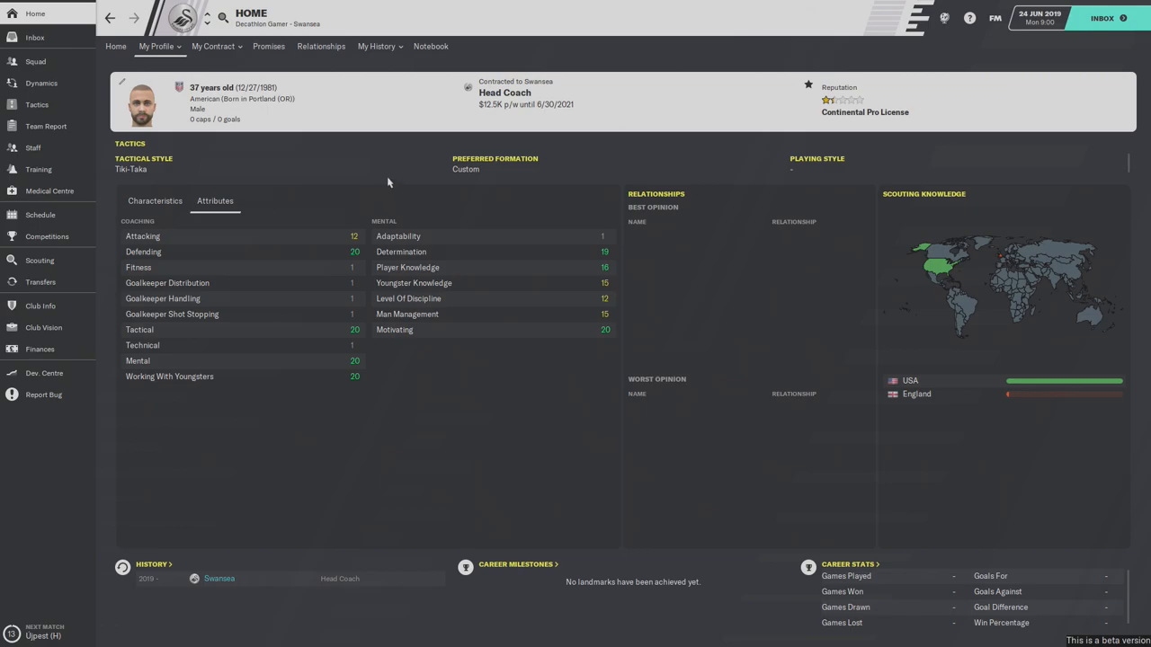
{"action": "mouse_move", "coordinate": [421, 135]}
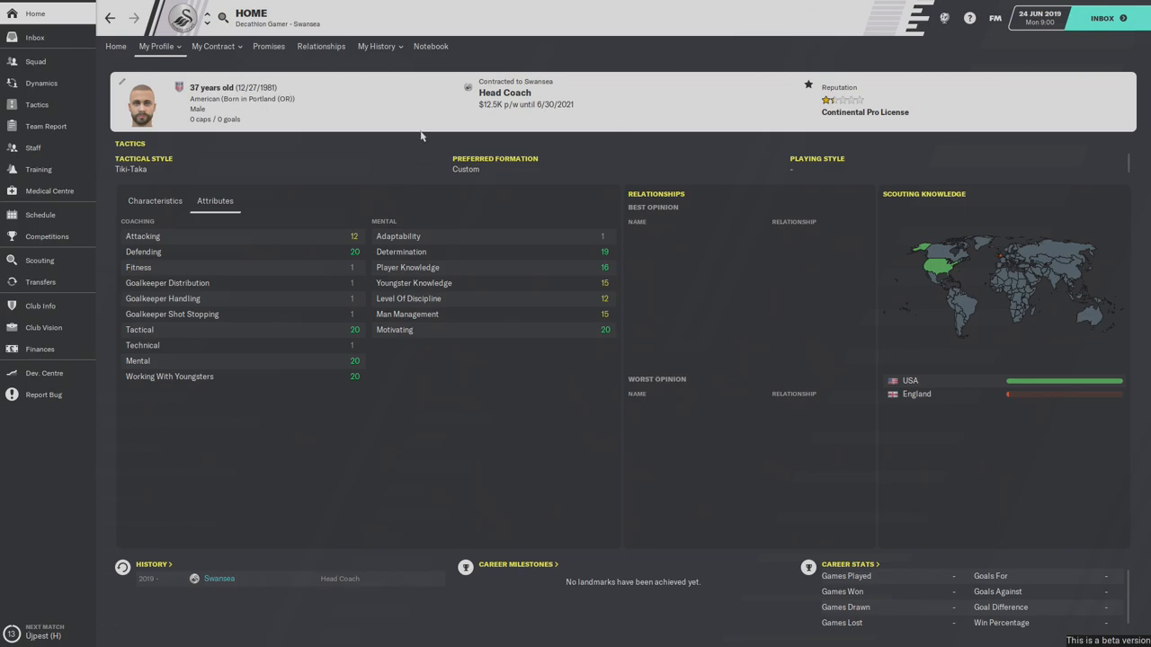
{"action": "mouse_move", "coordinate": [286, 87]}
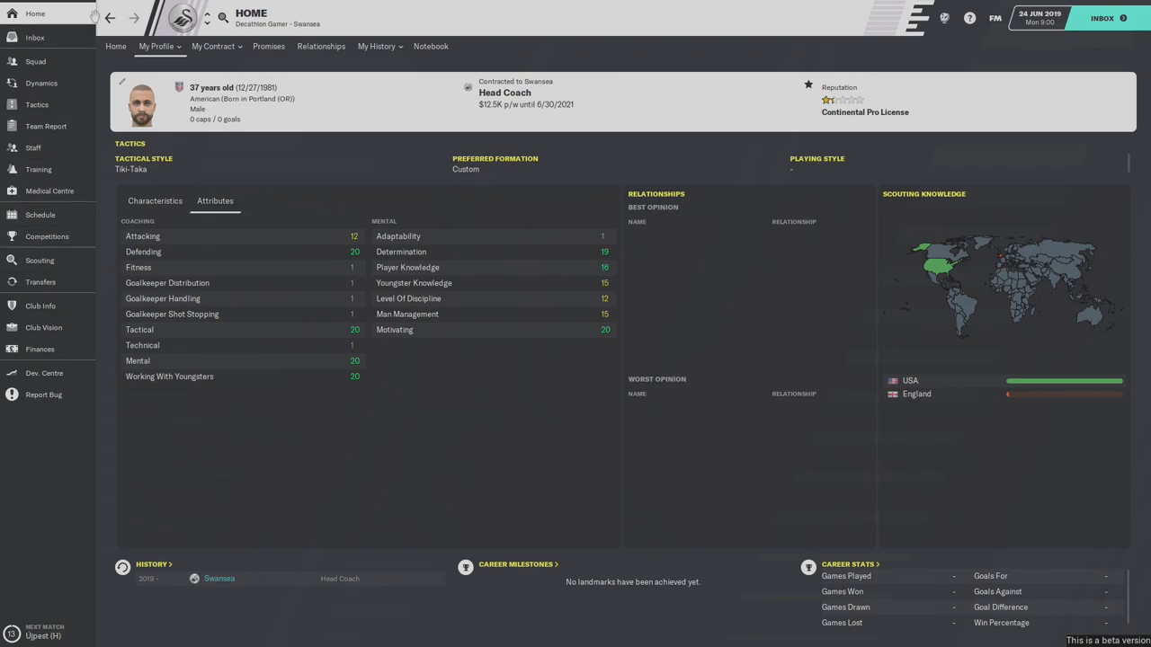
- Return to the Training Coaches page showing each category's lead coach and workload
{"action": "left_click", "coordinate": [38, 169]}
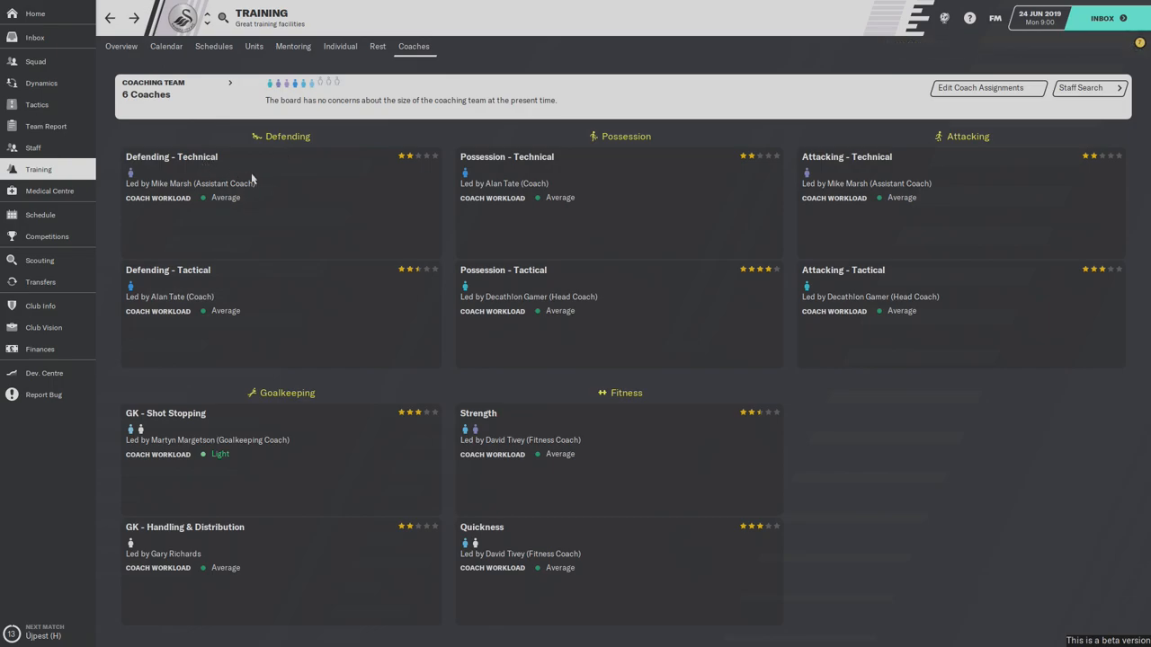
{"action": "mouse_move", "coordinate": [191, 189]}
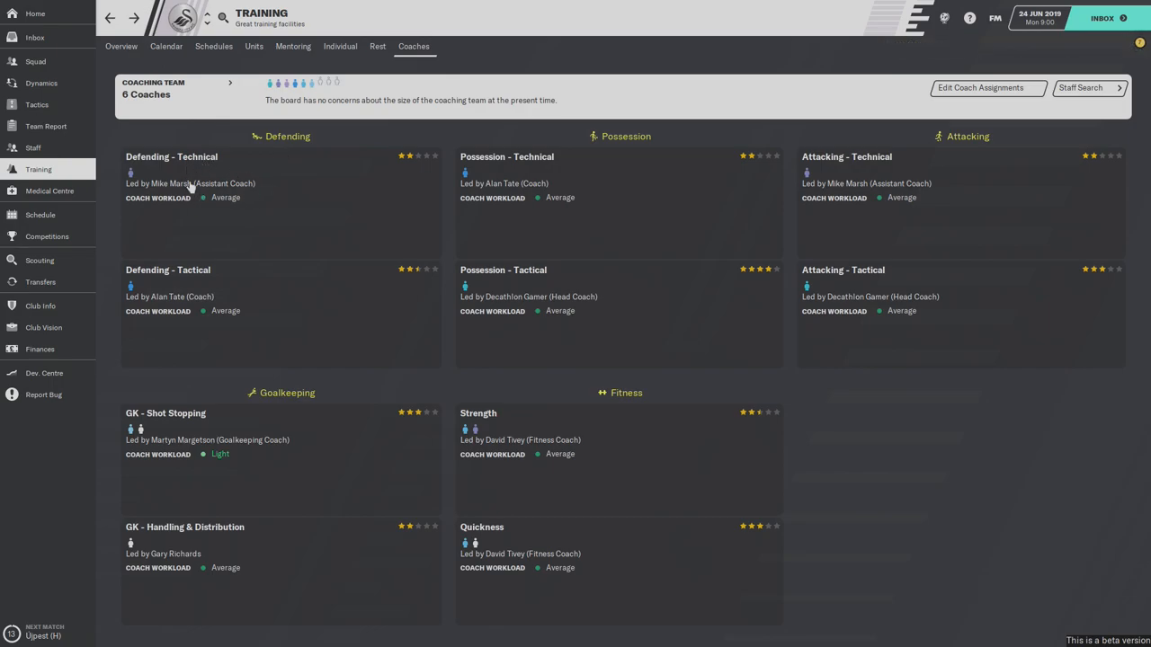
{"action": "mouse_move", "coordinate": [164, 205]}
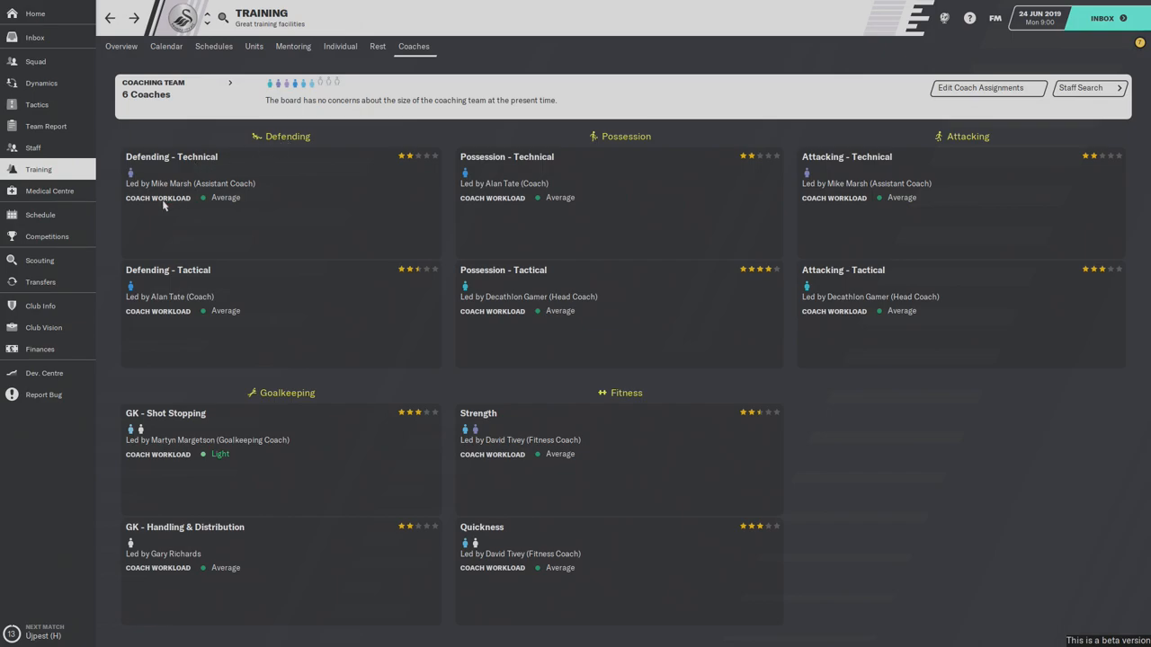
{"action": "mouse_move", "coordinate": [188, 178]}
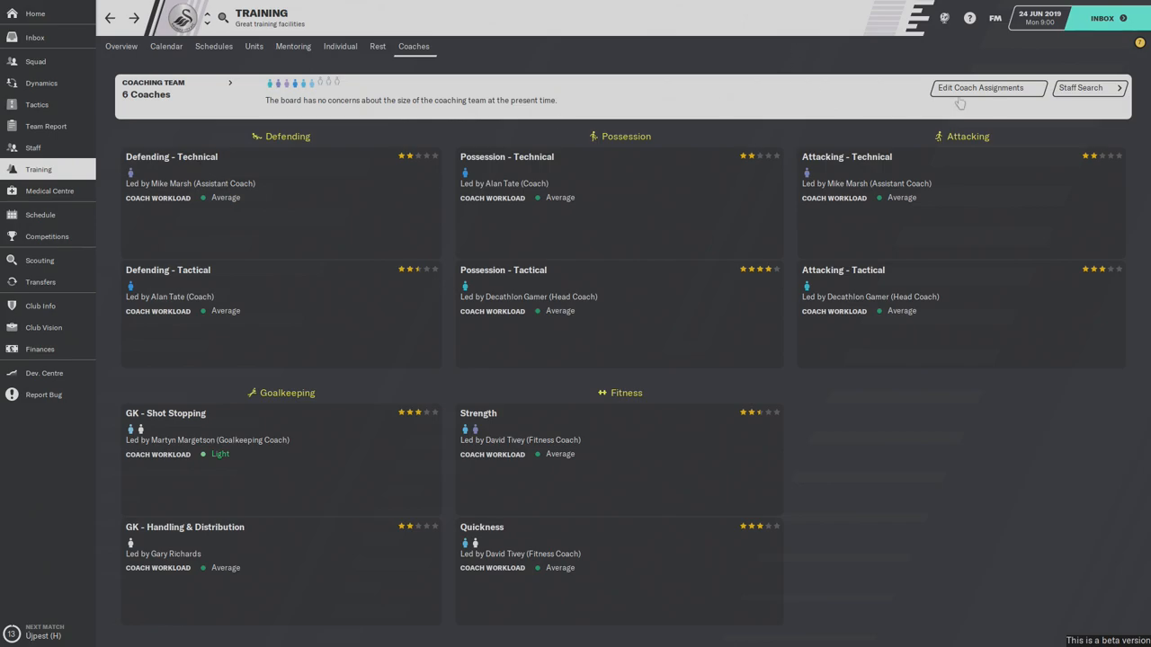
- In Coach Responsibilities, give Margetson and the Under 23s goalkeeping coach Davies Handling training
{"action": "left_click", "coordinate": [981, 86]}
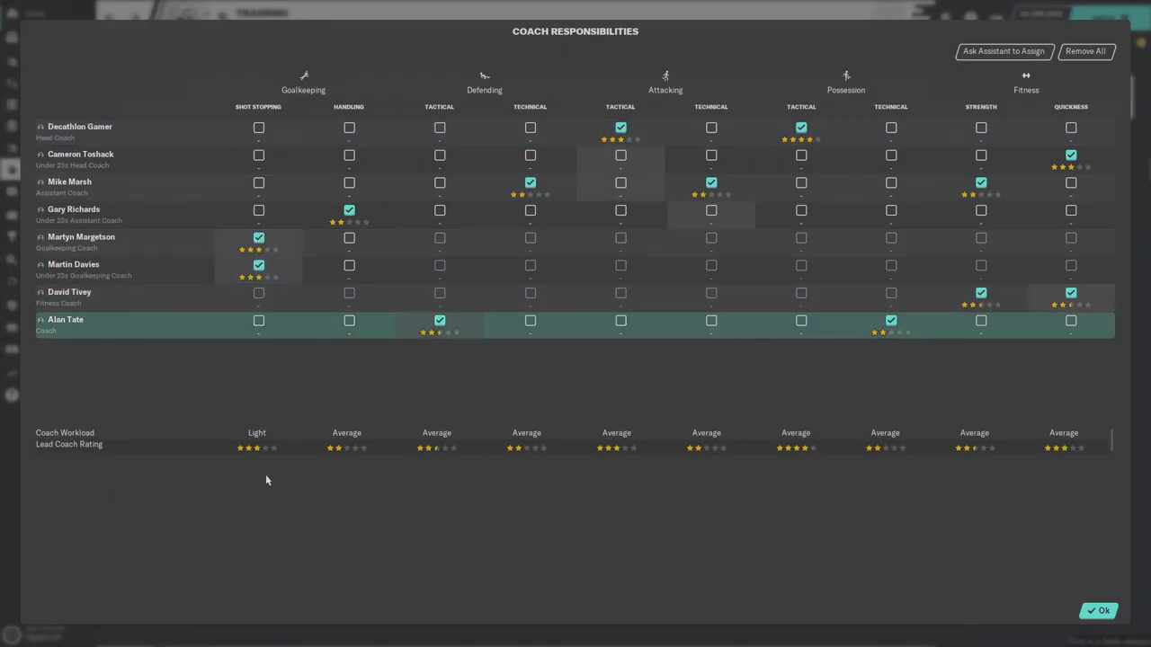
{"action": "mouse_move", "coordinate": [371, 371]}
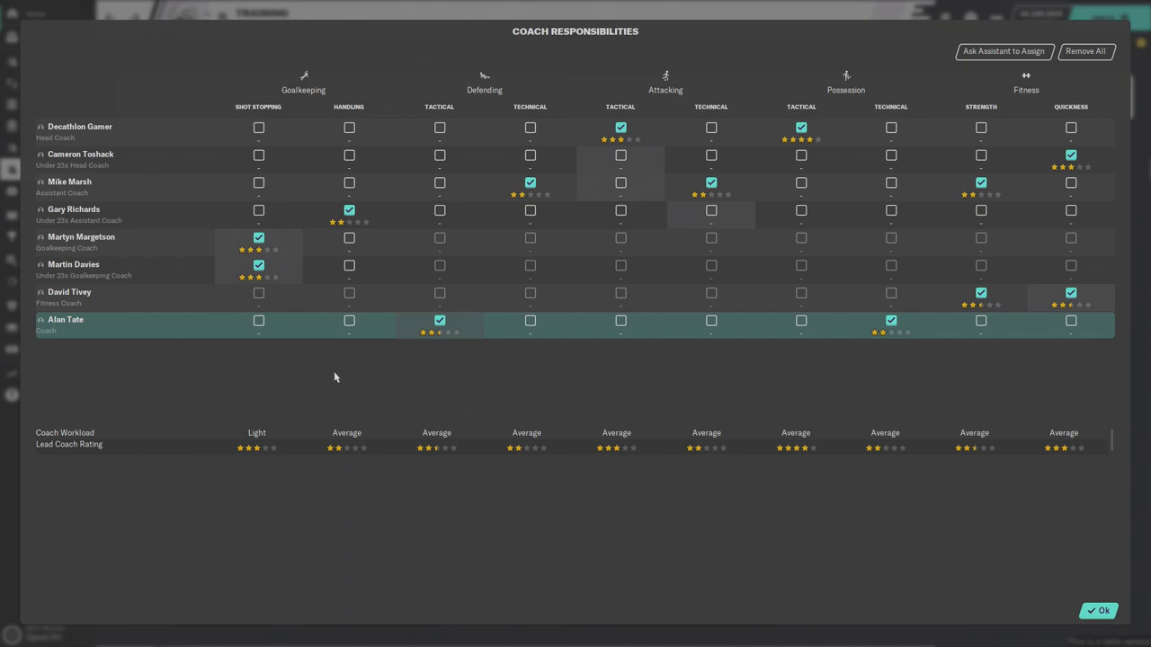
{"action": "mouse_move", "coordinate": [266, 367]}
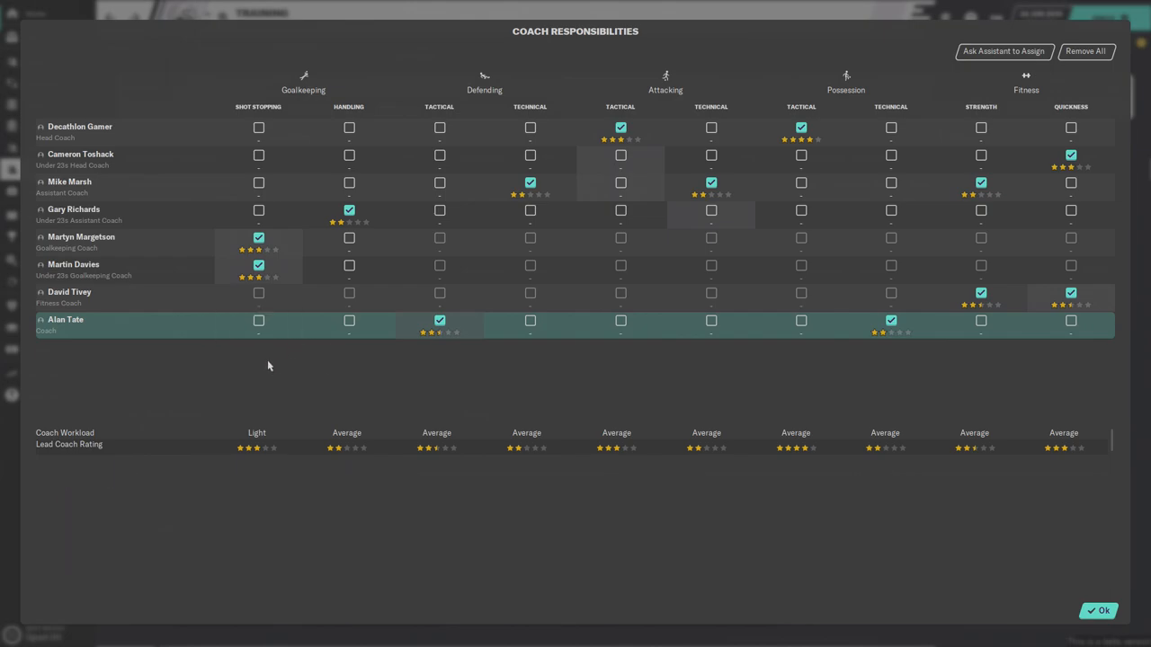
{"action": "left_click", "coordinate": [90, 270]}
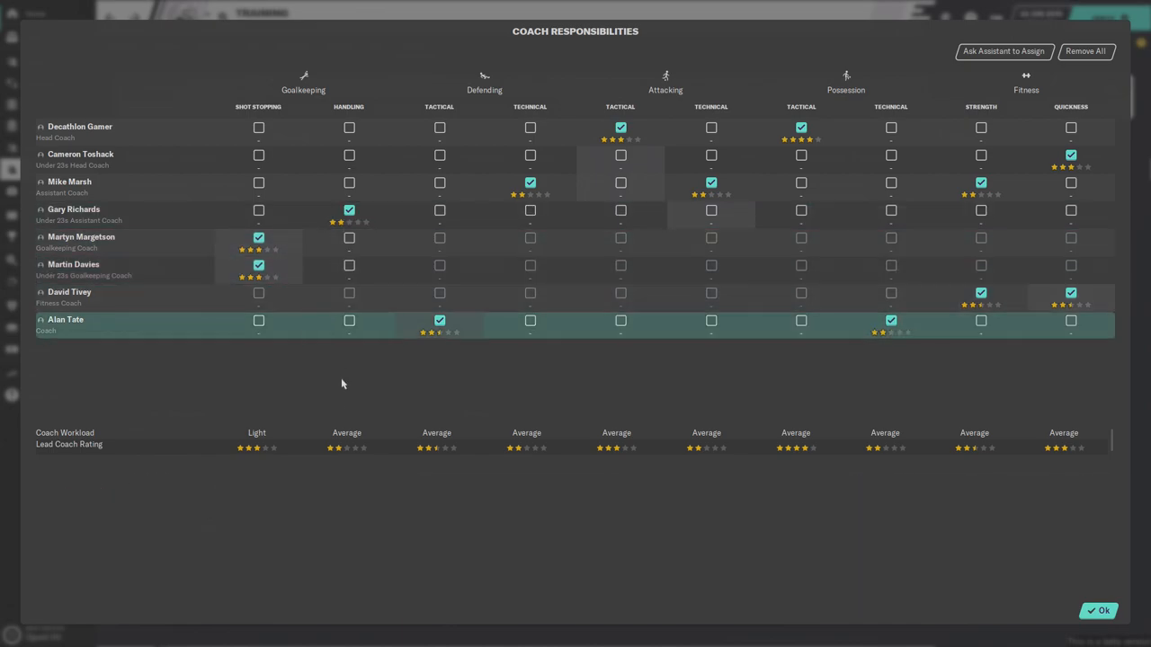
{"action": "mouse_move", "coordinate": [268, 381]}
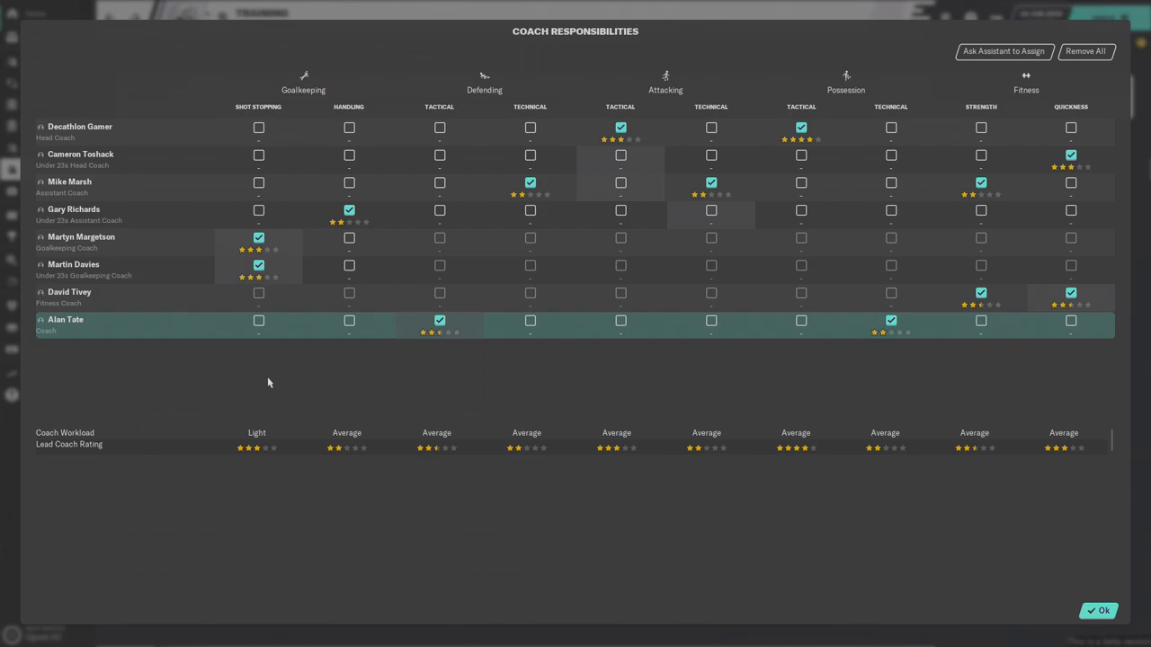
{"action": "mouse_move", "coordinate": [252, 407]}
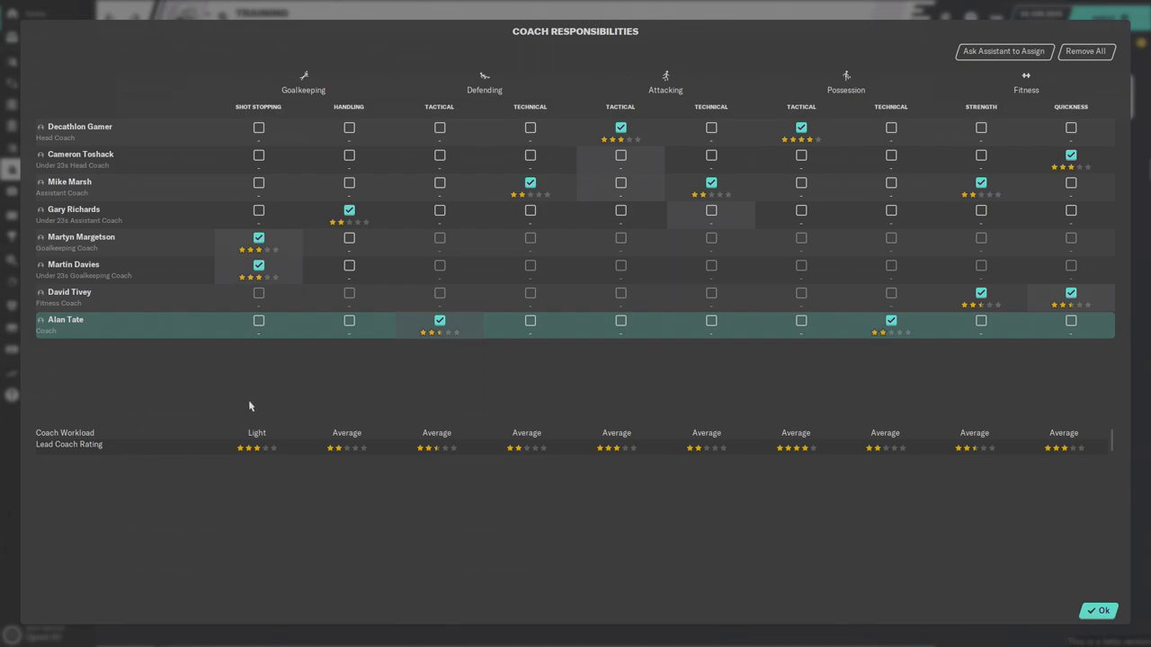
{"action": "mouse_move", "coordinate": [297, 357]}
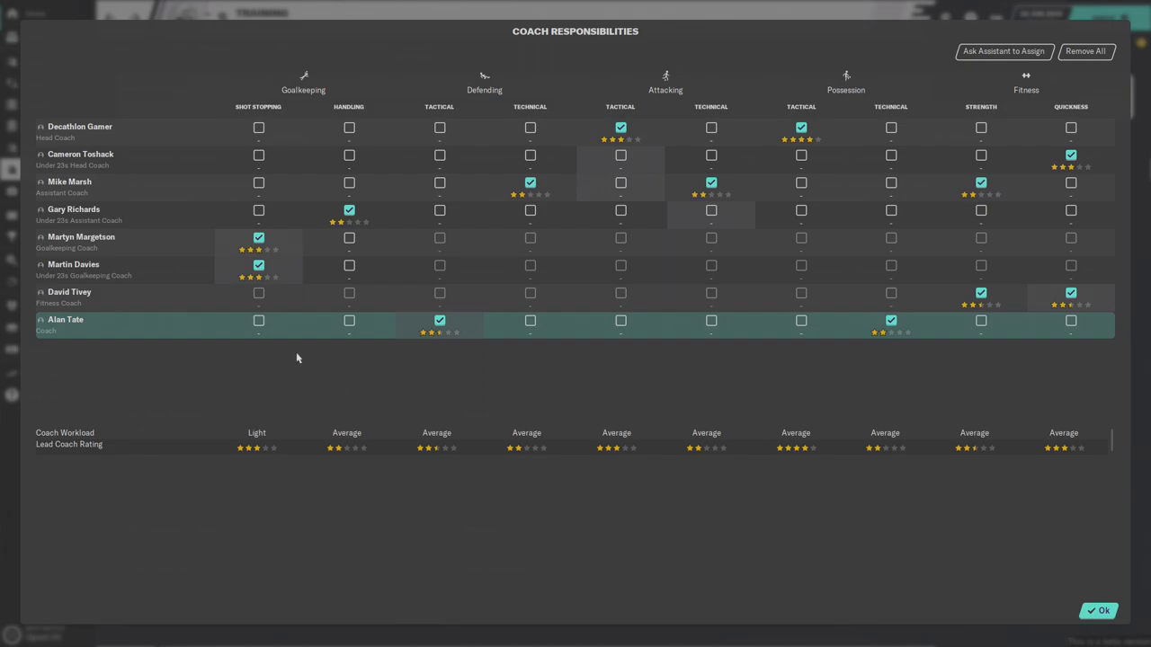
{"action": "mouse_move", "coordinate": [272, 372]}
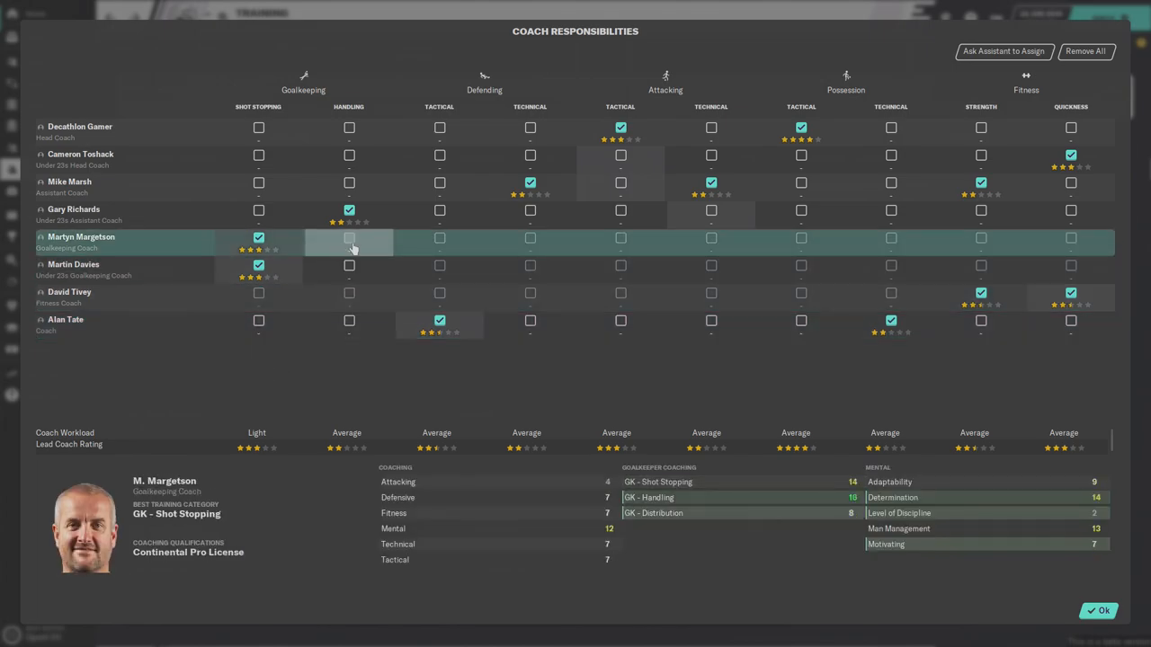
{"action": "left_click", "coordinate": [349, 237]}
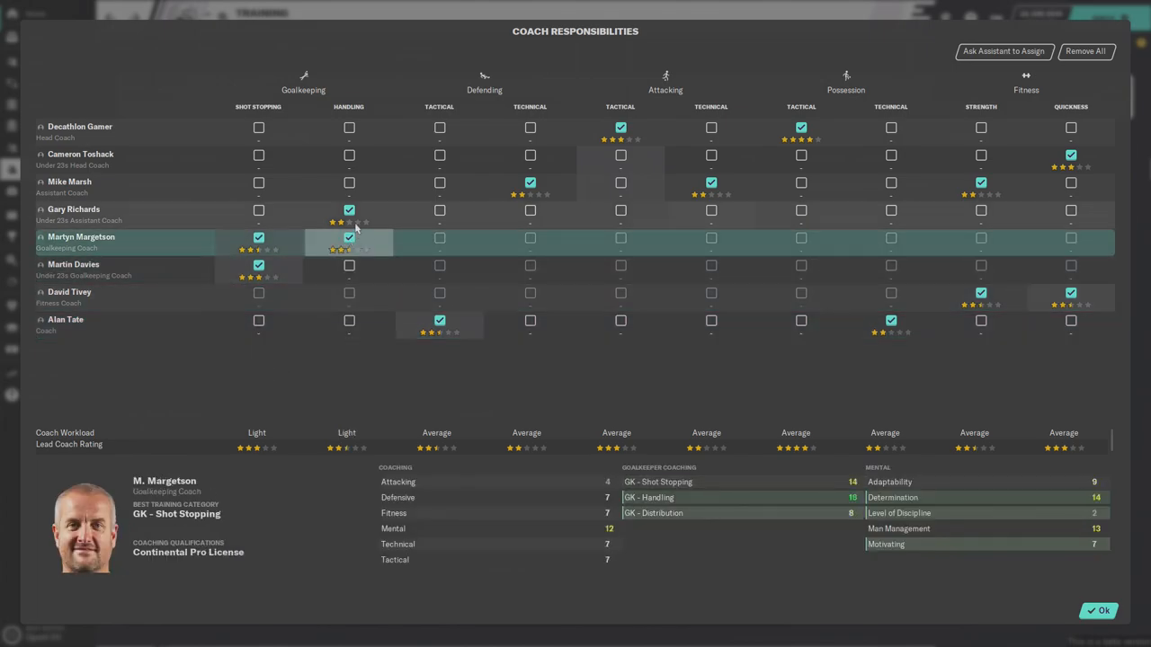
{"action": "left_click", "coordinate": [349, 266]}
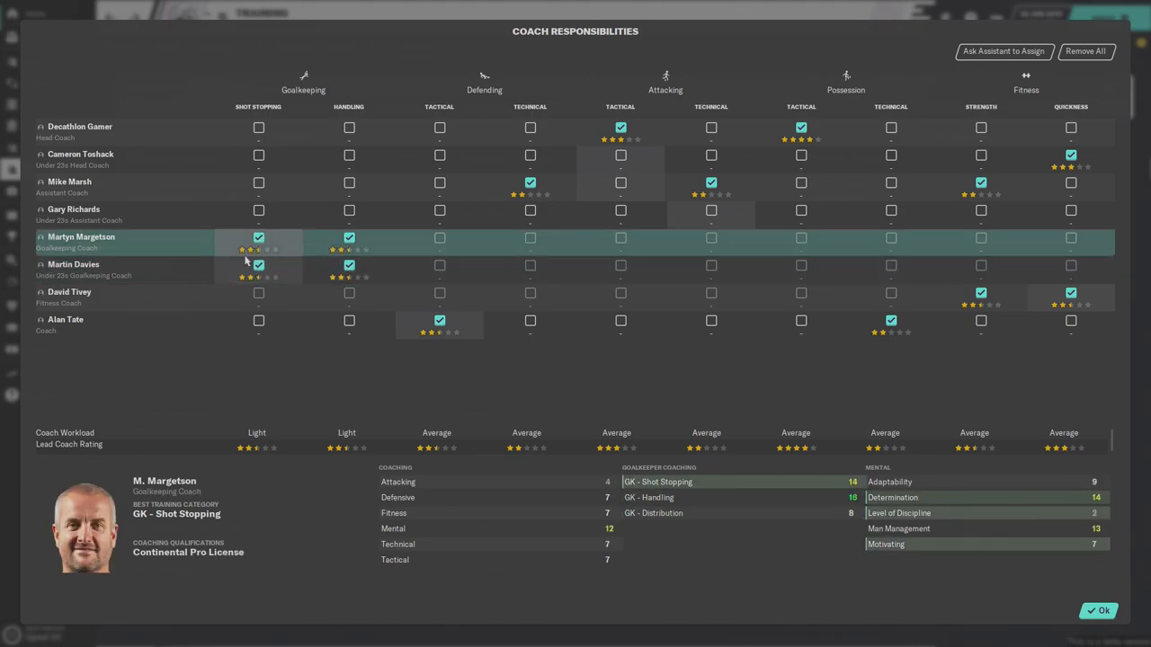
- Move Attacking Technical from the Assistant Coach to Under 23s assistant coach Gary Richards
{"action": "left_click", "coordinate": [65, 326]}
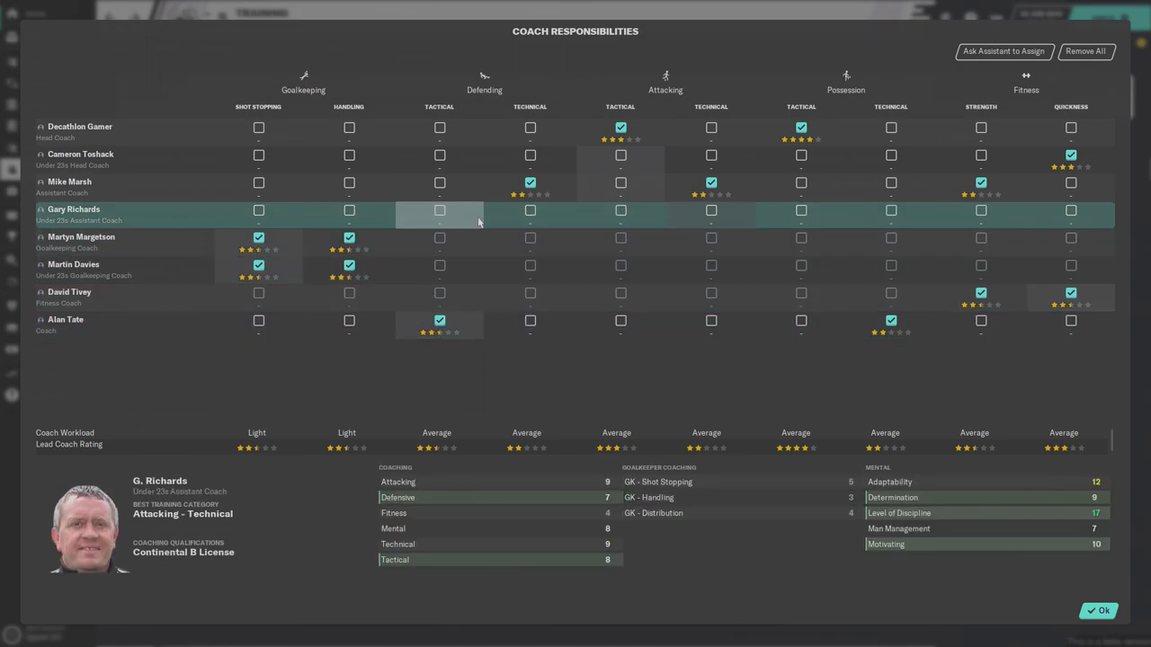
{"action": "mouse_move", "coordinate": [759, 223]}
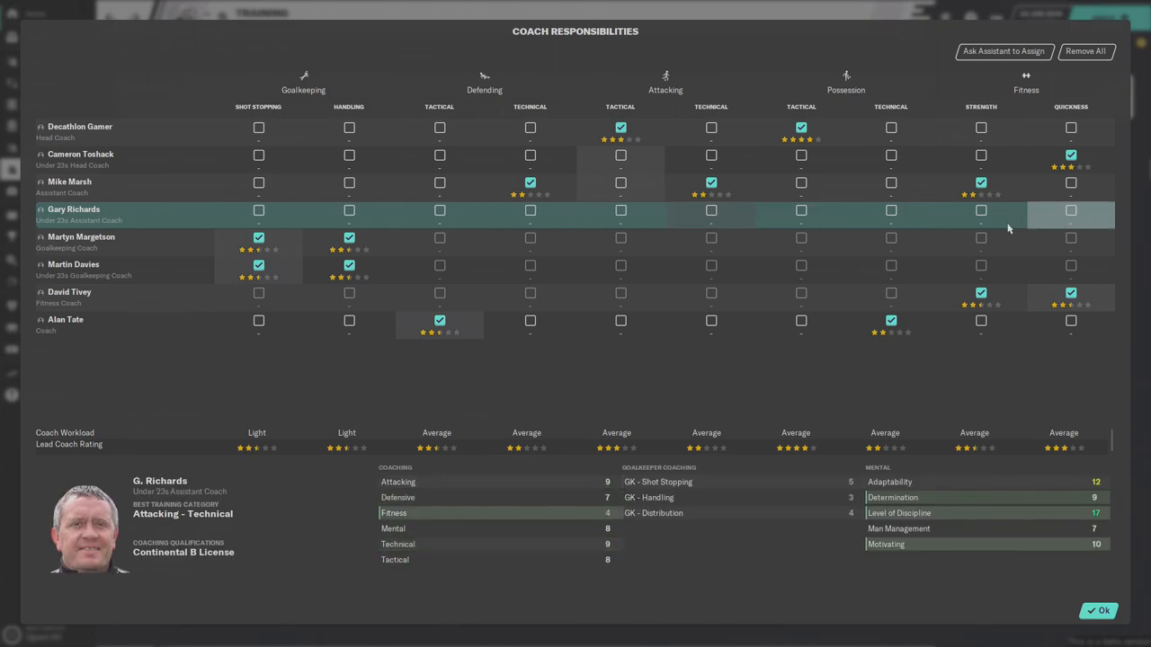
{"action": "mouse_move", "coordinate": [982, 210]}
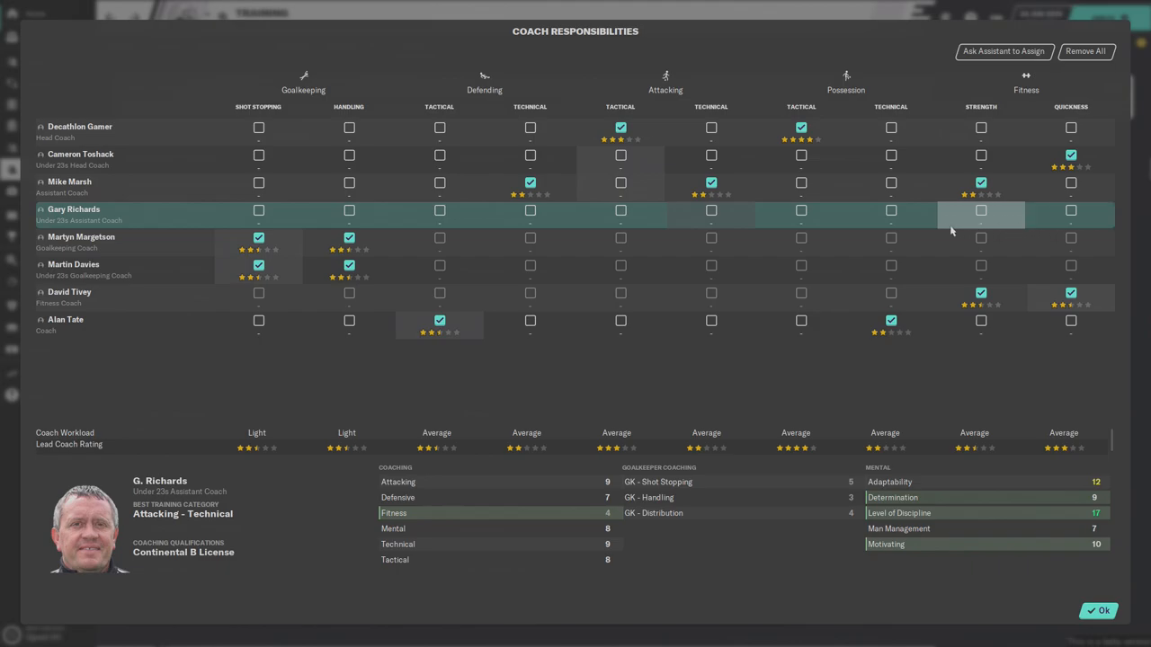
{"action": "mouse_move", "coordinate": [1033, 229]}
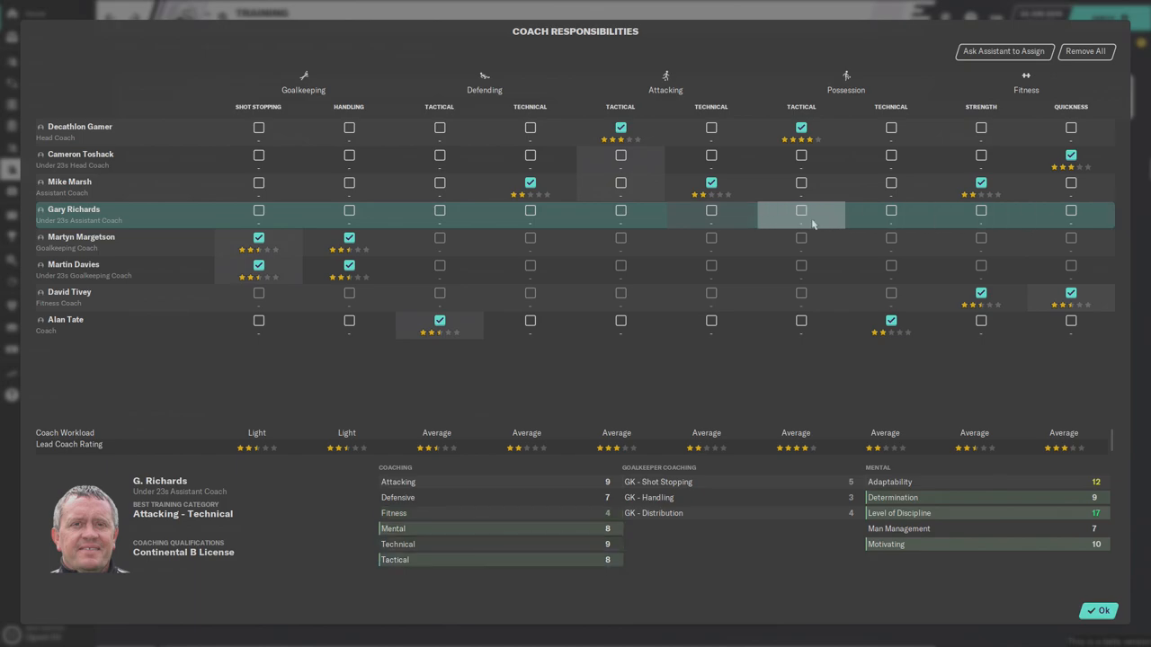
{"action": "mouse_move", "coordinate": [710, 208]}
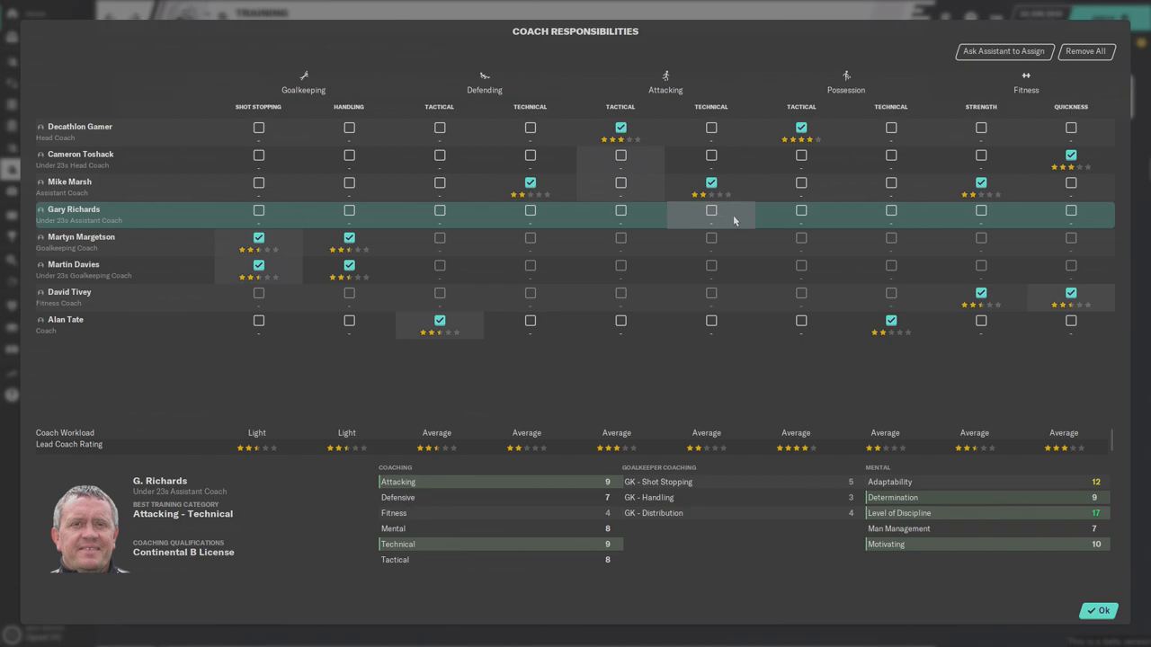
{"action": "mouse_move", "coordinate": [713, 212]}
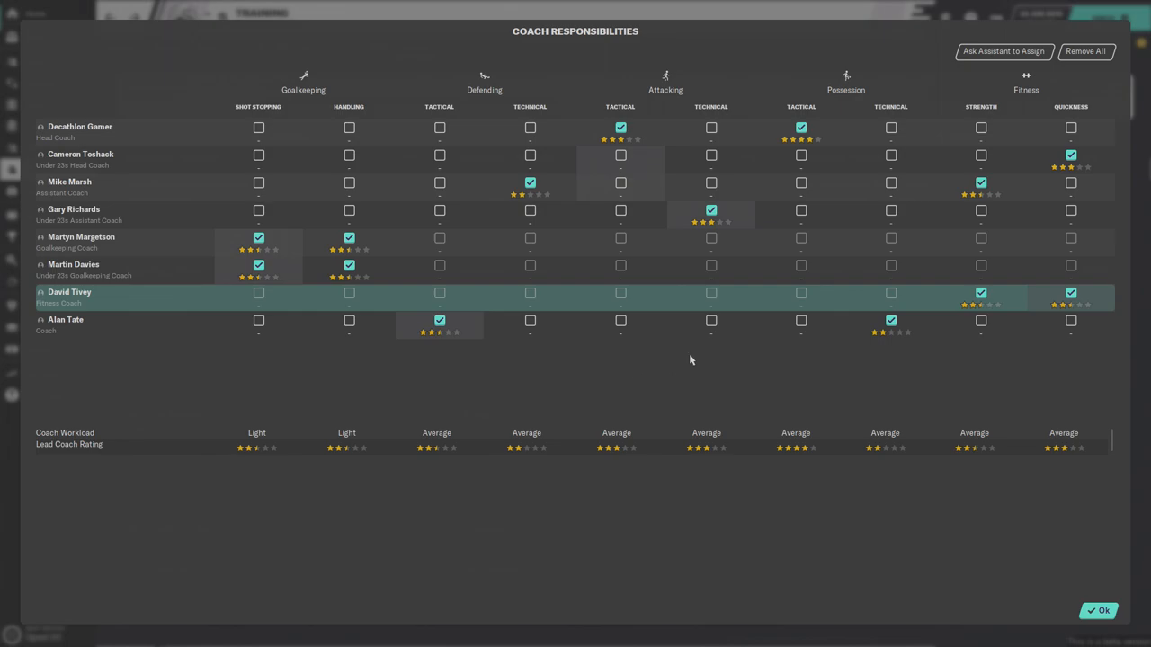
{"action": "left_click", "coordinate": [74, 265]}
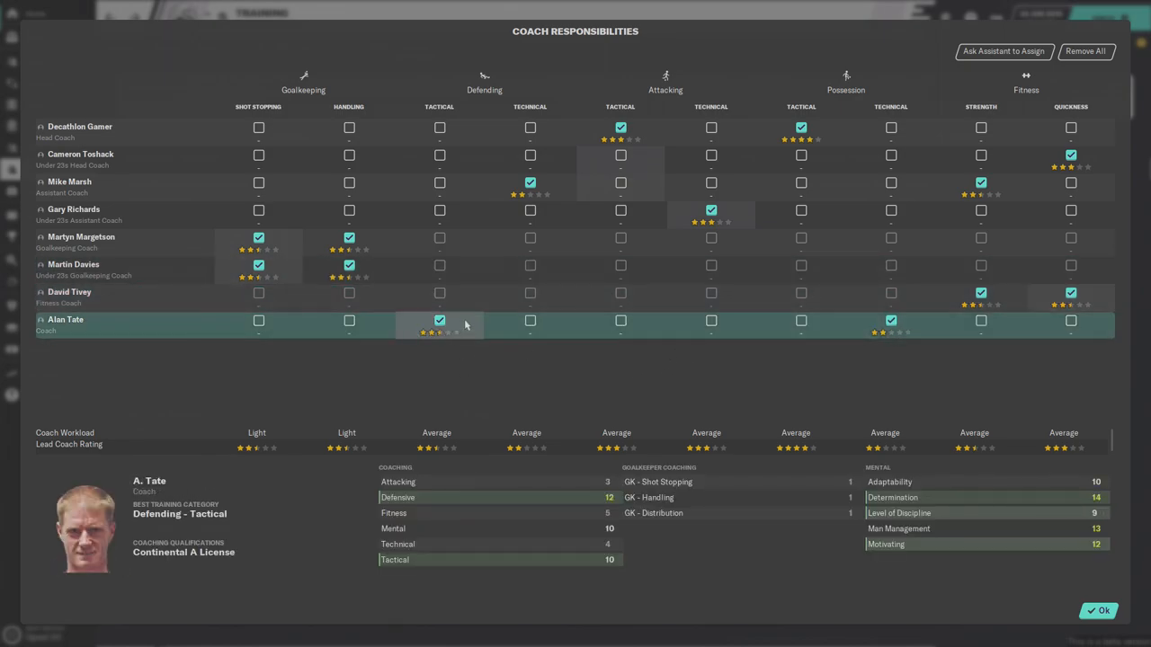
{"action": "mouse_move", "coordinate": [468, 299]}
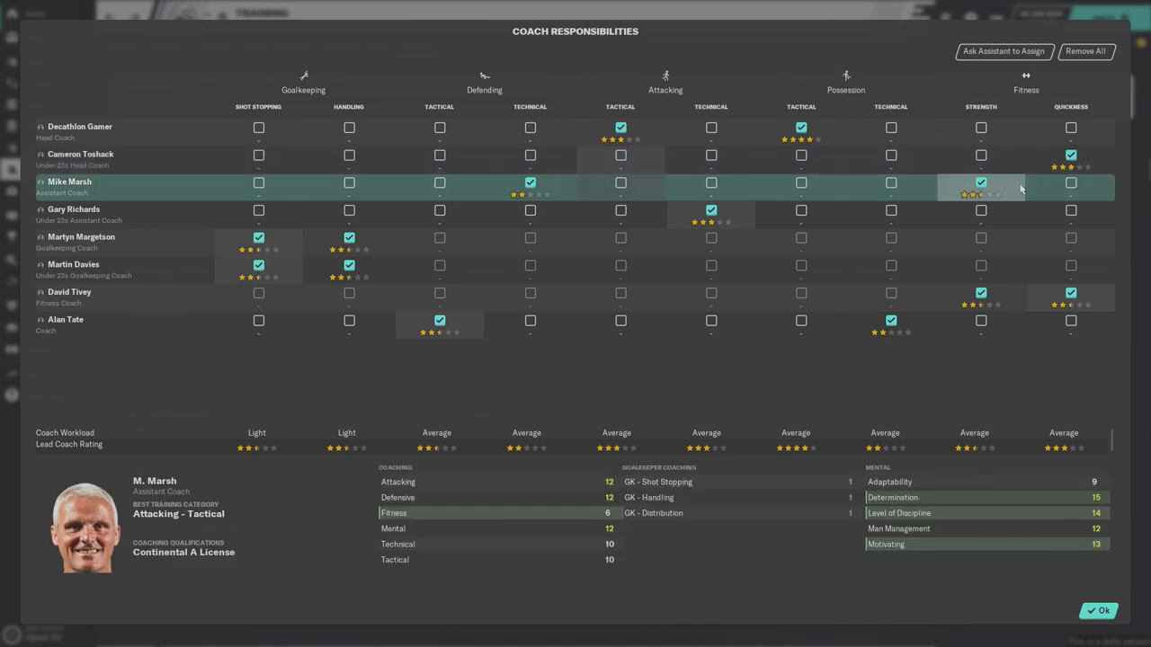
{"action": "mouse_move", "coordinate": [1015, 191]}
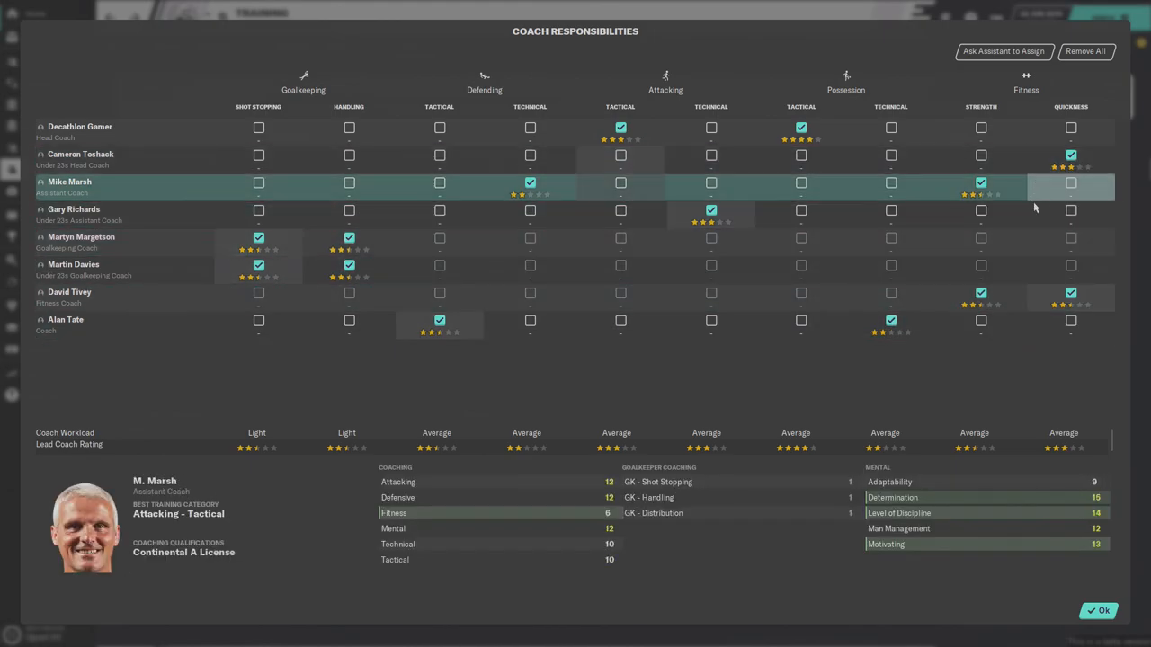
{"action": "left_click", "coordinate": [65, 324]}
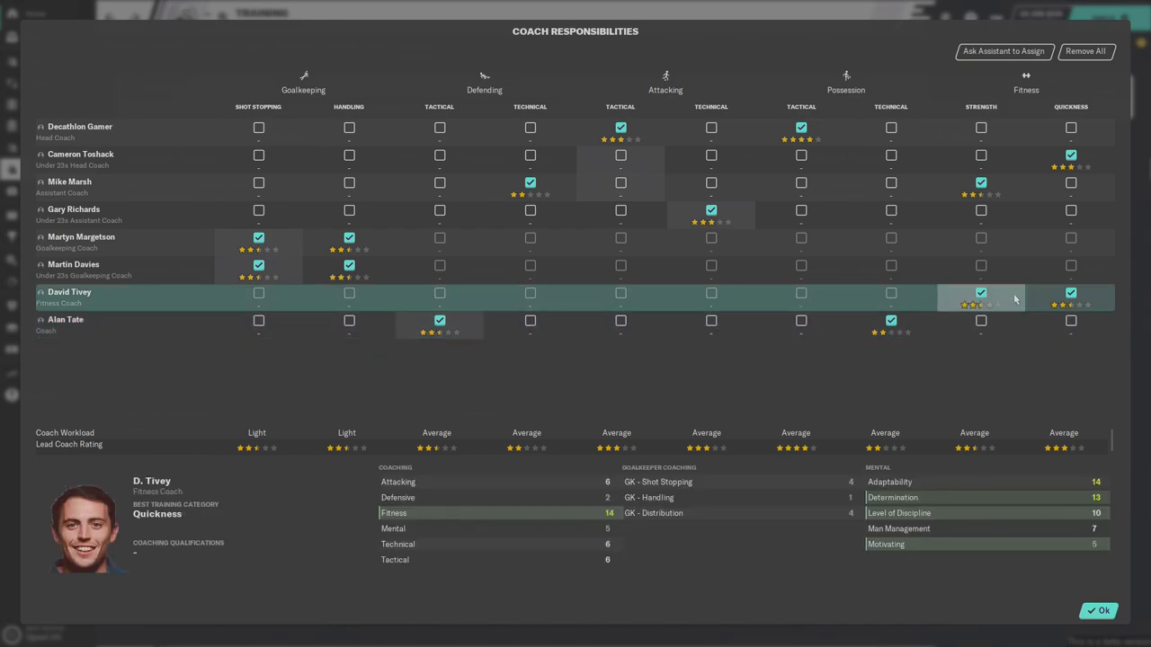
{"action": "left_click", "coordinate": [81, 241]}
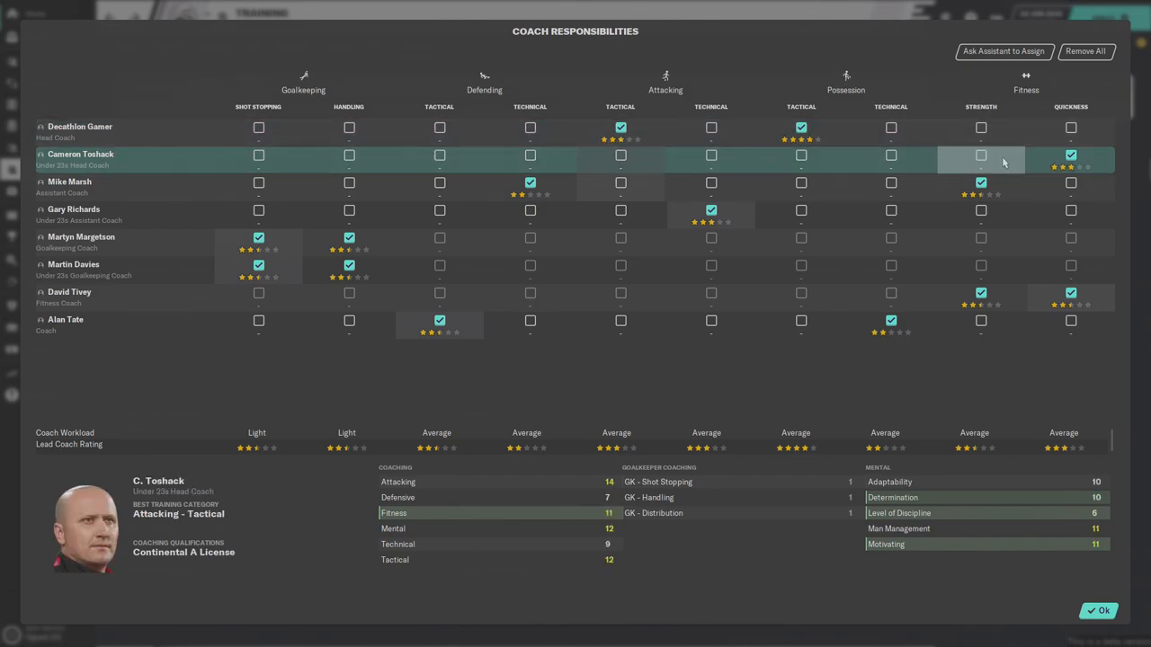
{"action": "left_click", "coordinate": [74, 214]}
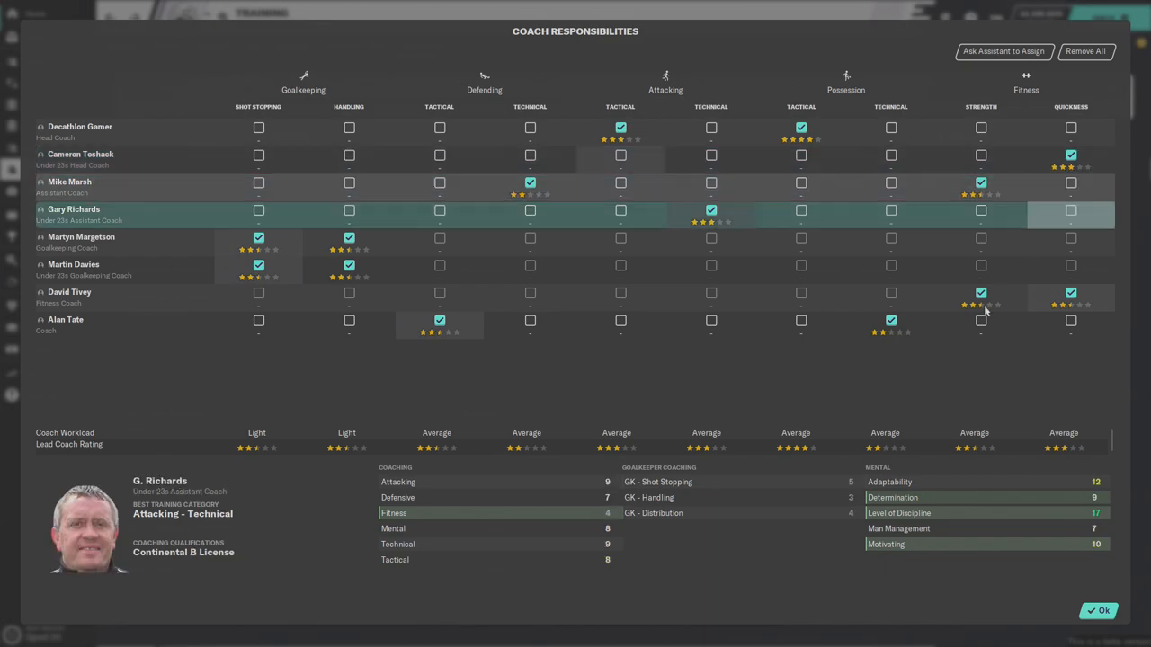
{"action": "left_click", "coordinate": [69, 297]}
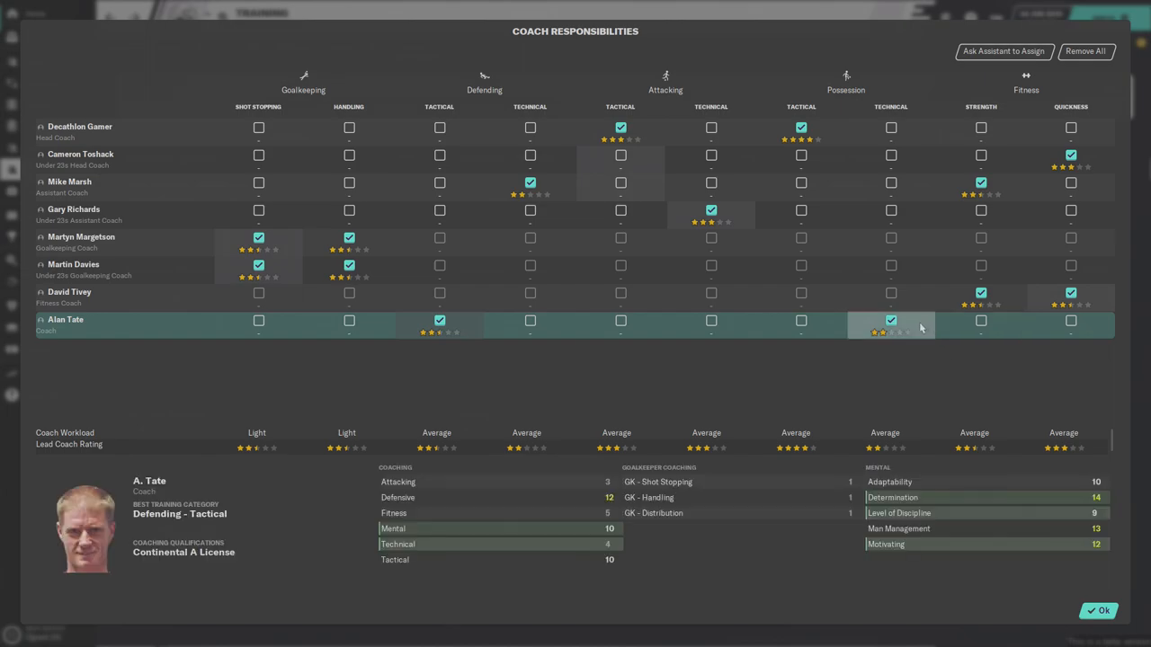
{"action": "mouse_move", "coordinate": [914, 324]}
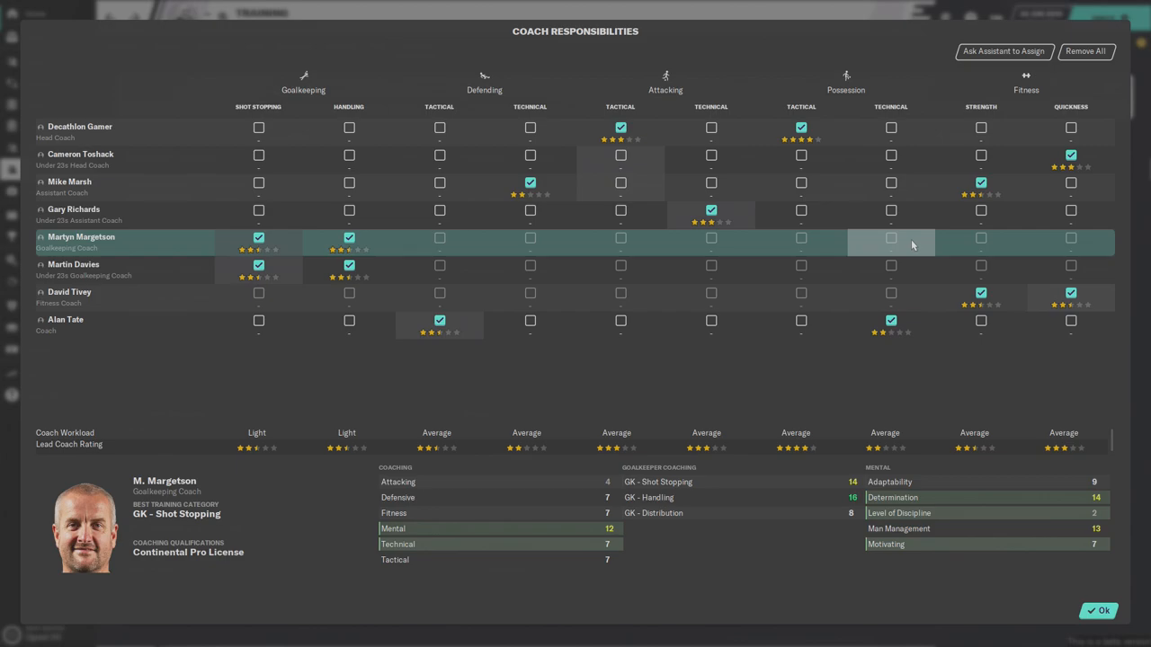
{"action": "mouse_move", "coordinate": [894, 245]}
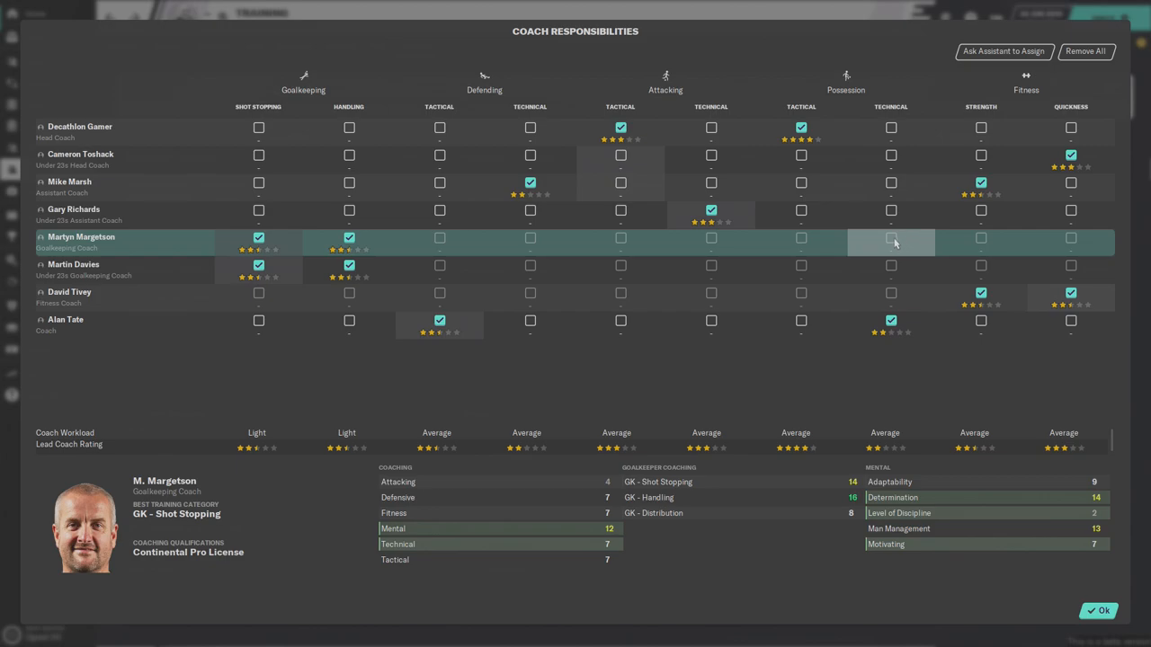
{"action": "mouse_move", "coordinate": [899, 237]}
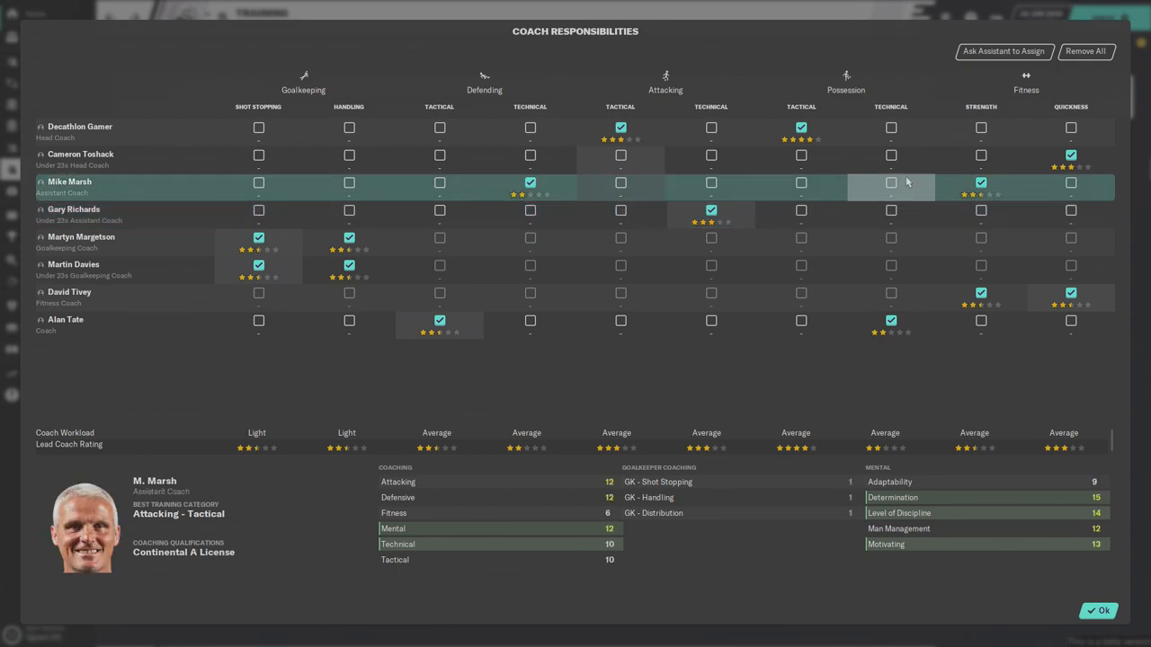
- Assign Possession Technical to Under 23s assistant coach Gary Richards rather than the Under 23s head coach
{"action": "left_click", "coordinate": [79, 130]}
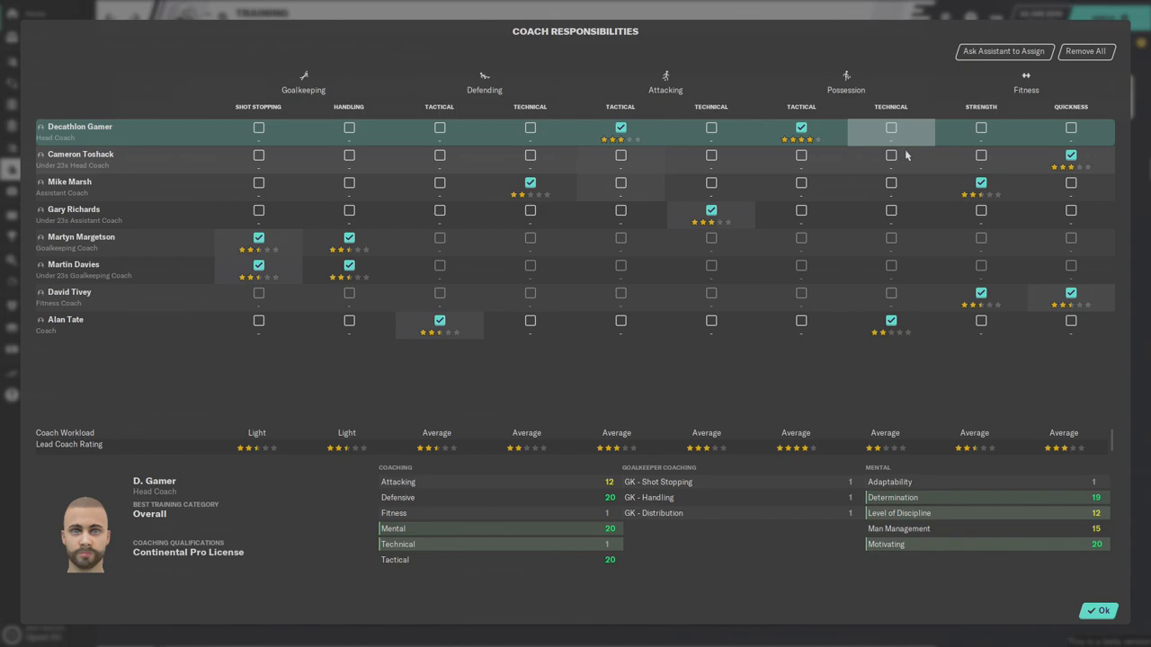
{"action": "left_click", "coordinate": [81, 158]}
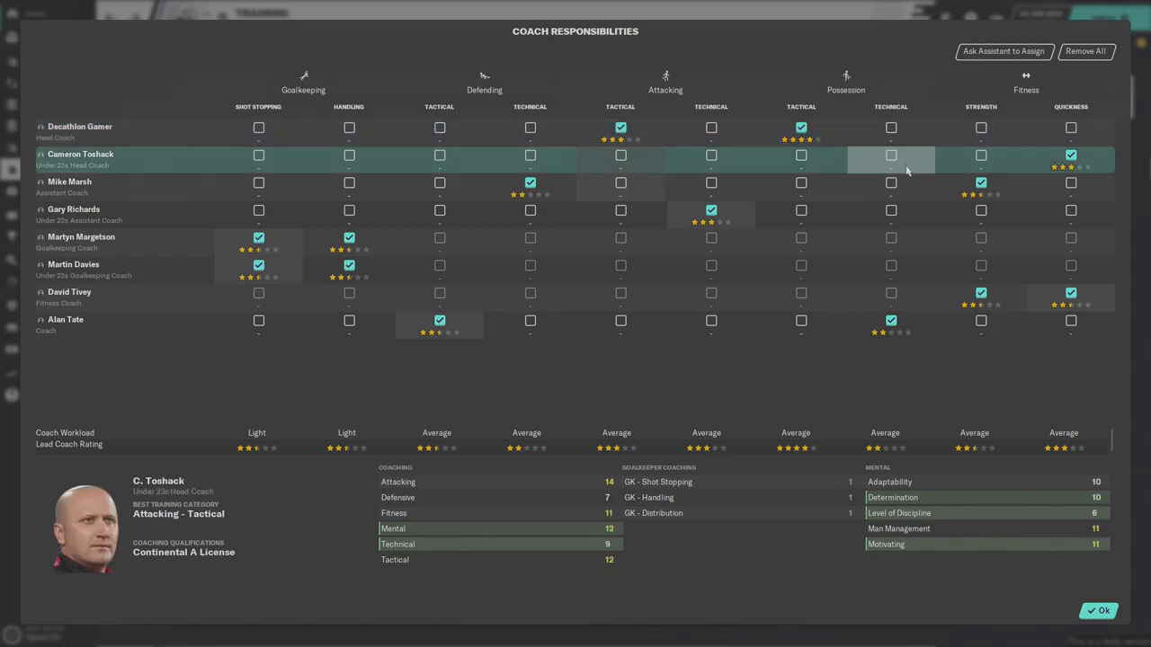
{"action": "left_click", "coordinate": [892, 155]}
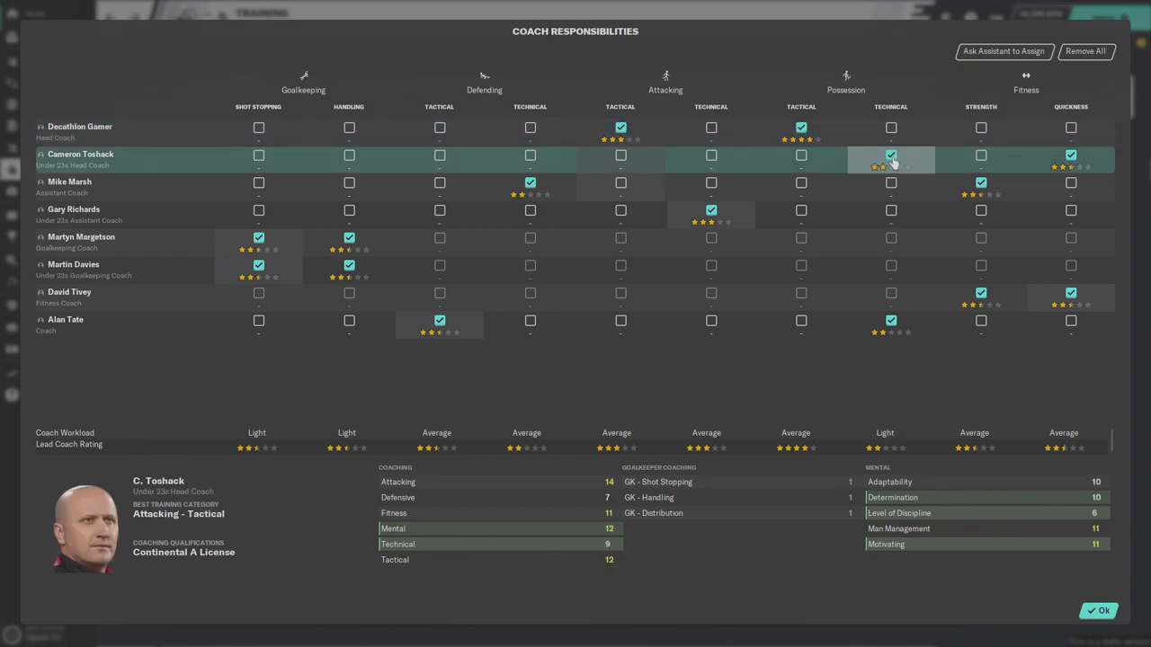
{"action": "left_click", "coordinate": [890, 155]}
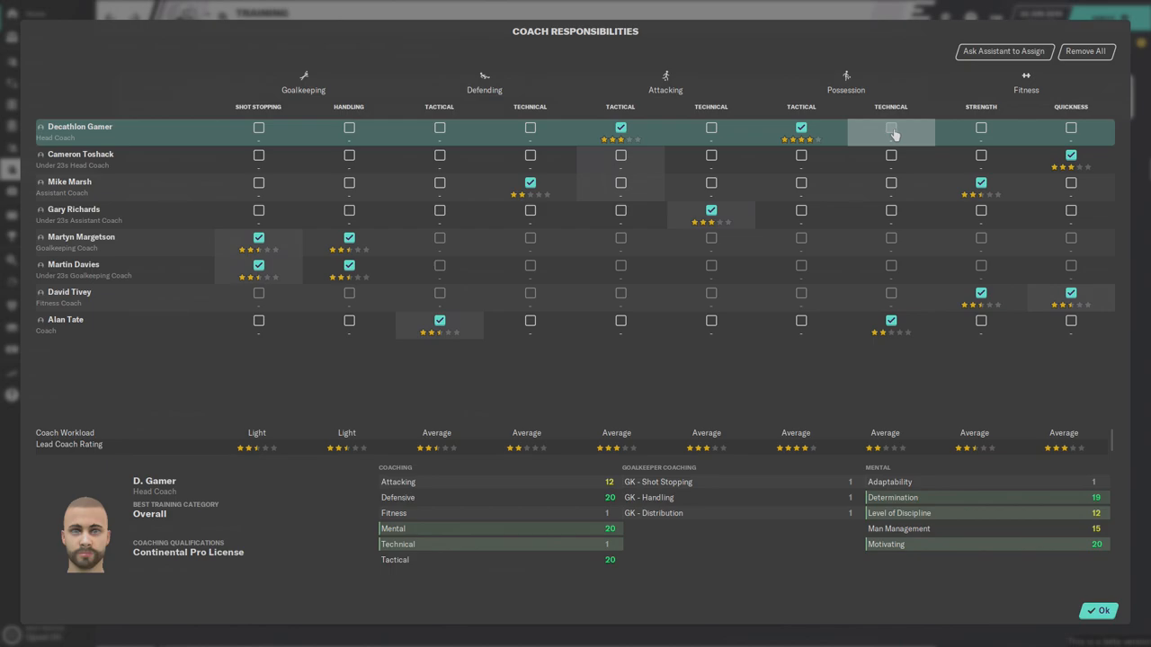
{"action": "left_click", "coordinate": [81, 158]}
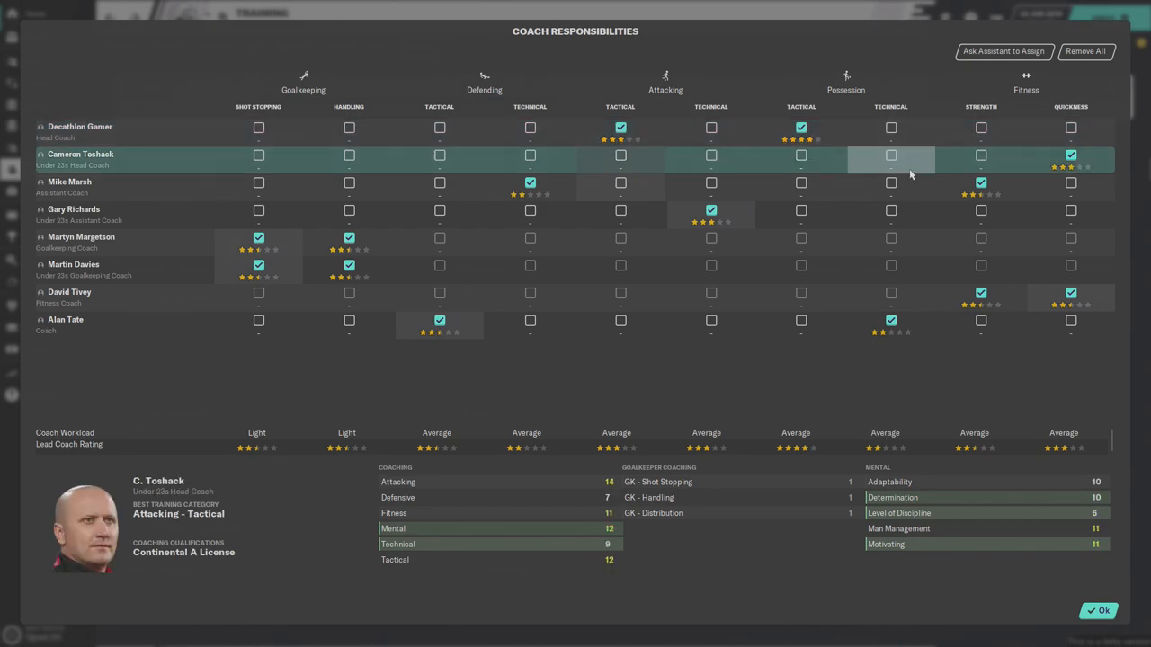
{"action": "left_click", "coordinate": [74, 214]}
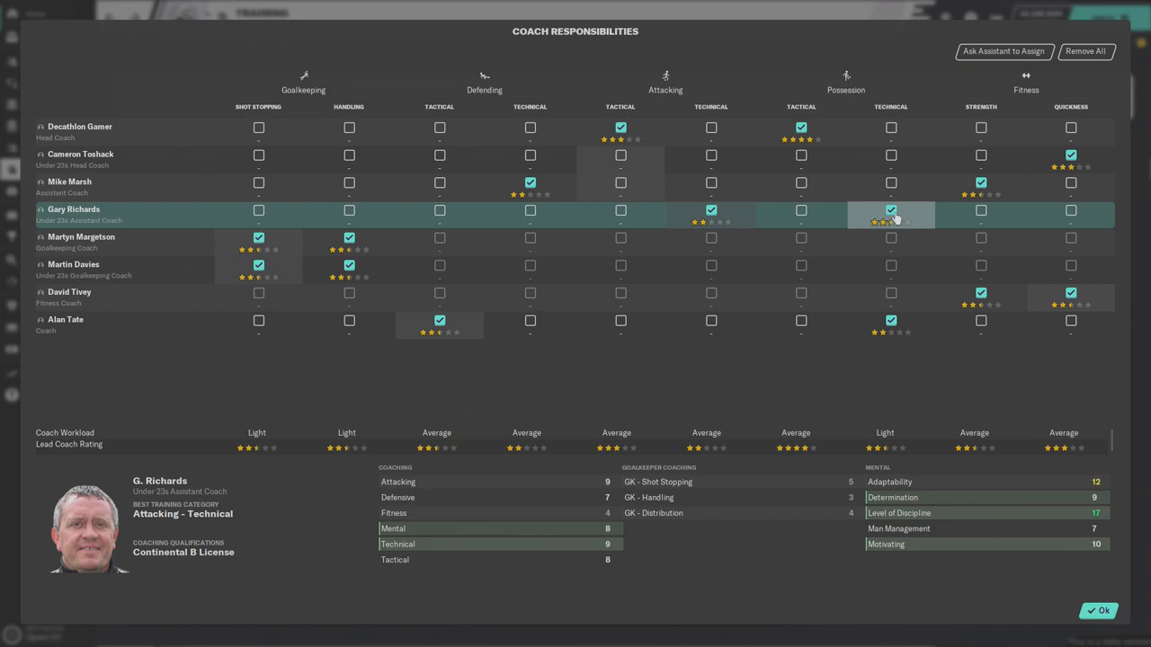
{"action": "mouse_move", "coordinate": [910, 223]}
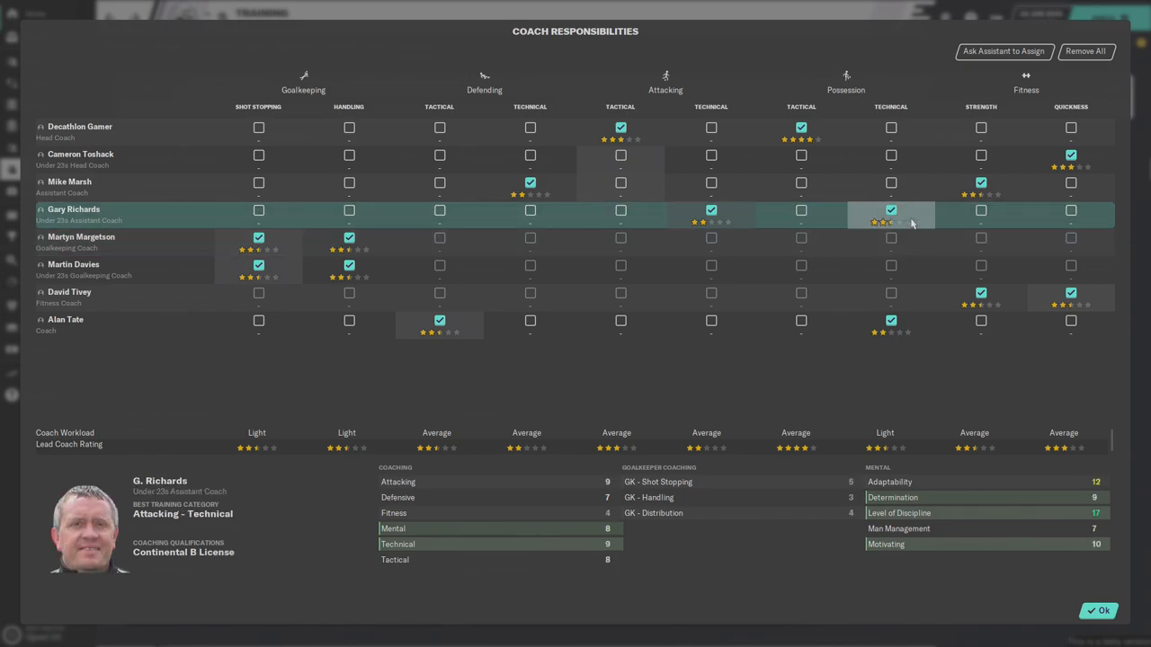
- Remove Possession Technical training from the first-team coach
{"action": "left_click", "coordinate": [81, 238]}
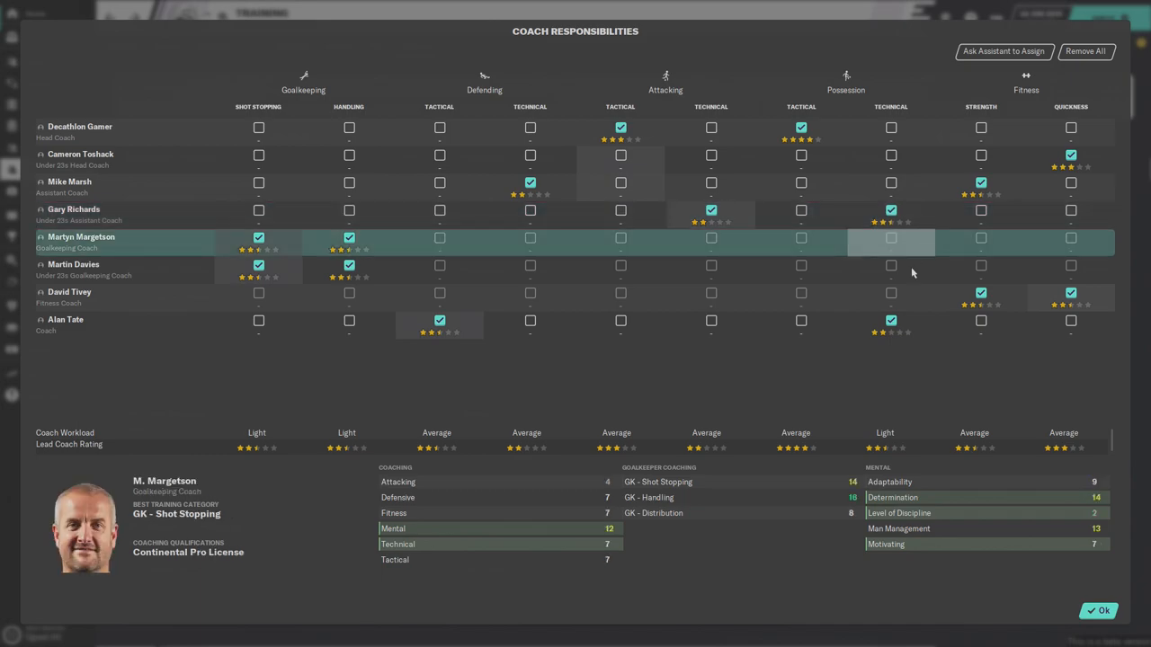
{"action": "left_click", "coordinate": [890, 324]}
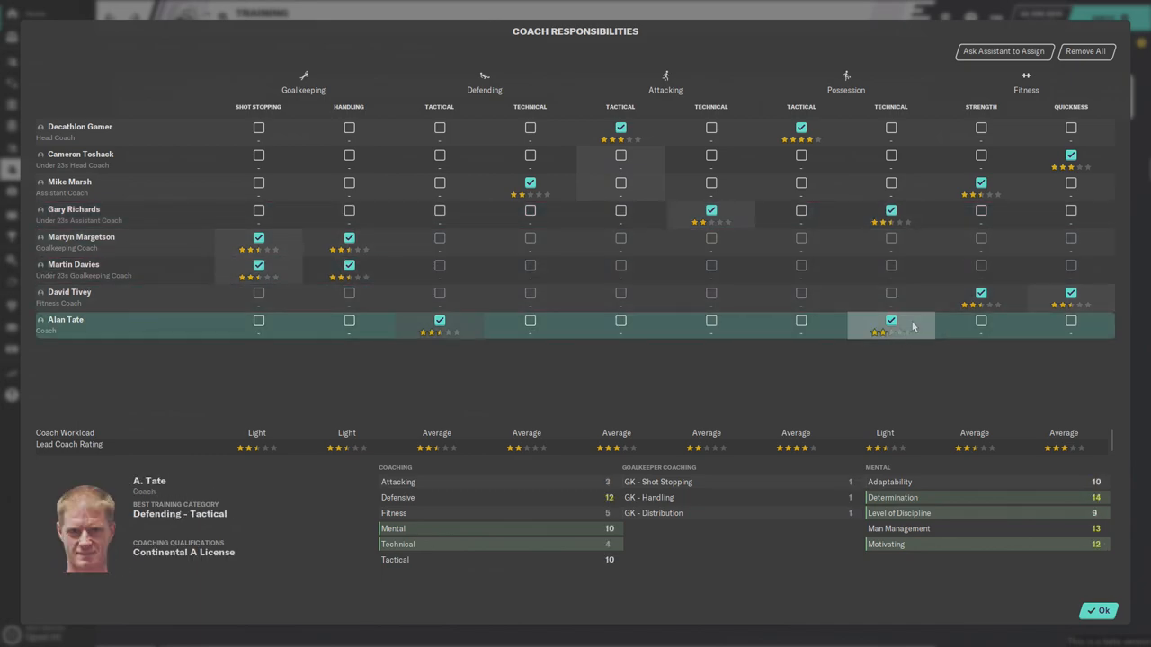
{"action": "left_click", "coordinate": [891, 321]}
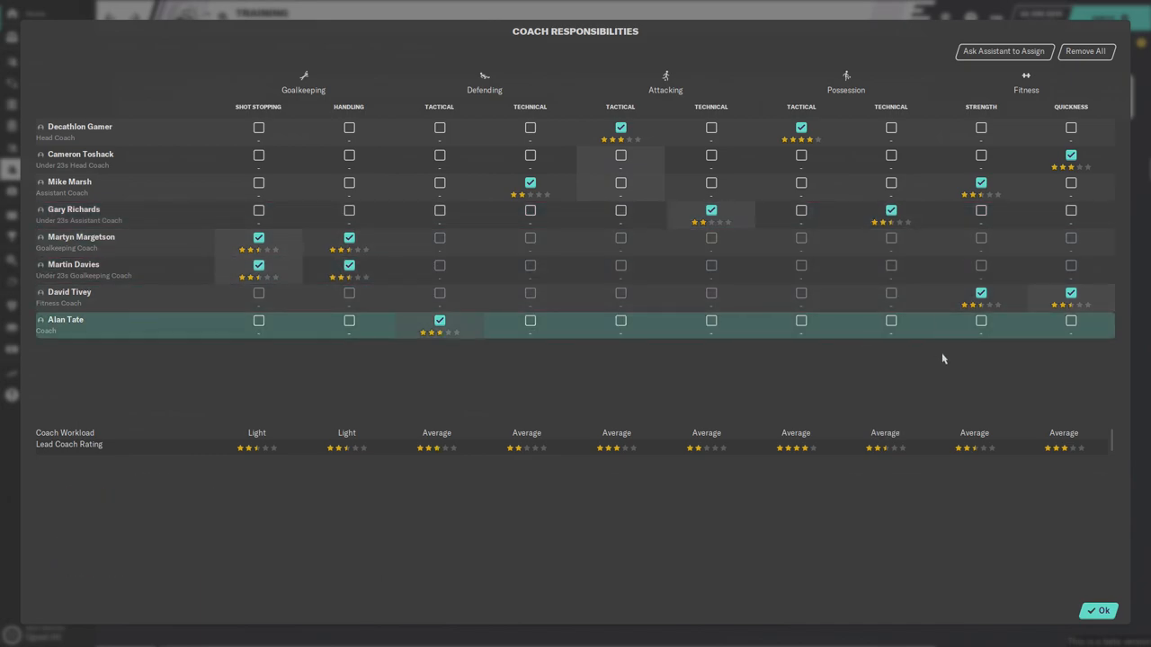
{"action": "mouse_move", "coordinate": [921, 399]}
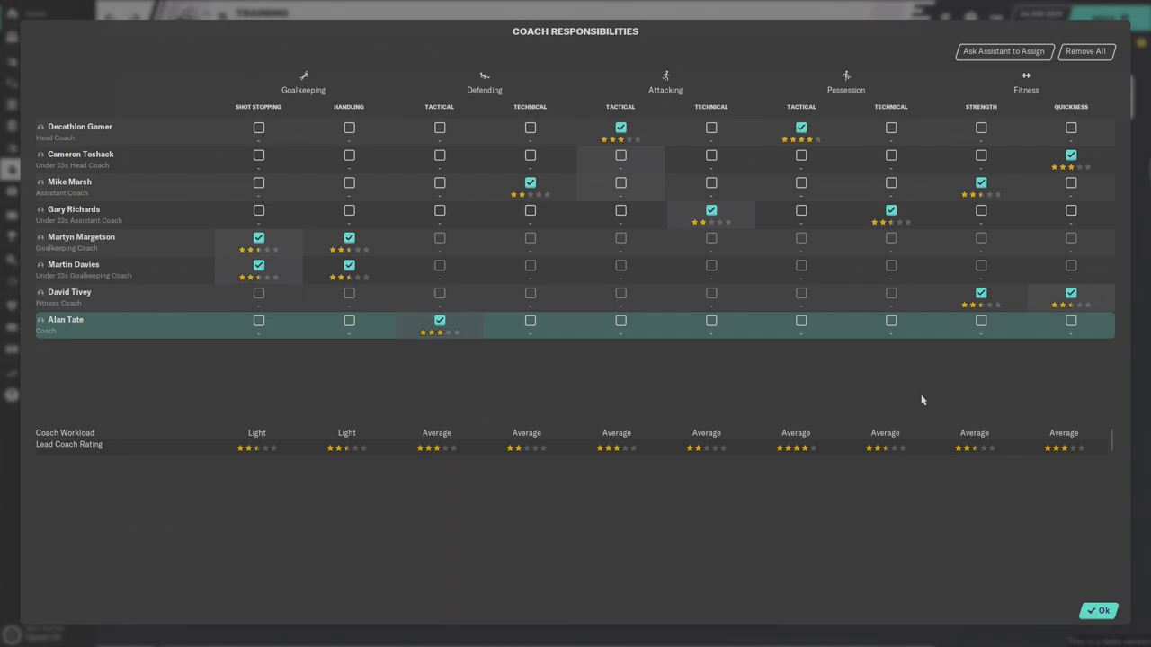
{"action": "mouse_move", "coordinate": [441, 327]}
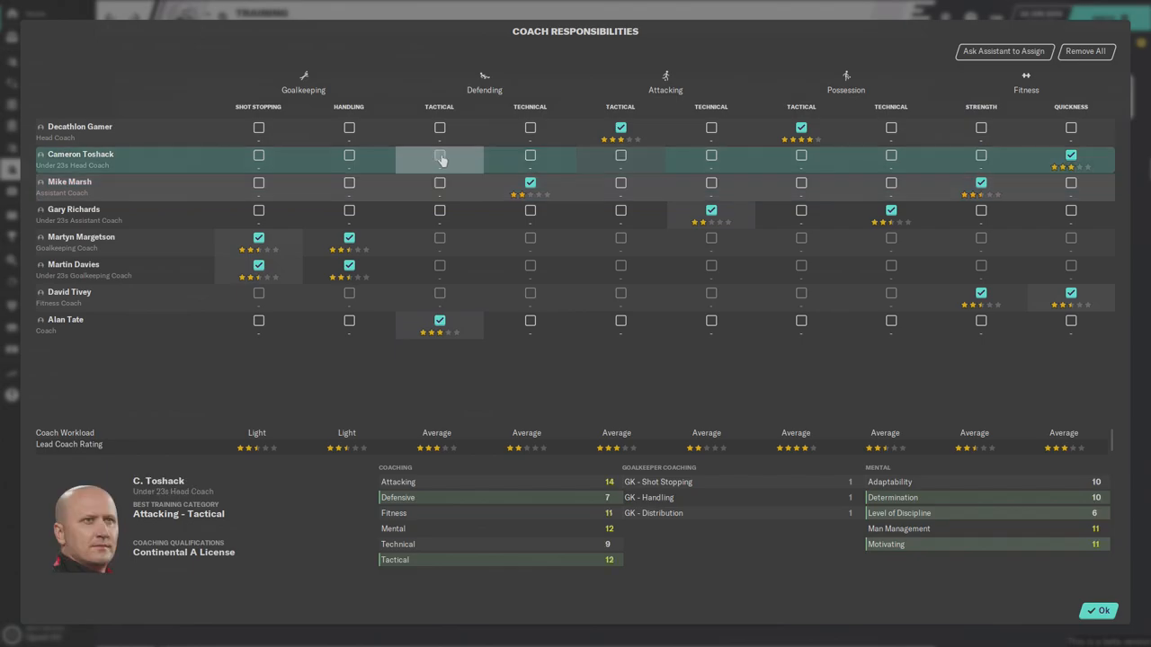
- Give the head coach Defending Tactical and Alan Tate Defending Technical, removing it from Mike Marsh
{"action": "left_click", "coordinate": [80, 126]}
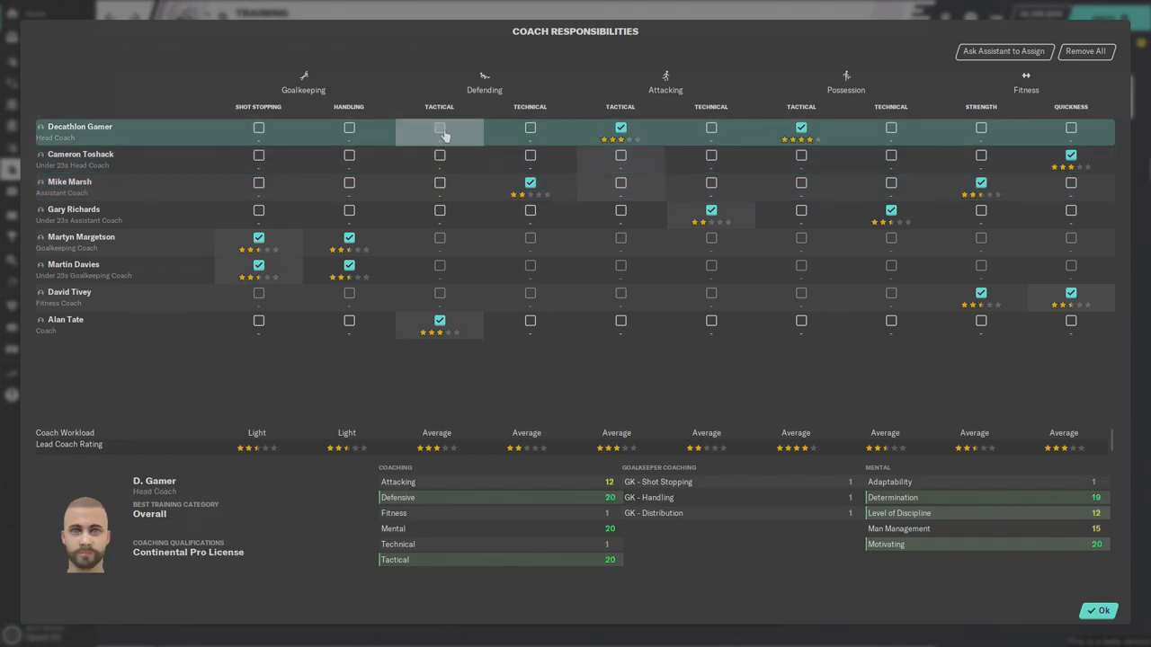
{"action": "left_click", "coordinate": [439, 128]}
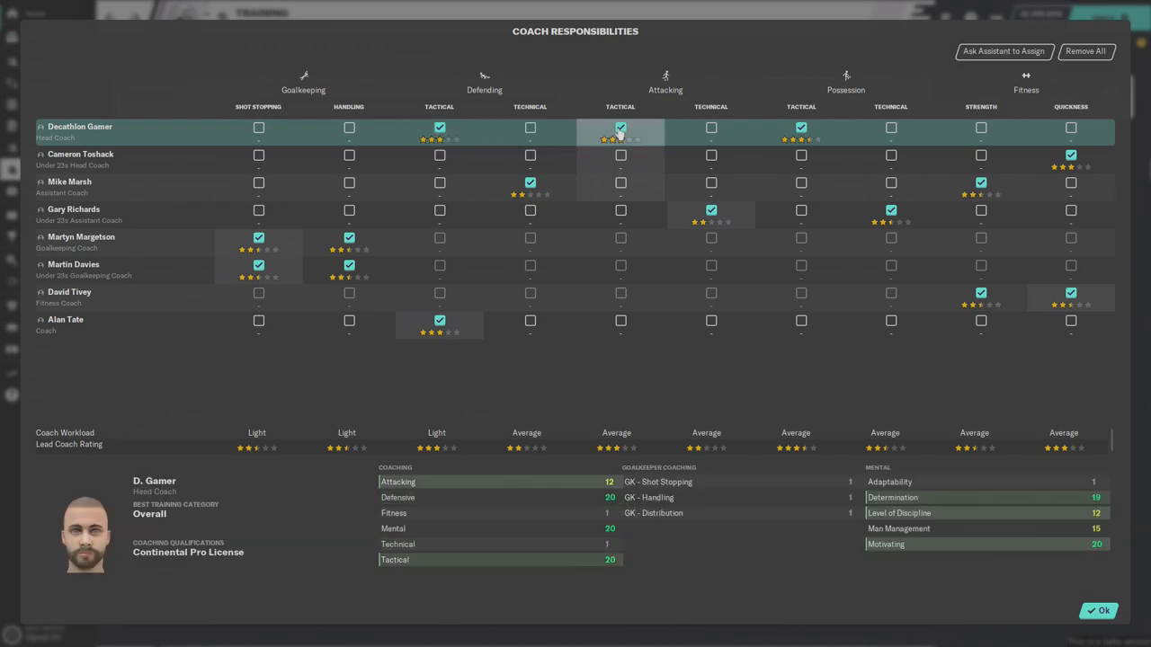
{"action": "left_click", "coordinate": [620, 126]}
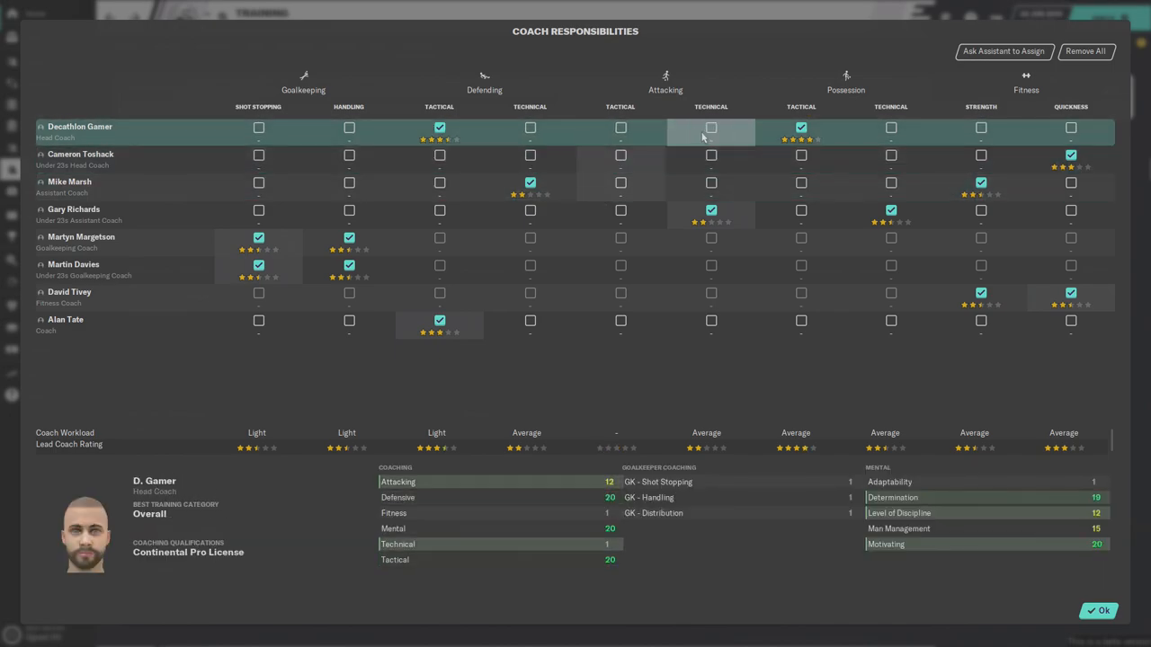
{"action": "left_click", "coordinate": [800, 127]}
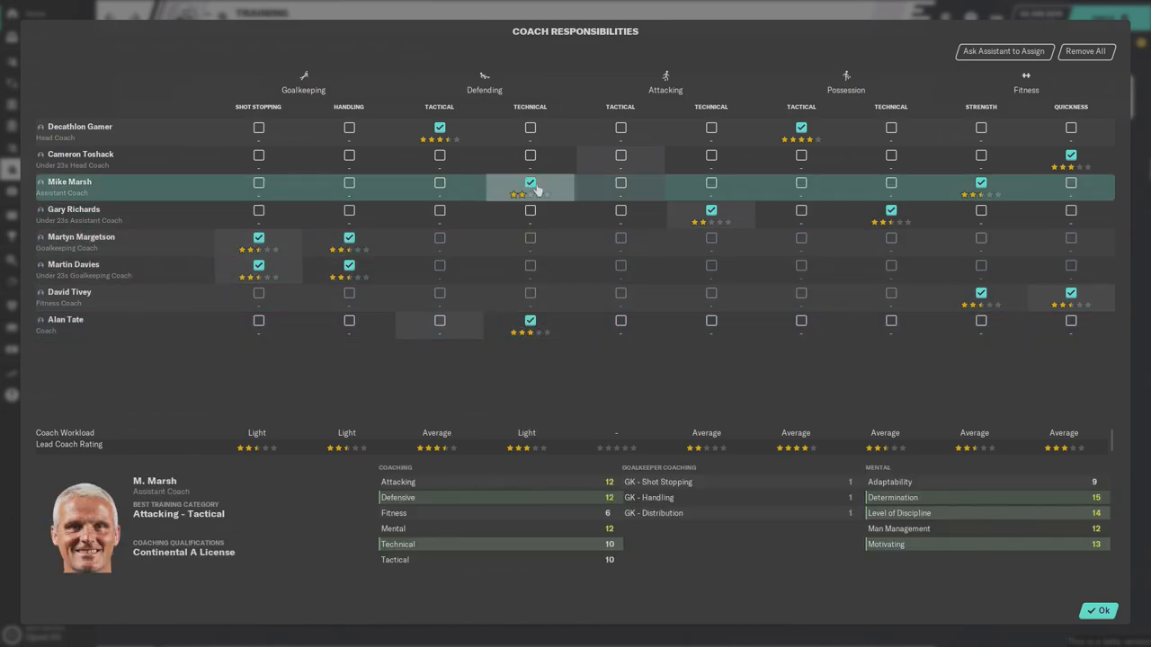
{"action": "left_click", "coordinate": [69, 297]}
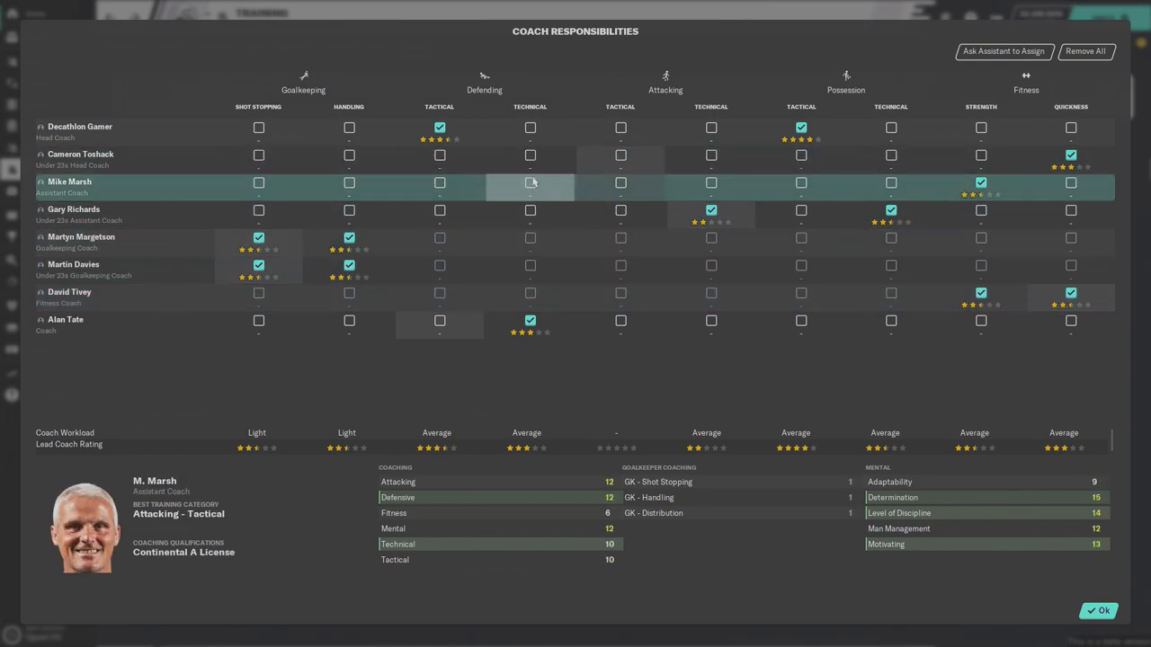
{"action": "left_click", "coordinate": [529, 183]}
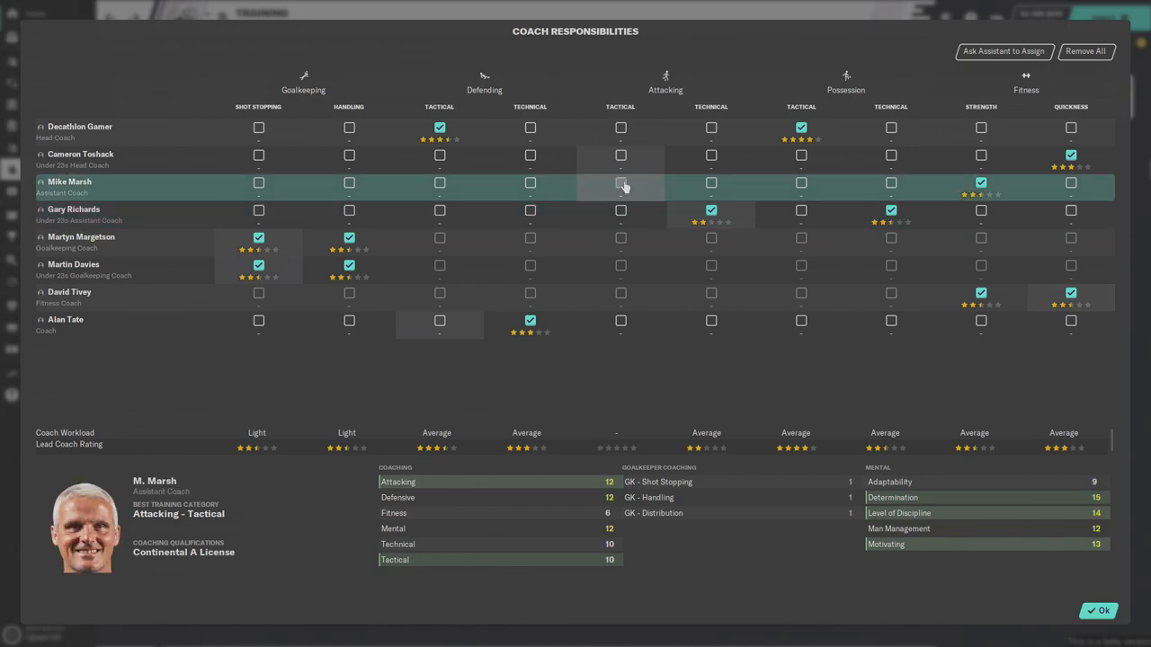
- Give the head coach Attacking Tactical, briefly toggling Attacking Technical on the under-23s head coach
{"action": "left_click", "coordinate": [621, 183]}
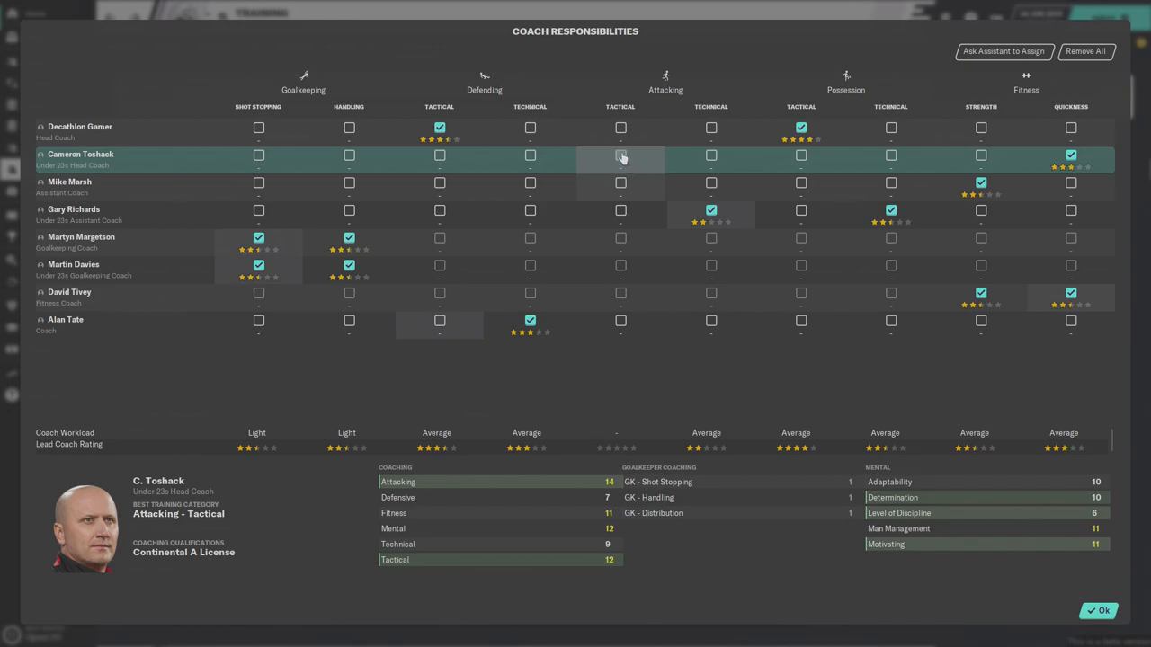
{"action": "left_click", "coordinate": [620, 126]}
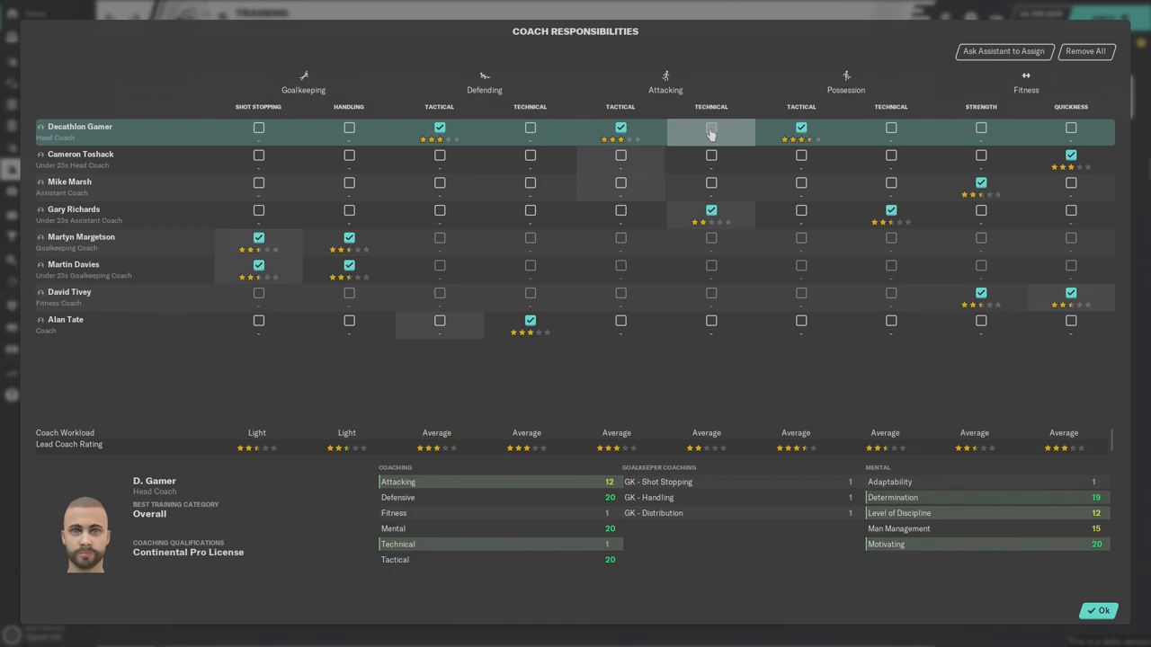
{"action": "left_click", "coordinate": [710, 160]}
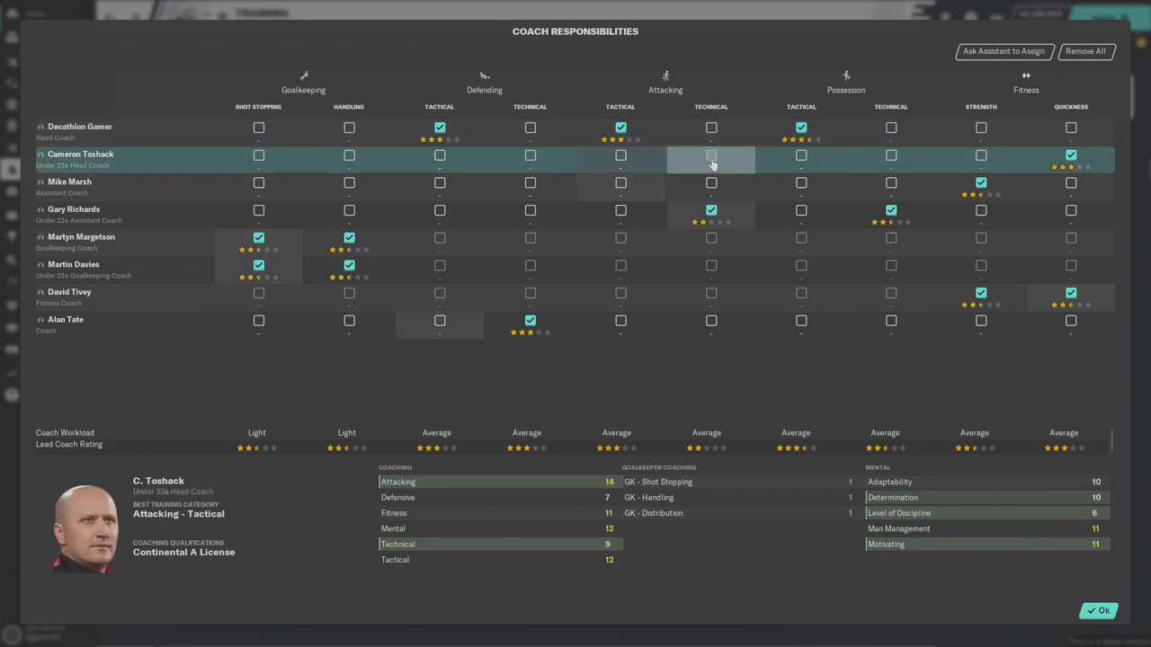
{"action": "left_click", "coordinate": [710, 154]}
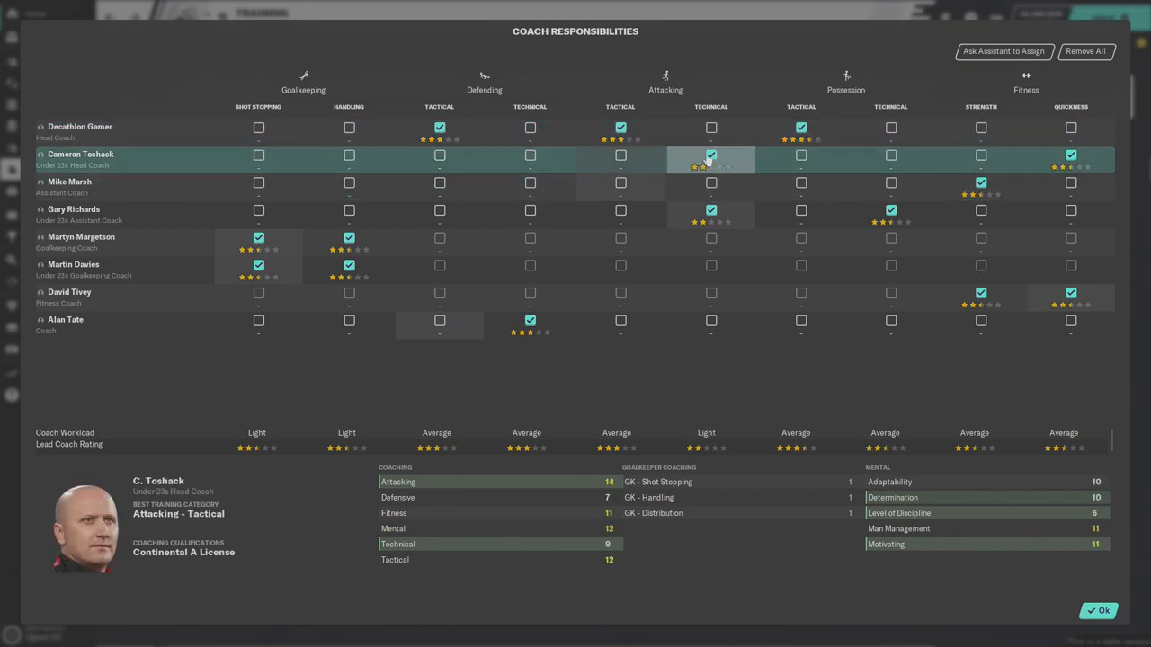
{"action": "left_click", "coordinate": [711, 184]}
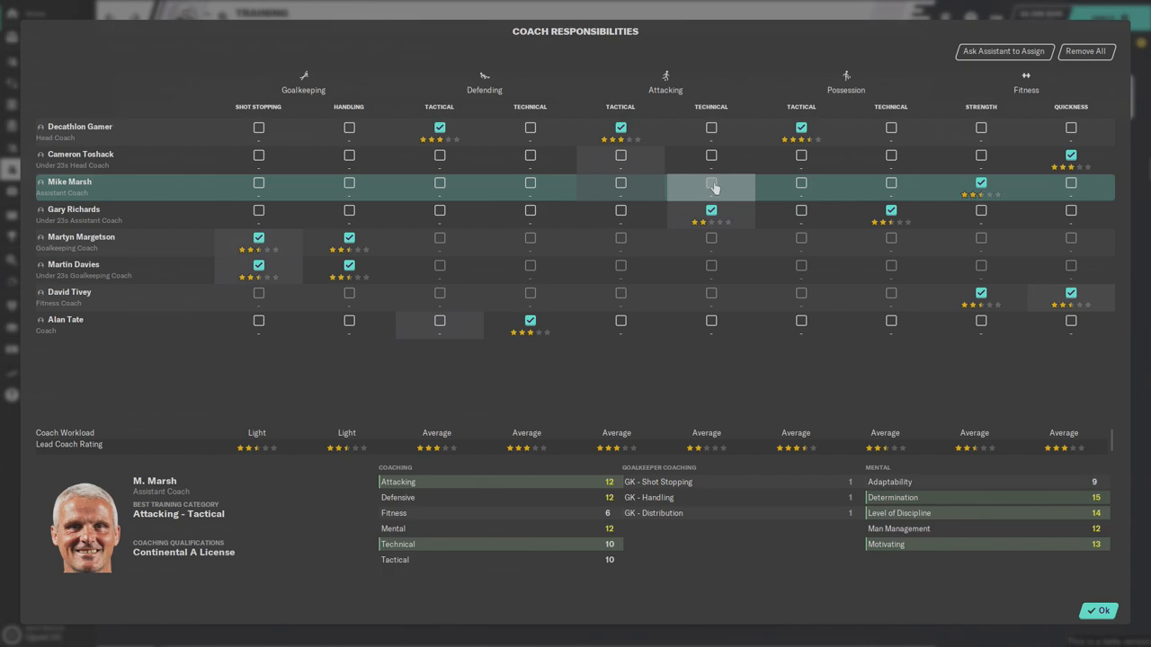
{"action": "left_click", "coordinate": [710, 183]}
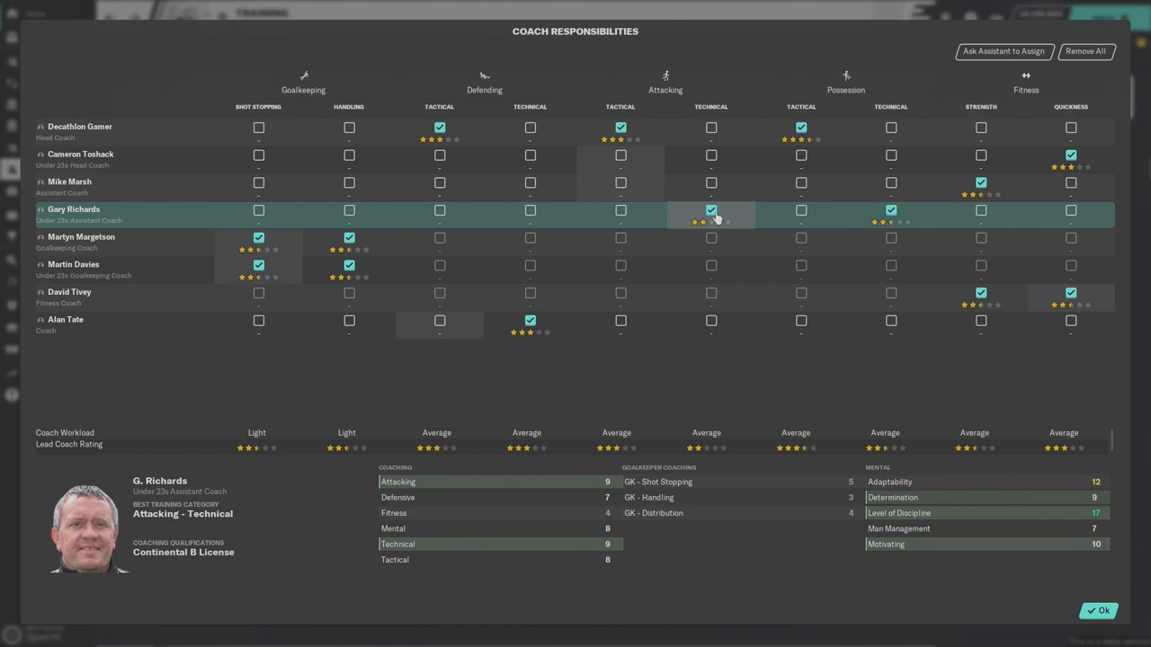
- Move Attacking Technical to Mike Marsh and take it from Gary Richards, removing Marsh's Strength duty
{"action": "left_click", "coordinate": [81, 241]}
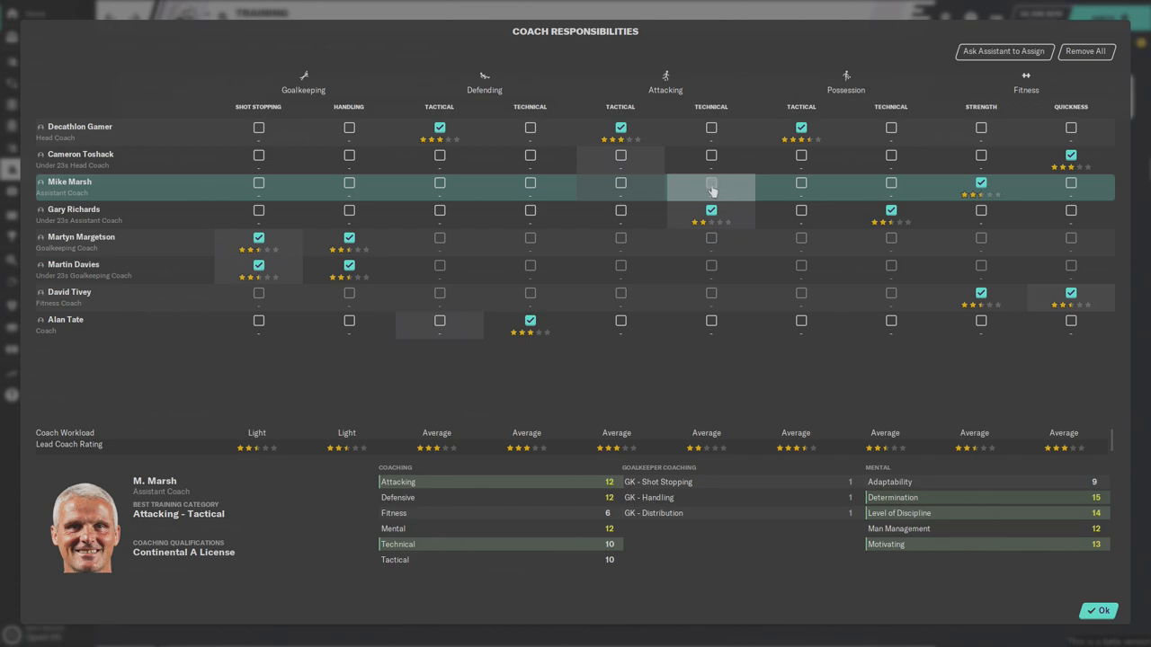
{"action": "left_click", "coordinate": [711, 214]}
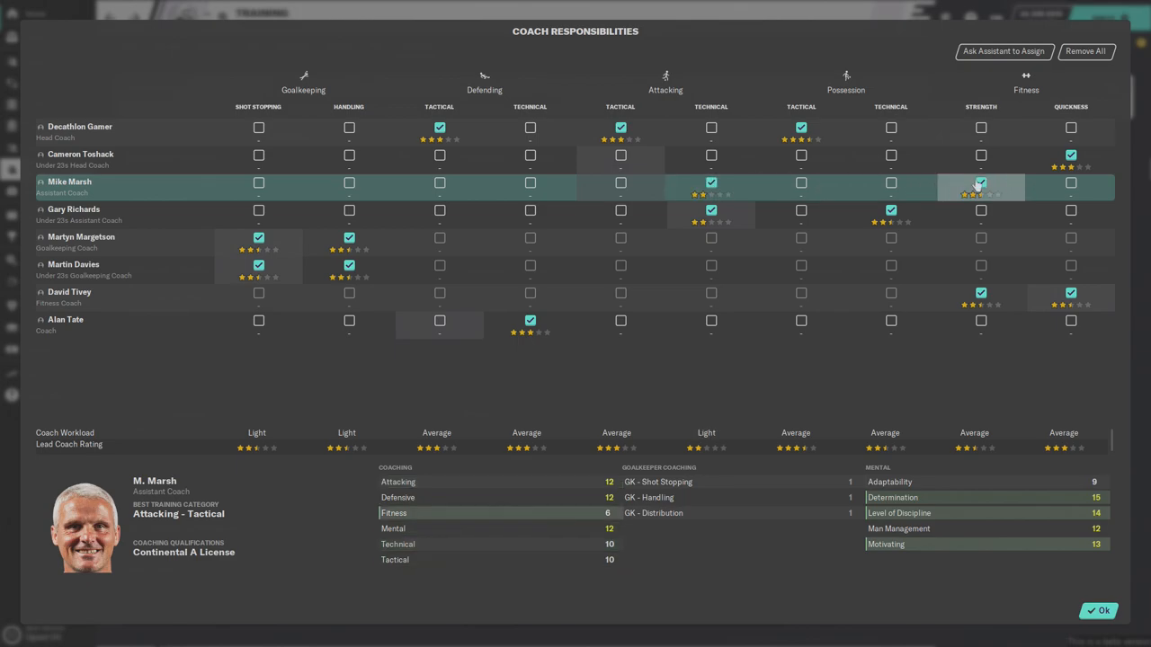
{"action": "left_click", "coordinate": [980, 184]}
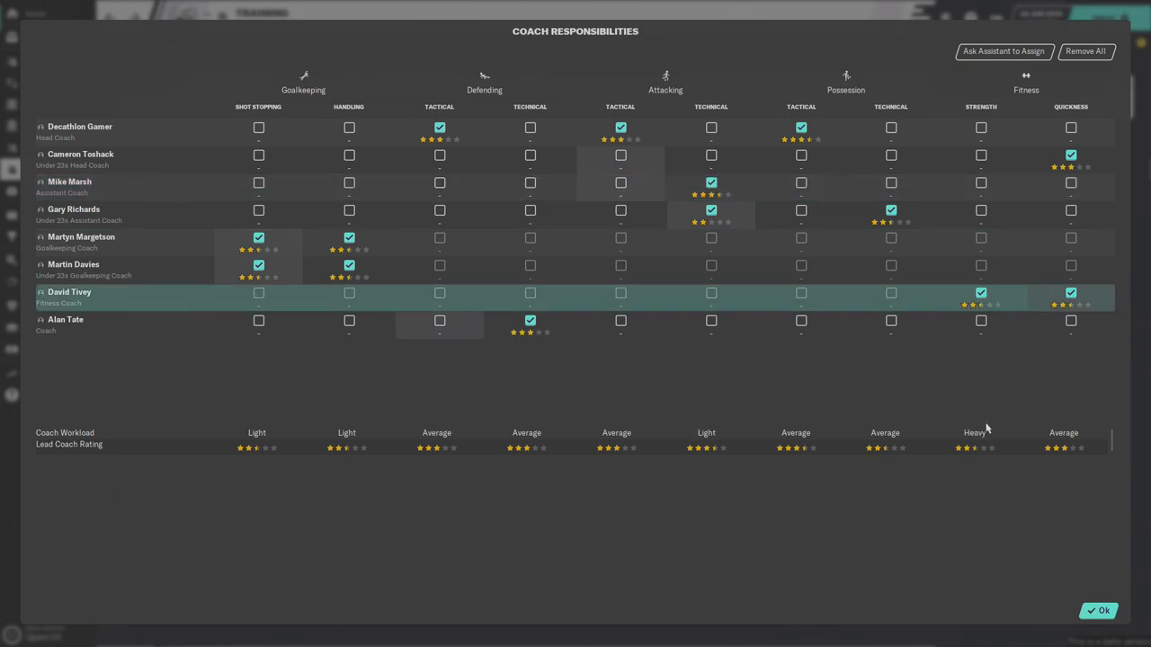
{"action": "mouse_move", "coordinate": [984, 349]}
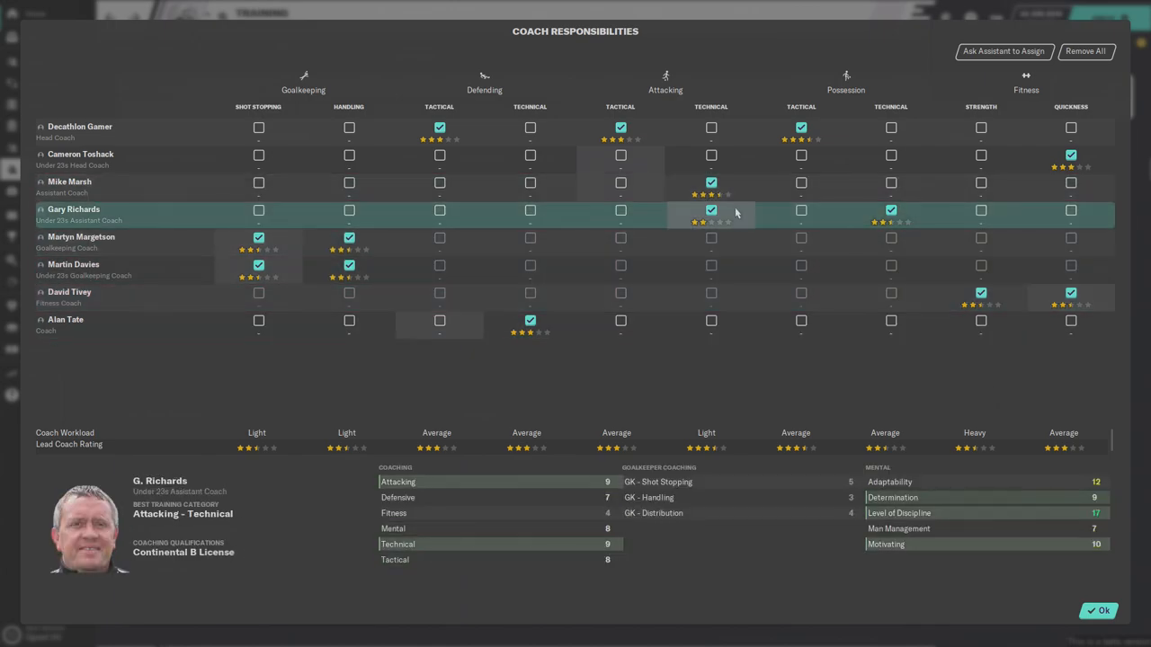
{"action": "left_click", "coordinate": [711, 211]}
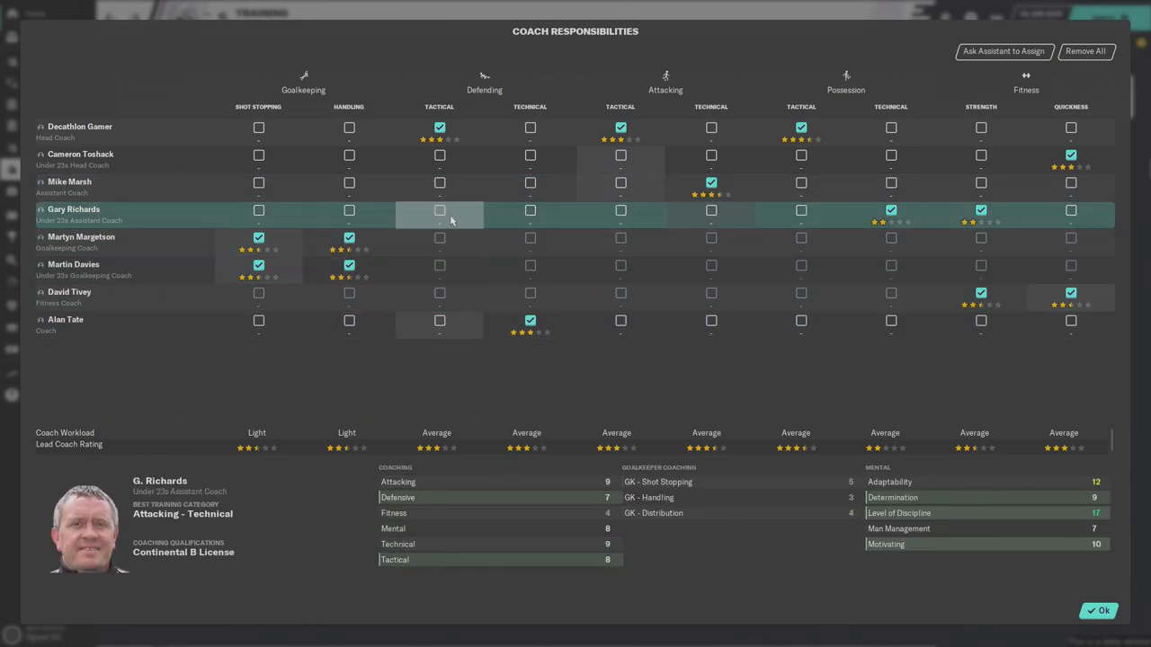
- Remove Quickness from Cameron Toshack and toggle Possession Technical on the assistant coach
{"action": "left_click", "coordinate": [79, 132]}
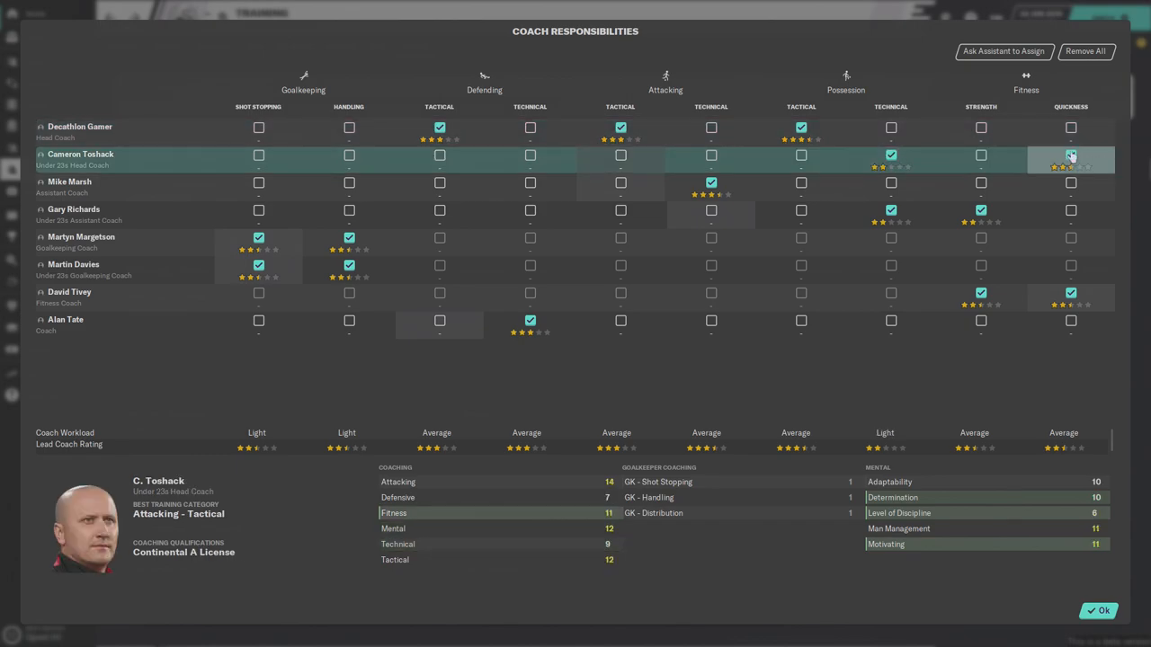
{"action": "left_click", "coordinate": [890, 155]}
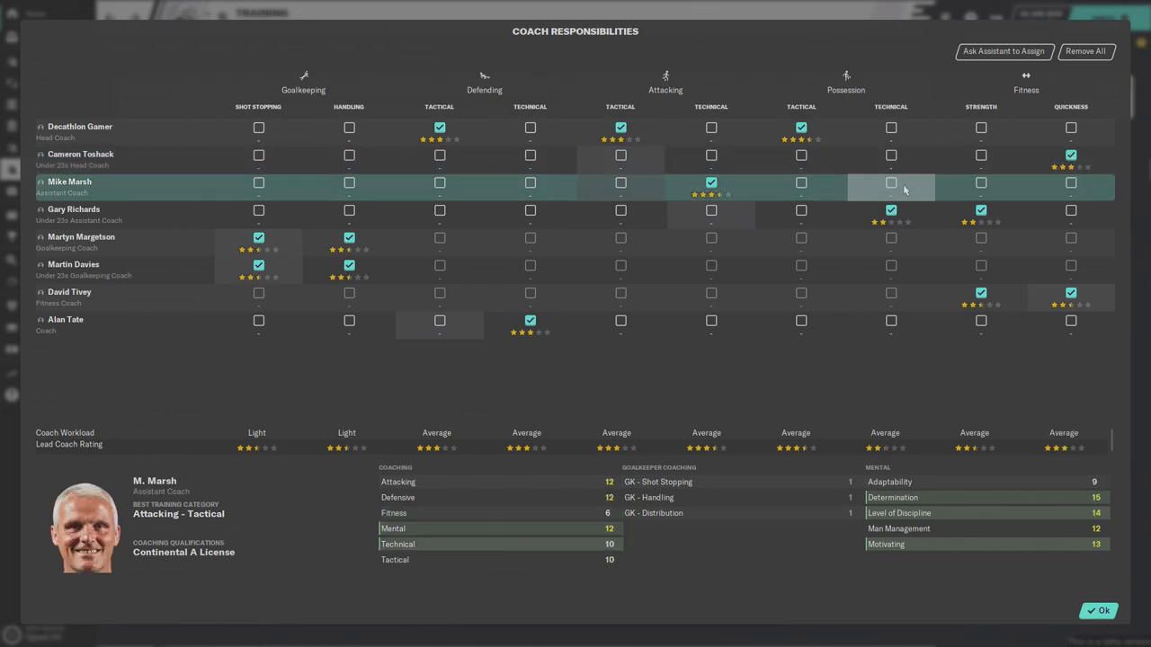
{"action": "left_click", "coordinate": [890, 183]}
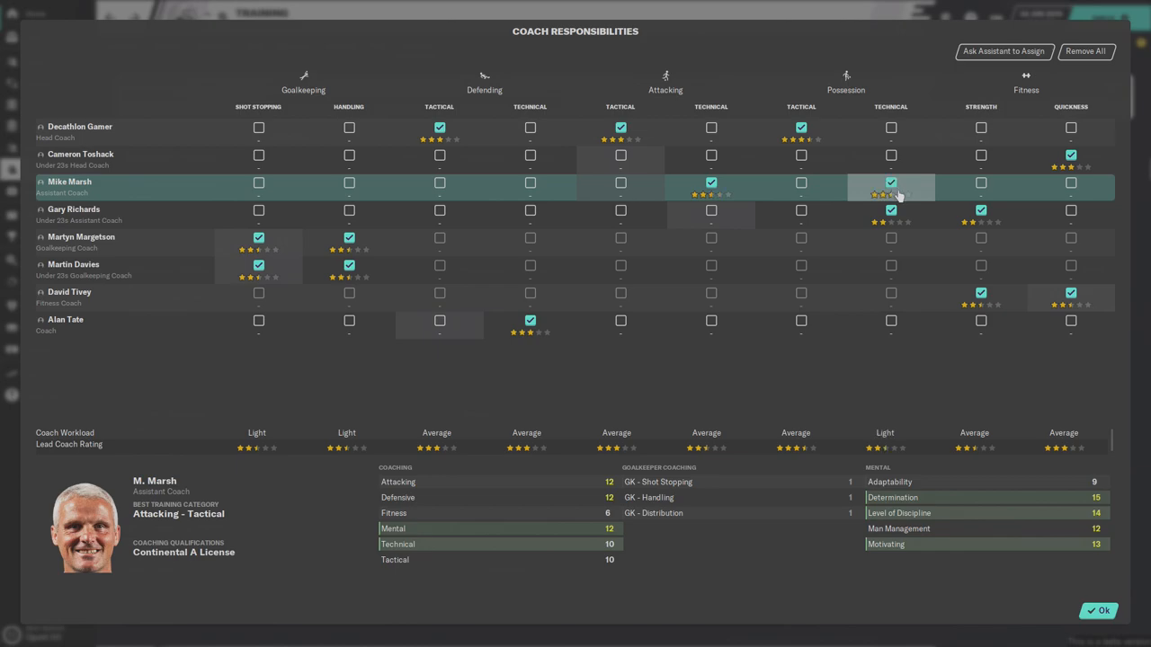
{"action": "left_click", "coordinate": [891, 184]}
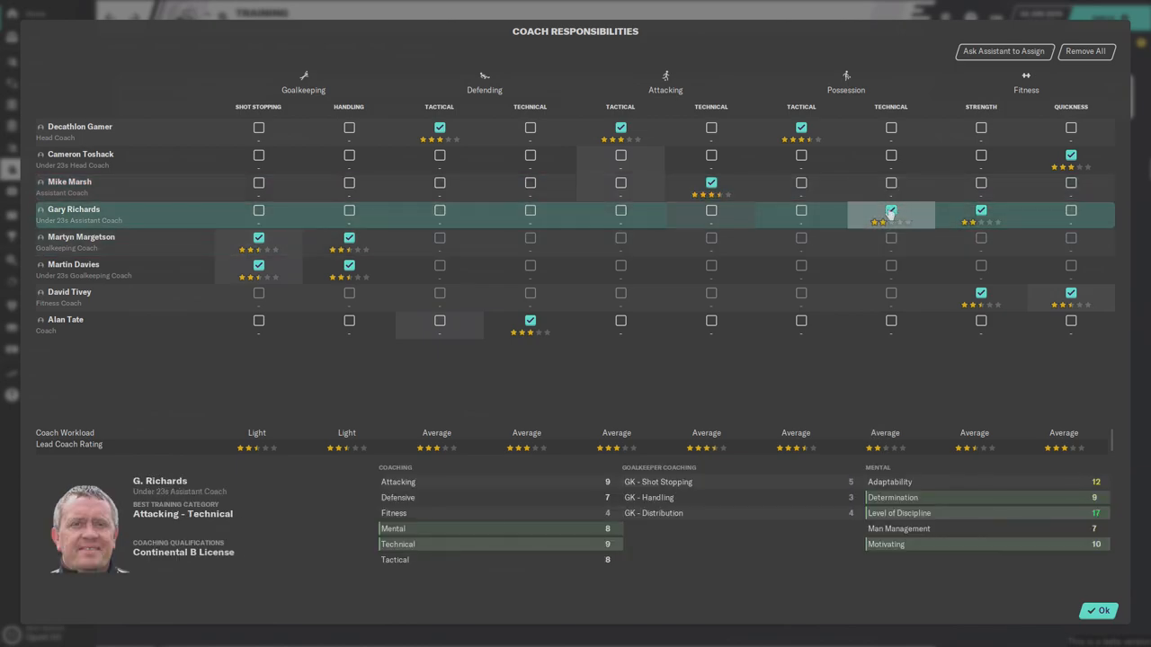
{"action": "mouse_move", "coordinate": [913, 225]}
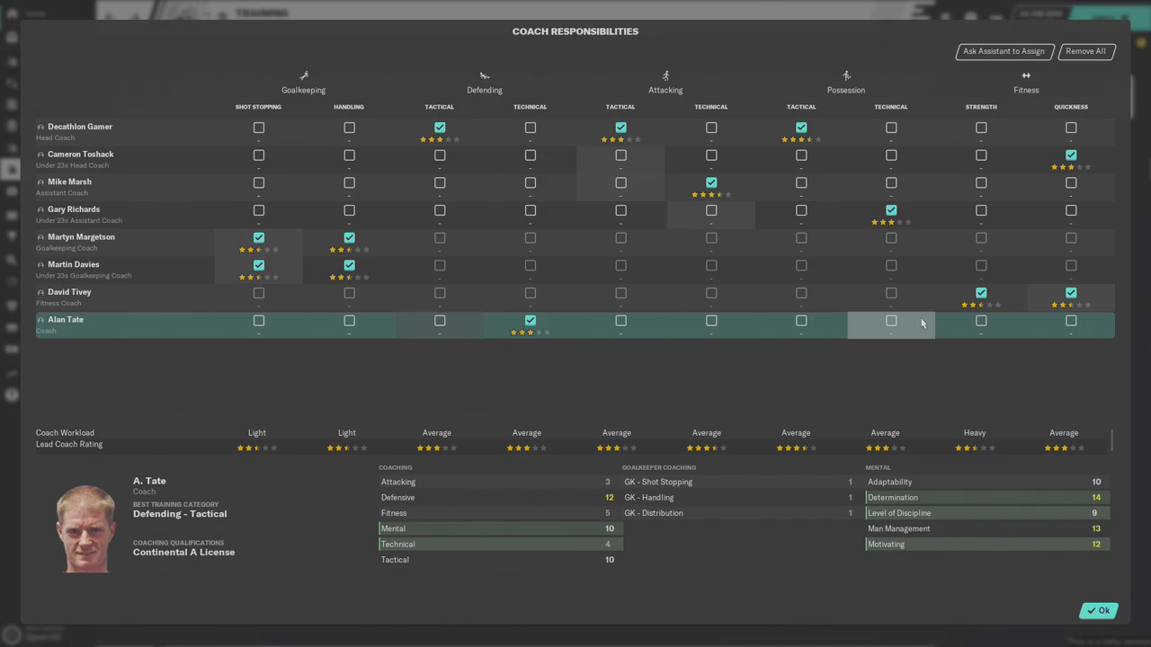
{"action": "mouse_move", "coordinate": [931, 351]}
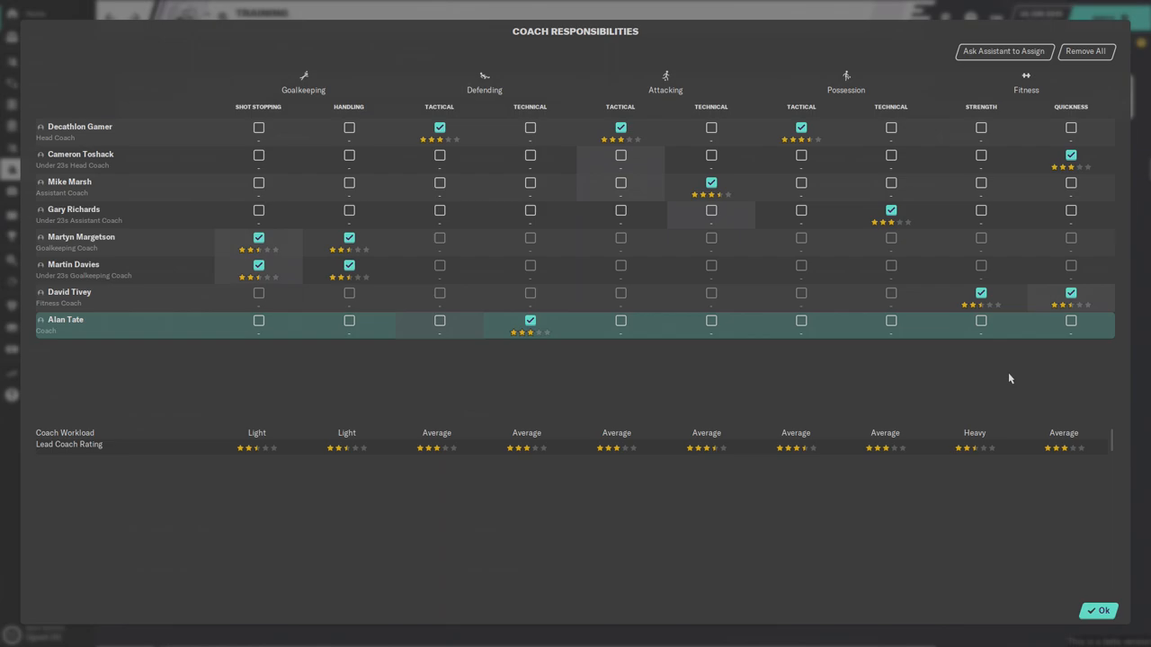
{"action": "mouse_move", "coordinate": [931, 399]}
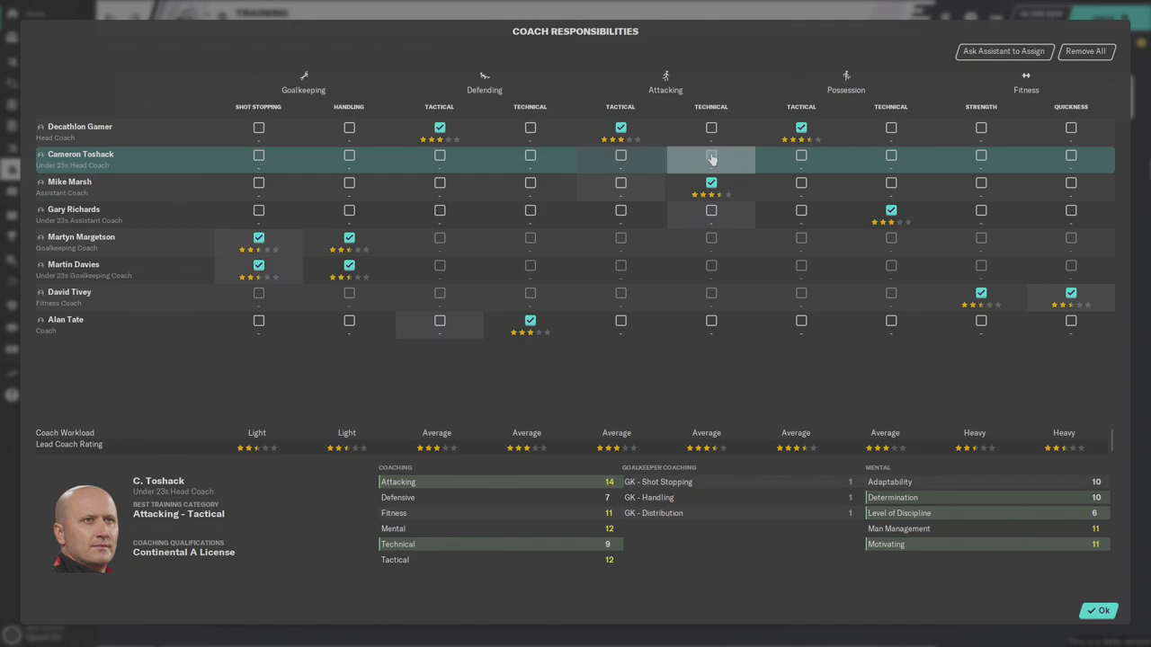
- Give Attacking Tactical to Cameron Toshack and remove it from head coach Decathlon Gamer
{"action": "left_click", "coordinate": [618, 155]}
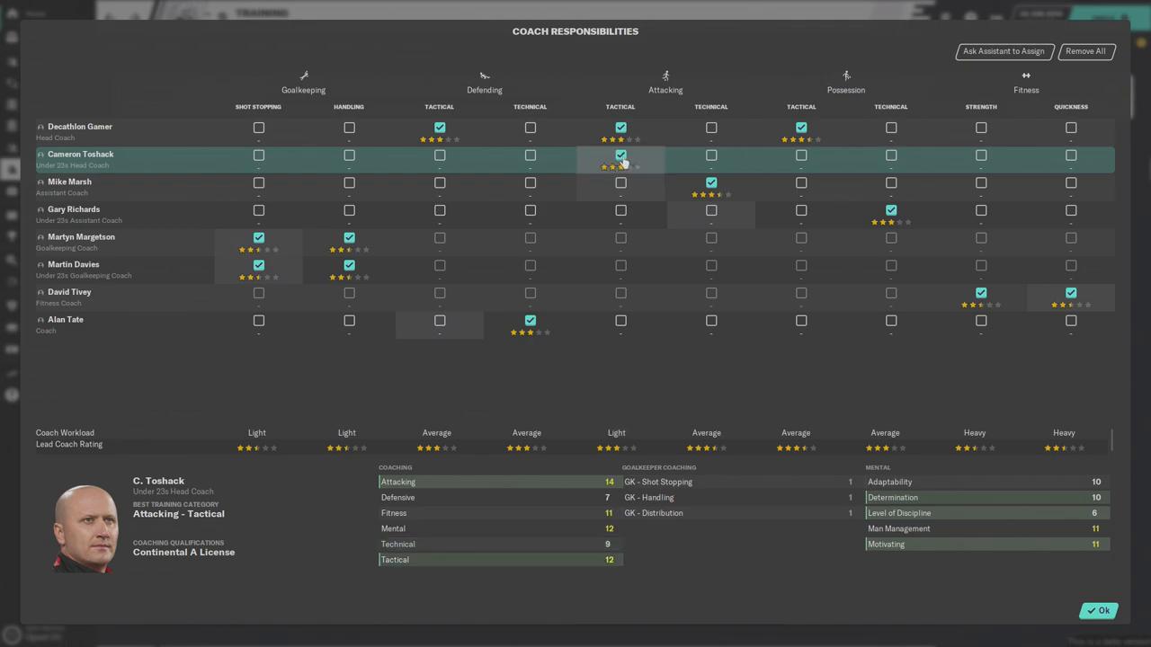
{"action": "left_click", "coordinate": [620, 126]}
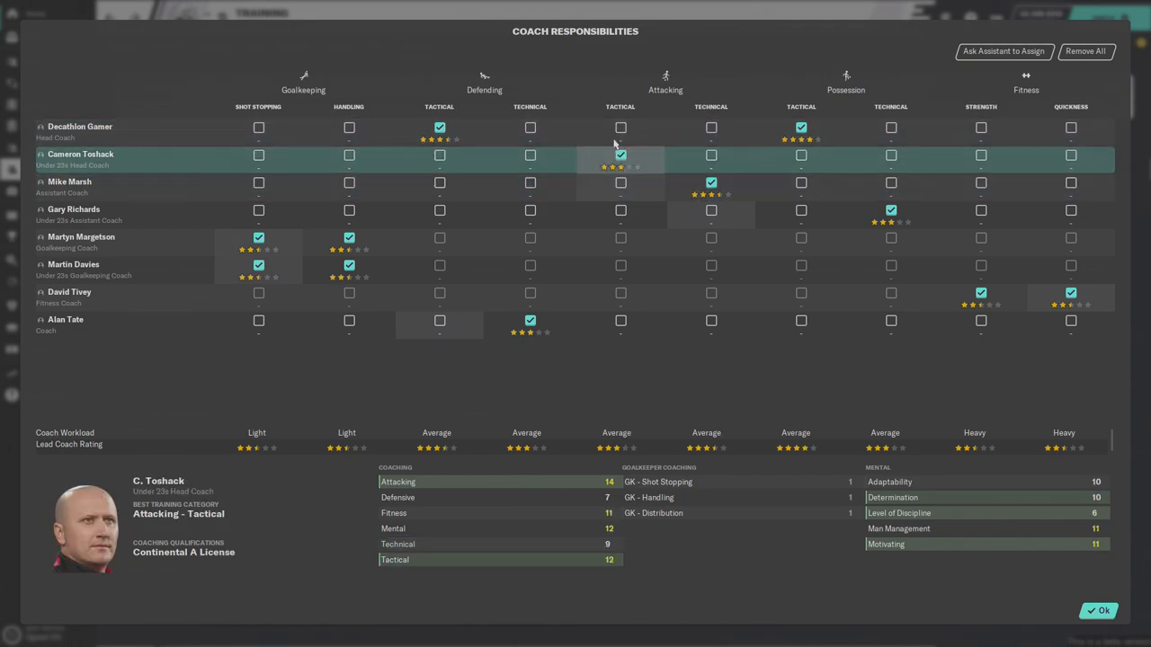
{"action": "left_click", "coordinate": [81, 214]}
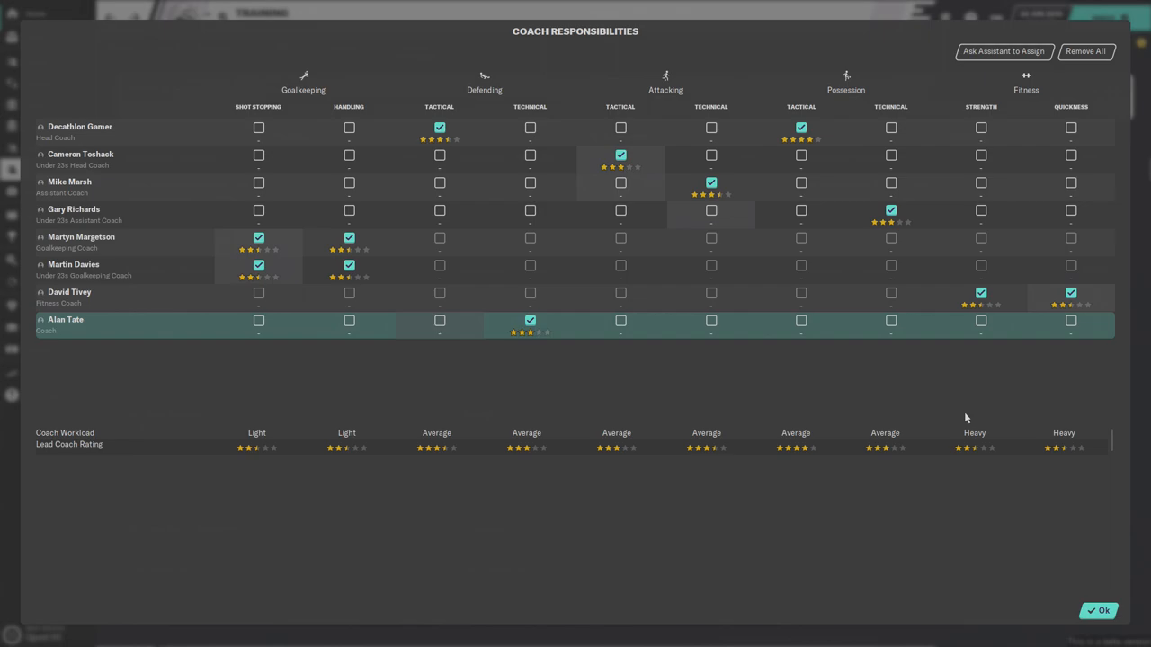
{"action": "mouse_move", "coordinate": [1040, 490]}
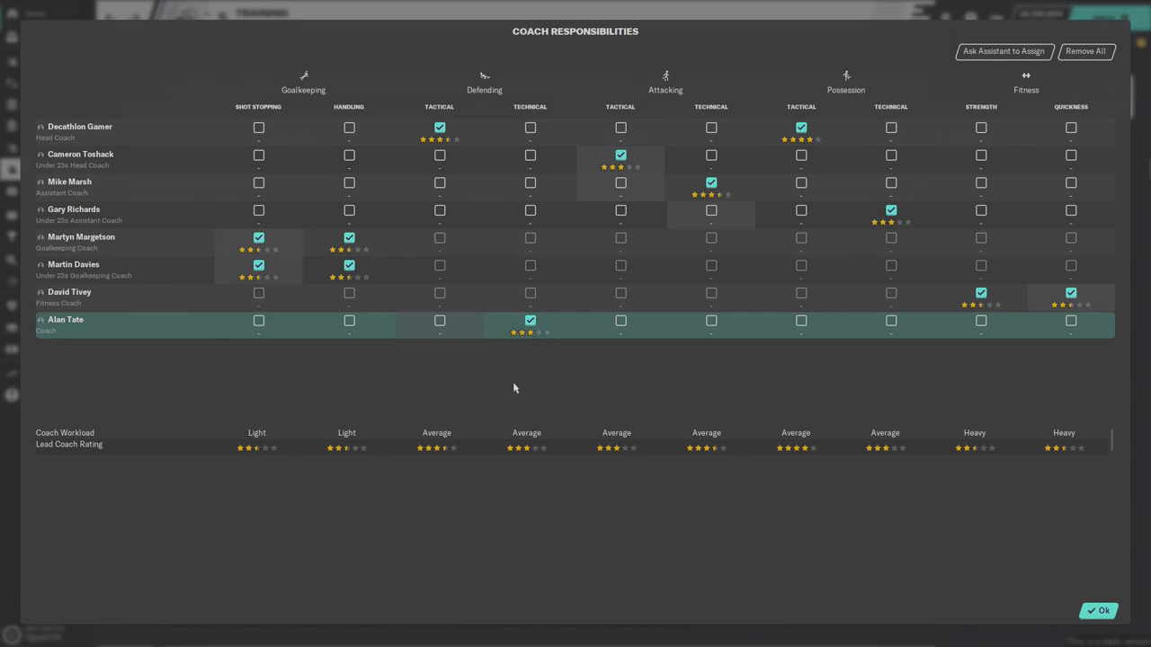
{"action": "mouse_move", "coordinate": [644, 374]}
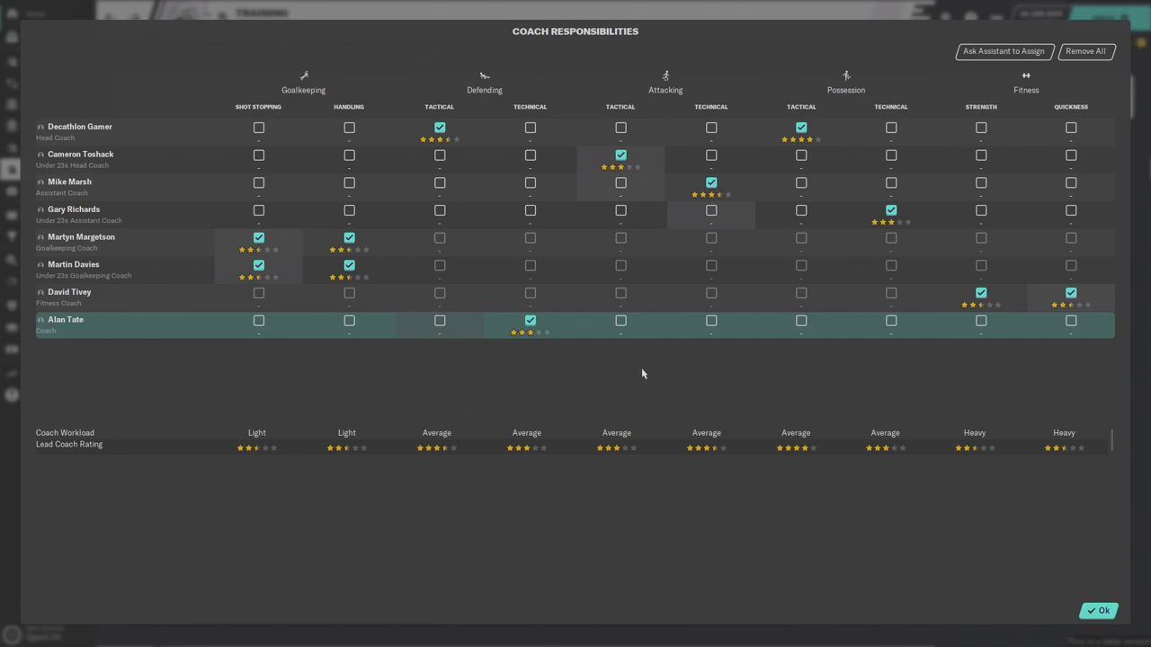
{"action": "mouse_move", "coordinate": [669, 385]}
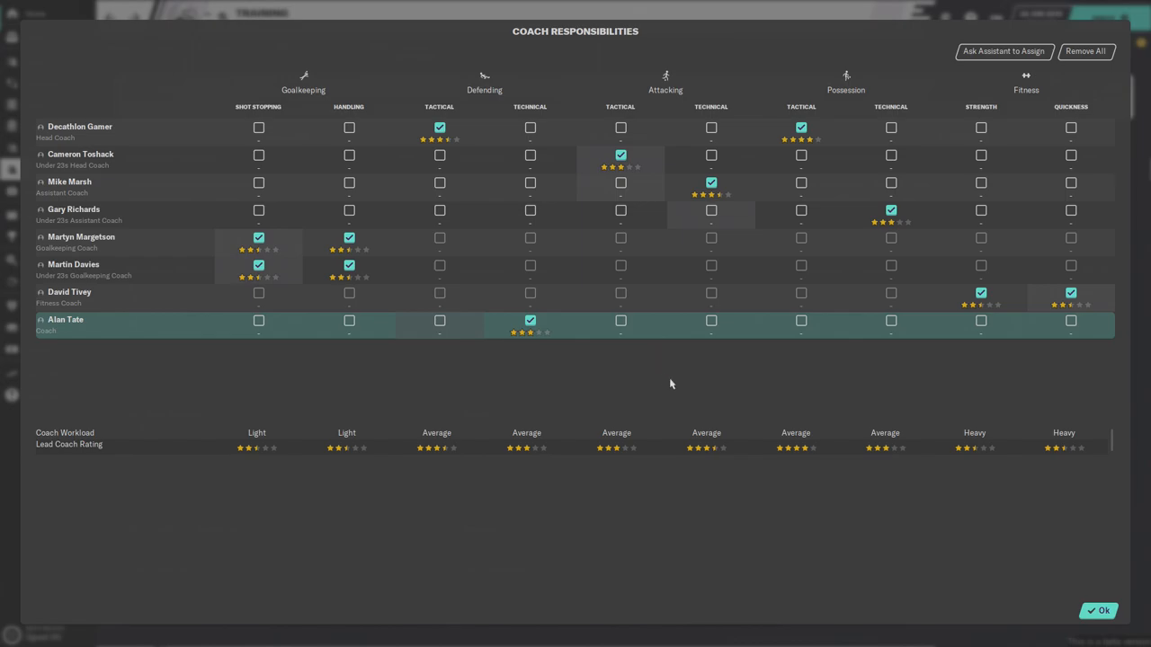
{"action": "mouse_move", "coordinate": [290, 390]}
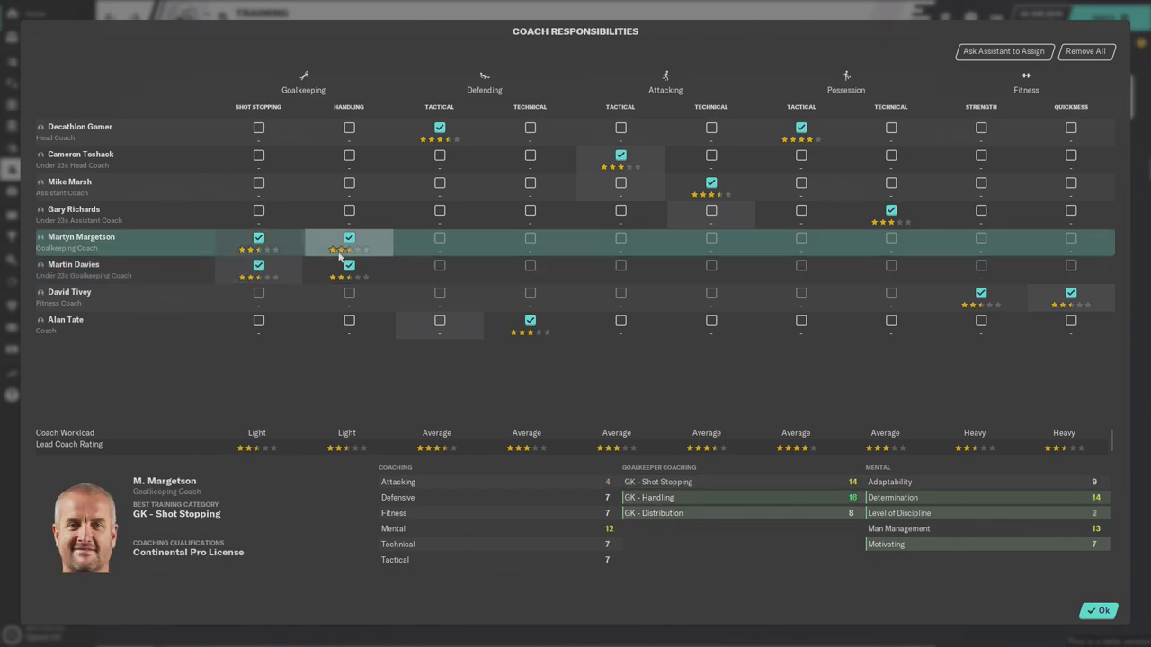
- Toggle the goalkeeping coach's Handling box, give Alan Tate Defending Technical and confirm with Ok
{"action": "left_click", "coordinate": [349, 238]}
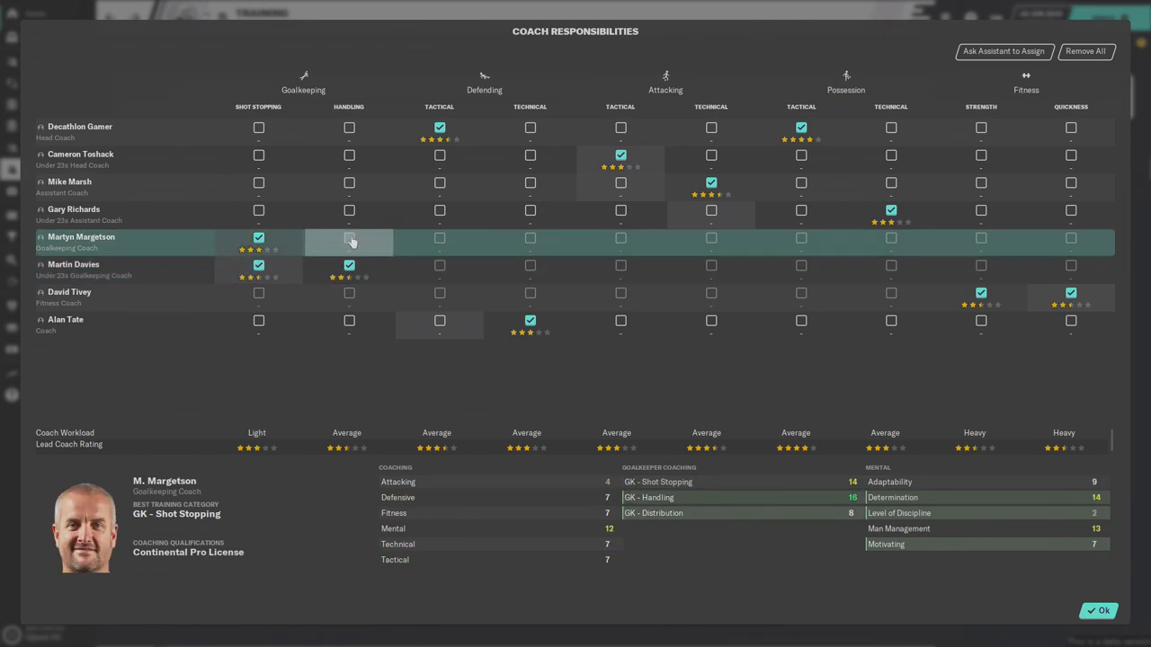
{"action": "left_click", "coordinate": [349, 239]}
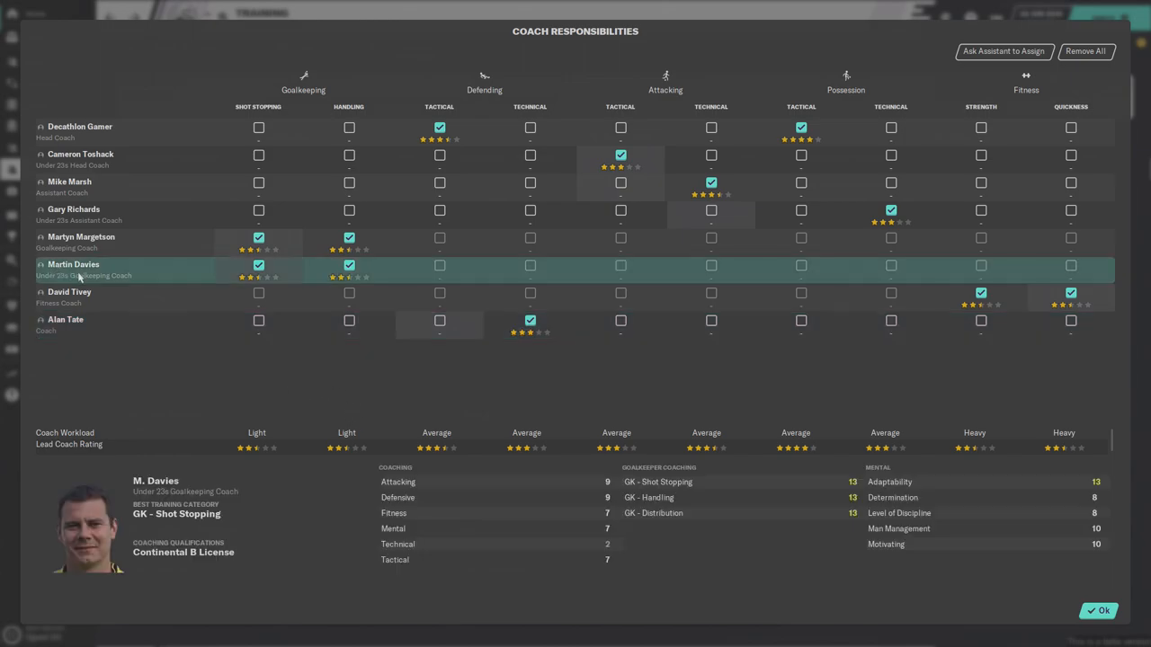
{"action": "left_click", "coordinate": [130, 158]}
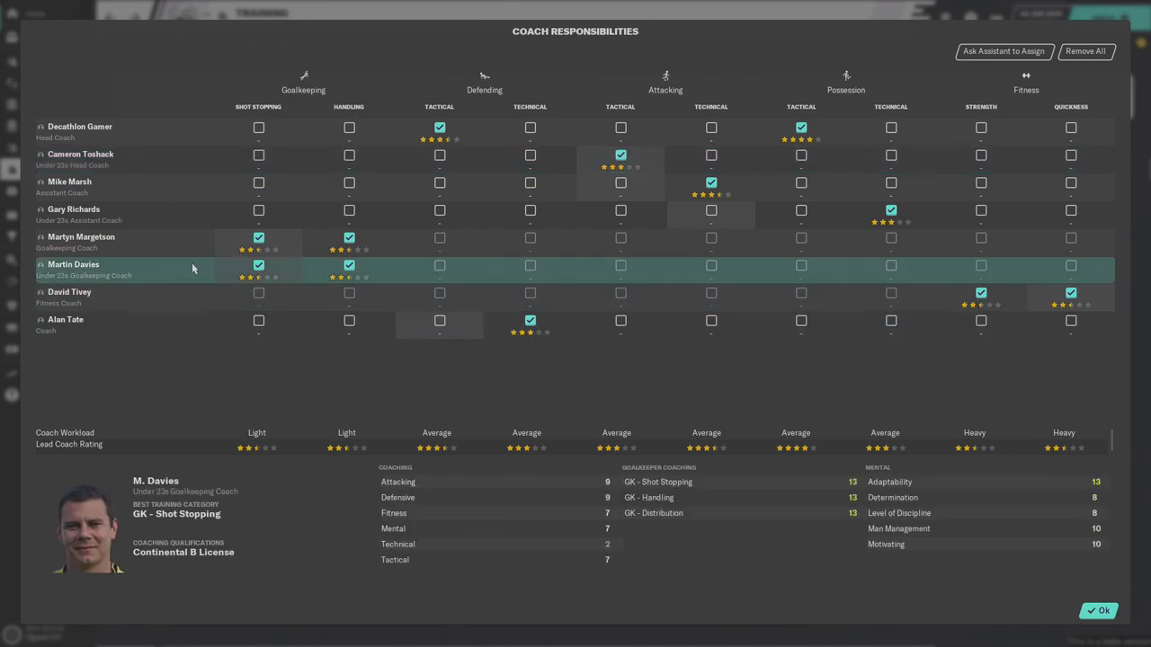
{"action": "left_click", "coordinate": [65, 320]}
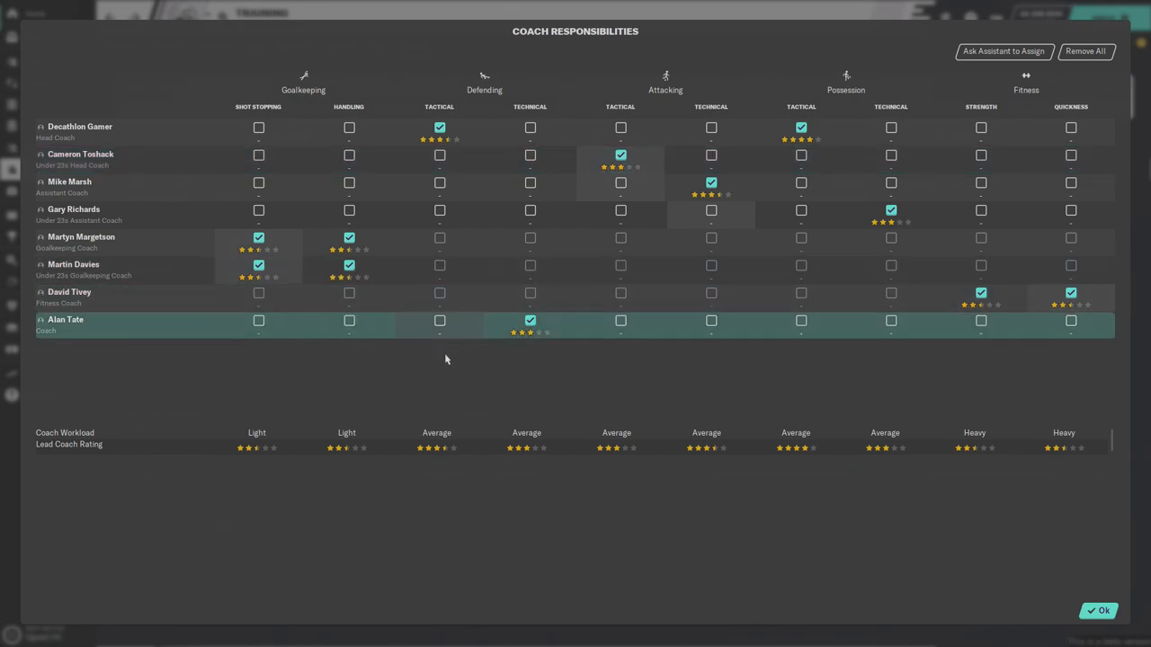
{"action": "mouse_move", "coordinate": [502, 370]}
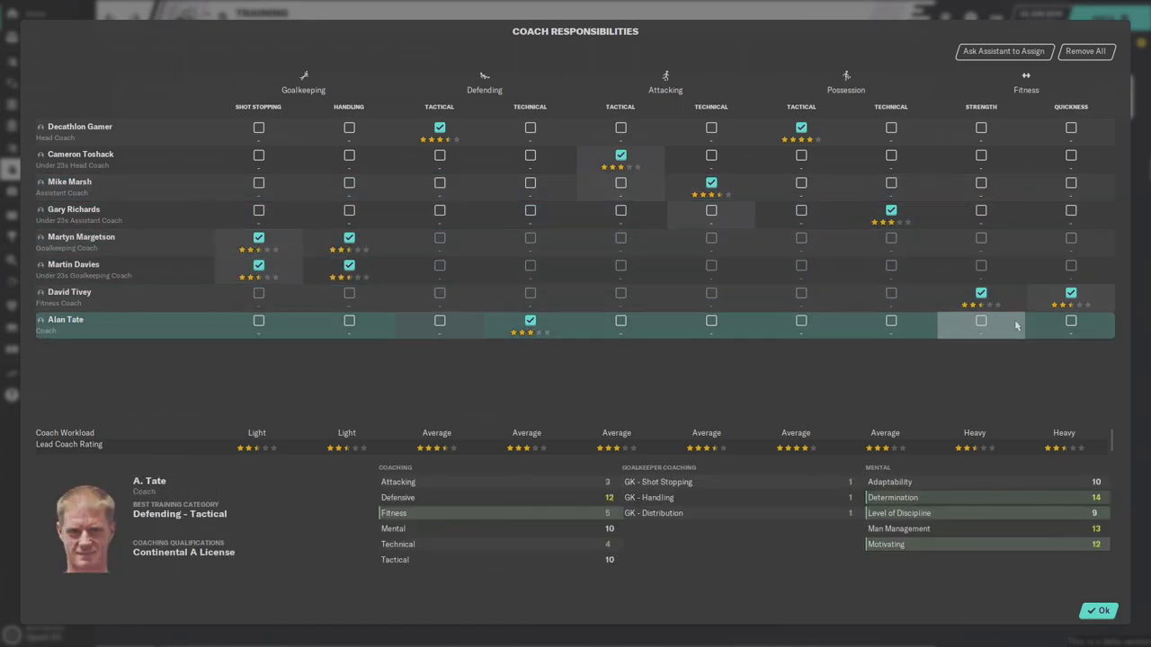
{"action": "left_click", "coordinate": [1097, 612]}
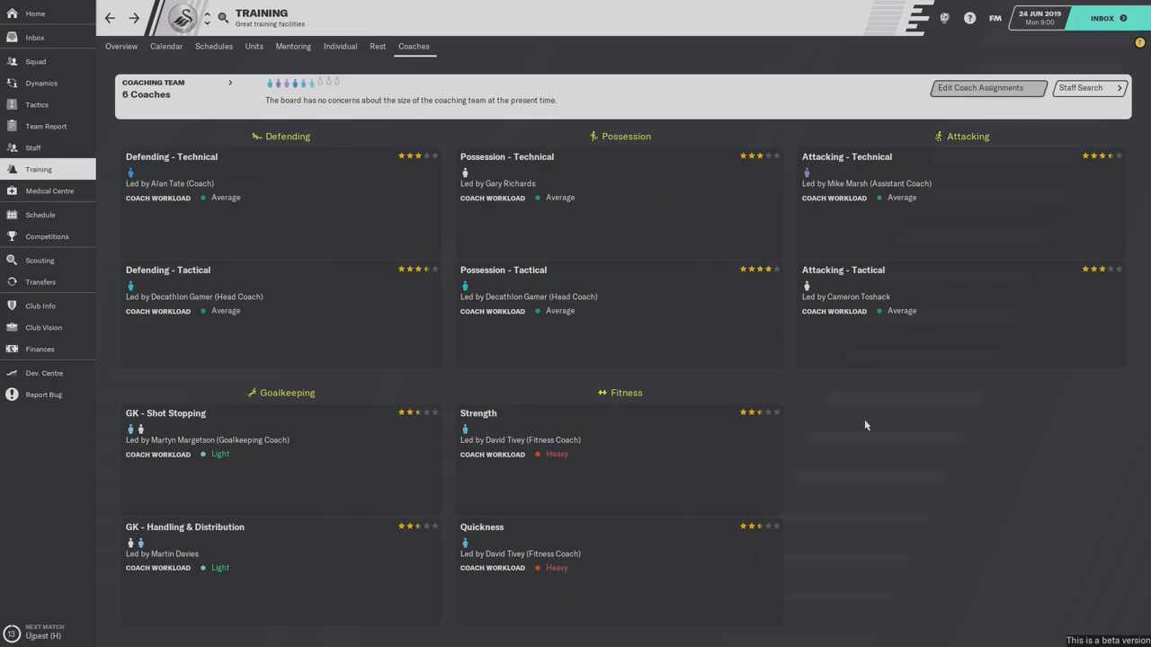
{"action": "mouse_move", "coordinate": [558, 464]}
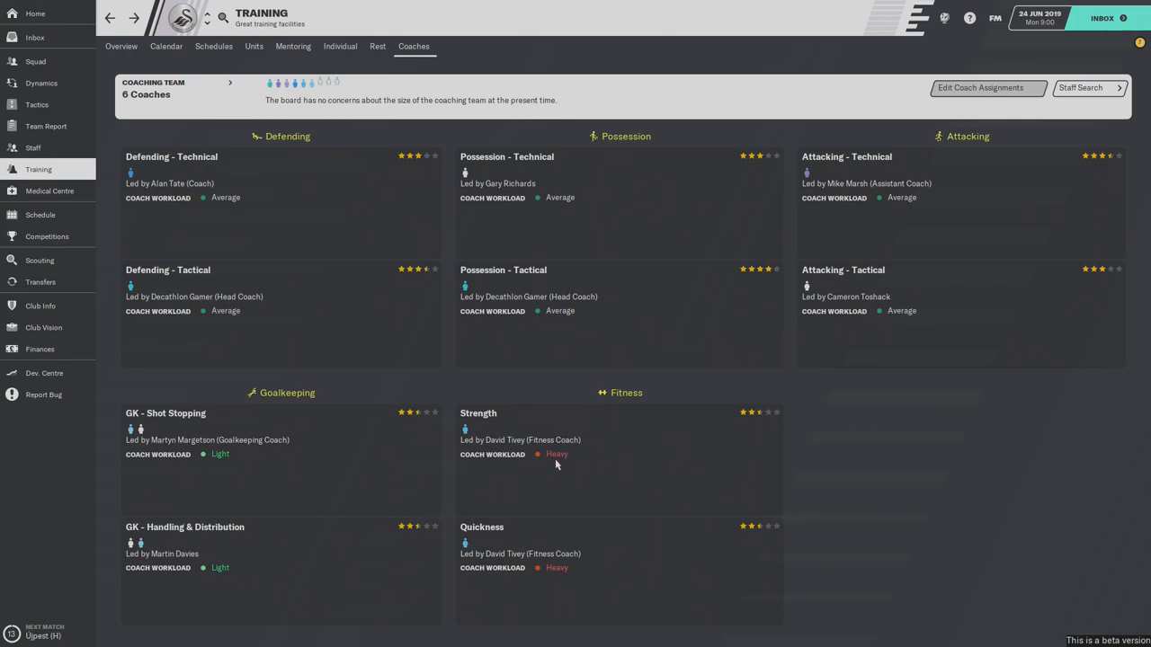
{"action": "mouse_move", "coordinate": [122, 338]}
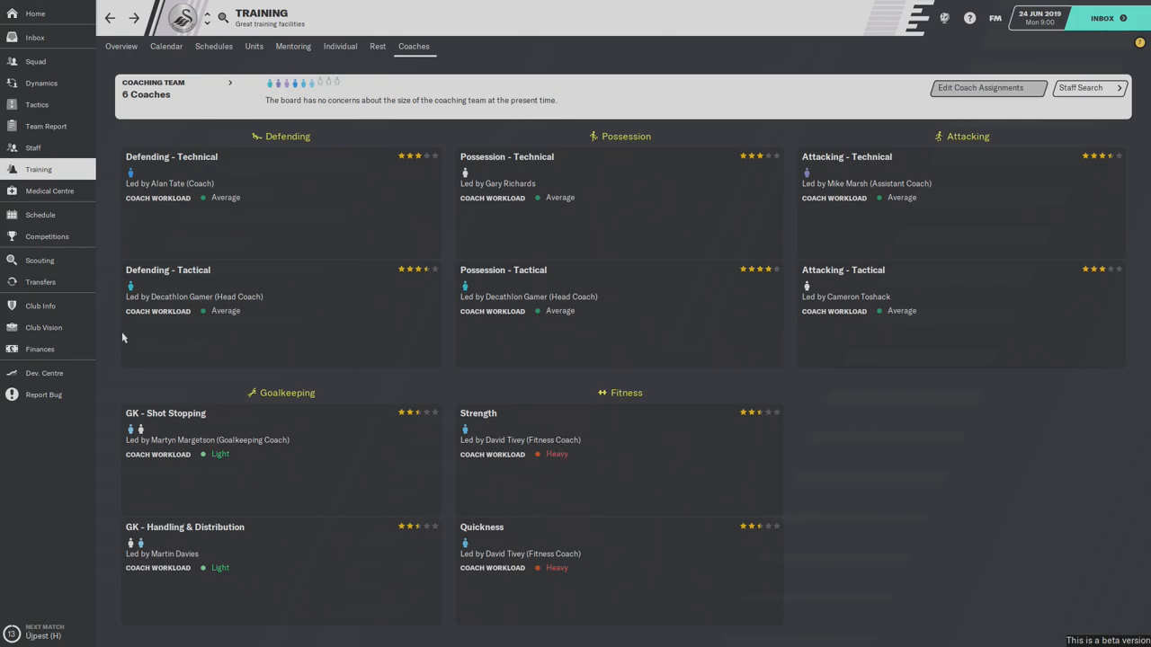
{"action": "mouse_move", "coordinate": [32, 148]}
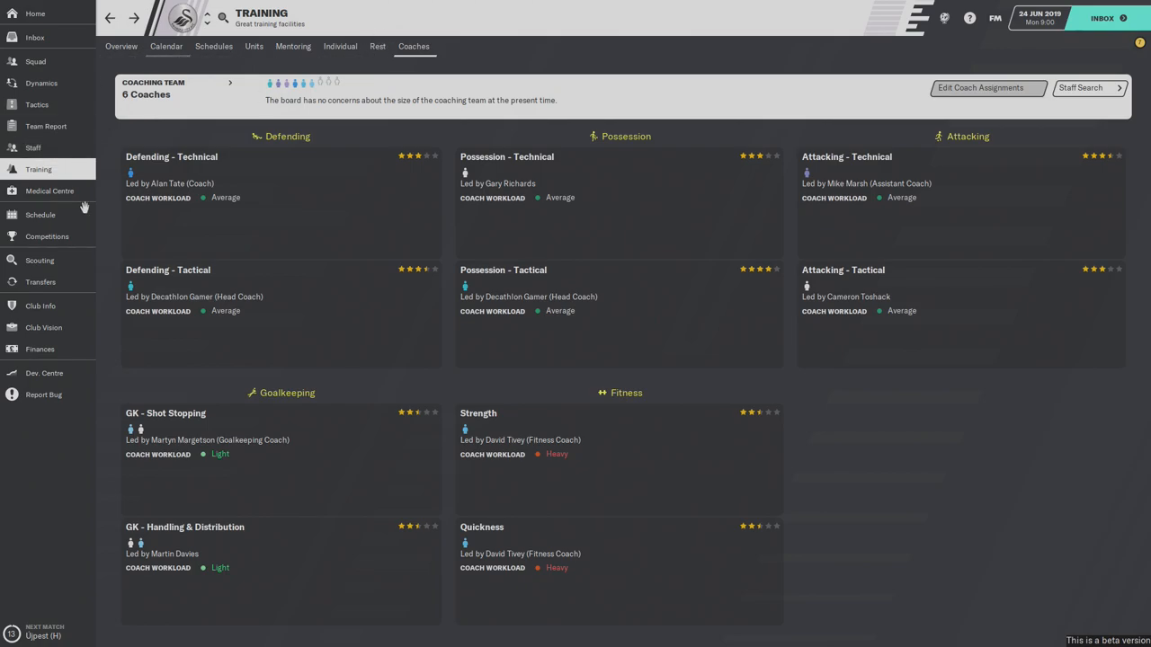
- Bring up the Staff Search list via the Job Centre and show the Coaching Attributes column view
{"action": "left_click", "coordinate": [33, 148]}
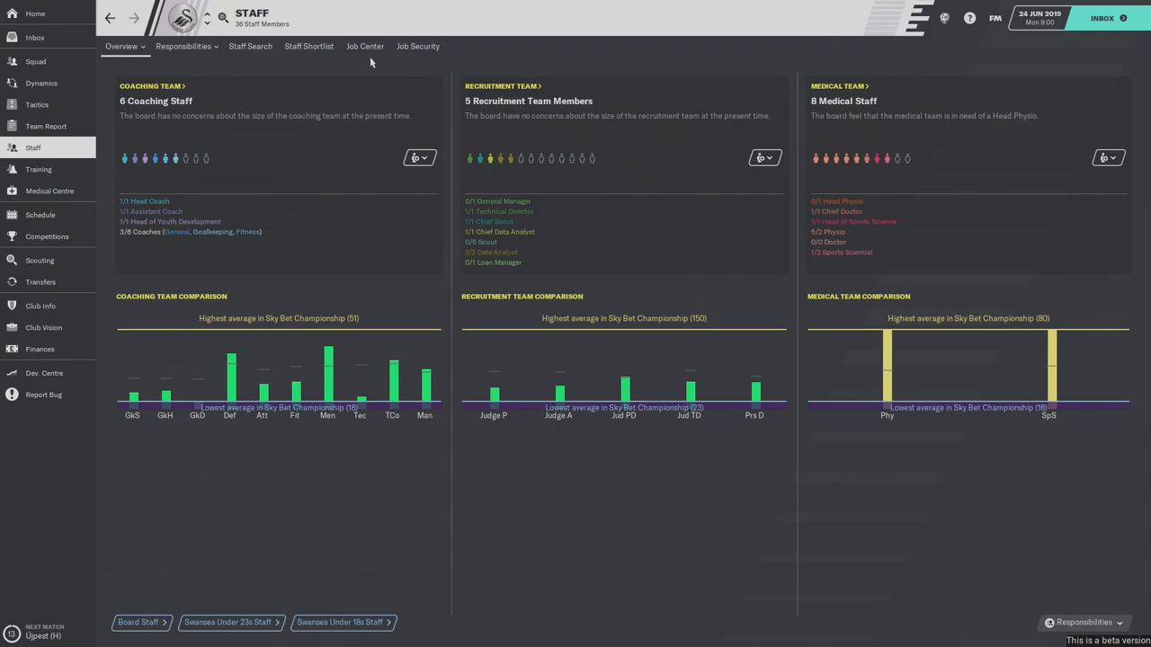
{"action": "left_click", "coordinate": [365, 47]}
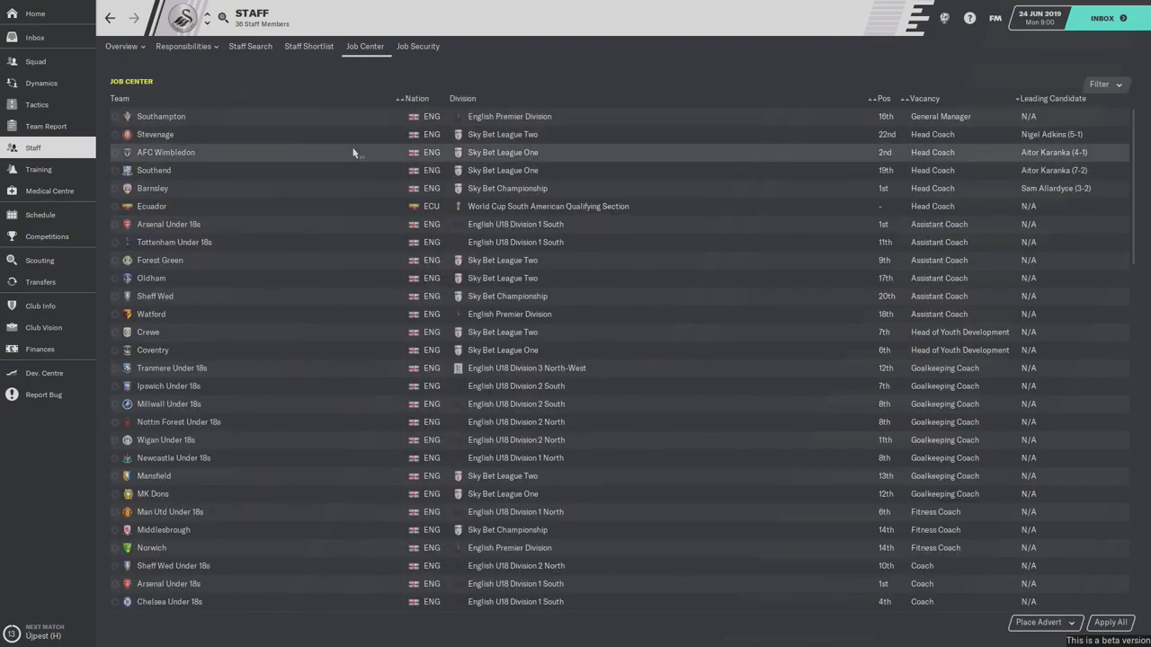
{"action": "mouse_move", "coordinate": [309, 46]}
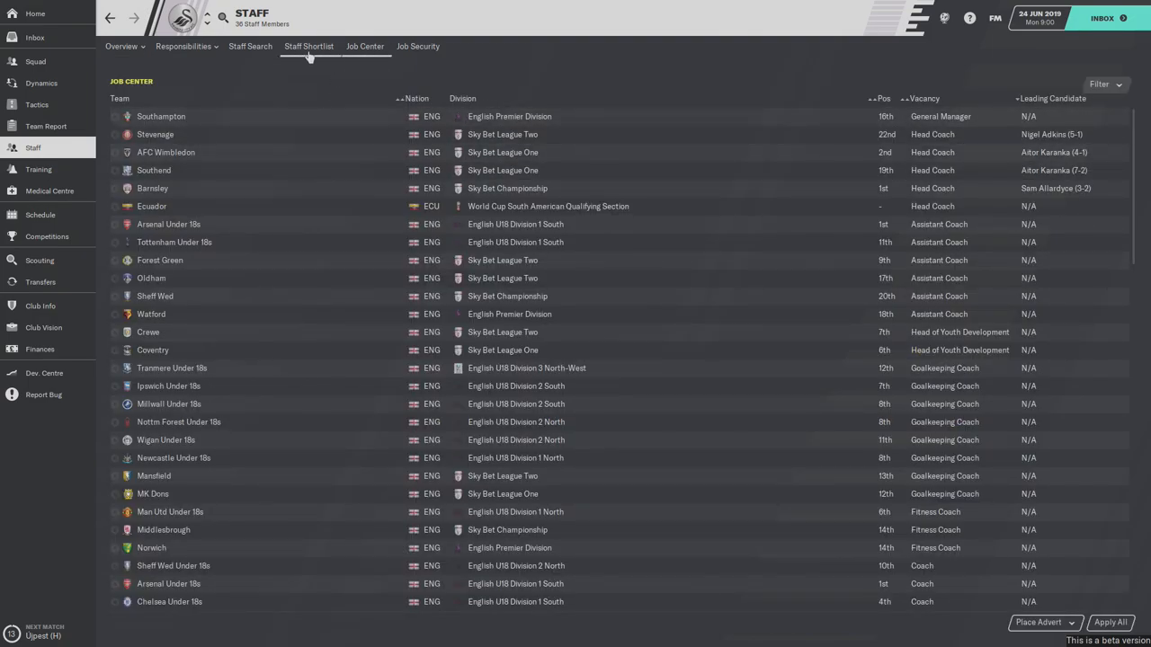
{"action": "left_click", "coordinate": [250, 47]}
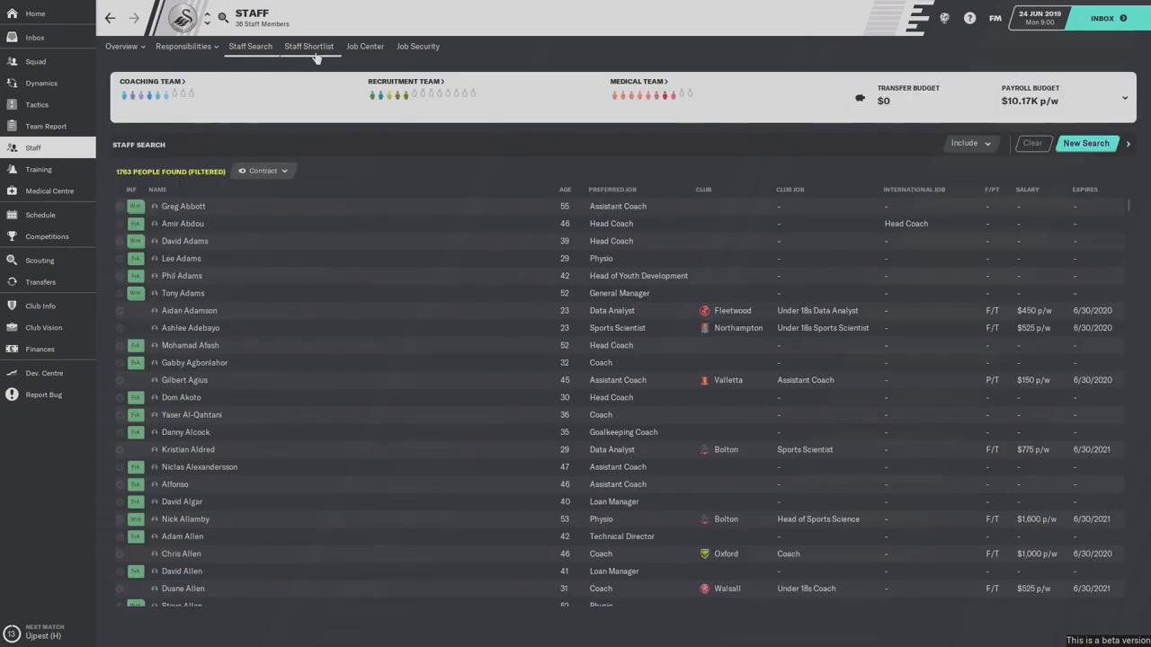
{"action": "mouse_move", "coordinate": [312, 198]}
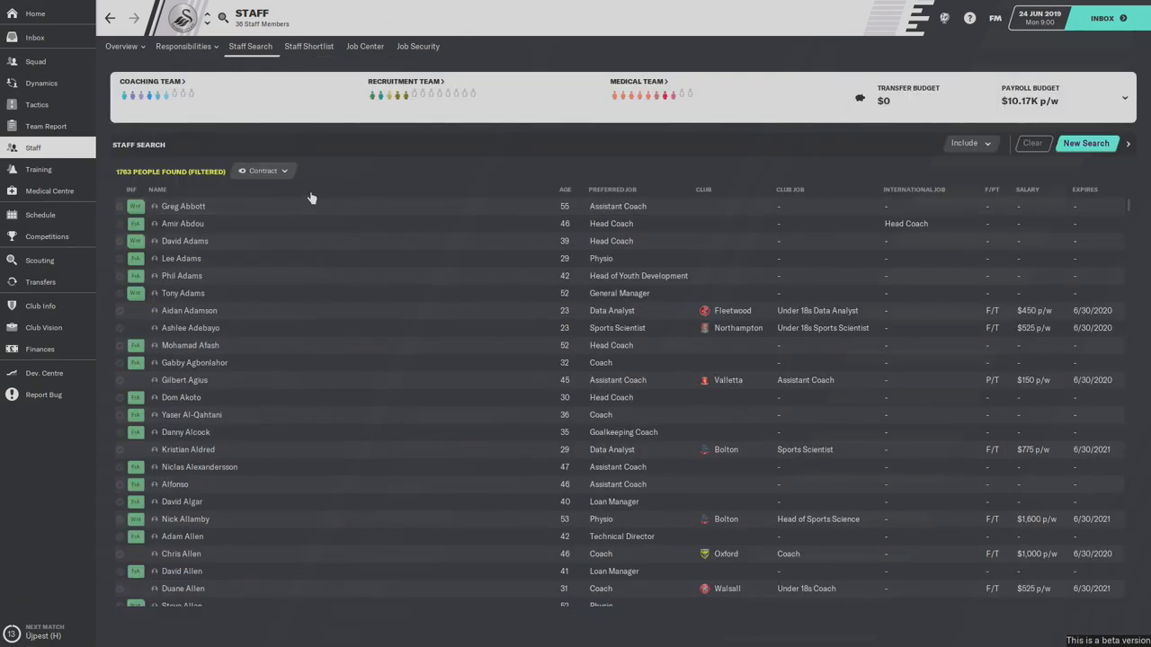
{"action": "mouse_move", "coordinate": [286, 176]}
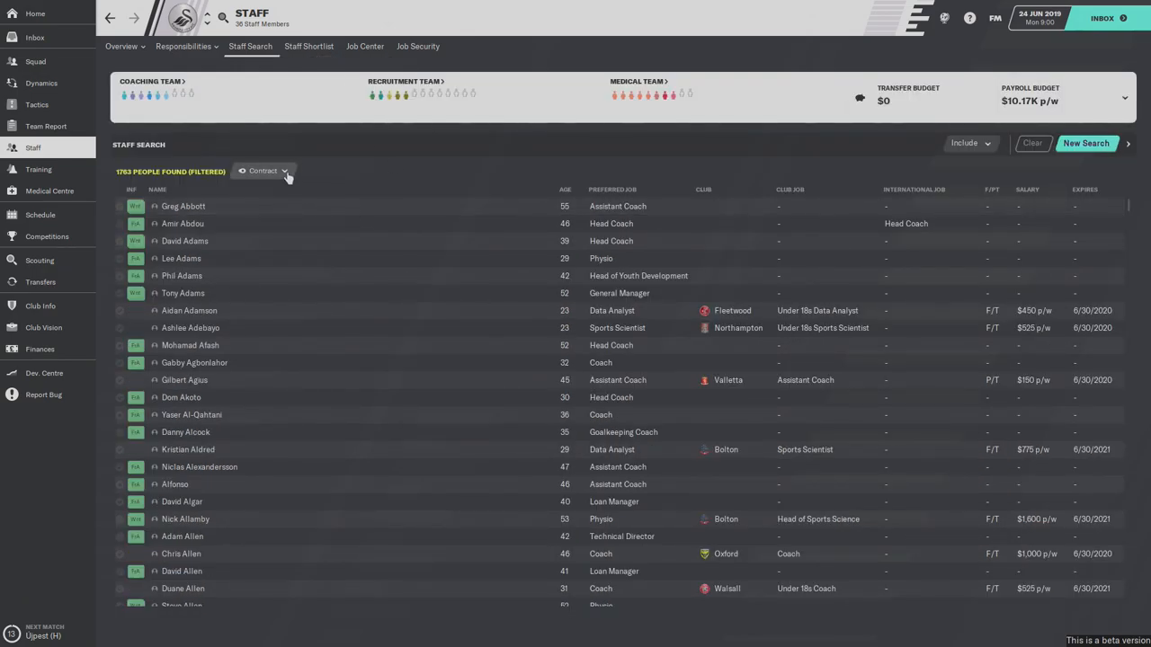
{"action": "left_click", "coordinate": [262, 171]}
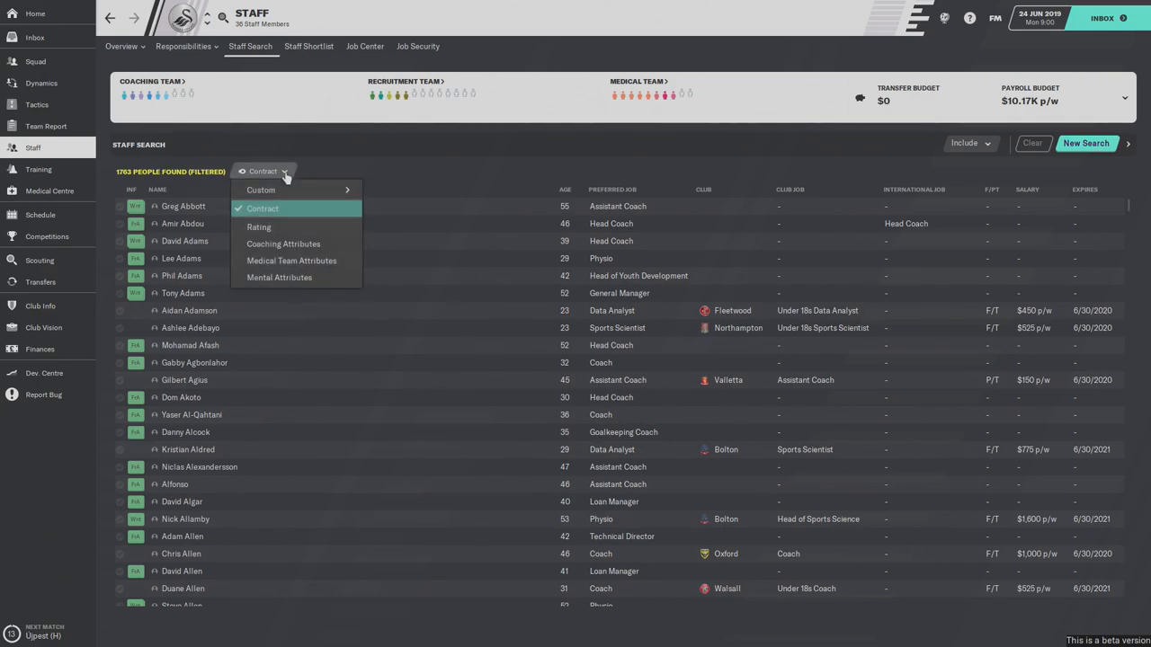
{"action": "mouse_move", "coordinate": [297, 245]}
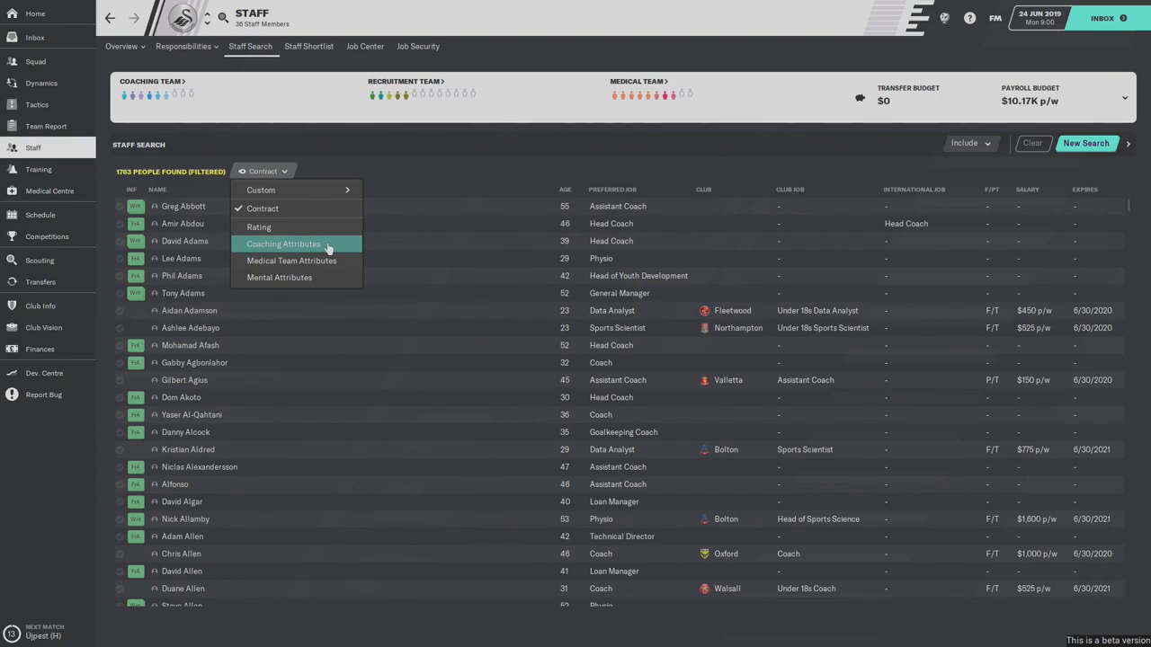
{"action": "mouse_move", "coordinate": [317, 250]}
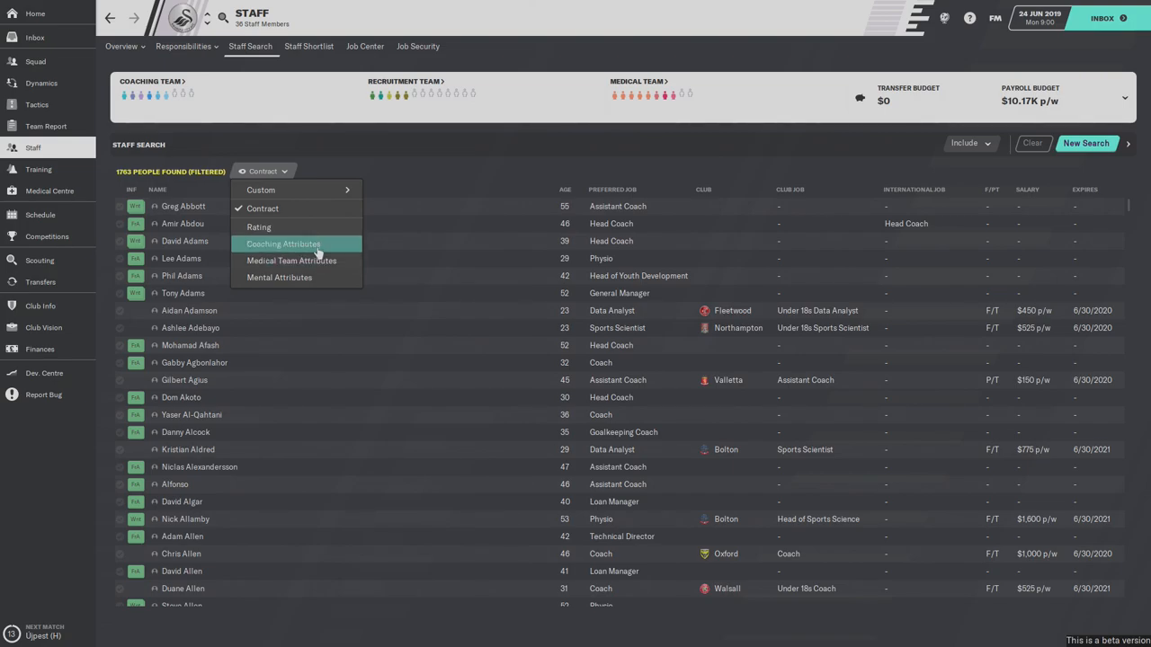
{"action": "left_click", "coordinate": [284, 244]}
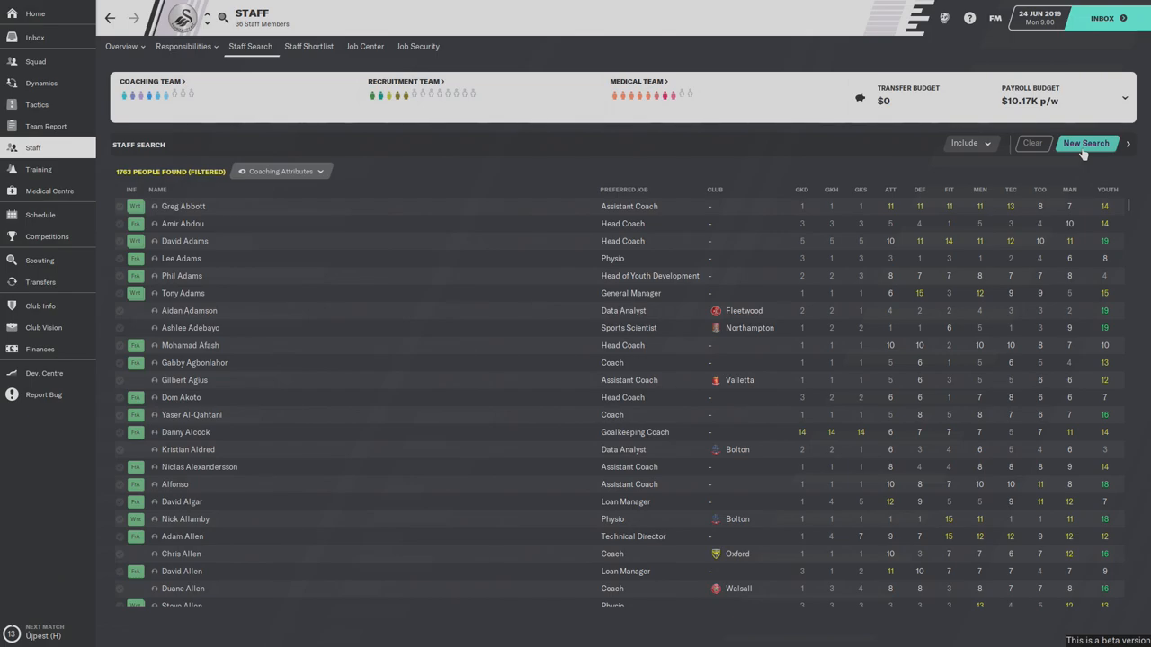
- Filter the search to Fitness Coaches with Fitness at least 15, then go back to Training
{"action": "left_click", "coordinate": [1087, 144]}
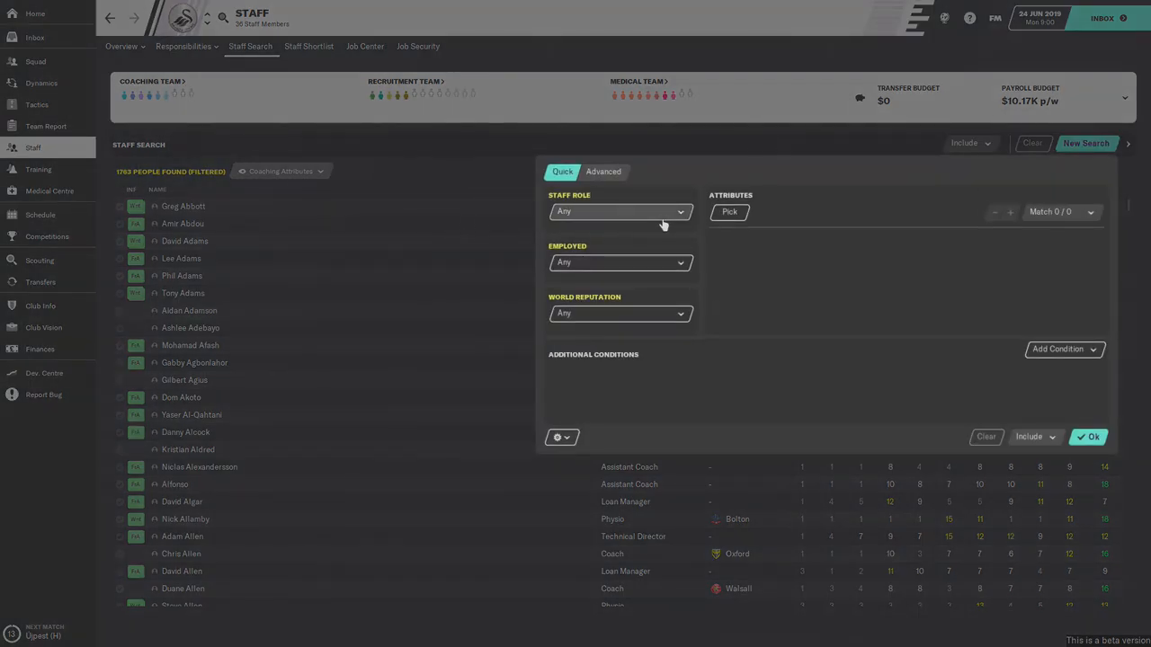
{"action": "left_click", "coordinate": [621, 212]}
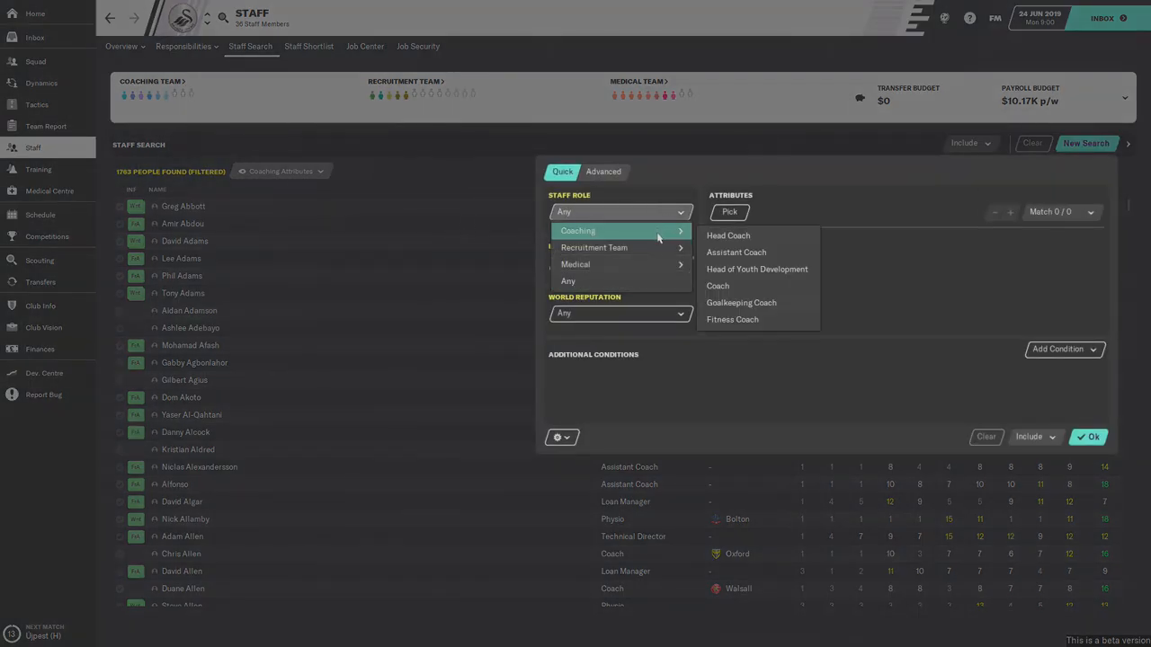
{"action": "mouse_move", "coordinate": [732, 320]}
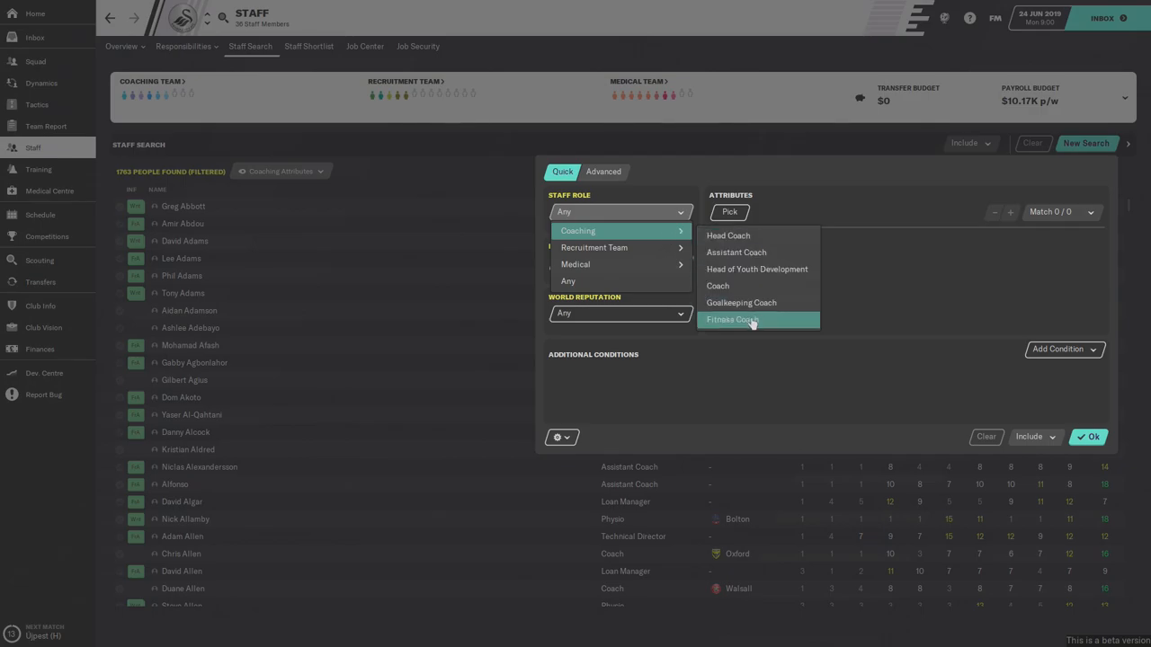
{"action": "left_click", "coordinate": [732, 320]}
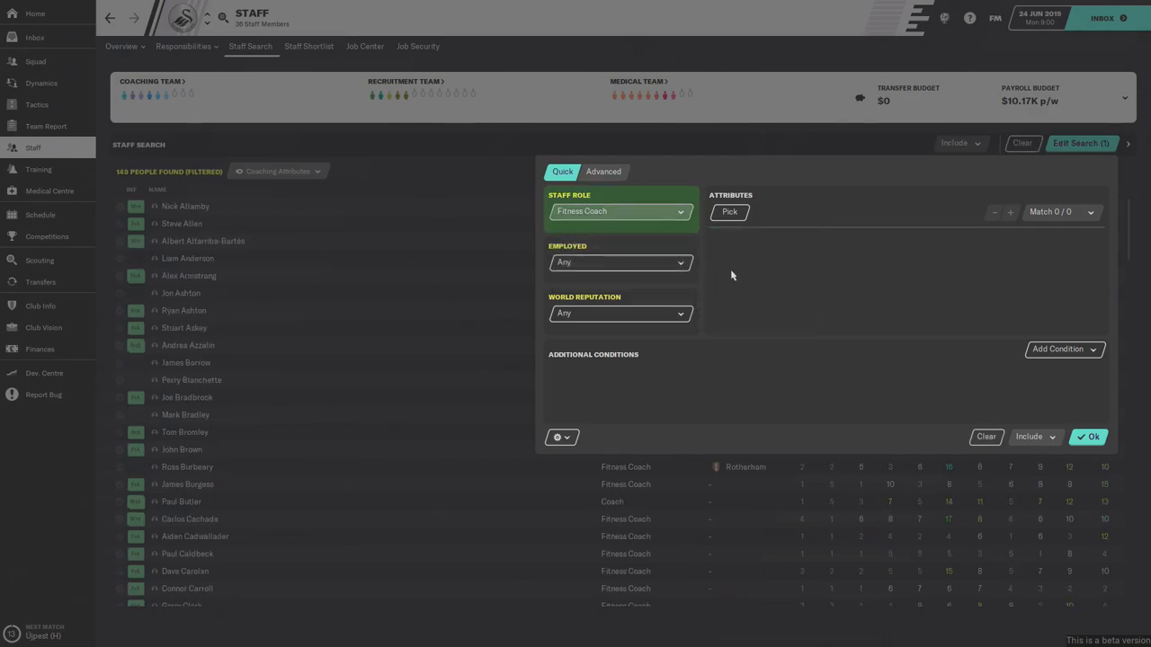
{"action": "left_click", "coordinate": [730, 212]}
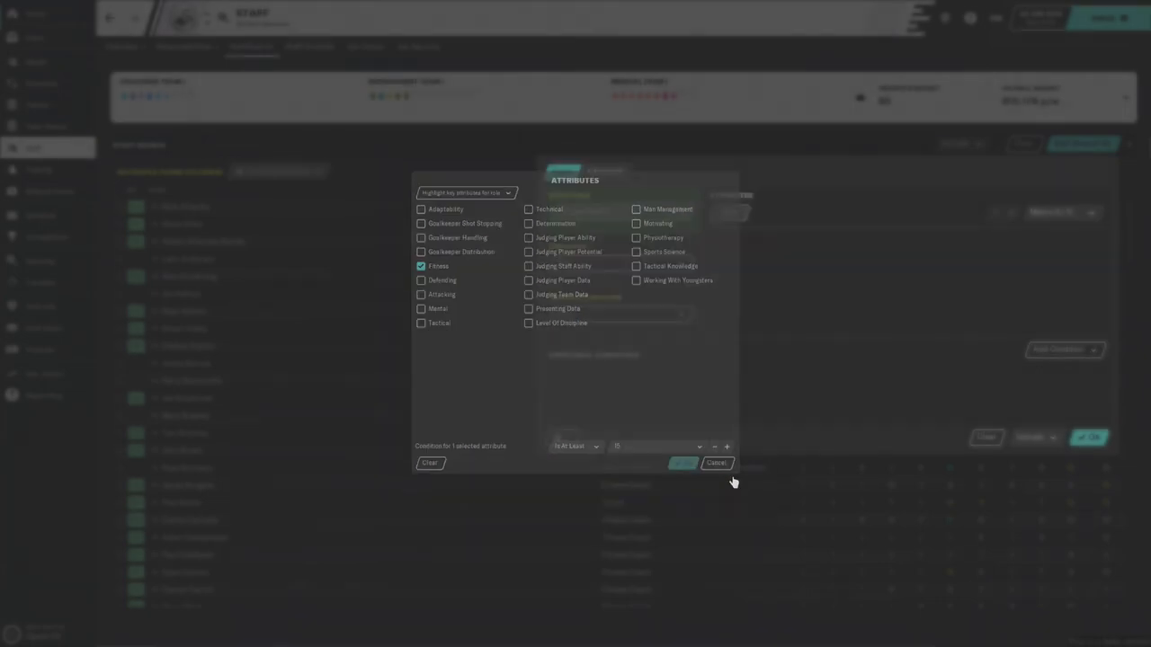
{"action": "left_click", "coordinate": [683, 462]}
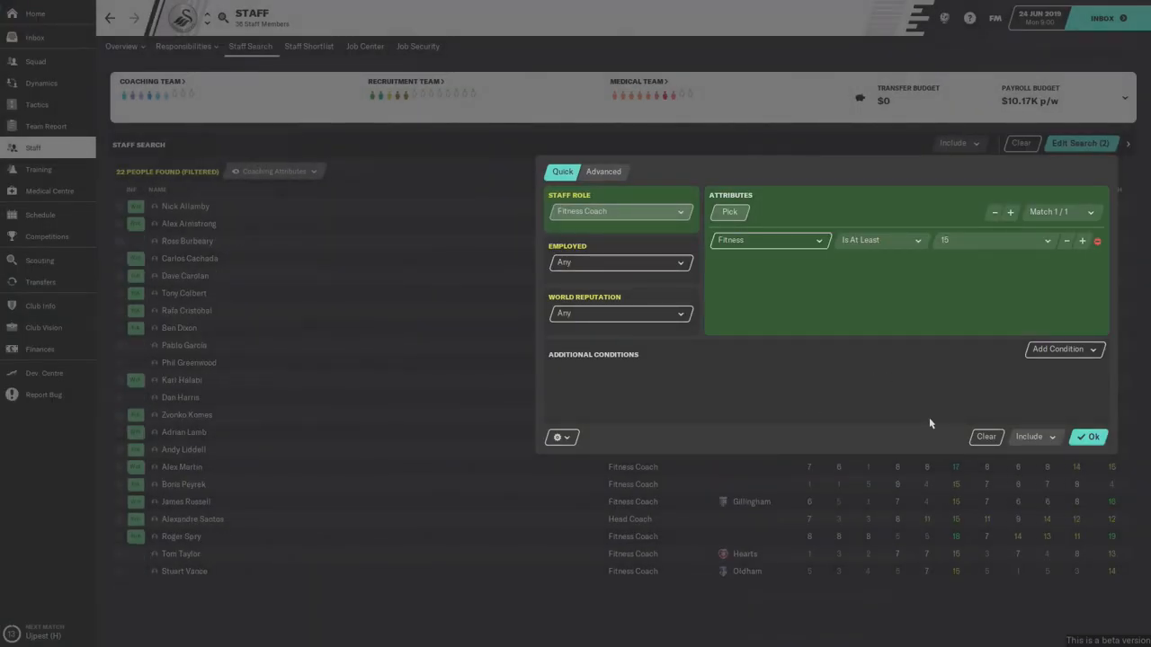
{"action": "left_click", "coordinate": [1088, 437]}
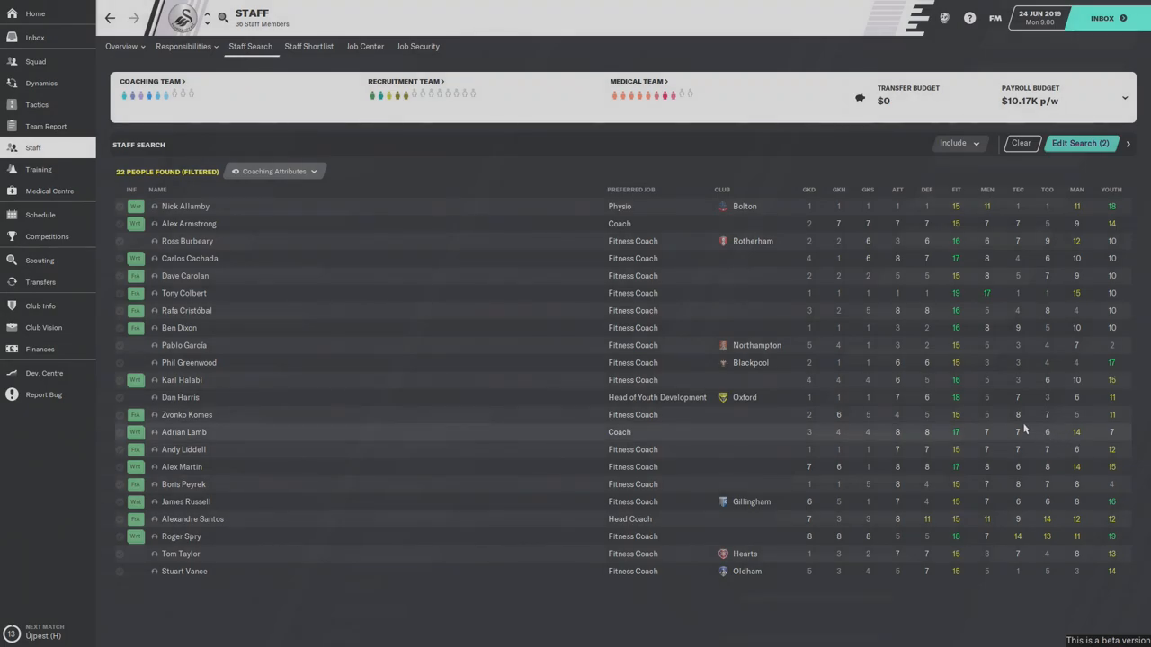
{"action": "mouse_move", "coordinate": [331, 149]}
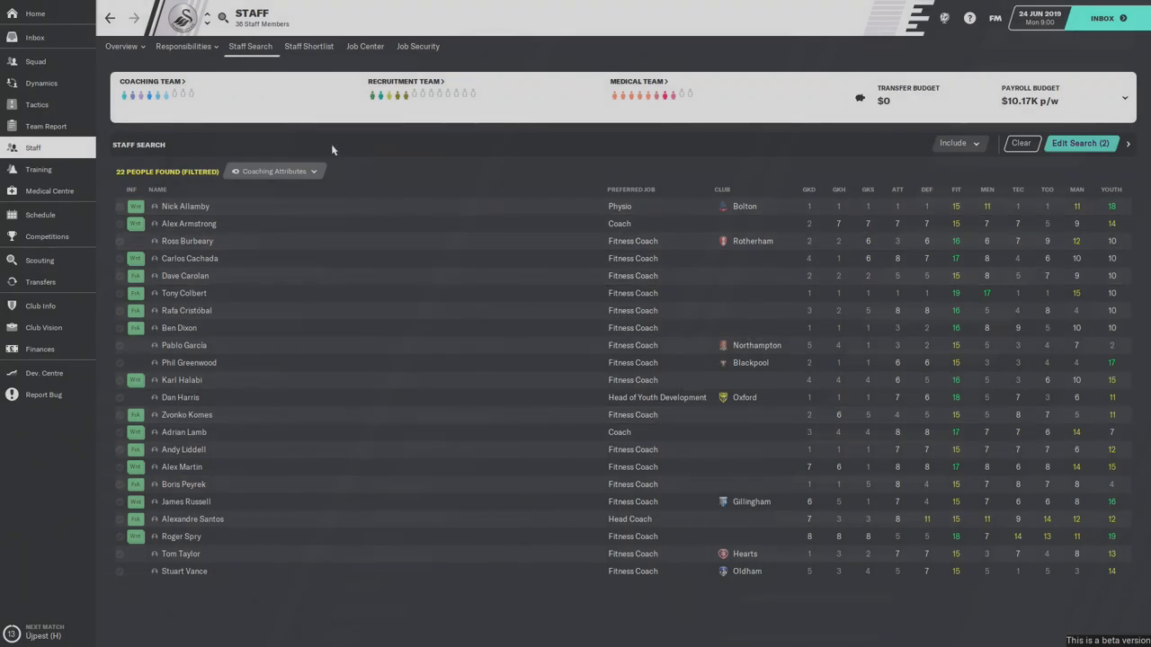
{"action": "left_click", "coordinate": [40, 169]}
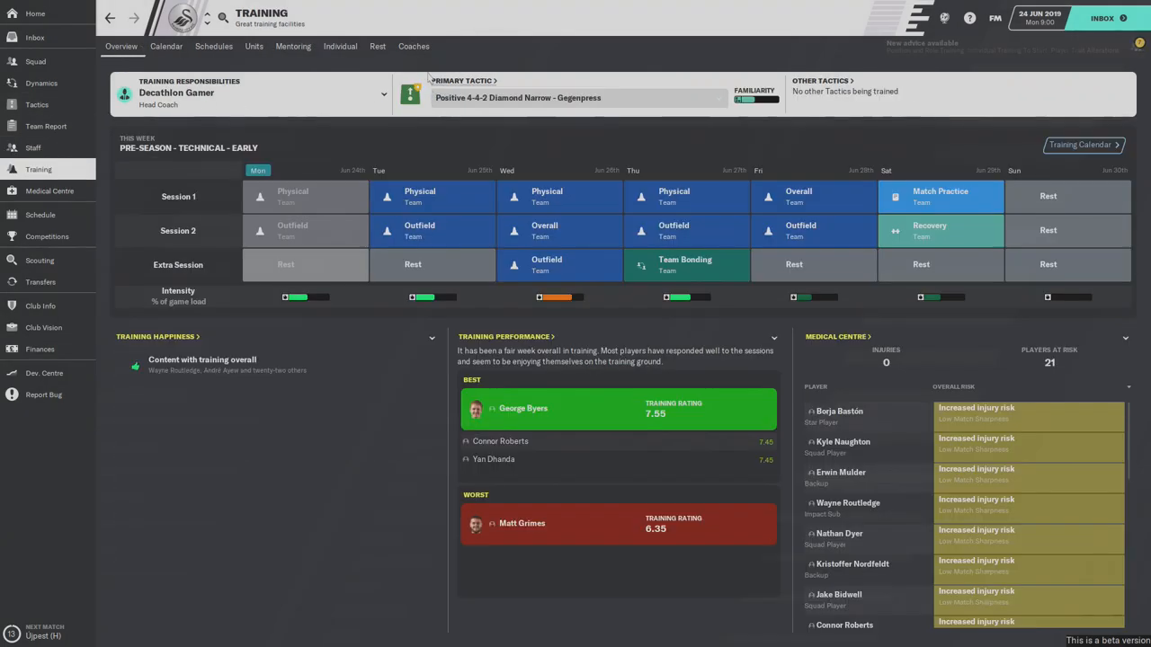
- Review the coach responsibilities grid from the Coaches tab, keep it unchanged, and return to Staff
{"action": "left_click", "coordinate": [413, 47]}
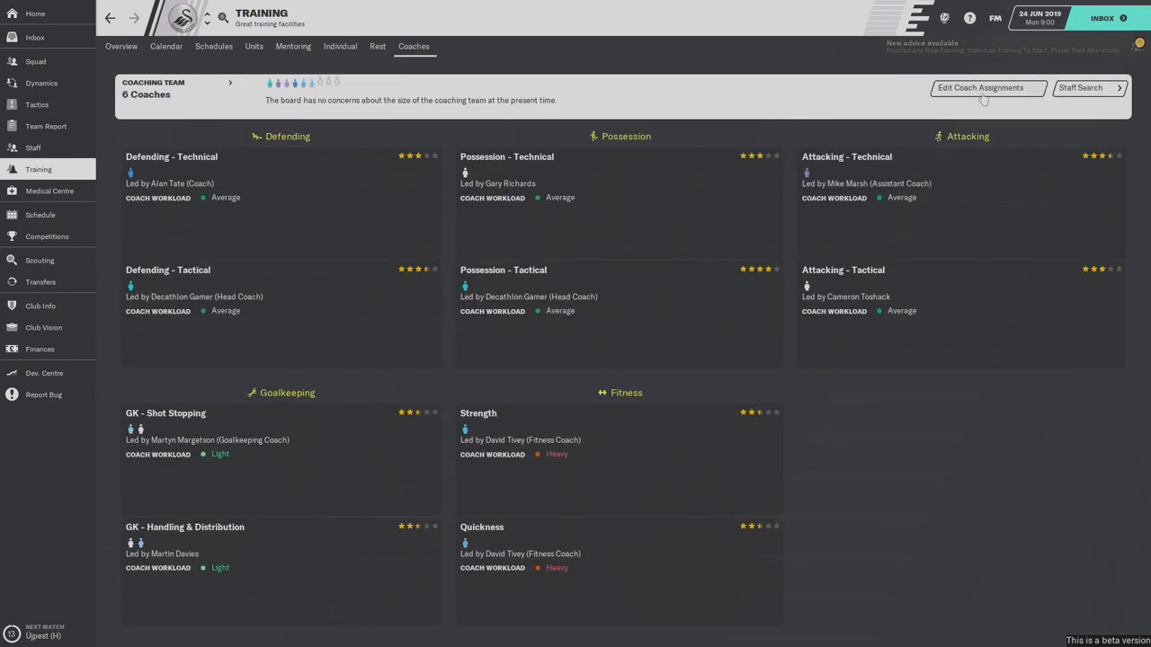
{"action": "left_click", "coordinate": [981, 86]}
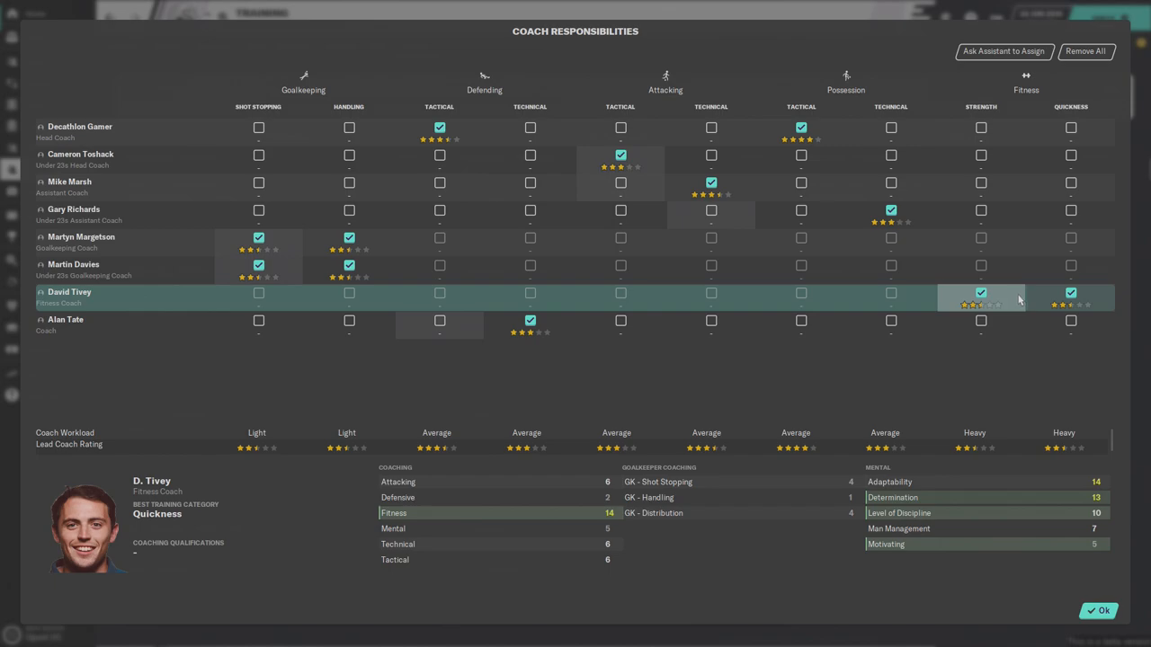
{"action": "mouse_move", "coordinate": [1045, 302]}
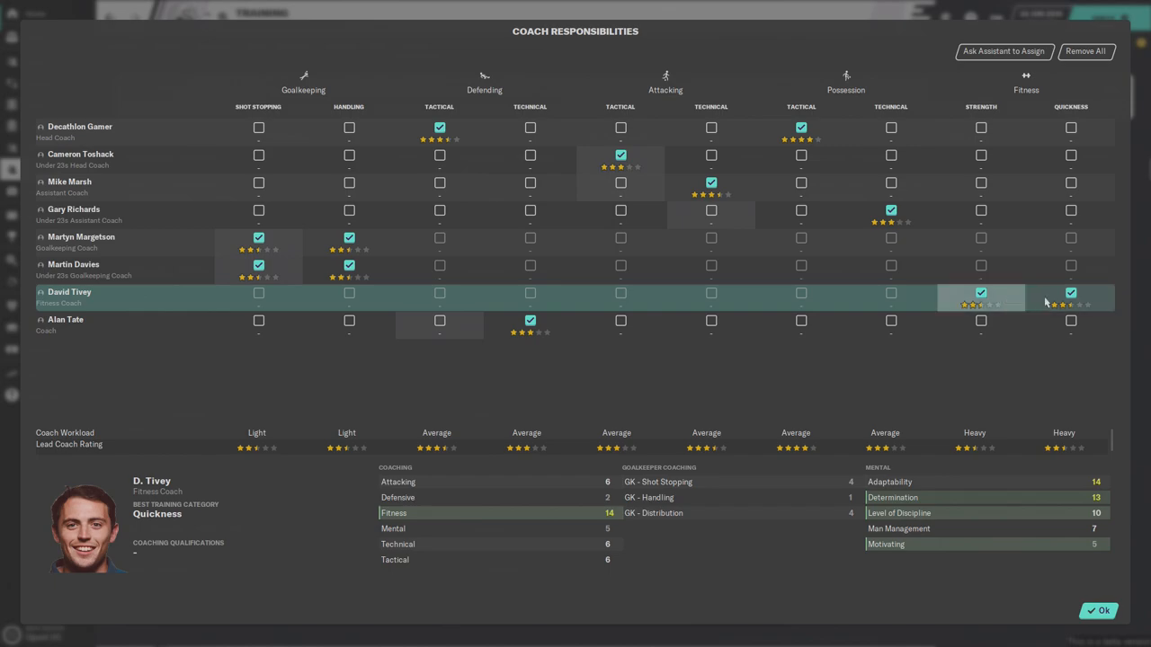
{"action": "mouse_move", "coordinate": [1043, 302]}
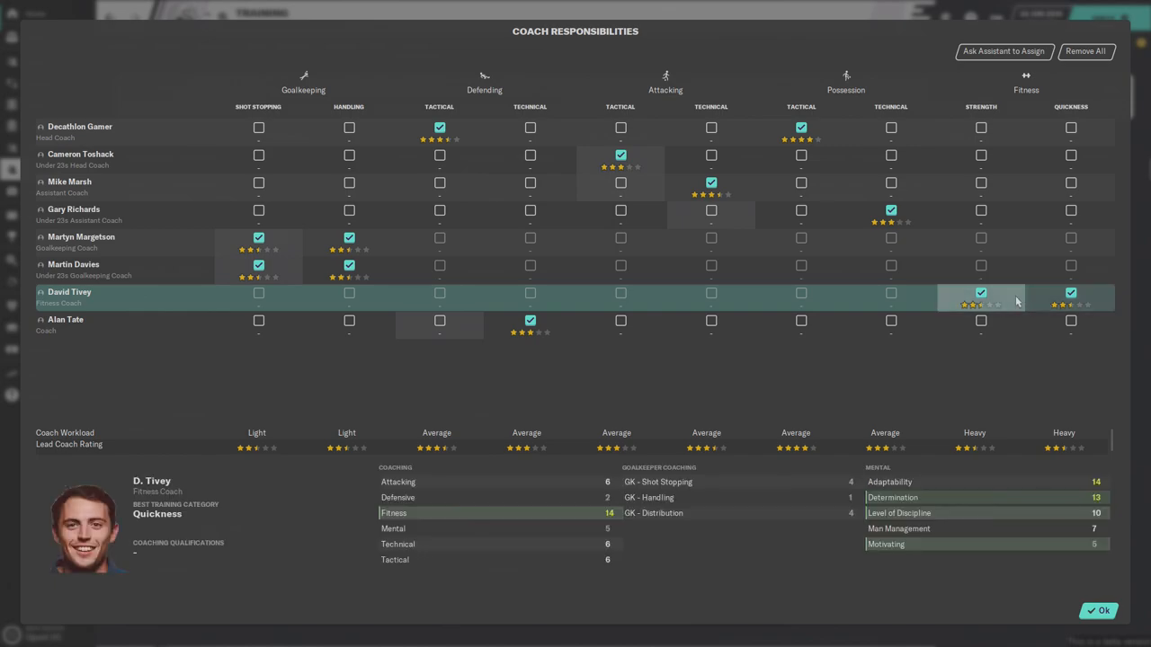
{"action": "mouse_move", "coordinate": [928, 309]}
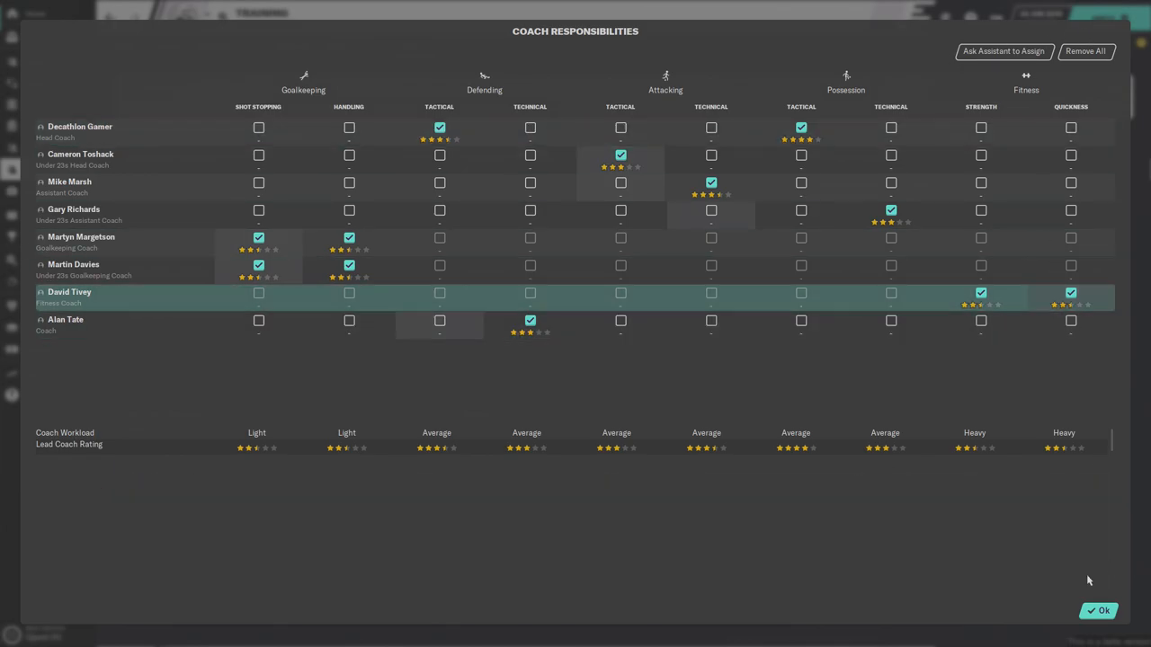
{"action": "left_click", "coordinate": [1097, 612]}
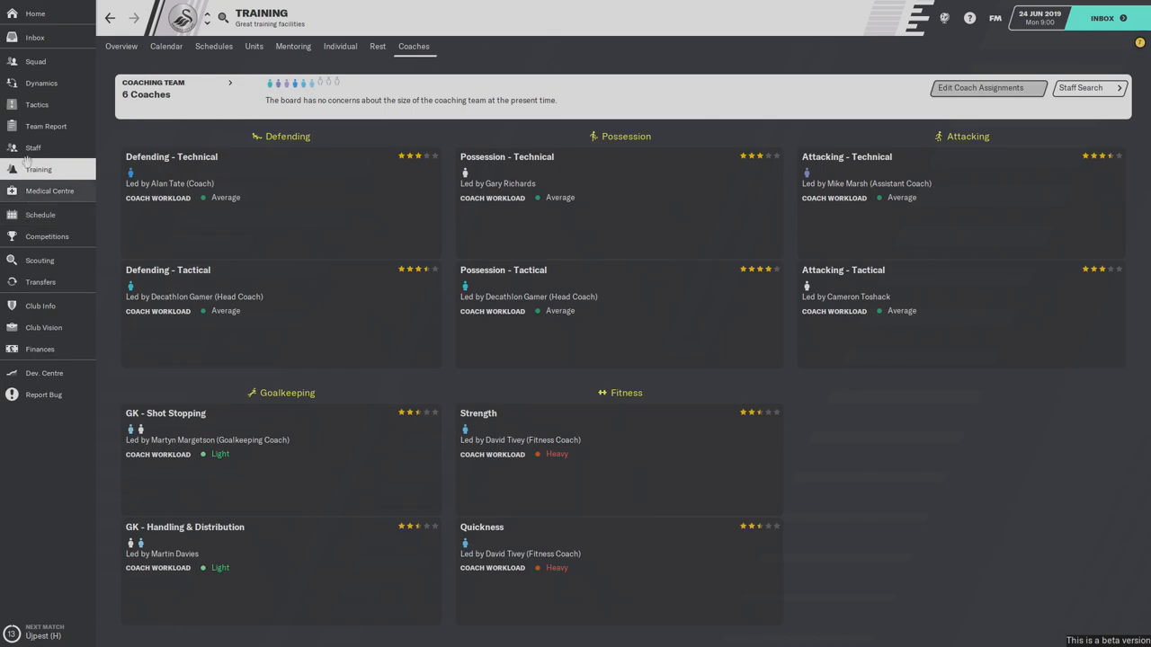
{"action": "mouse_move", "coordinate": [32, 147]}
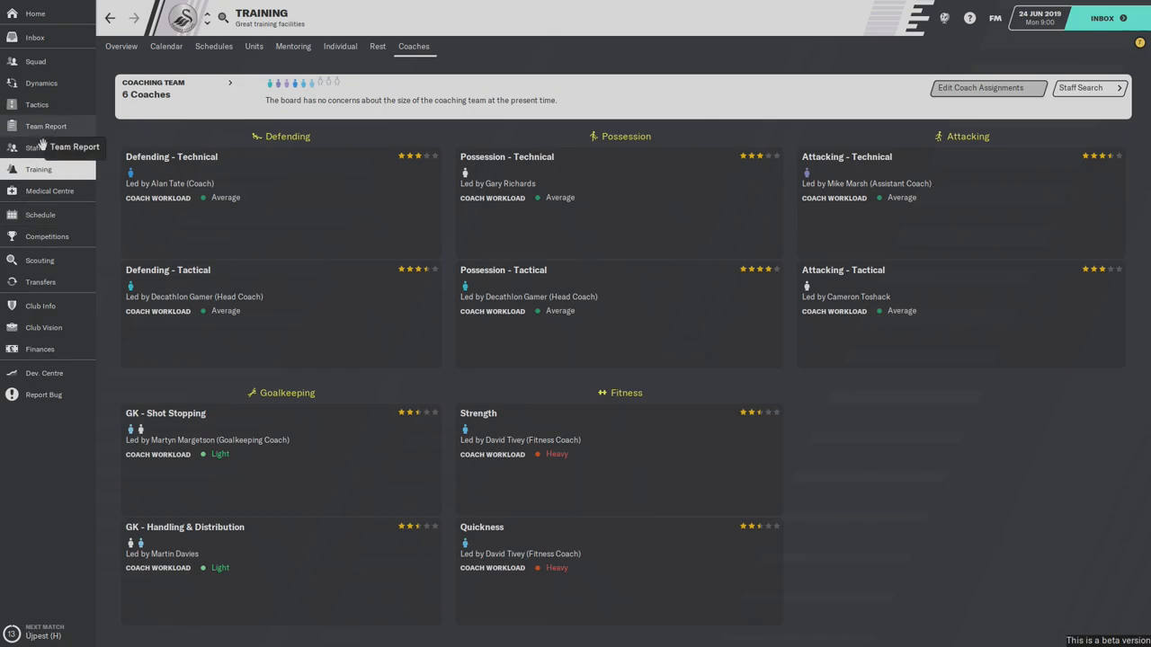
{"action": "left_click", "coordinate": [32, 147]}
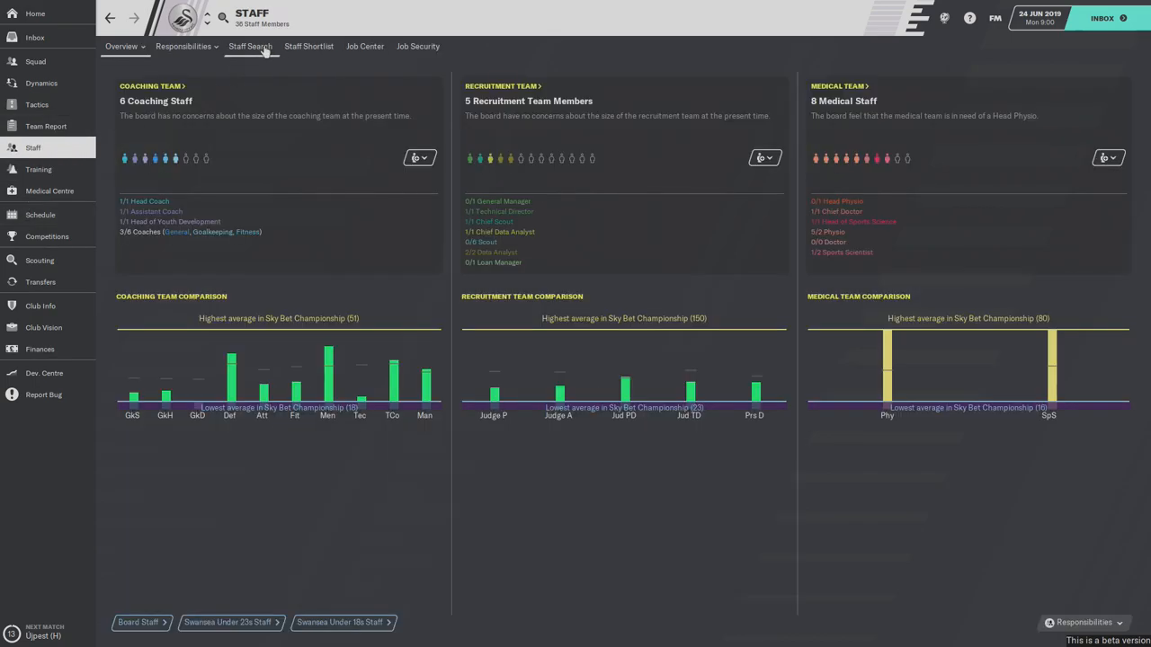
- Edit the staff search to filter on the Fitness Coach (Overall) key attributes
{"action": "left_click", "coordinate": [250, 47]}
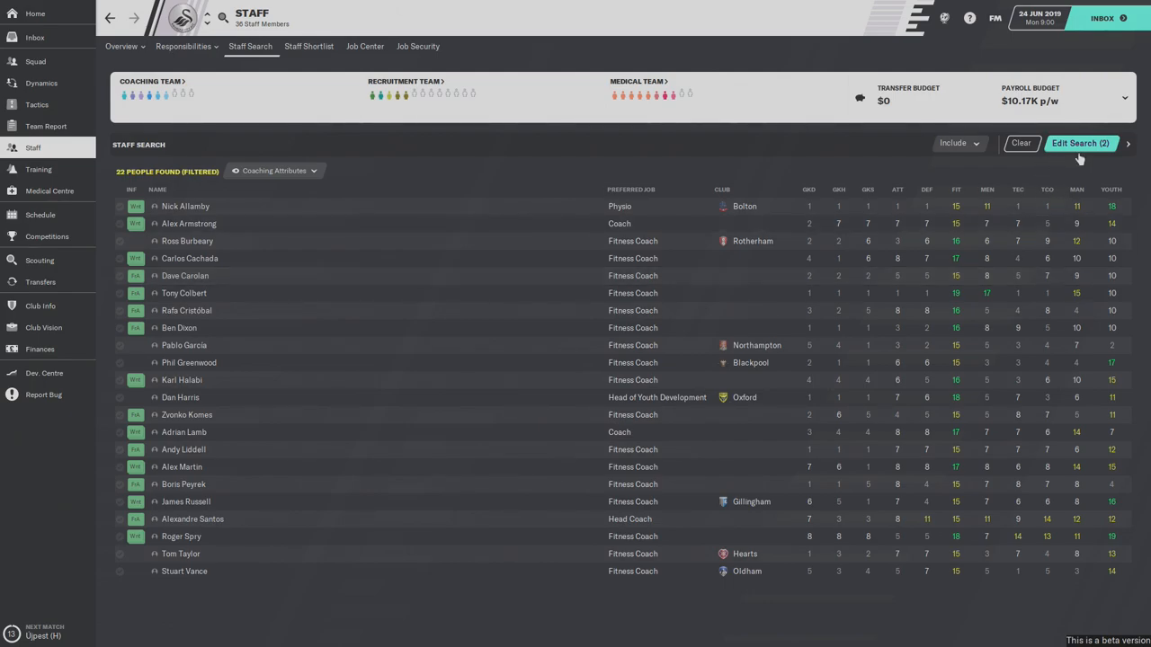
{"action": "left_click", "coordinate": [1079, 144]}
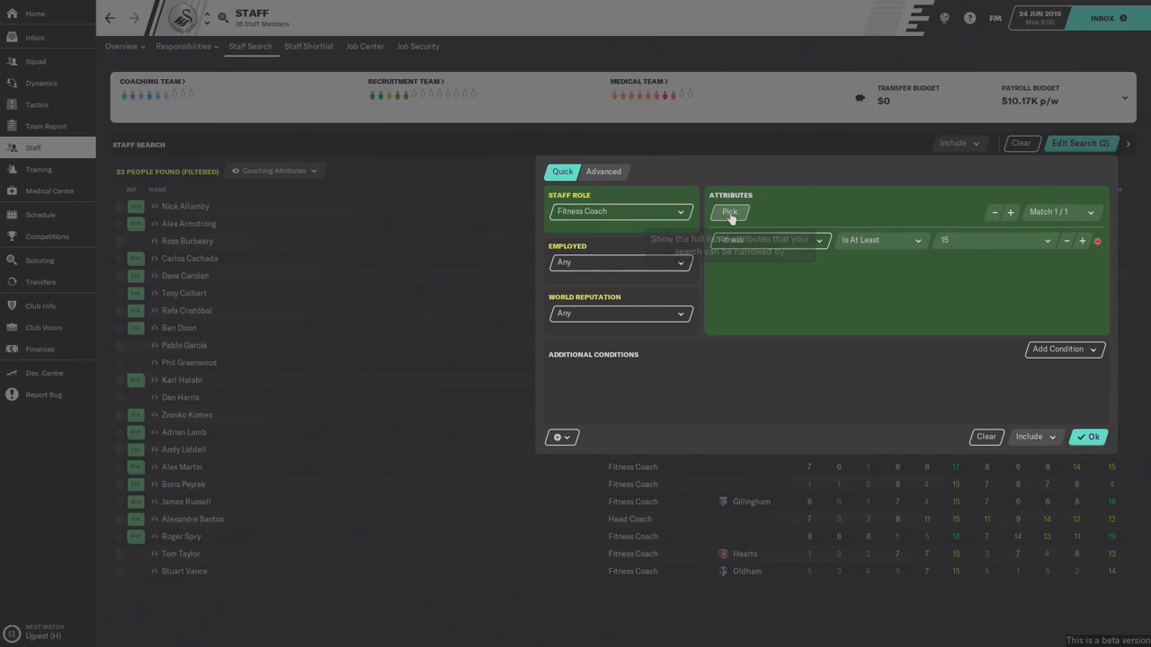
{"action": "left_click", "coordinate": [730, 213]}
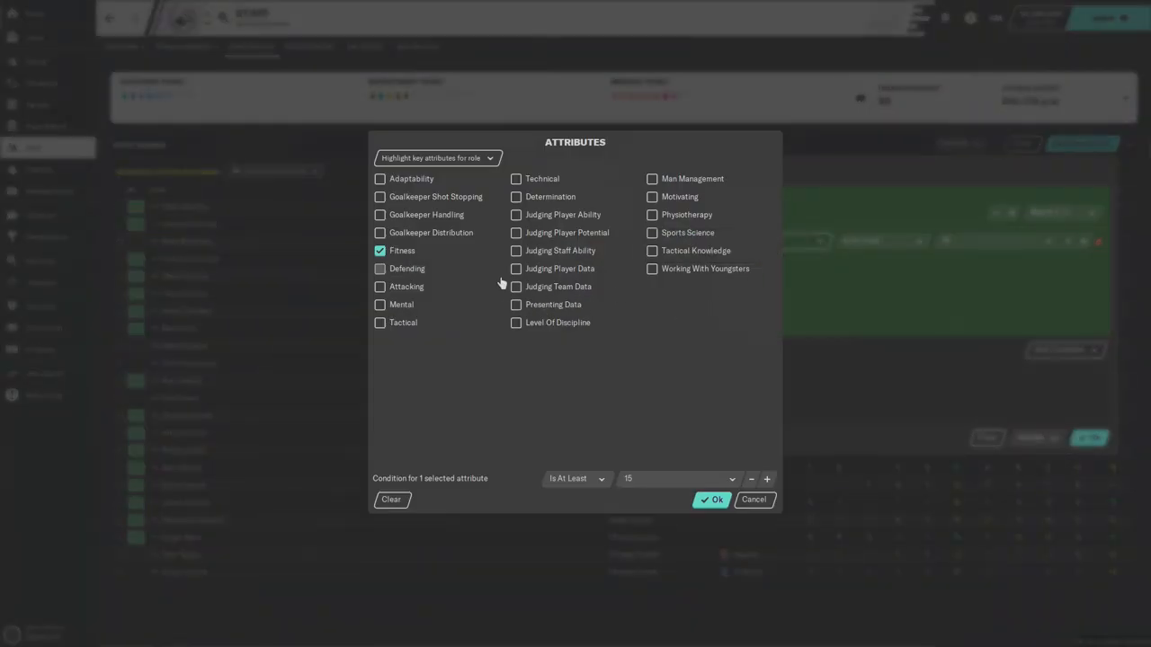
{"action": "left_click", "coordinate": [439, 158]}
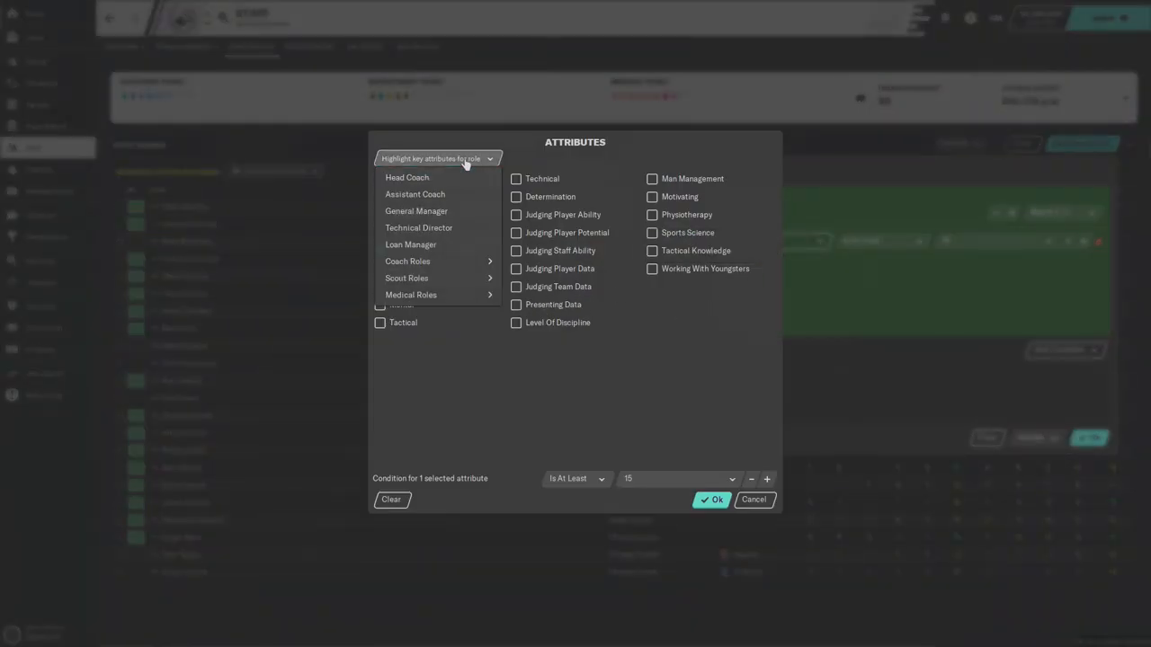
{"action": "mouse_move", "coordinate": [406, 277]}
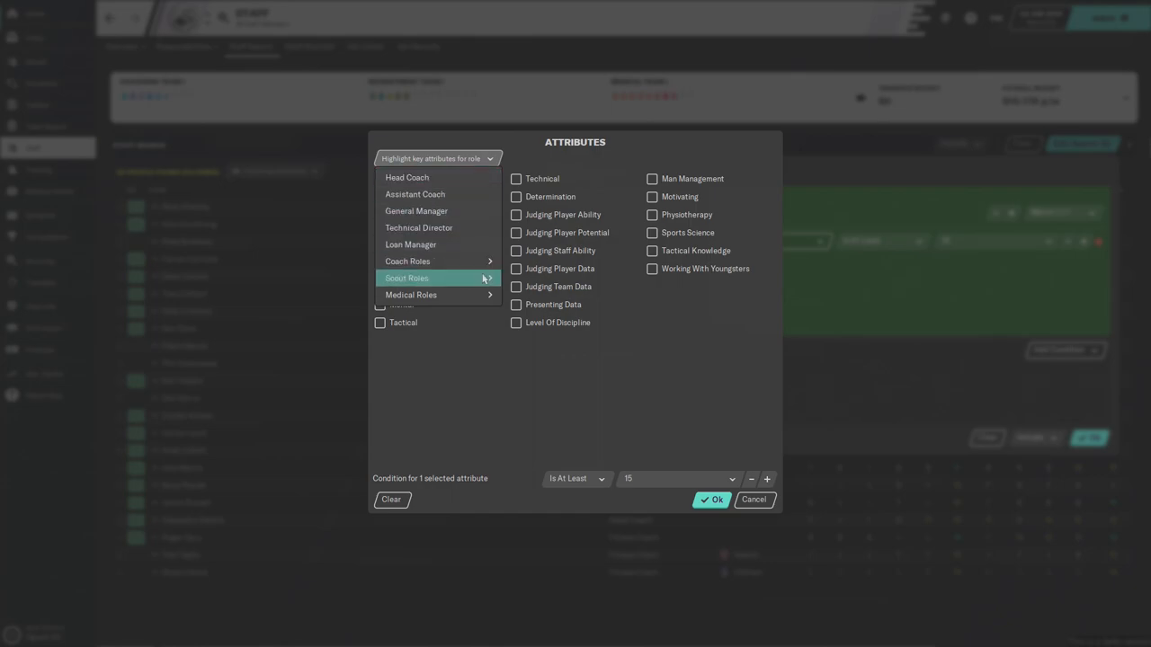
{"action": "mouse_move", "coordinate": [407, 260]}
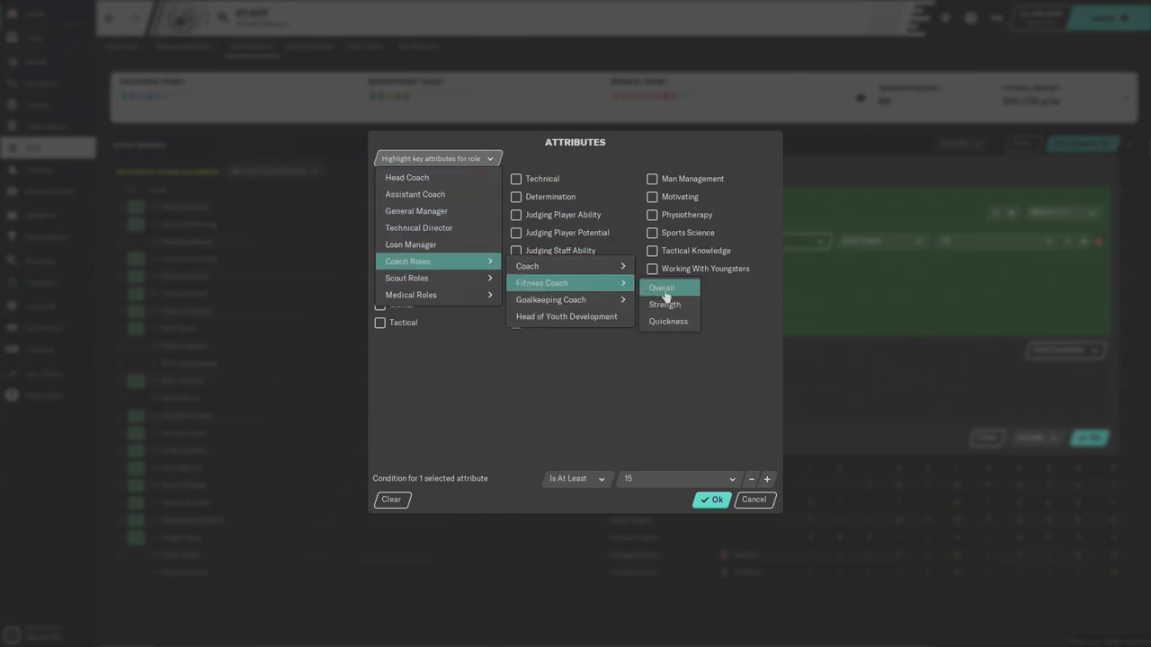
{"action": "left_click", "coordinate": [662, 288]}
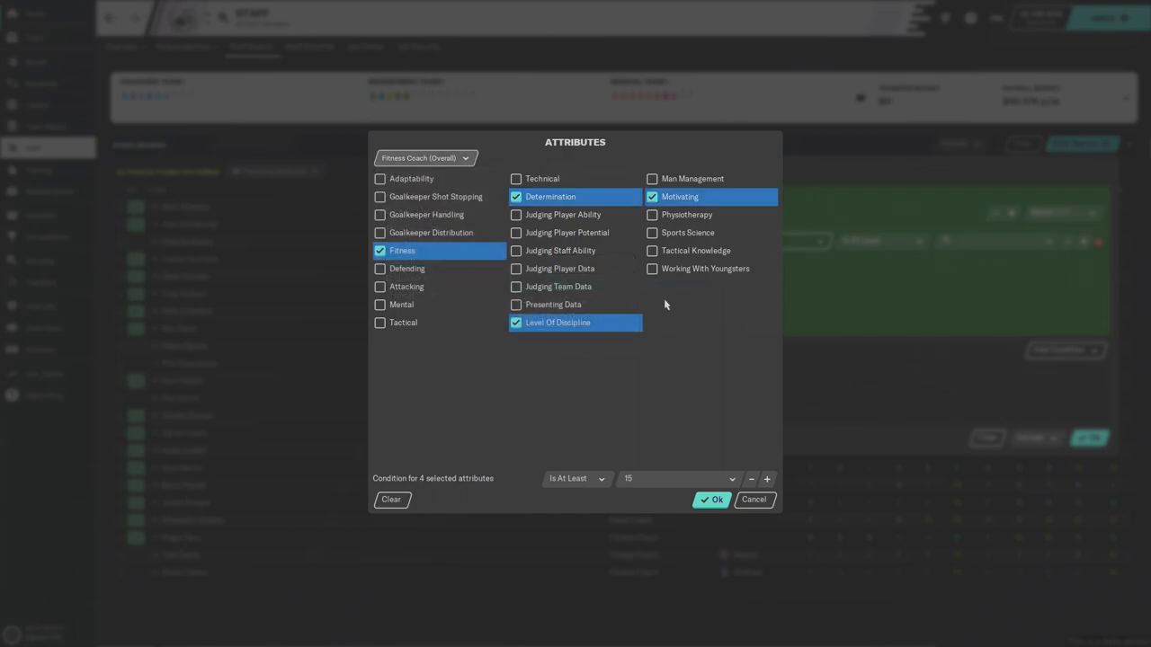
{"action": "left_click", "coordinate": [712, 500]}
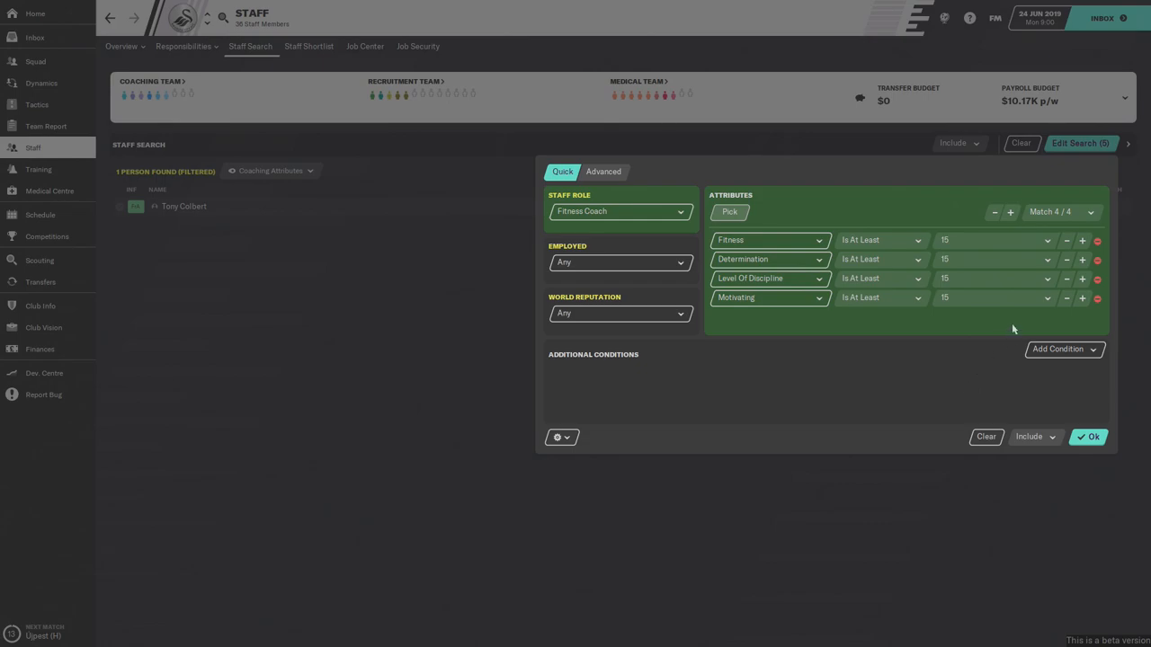
{"action": "mouse_move", "coordinate": [975, 309]}
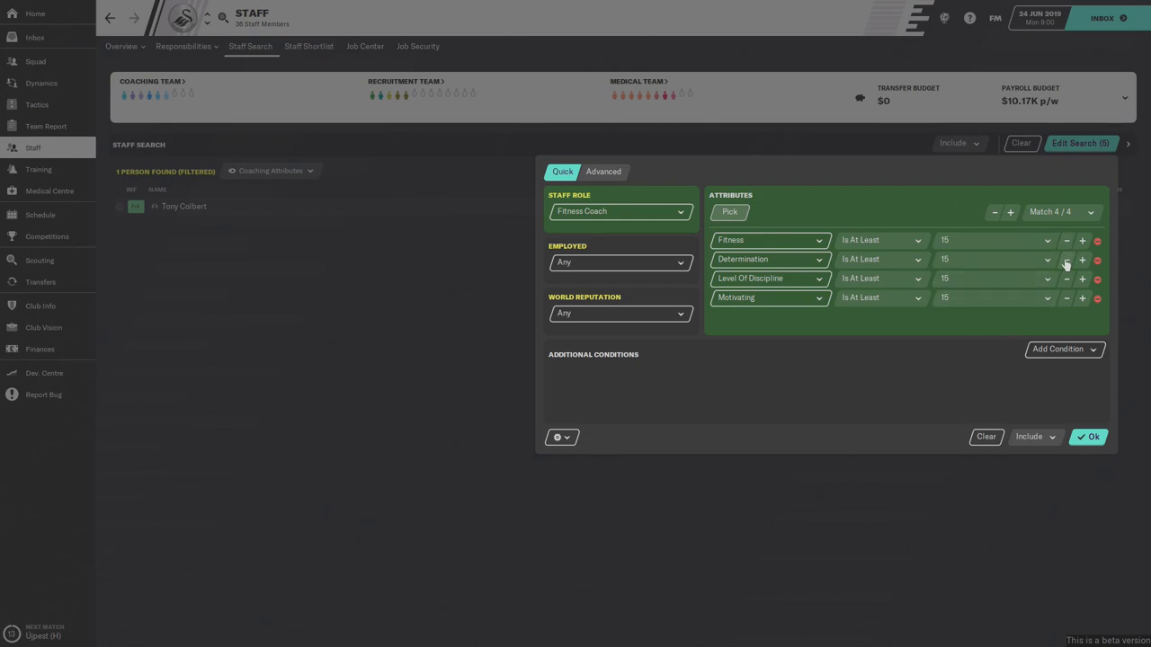
- Lower each attribute minimum to 14 and run the search, finding Tony Colbert
{"action": "left_click", "coordinate": [1067, 241]}
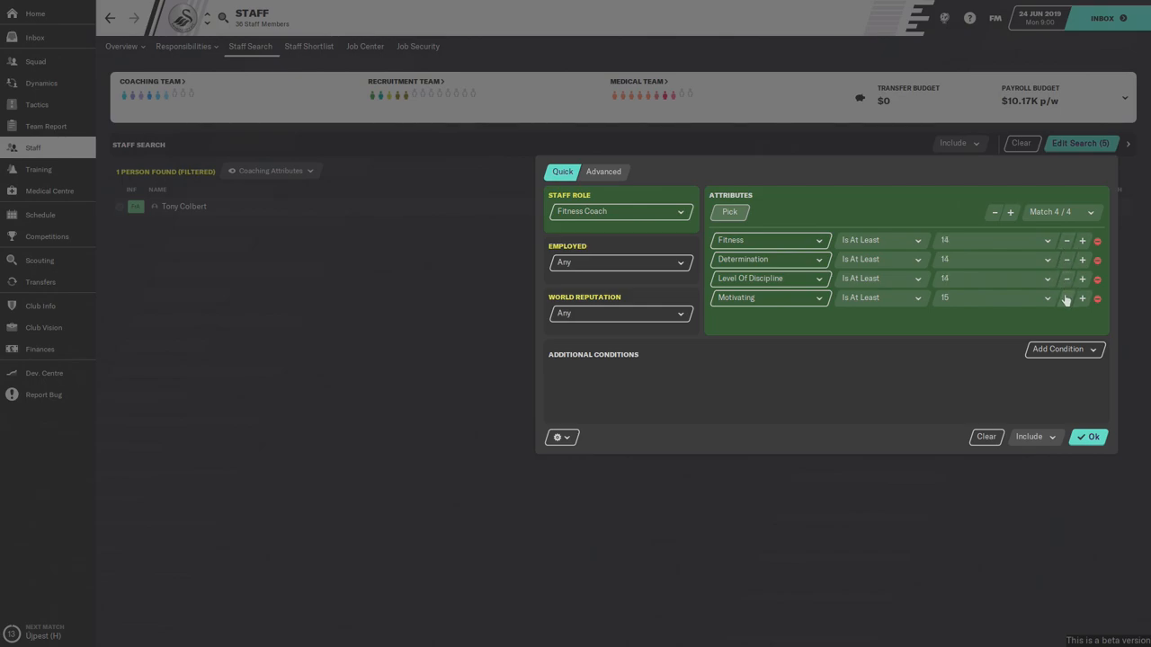
{"action": "left_click", "coordinate": [1066, 298]}
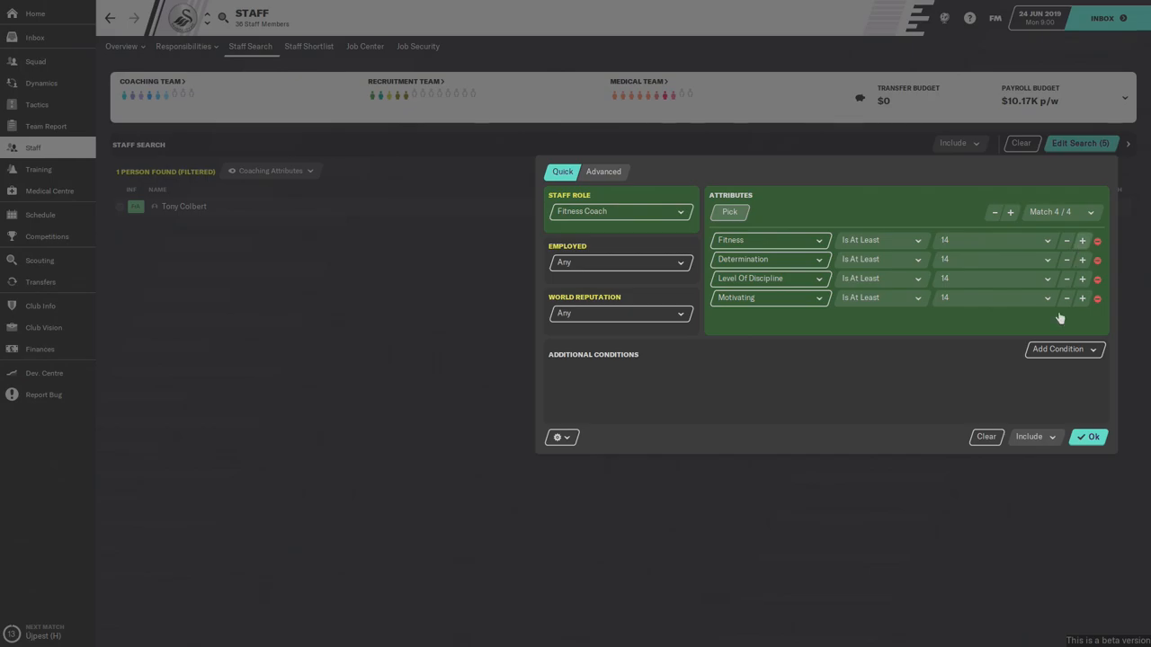
{"action": "left_click", "coordinate": [1089, 437]}
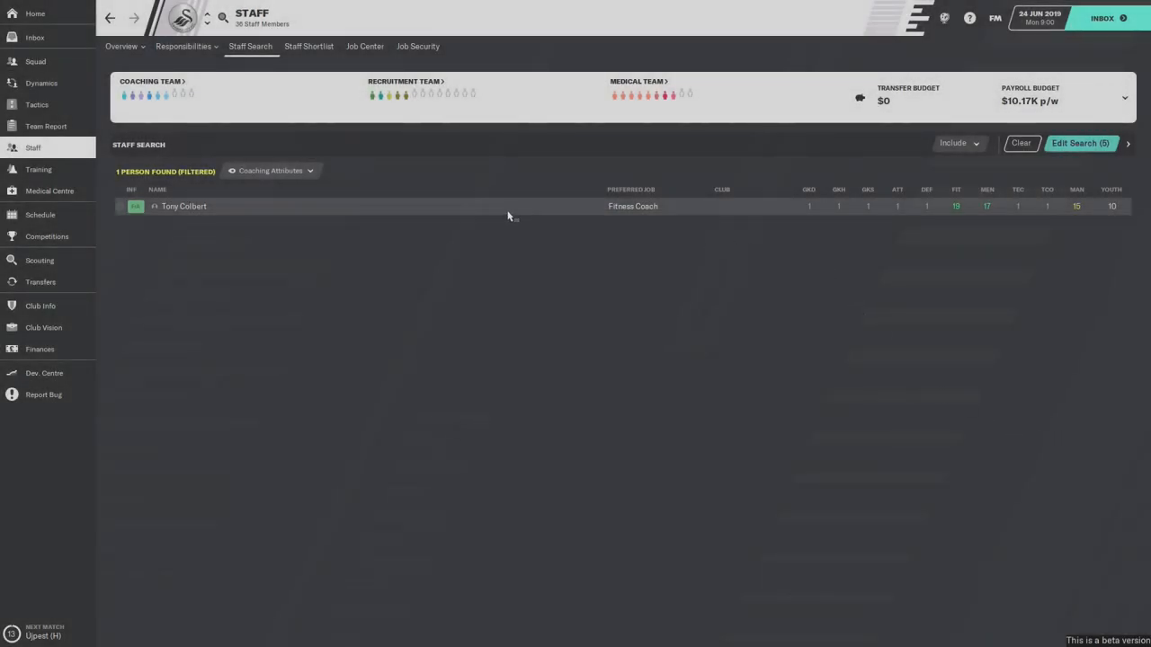
{"action": "mouse_move", "coordinate": [183, 205]}
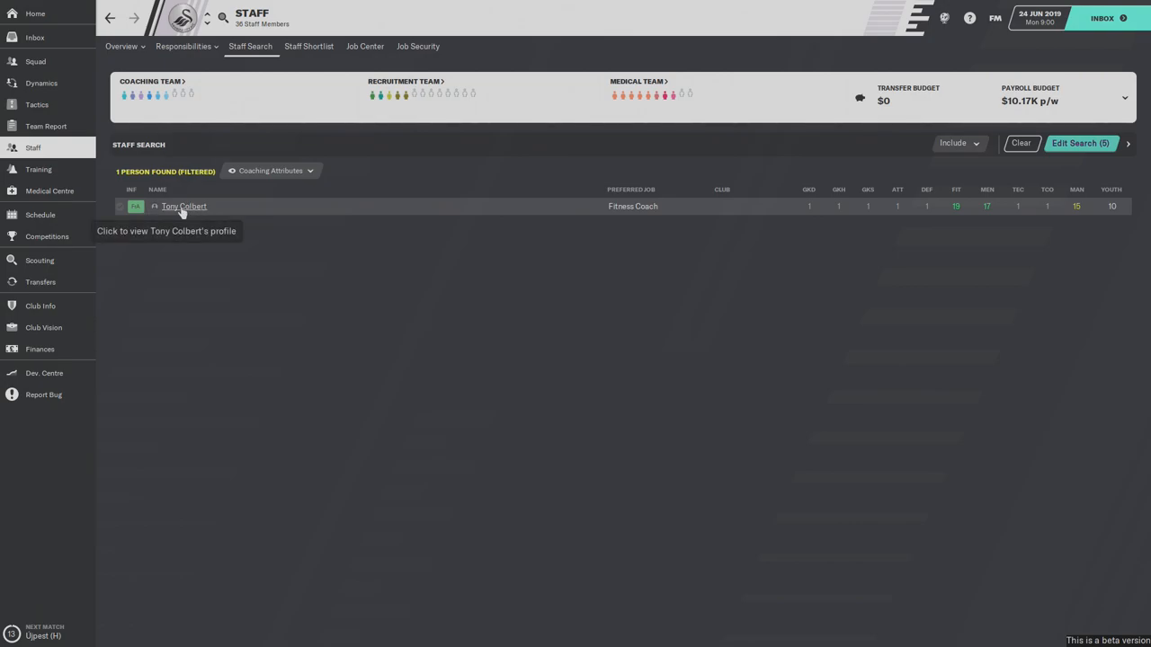
{"action": "left_click", "coordinate": [184, 205]}
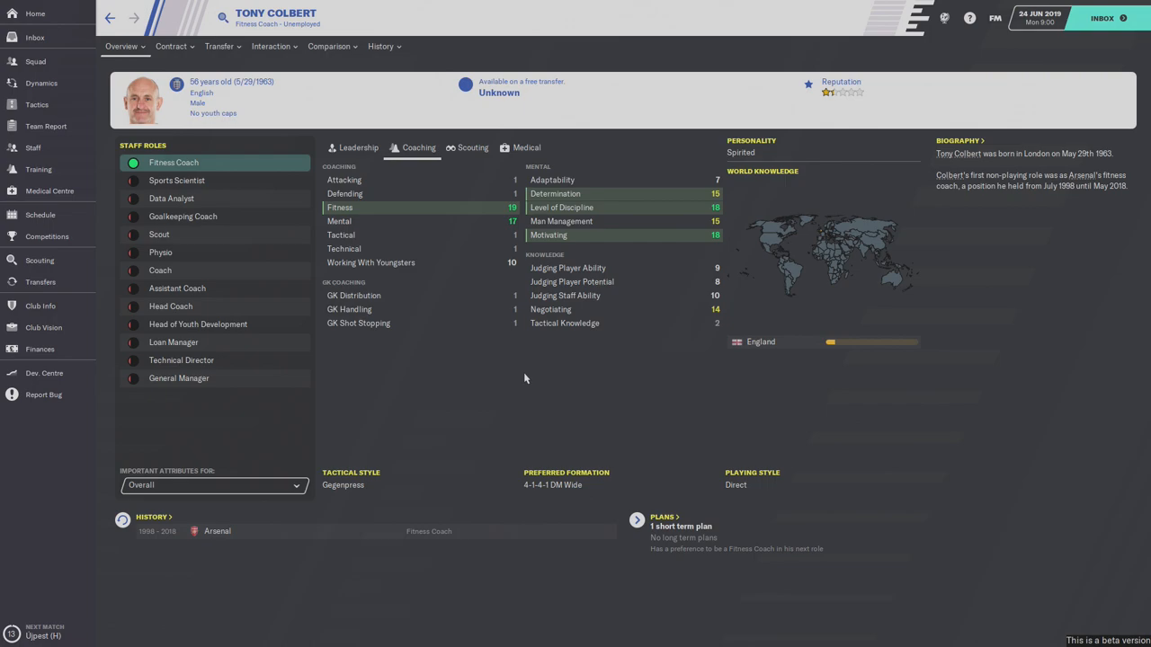
{"action": "mouse_move", "coordinate": [609, 392]}
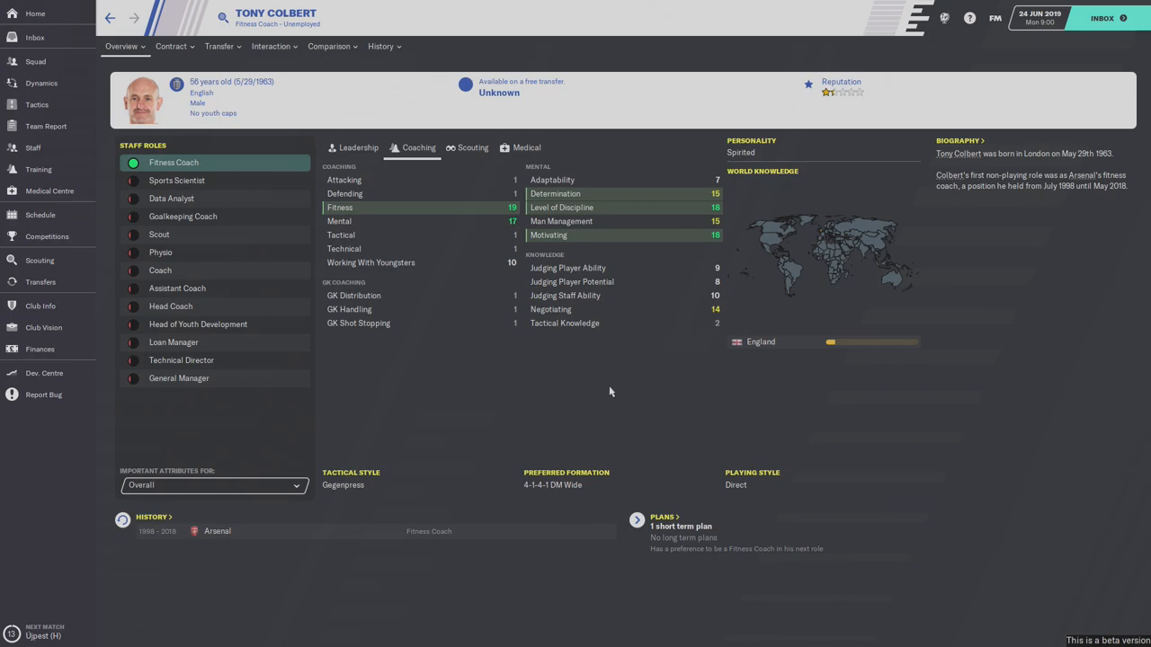
{"action": "mouse_move", "coordinate": [387, 295]}
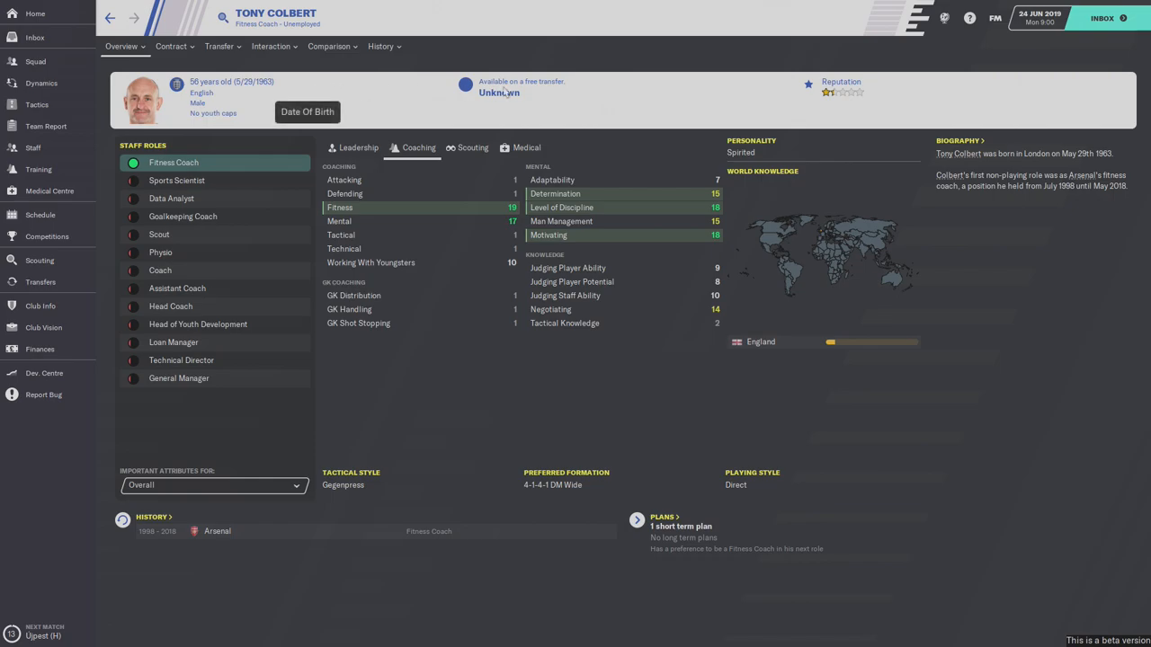
{"action": "left_click", "coordinate": [169, 47]}
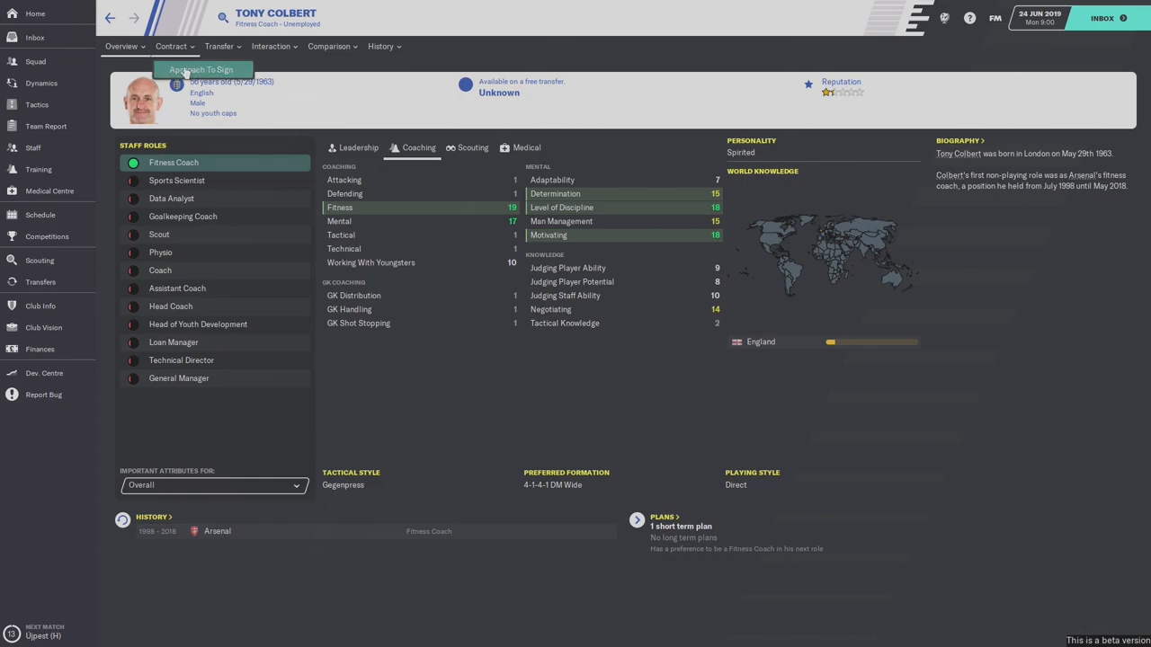
{"action": "left_click", "coordinate": [201, 68]}
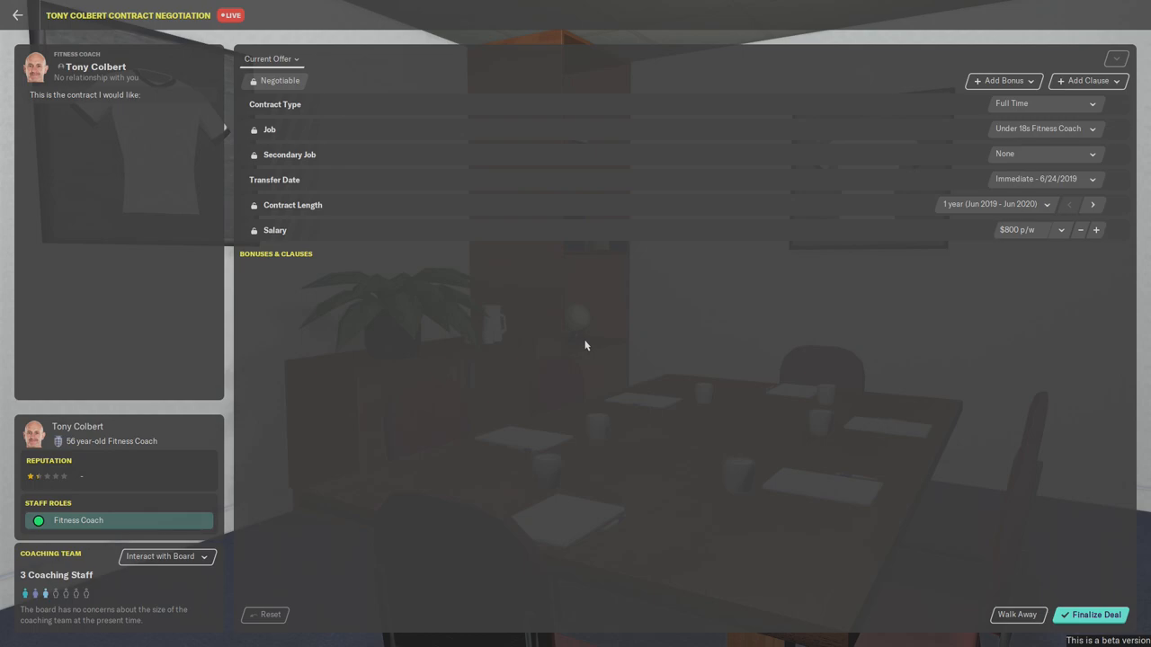
{"action": "mouse_move", "coordinate": [297, 124]}
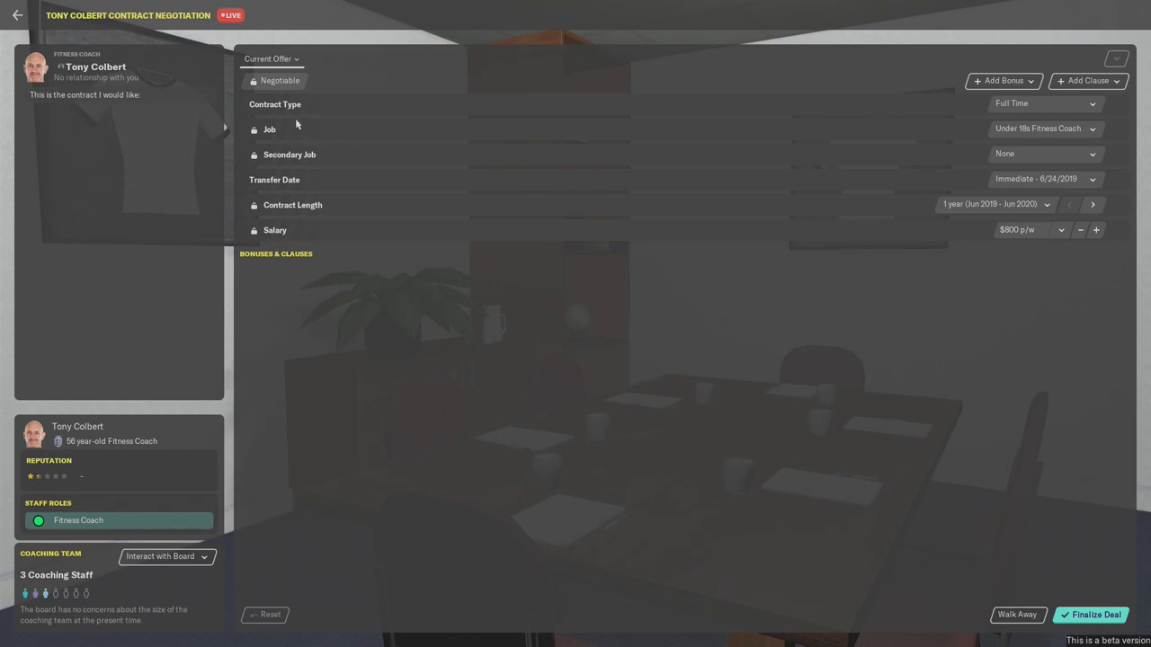
{"action": "mouse_move", "coordinate": [359, 209]}
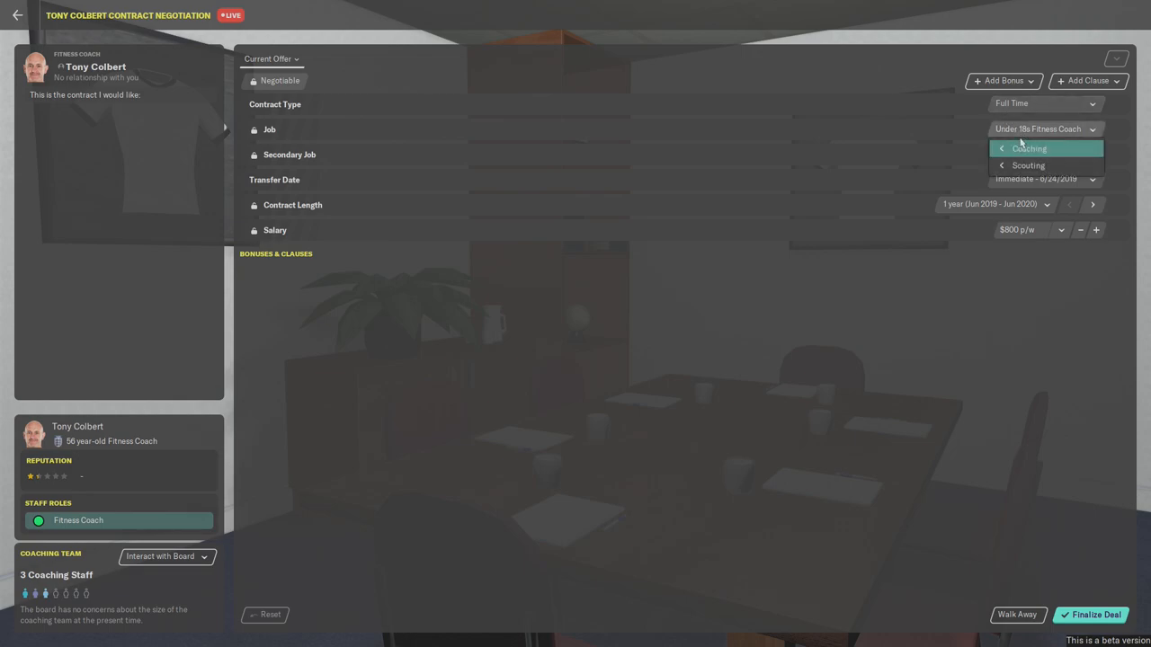
- Offer the senior Fitness Coach job and extend the contract length to three years
{"action": "left_click", "coordinate": [1029, 147]}
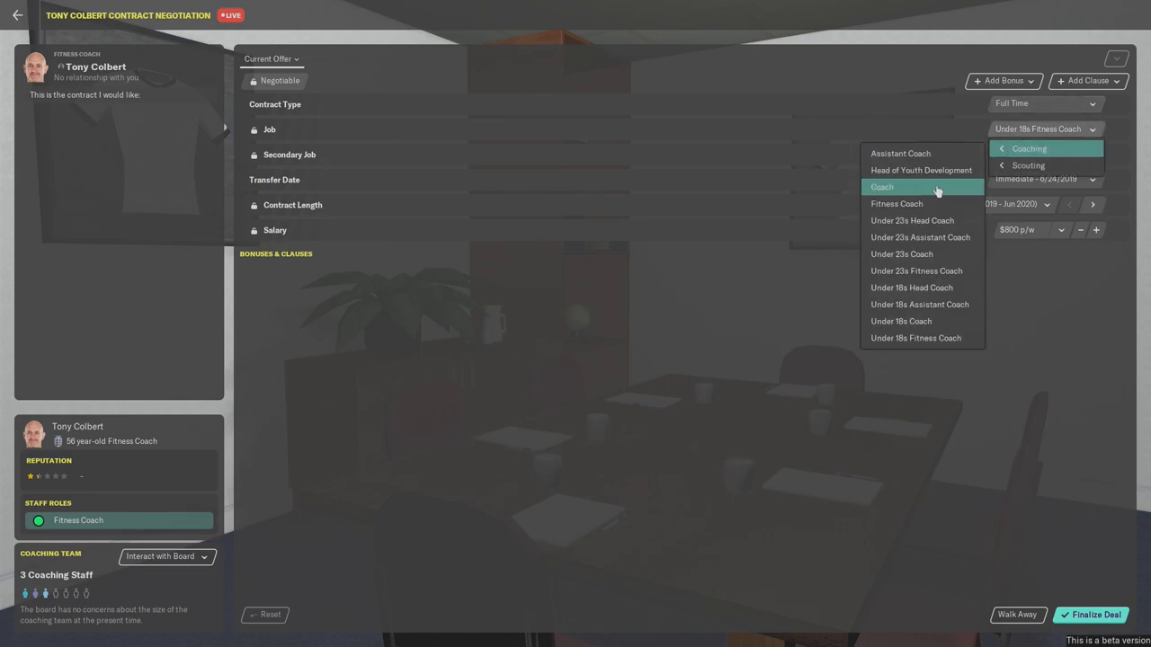
{"action": "left_click", "coordinate": [896, 203]}
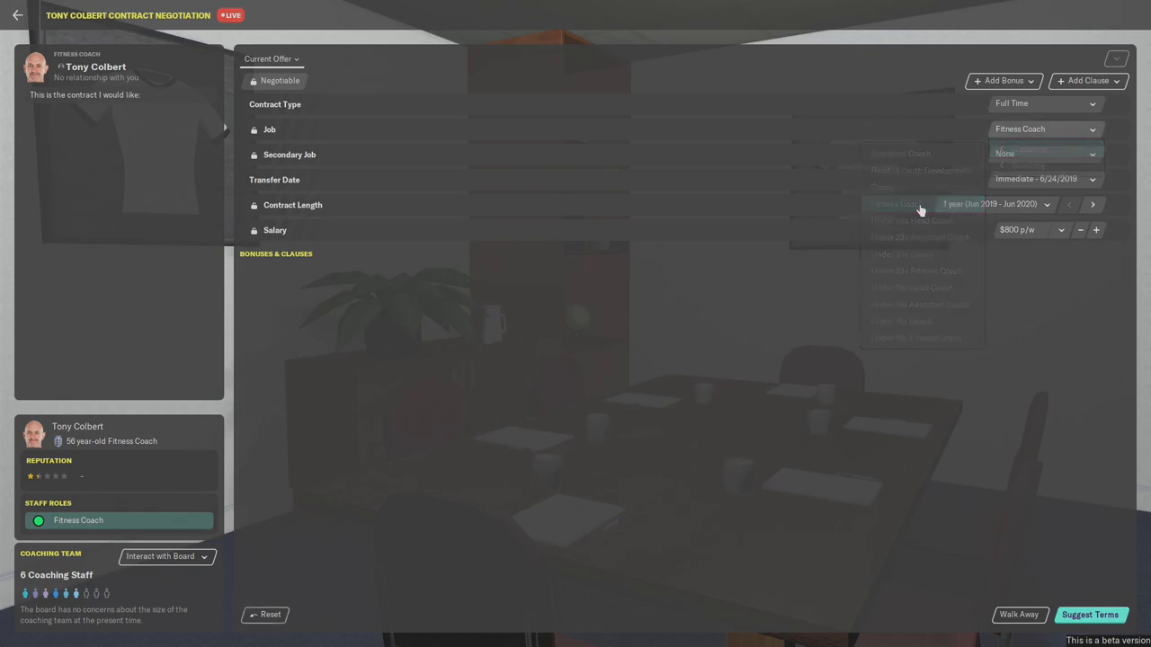
{"action": "left_click", "coordinate": [896, 205]}
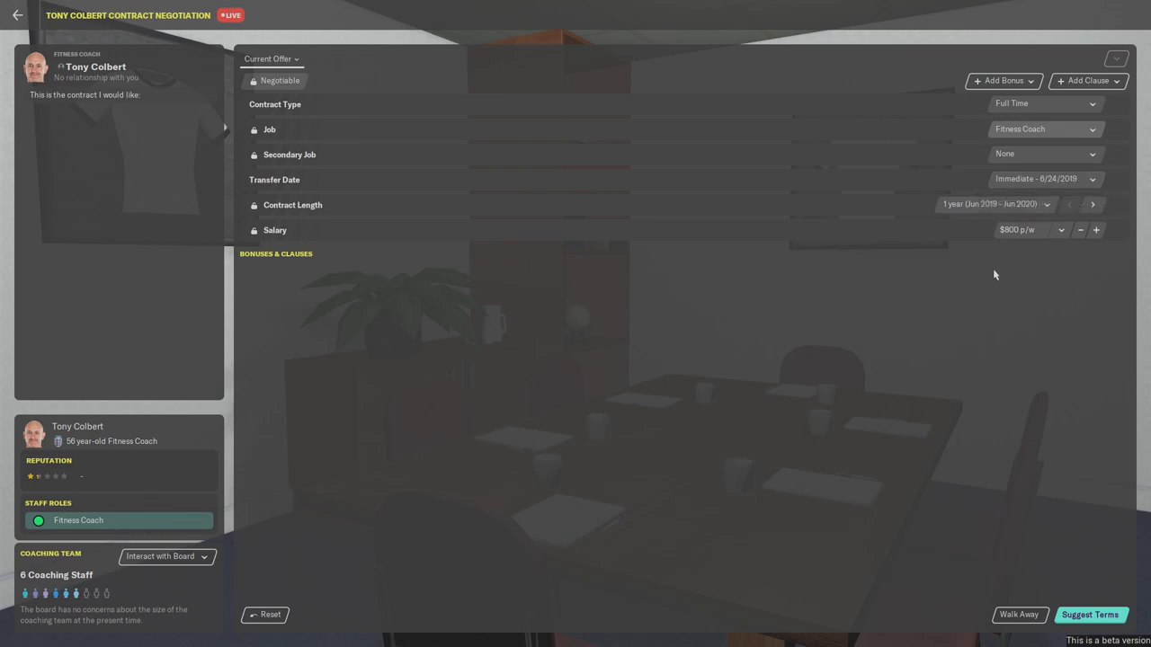
{"action": "mouse_move", "coordinate": [1094, 207]}
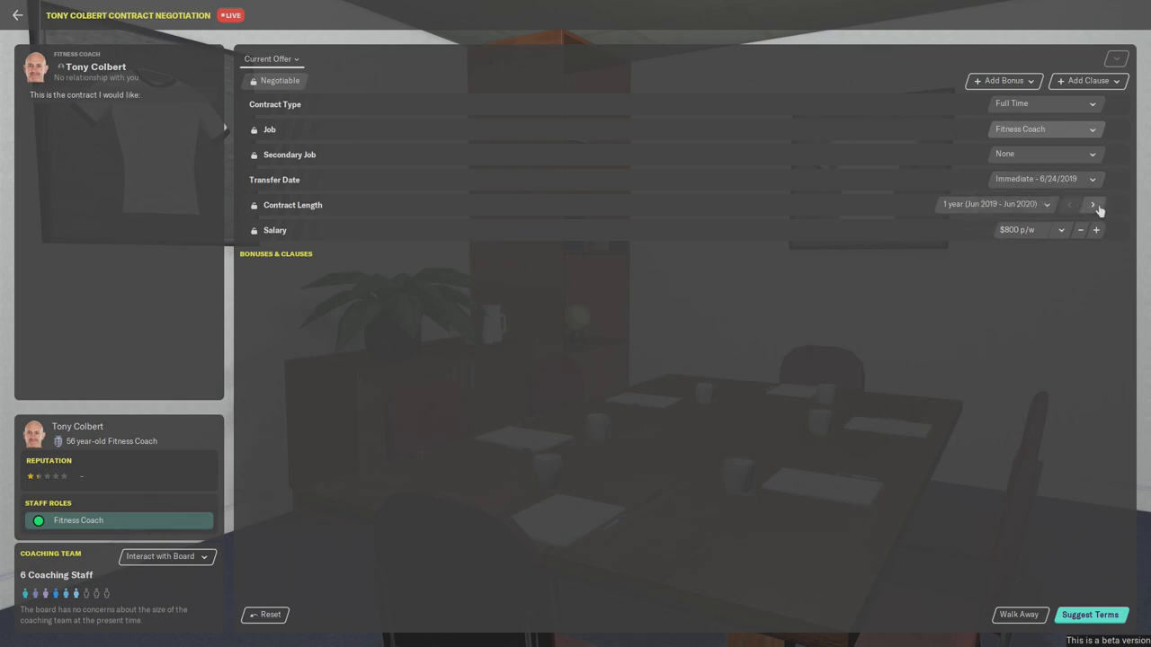
{"action": "left_click", "coordinate": [1094, 205]}
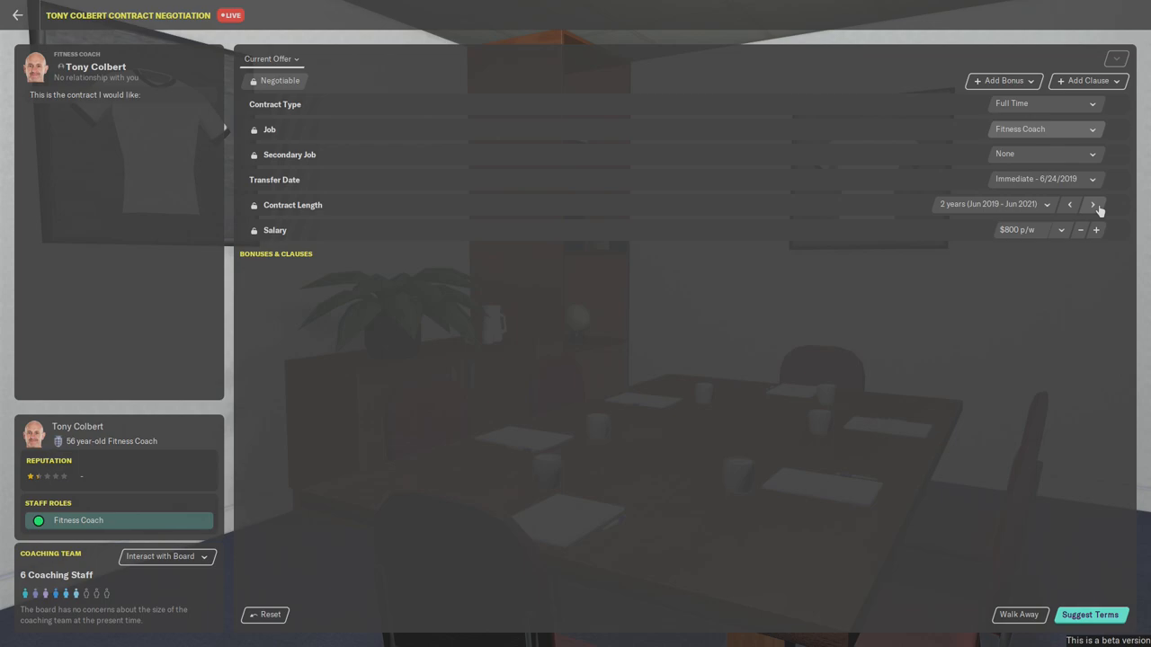
{"action": "left_click", "coordinate": [1094, 205]}
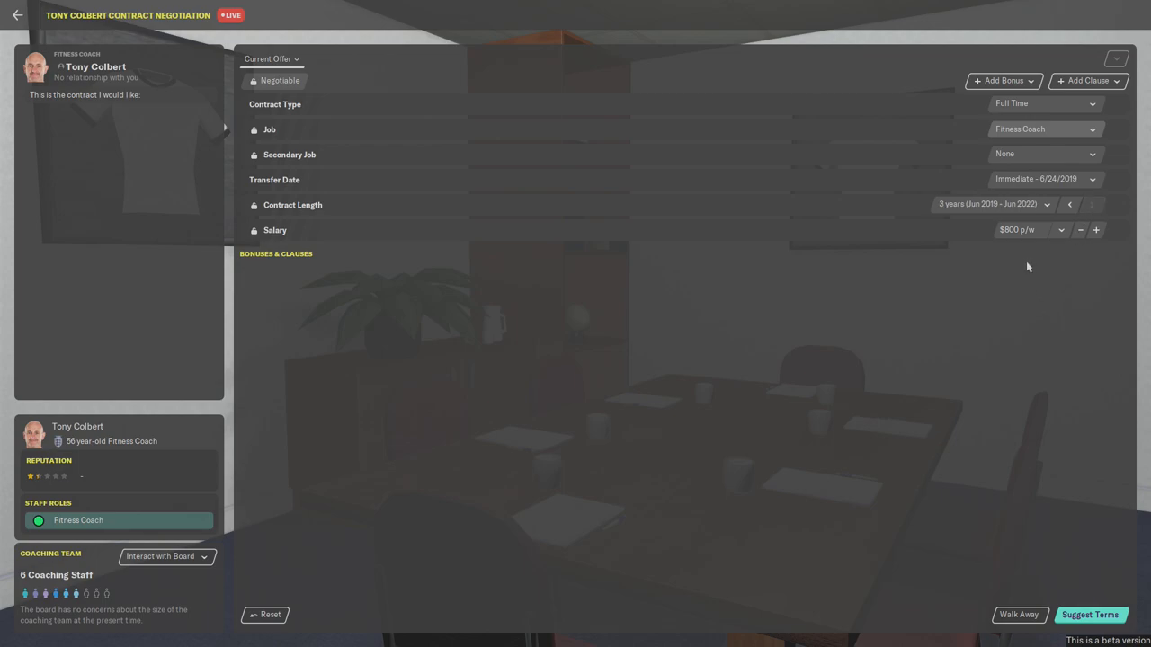
{"action": "mouse_move", "coordinate": [1064, 241]}
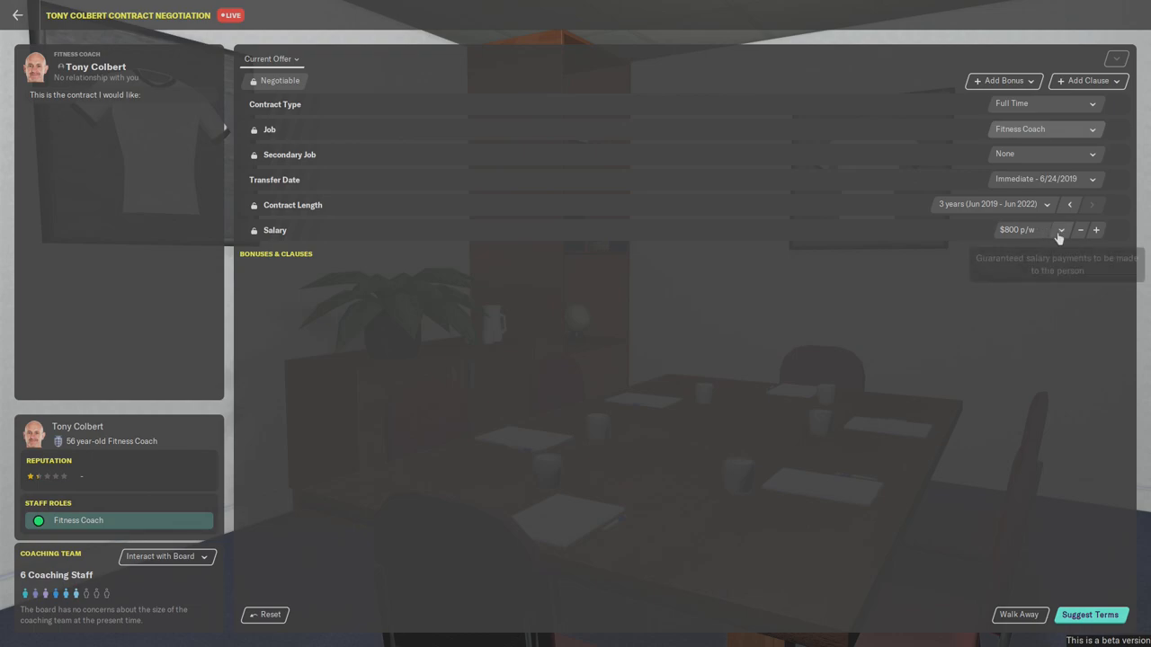
- Reduce the salary offer to $700 p/w and suggest the terms to him
{"action": "left_click", "coordinate": [1061, 230]}
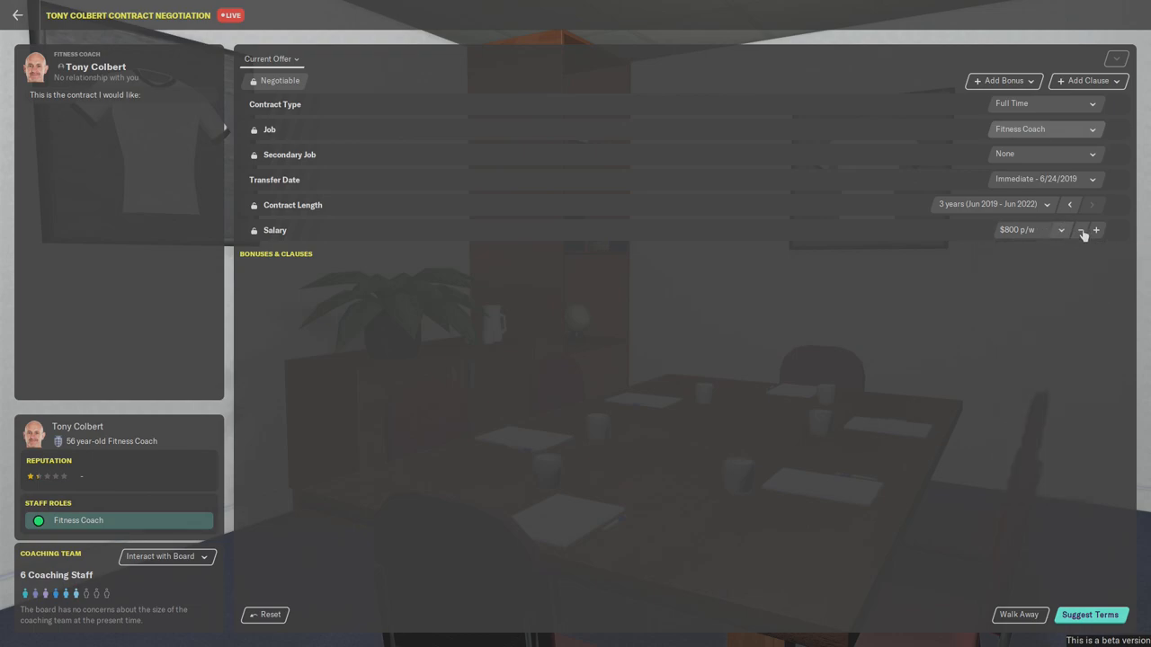
{"action": "left_click", "coordinate": [1079, 230]}
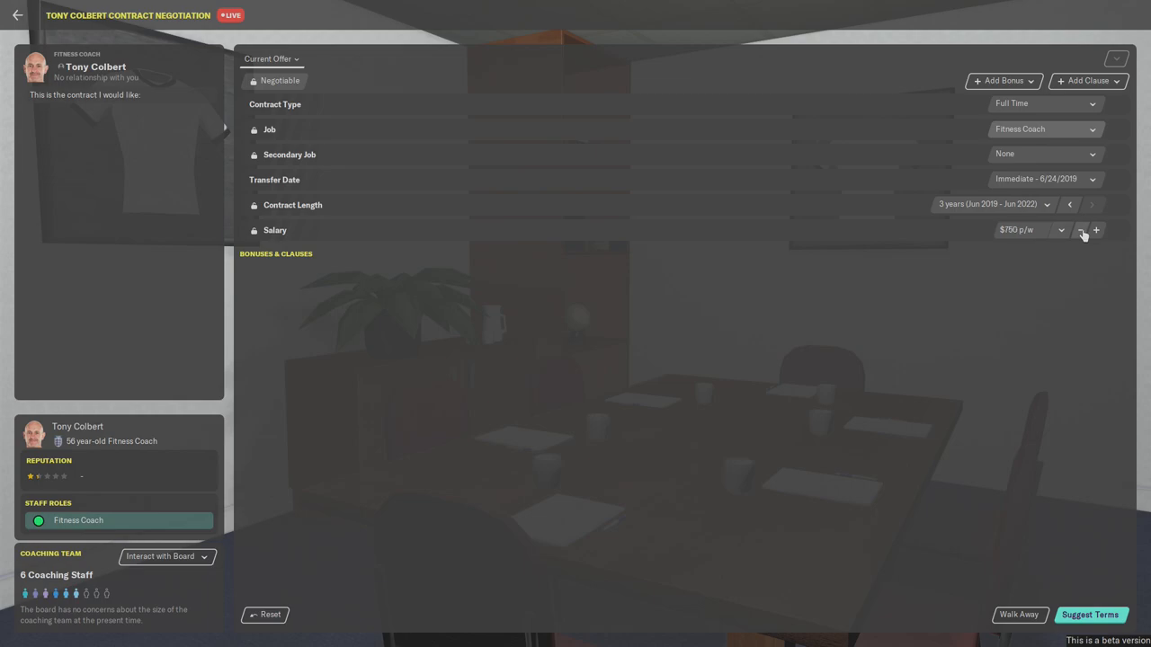
{"action": "left_click", "coordinate": [1079, 230]}
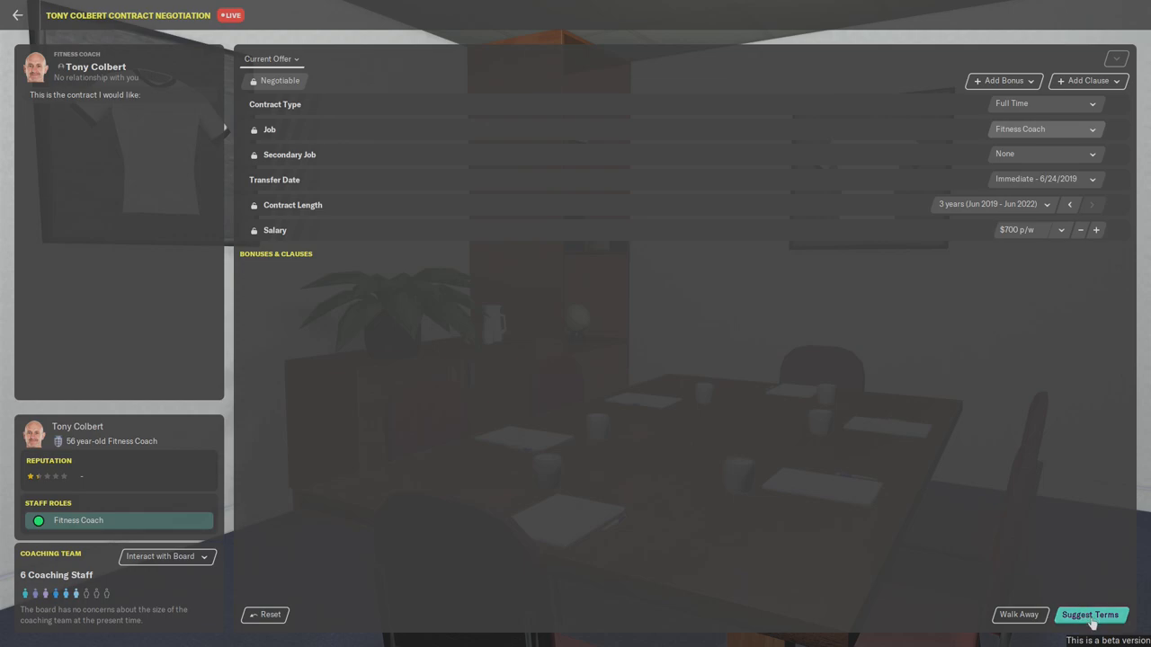
{"action": "left_click", "coordinate": [1090, 615]}
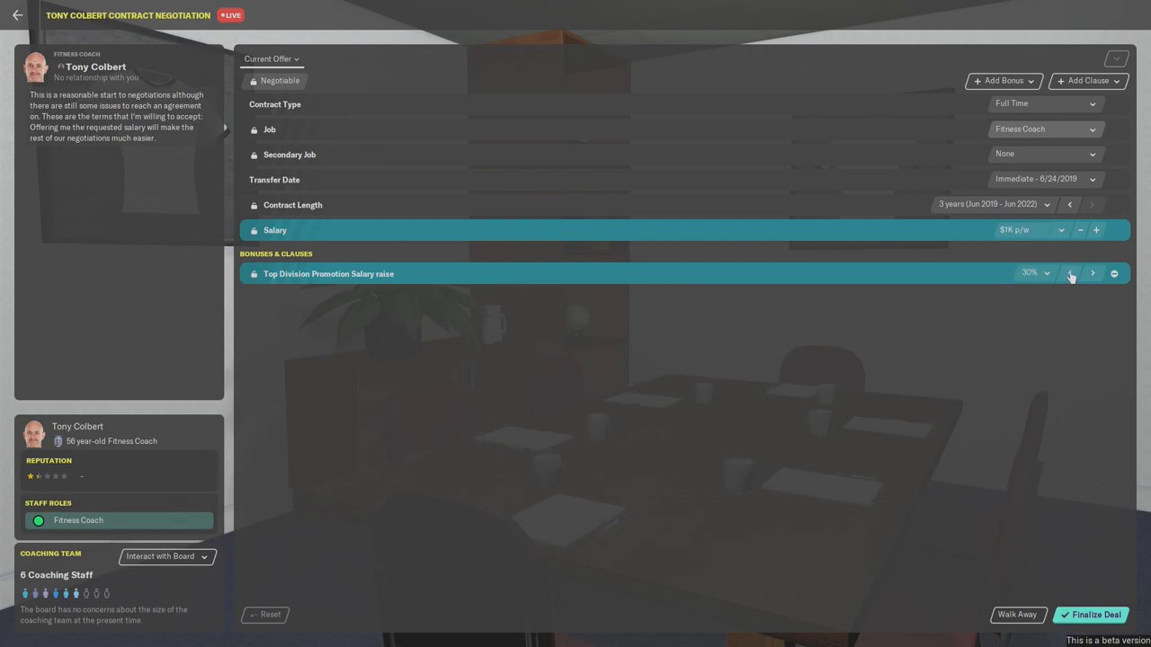
- Lower the salary offer step by step and ask what terms Colbert wants
{"action": "left_click", "coordinate": [1068, 273]}
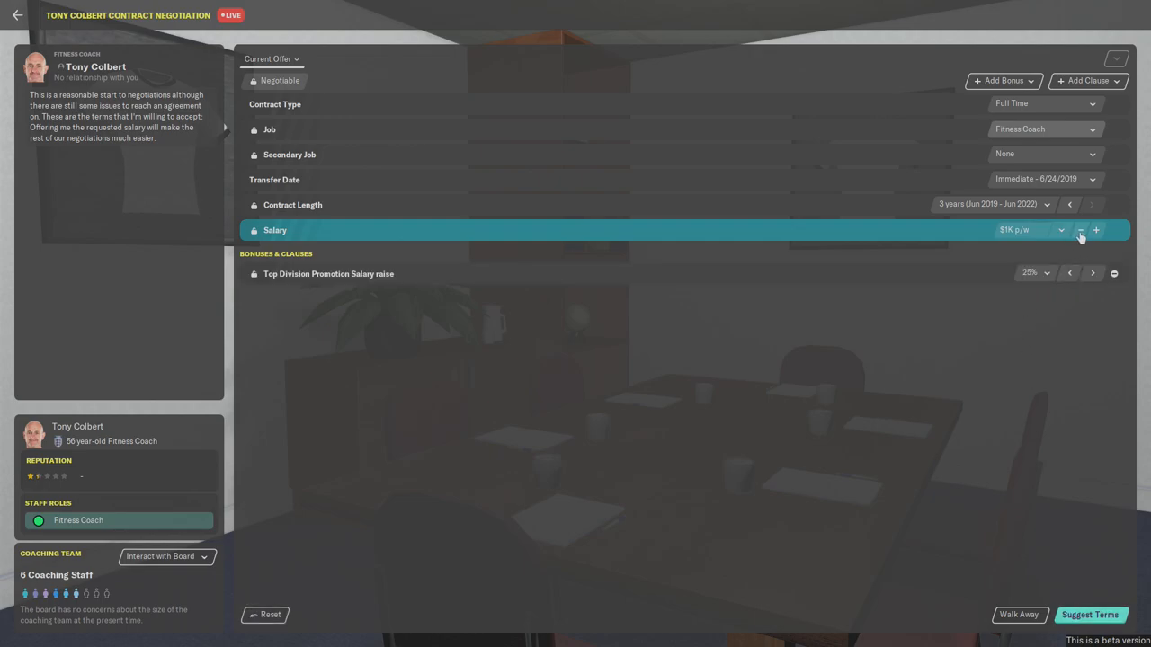
{"action": "left_click", "coordinate": [1081, 230]}
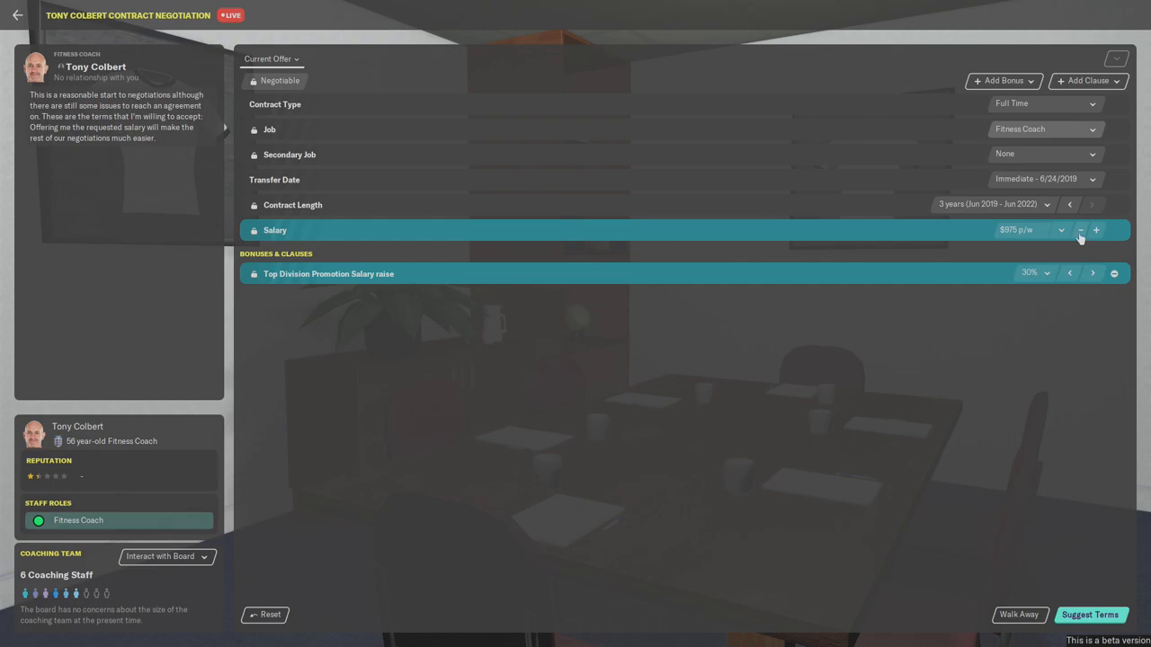
{"action": "left_click", "coordinate": [1081, 230]}
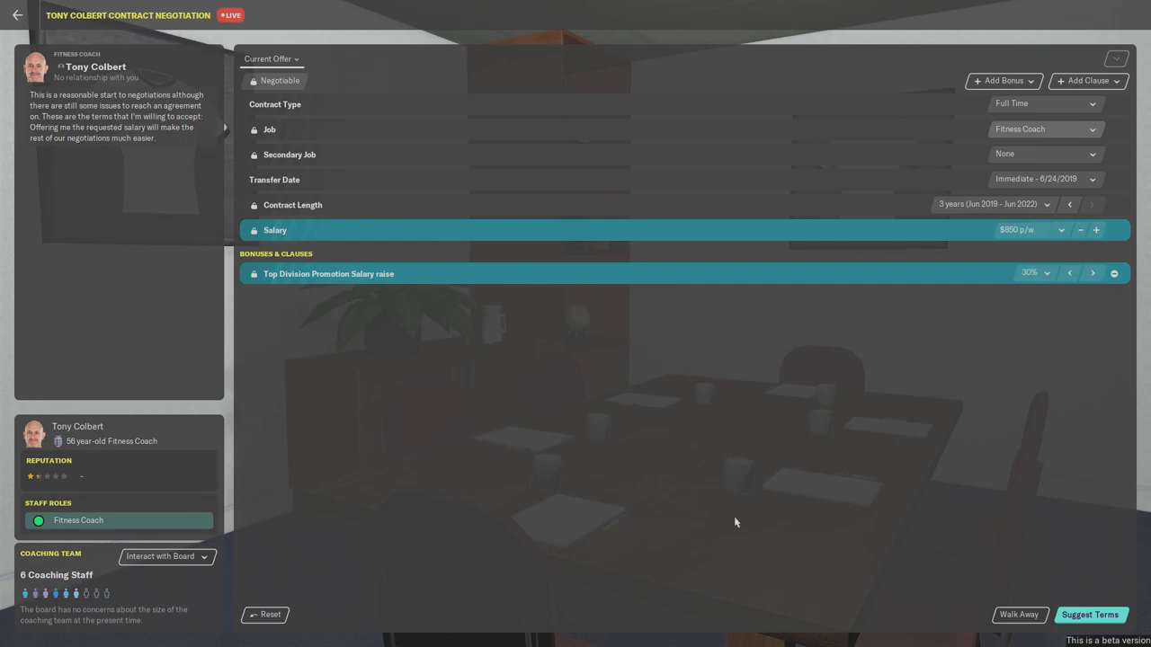
{"action": "mouse_move", "coordinate": [1010, 359]}
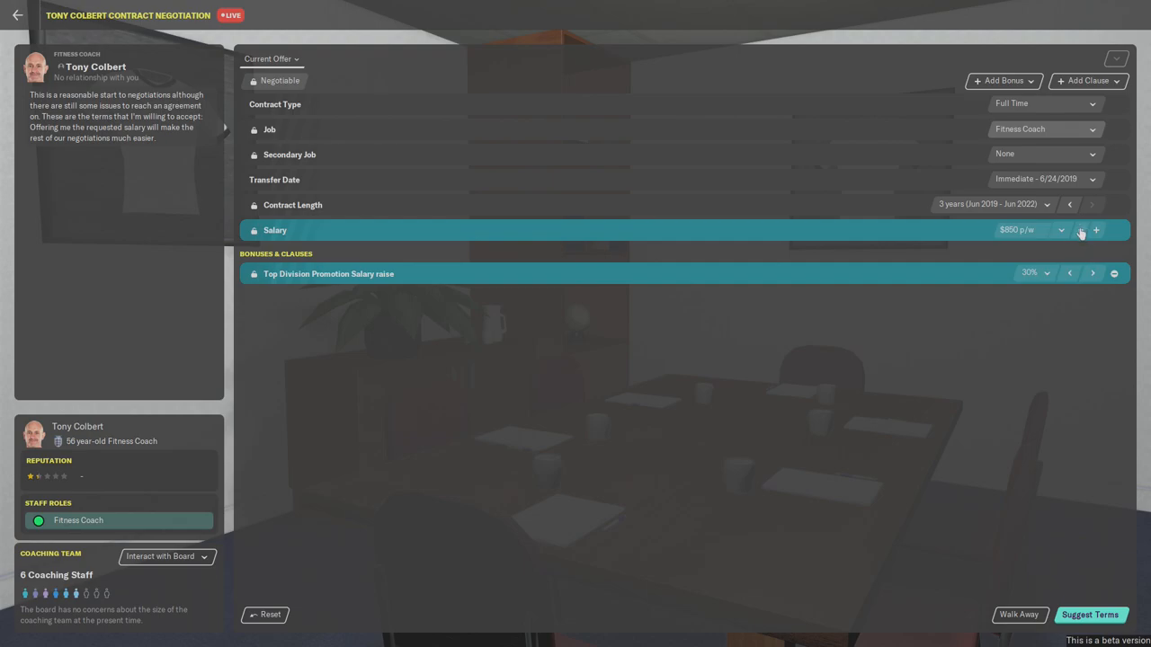
{"action": "left_click", "coordinate": [1079, 230]}
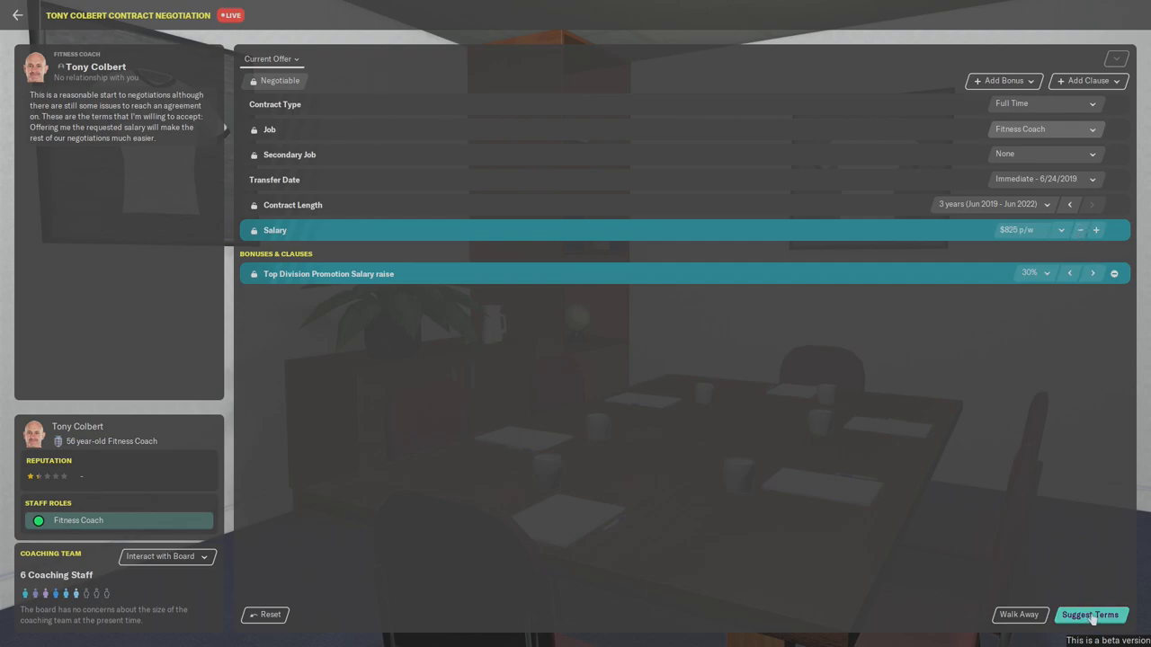
{"action": "left_click", "coordinate": [1090, 615]}
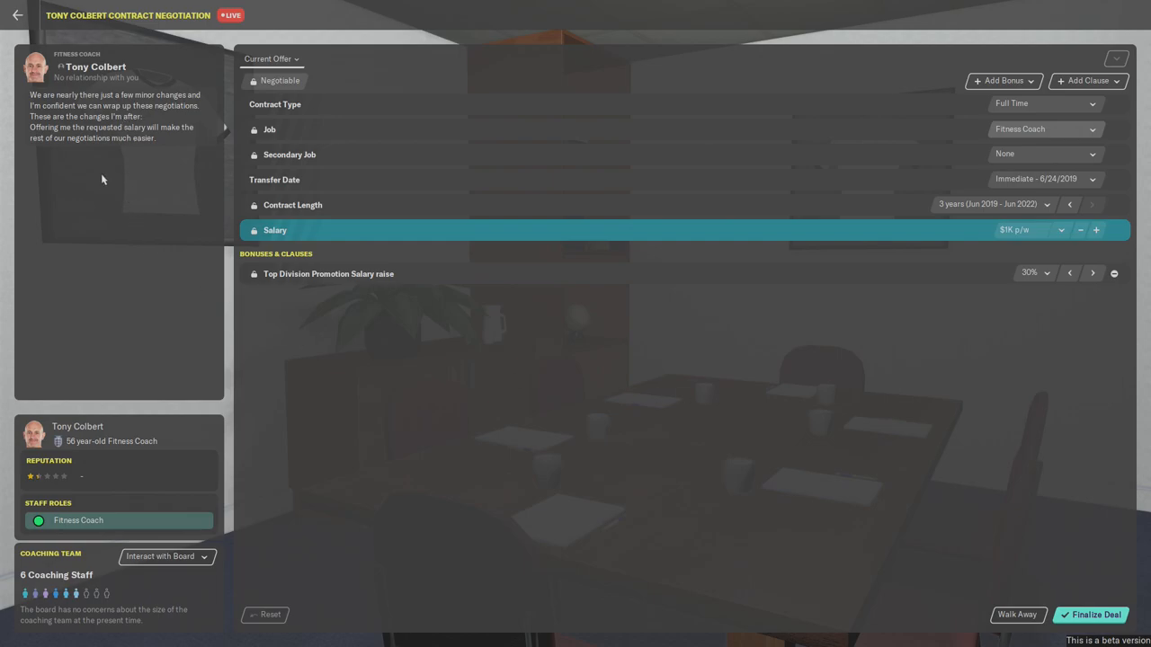
{"action": "mouse_move", "coordinate": [951, 369]}
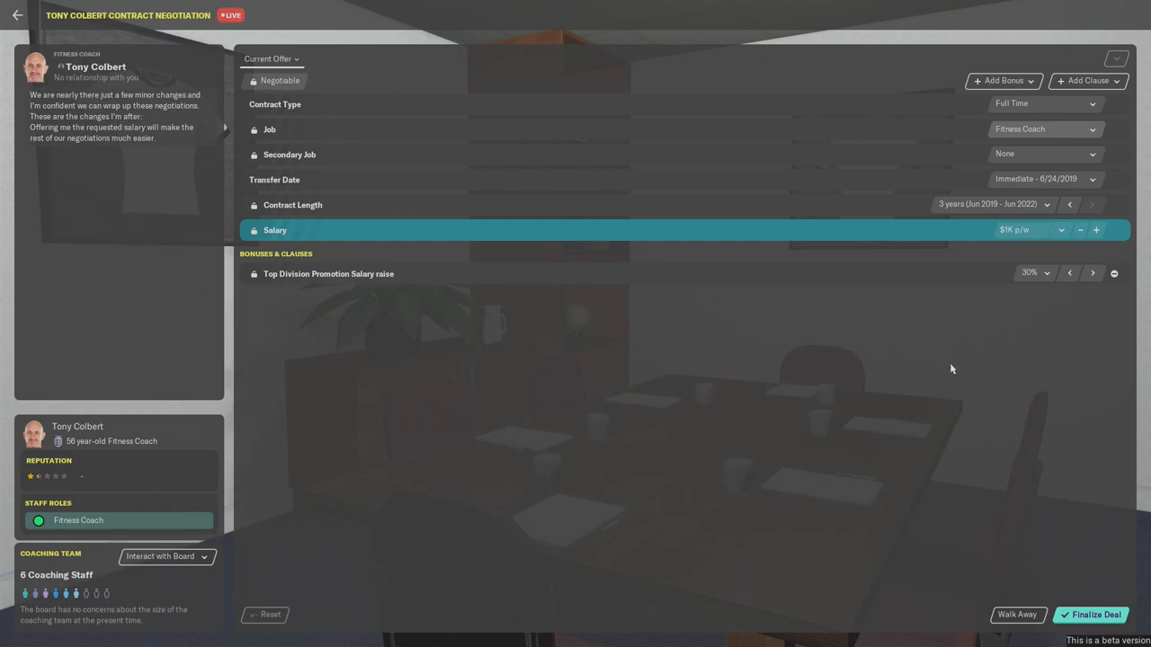
- Cut the salary once more, propose it, and finalize the deal once he accepts
{"action": "left_click", "coordinate": [1083, 230]}
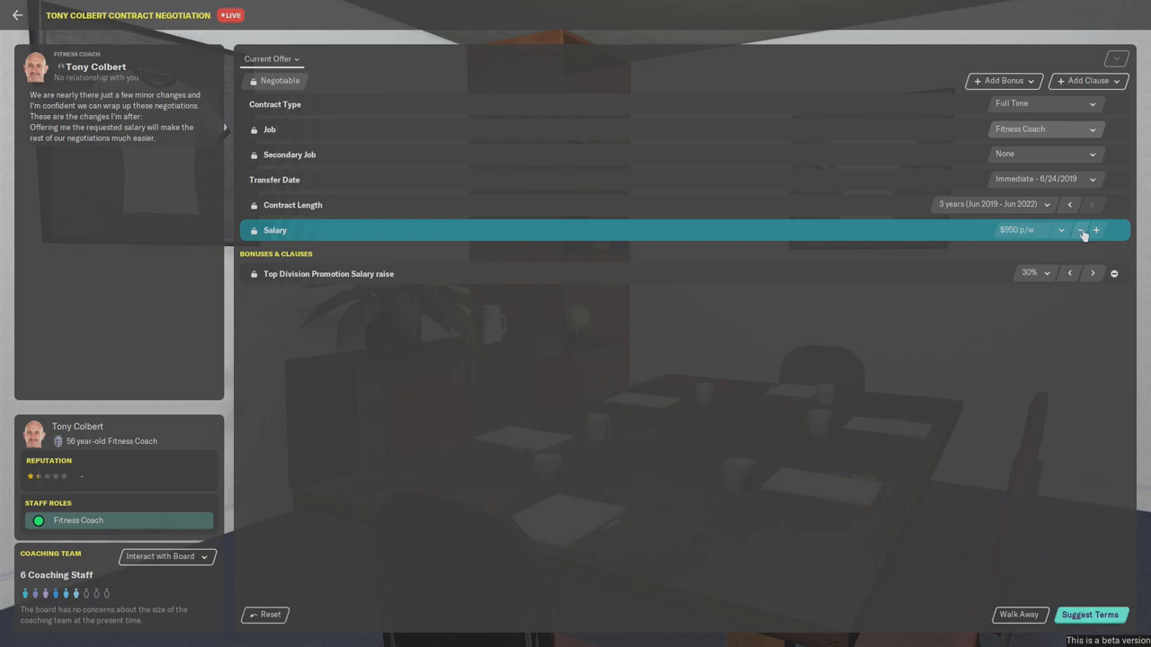
{"action": "left_click", "coordinate": [1098, 230]}
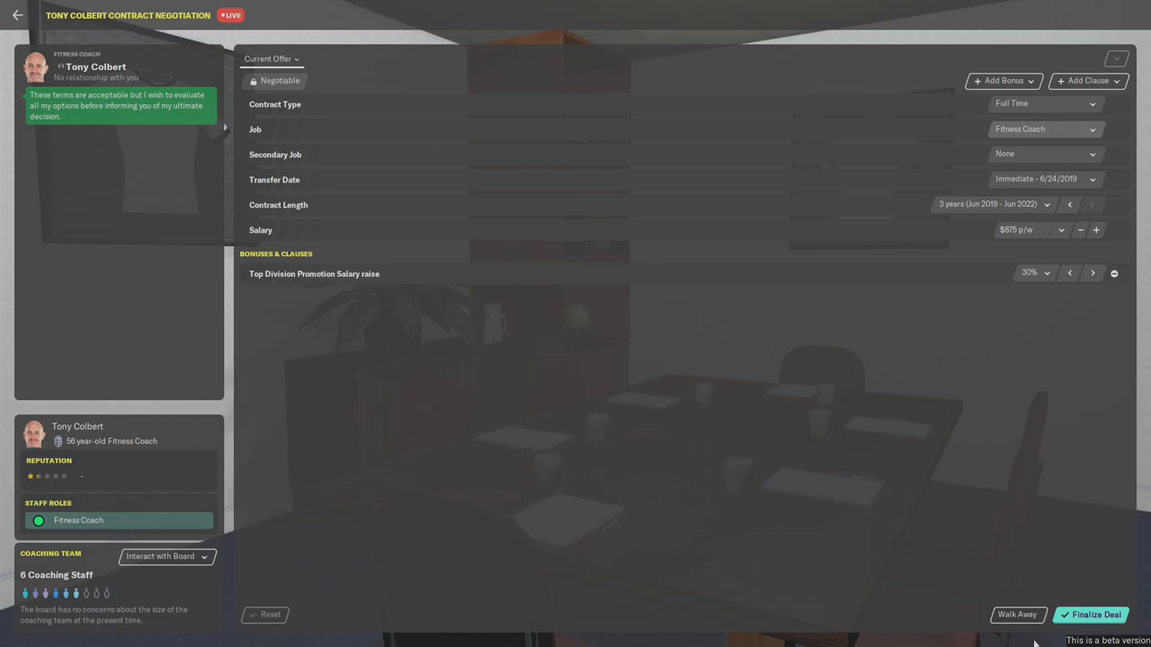
{"action": "left_click", "coordinate": [1097, 615]}
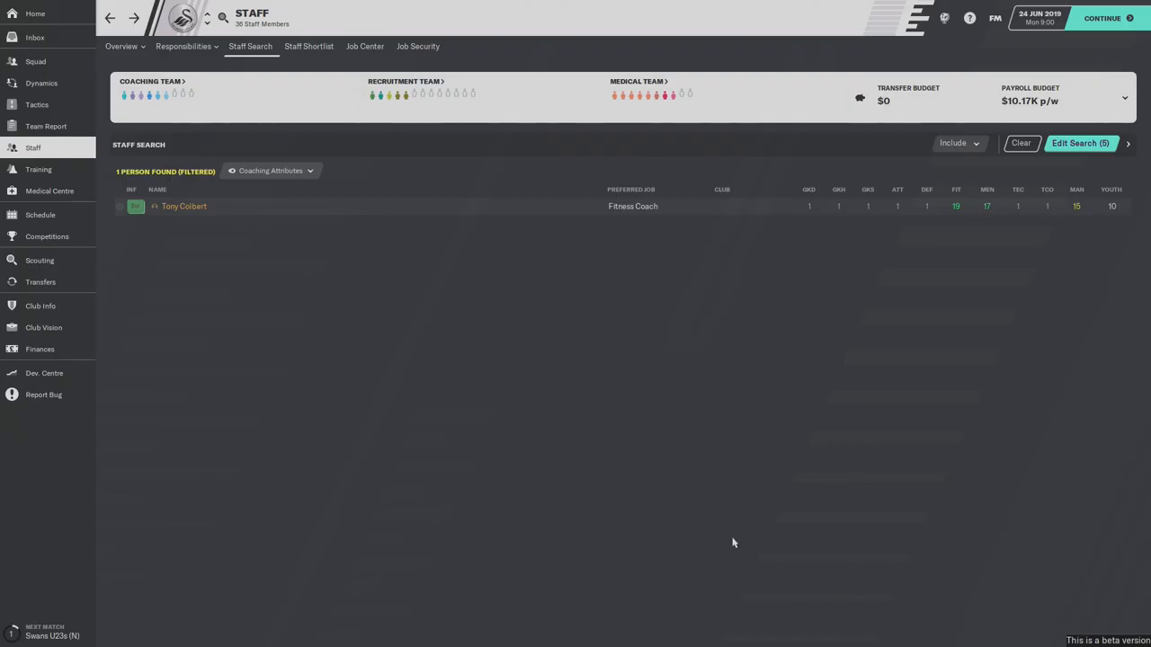
{"action": "mouse_move", "coordinate": [430, 284]}
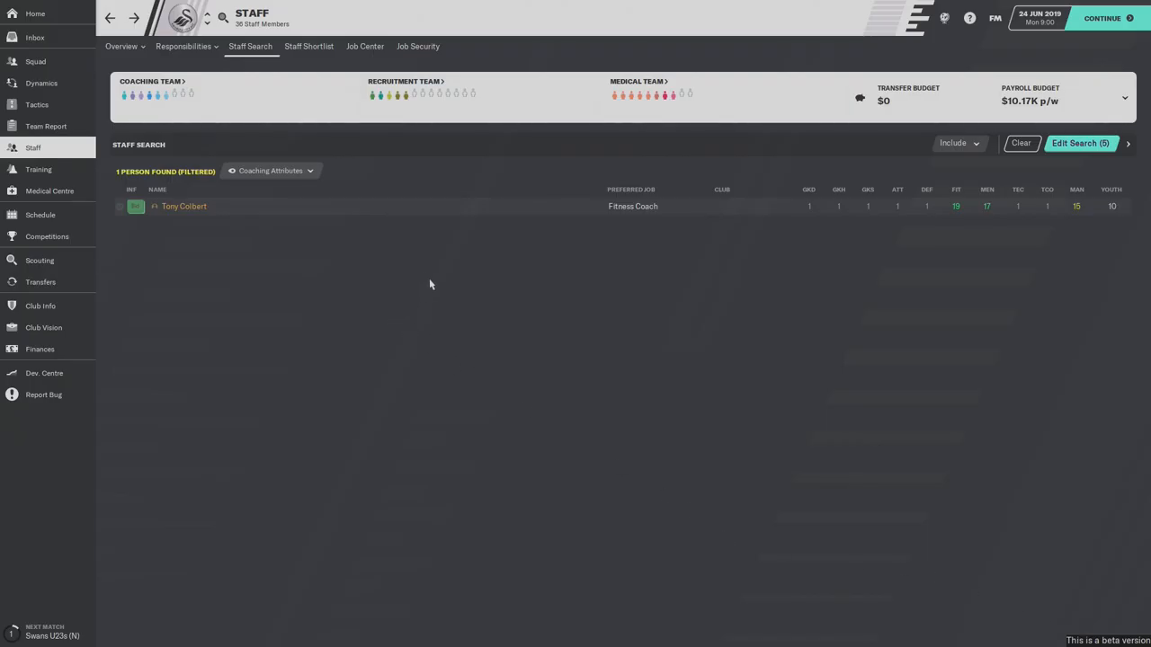
{"action": "mouse_move", "coordinate": [174, 102]}
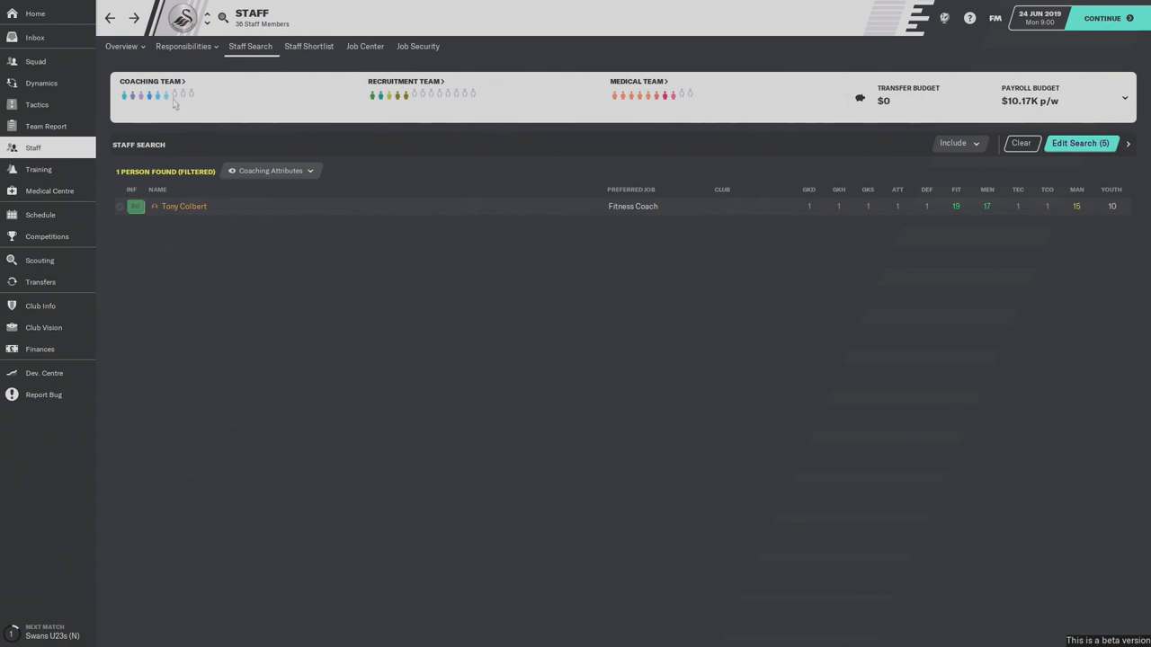
{"action": "mouse_move", "coordinate": [76, 165]}
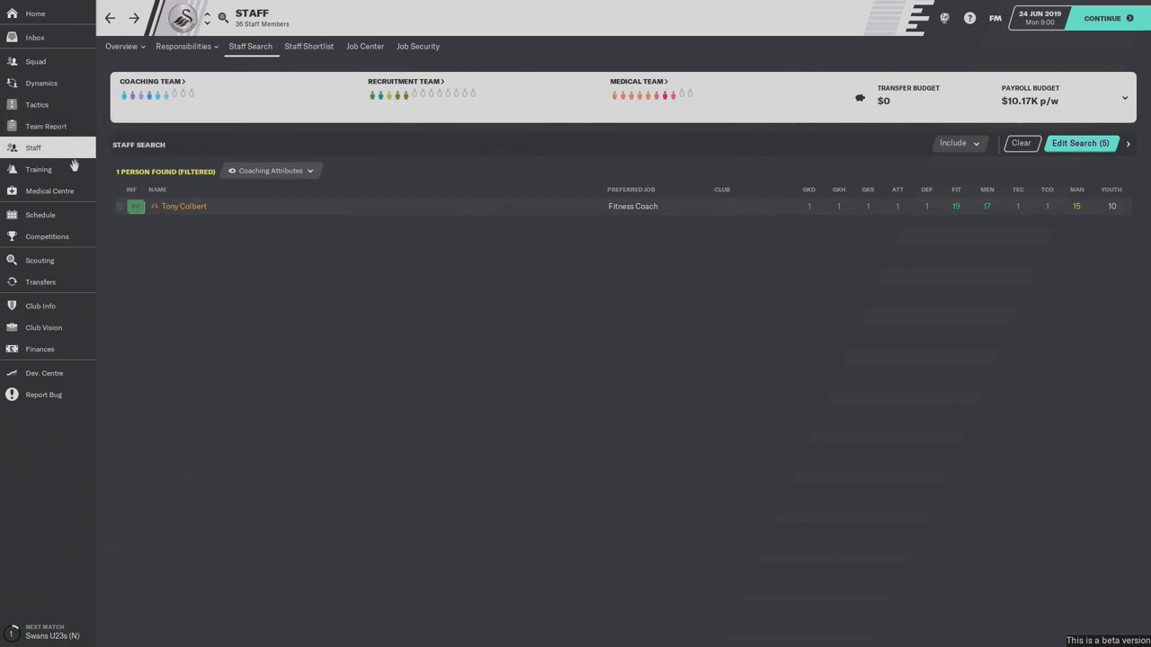
{"action": "mouse_move", "coordinate": [36, 14]}
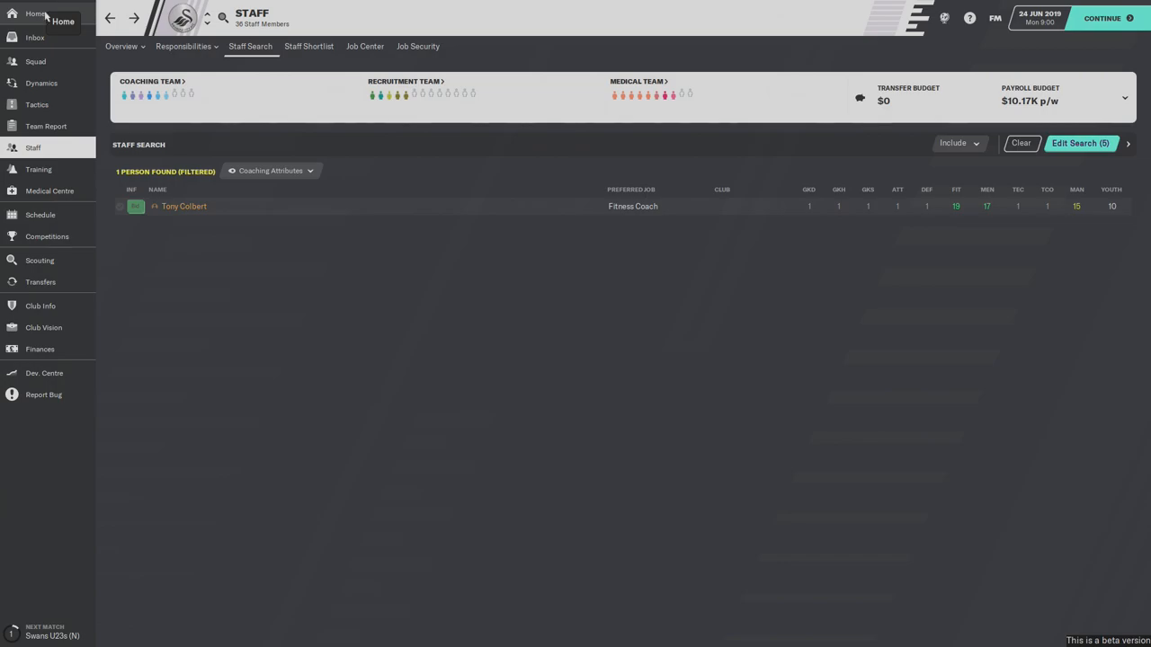
- Leave the staff search for the club's Home overview
{"action": "left_click", "coordinate": [36, 14]}
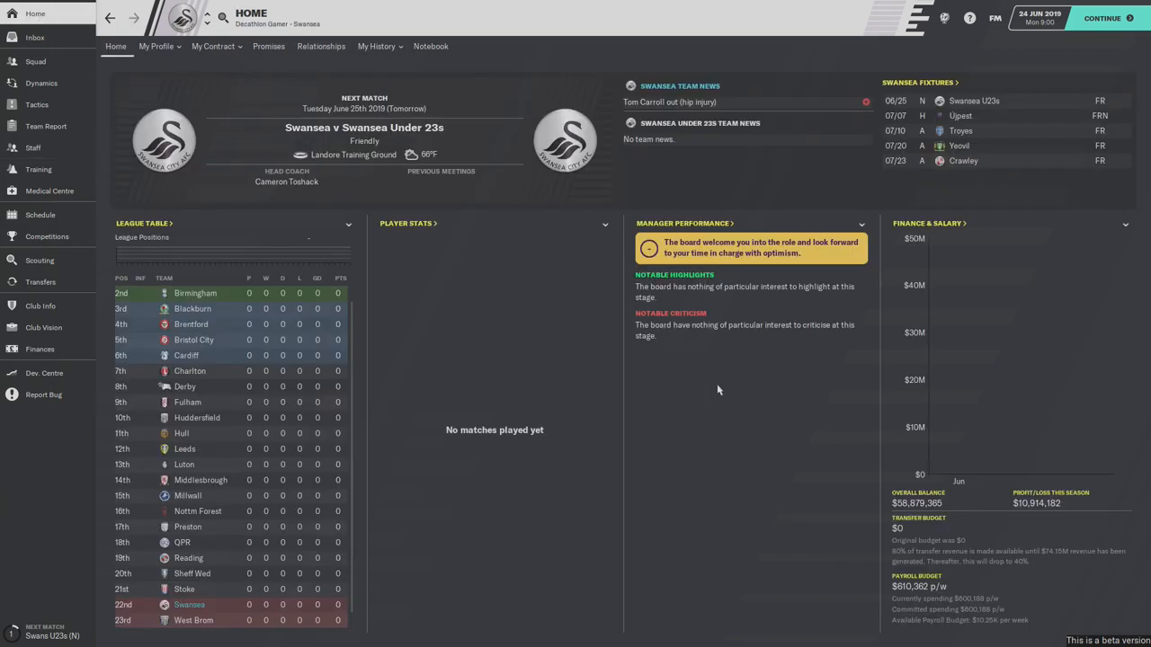
{"action": "mouse_move", "coordinate": [788, 410]}
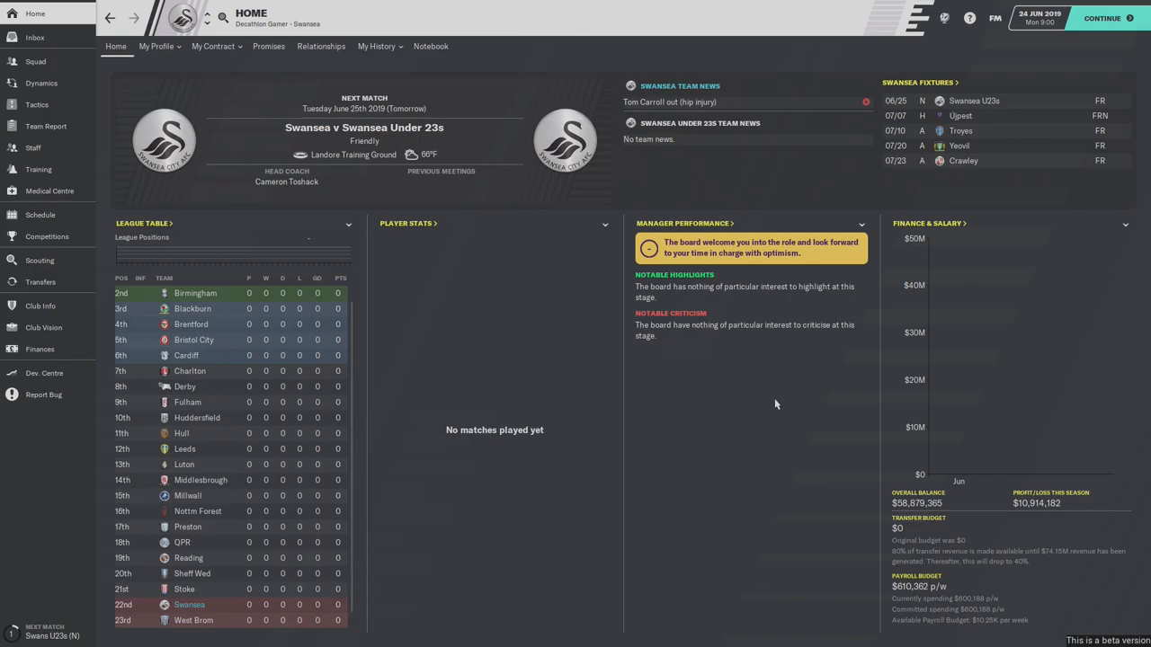
{"action": "mouse_move", "coordinate": [590, 401]}
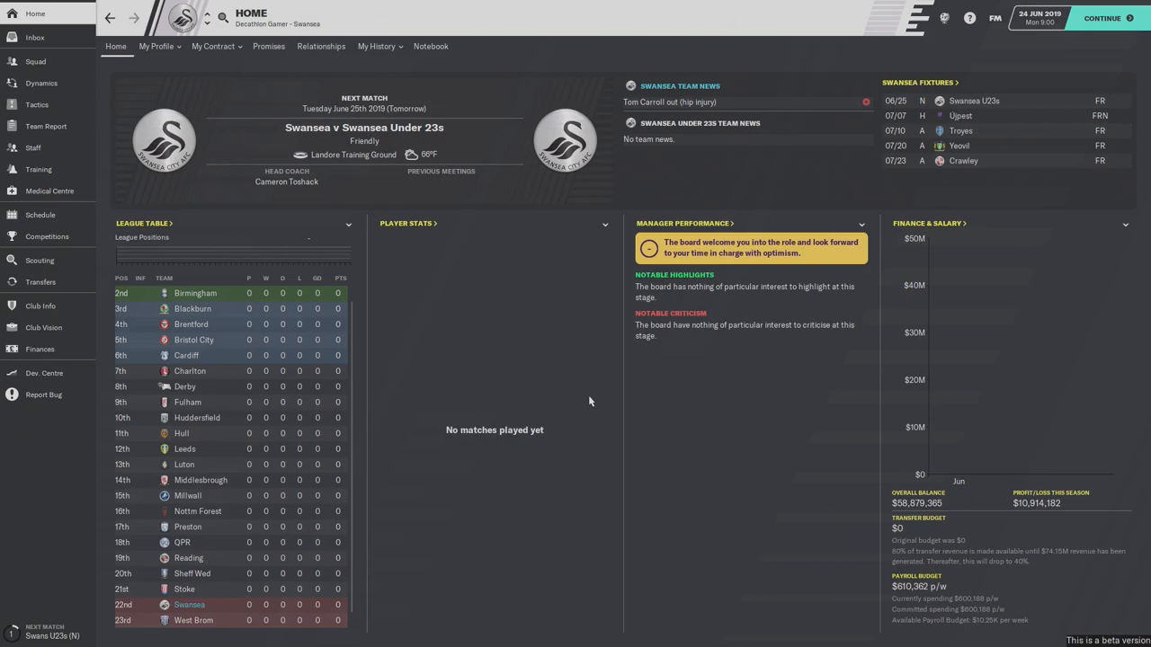
{"action": "mouse_move", "coordinate": [710, 522]}
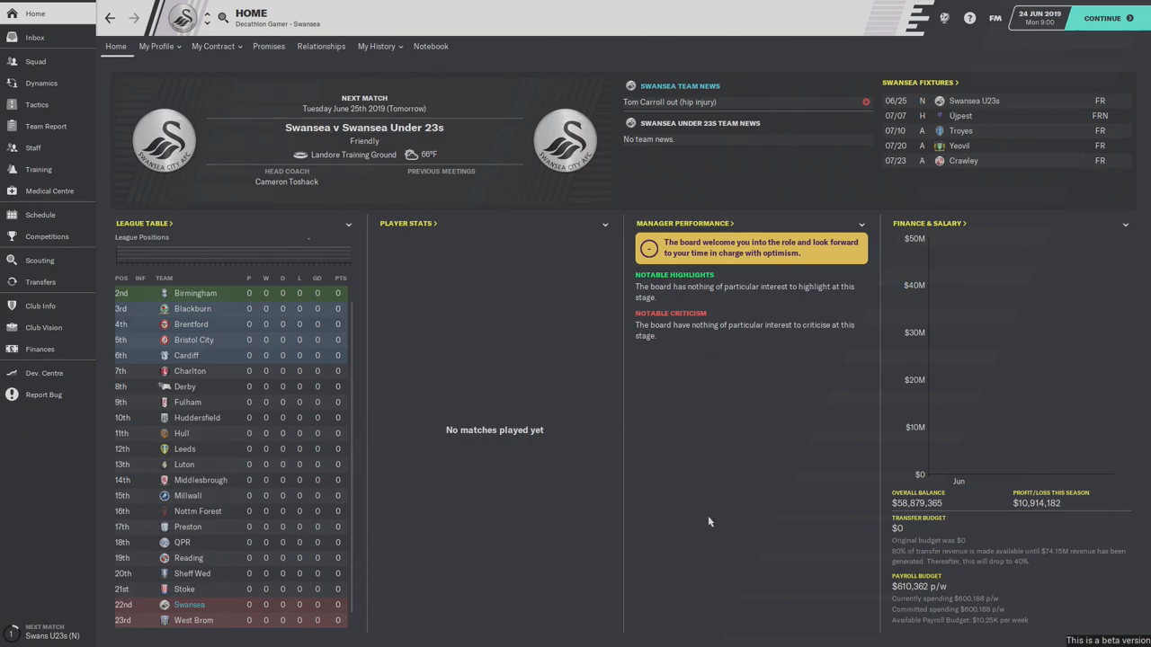
{"action": "mouse_move", "coordinate": [730, 521]}
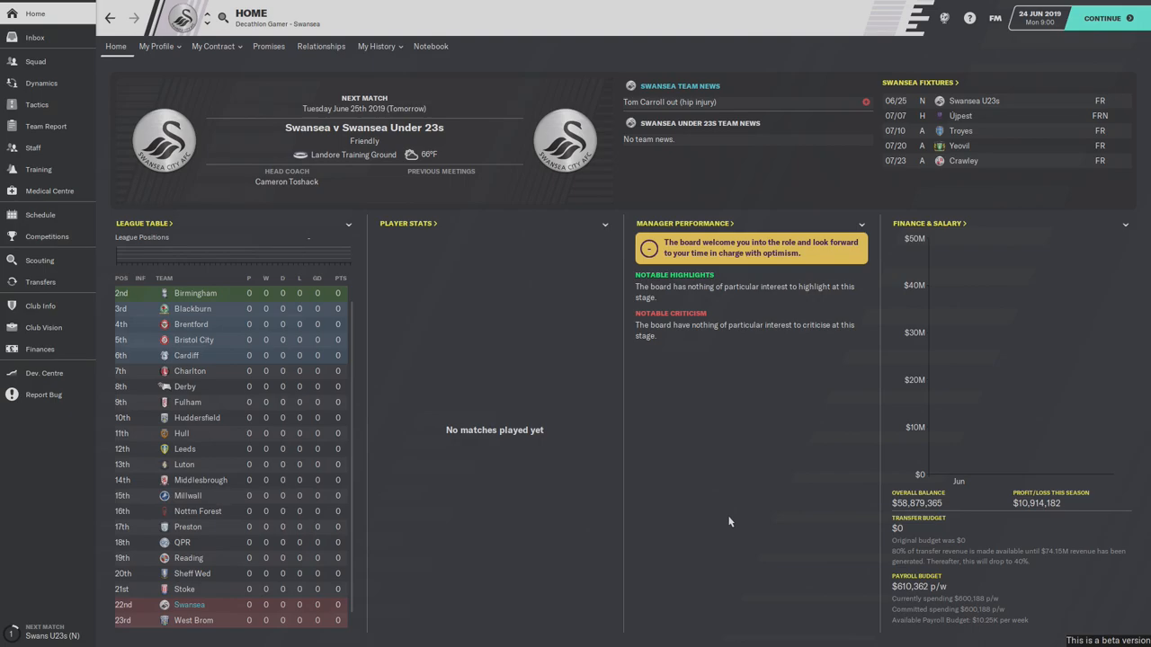
{"action": "mouse_move", "coordinate": [895, 593]}
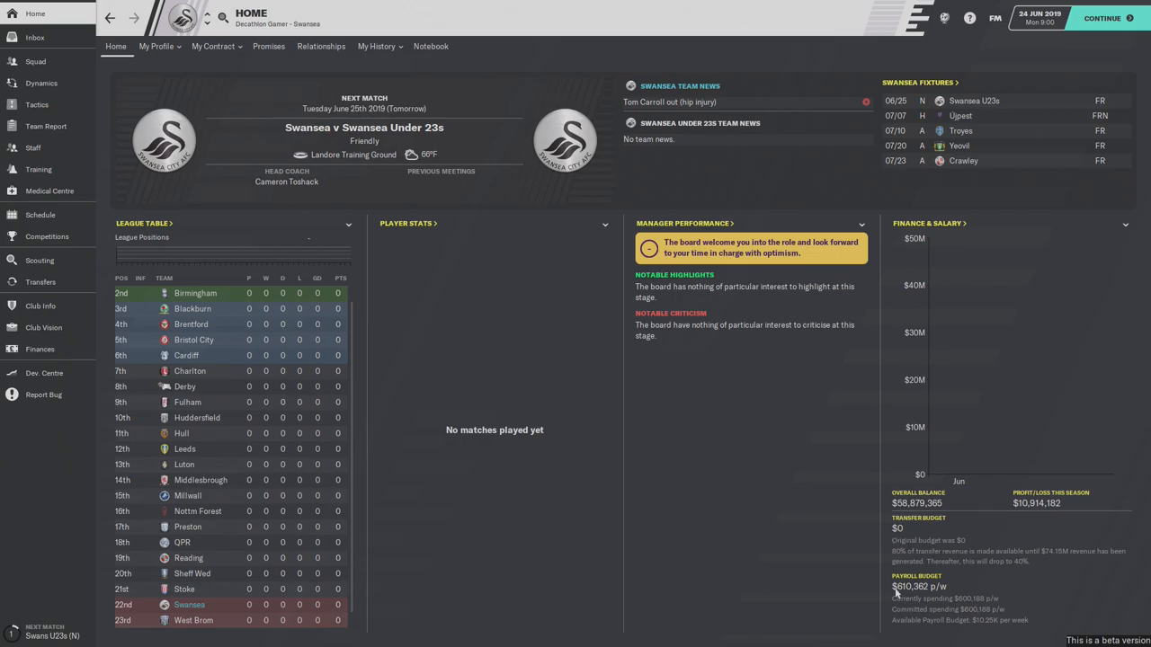
{"action": "mouse_move", "coordinate": [746, 568]}
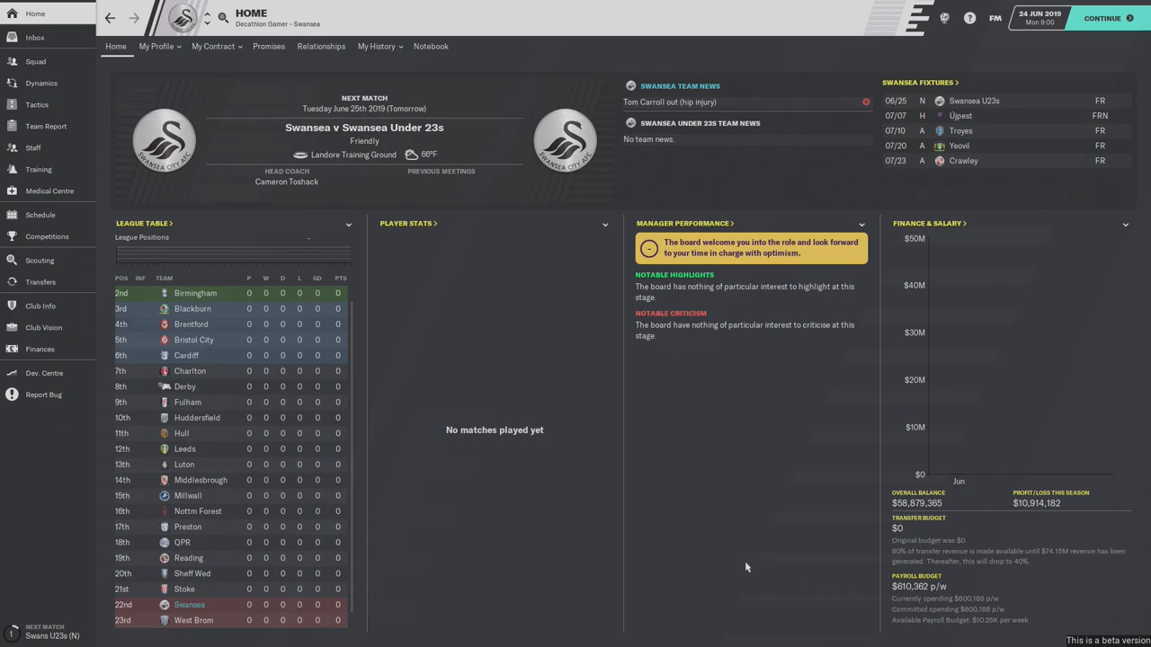
{"action": "mouse_move", "coordinate": [988, 631]}
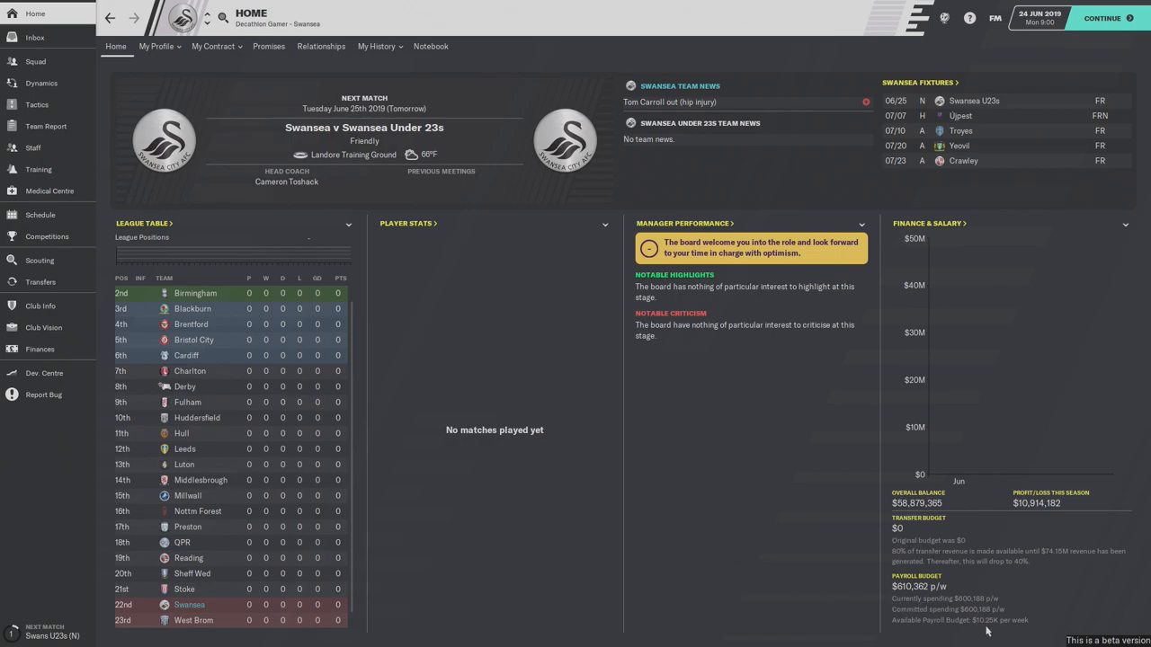
{"action": "mouse_move", "coordinate": [592, 552]}
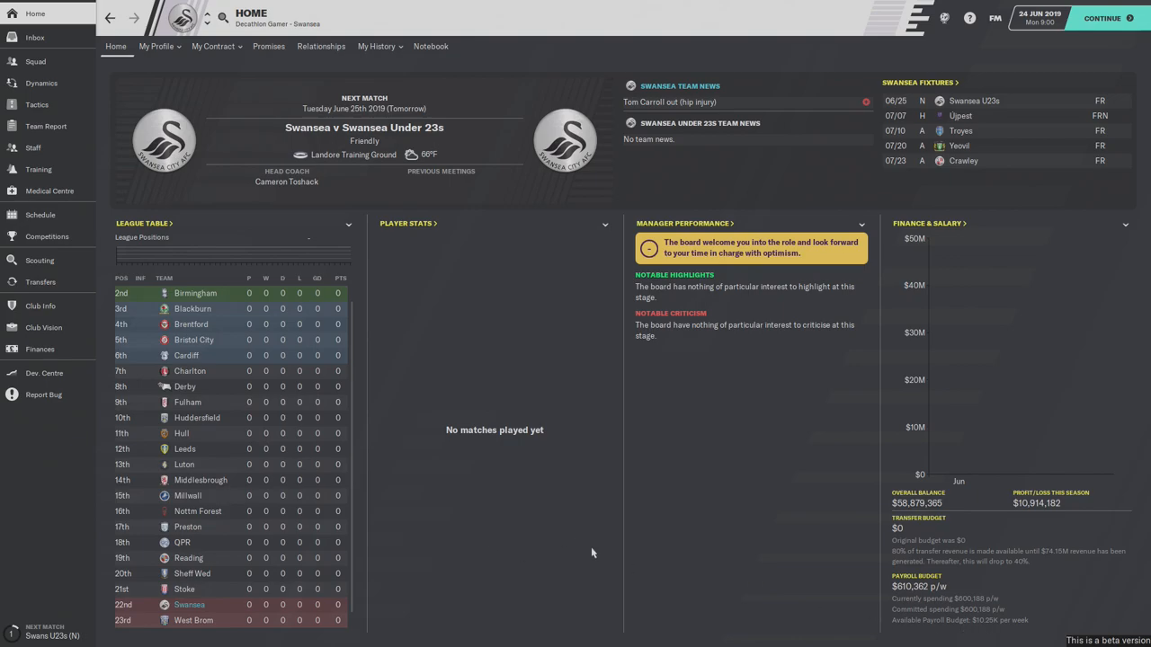